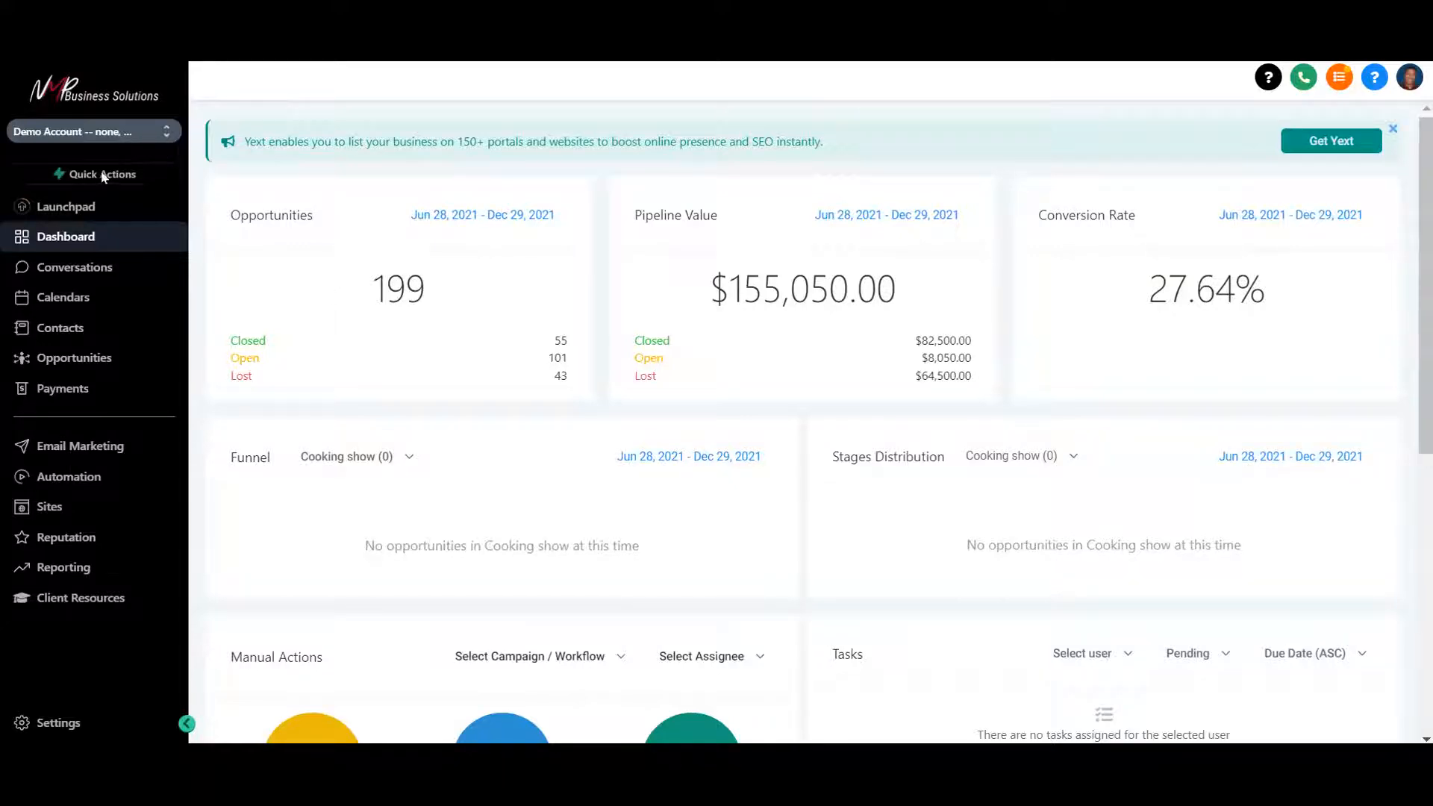
Show the Quick Actions shortcuts for adding a contact, appointment, review request or opportunity
click(99, 173)
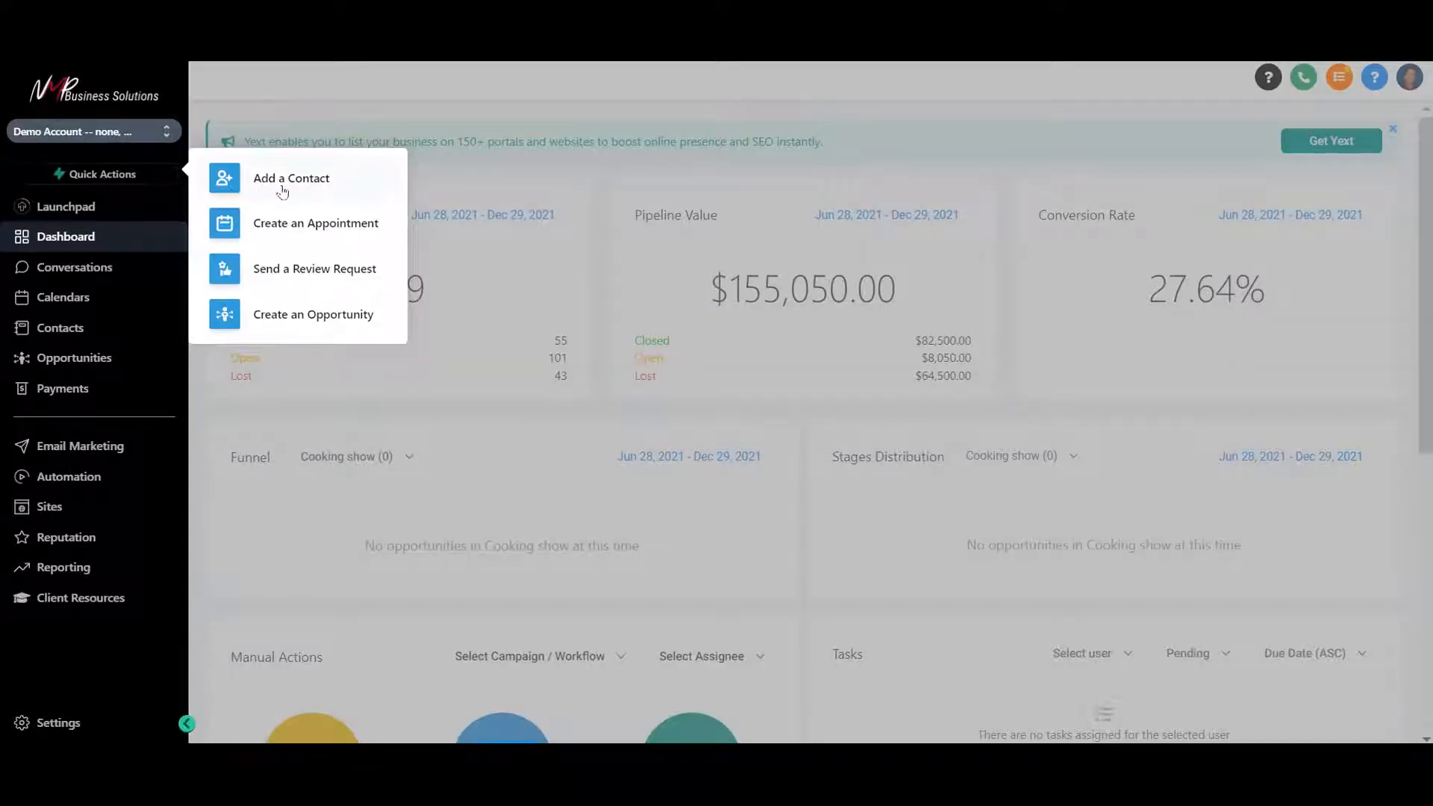
mouse_move(283, 275)
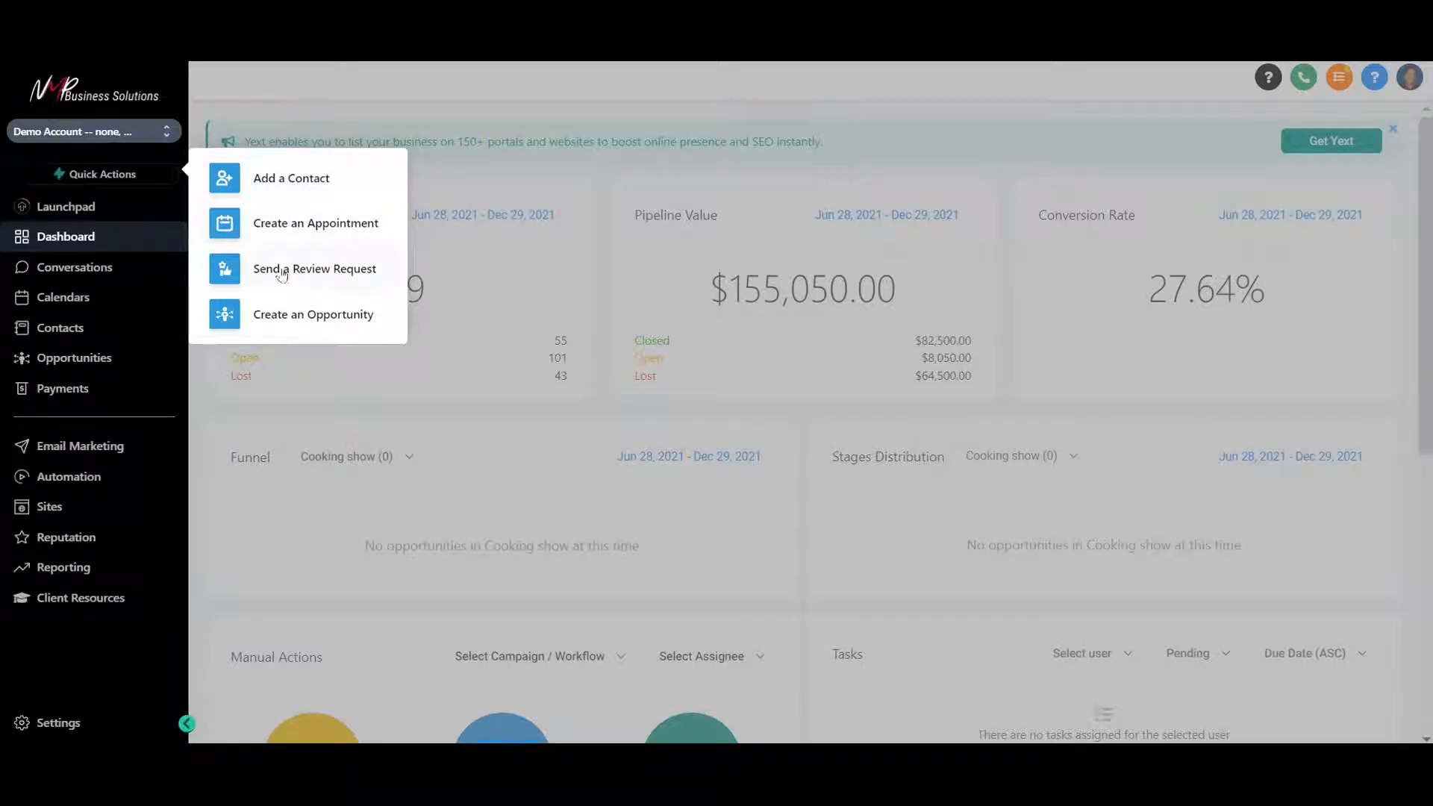
mouse_move(364, 327)
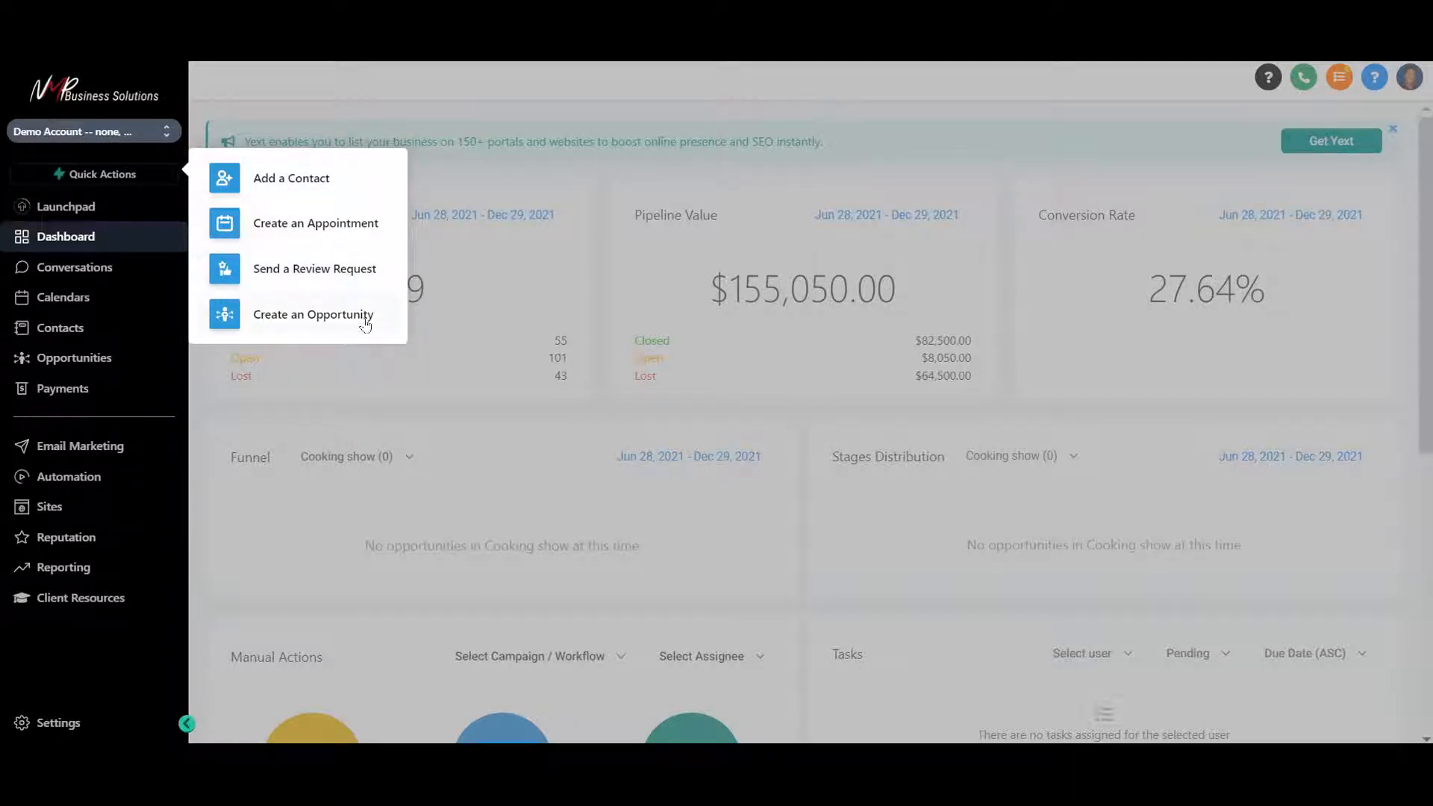
mouse_move(329, 284)
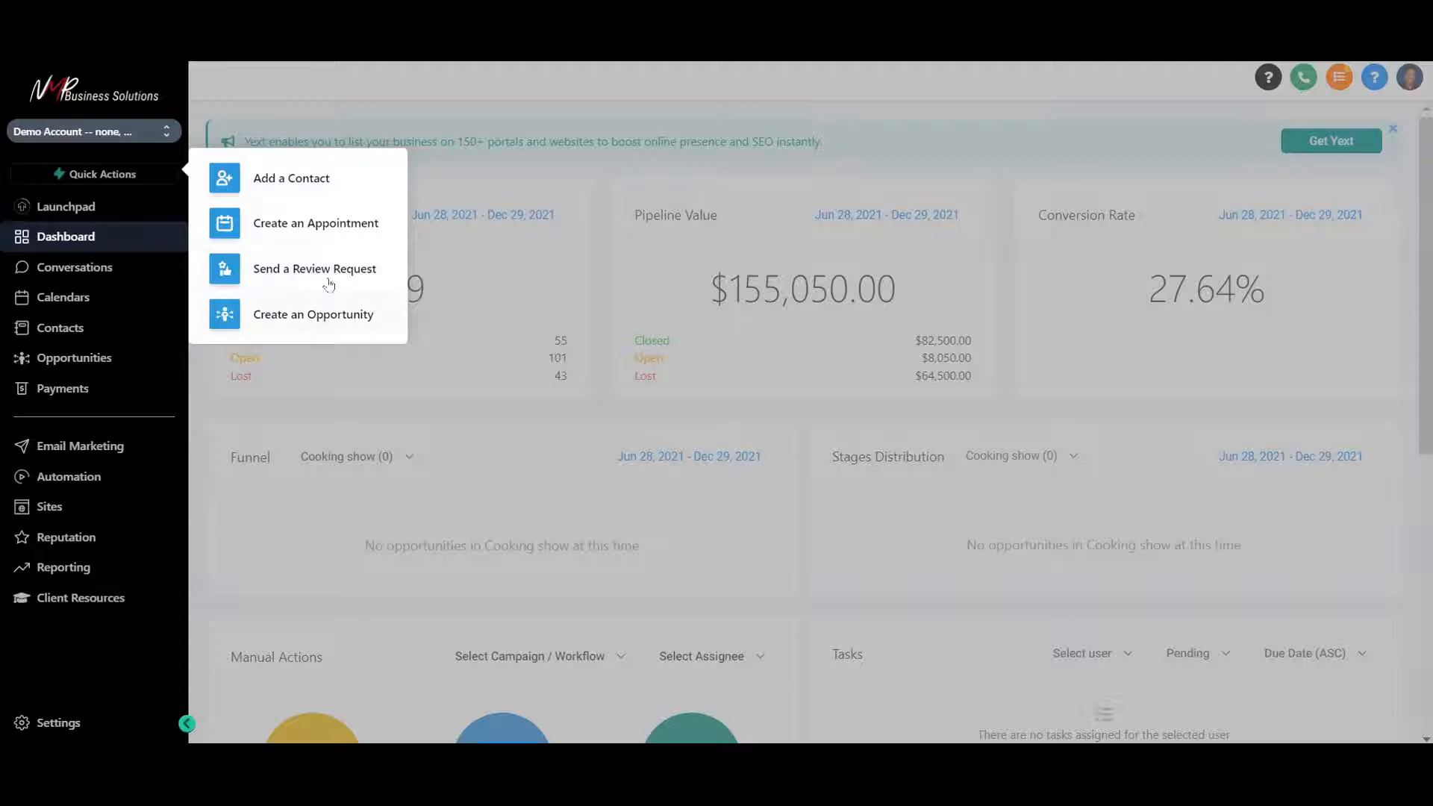
mouse_move(77, 267)
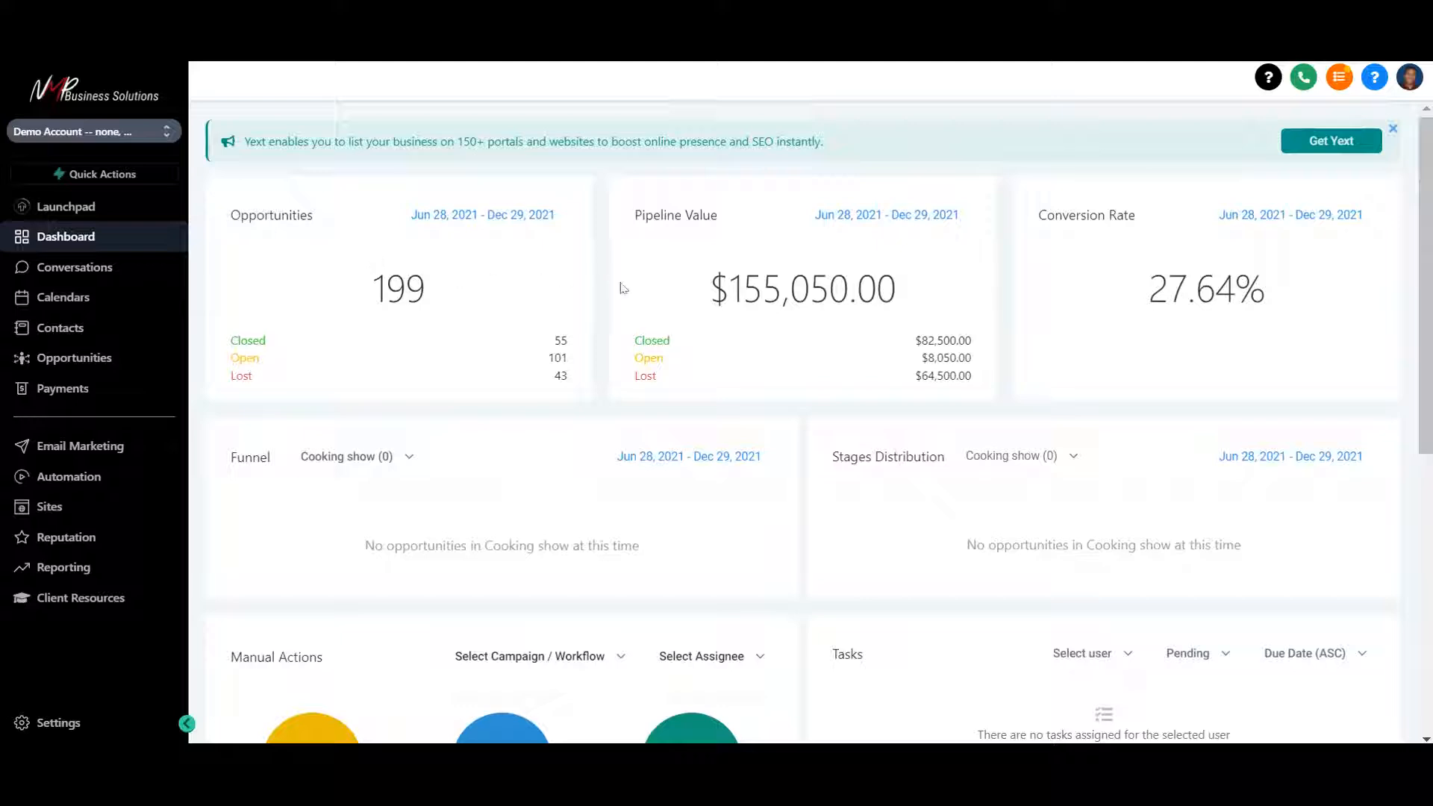
mouse_move(1116, 317)
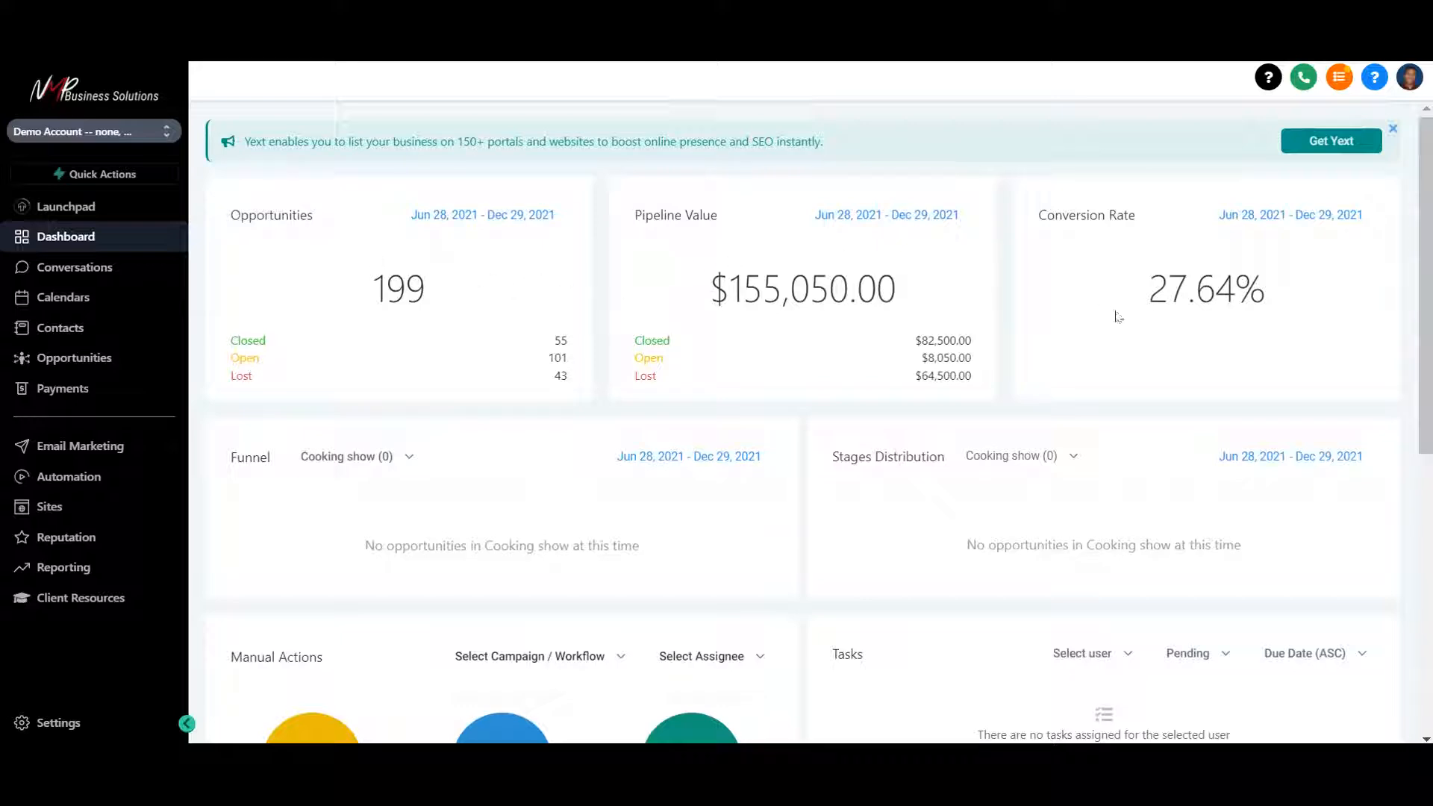
Scroll the dashboard down to the Lead Source Report showing 5 leads worth $800
scroll(down, 3)
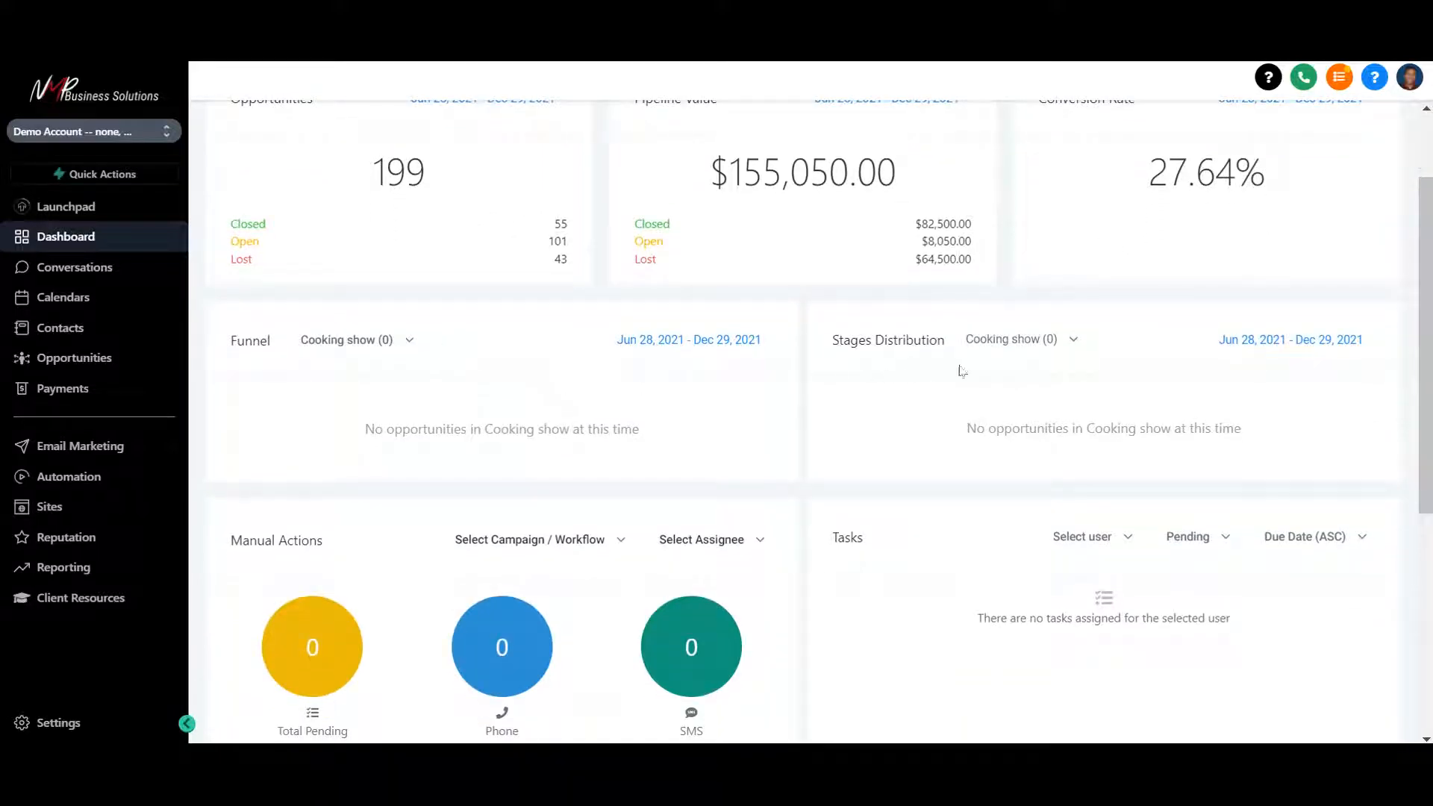
mouse_move(1068, 349)
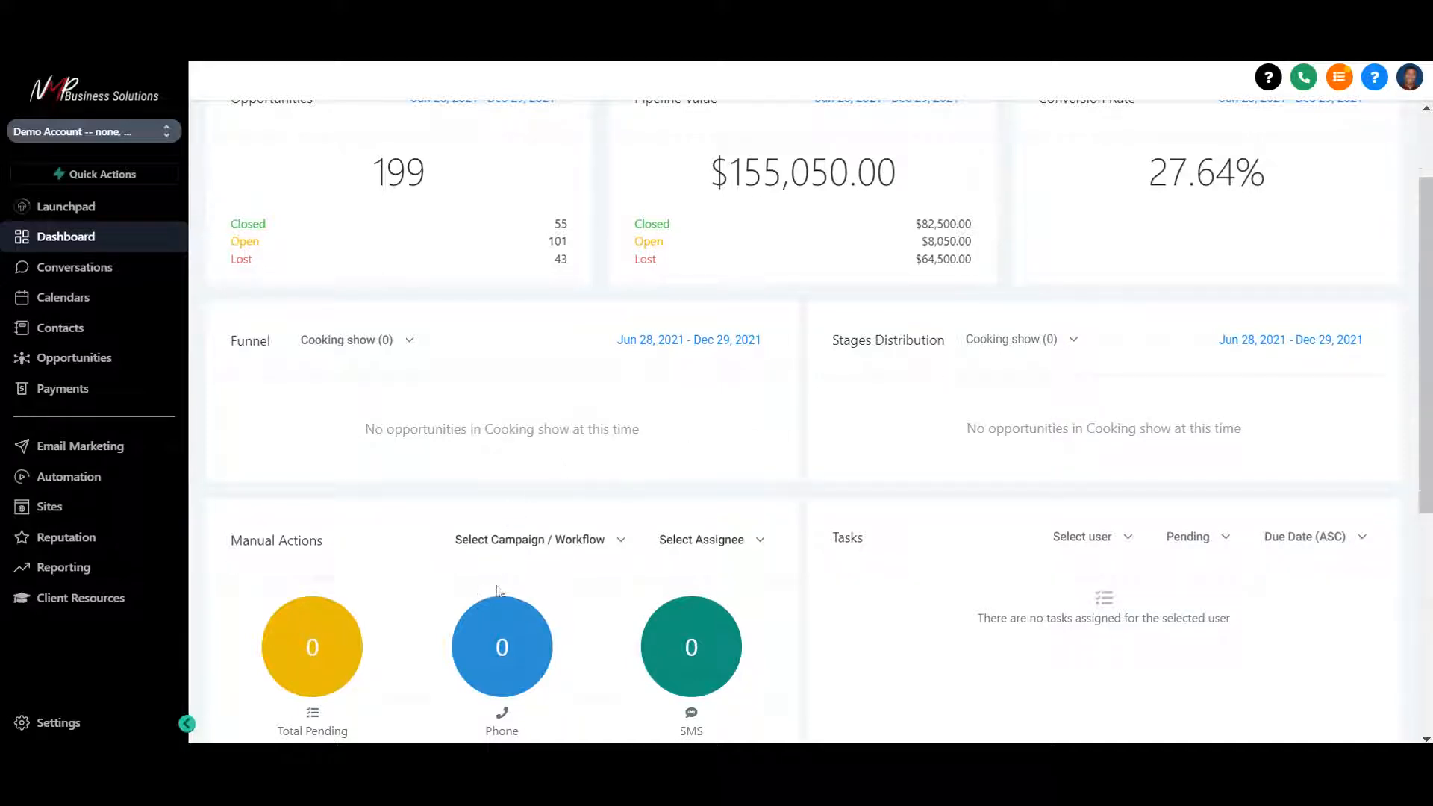
mouse_move(702, 597)
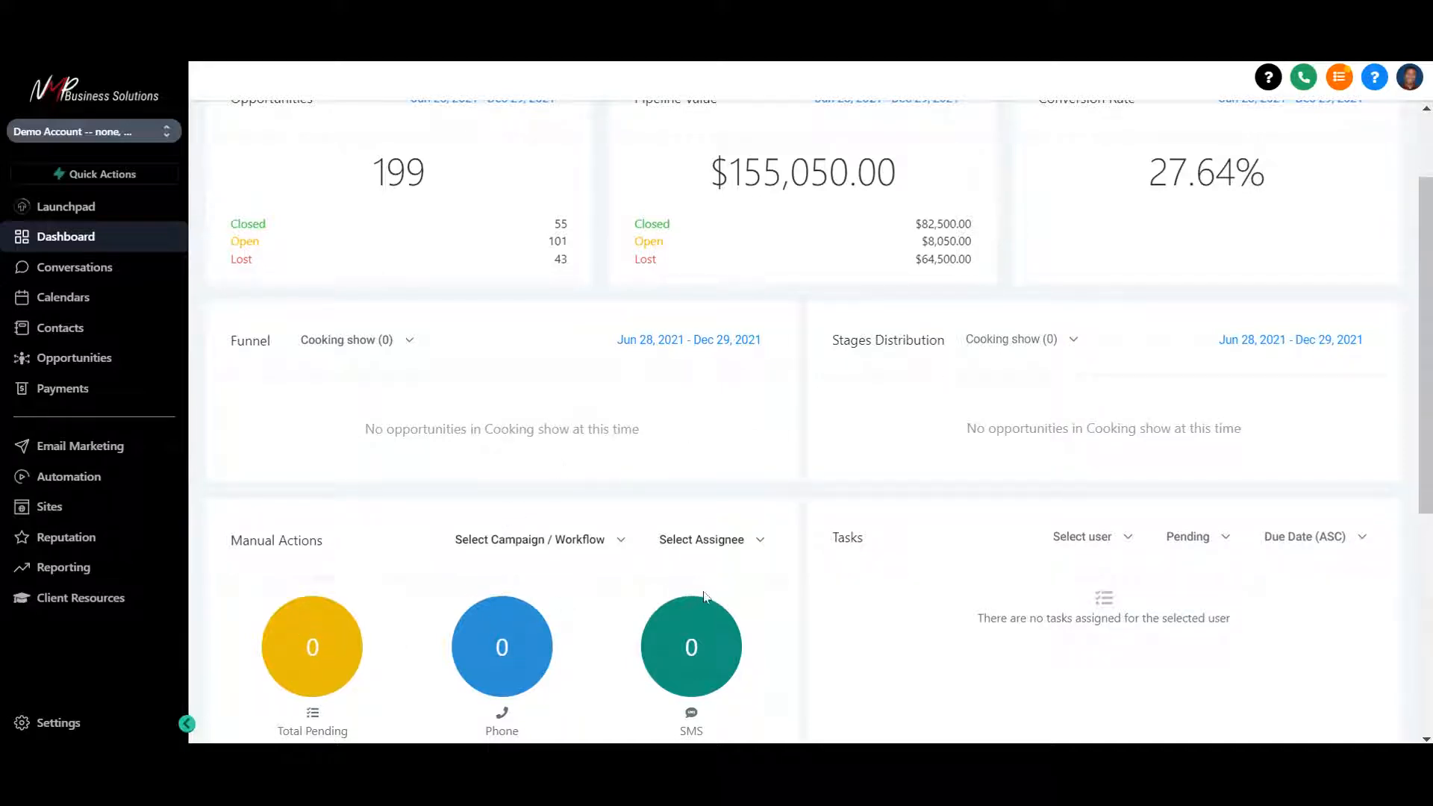
mouse_move(1102, 592)
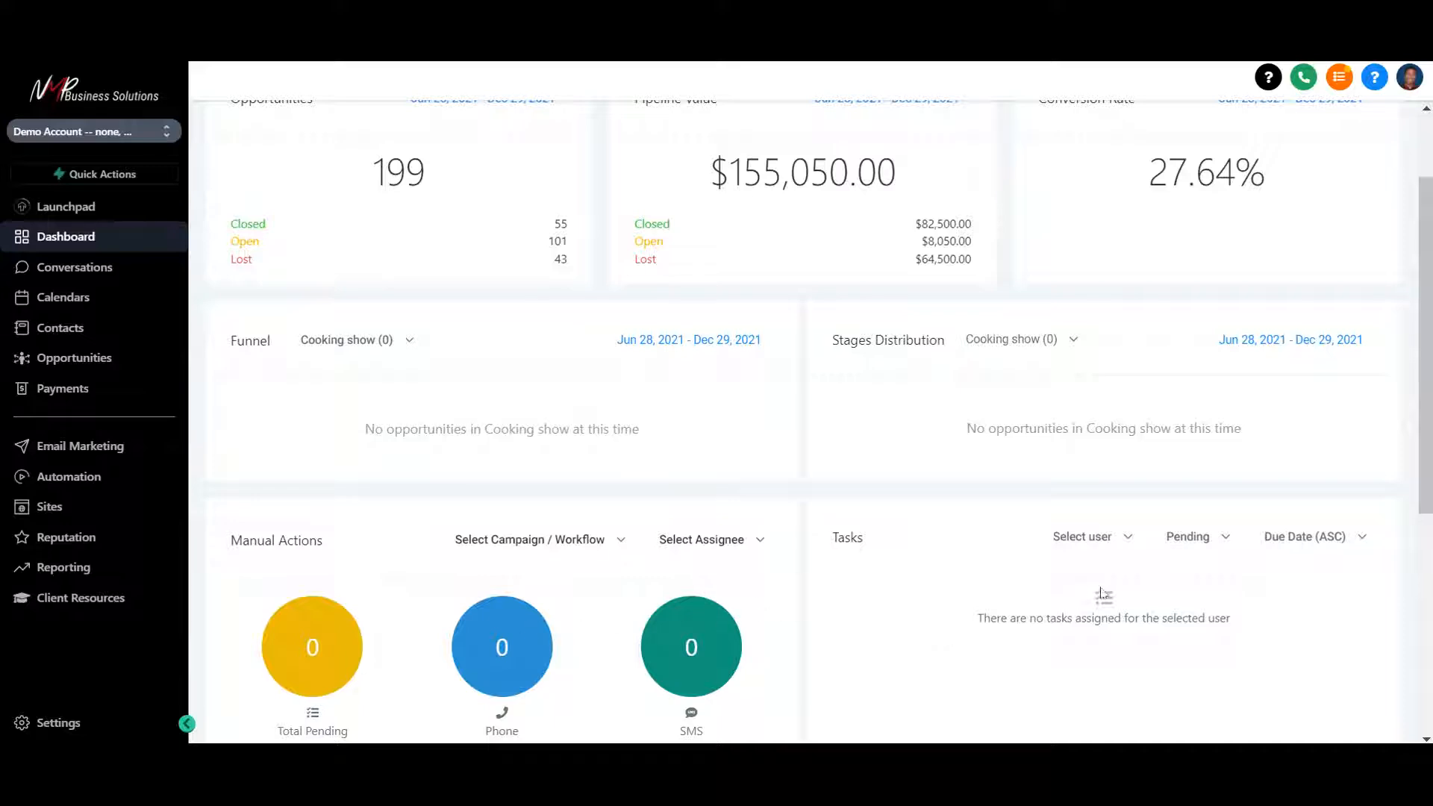
scroll(down, 3)
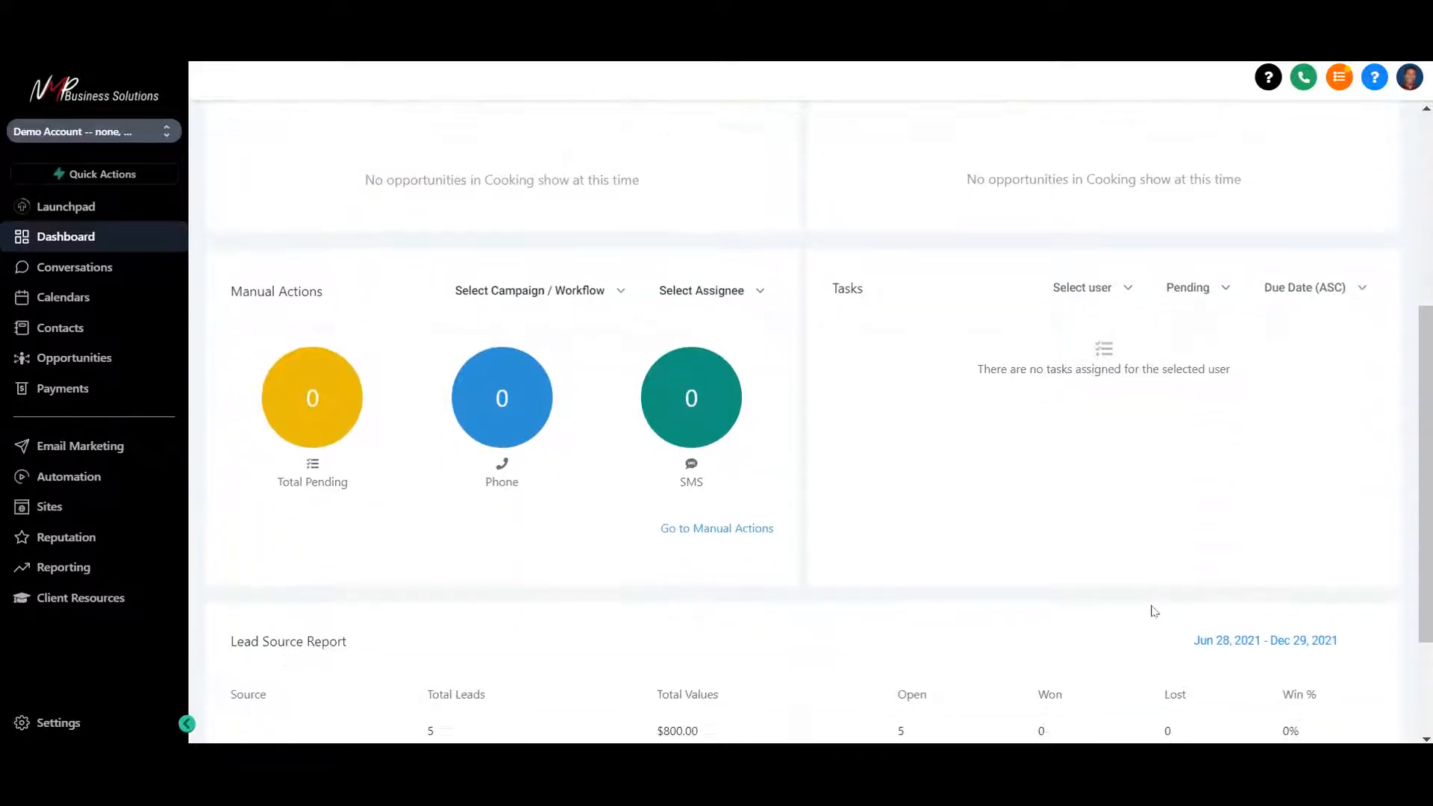
scroll(down, 3)
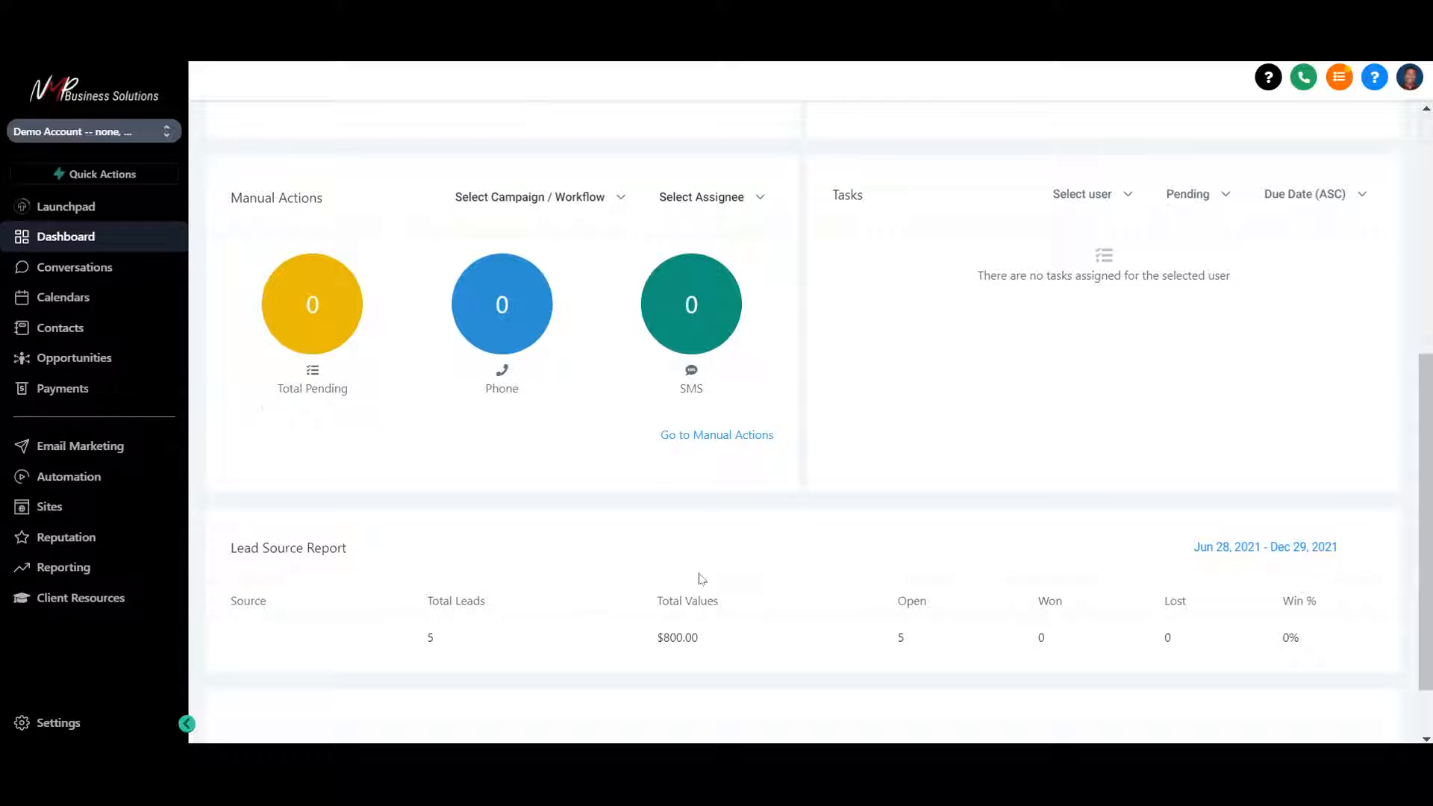
scroll(down, 3)
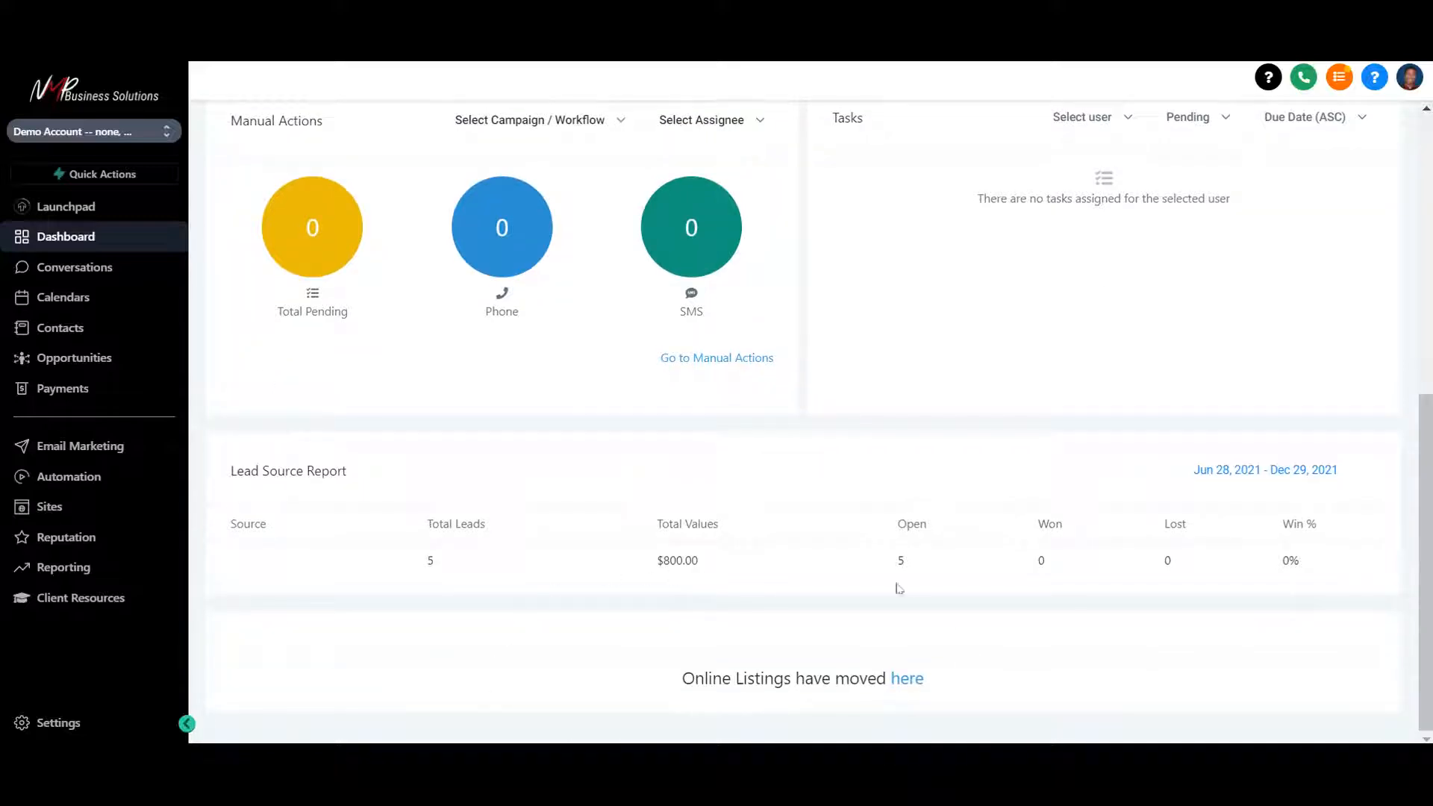
mouse_move(661, 573)
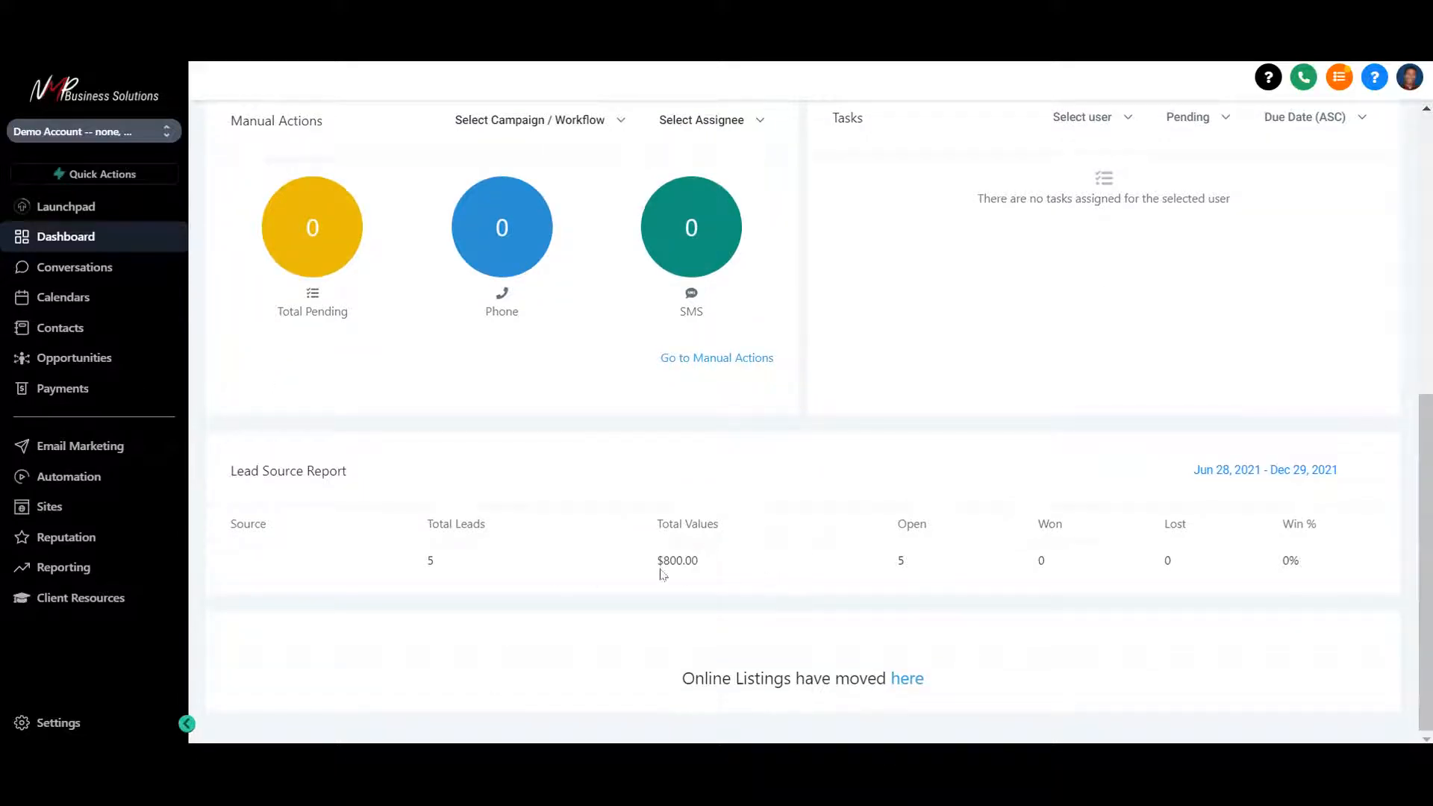
Go to the Conversations inbox, whose Unread list is empty
click(75, 267)
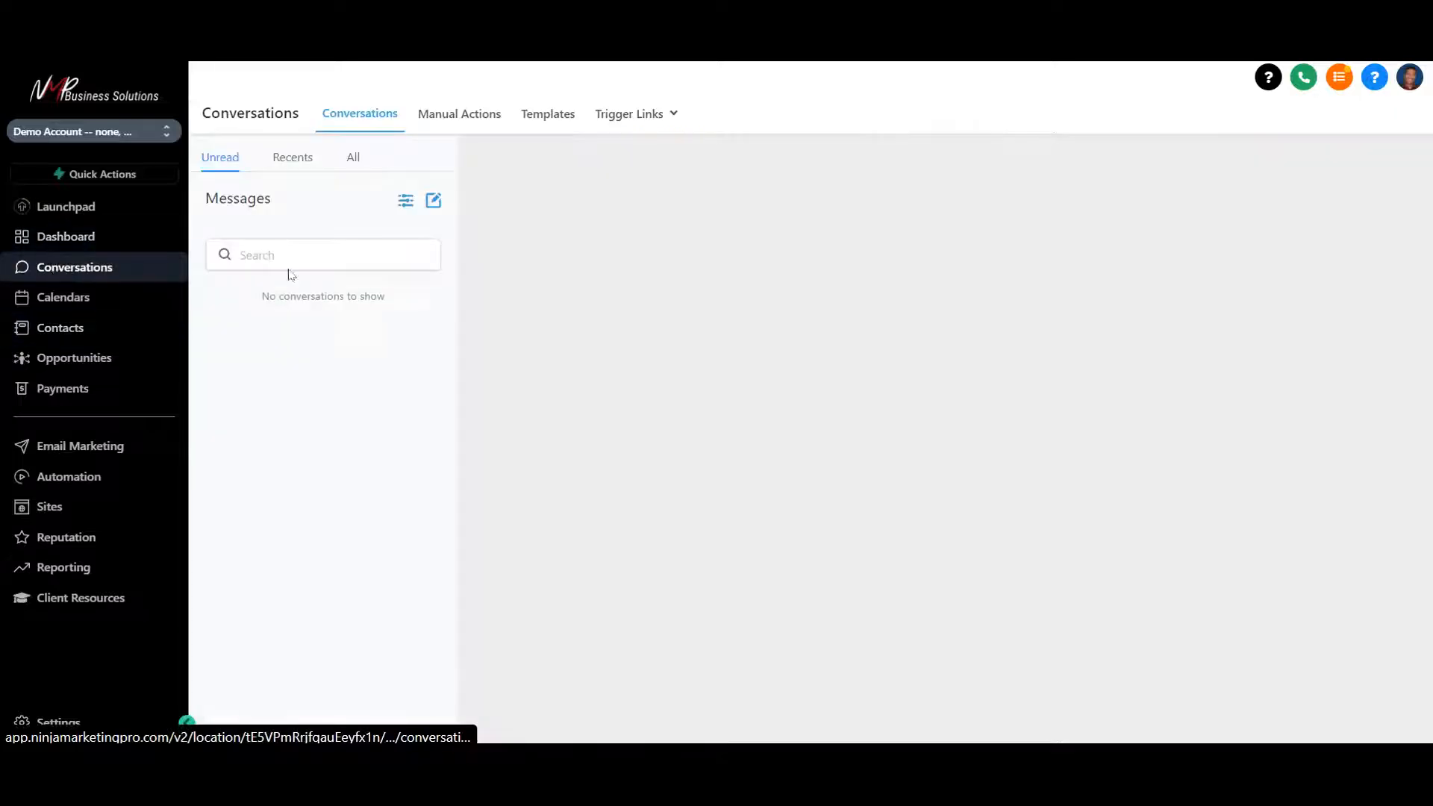
mouse_move(790, 342)
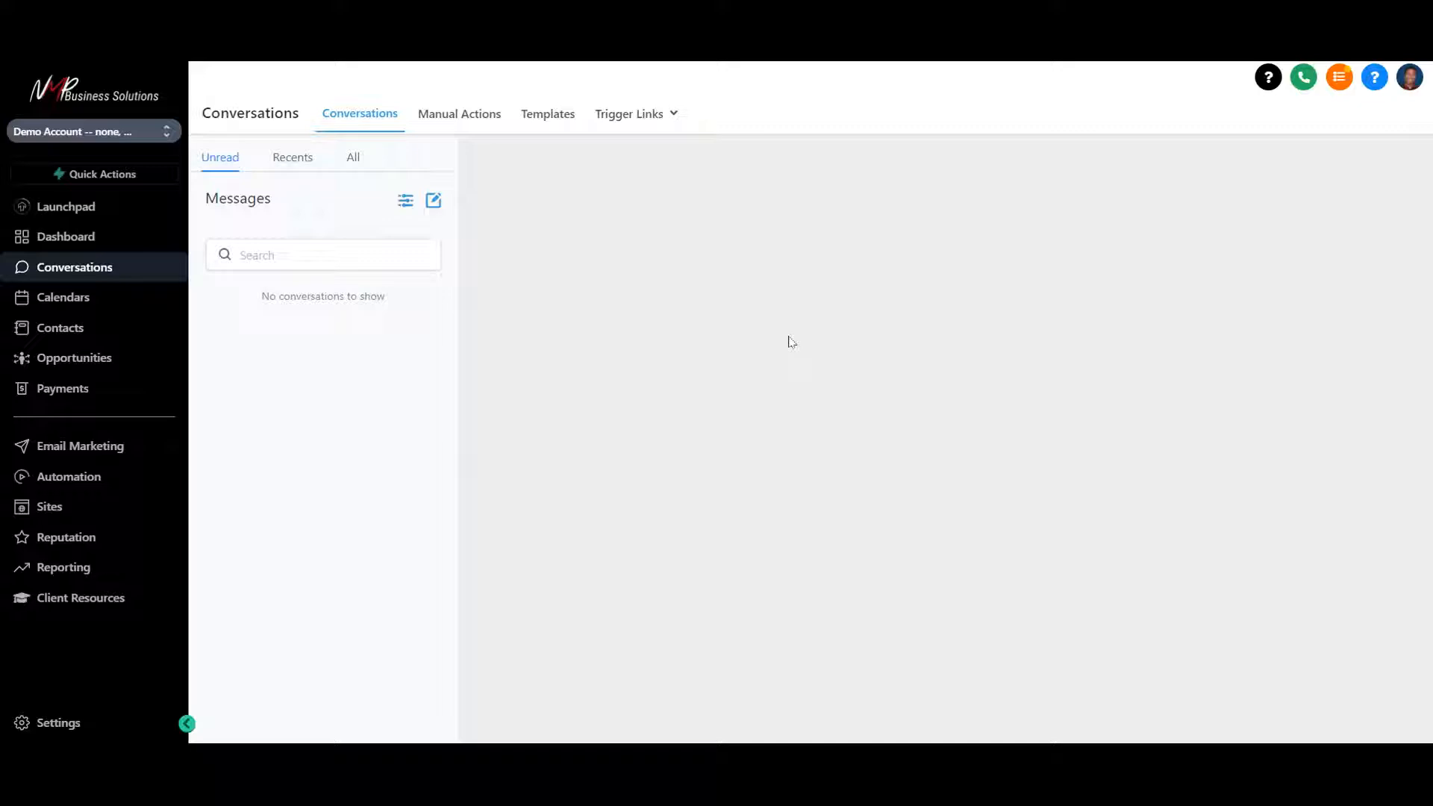
mouse_move(352, 164)
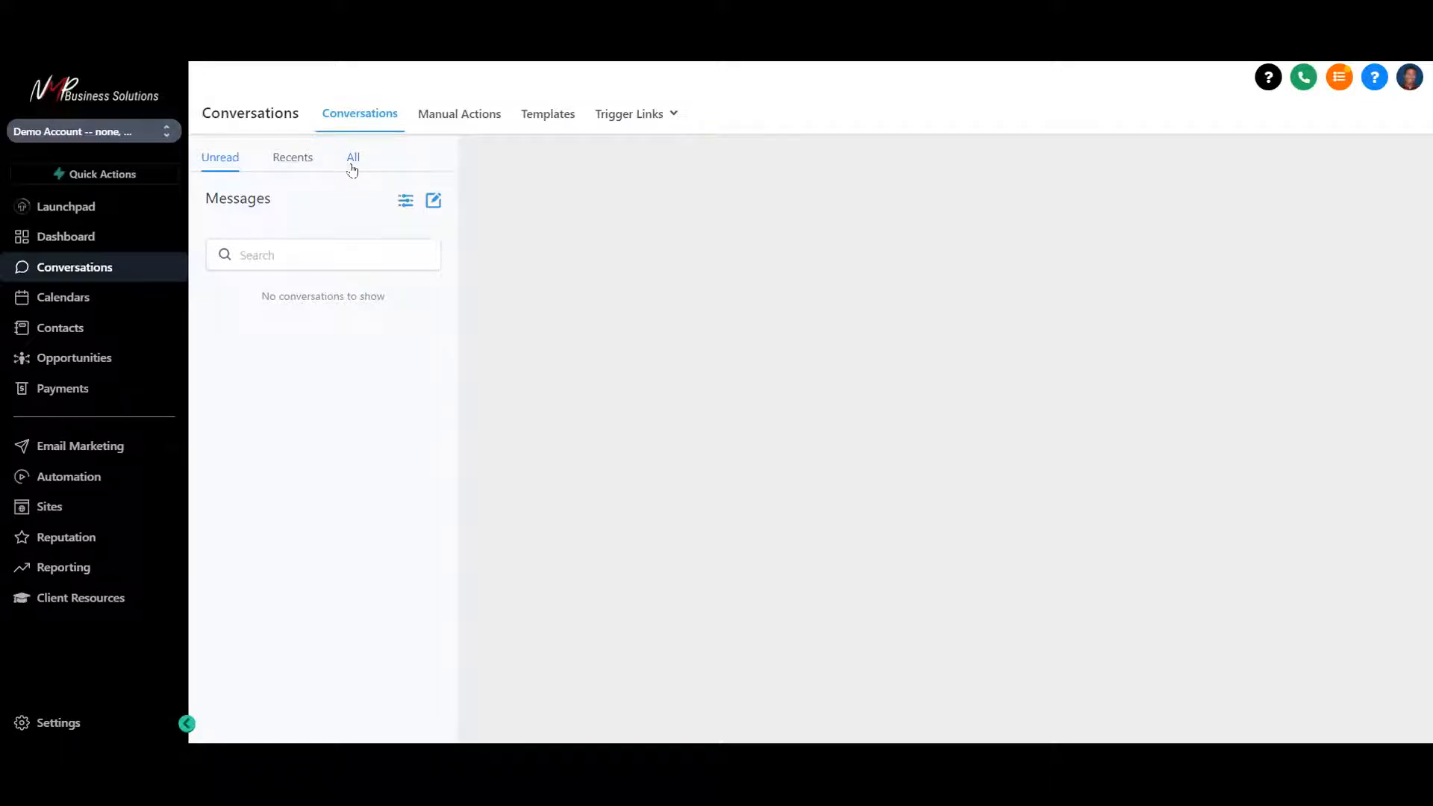
mouse_move(292, 164)
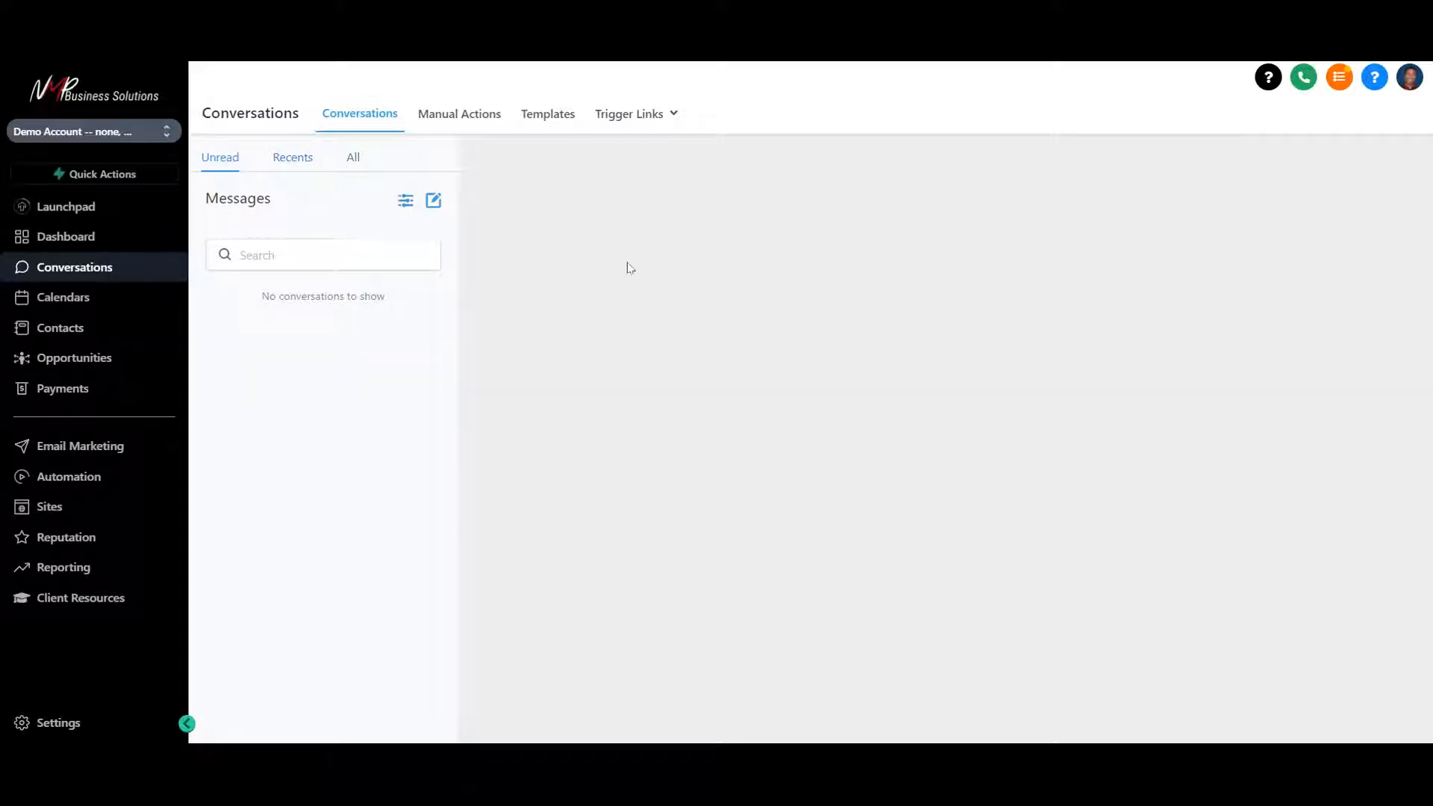
mouse_move(505, 207)
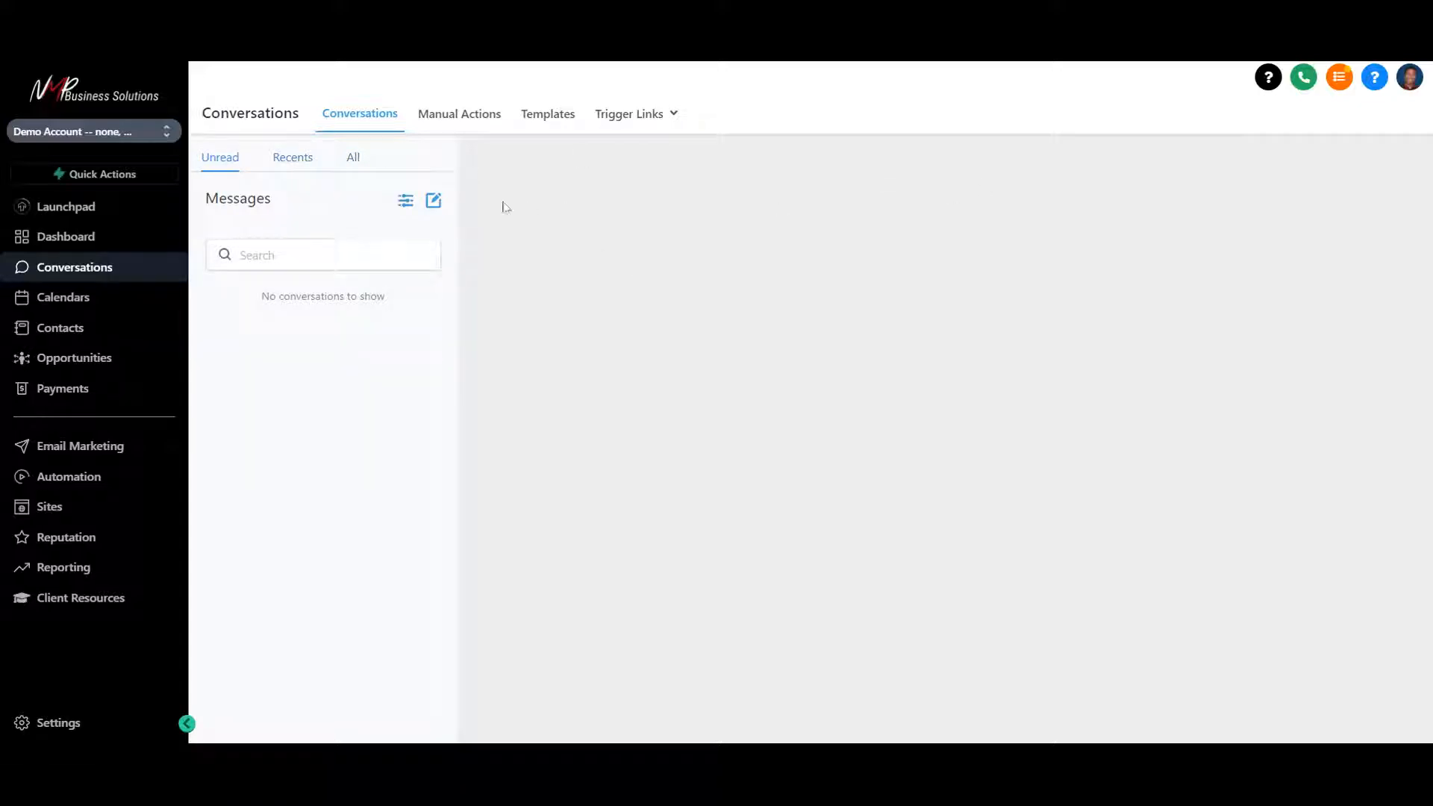
click(352, 157)
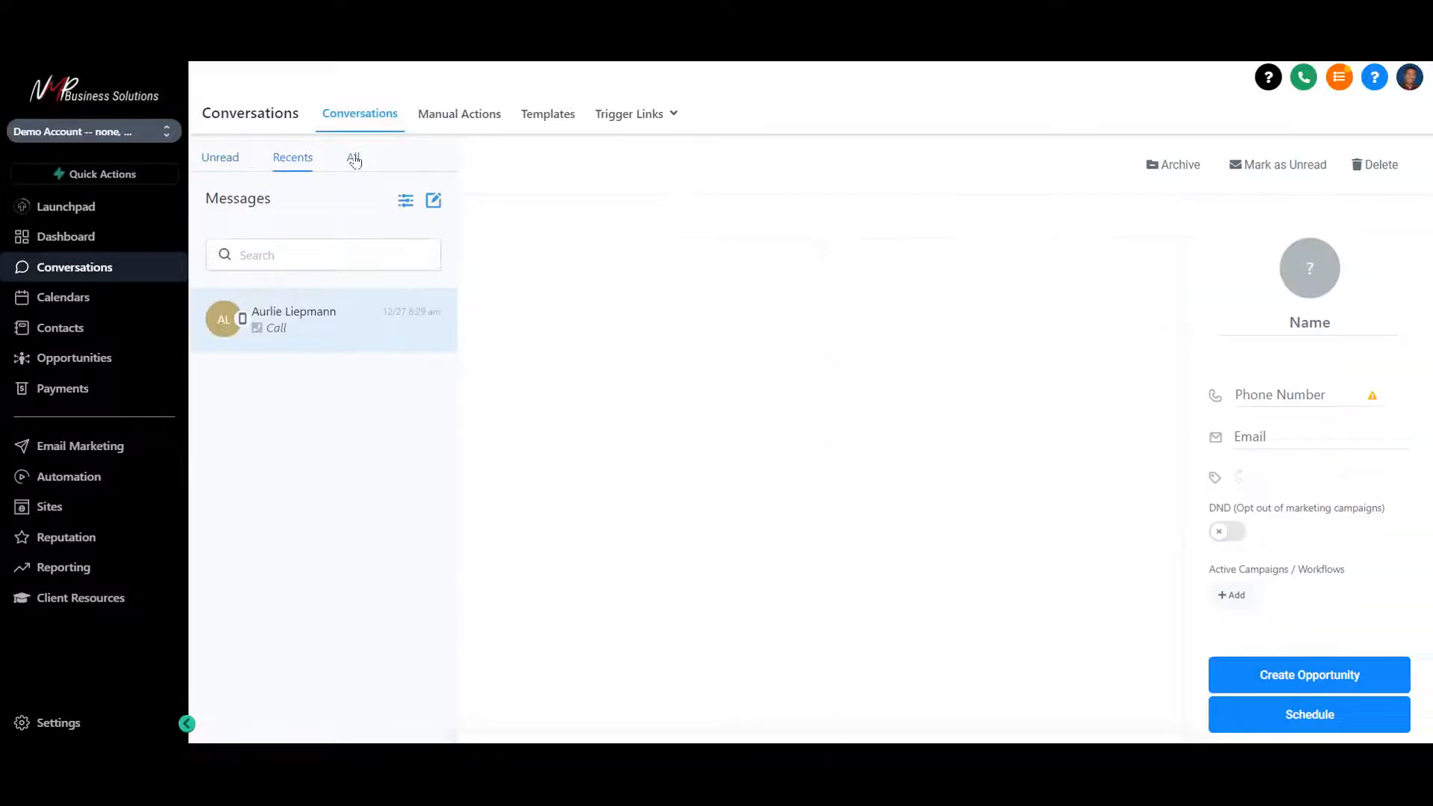
click(293, 320)
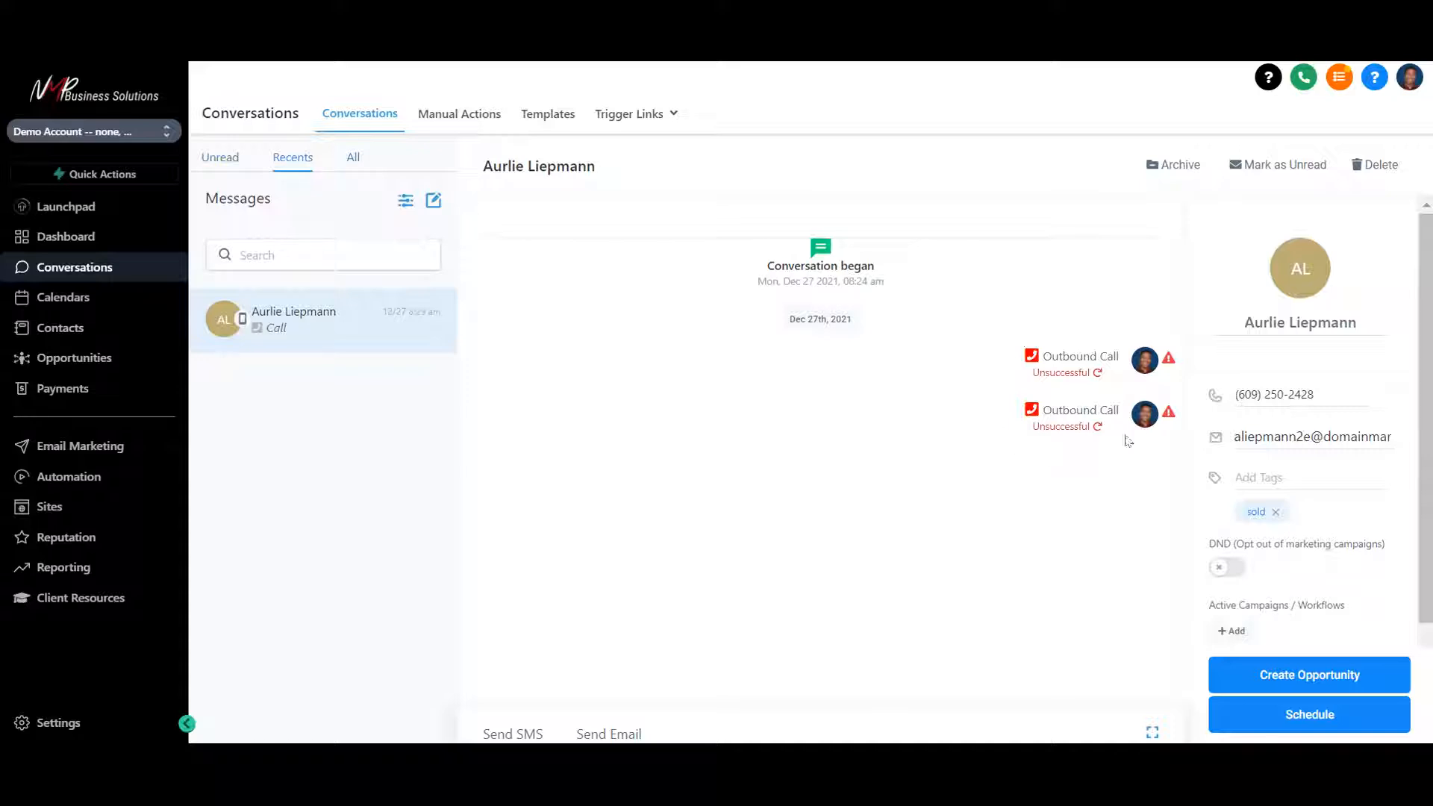
mouse_move(1004, 405)
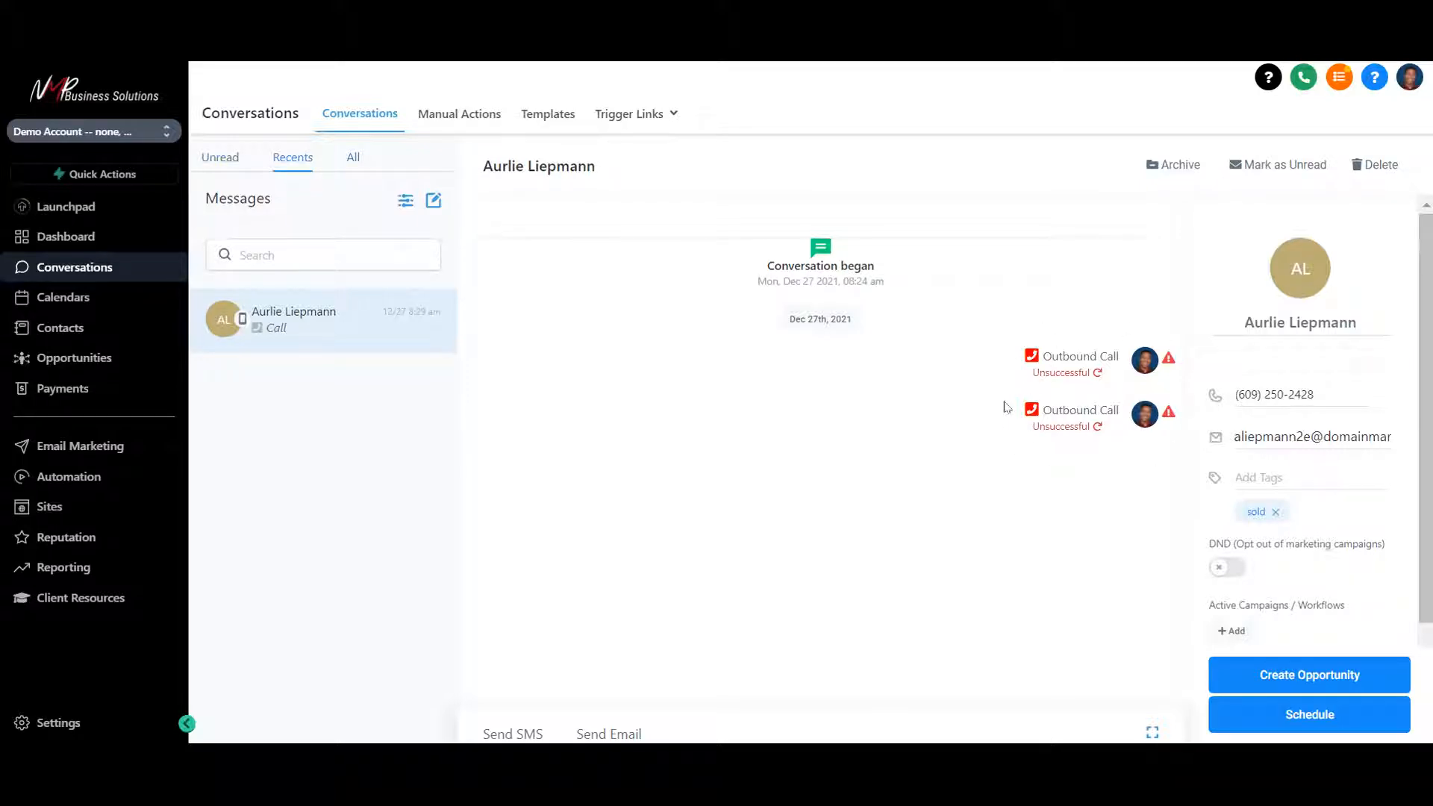
mouse_move(999, 417)
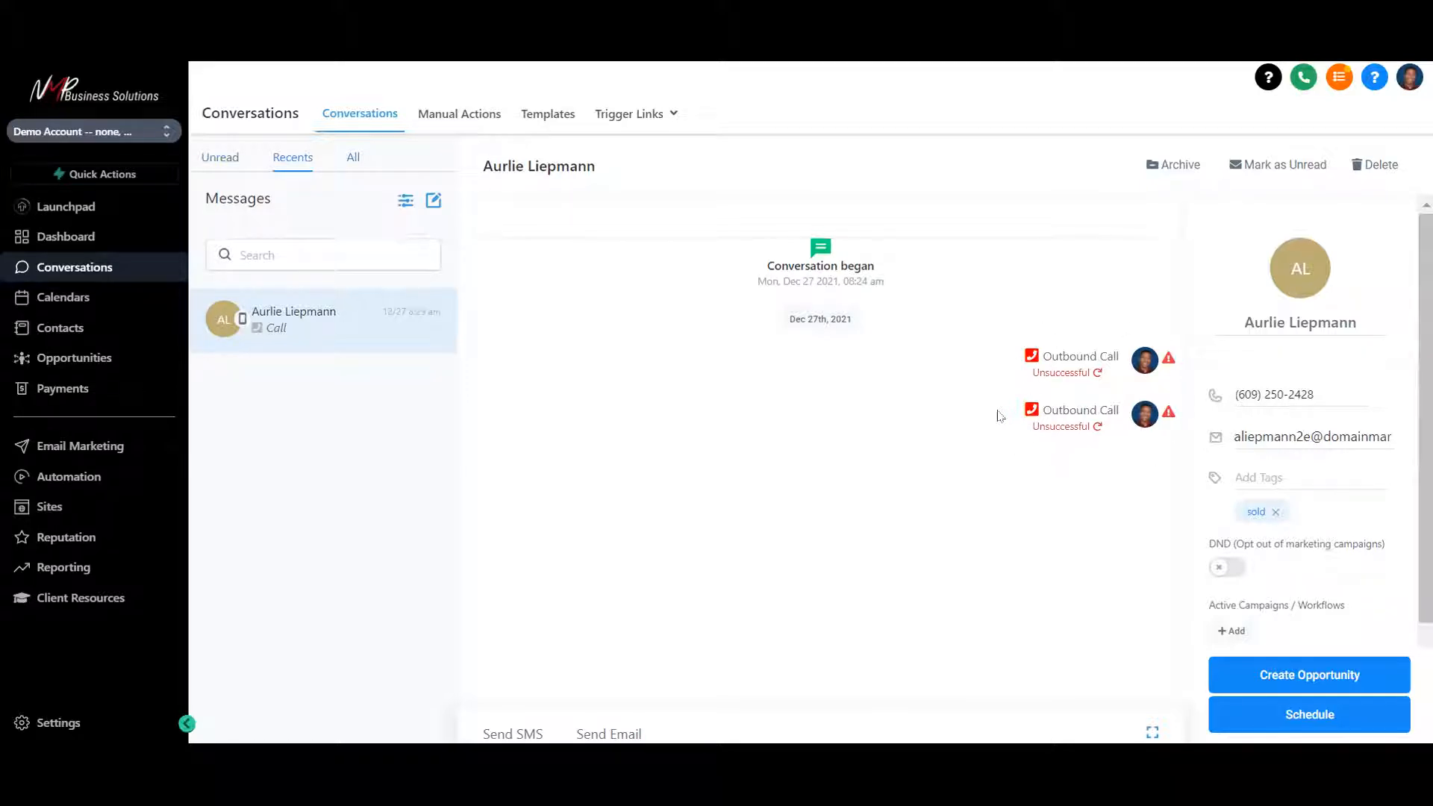
mouse_move(839, 397)
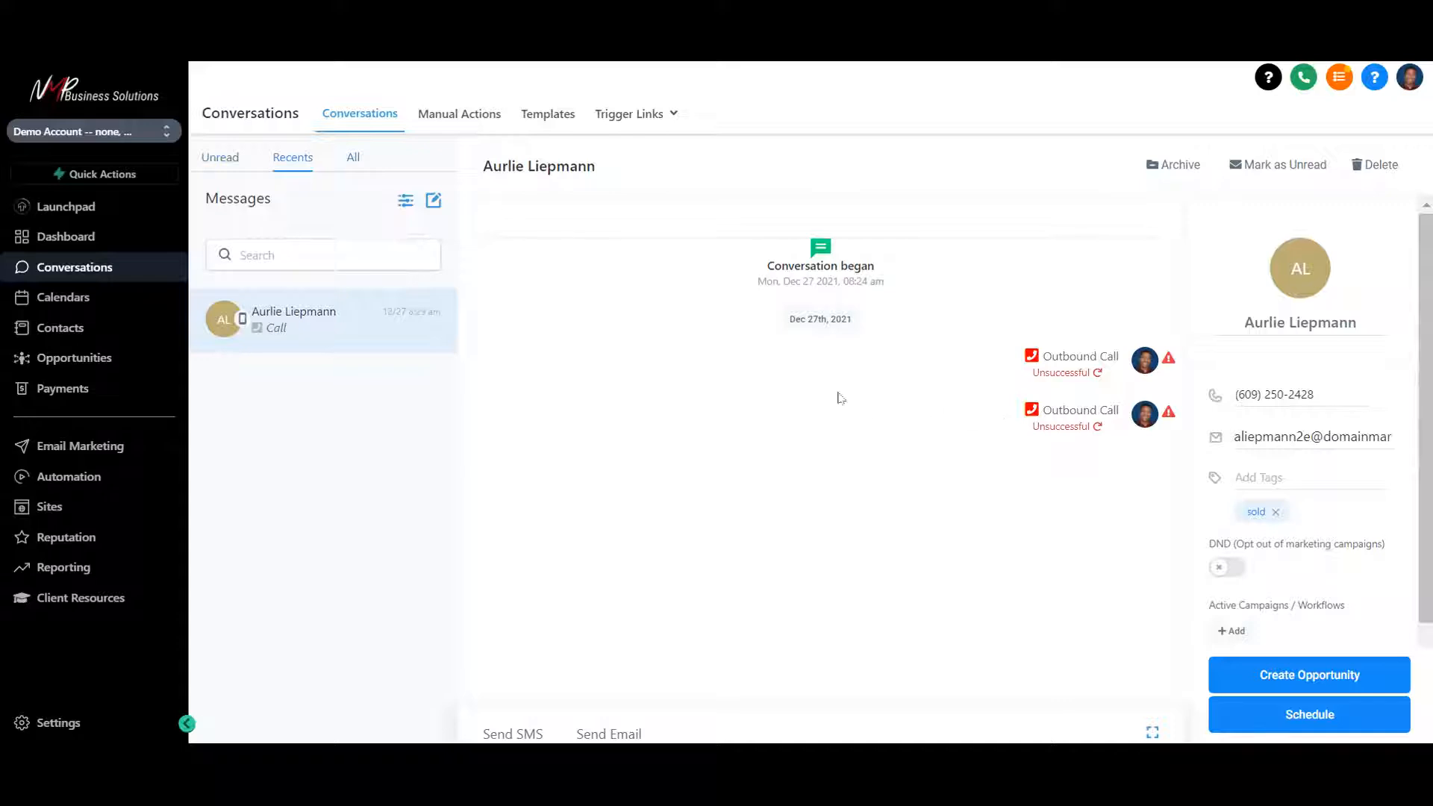
mouse_move(640, 479)
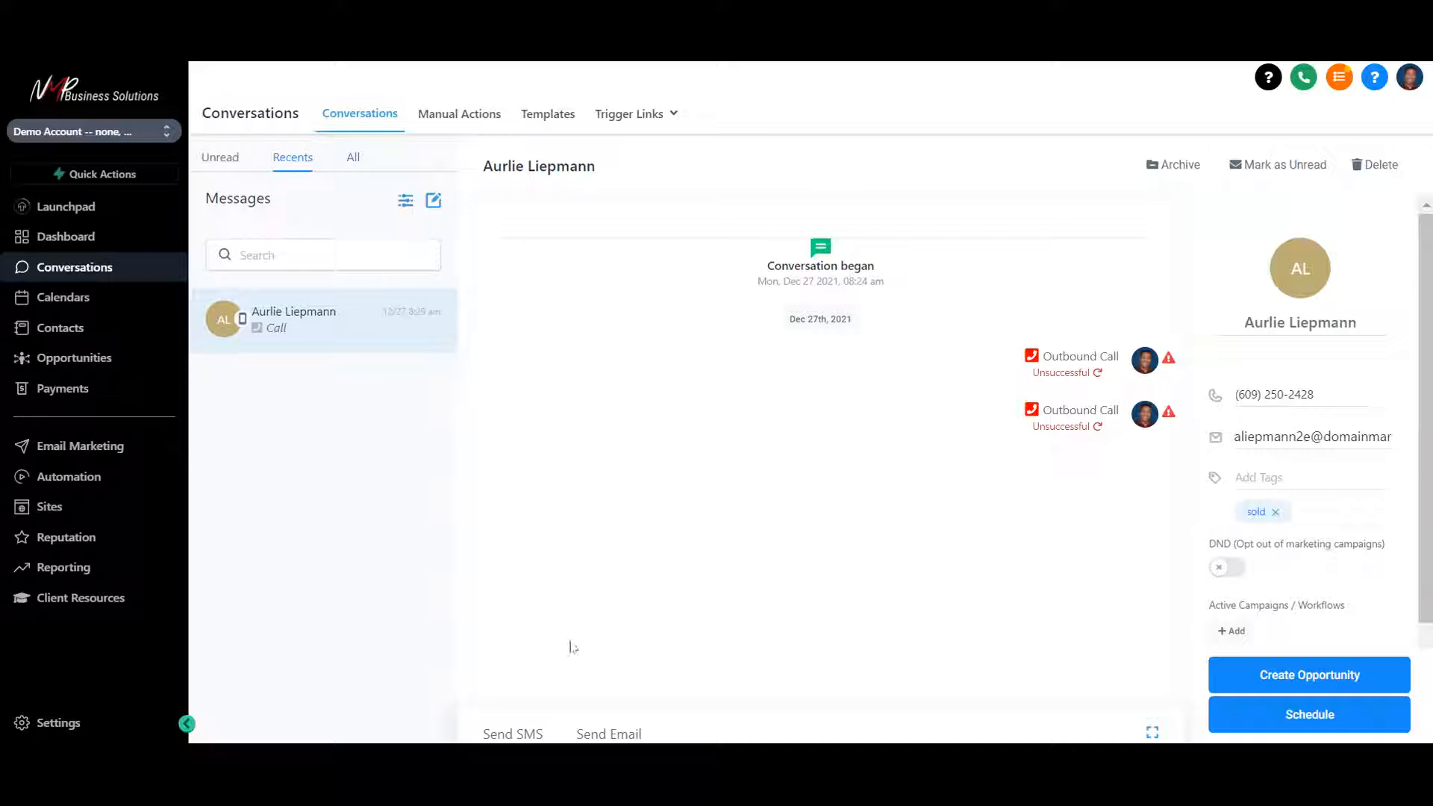
mouse_move(512, 734)
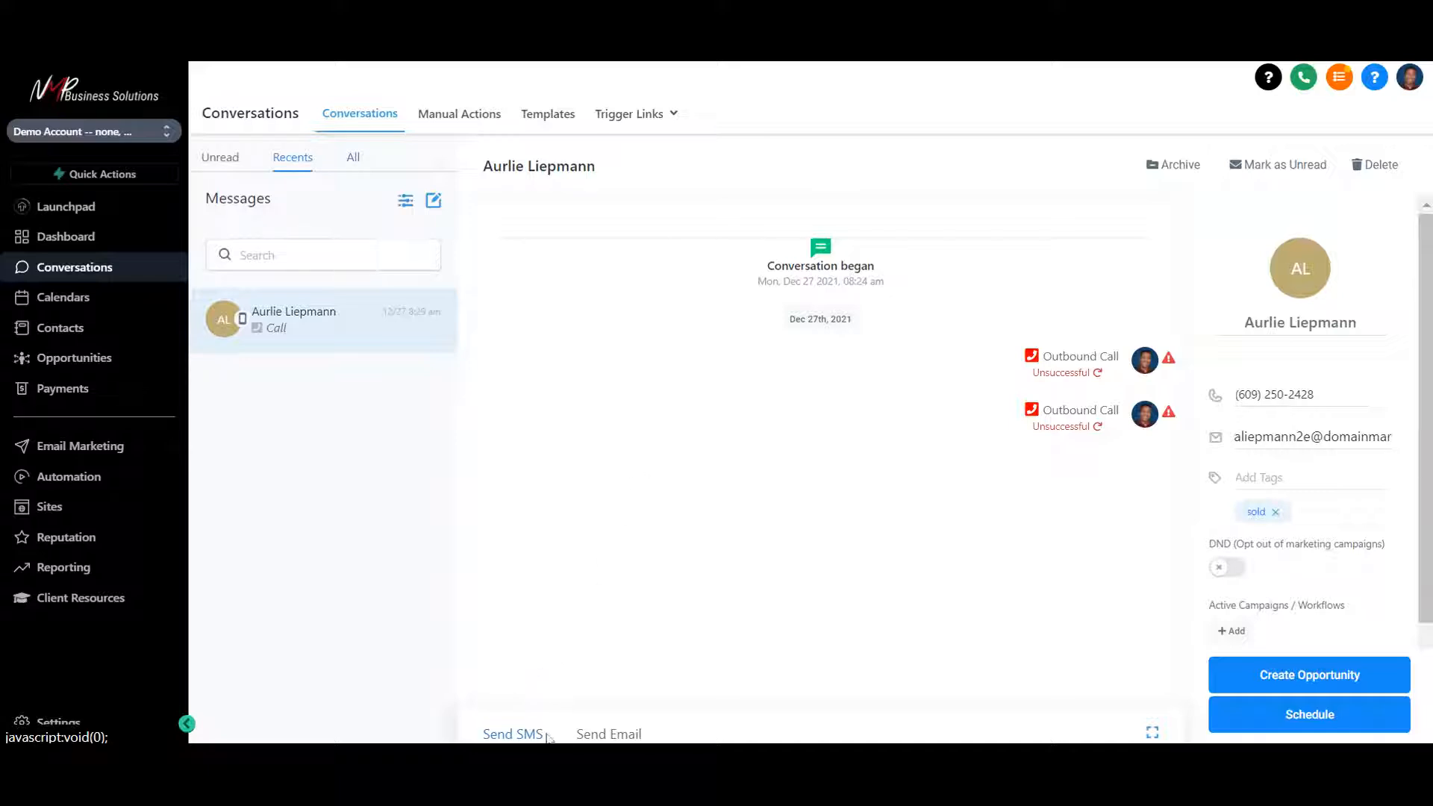
mouse_move(666, 477)
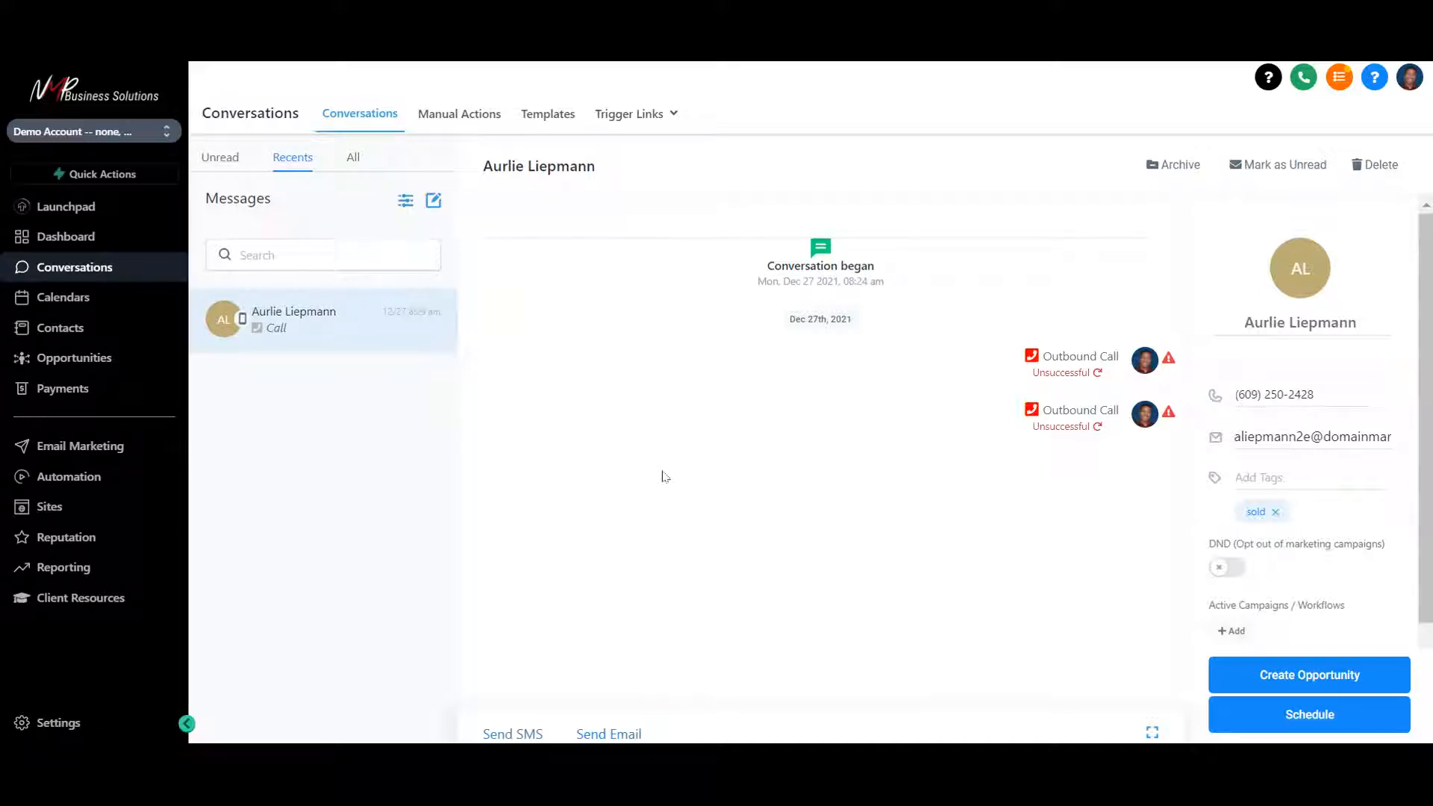
mouse_move(948, 576)
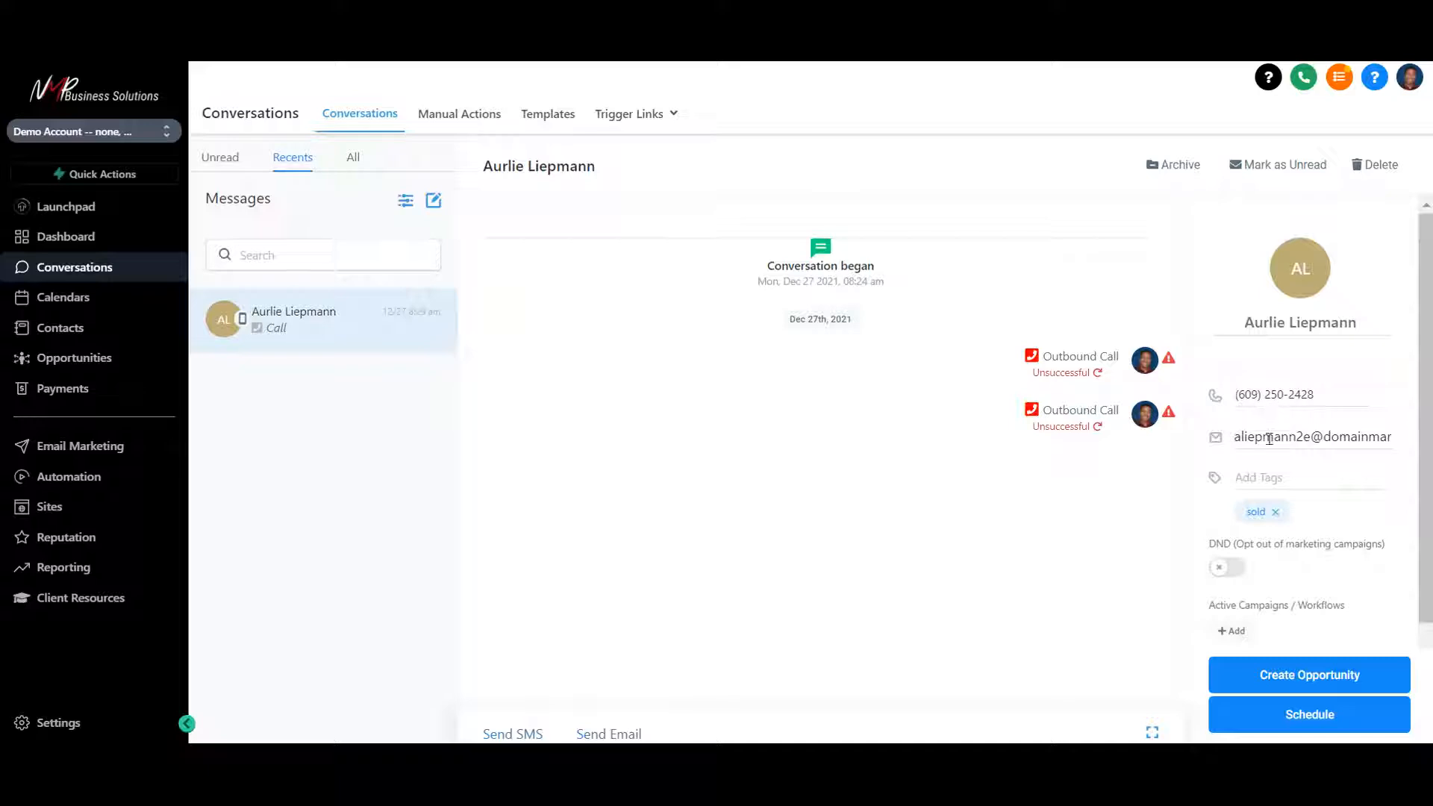
double_click(1312, 437)
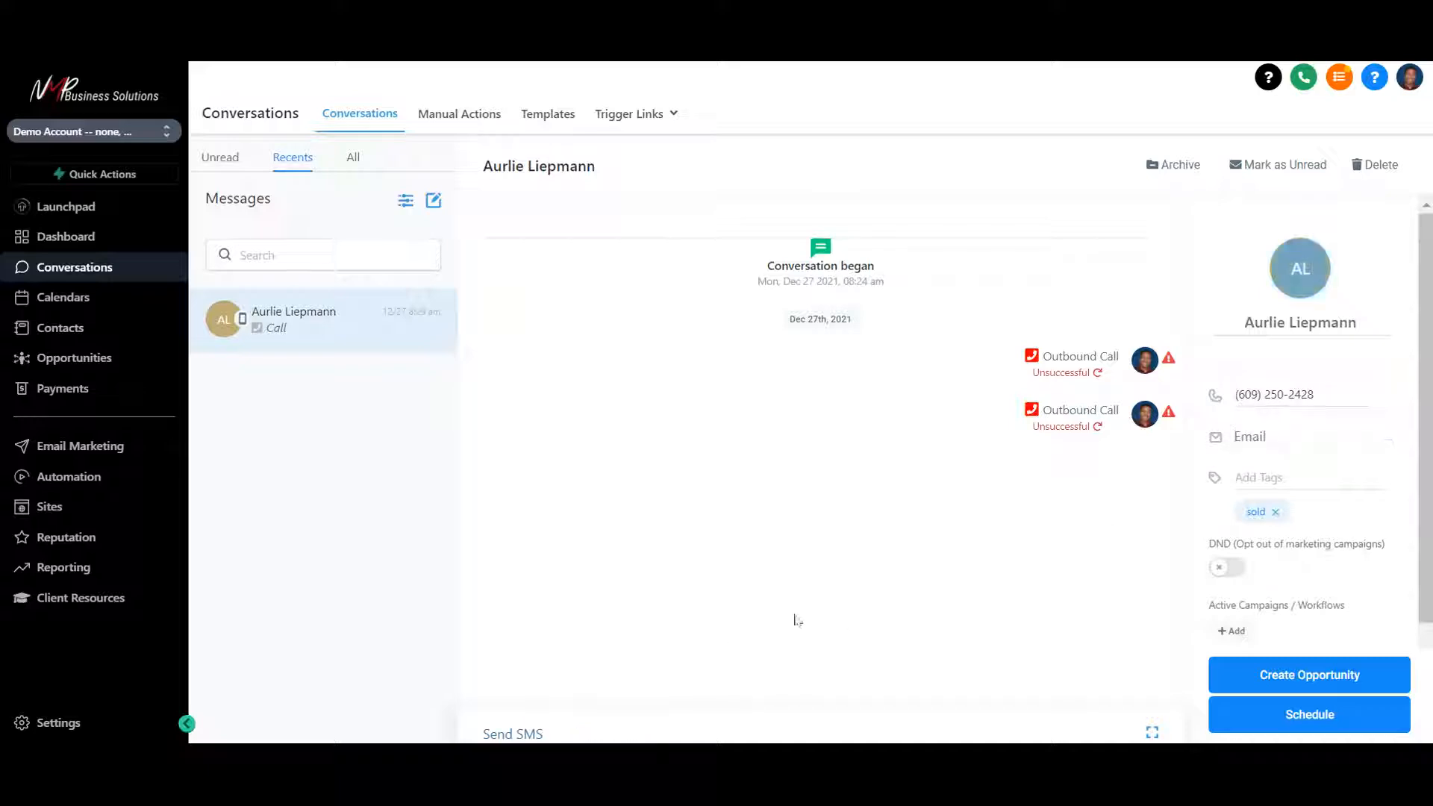
mouse_move(595, 736)
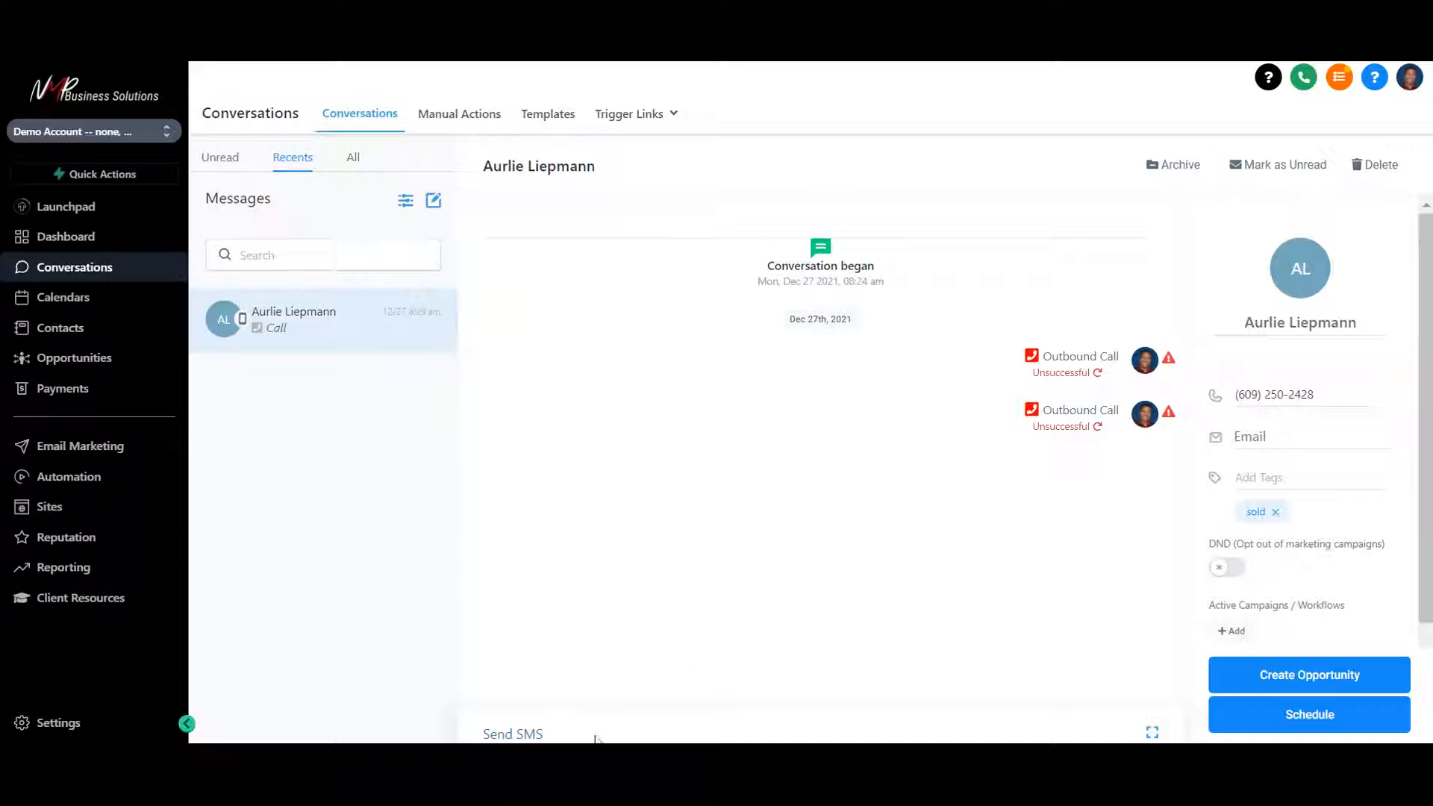
click(1287, 436)
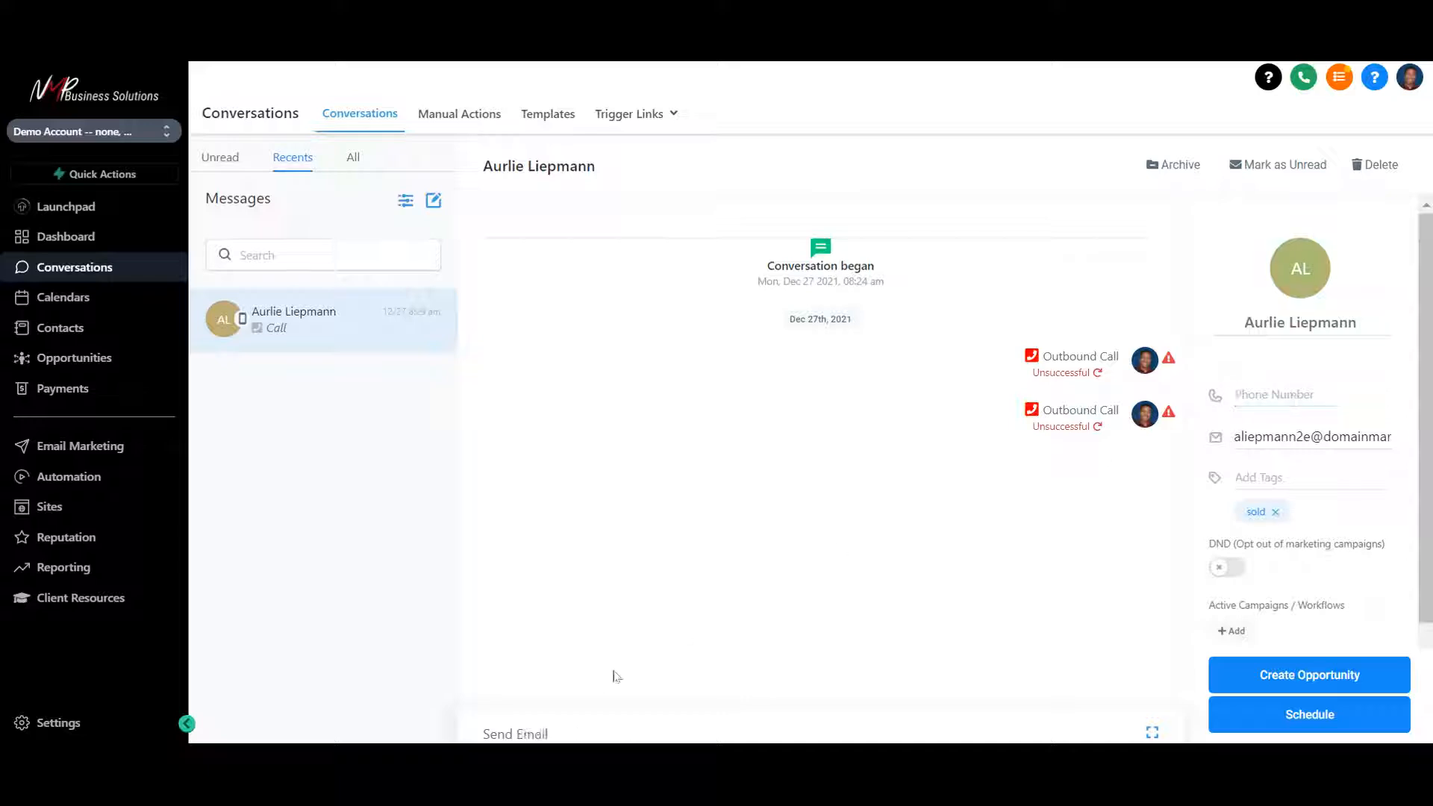
click(1284, 394)
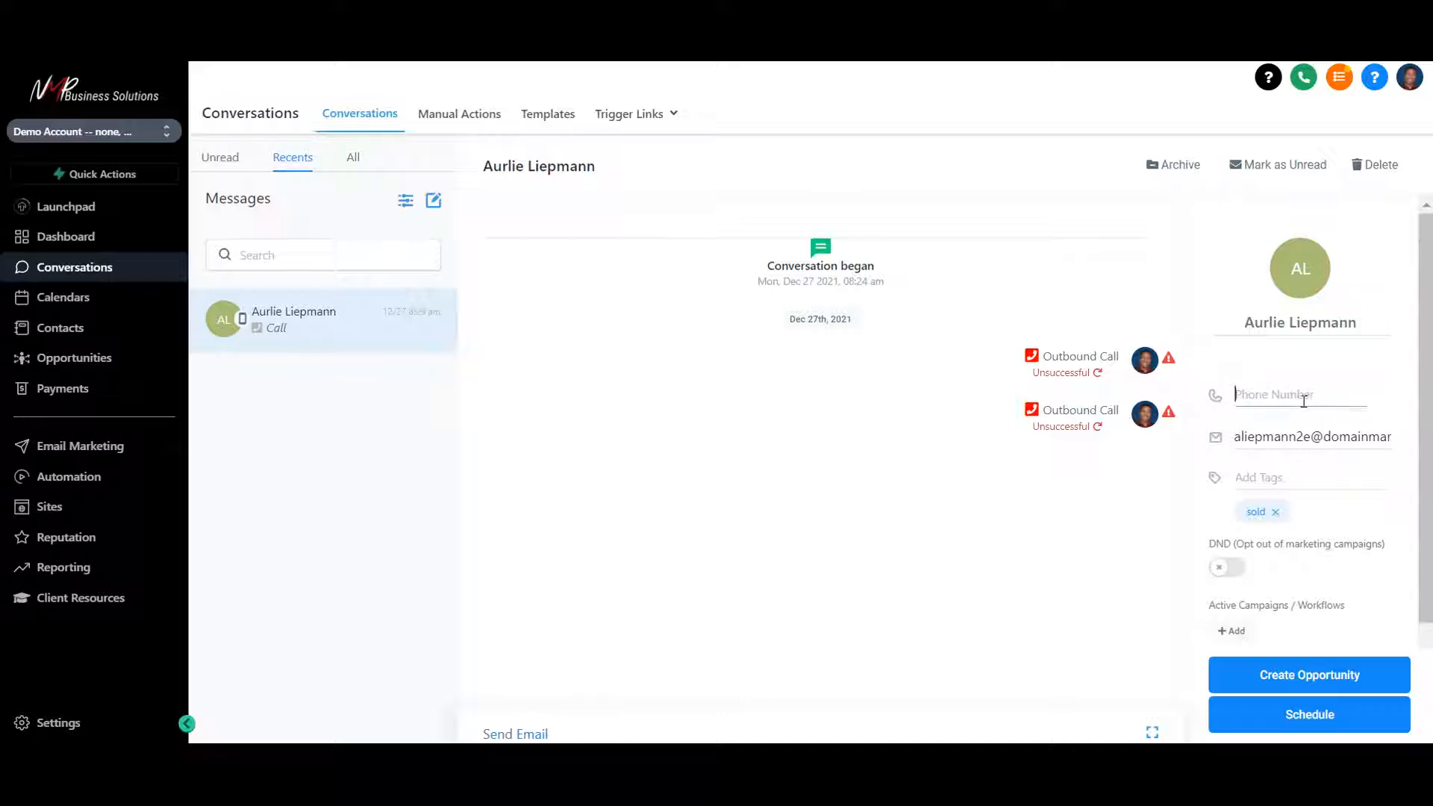
text((609) 250-2428)
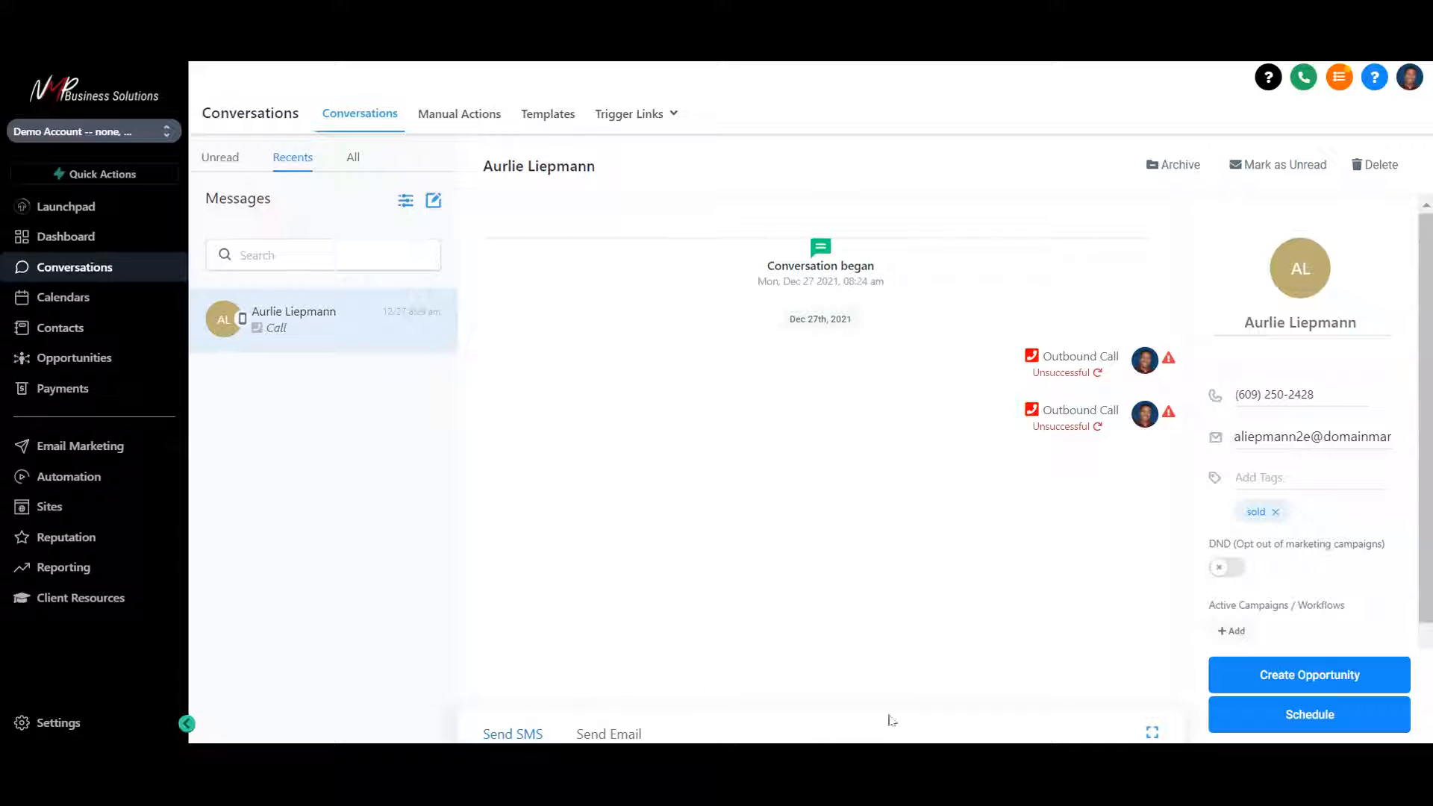
mouse_move(849, 518)
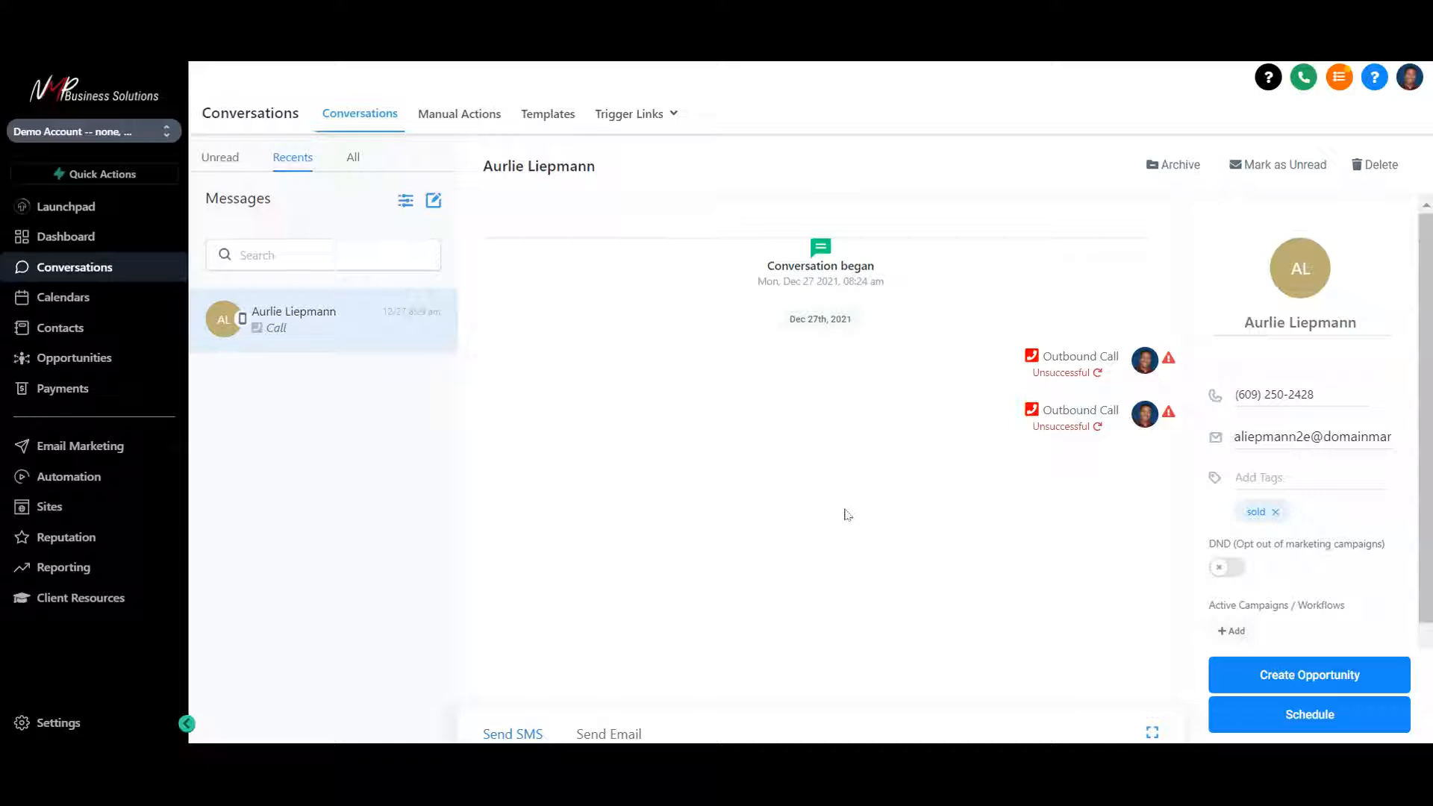
mouse_move(454, 353)
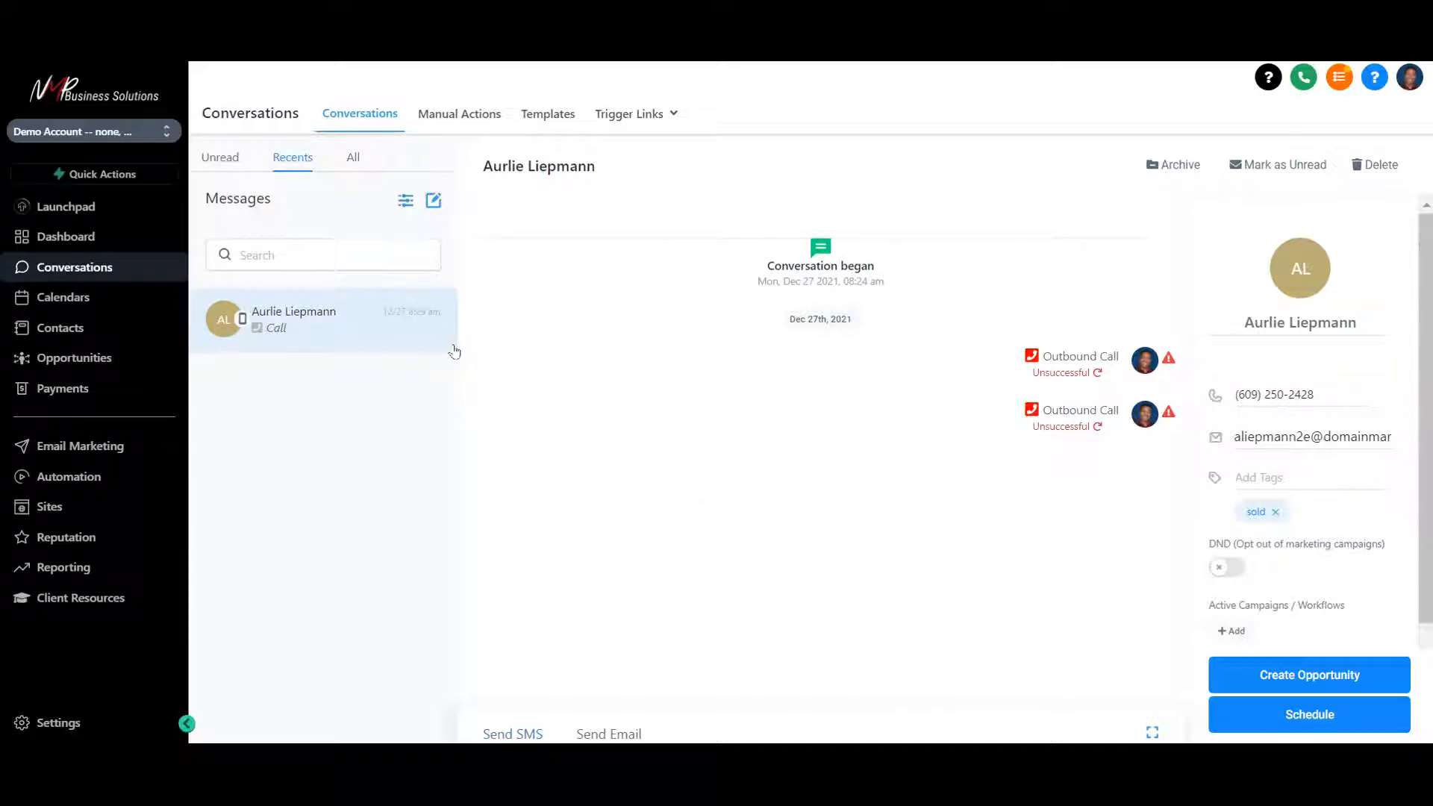
mouse_move(812, 568)
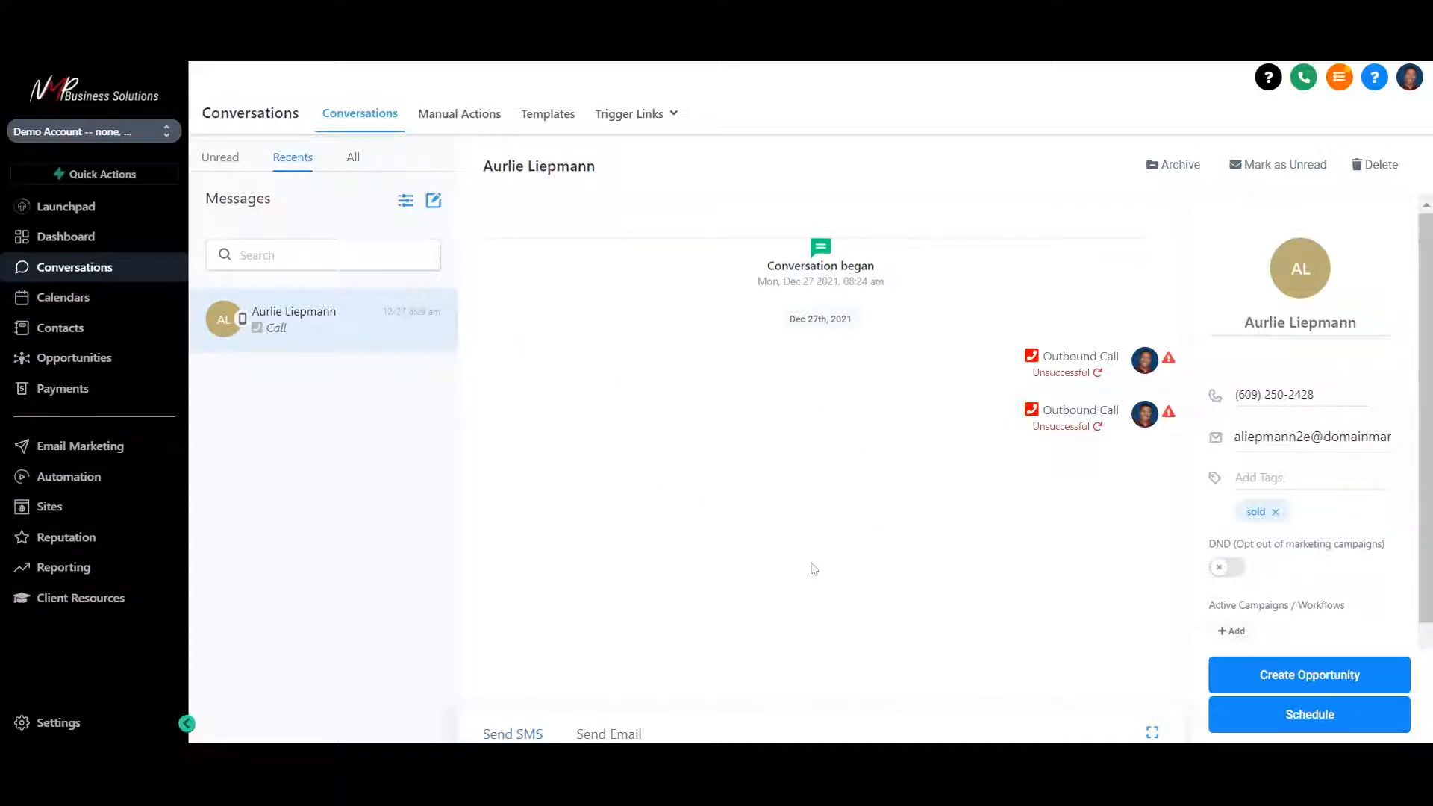
mouse_move(992, 613)
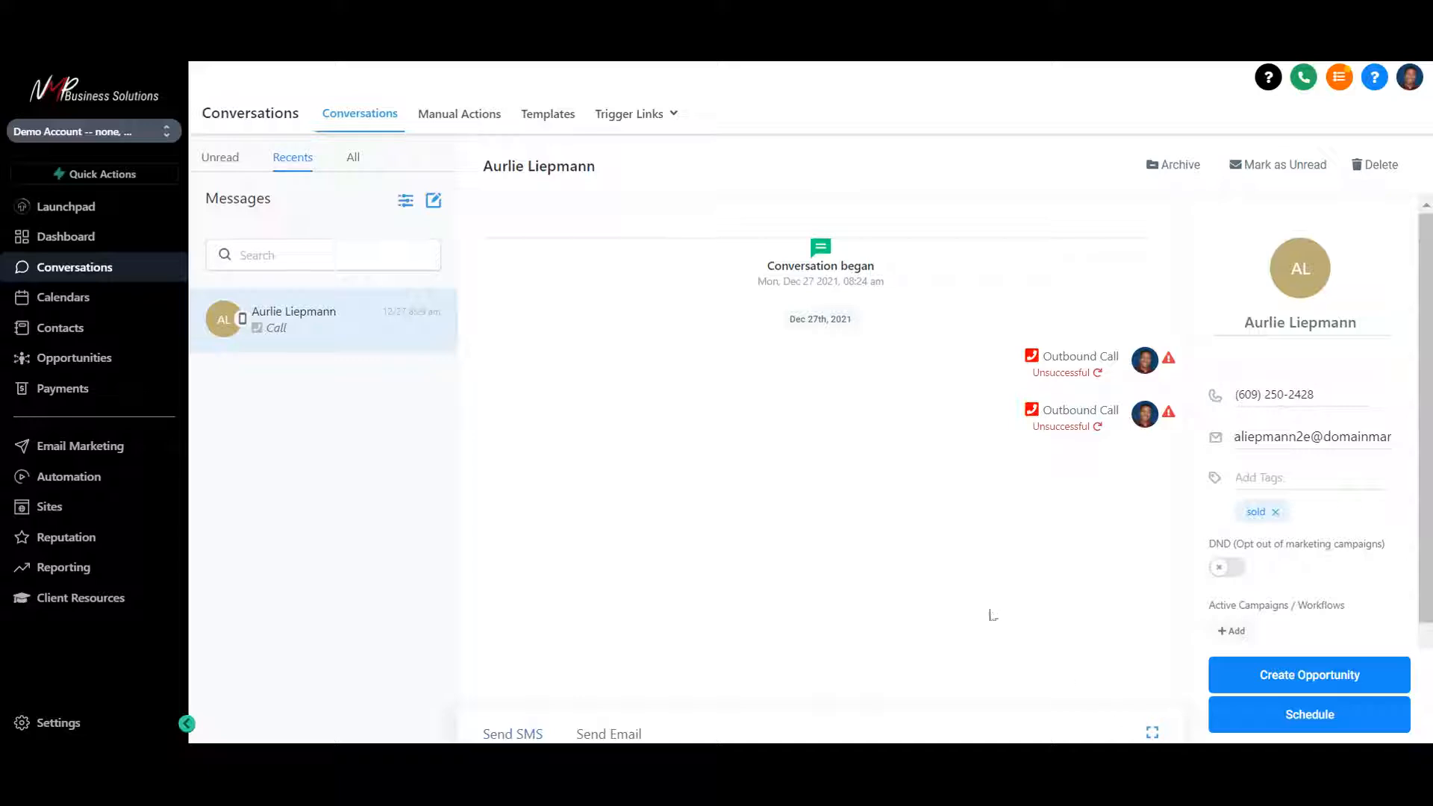
mouse_move(1088, 700)
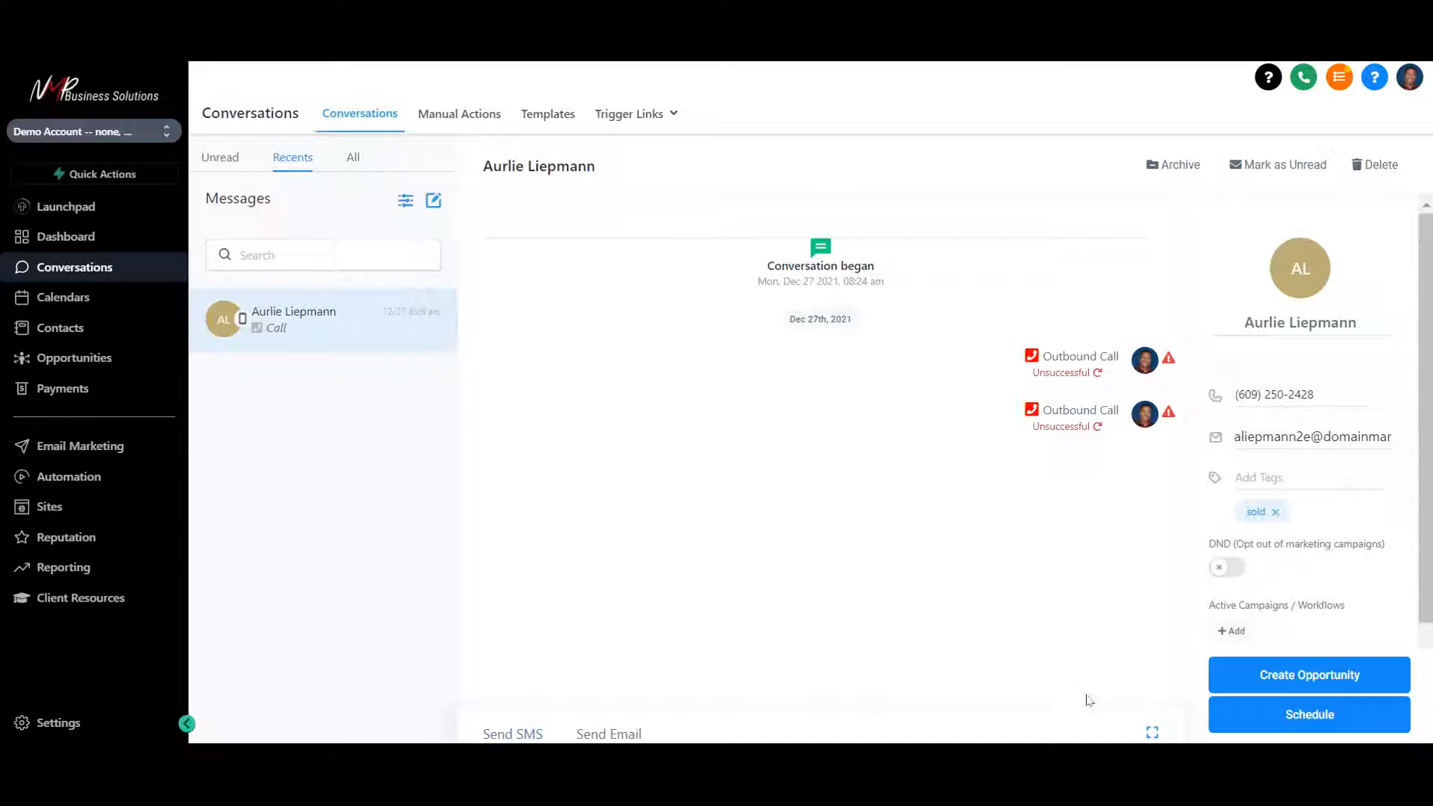
Expand the message composer for Aurlie's conversation with SMS and Email ready
click(512, 734)
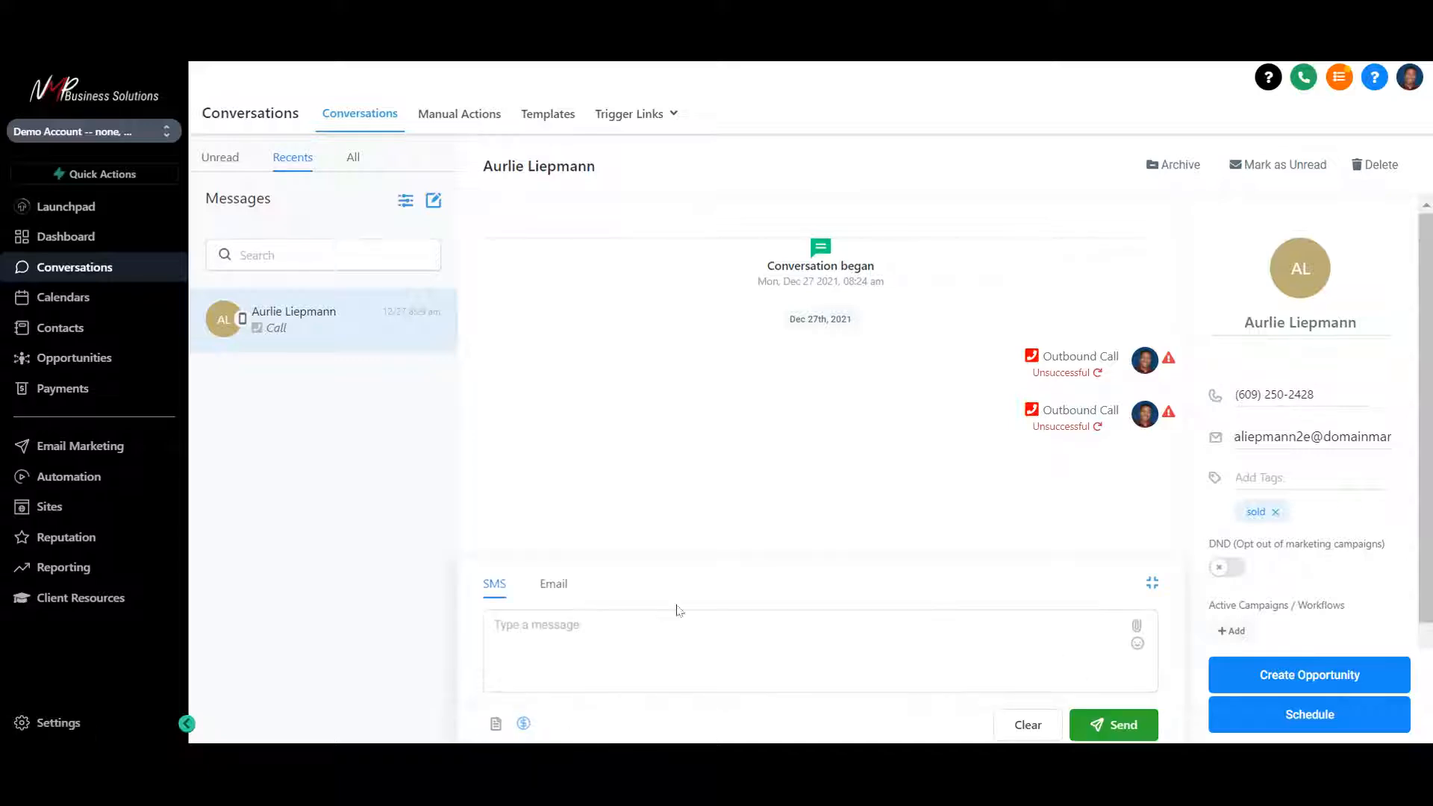
mouse_move(496, 723)
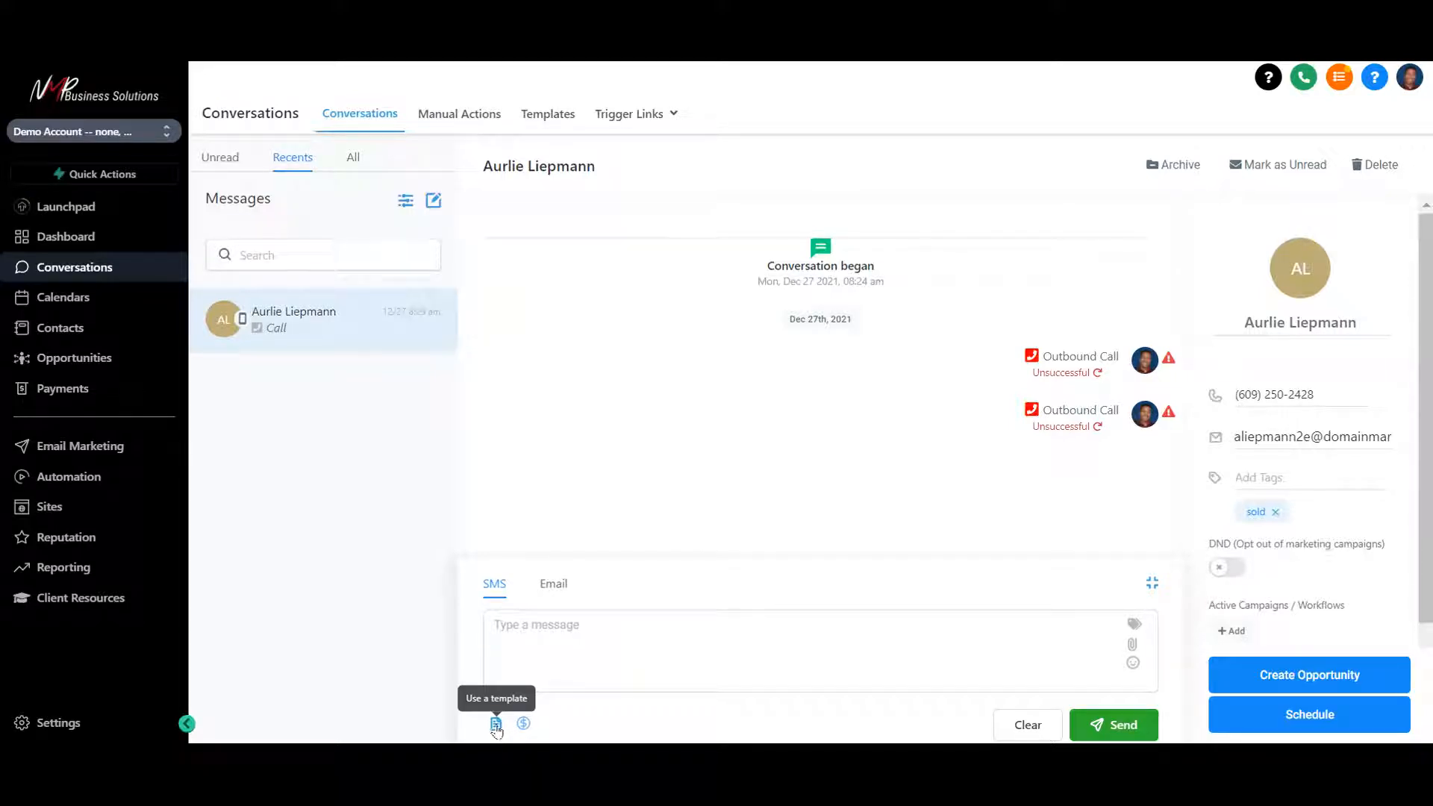
mouse_move(523, 723)
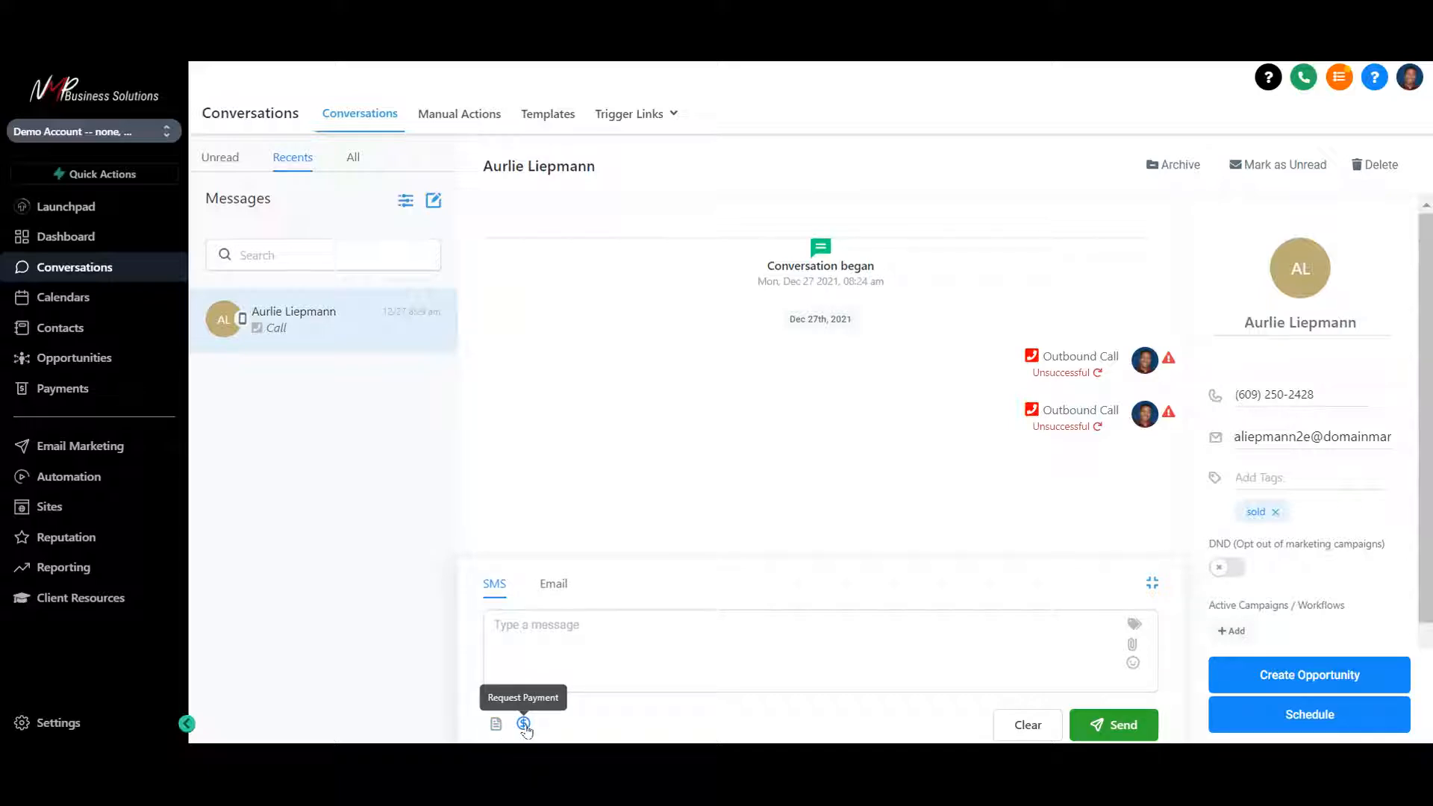
Start a payment request with line items Coffee at $3 and bagel at $2, totaling $5
click(524, 723)
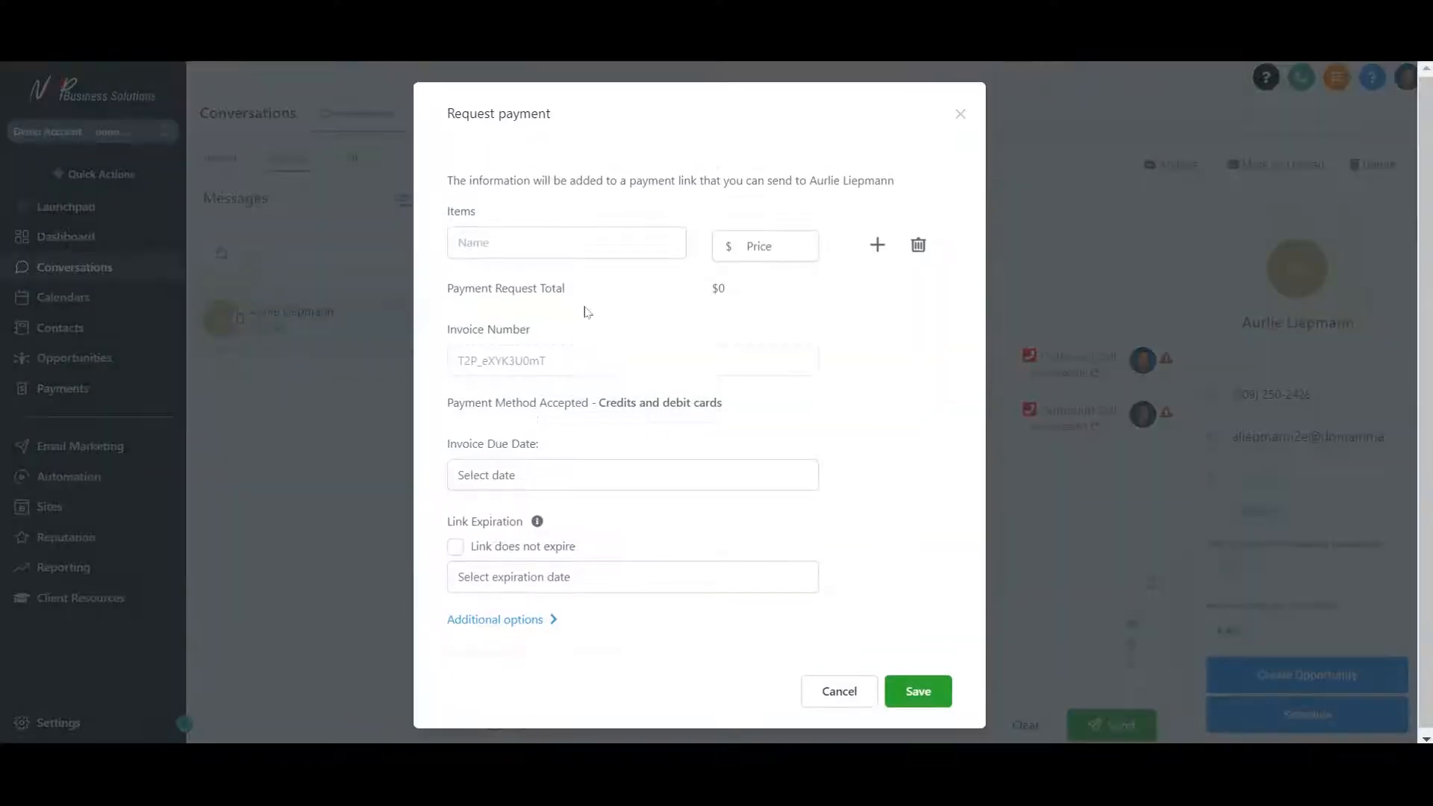
click(566, 241)
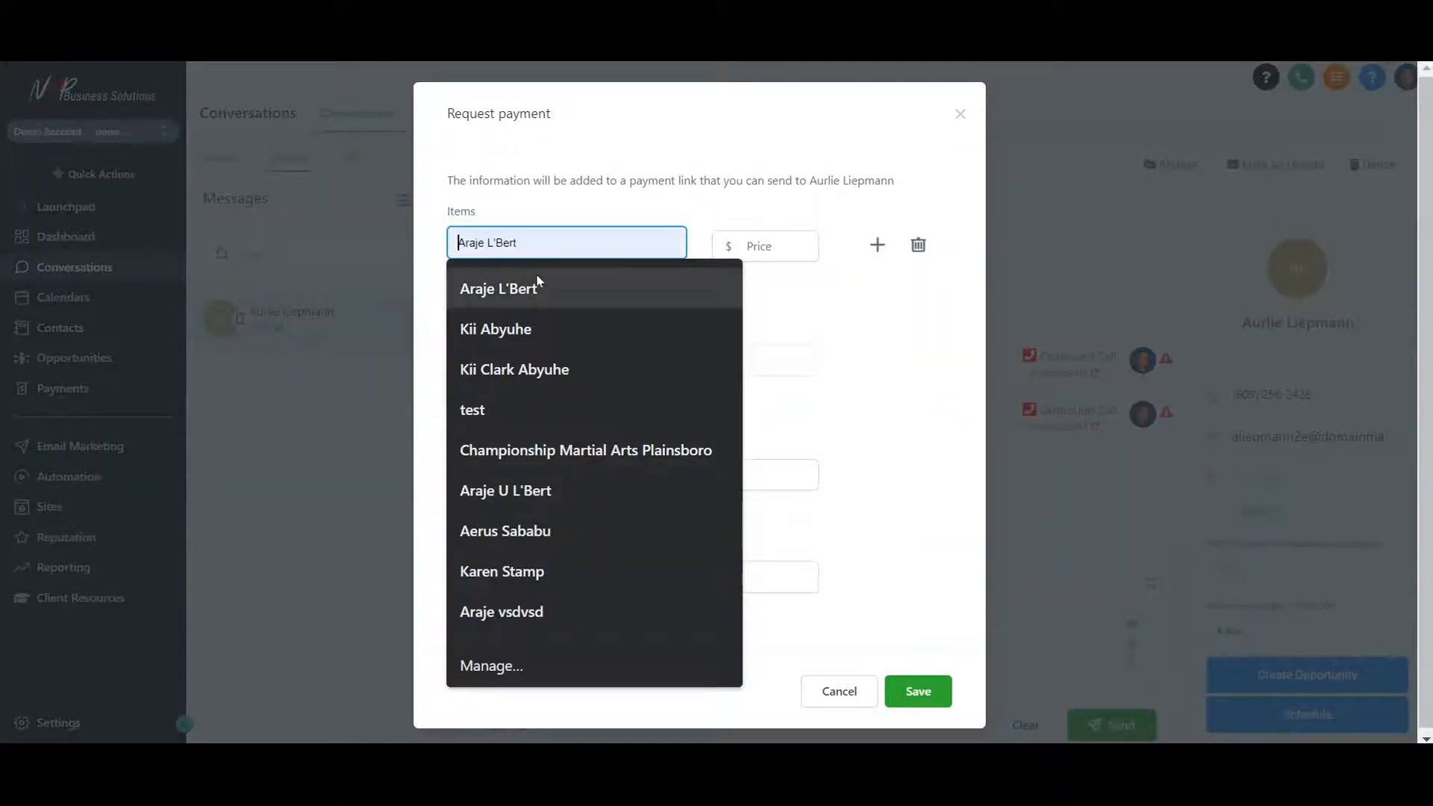
click(498, 288)
text(Coofs)
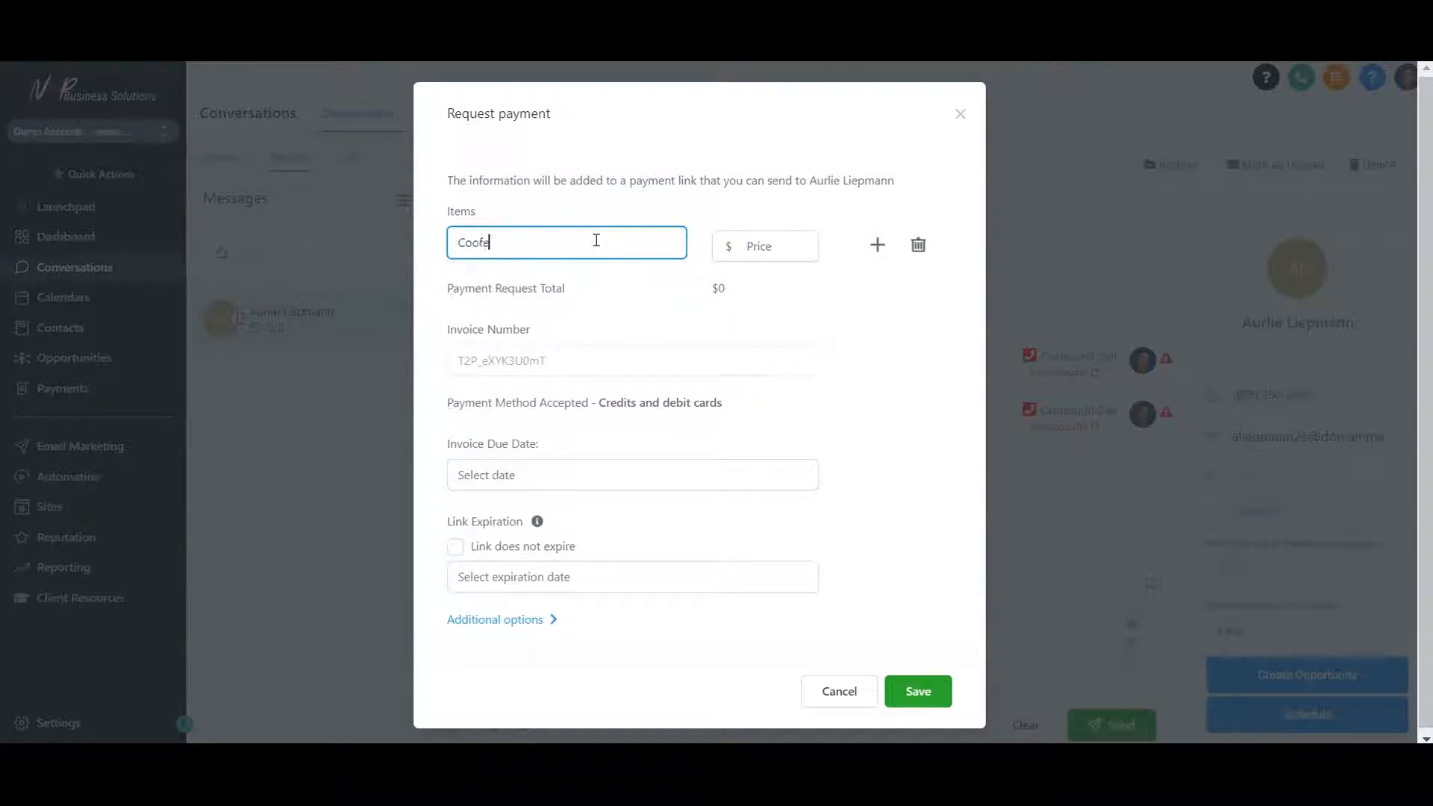
text(Cofee)
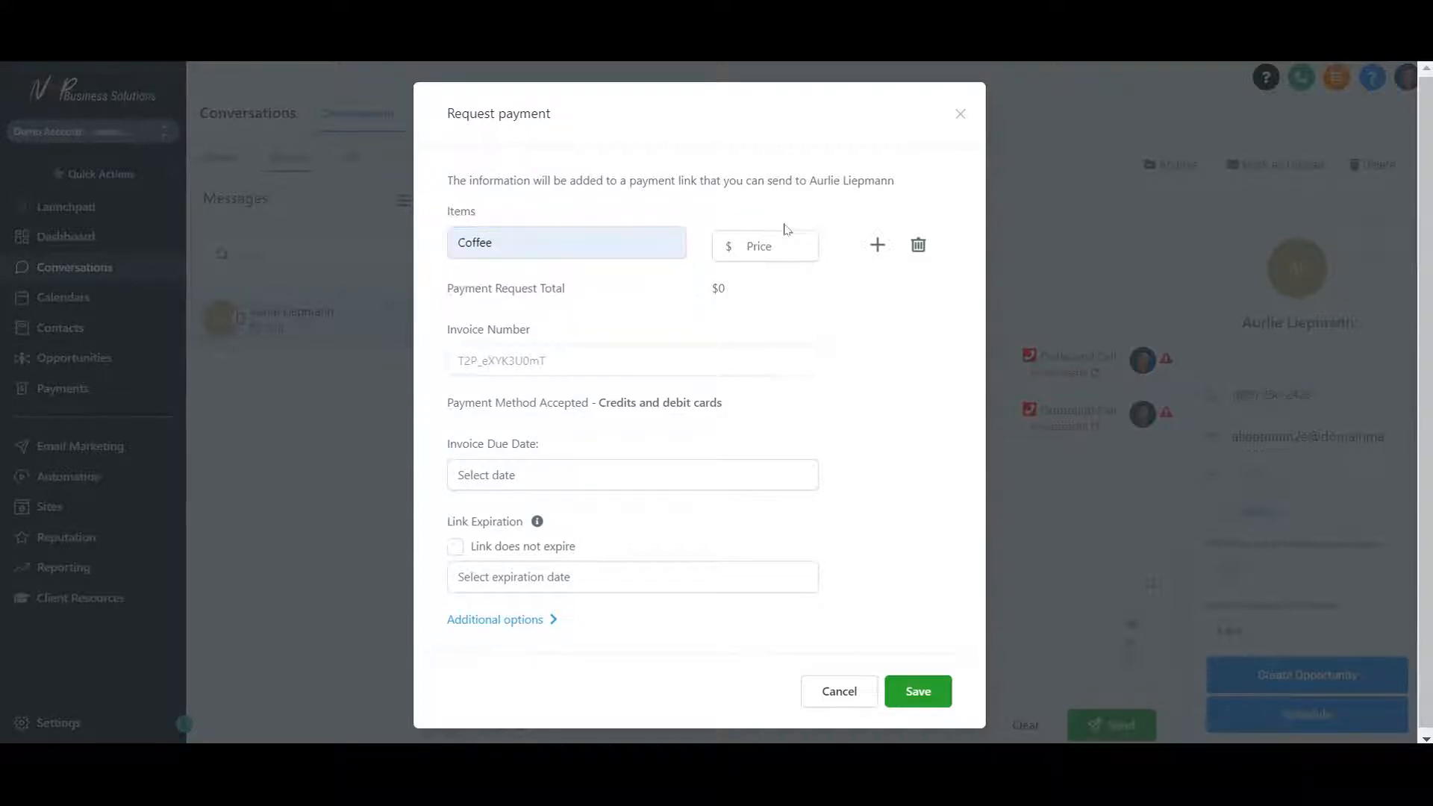
text(3)
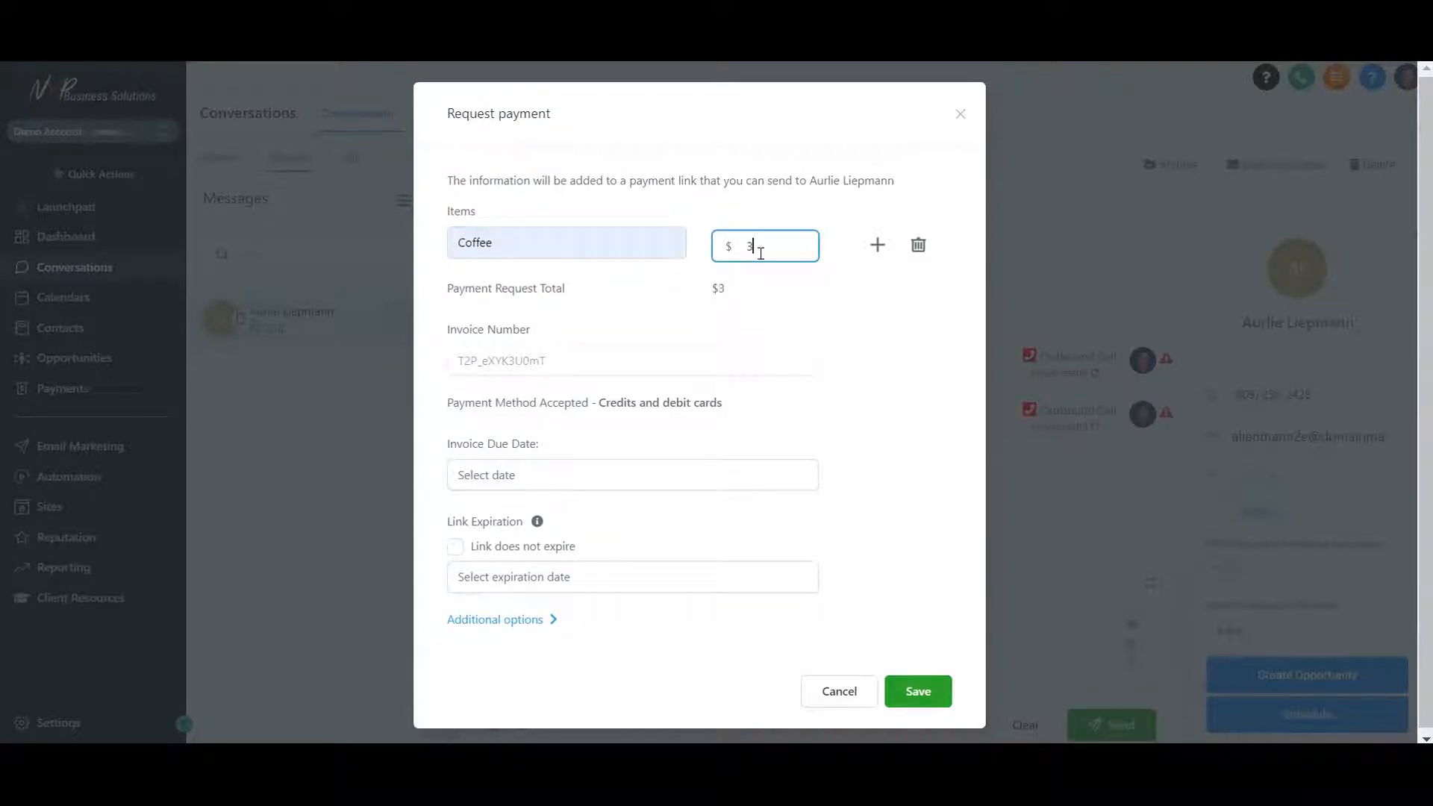
click(876, 243)
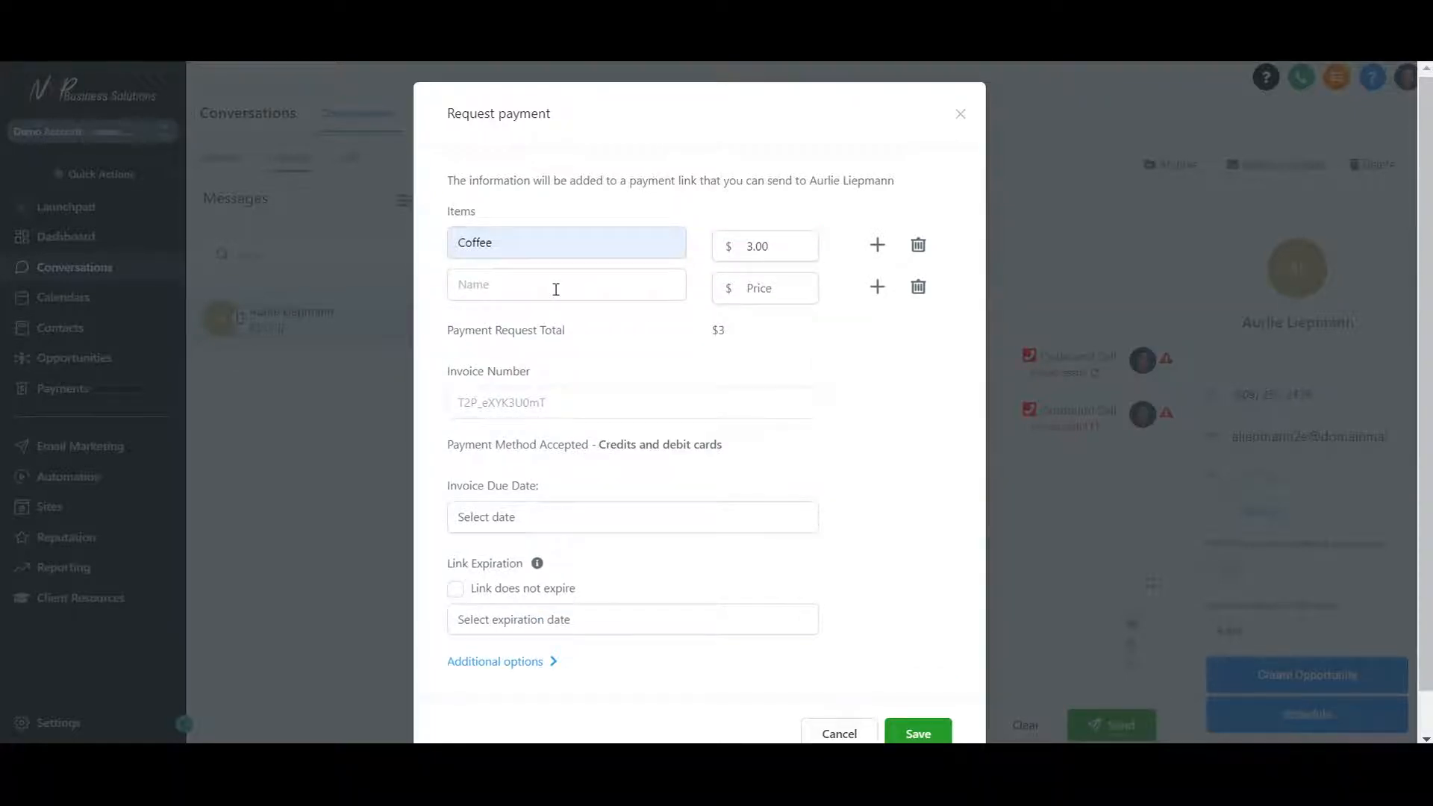
text(bagel)
text(2)
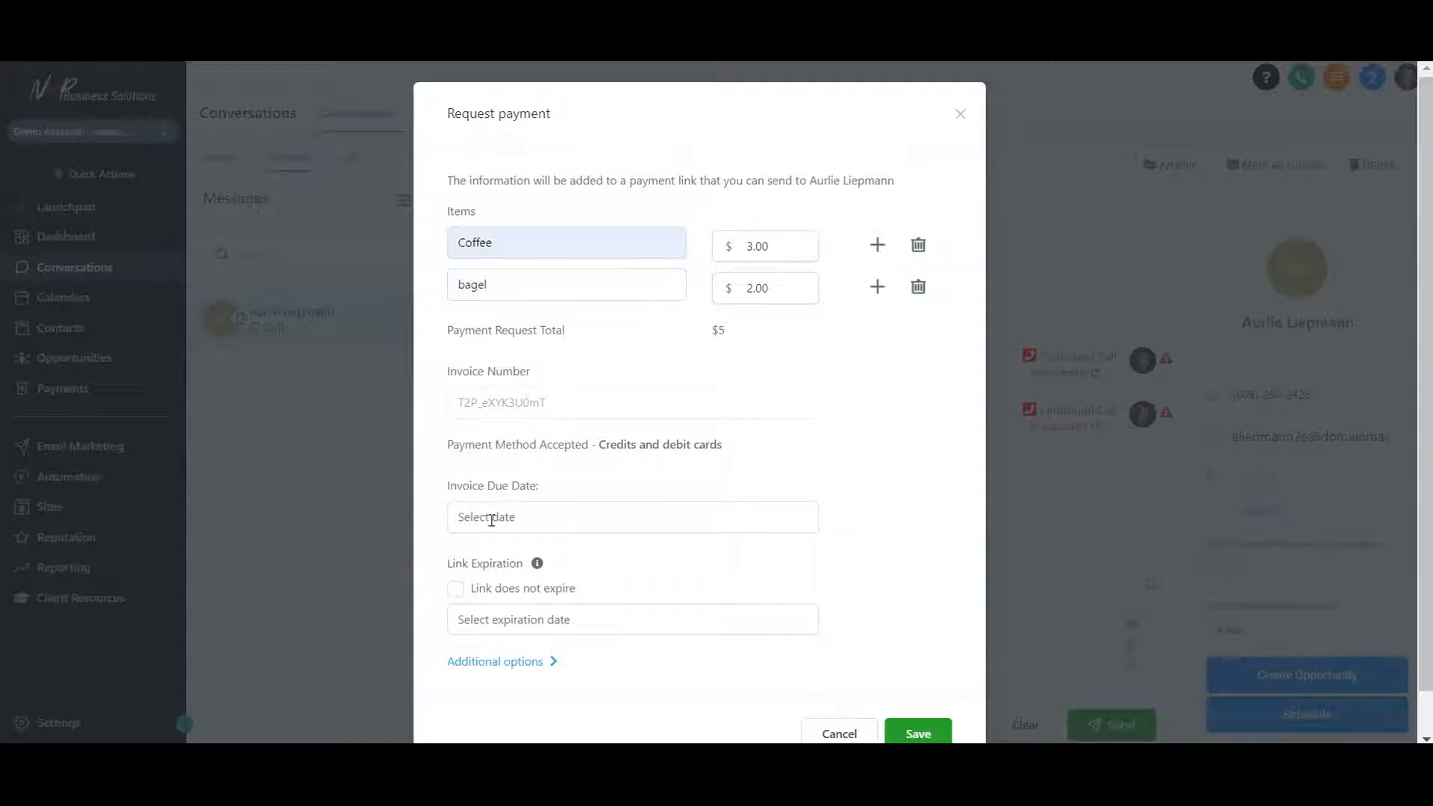
Set the due date to December 28, make the link non-expiring, and save the request
click(631, 516)
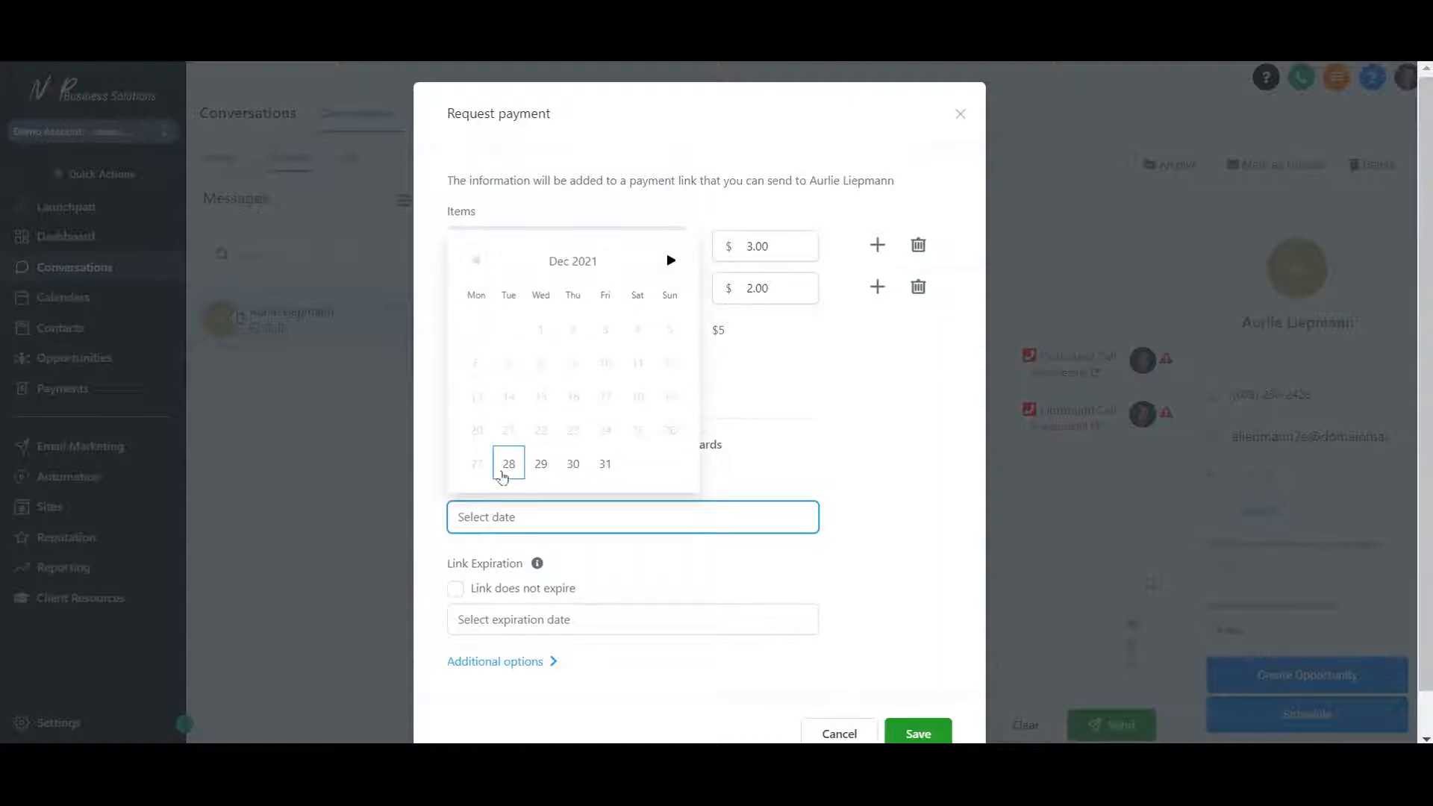
click(507, 462)
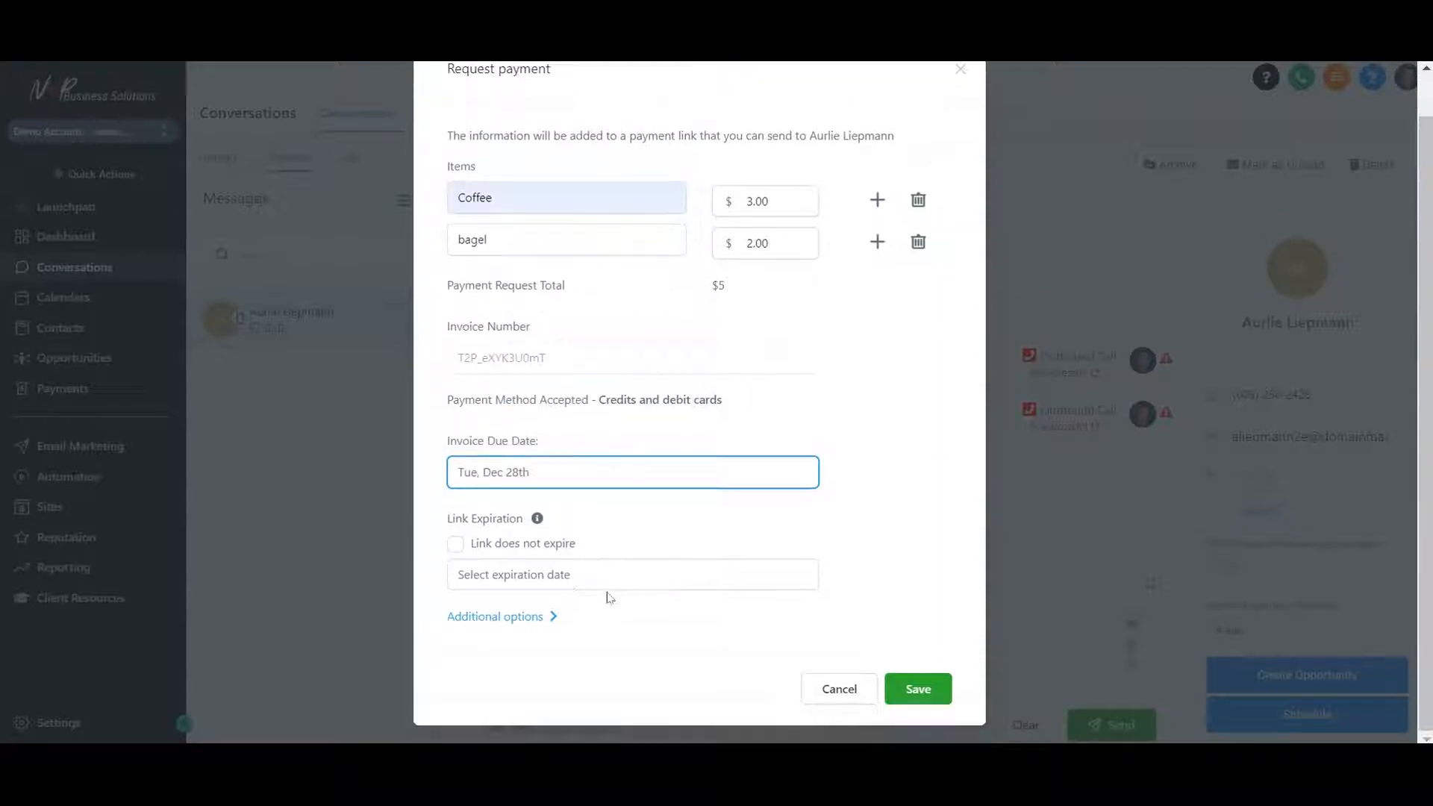
click(455, 543)
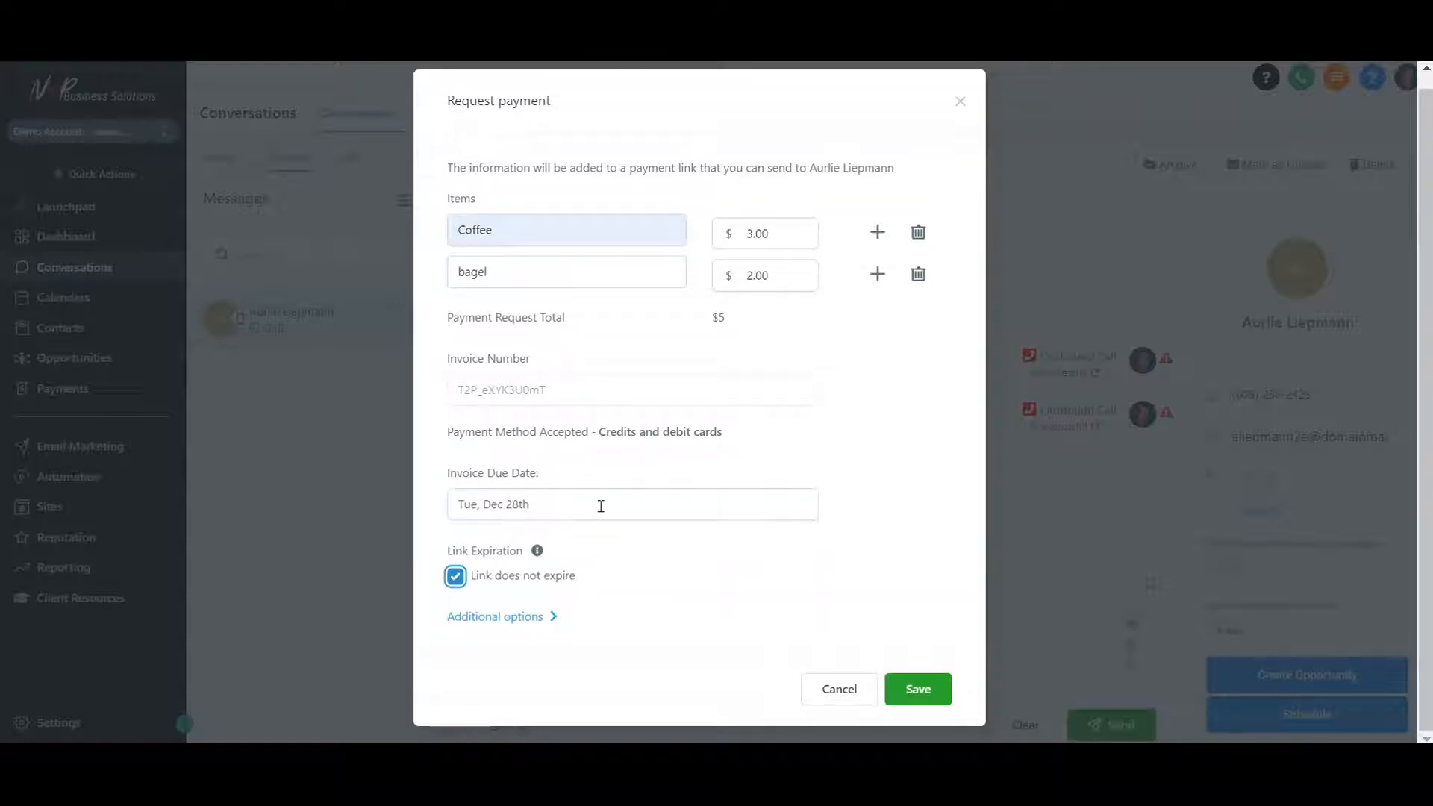
click(496, 617)
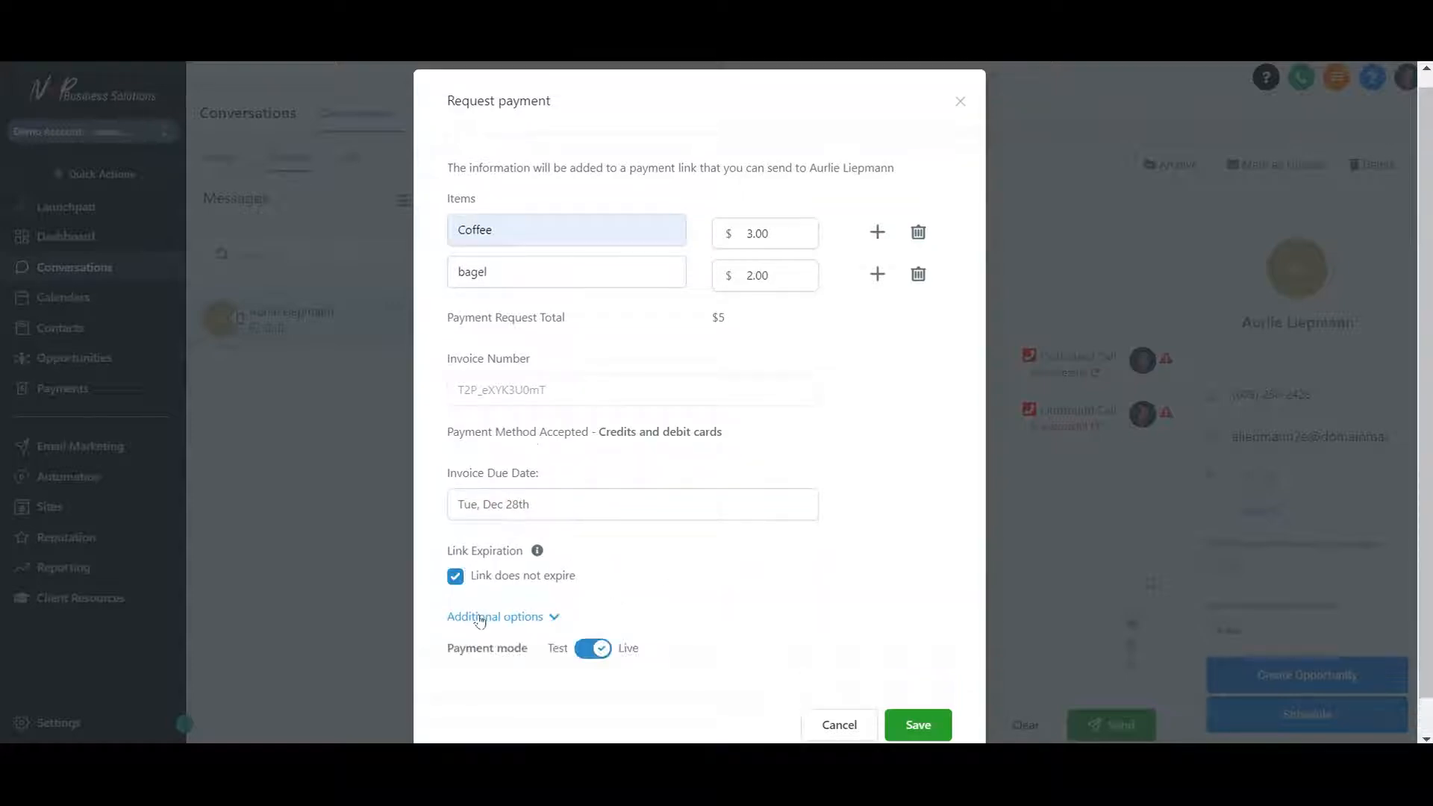
mouse_move(882, 680)
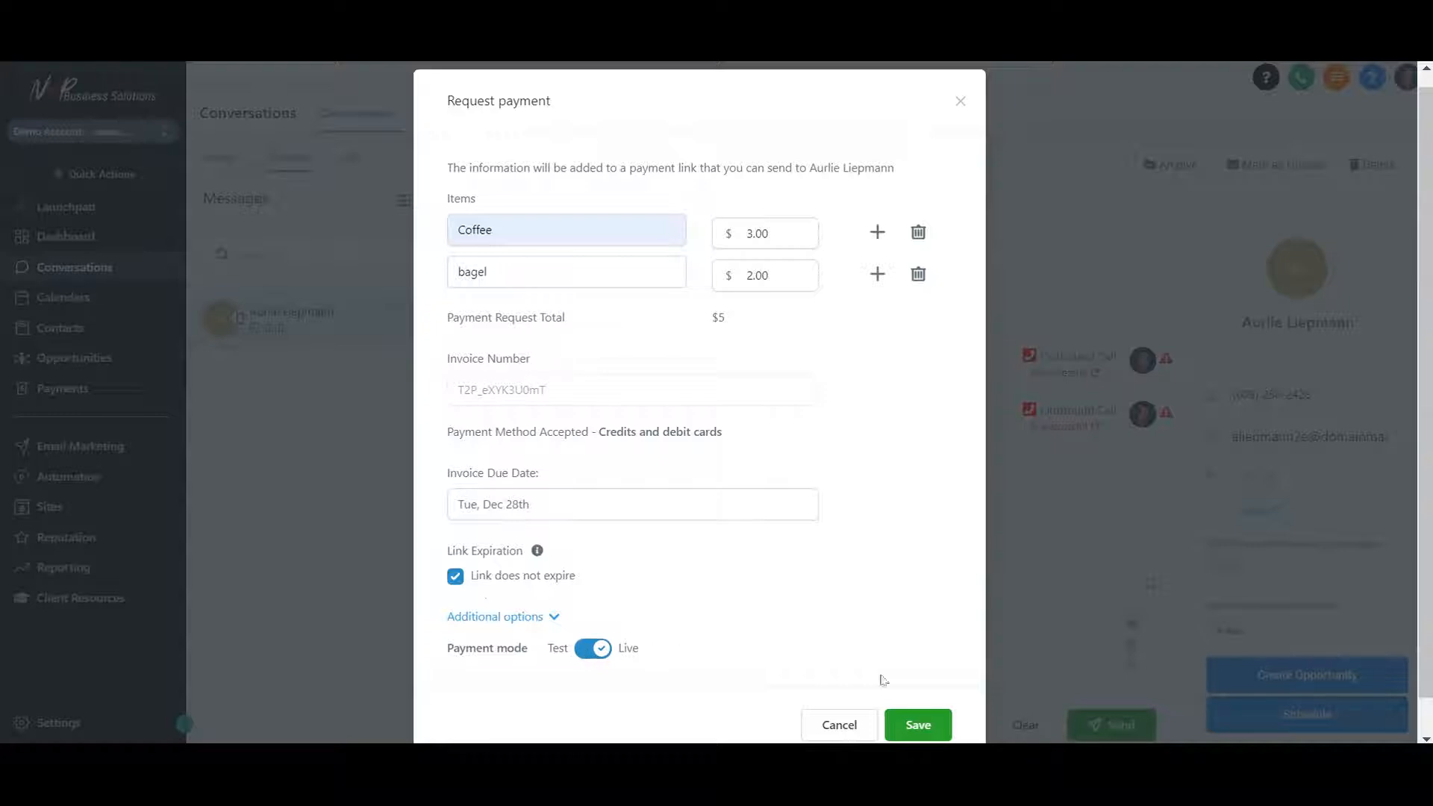
click(917, 724)
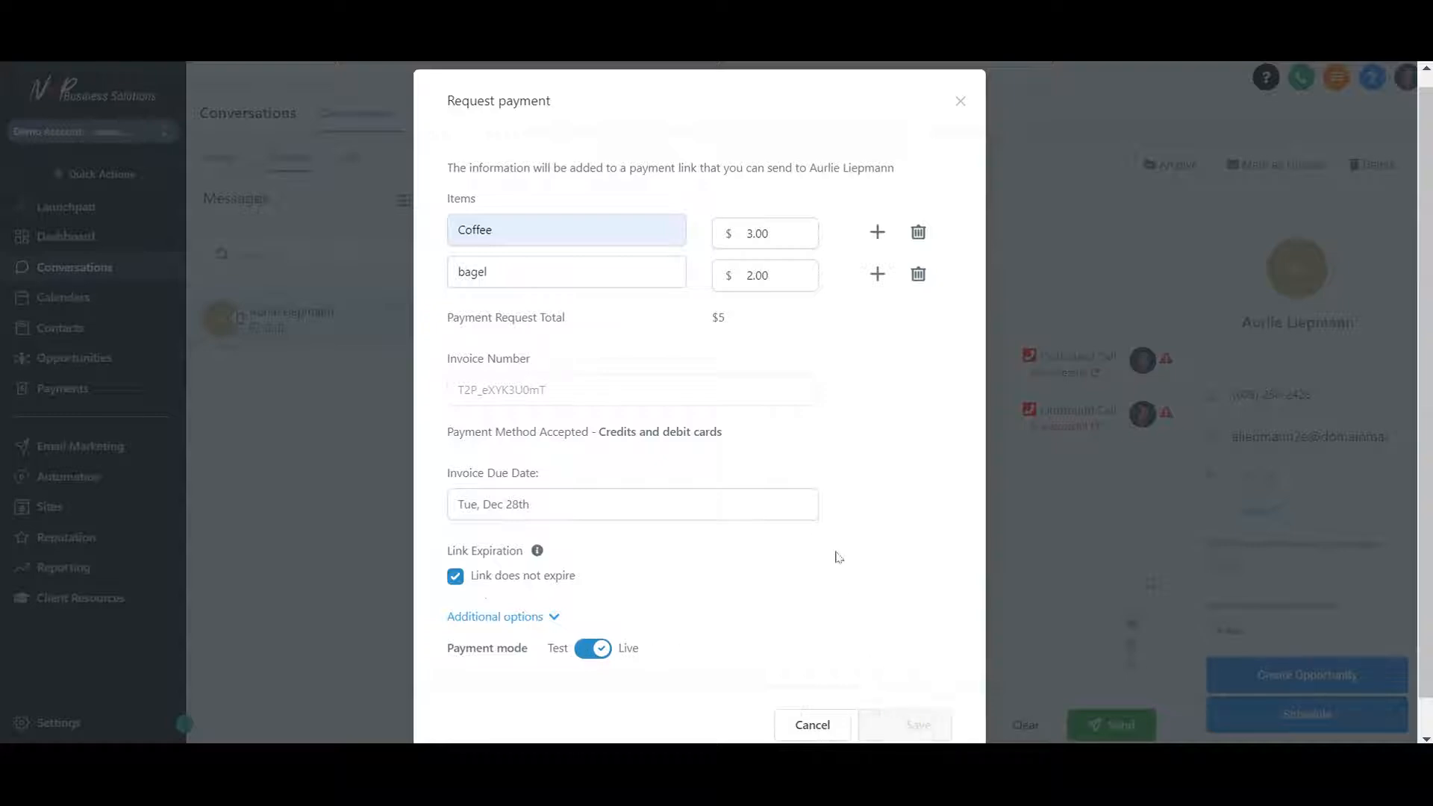
mouse_move(800, 503)
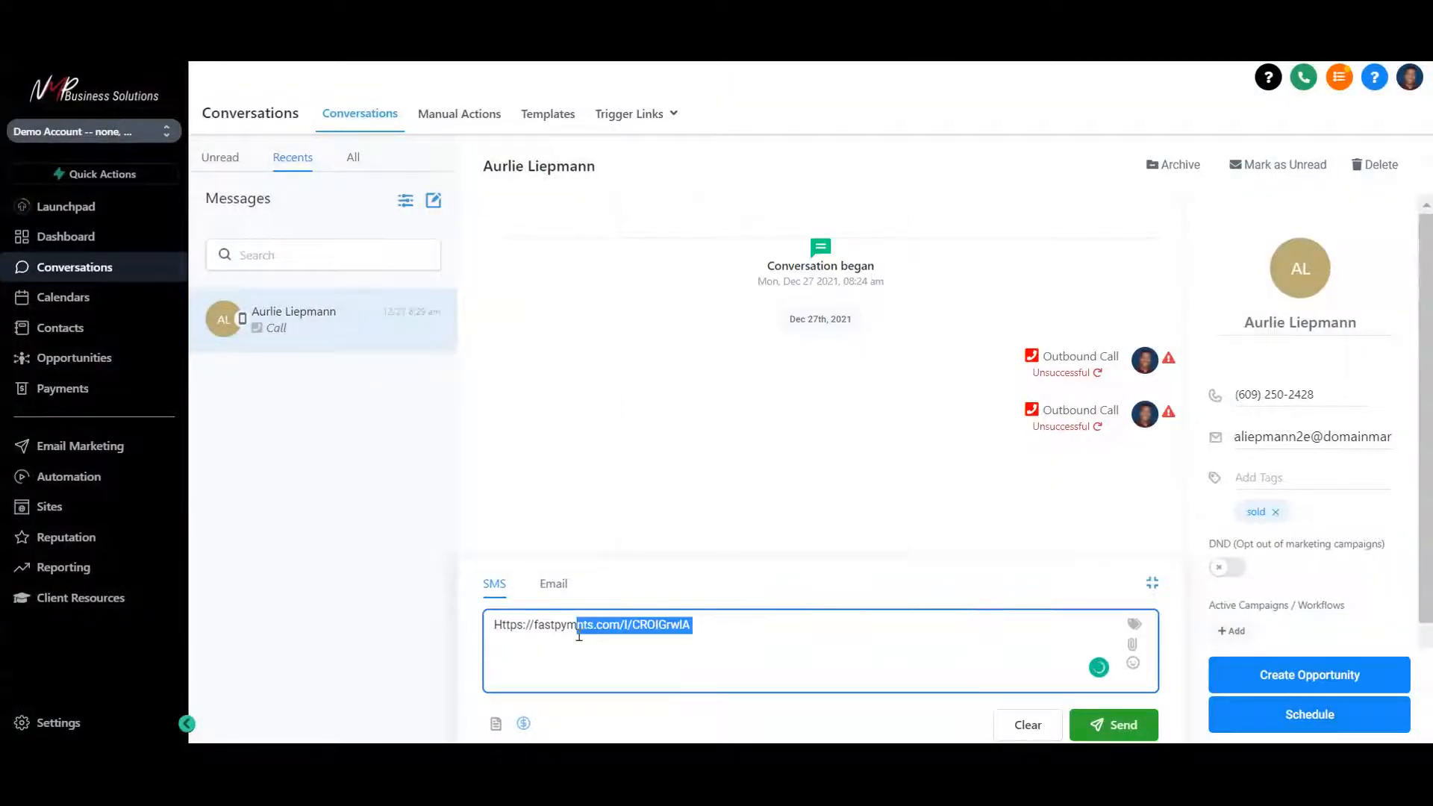
Select the entire fastpymnts payment link in the SMS box for copying
click(728, 624)
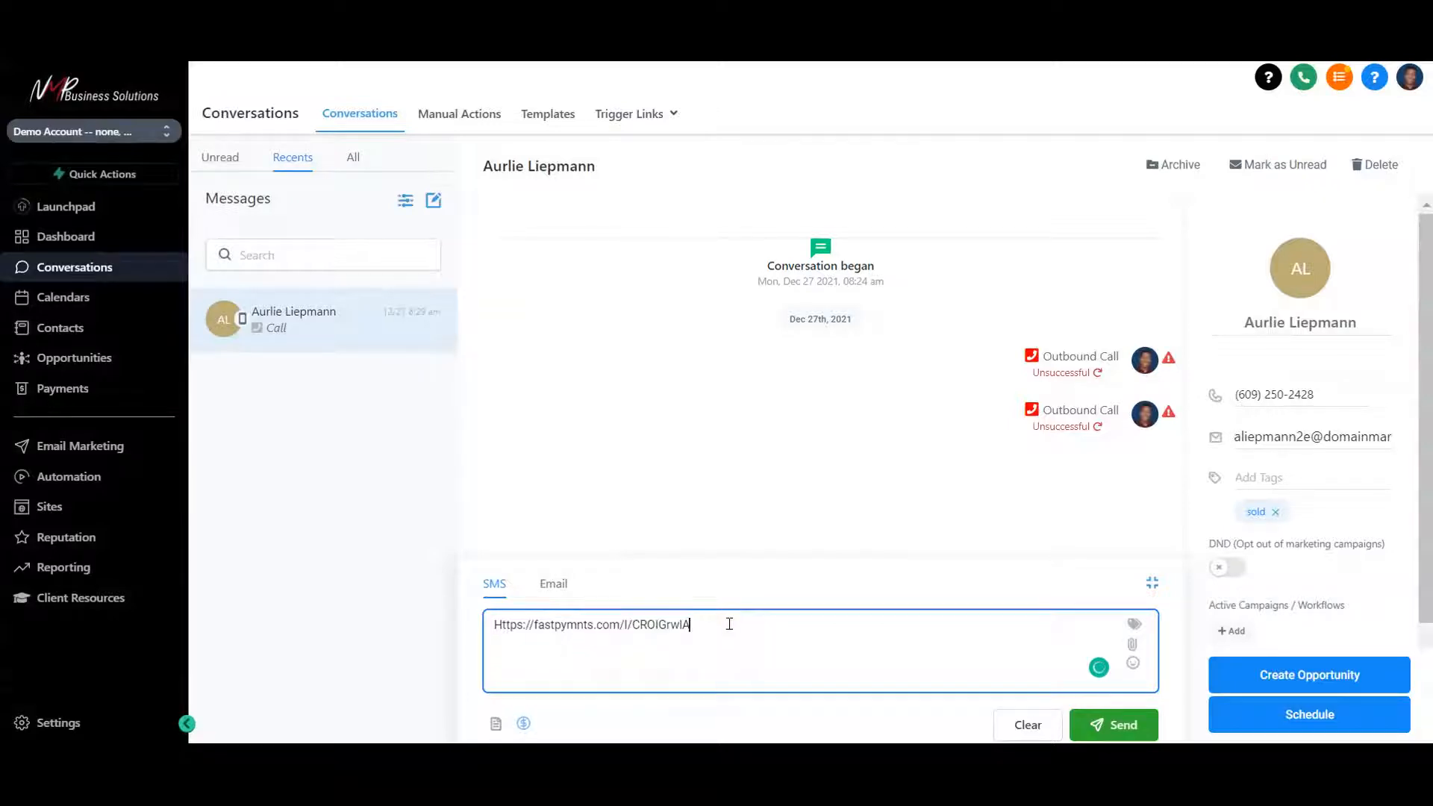
triple_click(591, 623)
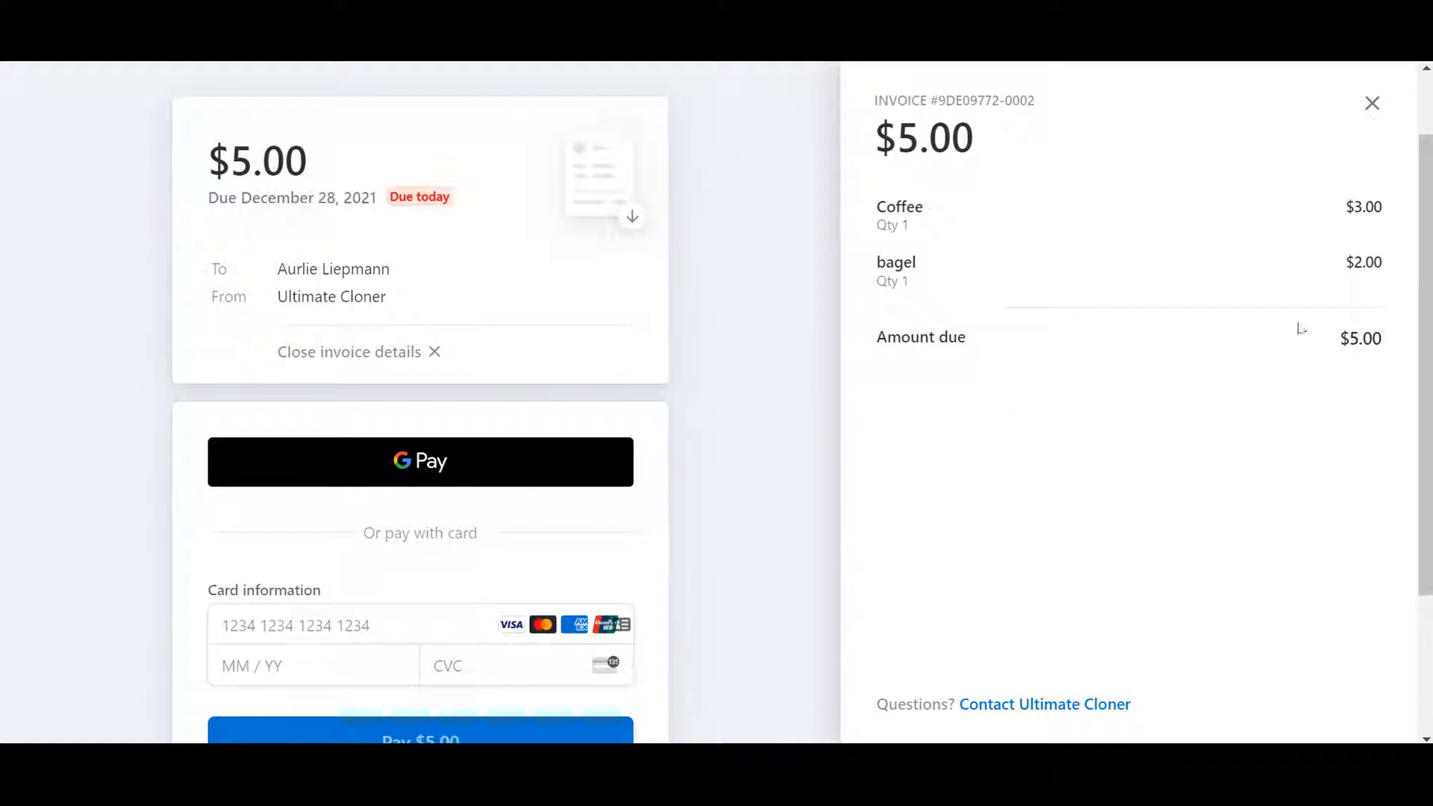
Scroll the Stripe invoice page to review the $5.00 summary and card payment form
scroll(down, 3)
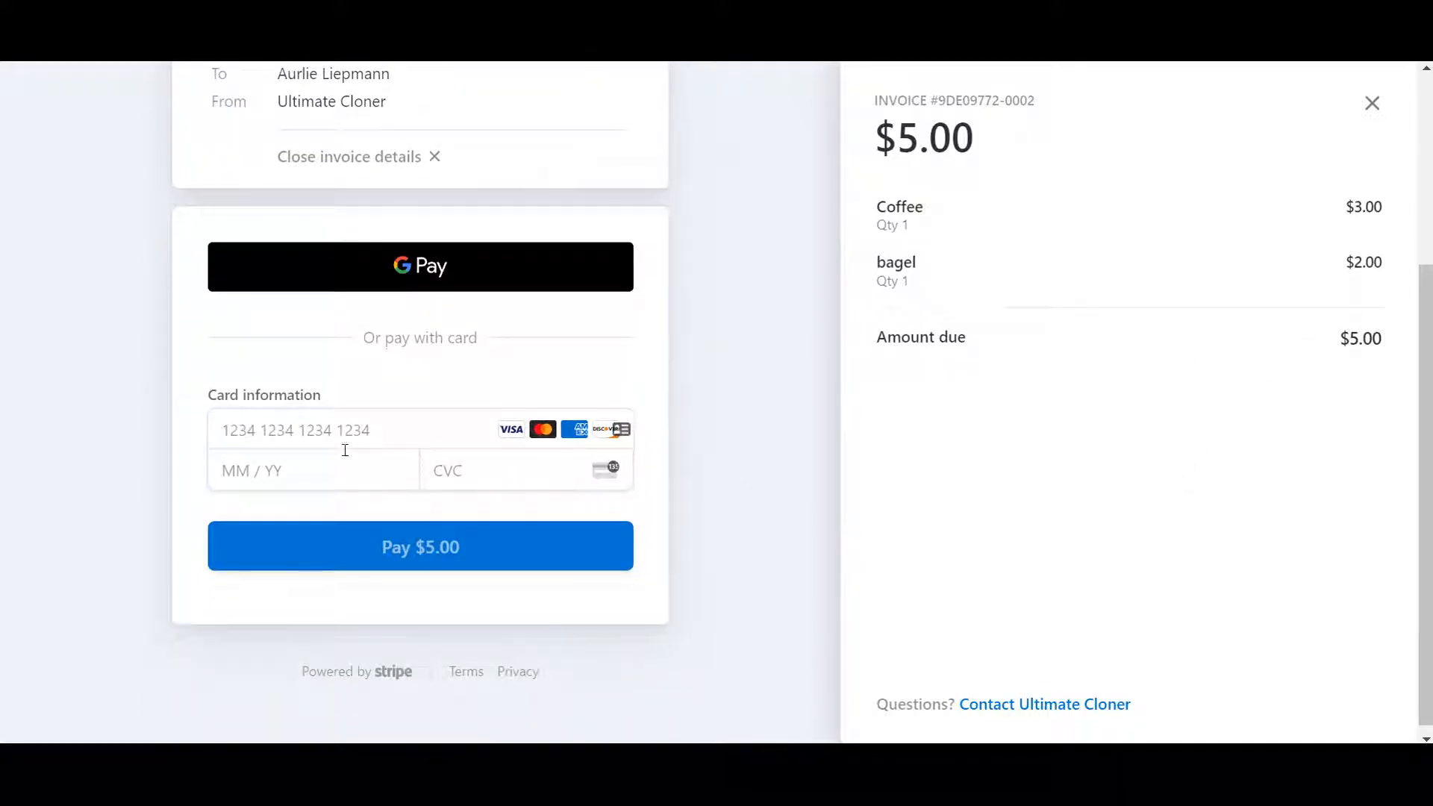
scroll(up, 3)
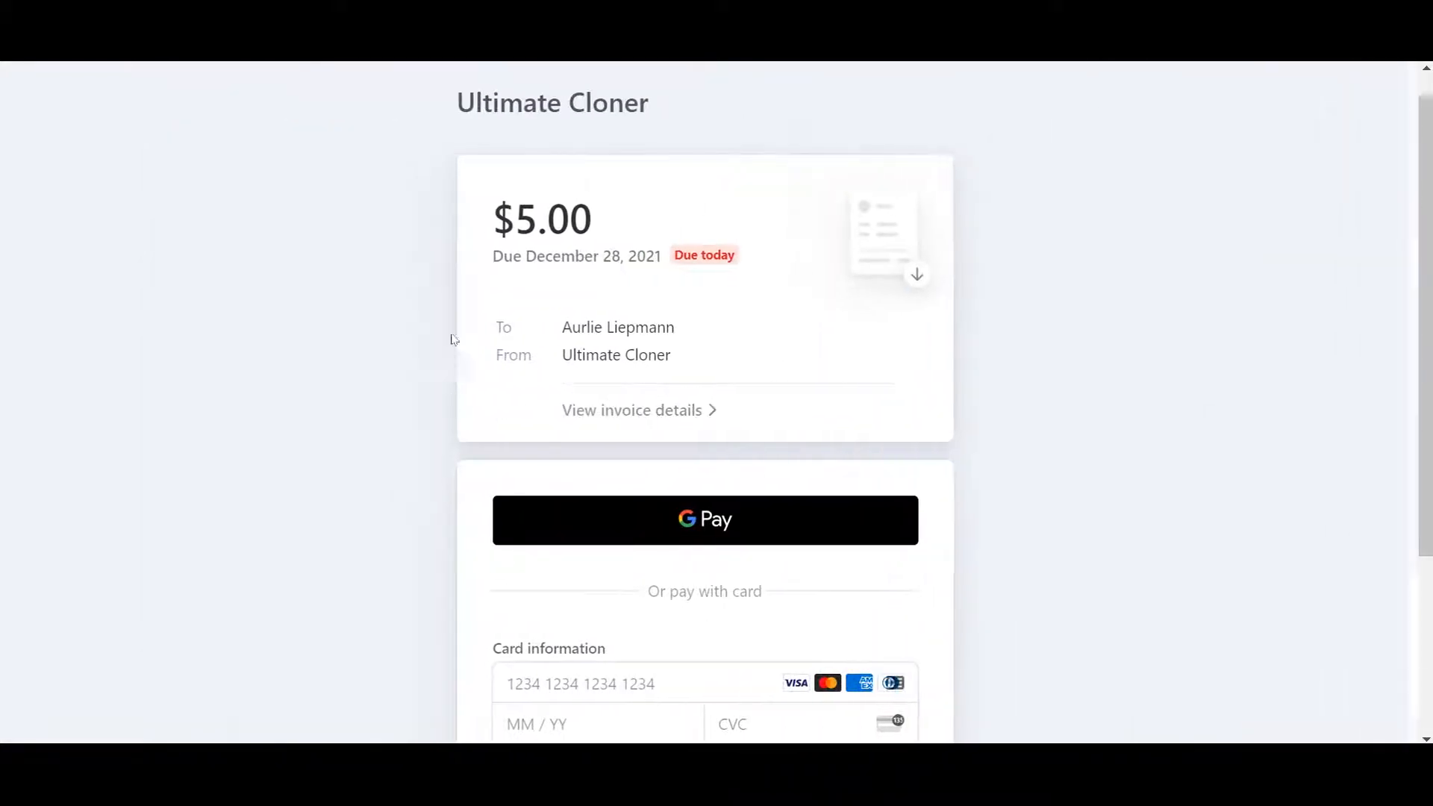
mouse_move(895, 275)
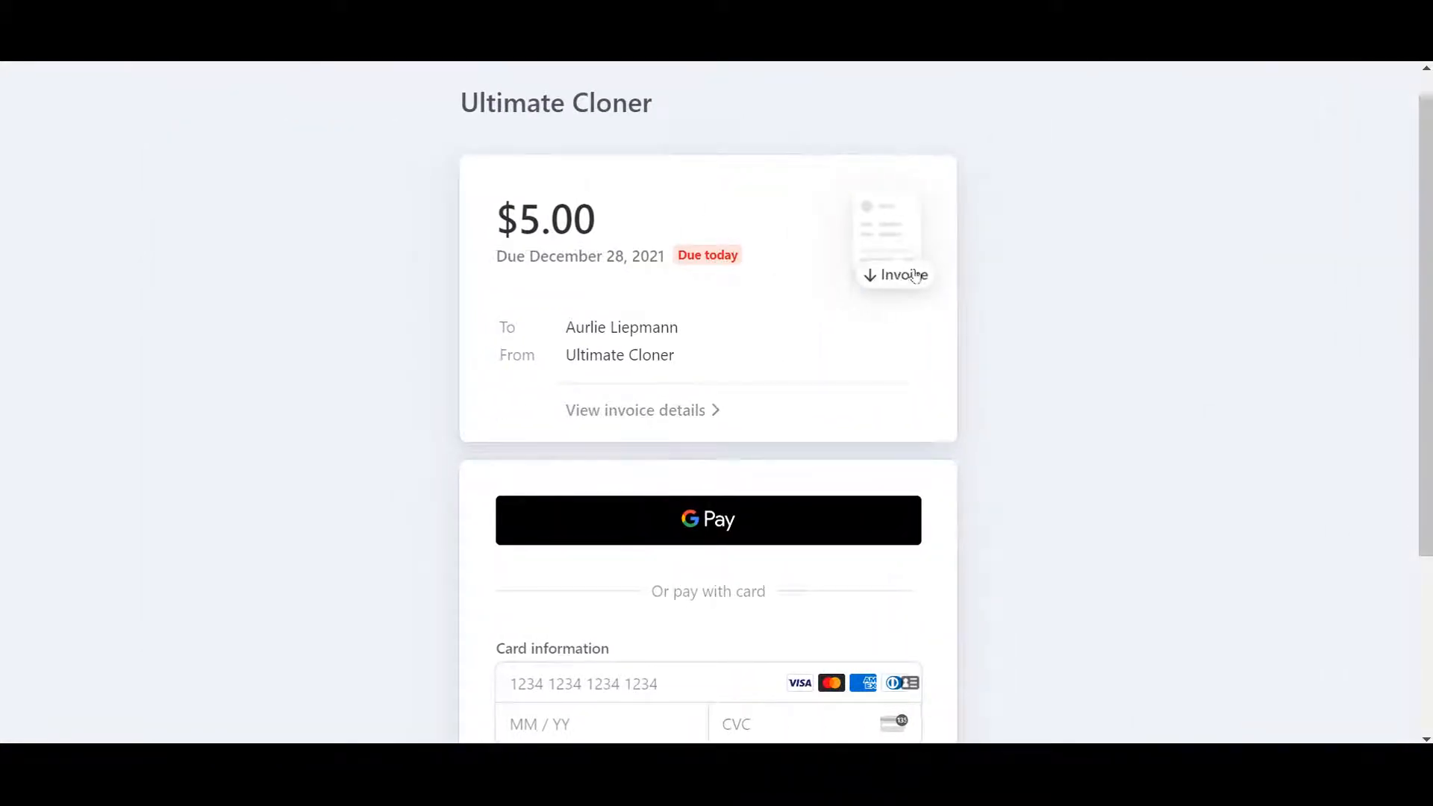
mouse_move(921, 274)
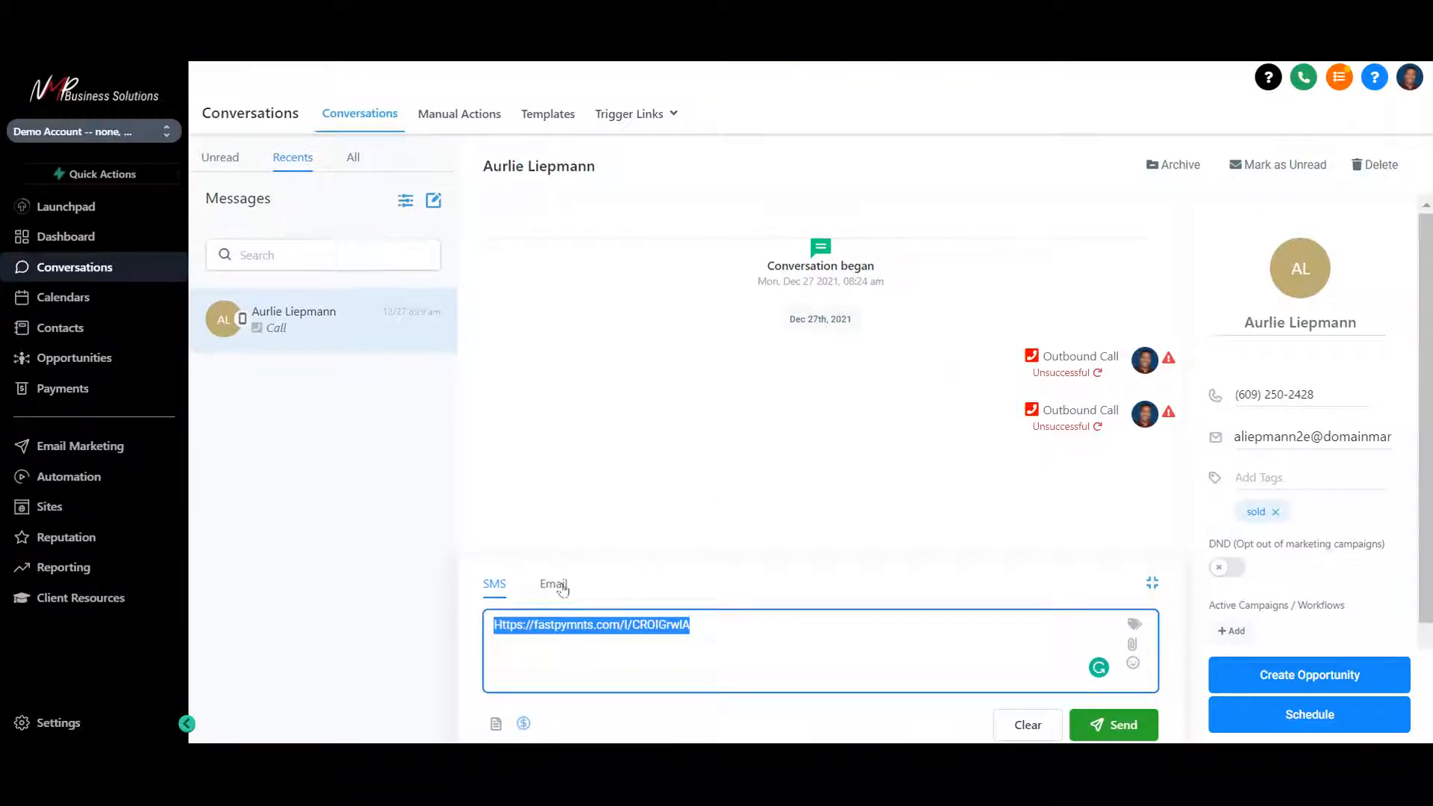
Switch Aurlie's reply composer from SMS to a blank email
click(552, 584)
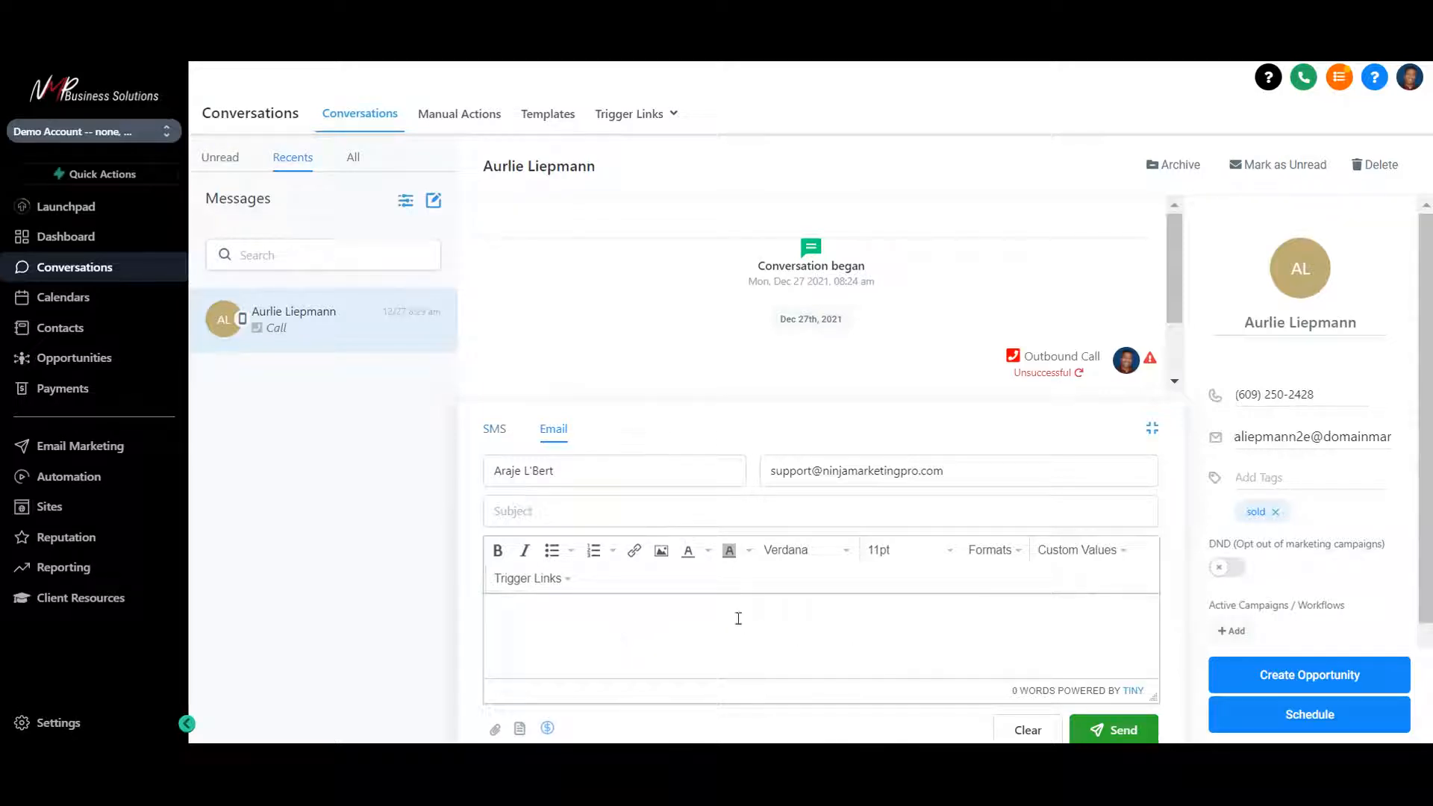
mouse_move(494, 729)
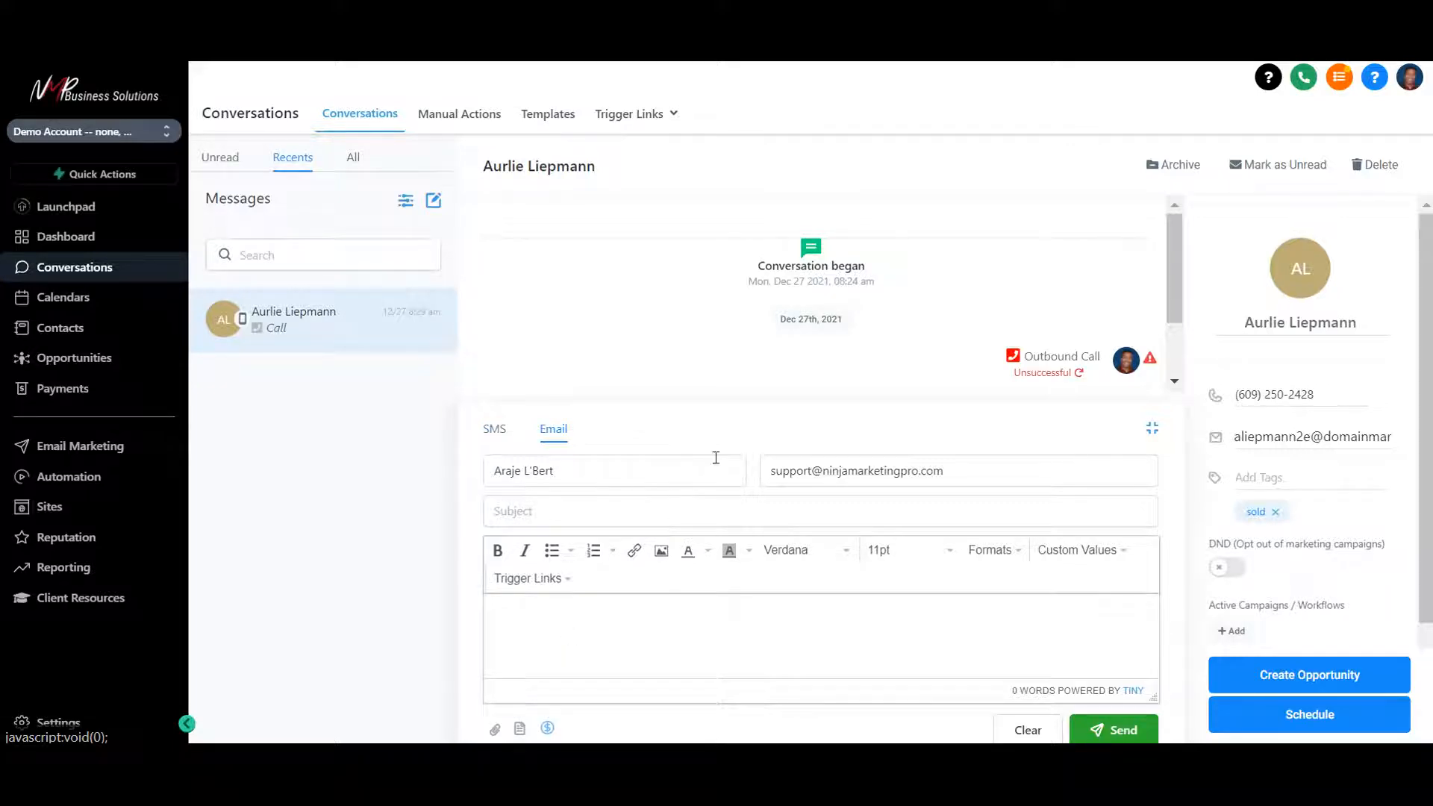
mouse_move(721, 378)
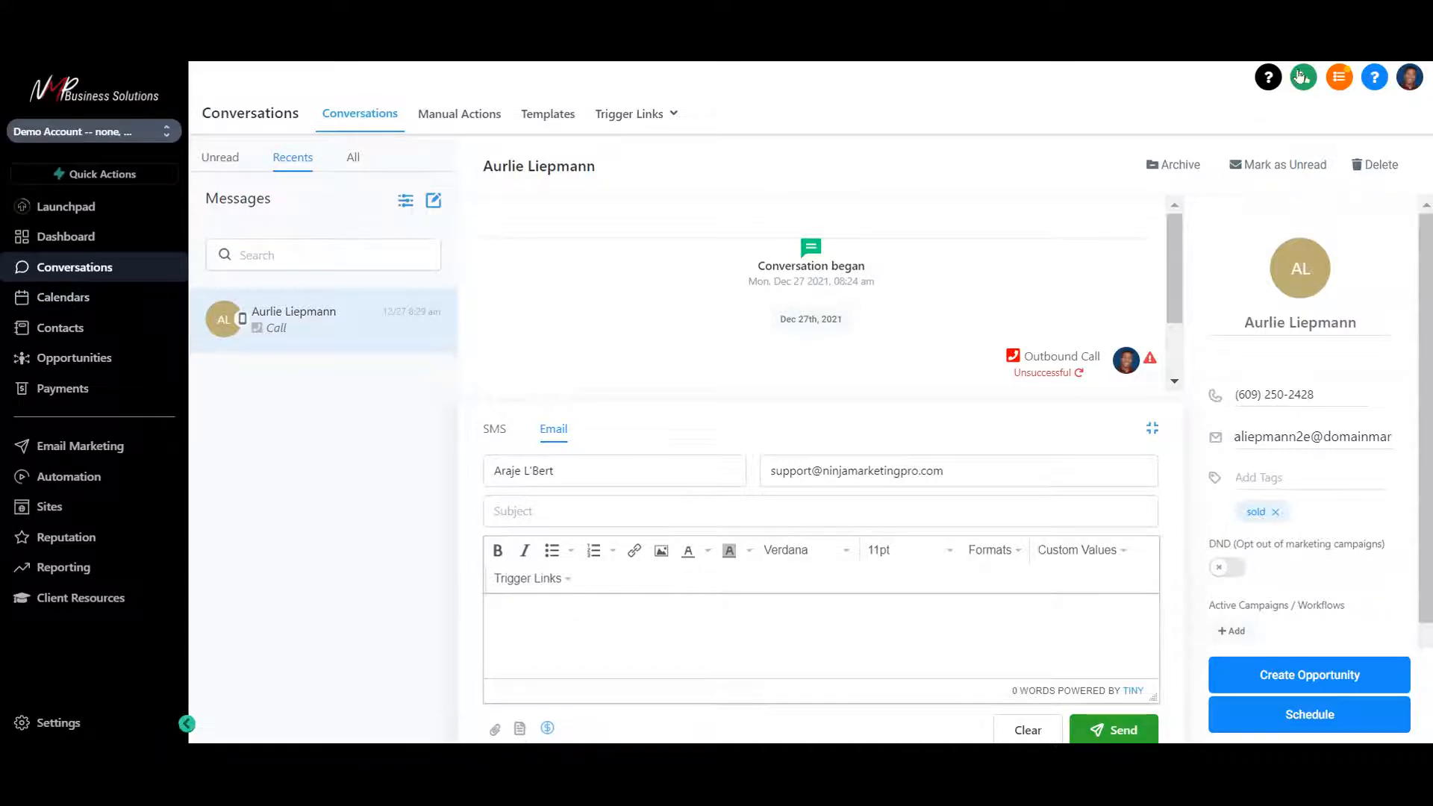
click(1302, 76)
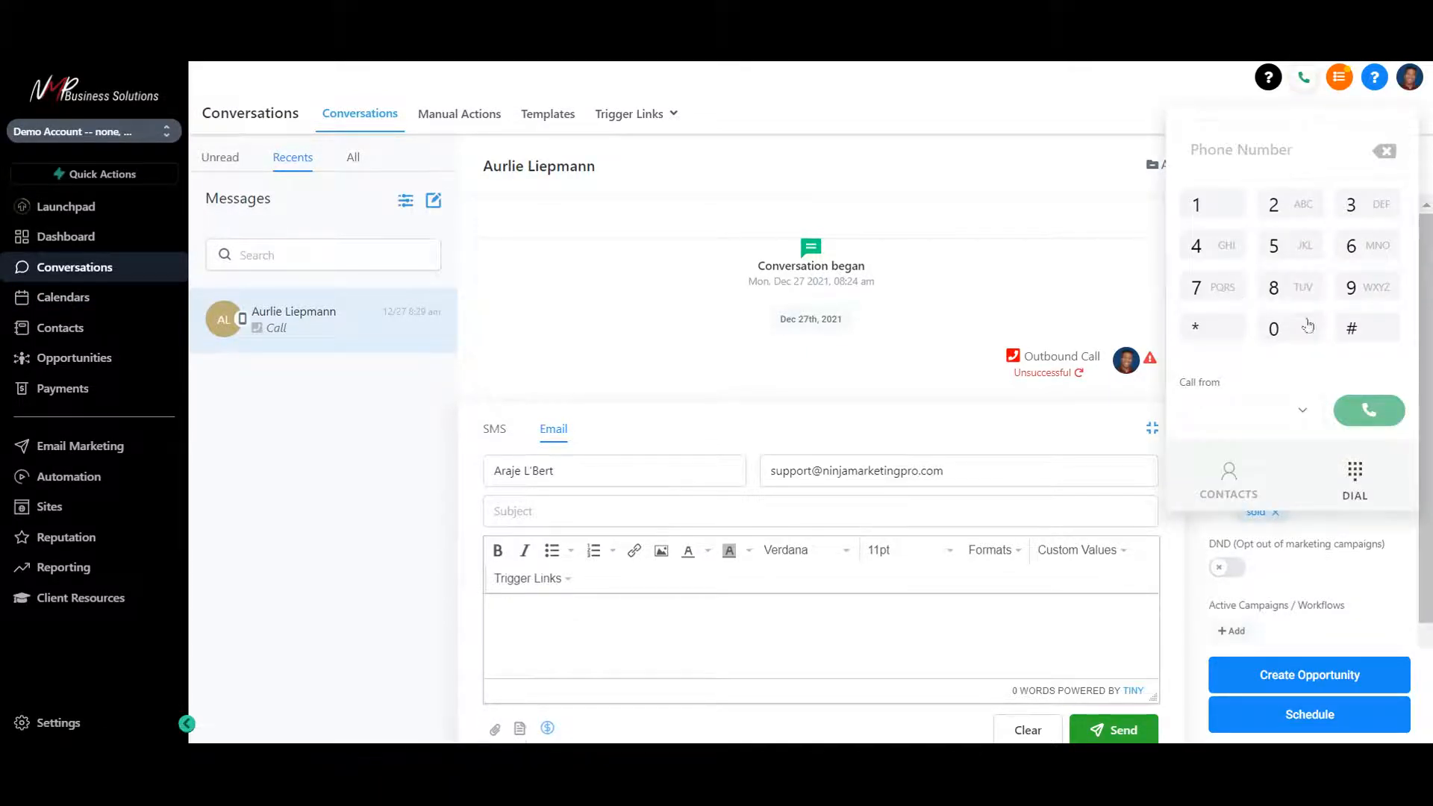
mouse_move(1255, 268)
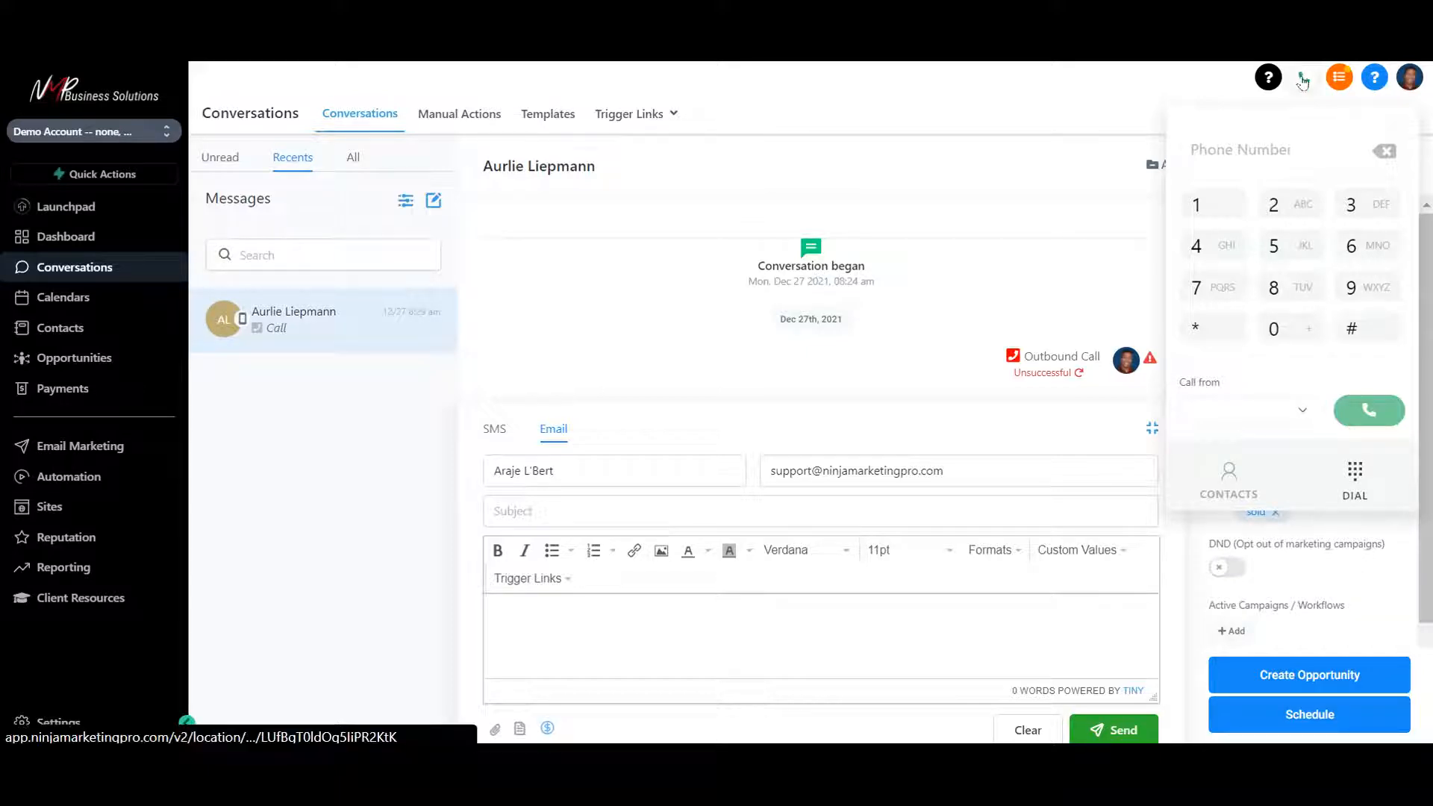
click(1303, 76)
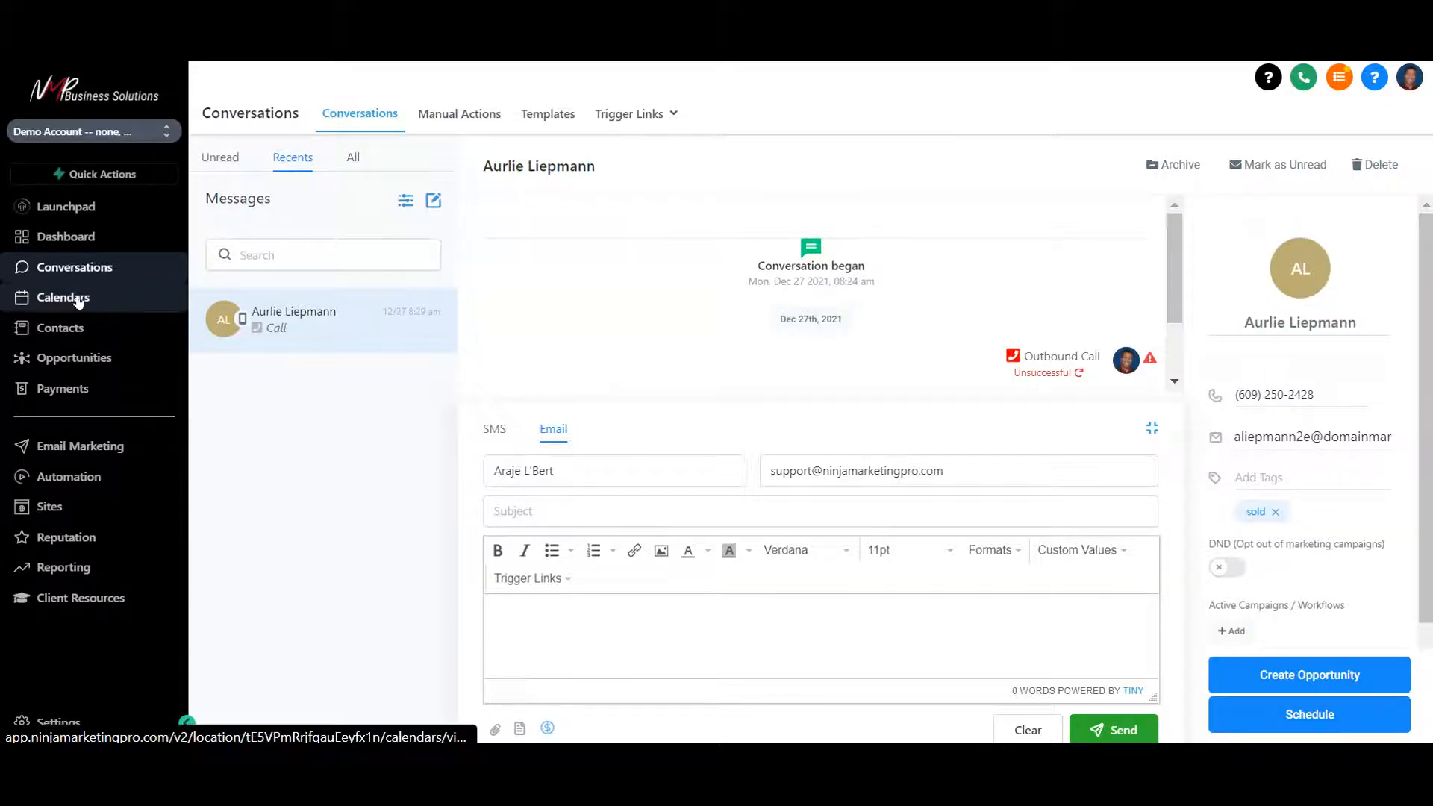
Go to Calendars and view the empty Appointments list
click(64, 297)
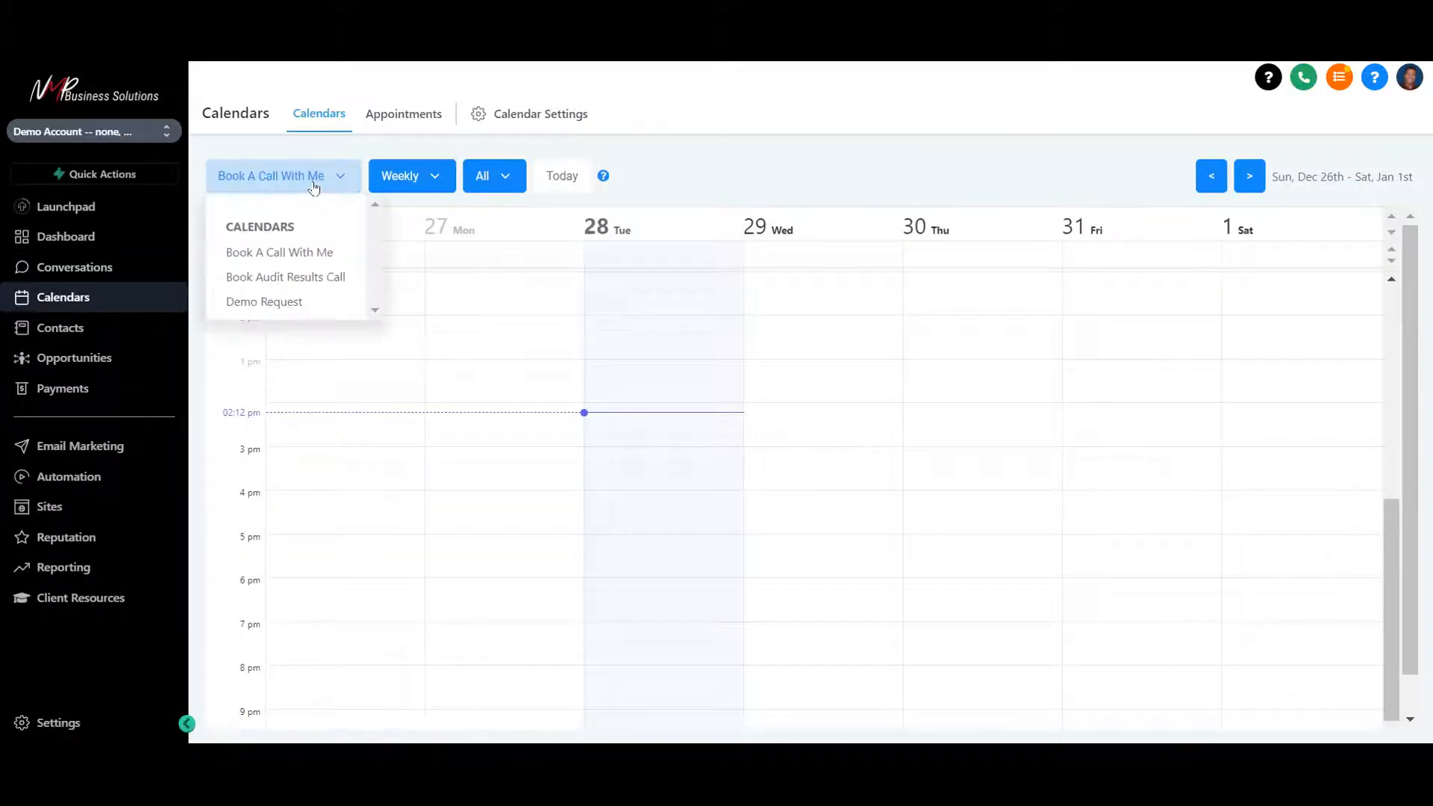
mouse_move(279, 253)
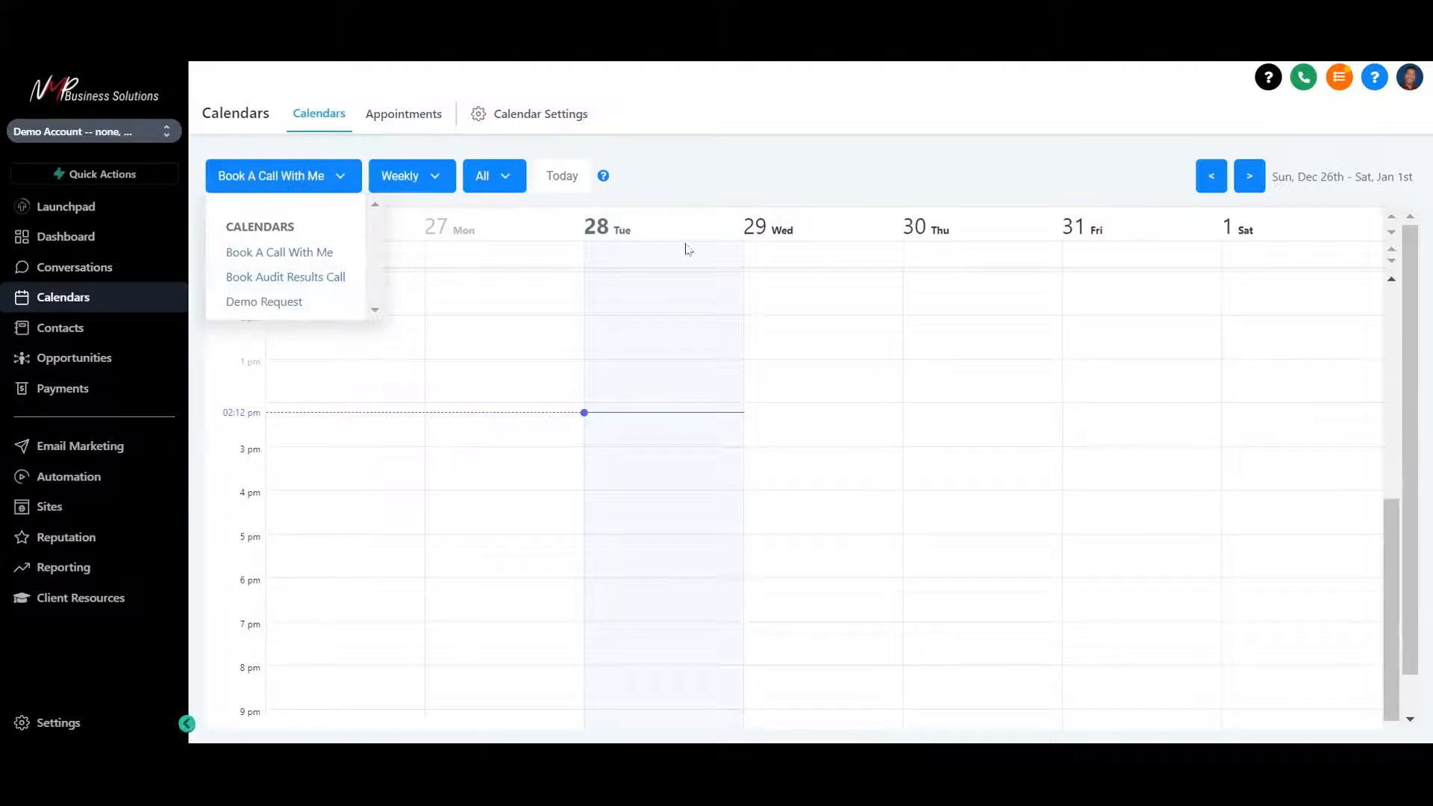
click(401, 113)
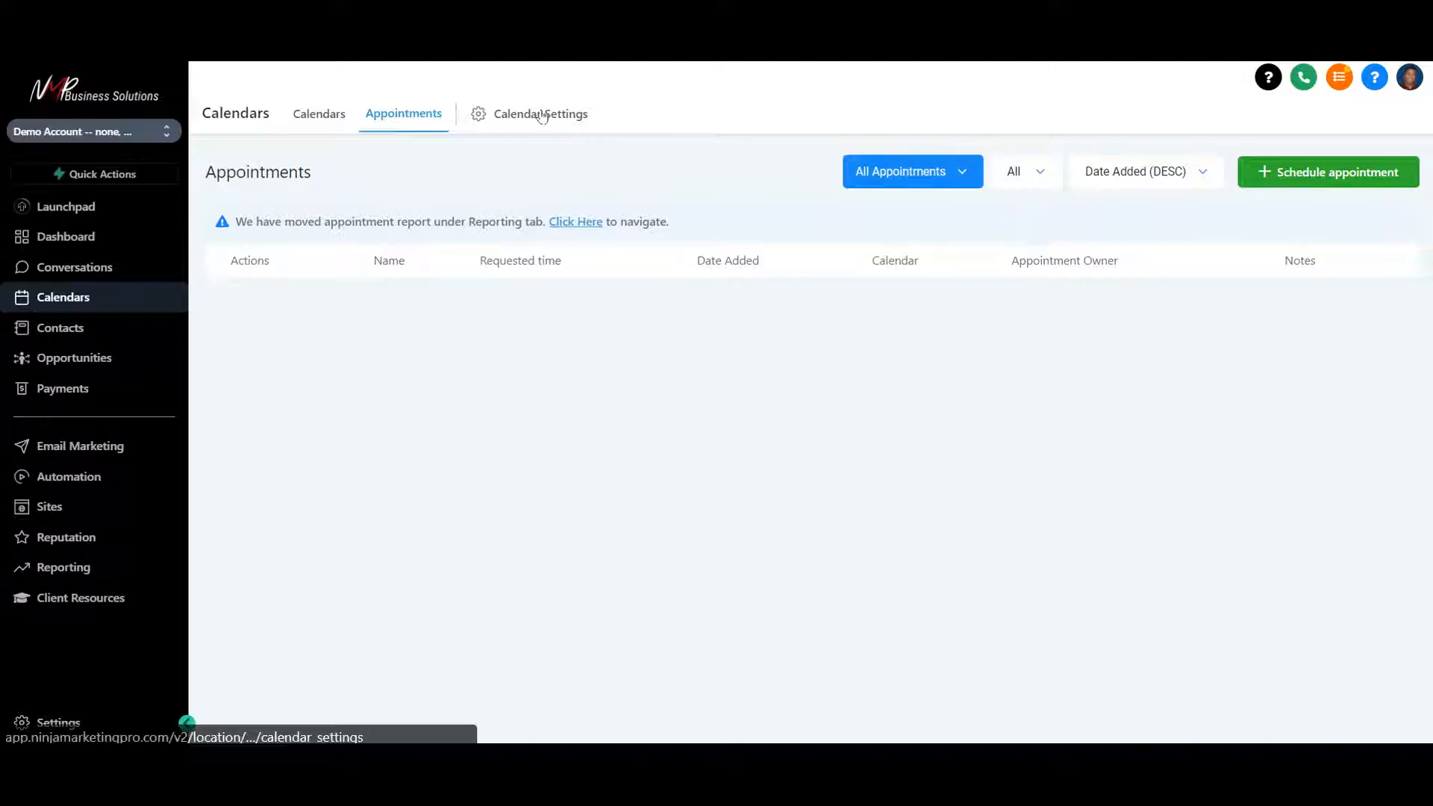
click(538, 113)
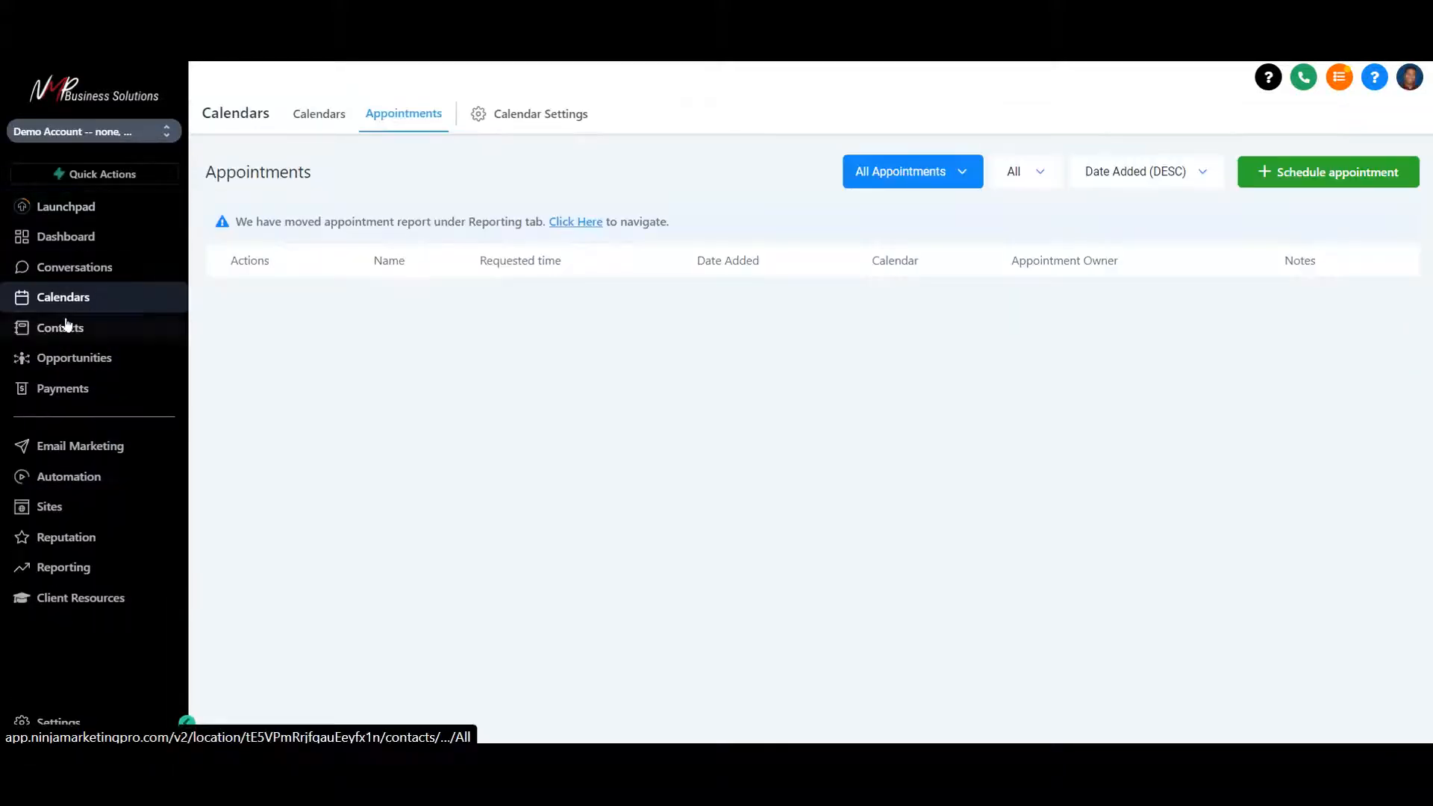
Go to Contacts to list all 300 records with phone, email, created date and tags
click(59, 326)
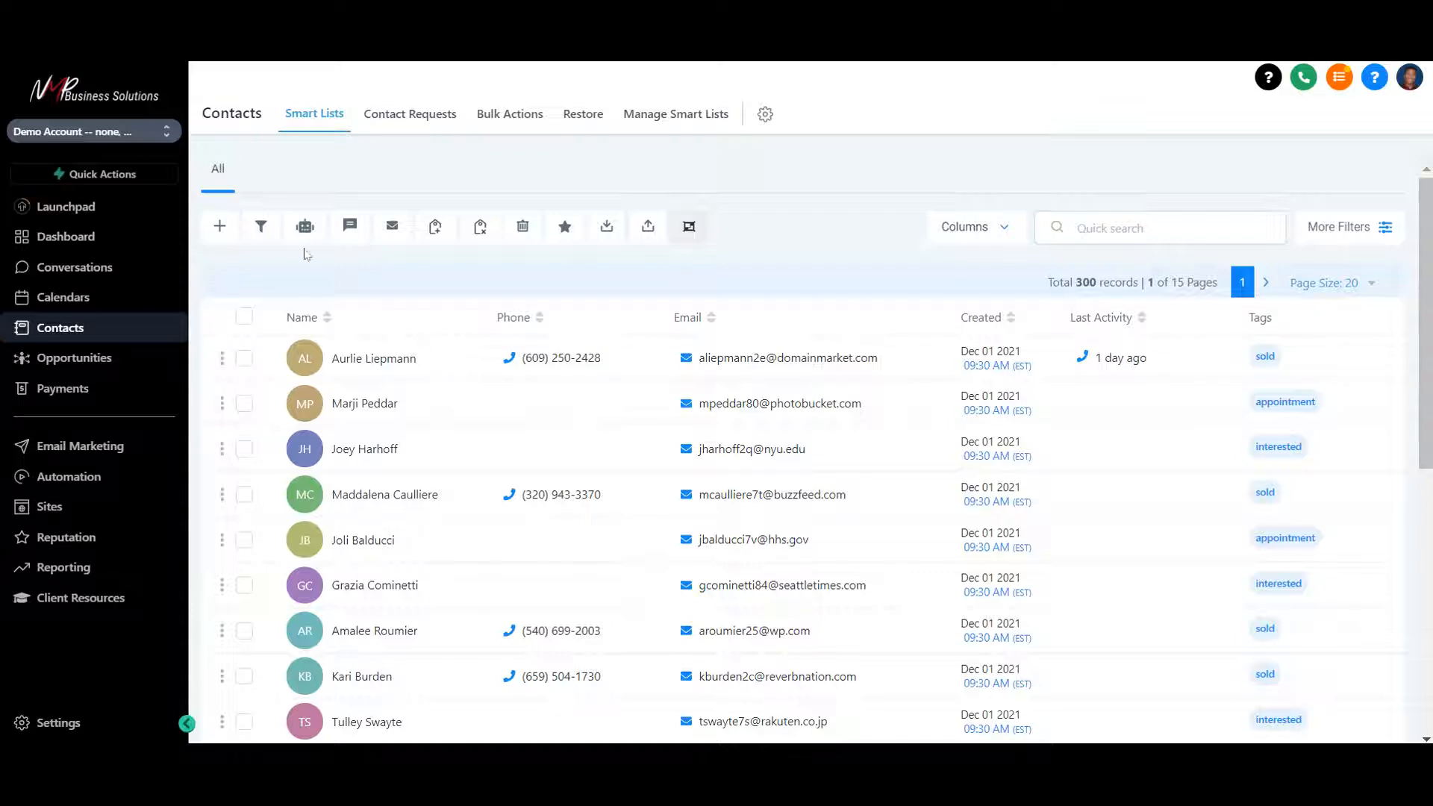
mouse_move(434, 227)
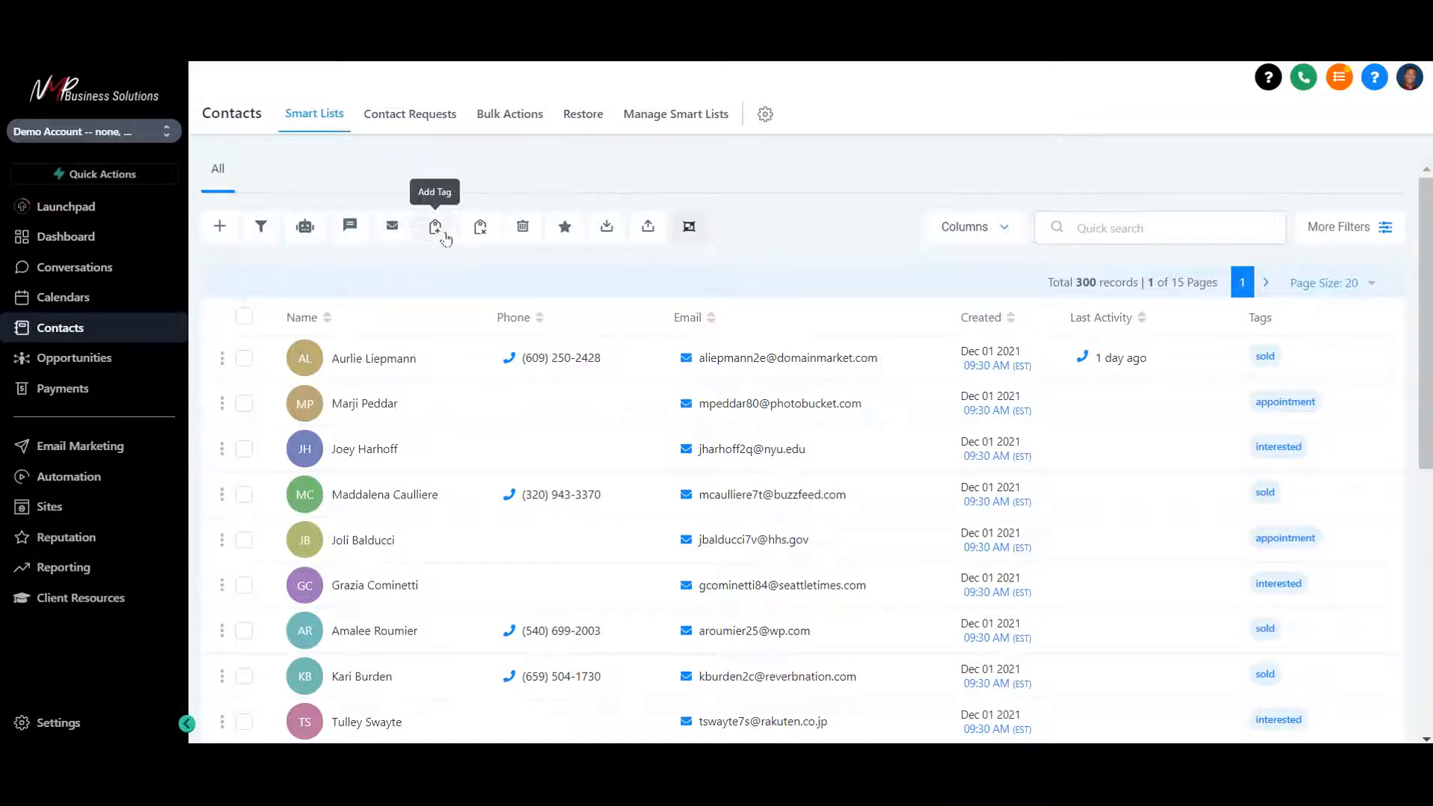
mouse_move(646, 226)
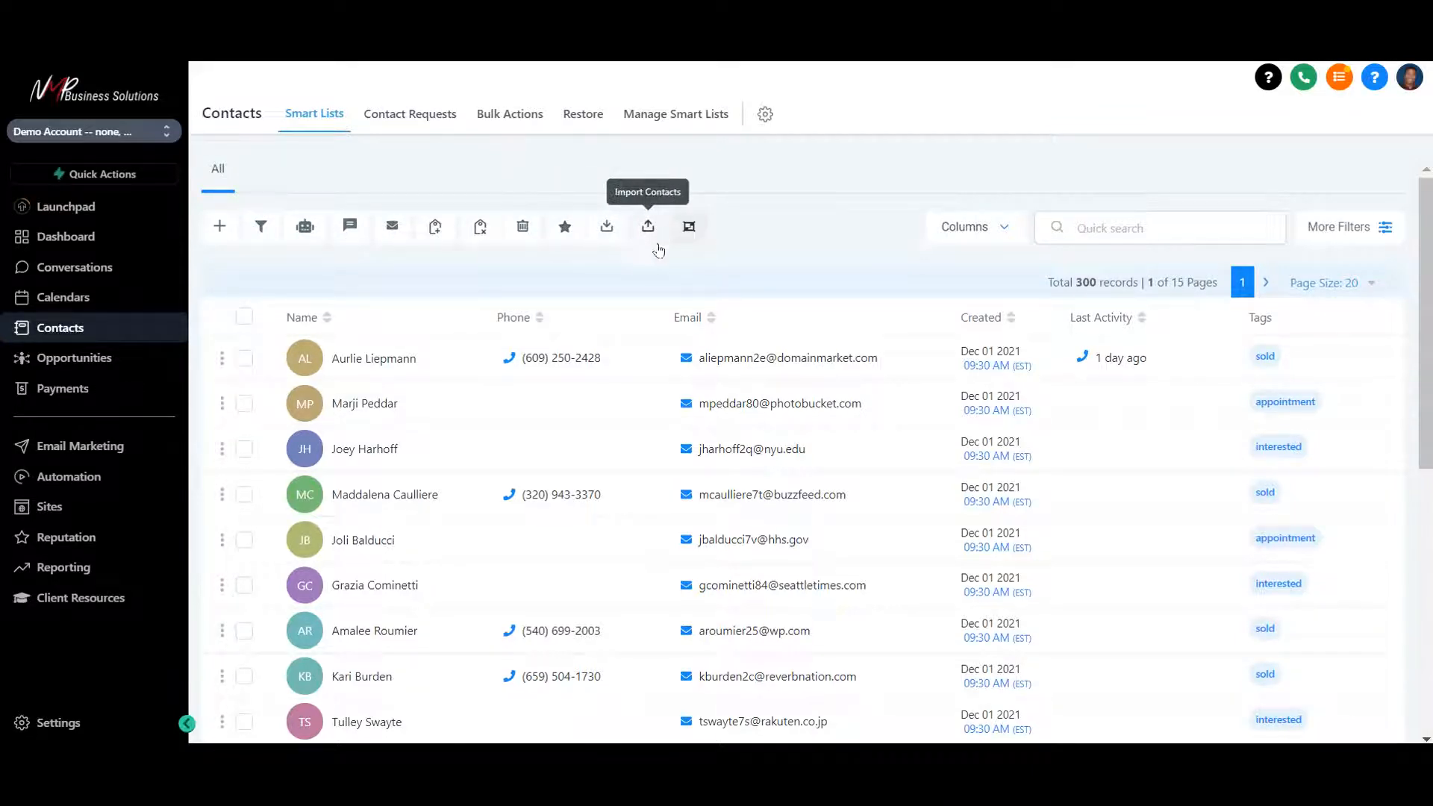
mouse_move(496, 178)
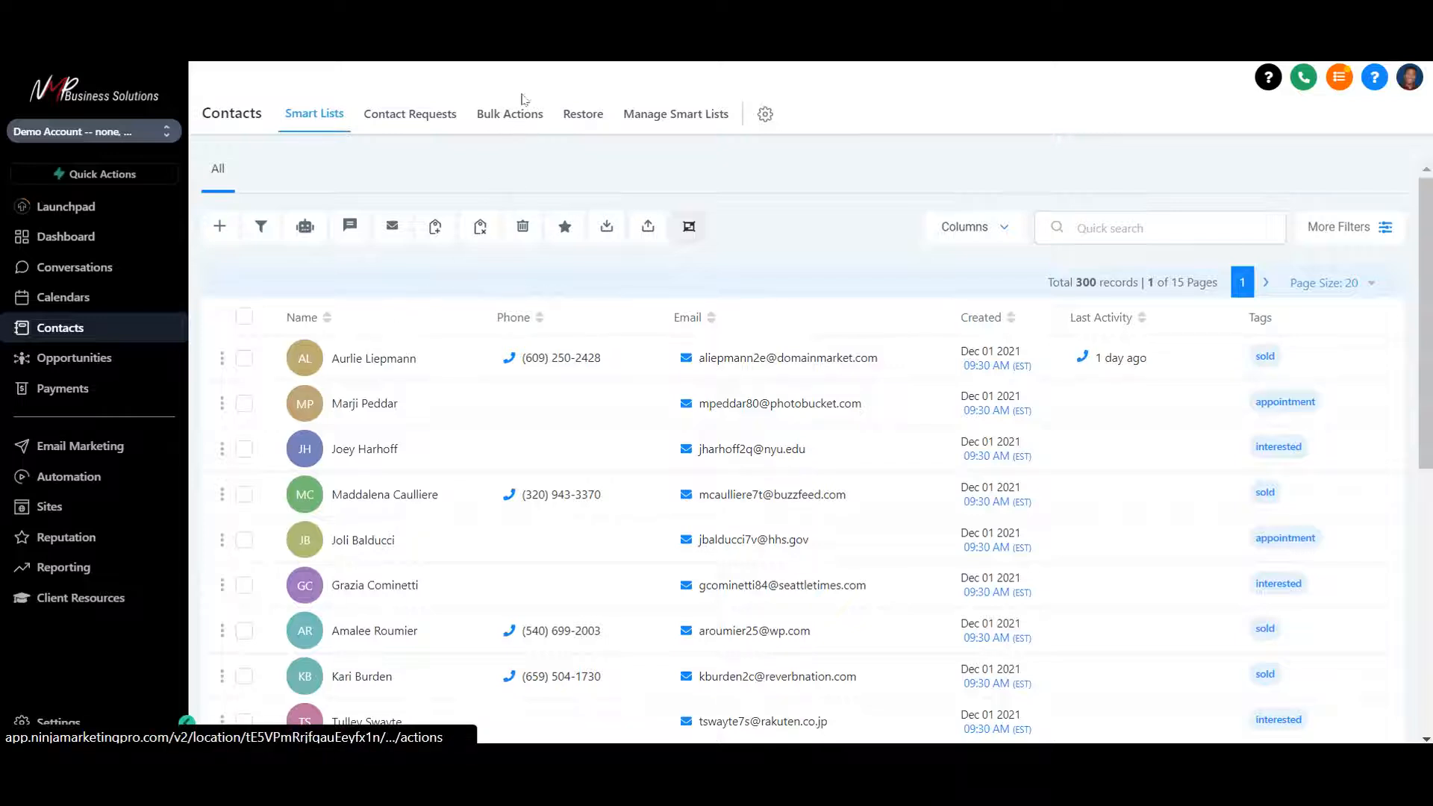
mouse_move(703, 104)
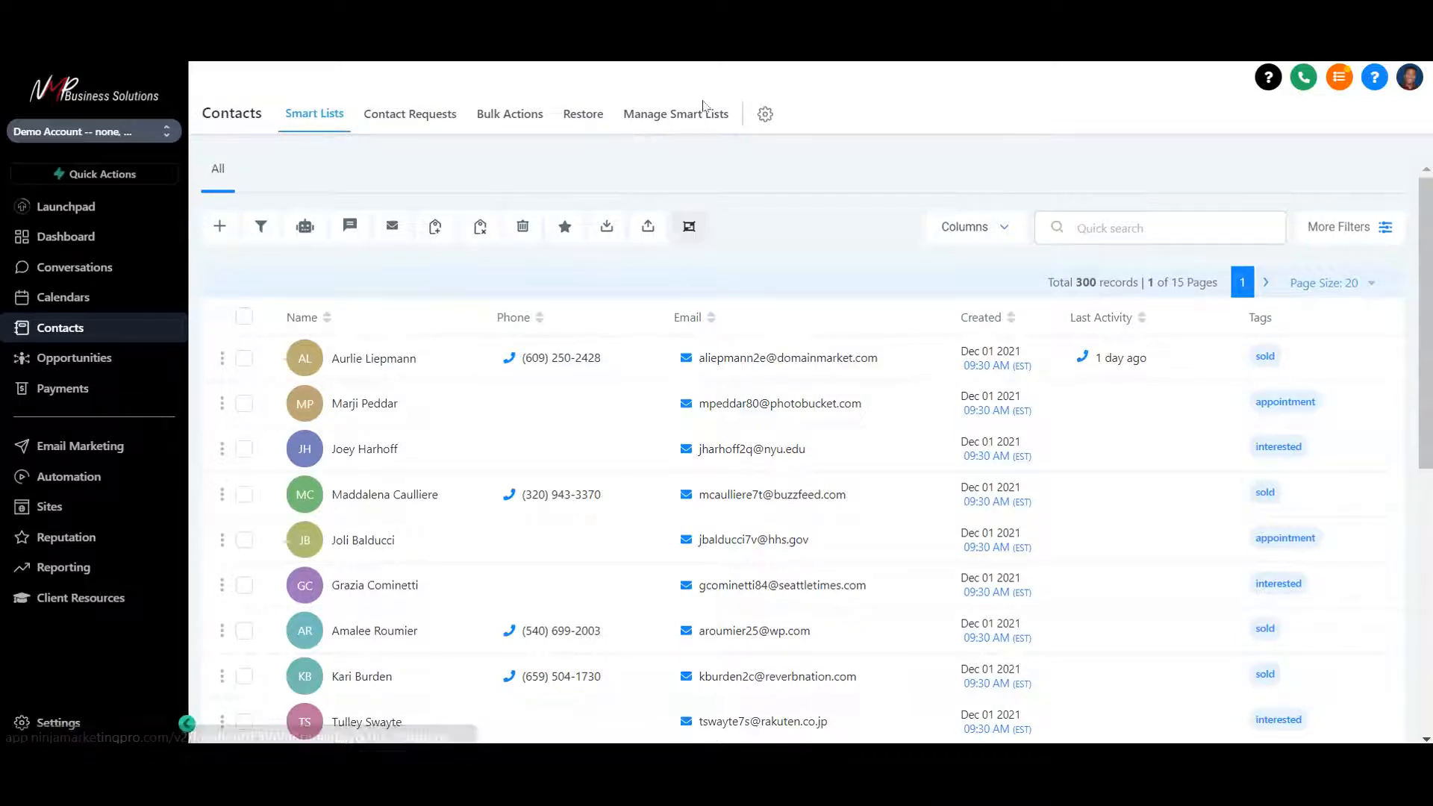
click(373, 356)
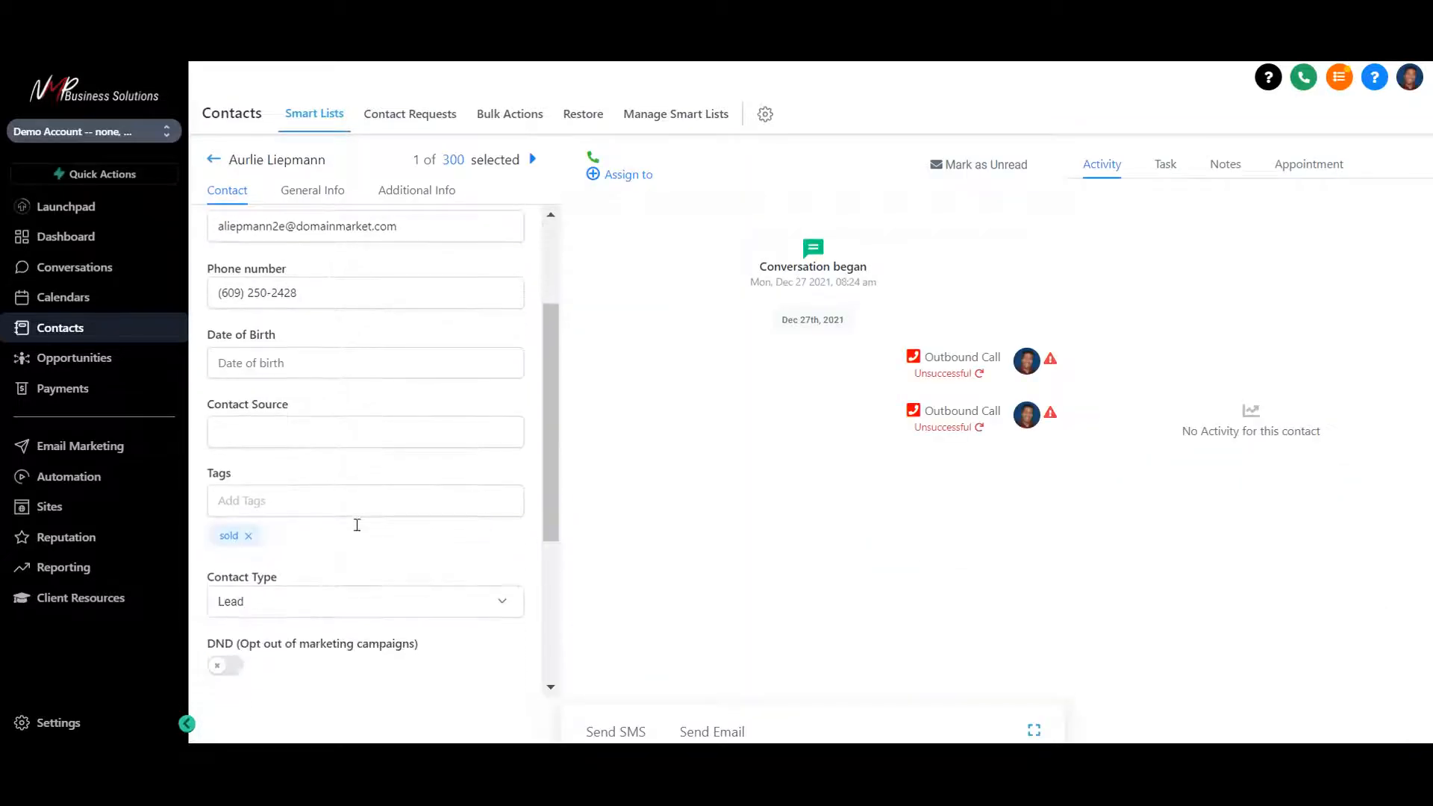
scroll(down, 3)
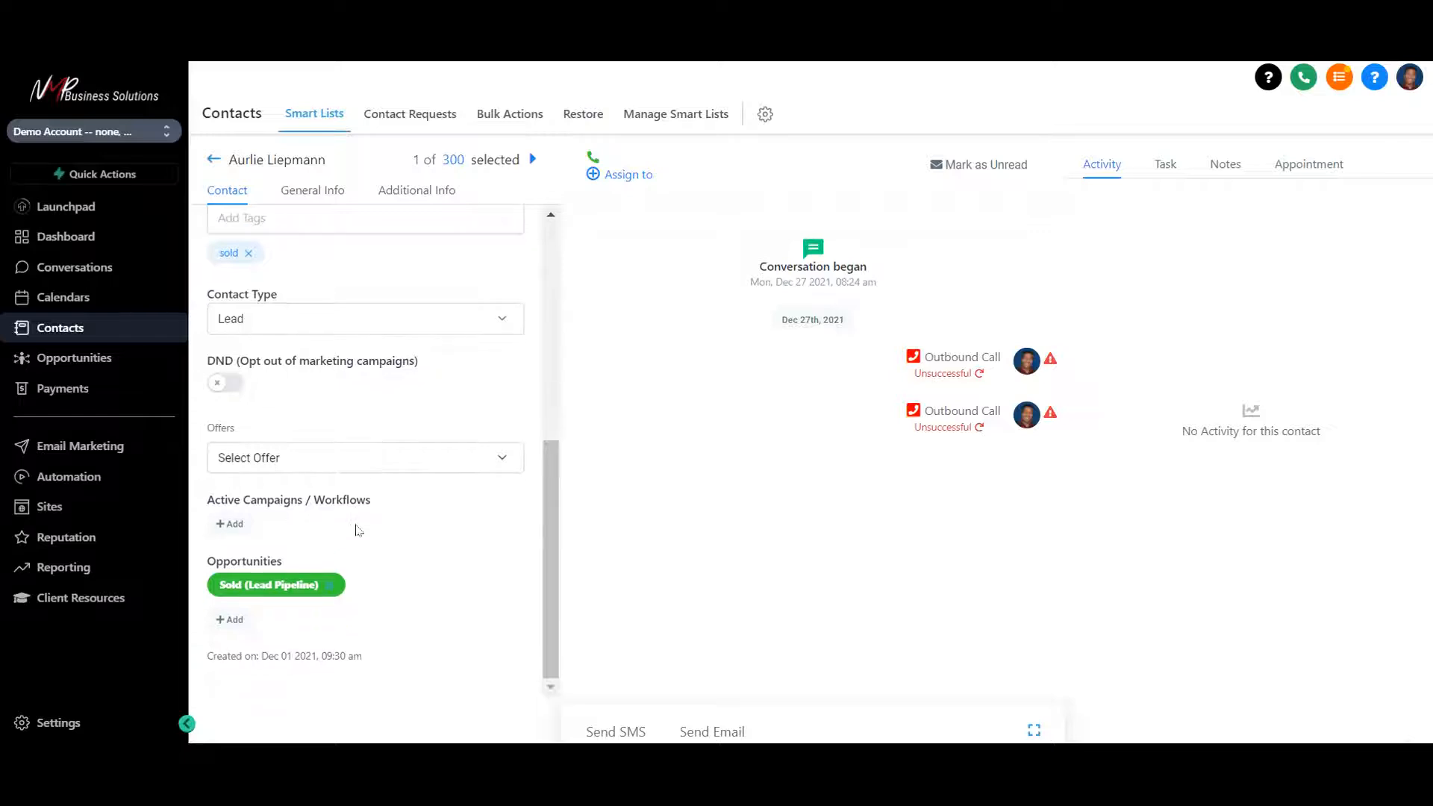
mouse_move(275, 458)
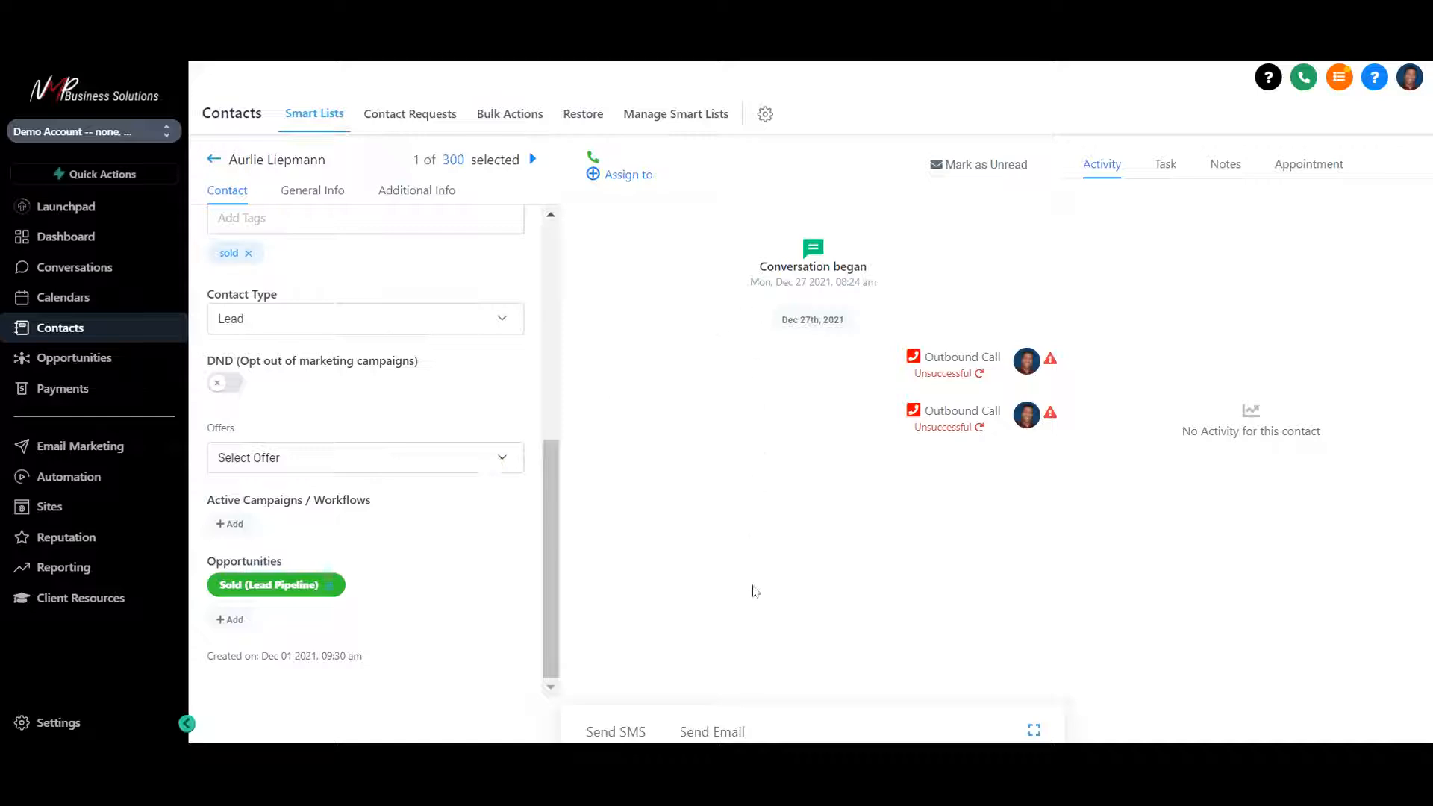
mouse_move(621, 725)
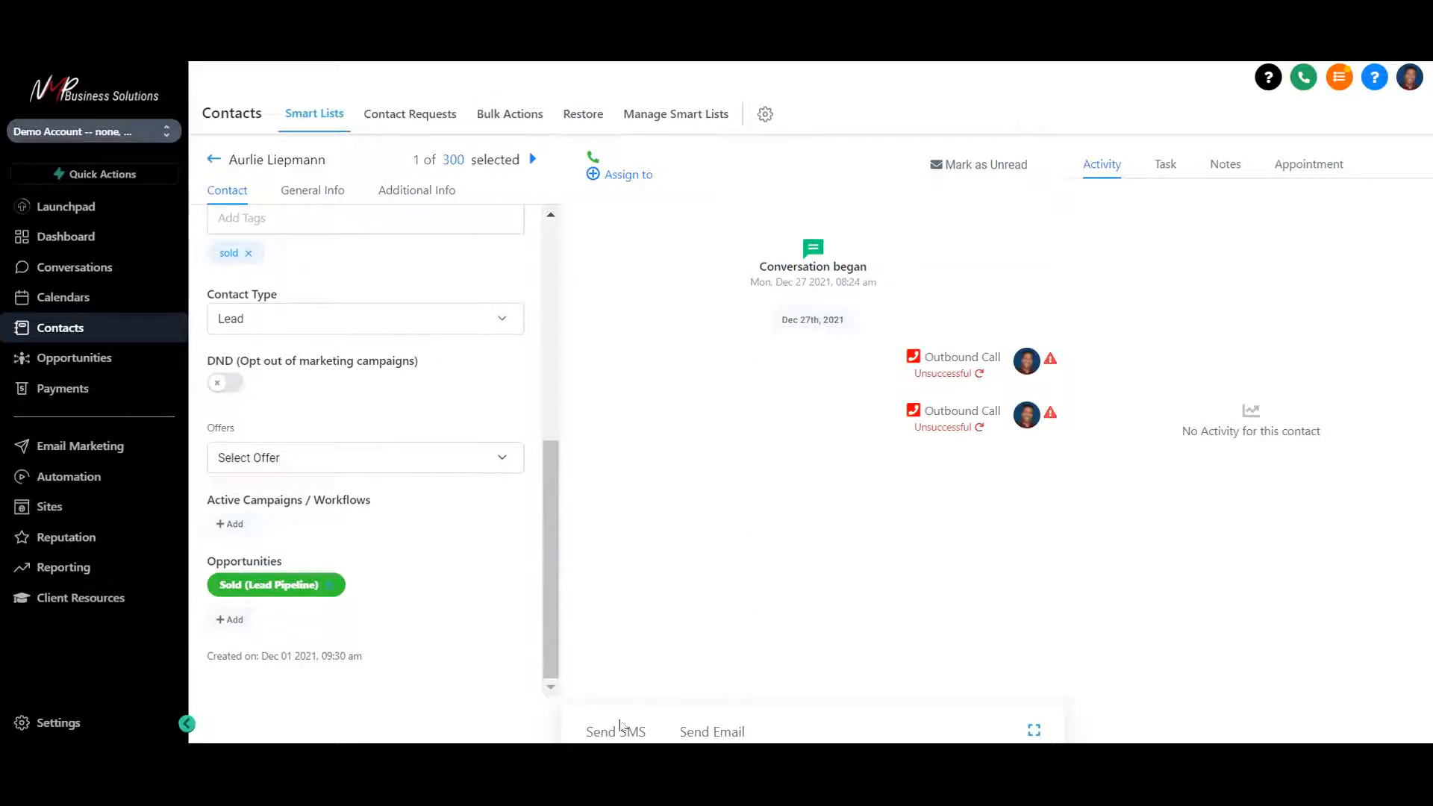
click(711, 731)
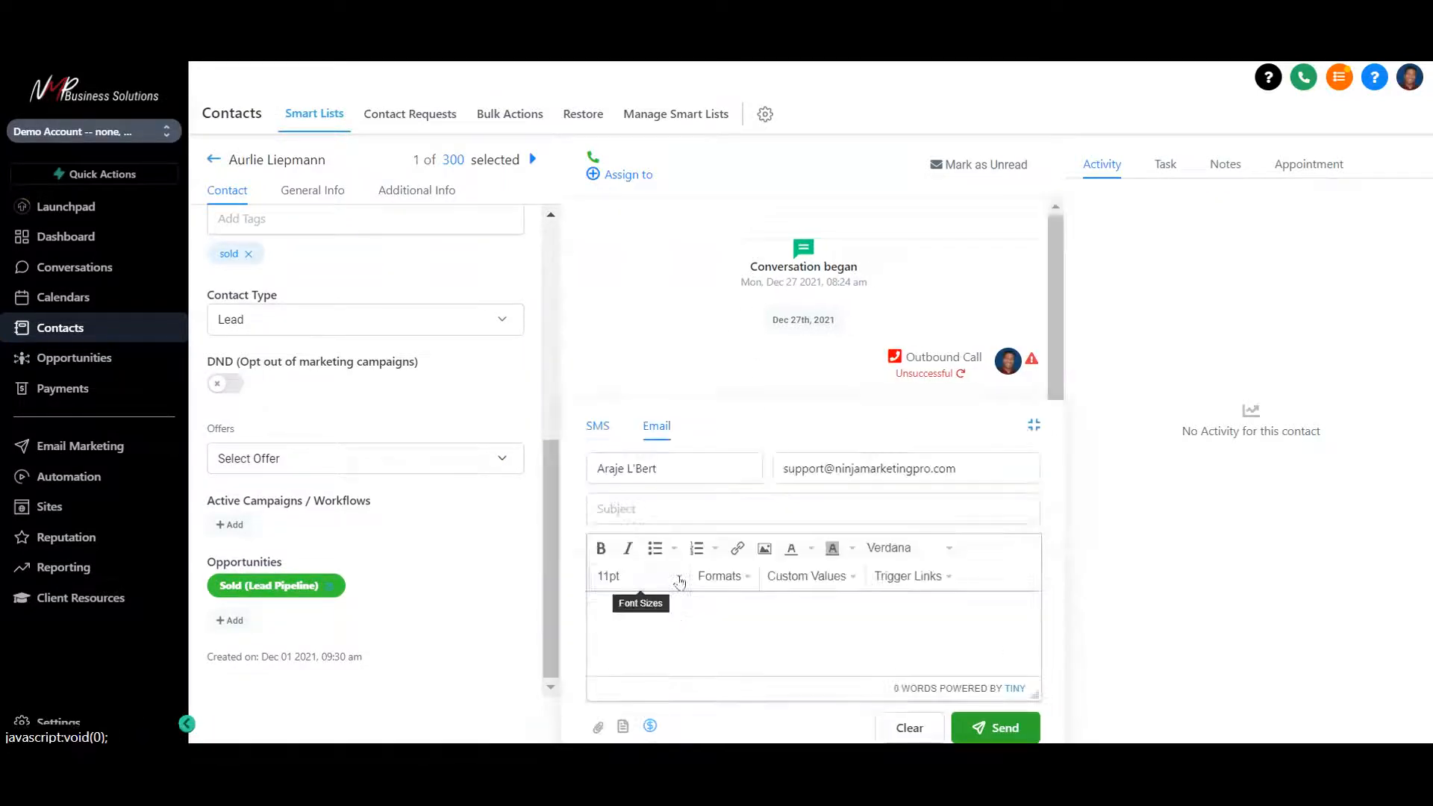
mouse_move(909, 729)
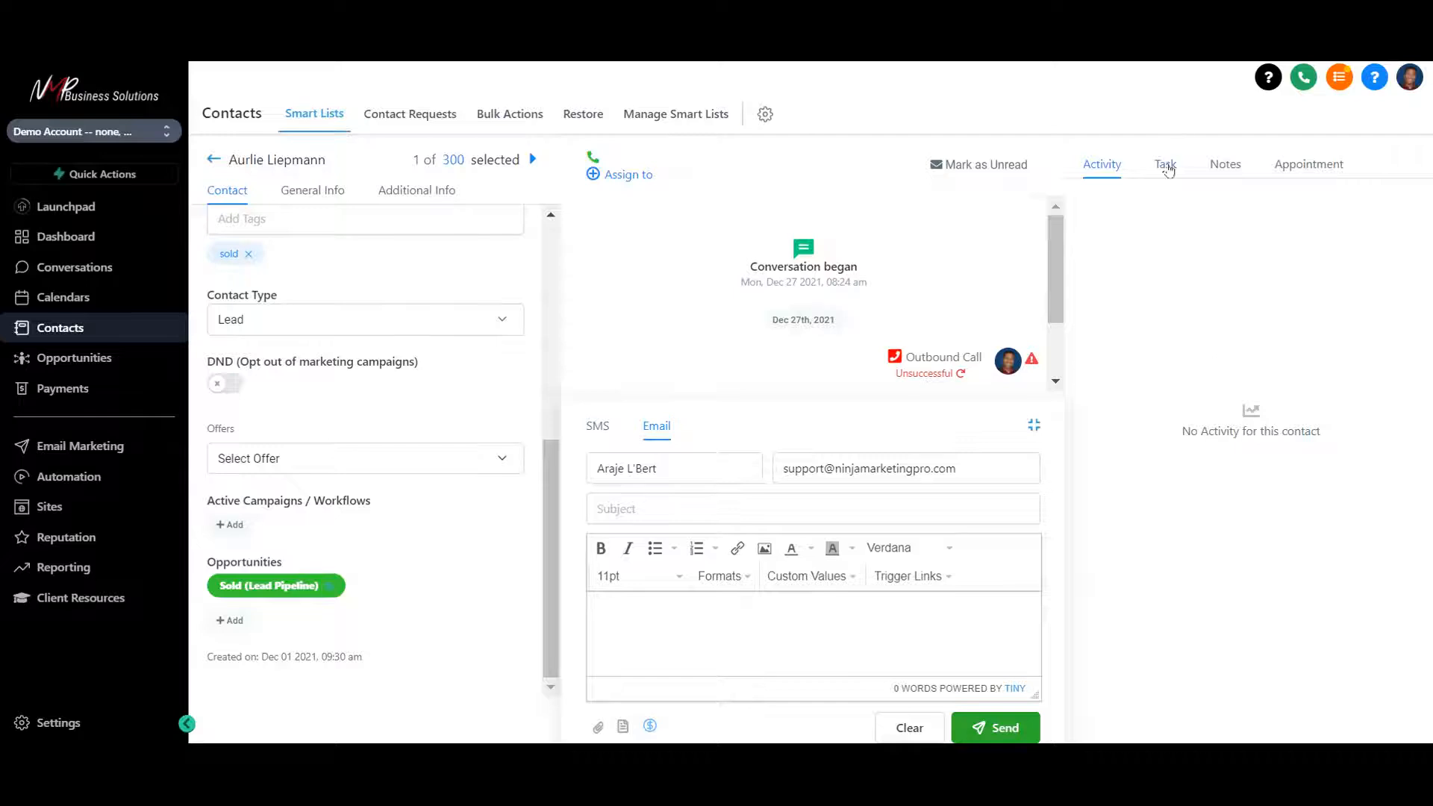
Review the contact's tasks and her empty appointments list
click(1165, 164)
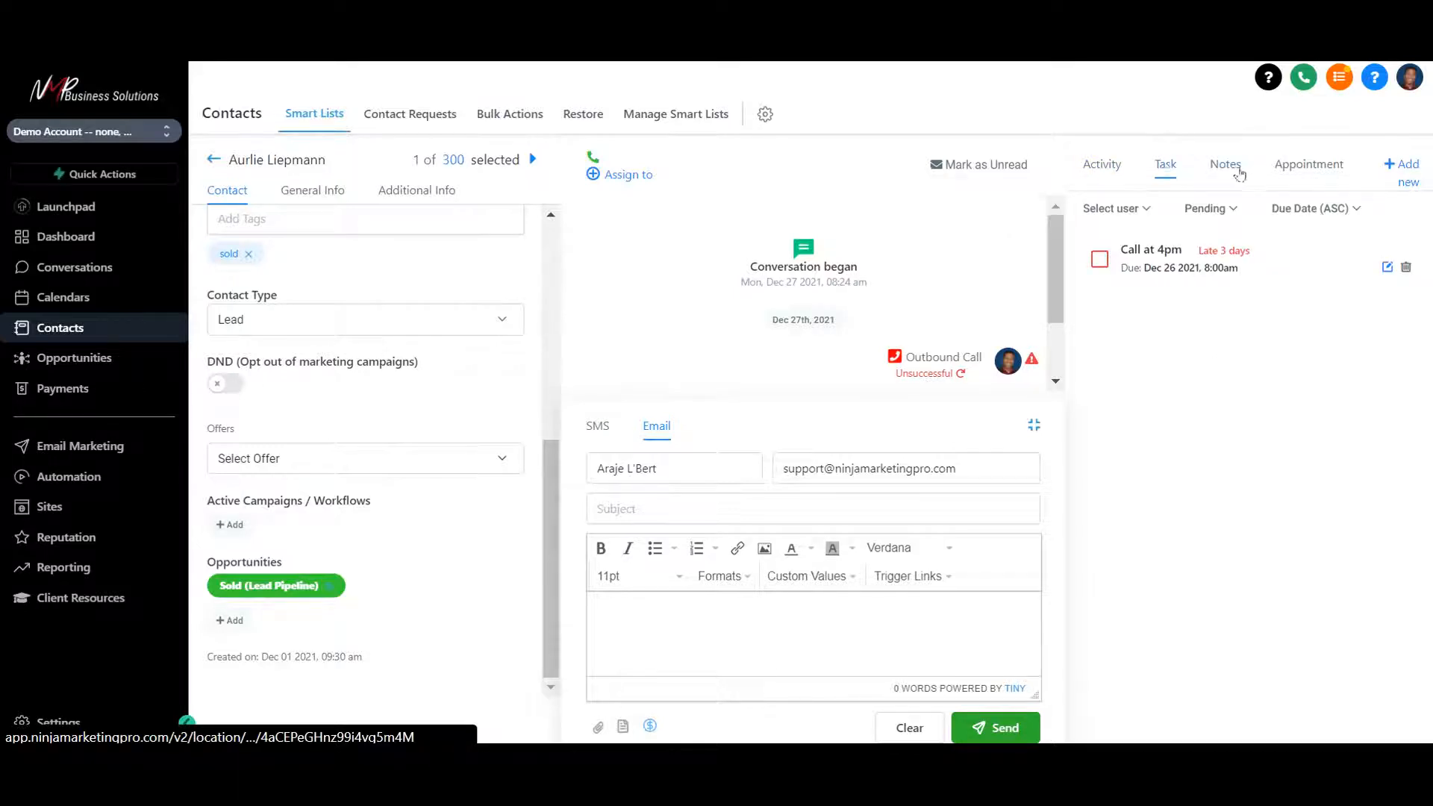
click(1307, 164)
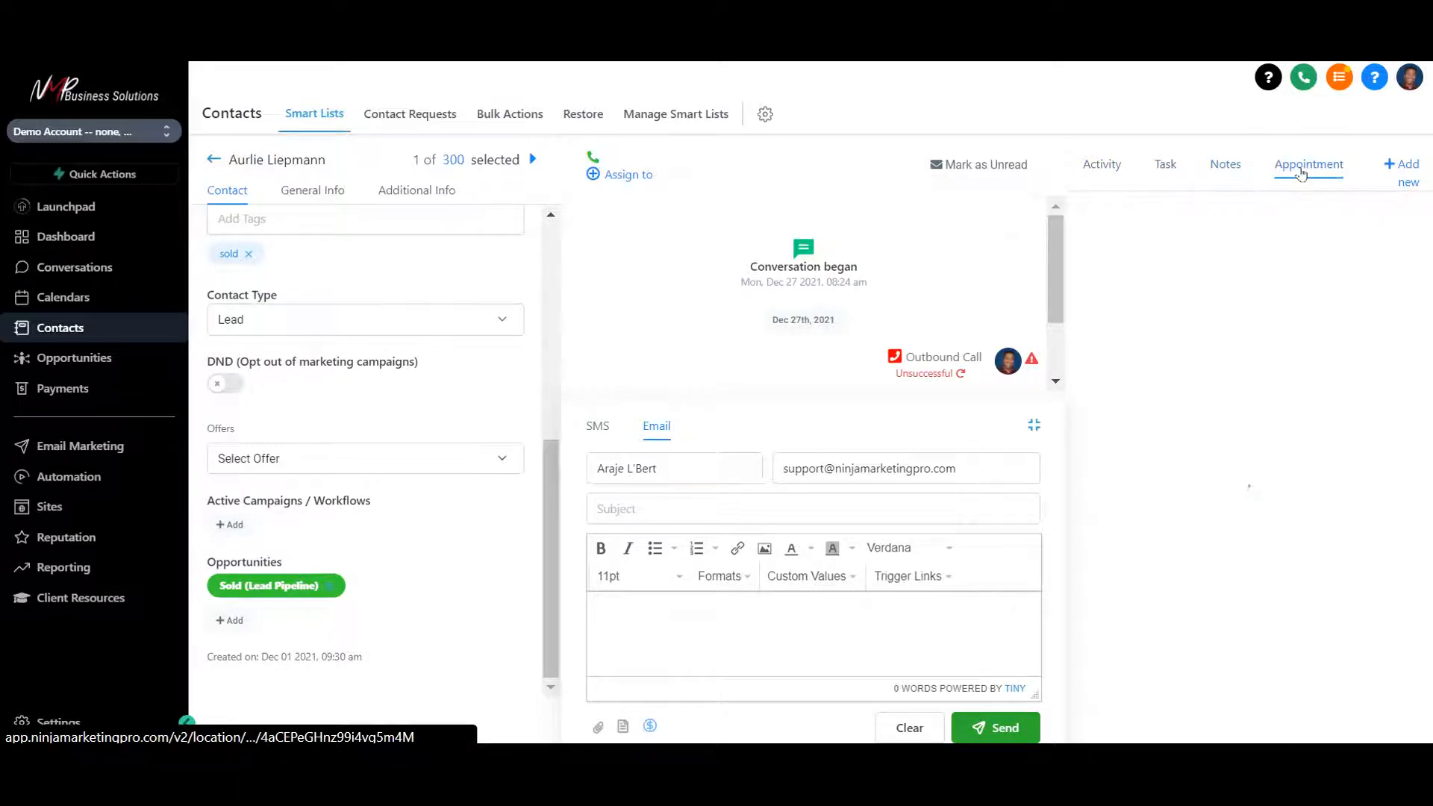
click(1309, 164)
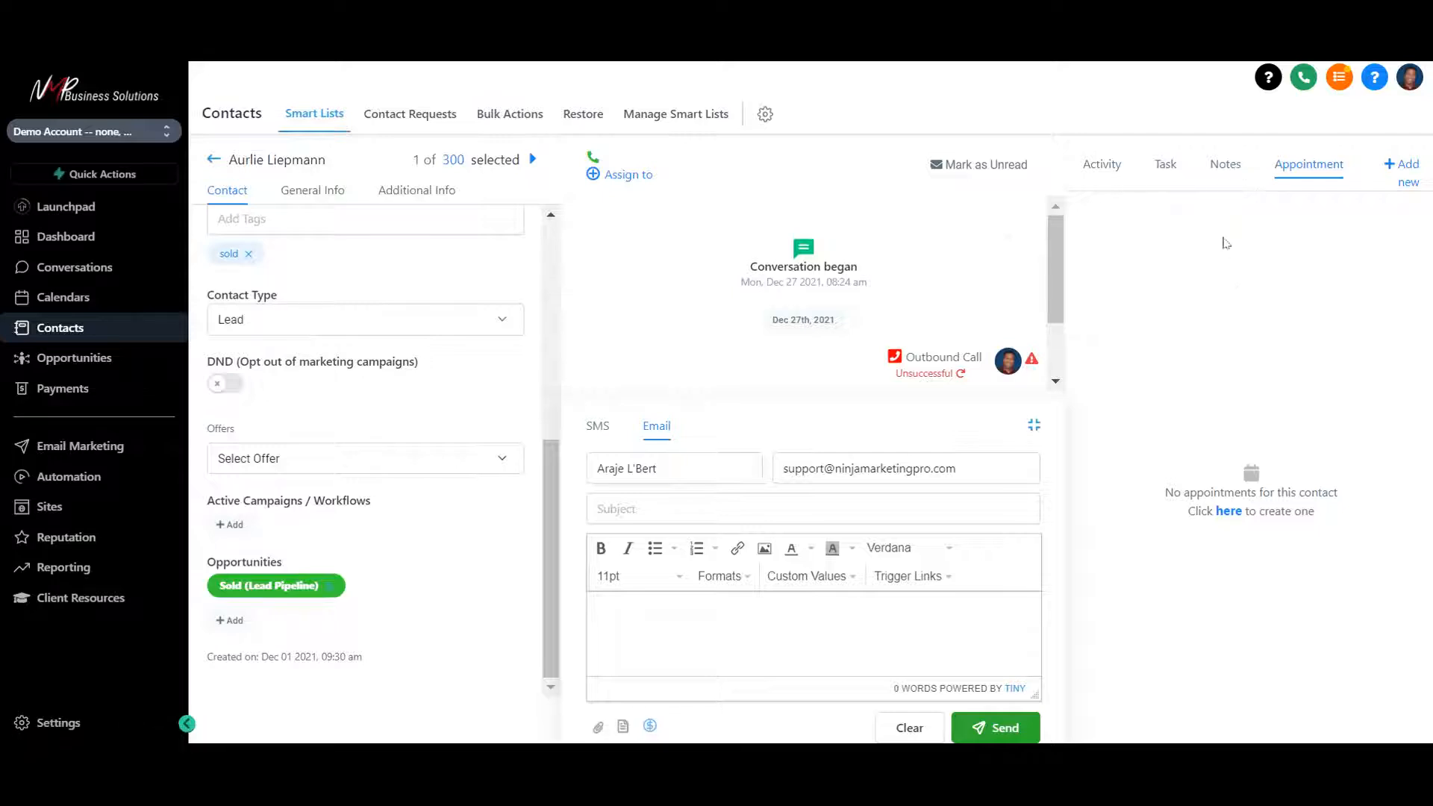
mouse_move(388, 128)
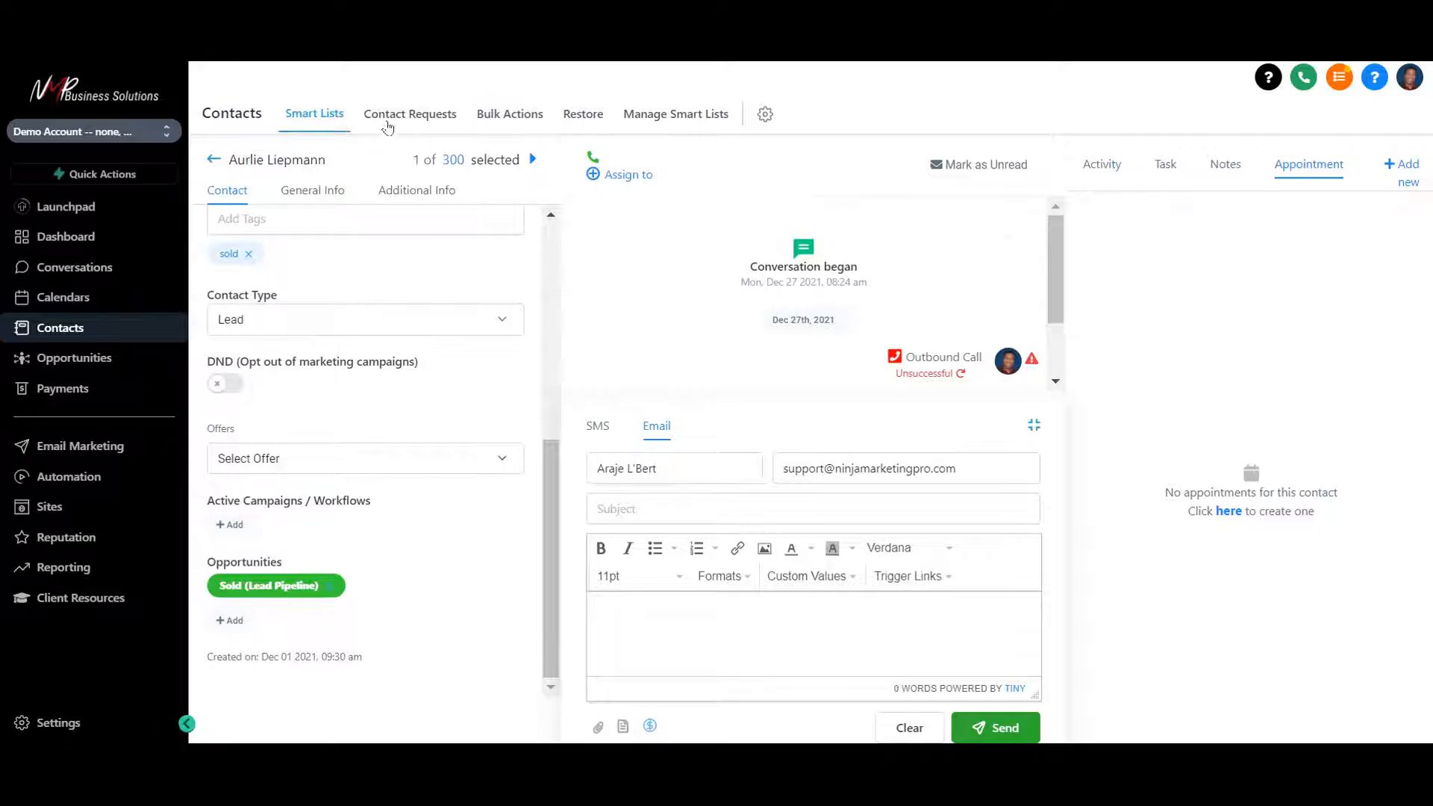
View her general address details and the assignee options, including Test Test
click(312, 189)
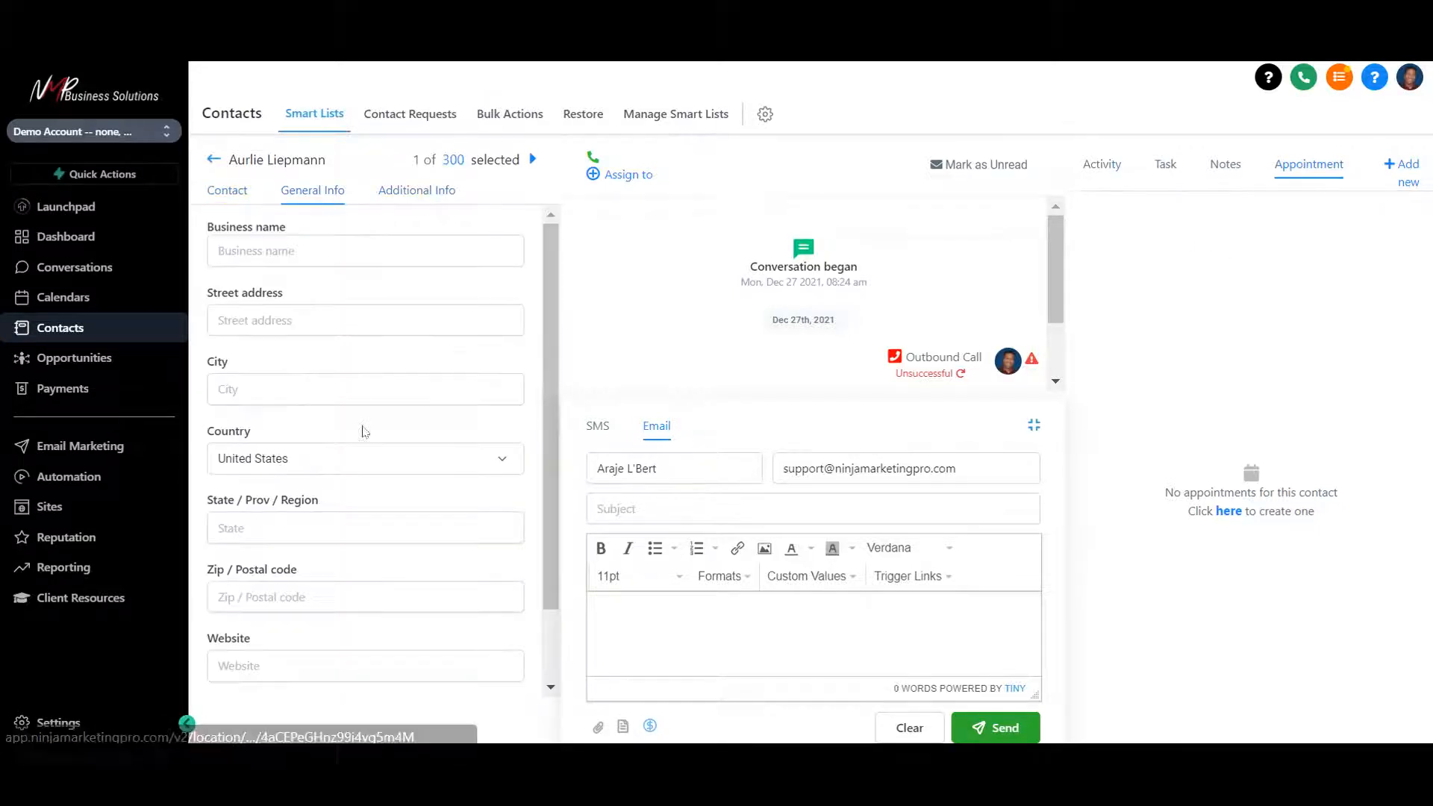
scroll(down, 3)
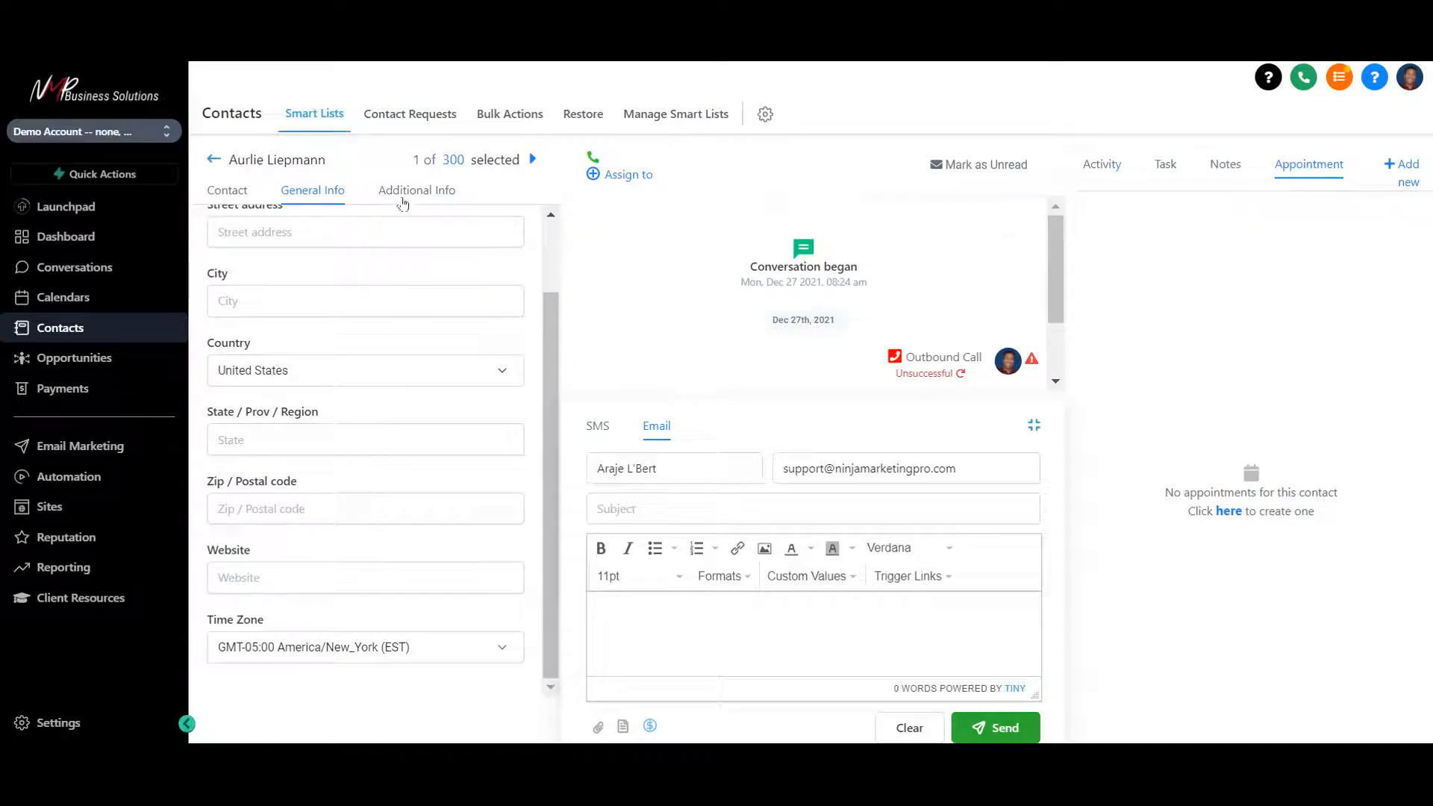
mouse_move(416, 189)
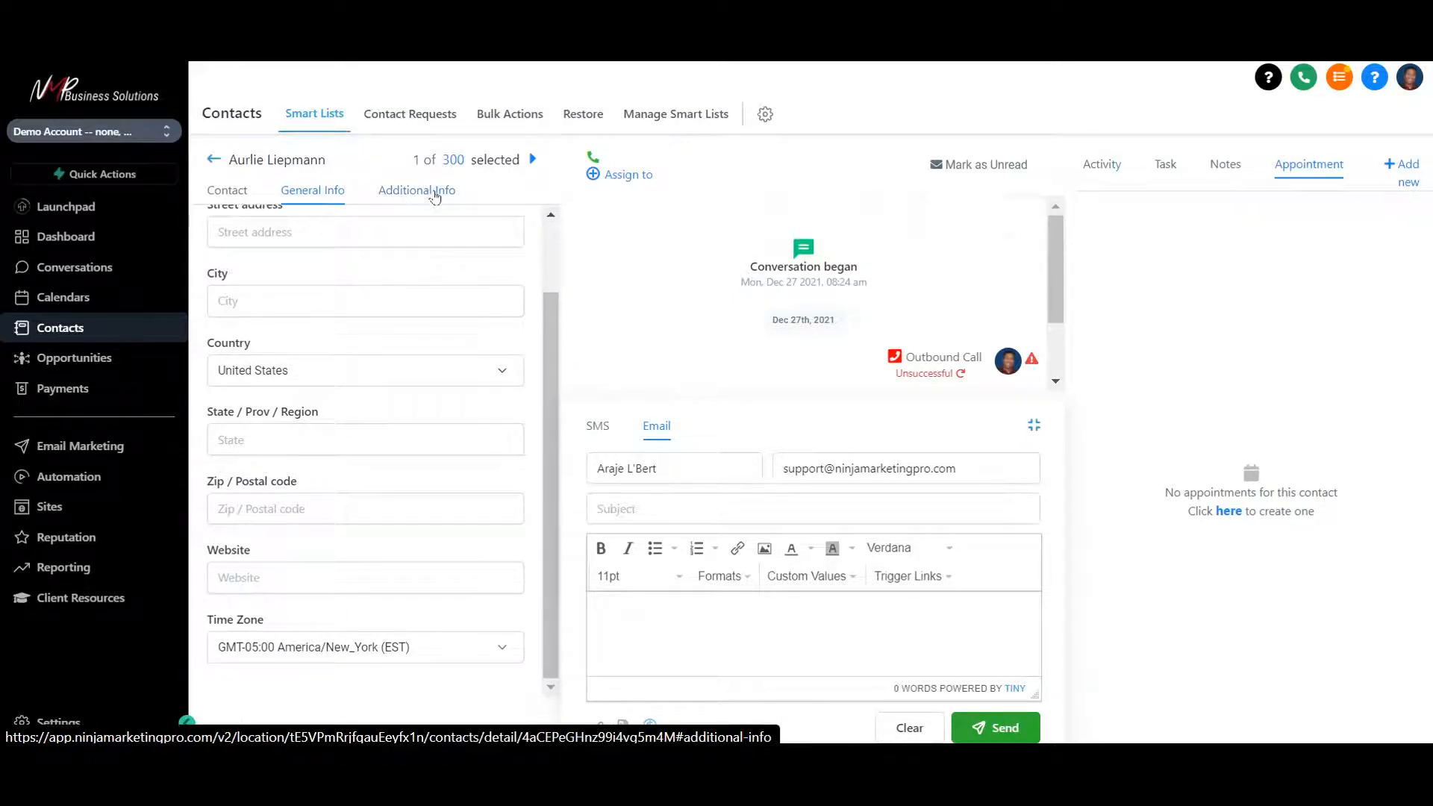
click(626, 175)
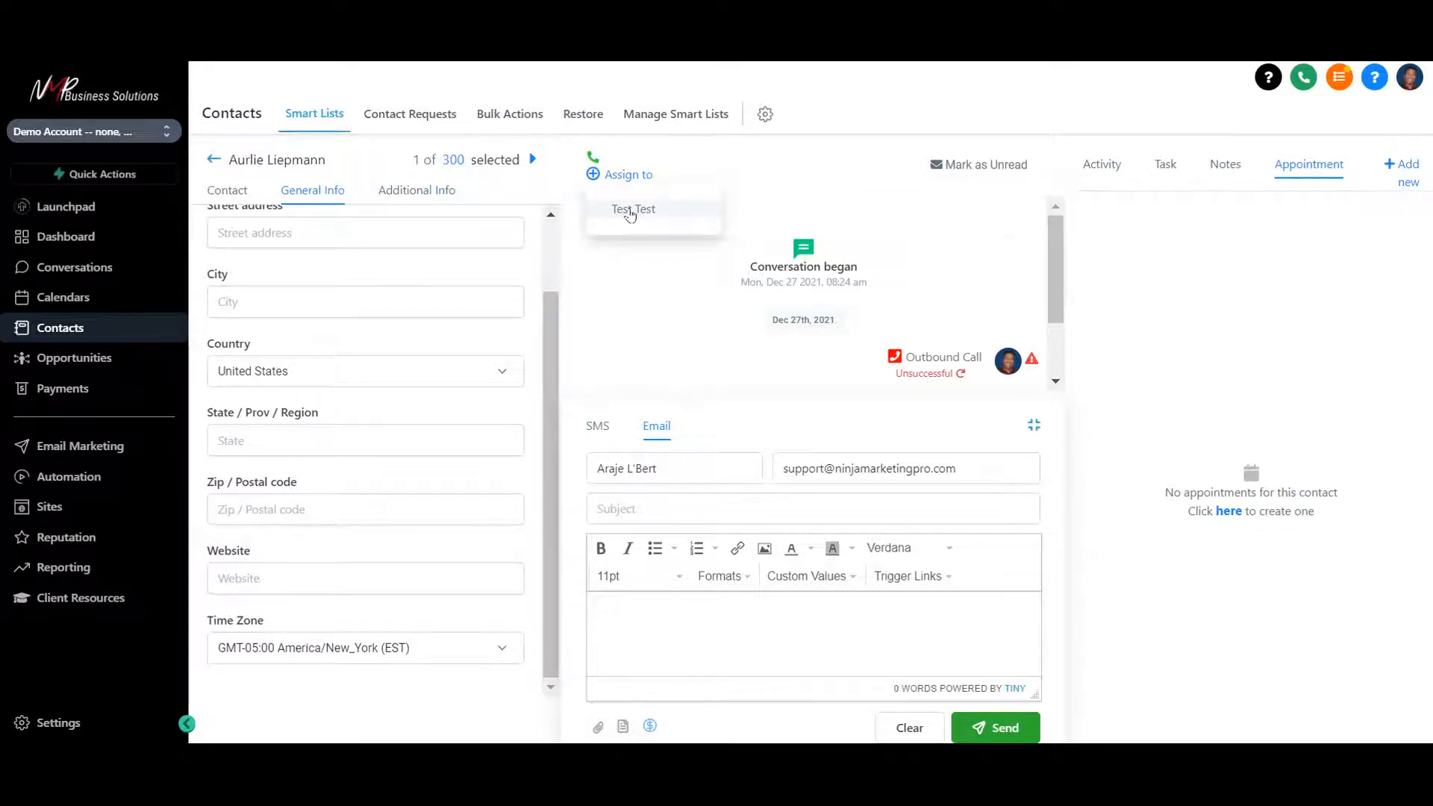
mouse_move(74, 357)
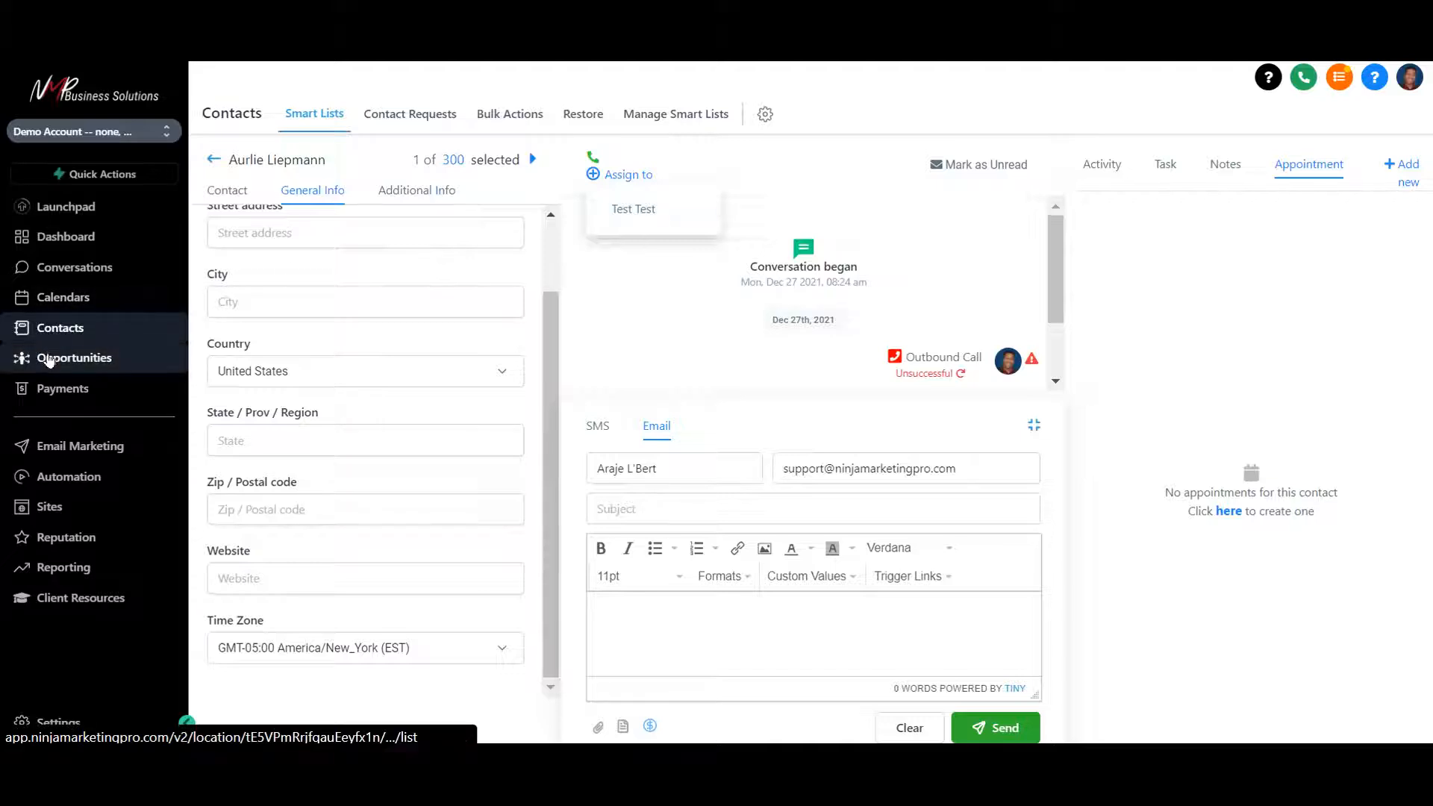
Go to the Opportunities board with Lead Pipeline stages from Lead (44 leads, $2,200) to Sold
click(75, 357)
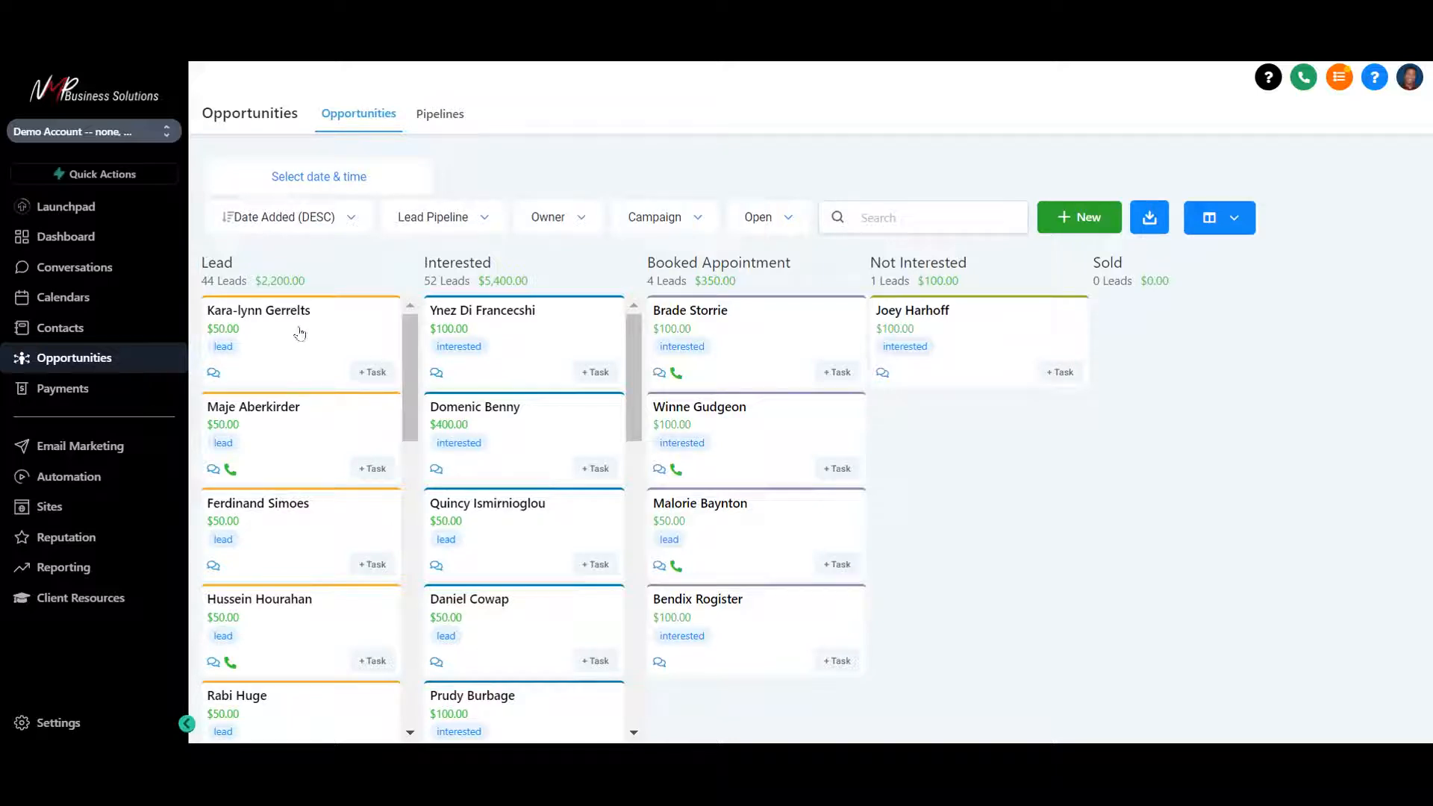
mouse_move(459, 347)
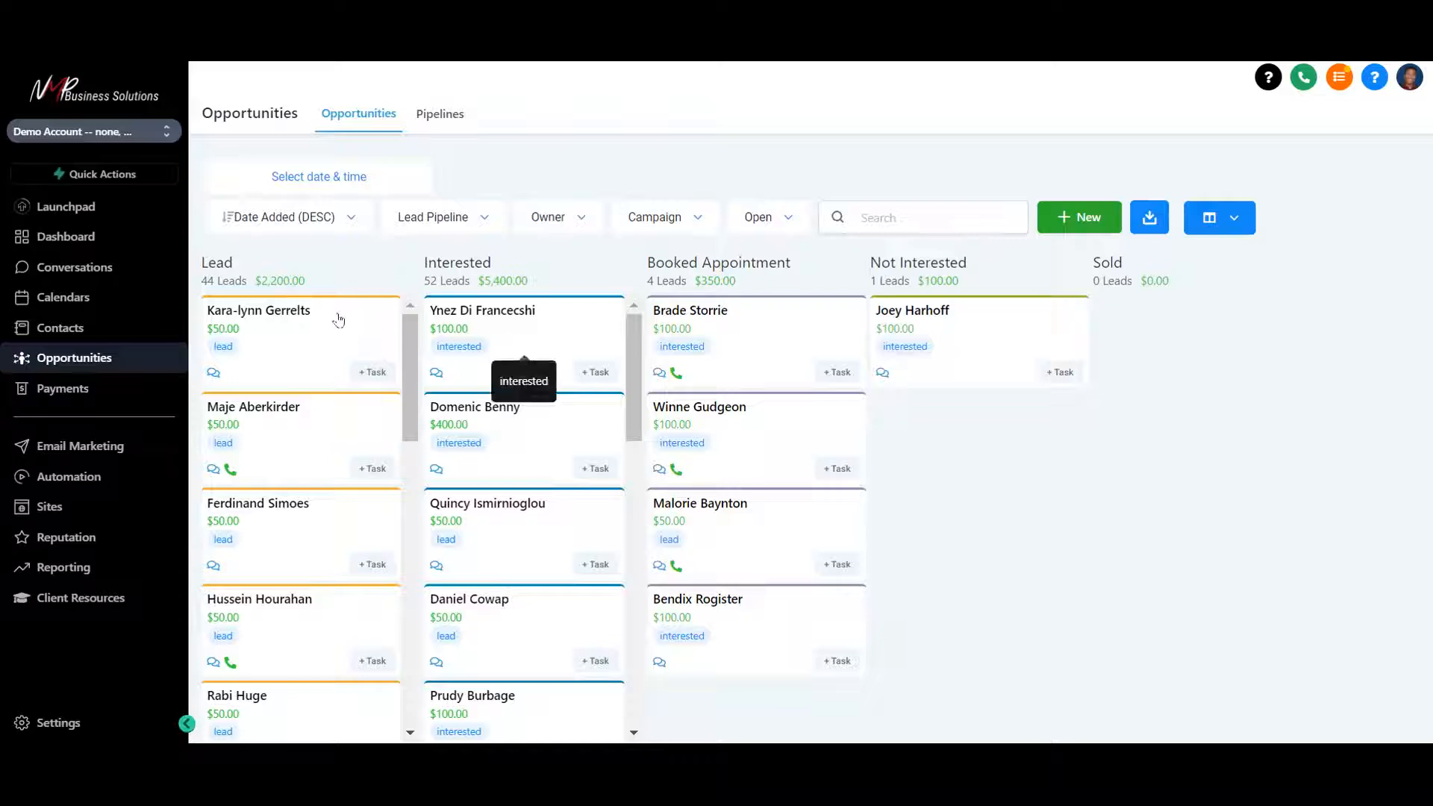
mouse_move(442, 275)
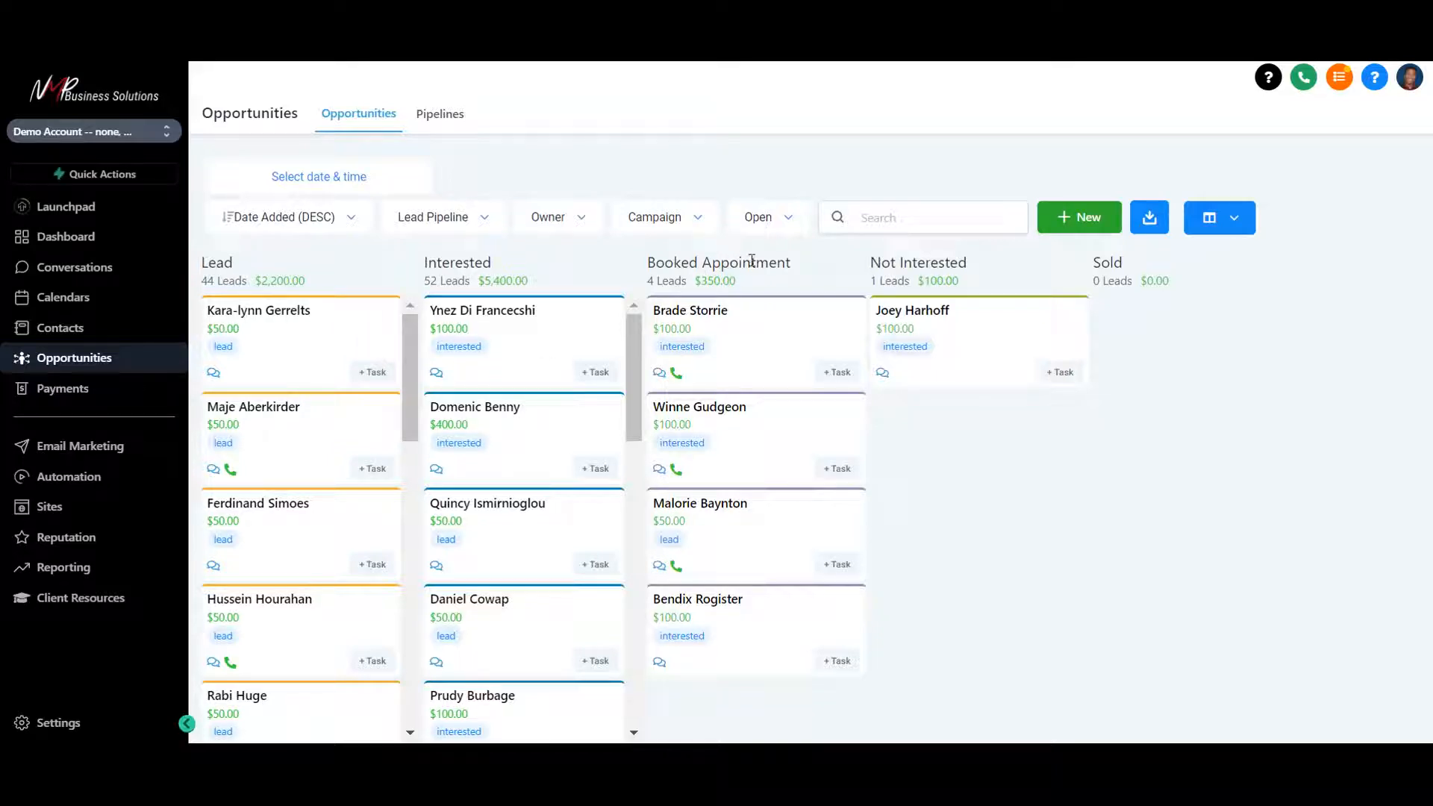
mouse_move(1211, 296)
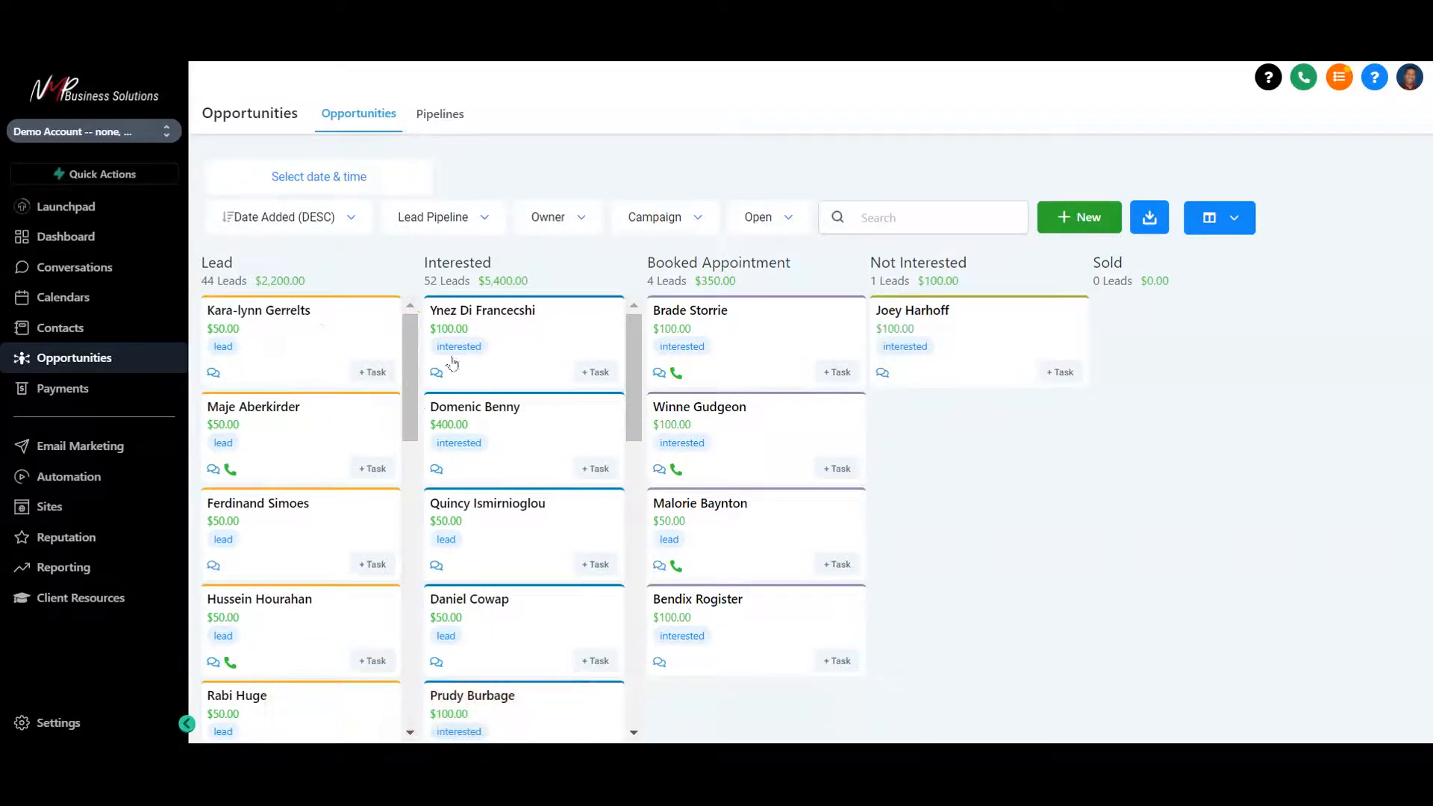
mouse_move(1029, 336)
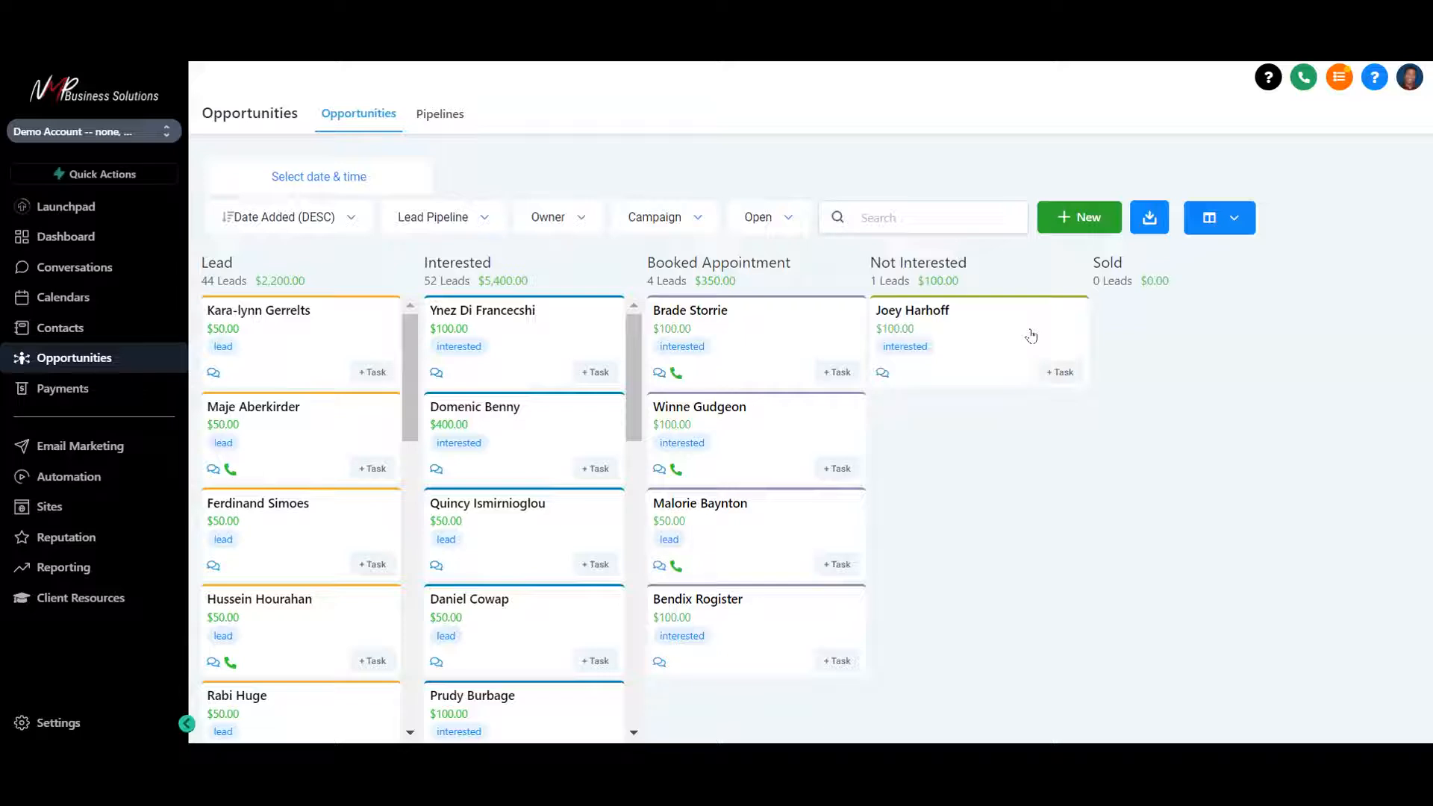
mouse_move(958, 319)
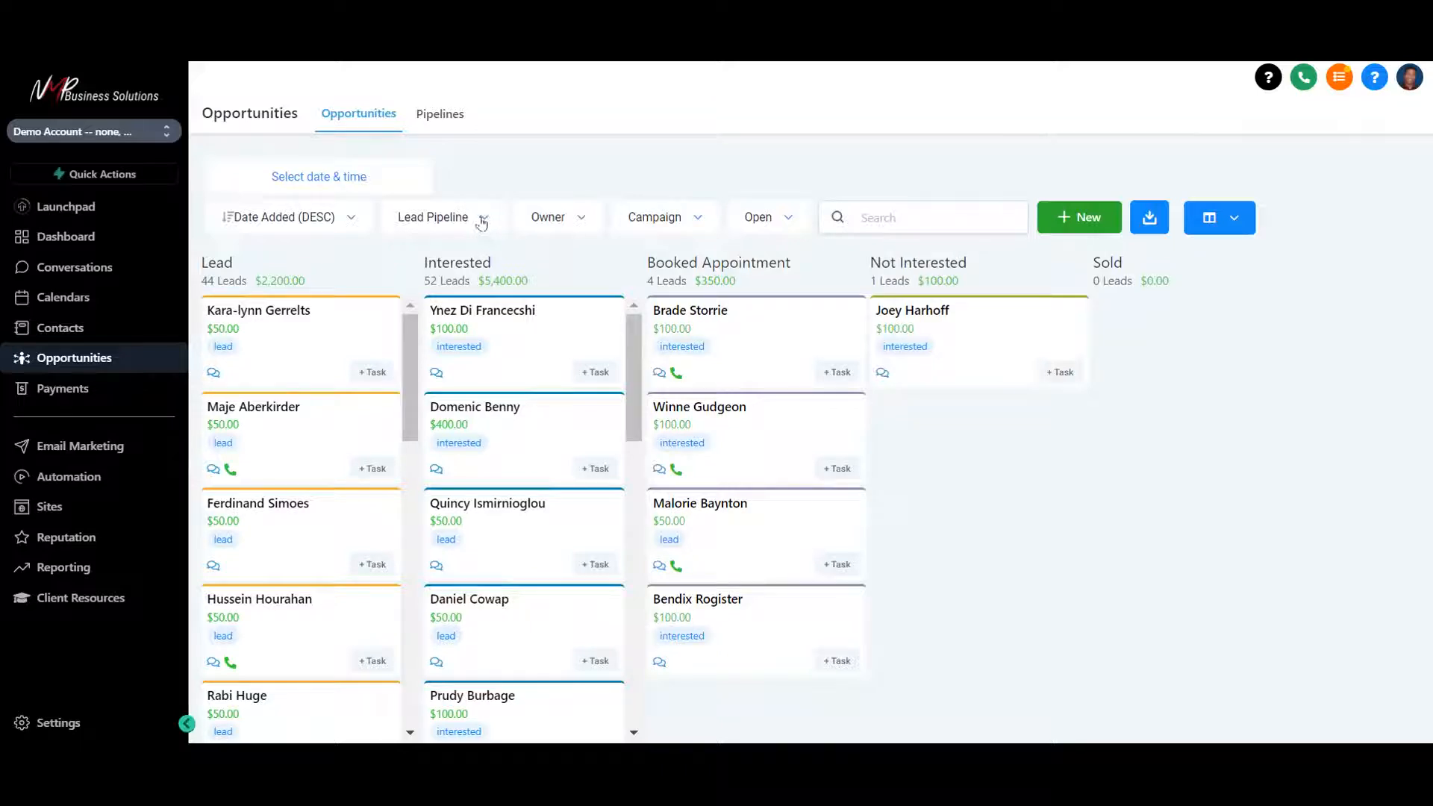
click(442, 217)
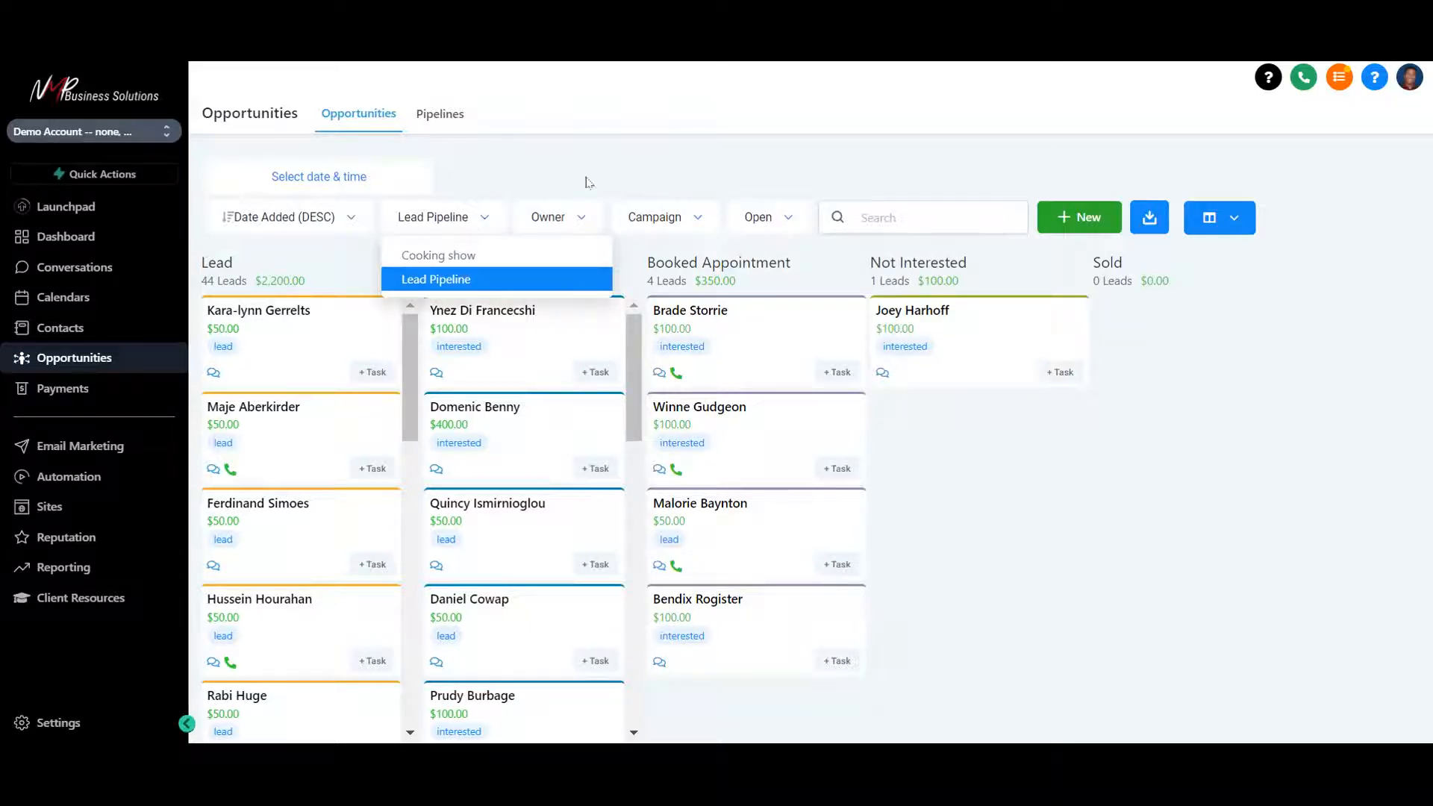
mouse_move(487, 254)
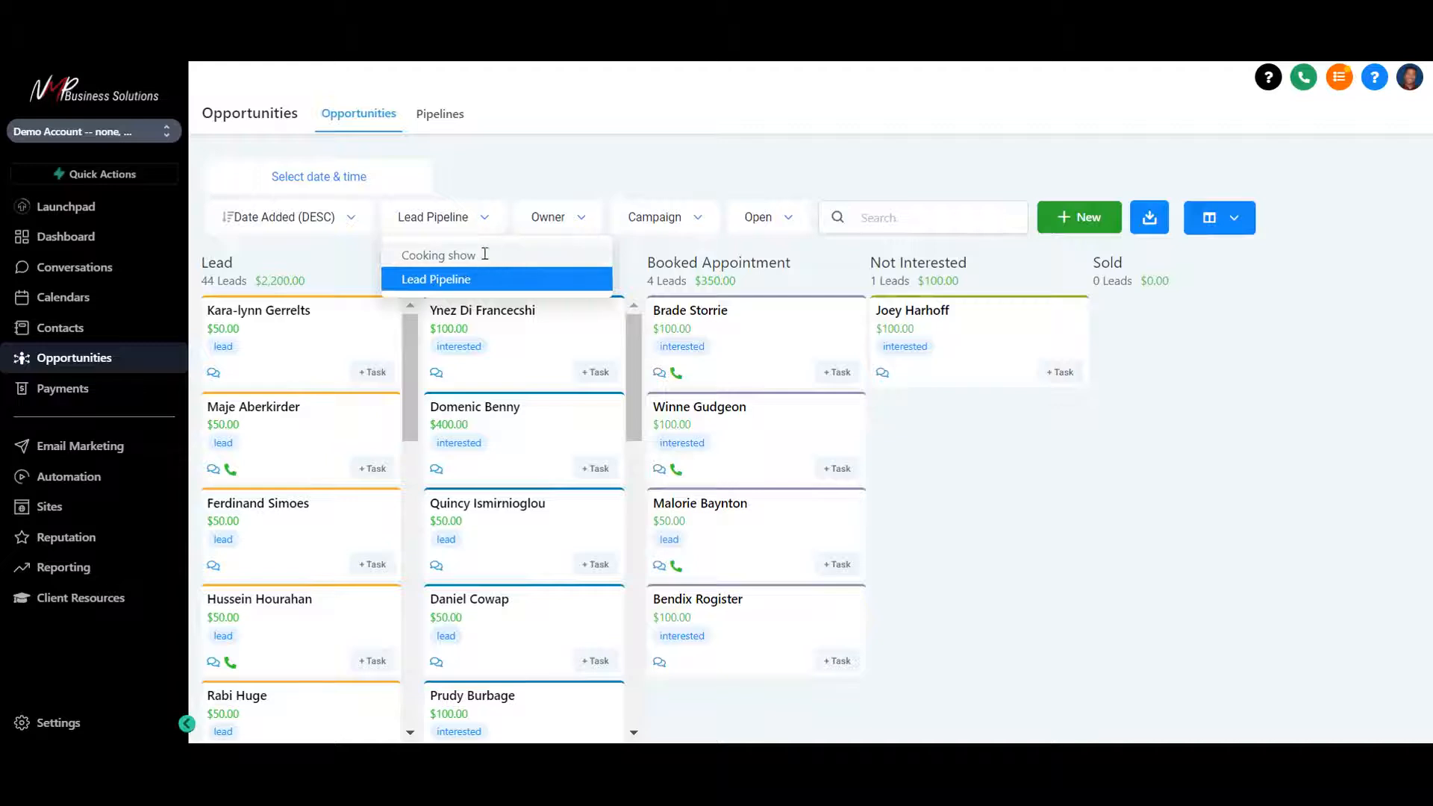
click(438, 253)
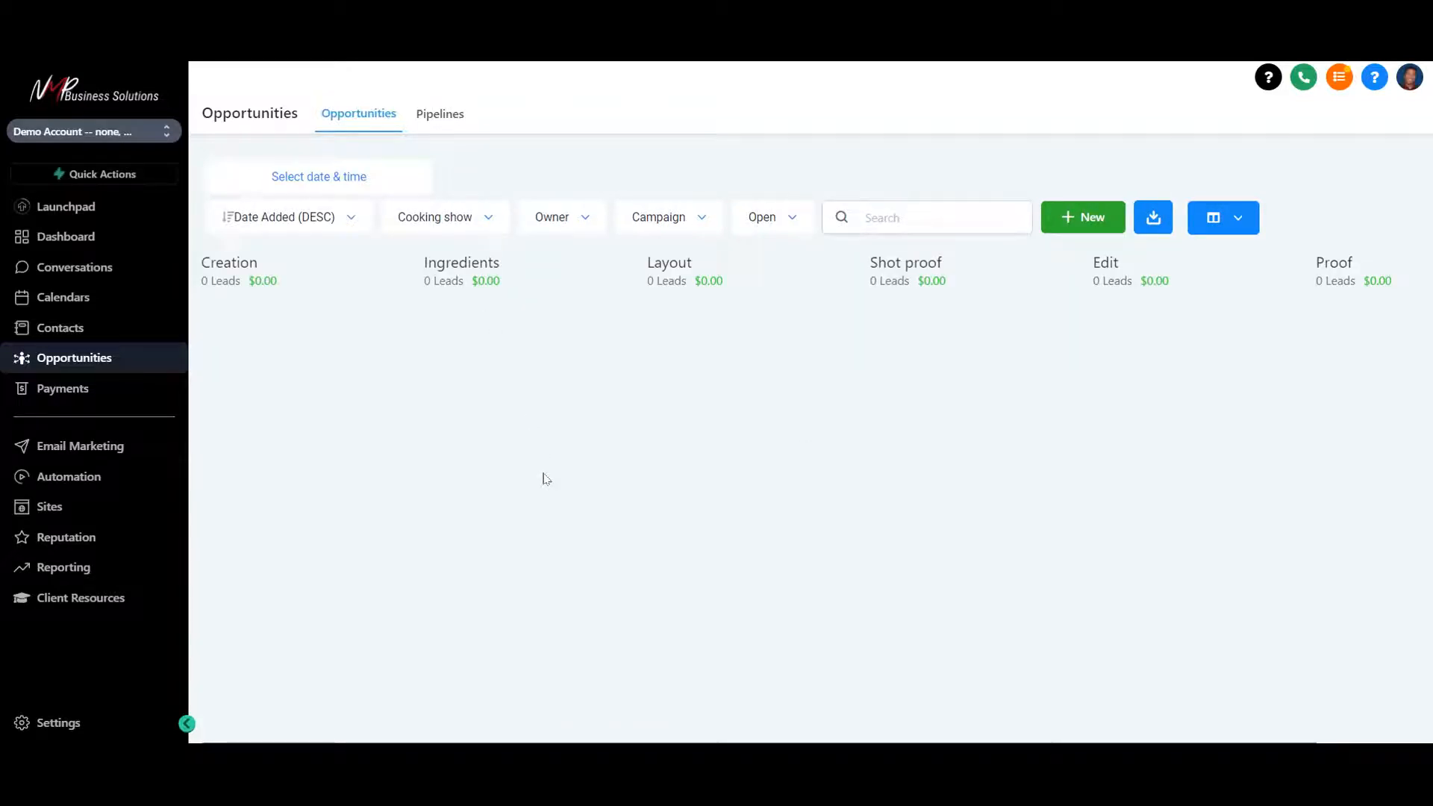
mouse_move(373, 286)
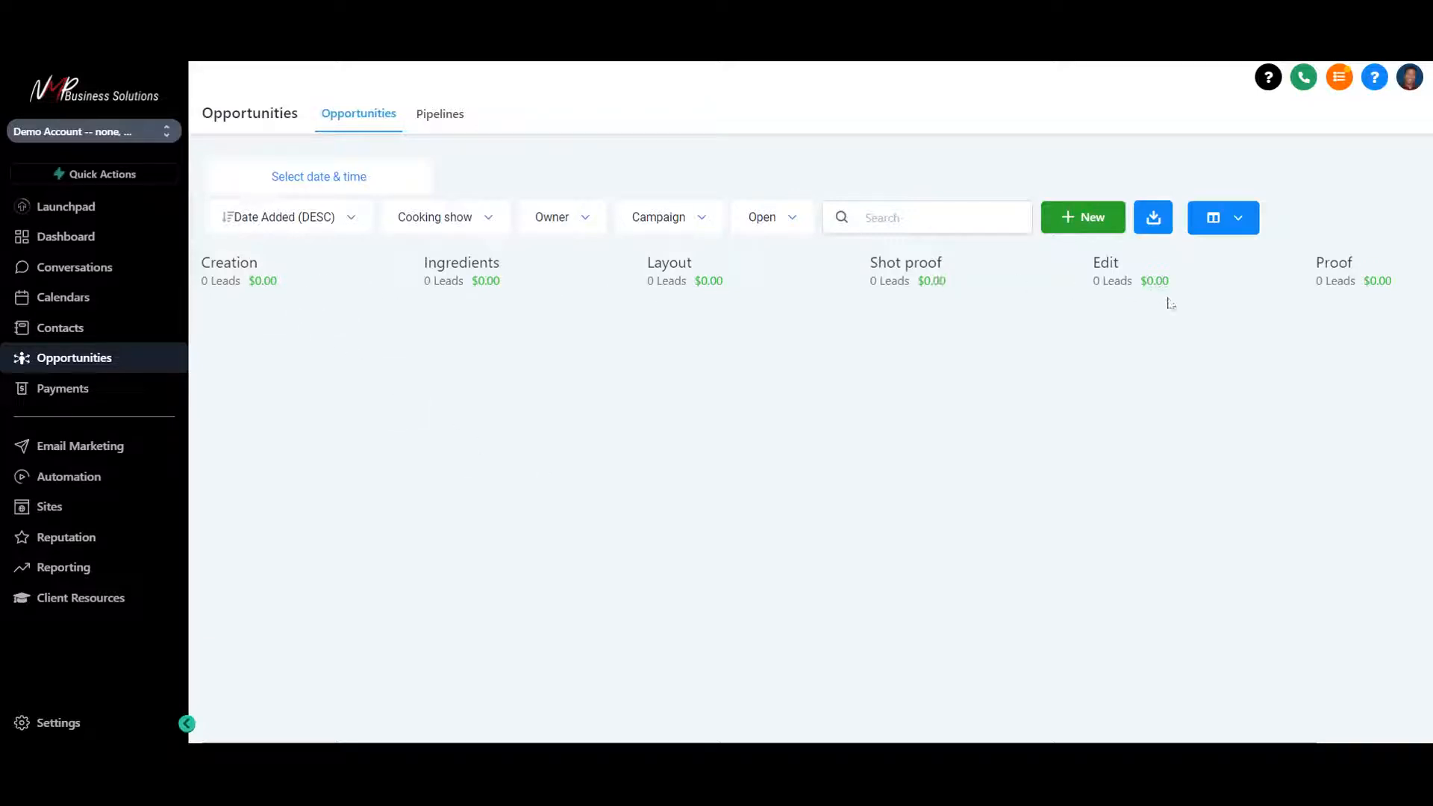
mouse_move(374, 265)
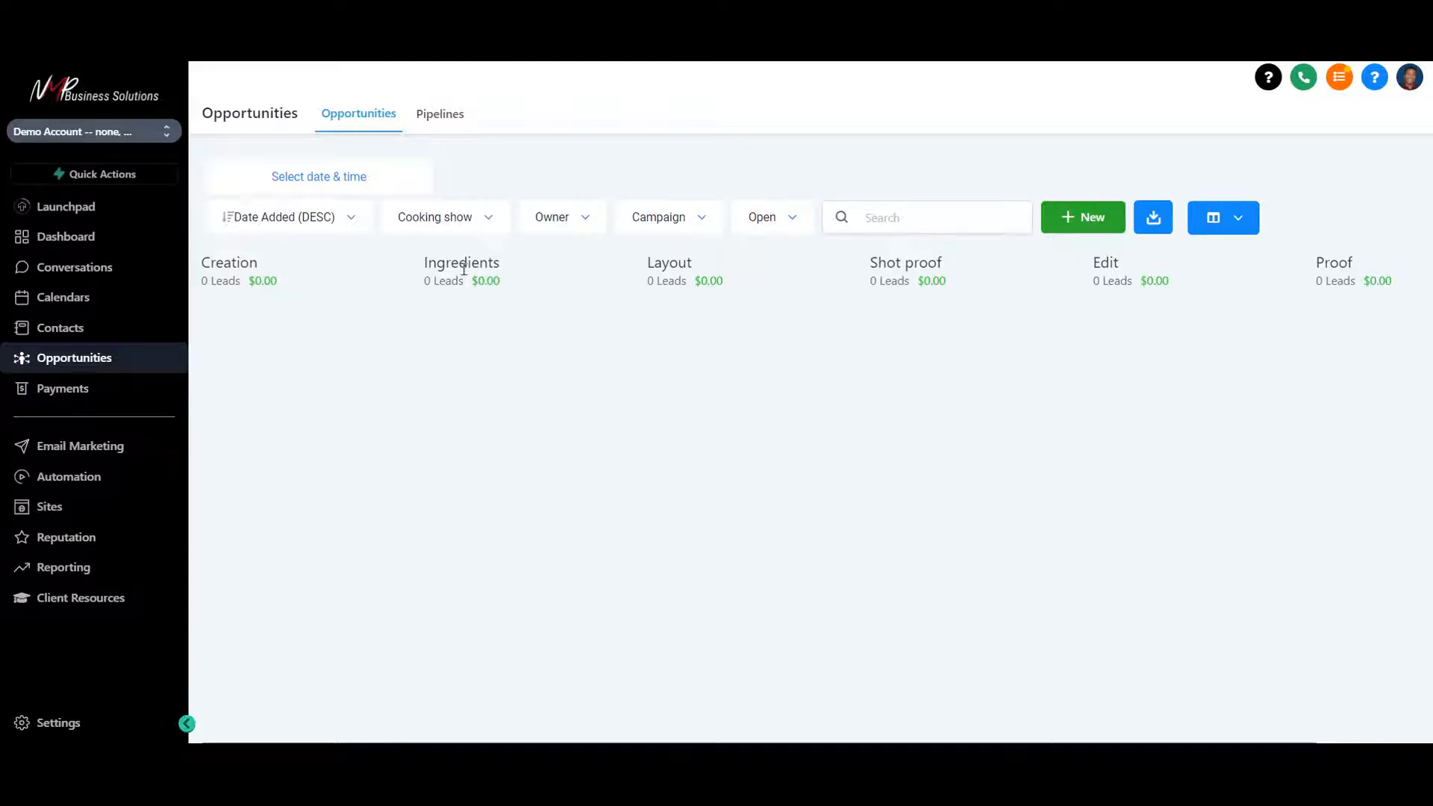
click(443, 217)
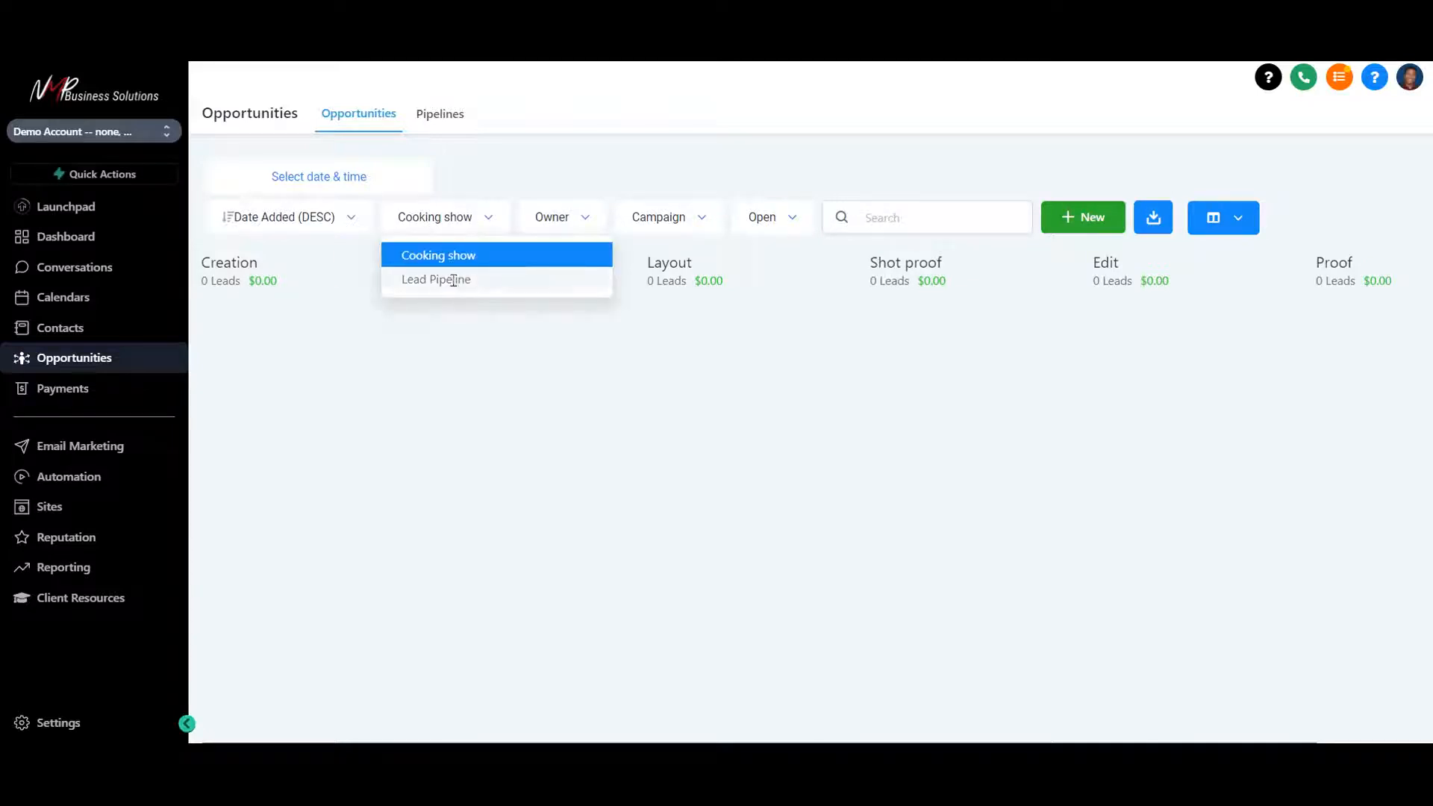
click(435, 279)
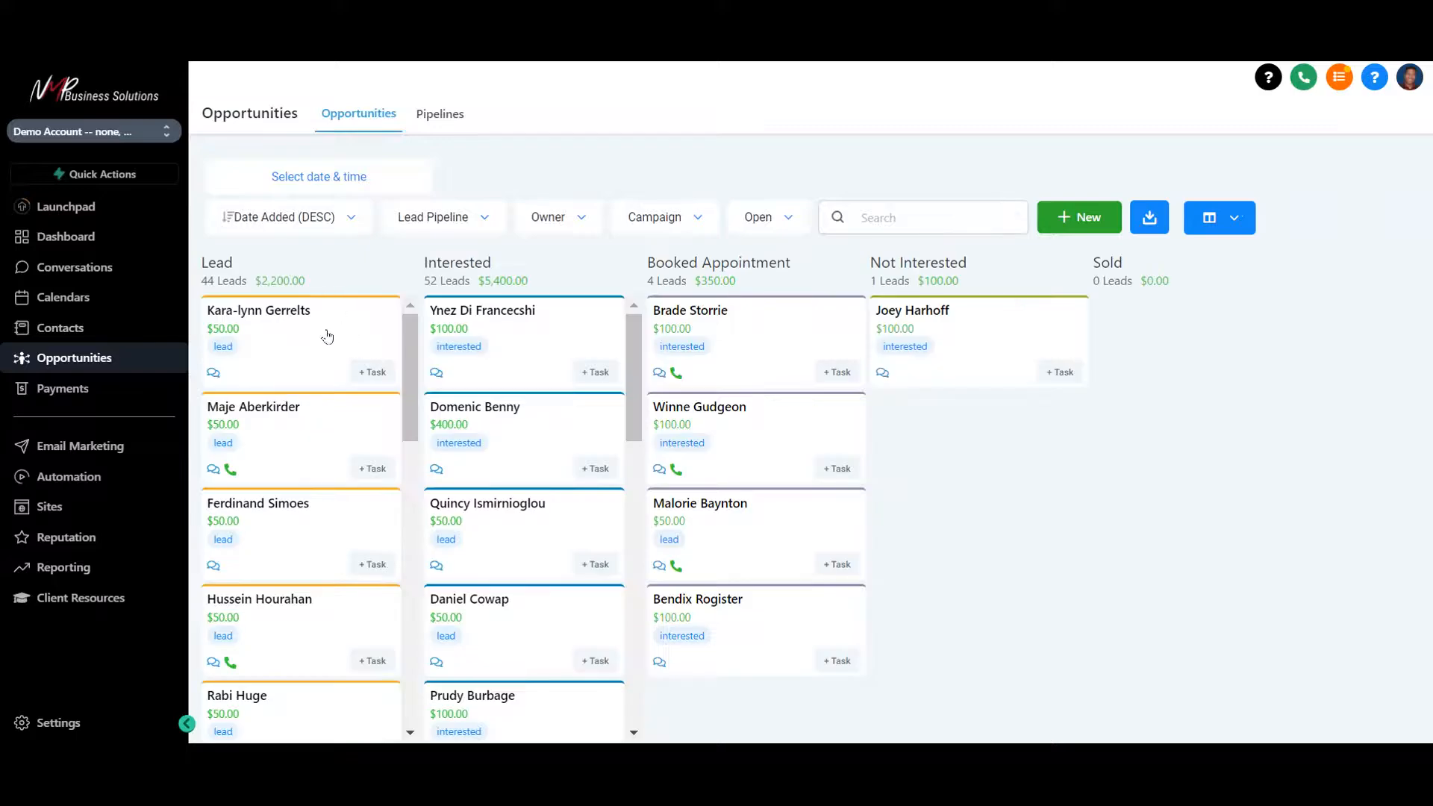
click(258, 310)
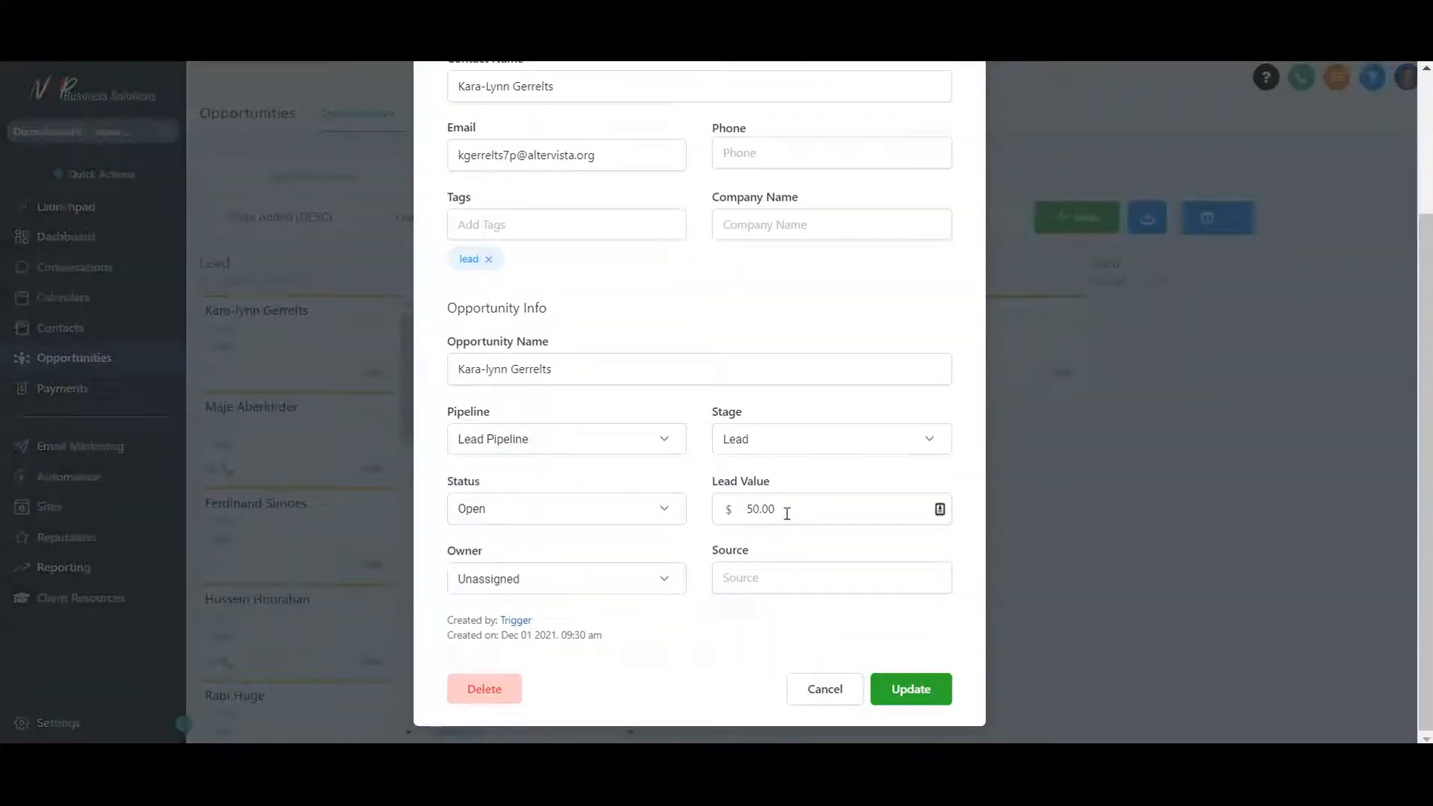
scroll(up, 3)
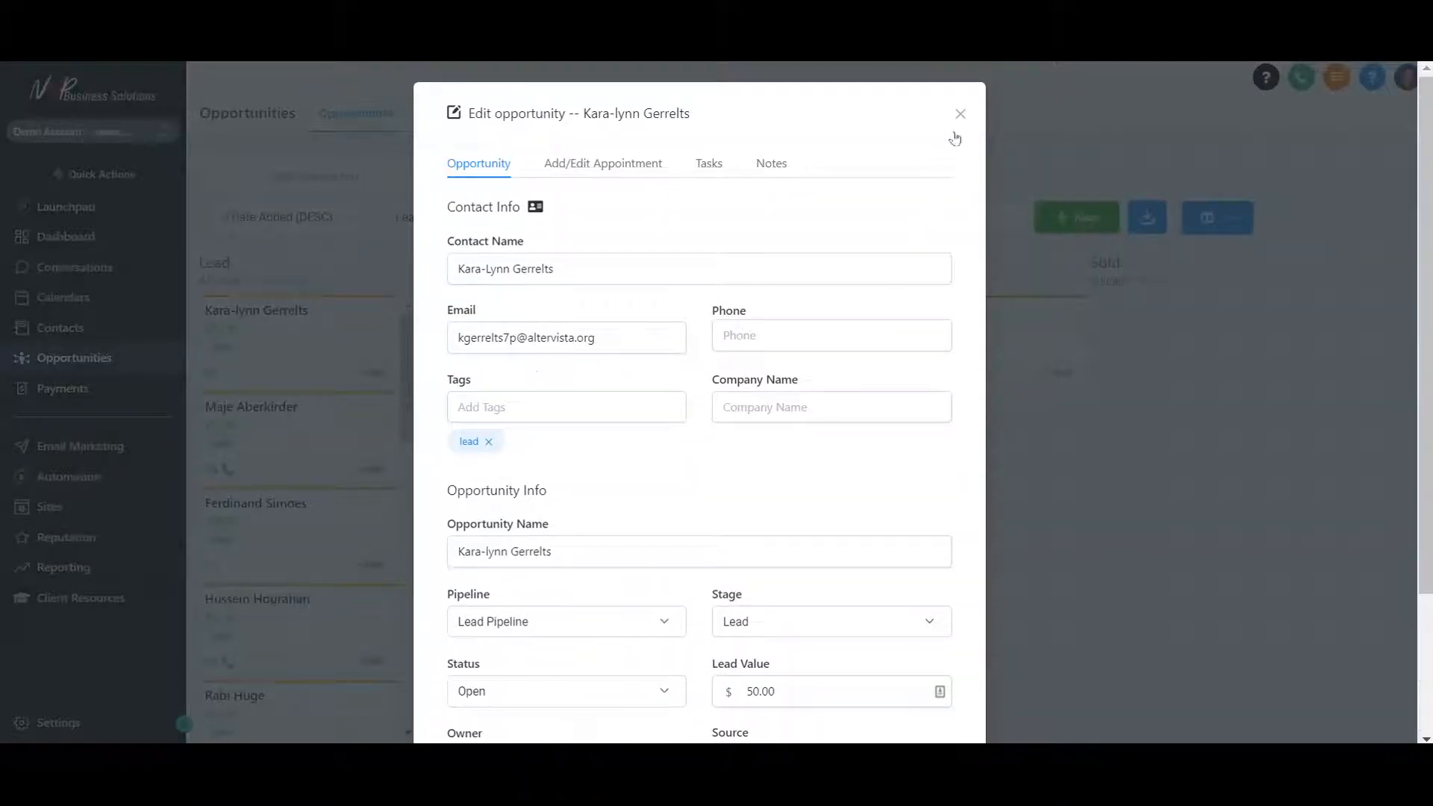
click(959, 114)
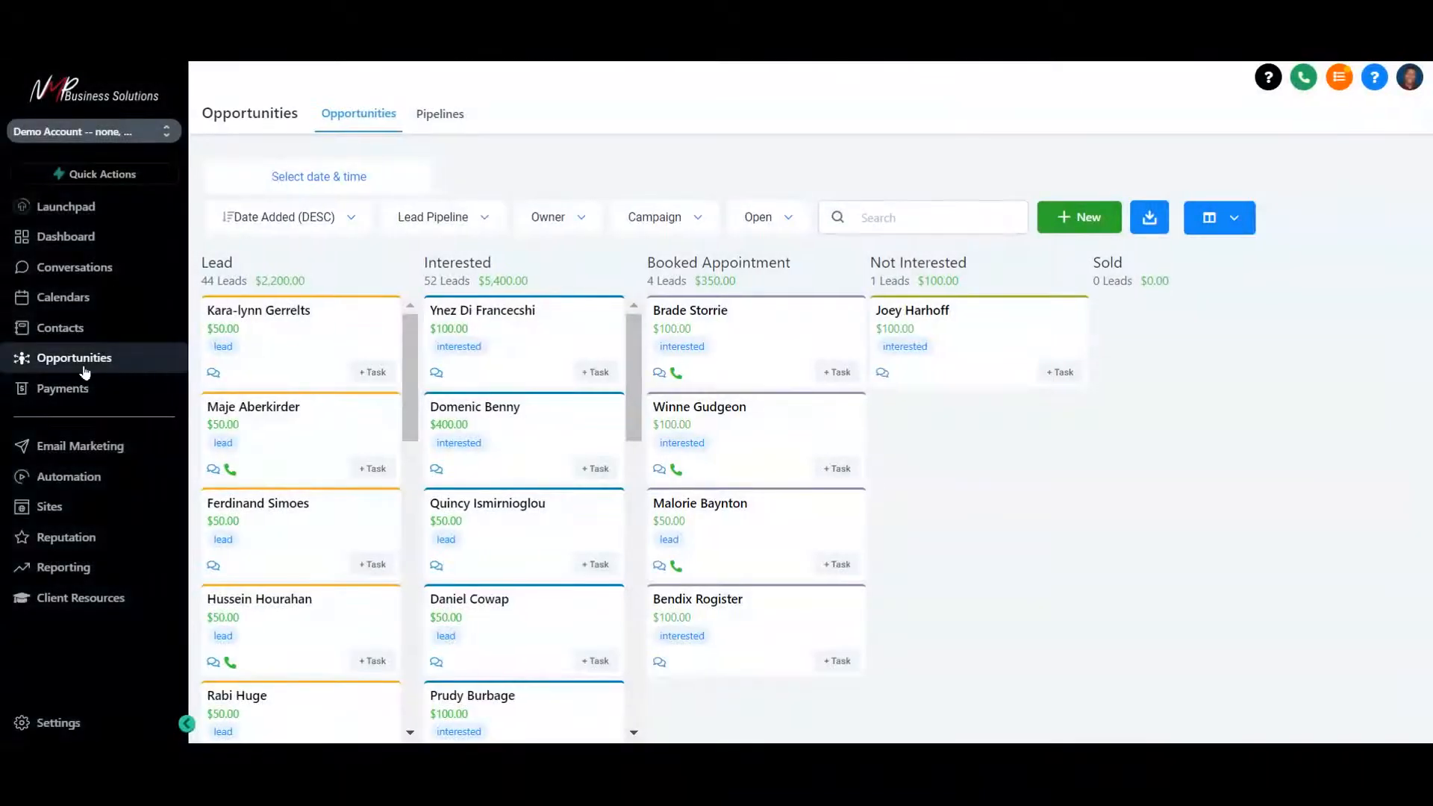
Visit the empty Payments products page, then the Email Marketing list of four templates
click(61, 388)
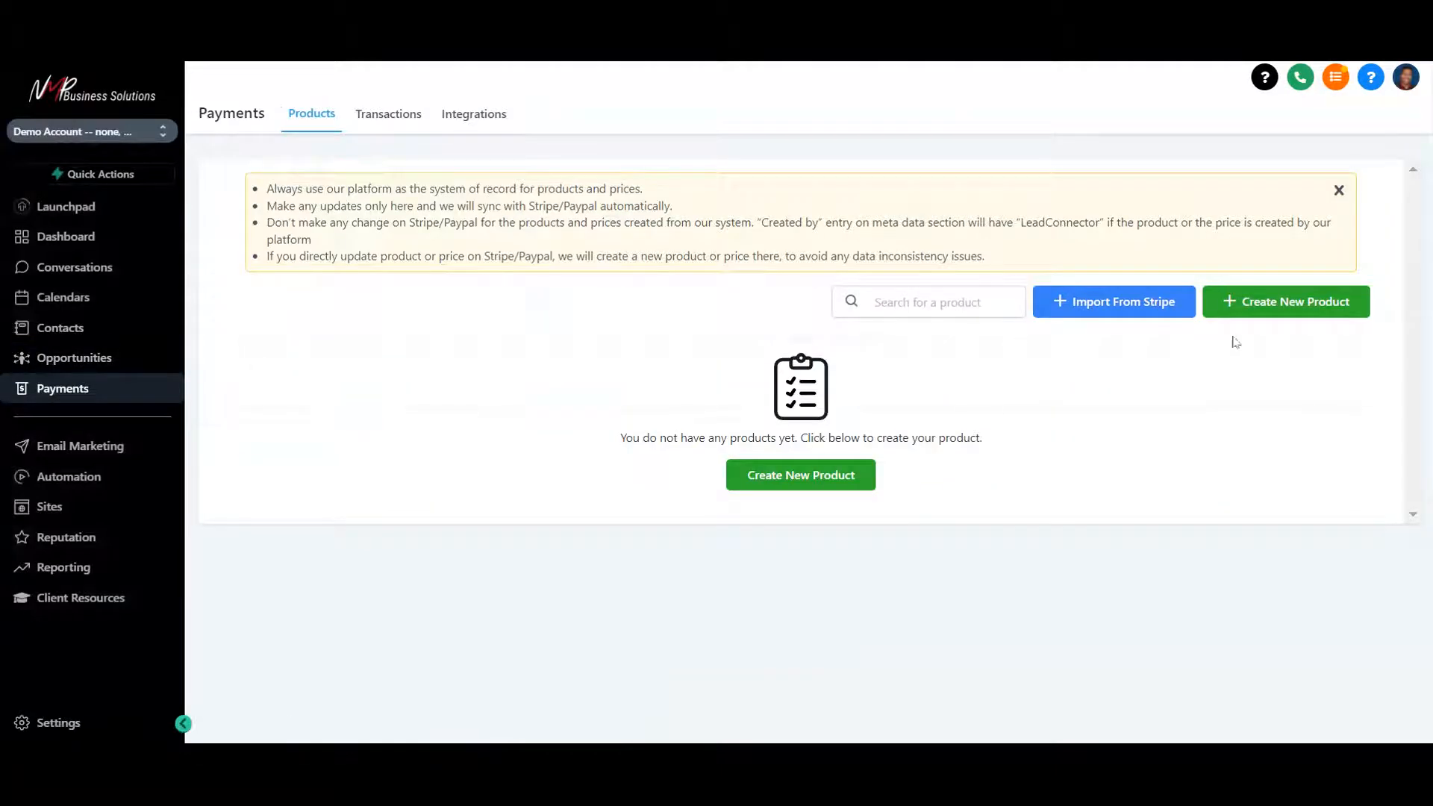
mouse_move(1264, 343)
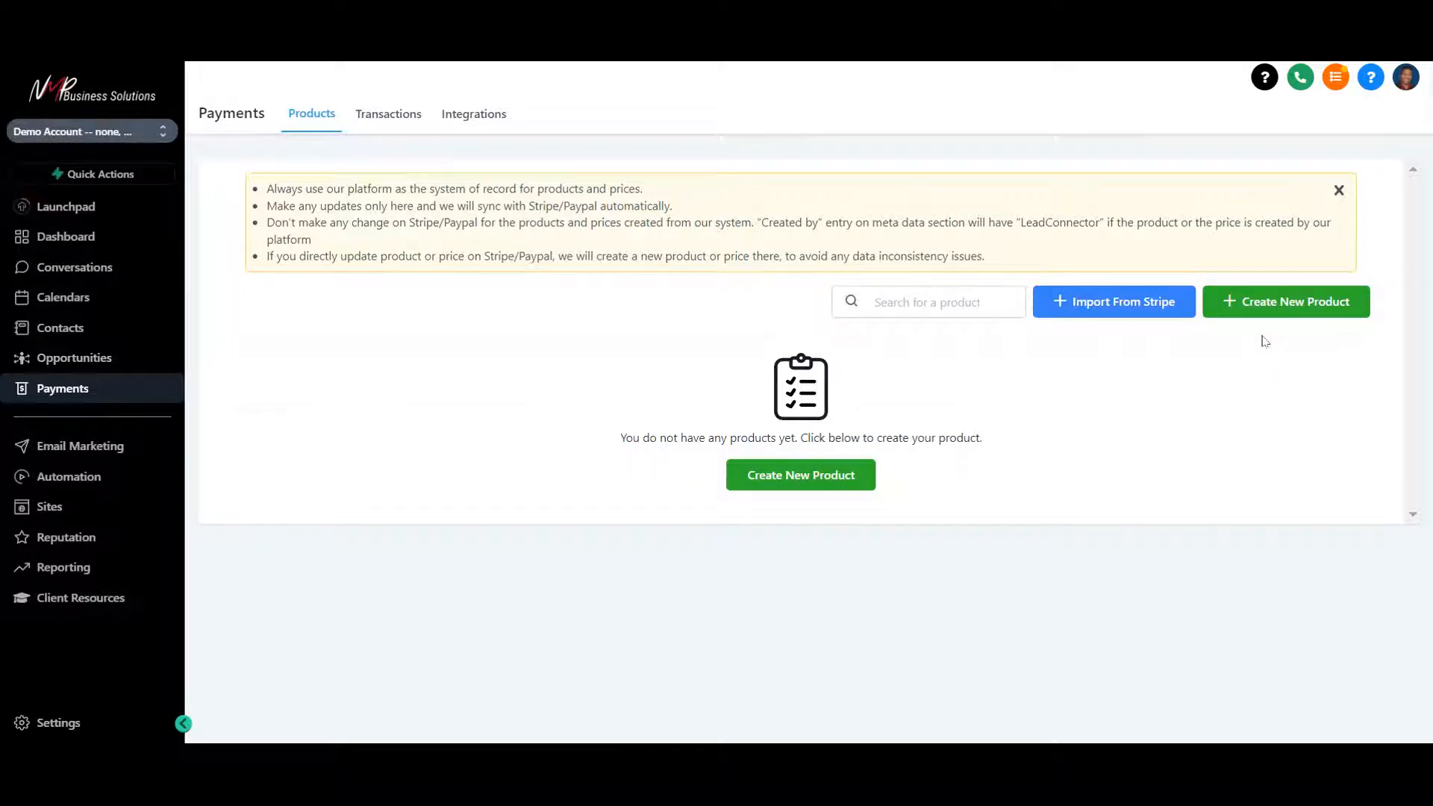
click(80, 445)
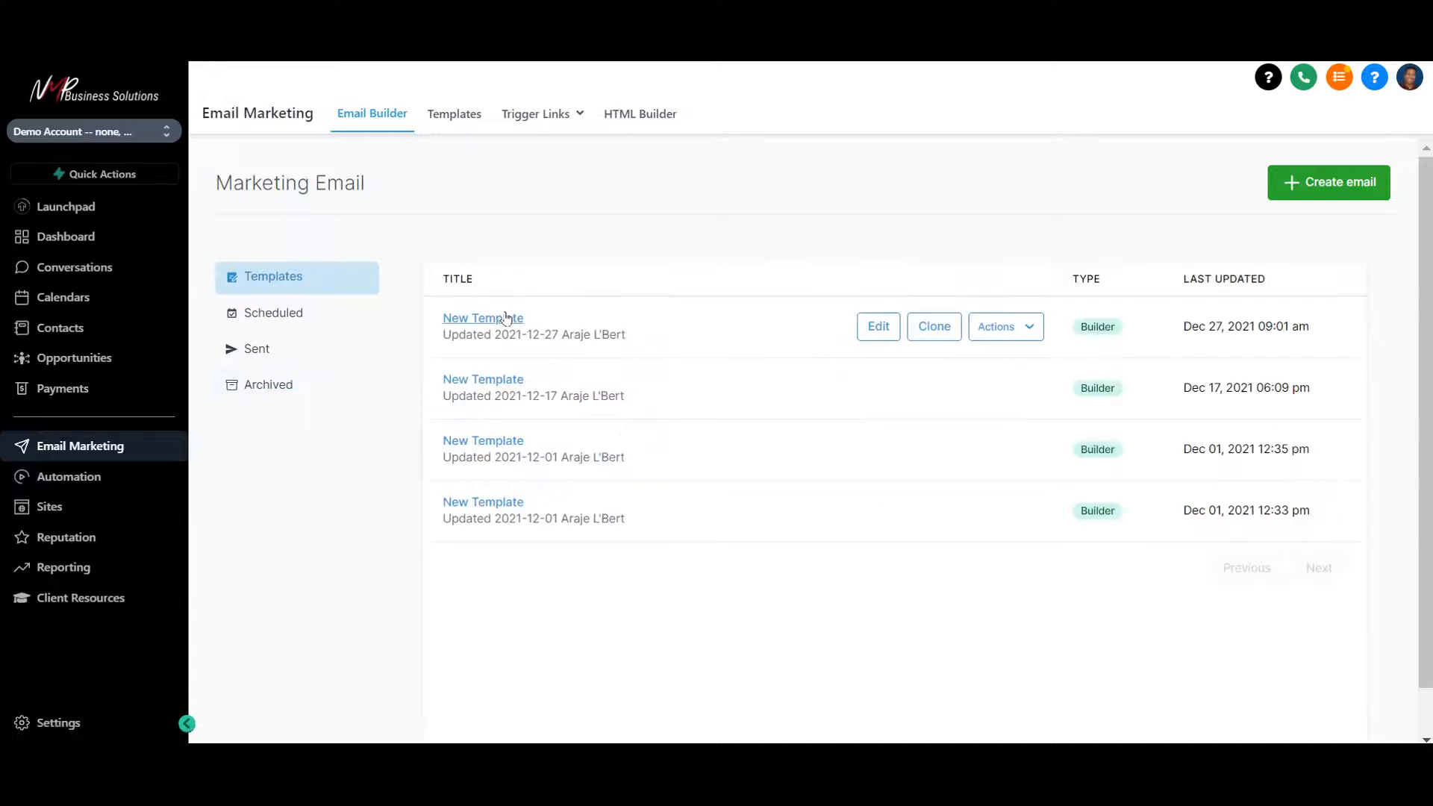
Edit the newest New Template's spine photo, searching the media library for 'house'
click(876, 326)
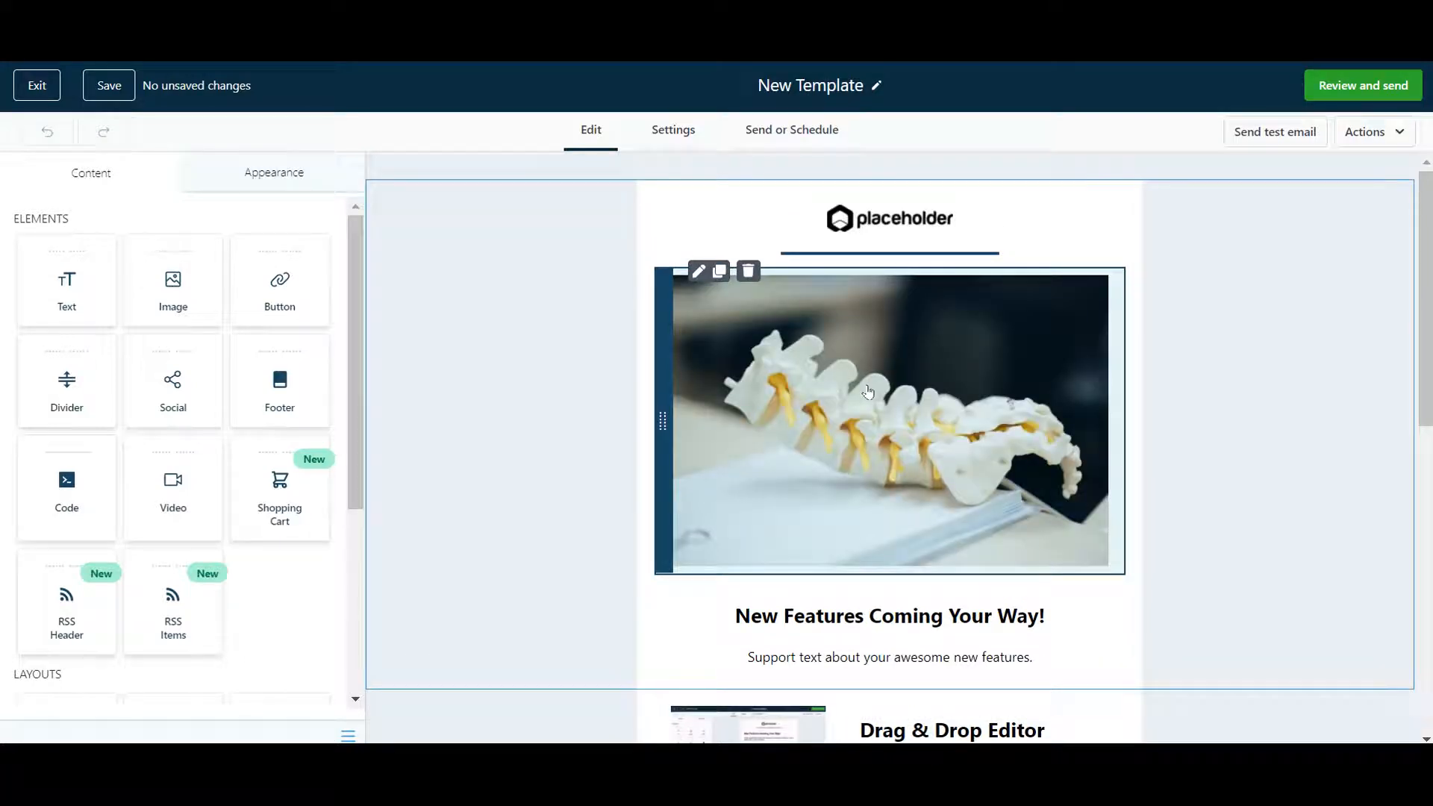
click(697, 272)
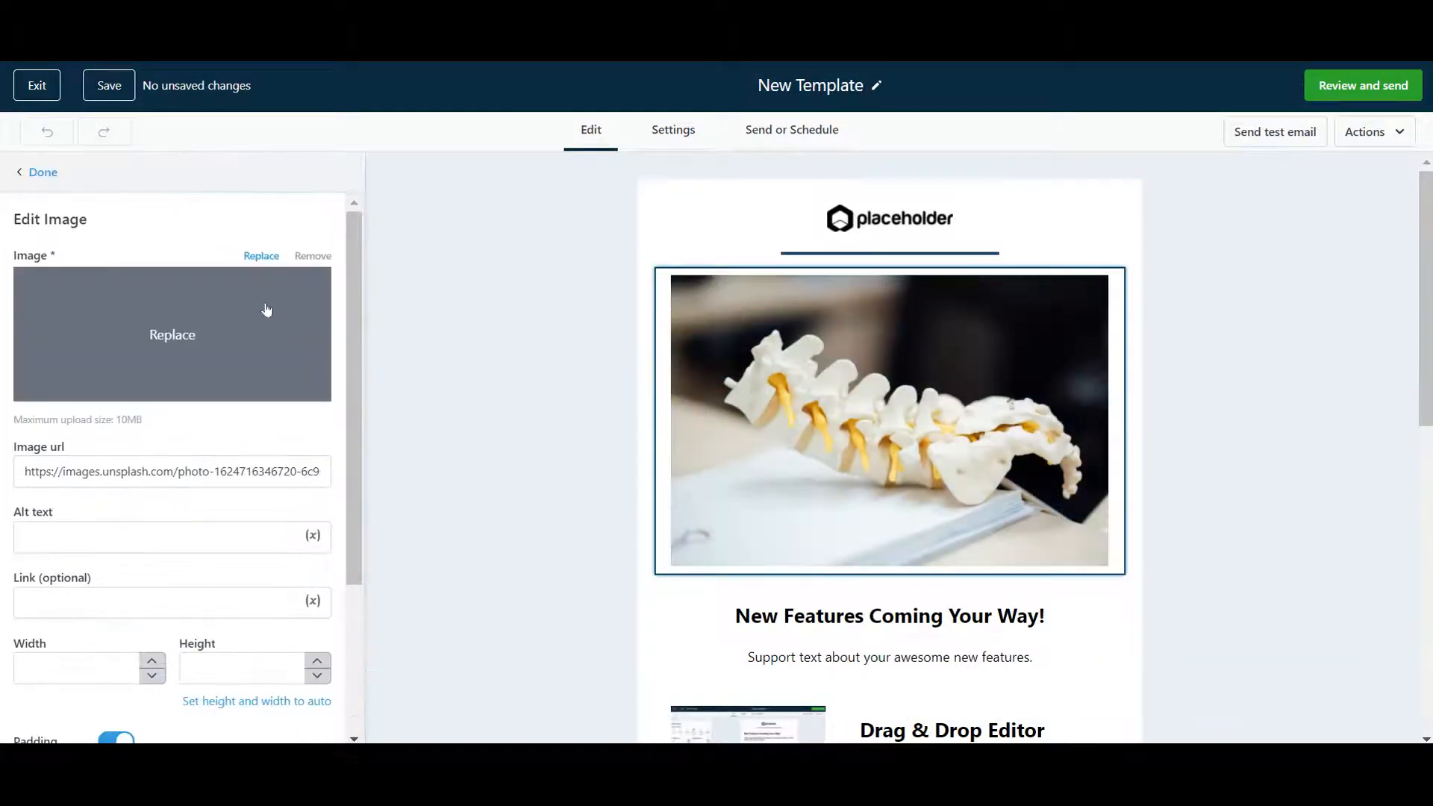
click(260, 256)
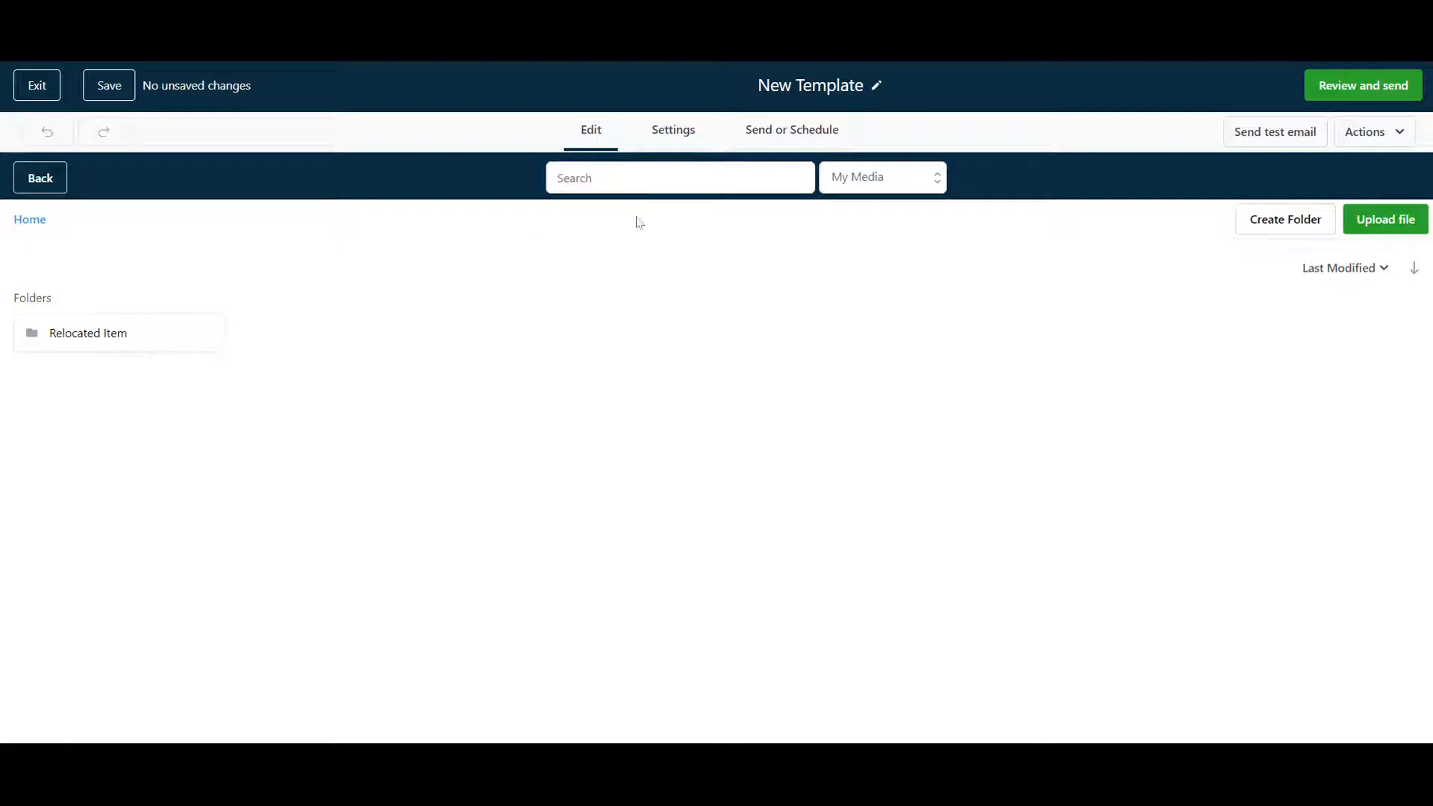
click(681, 178)
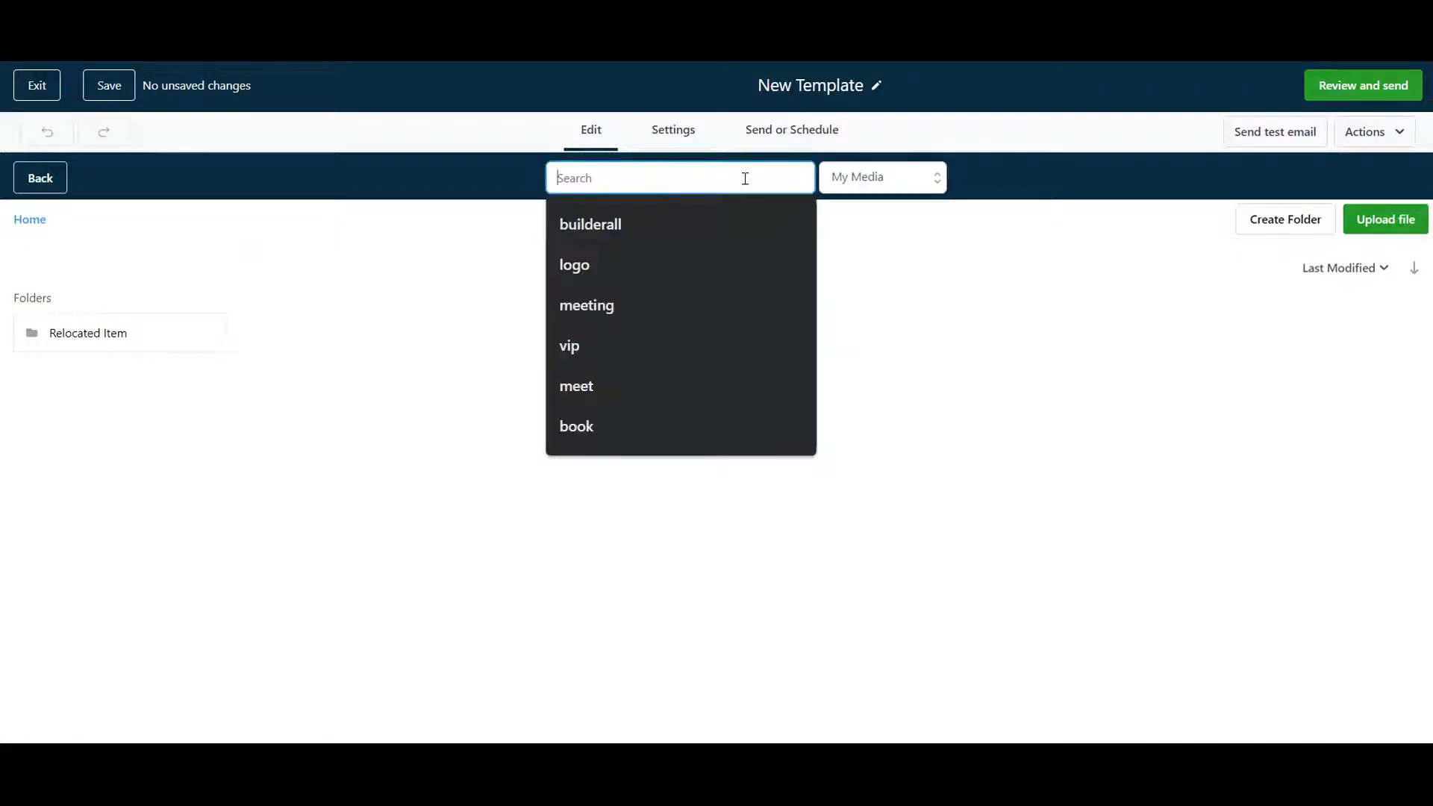
text(house)
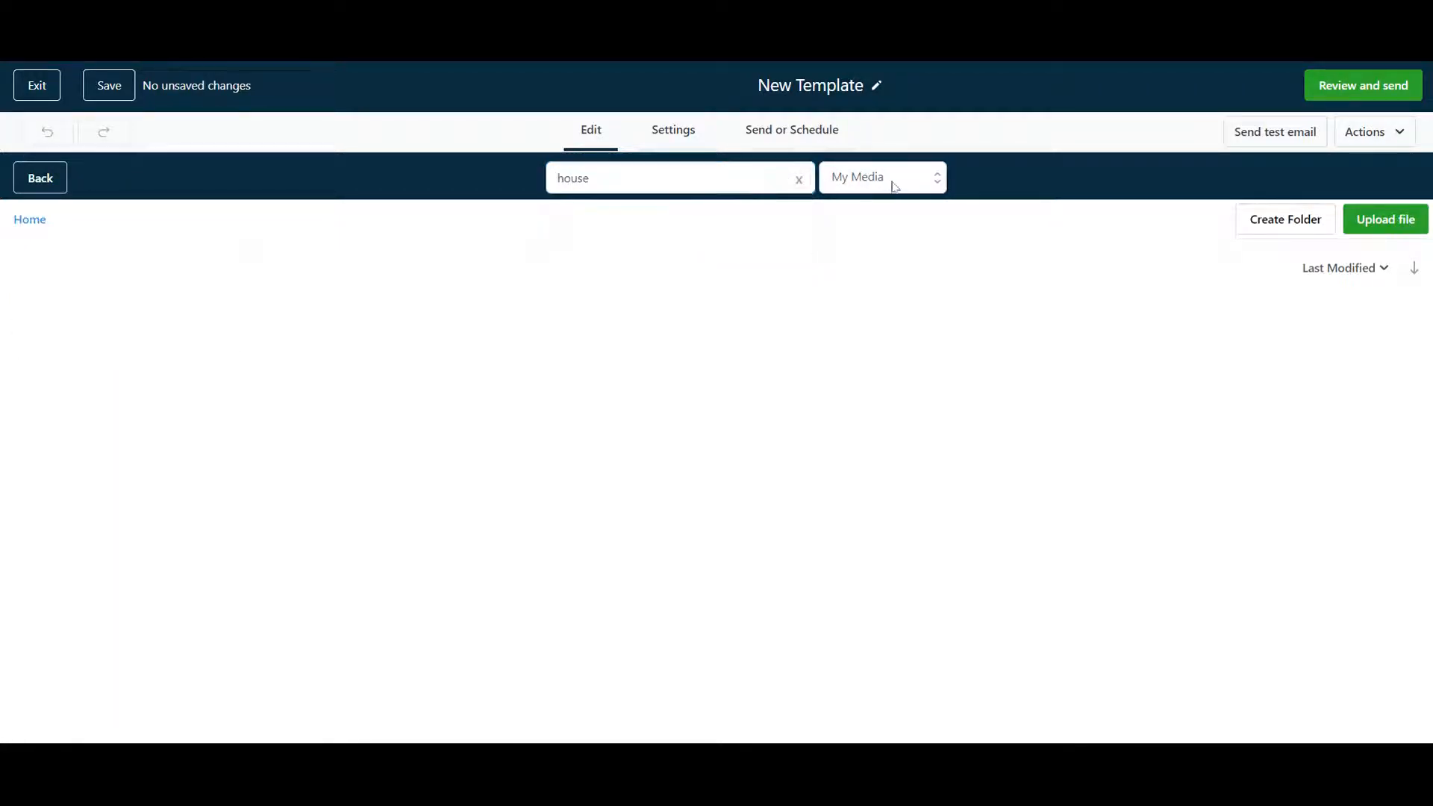
click(881, 177)
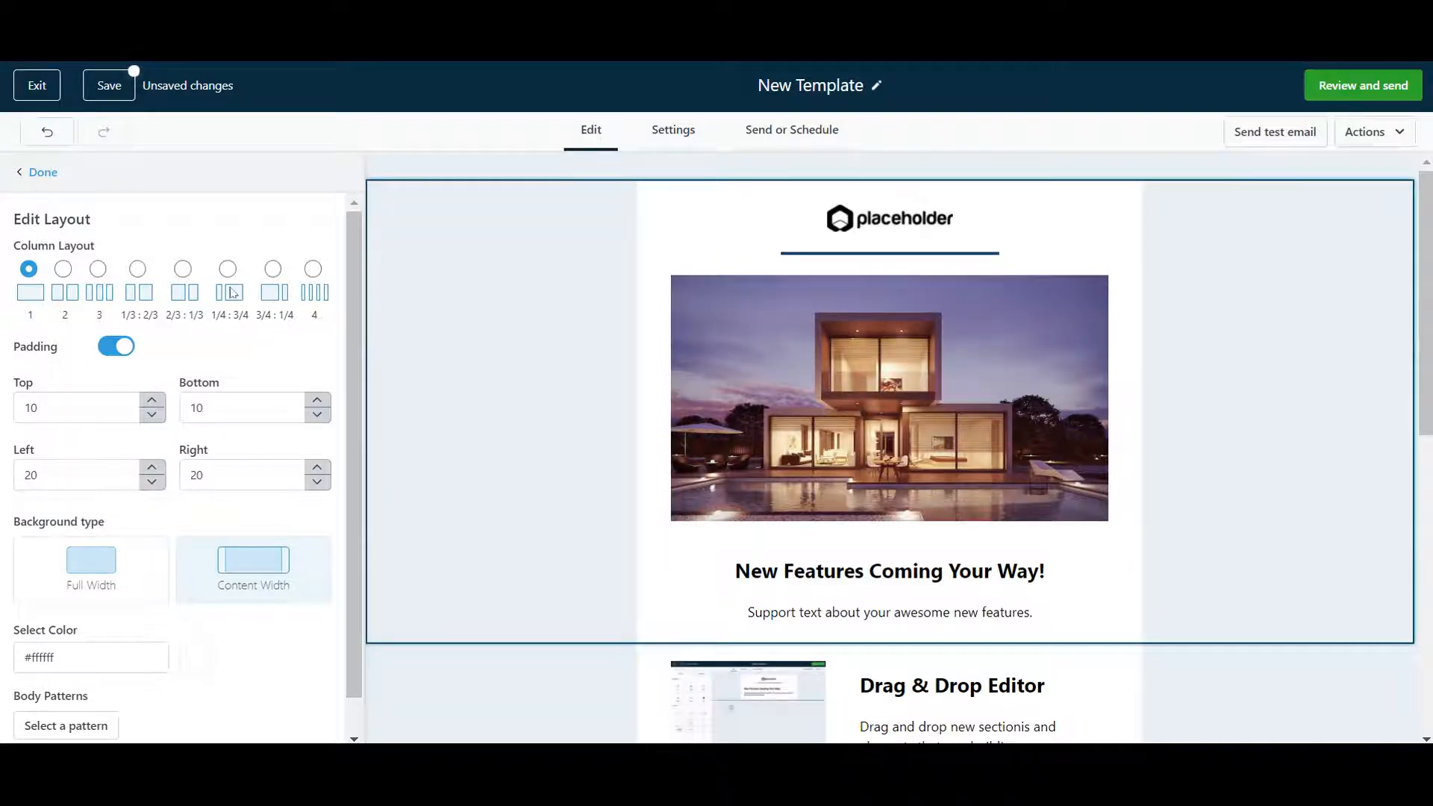
Try a 1/4:3/4 split, settle on two equal columns, then attempt to exit unsaved
click(226, 267)
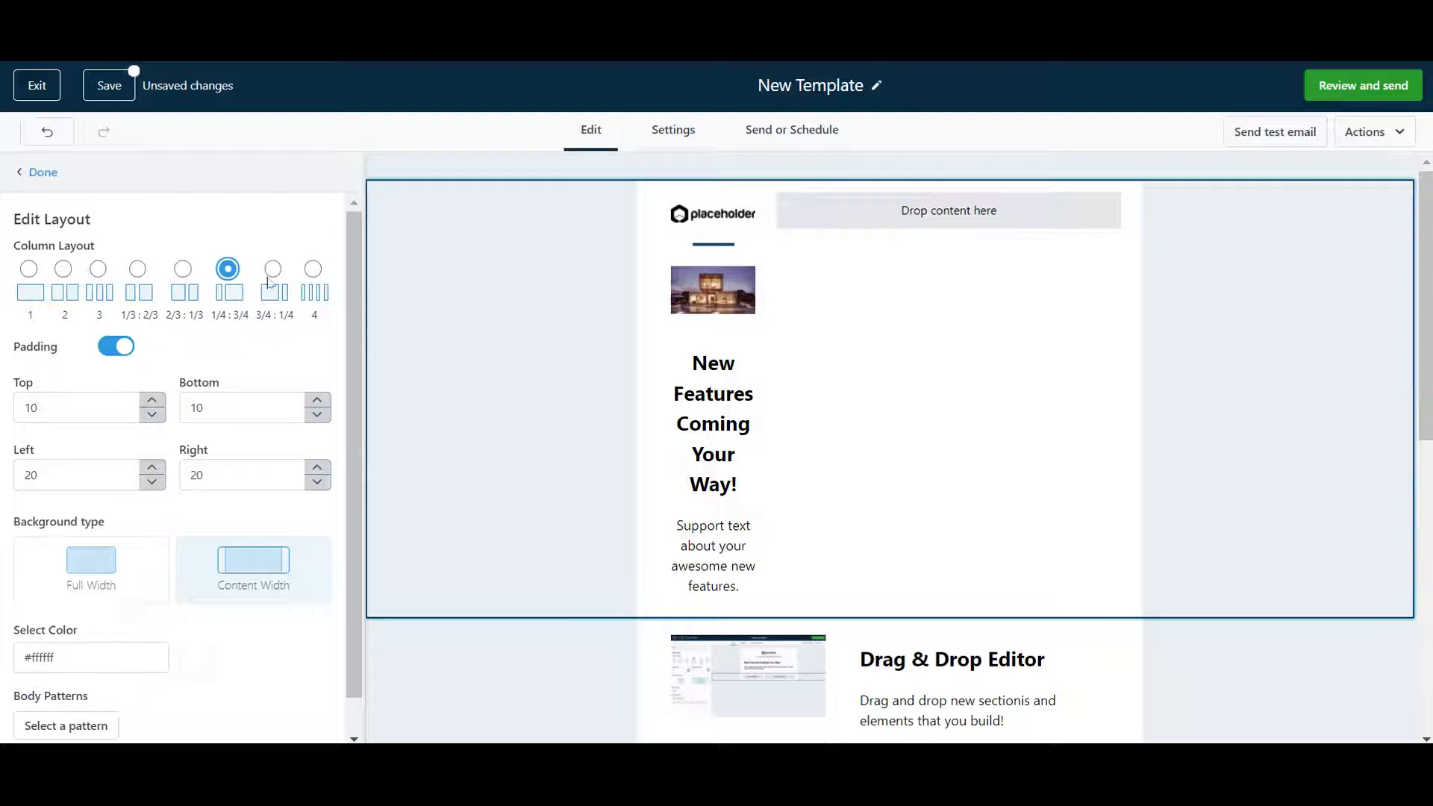
click(63, 269)
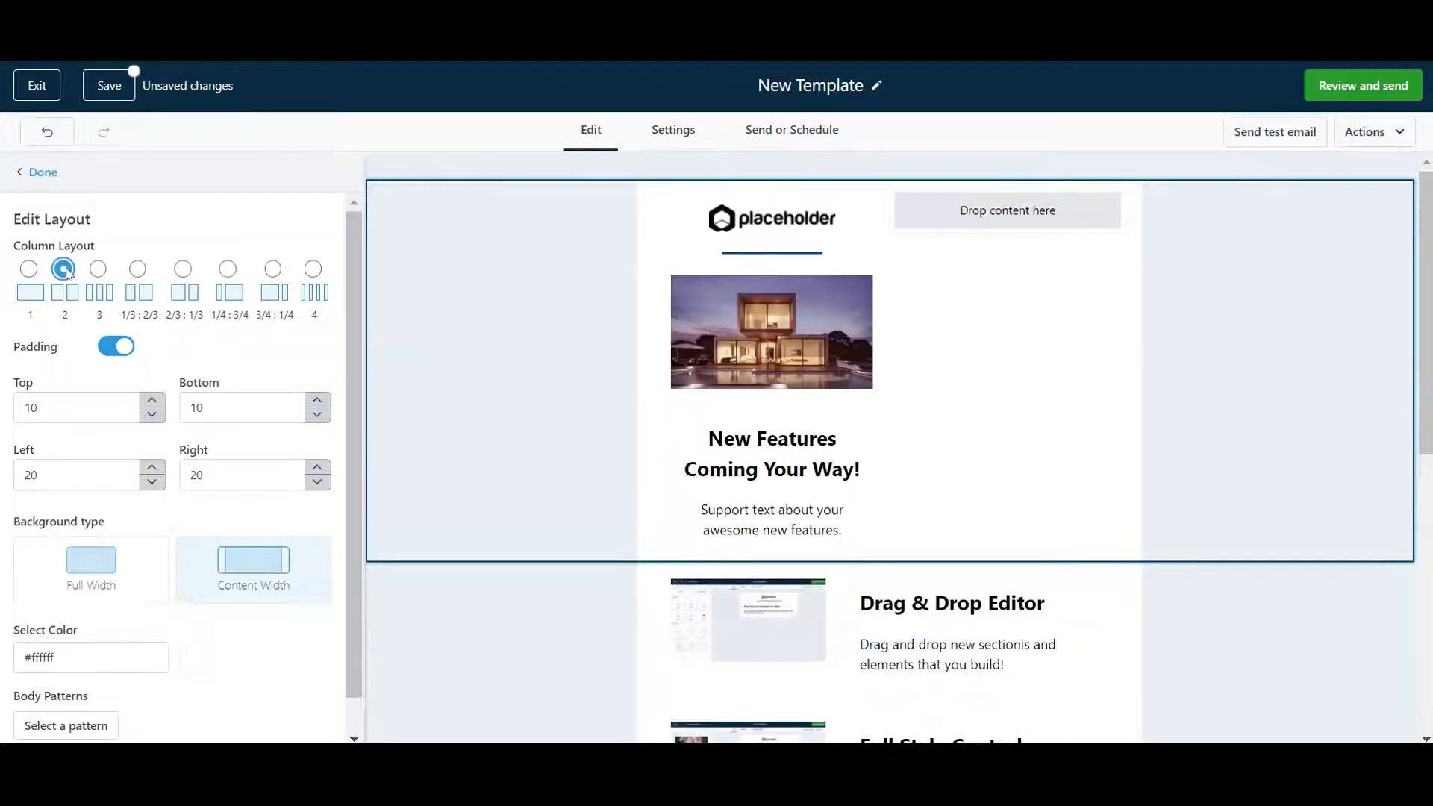
scroll(down, 3)
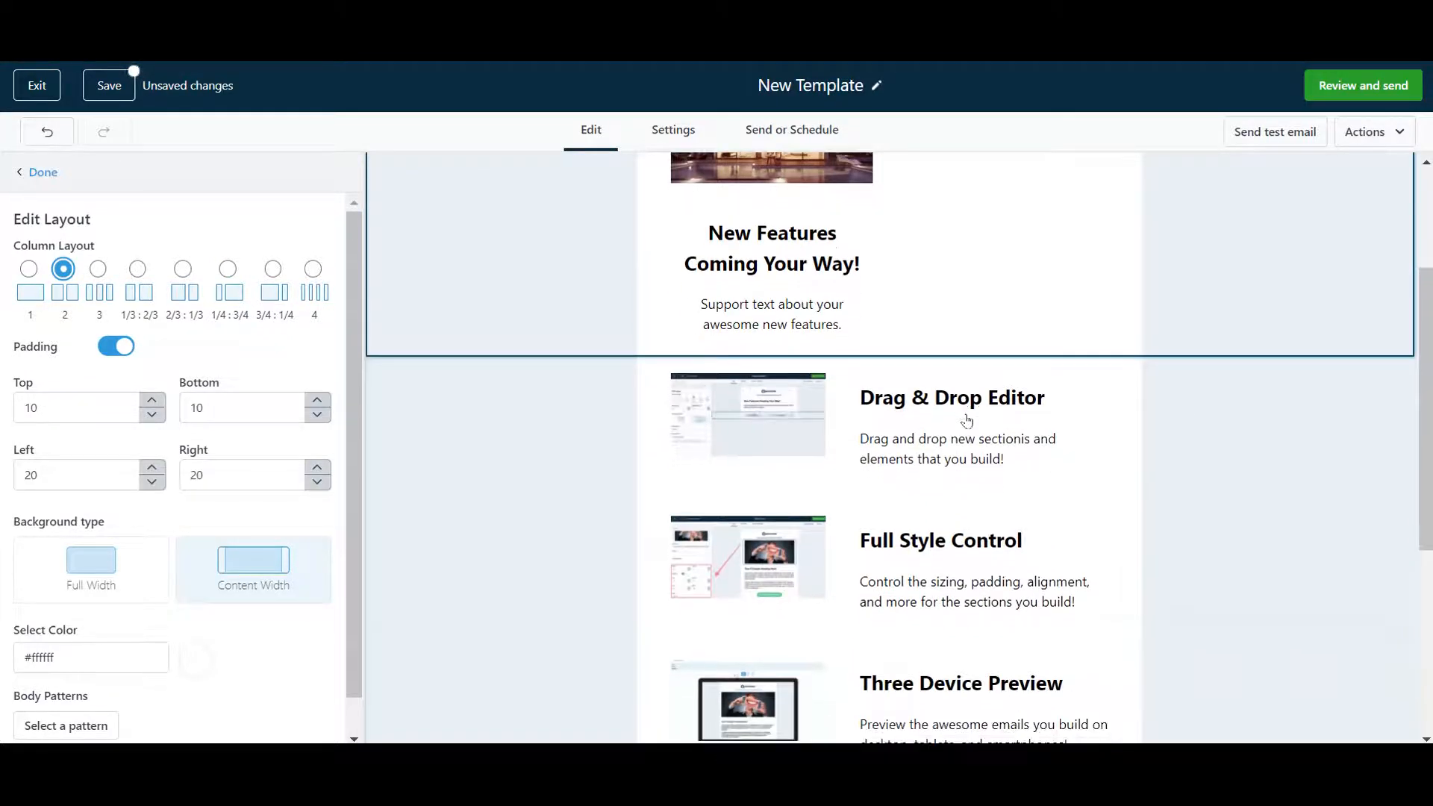
click(35, 85)
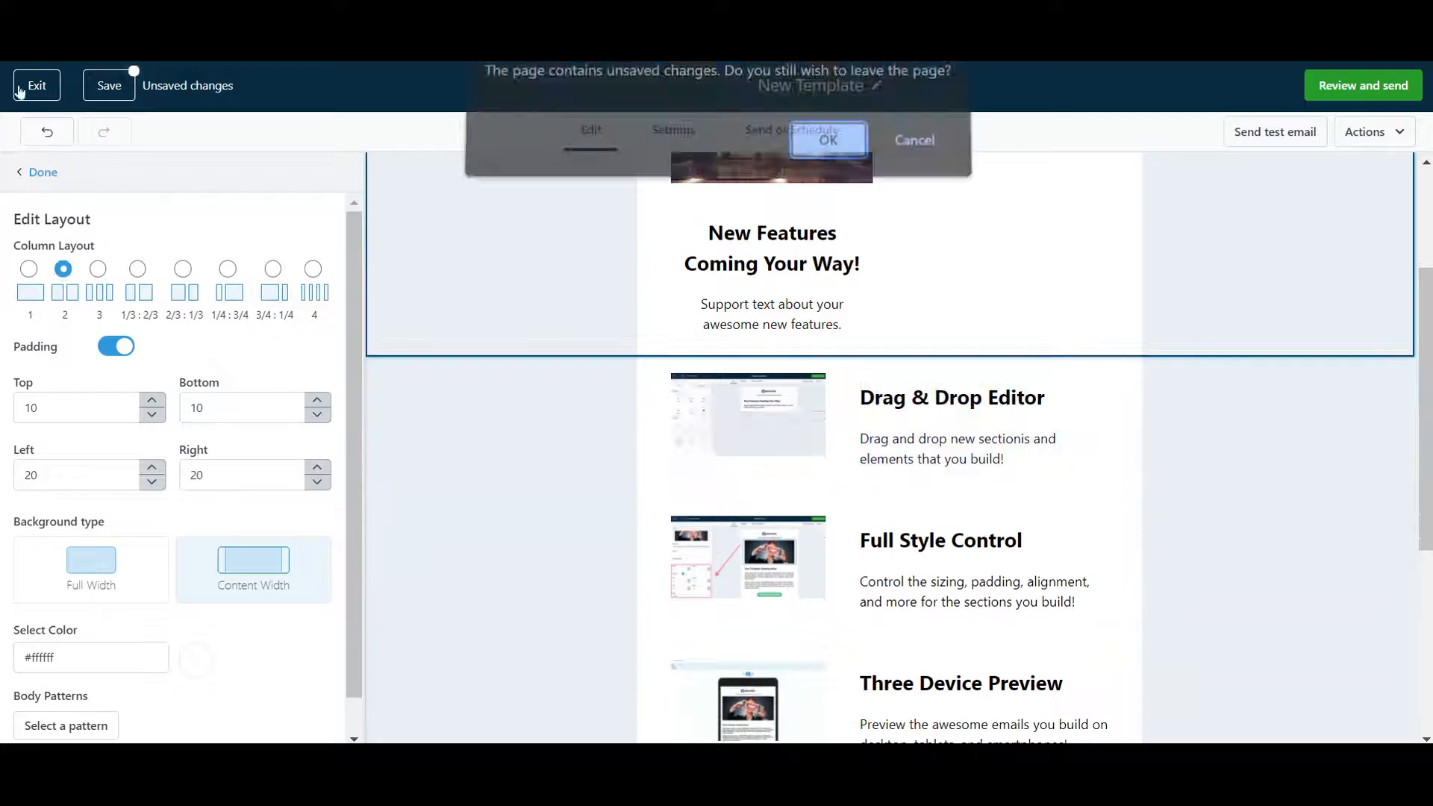
Confirm leaving, add a Video element to the winter styles template, and exit the editor
click(825, 140)
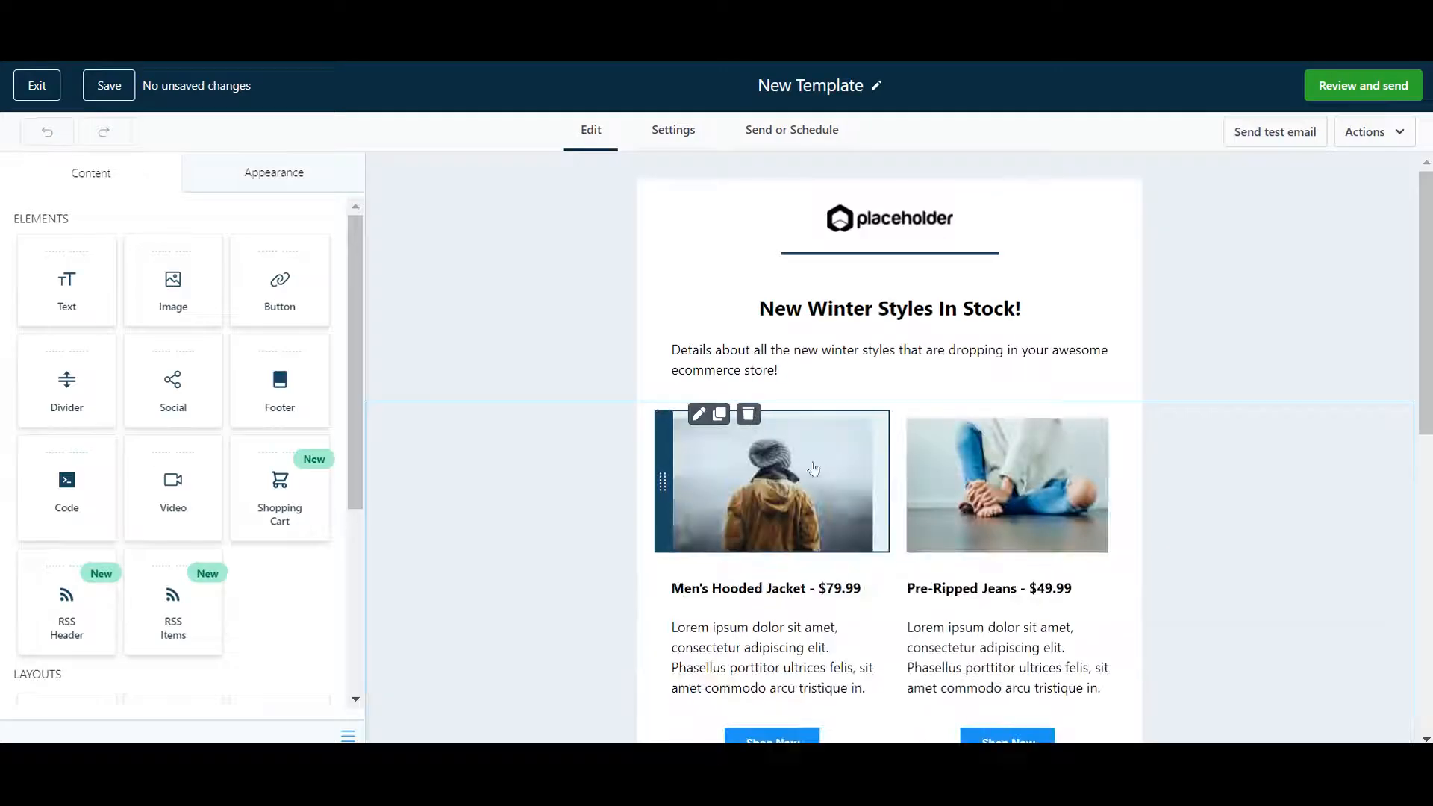
scroll(down, 3)
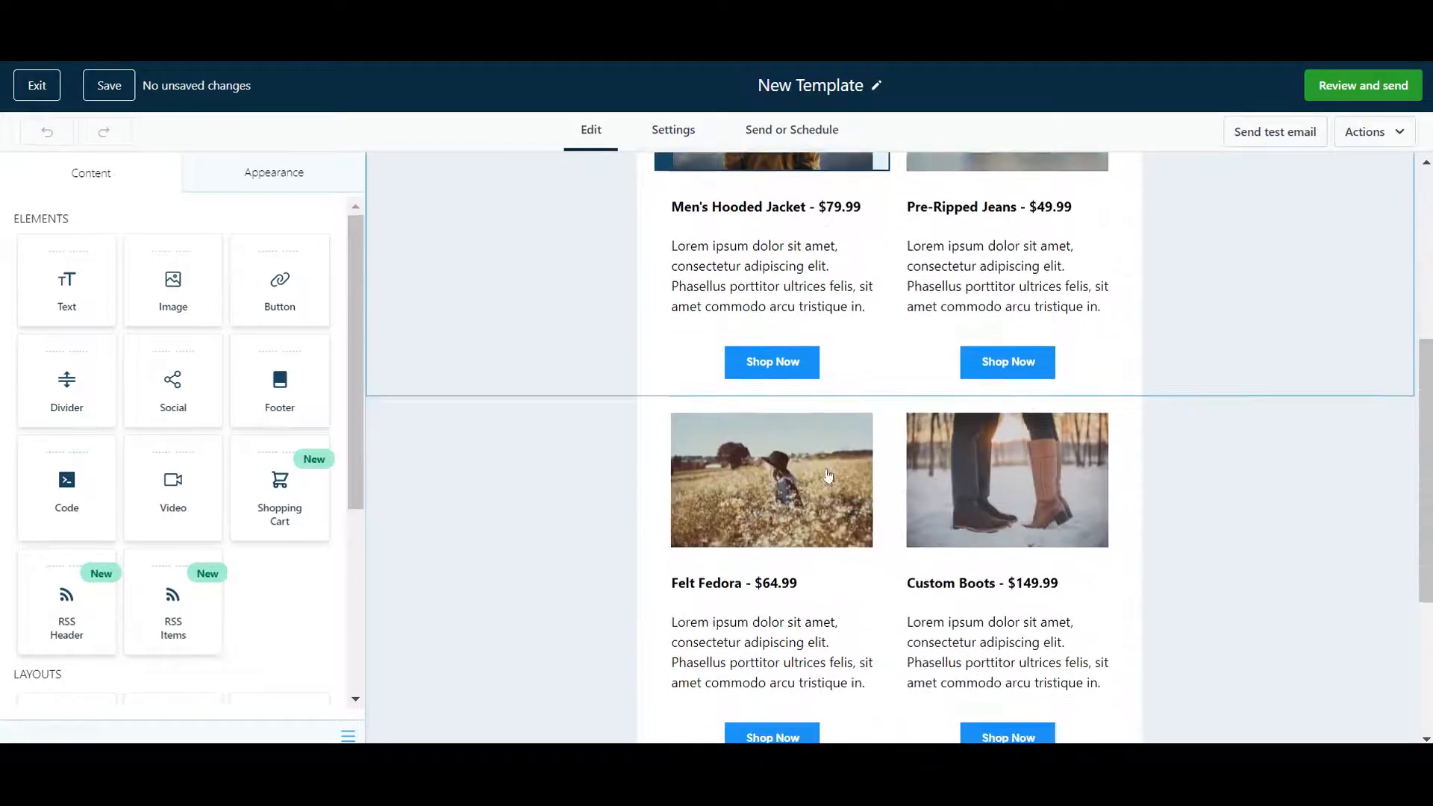
scroll(down, 3)
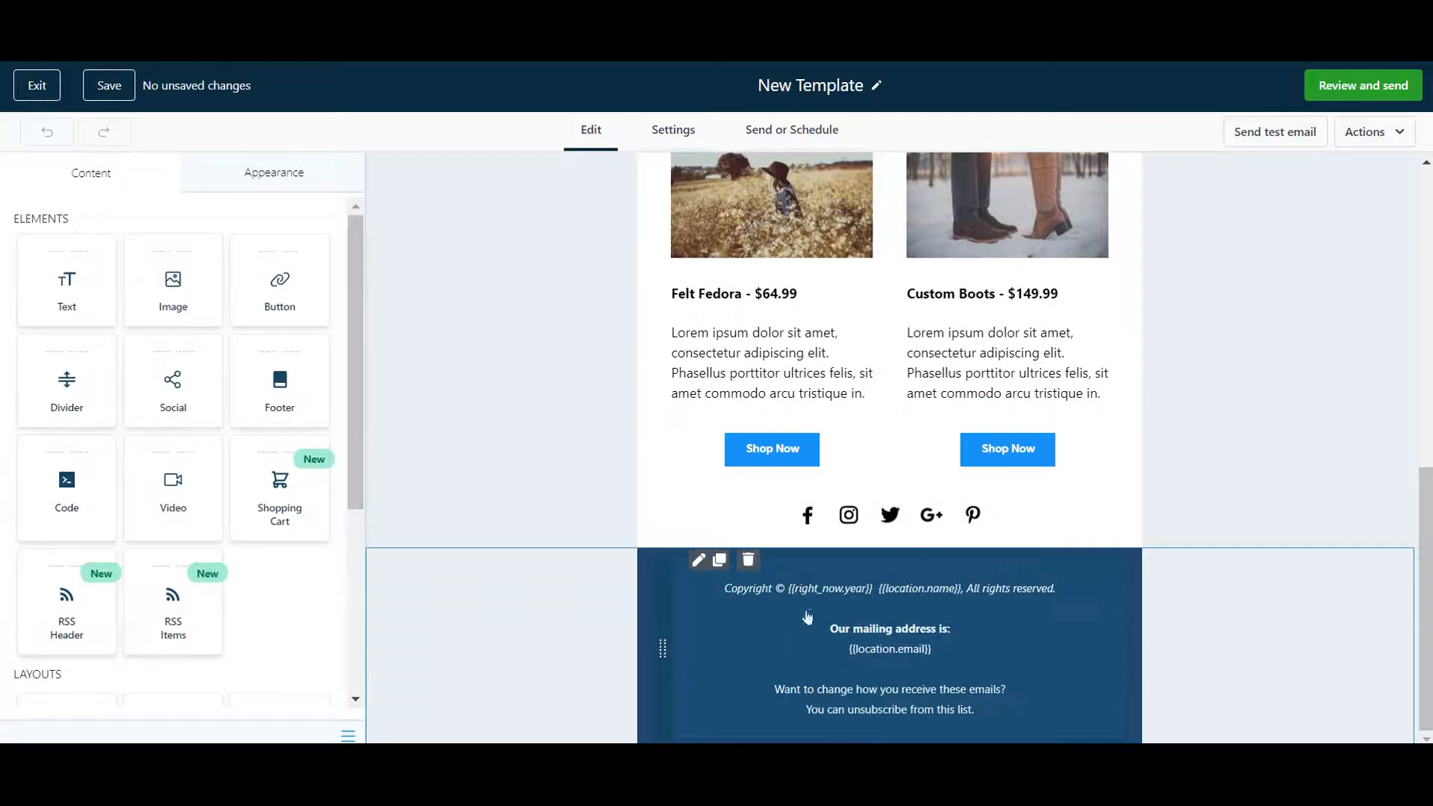
mouse_move(900, 605)
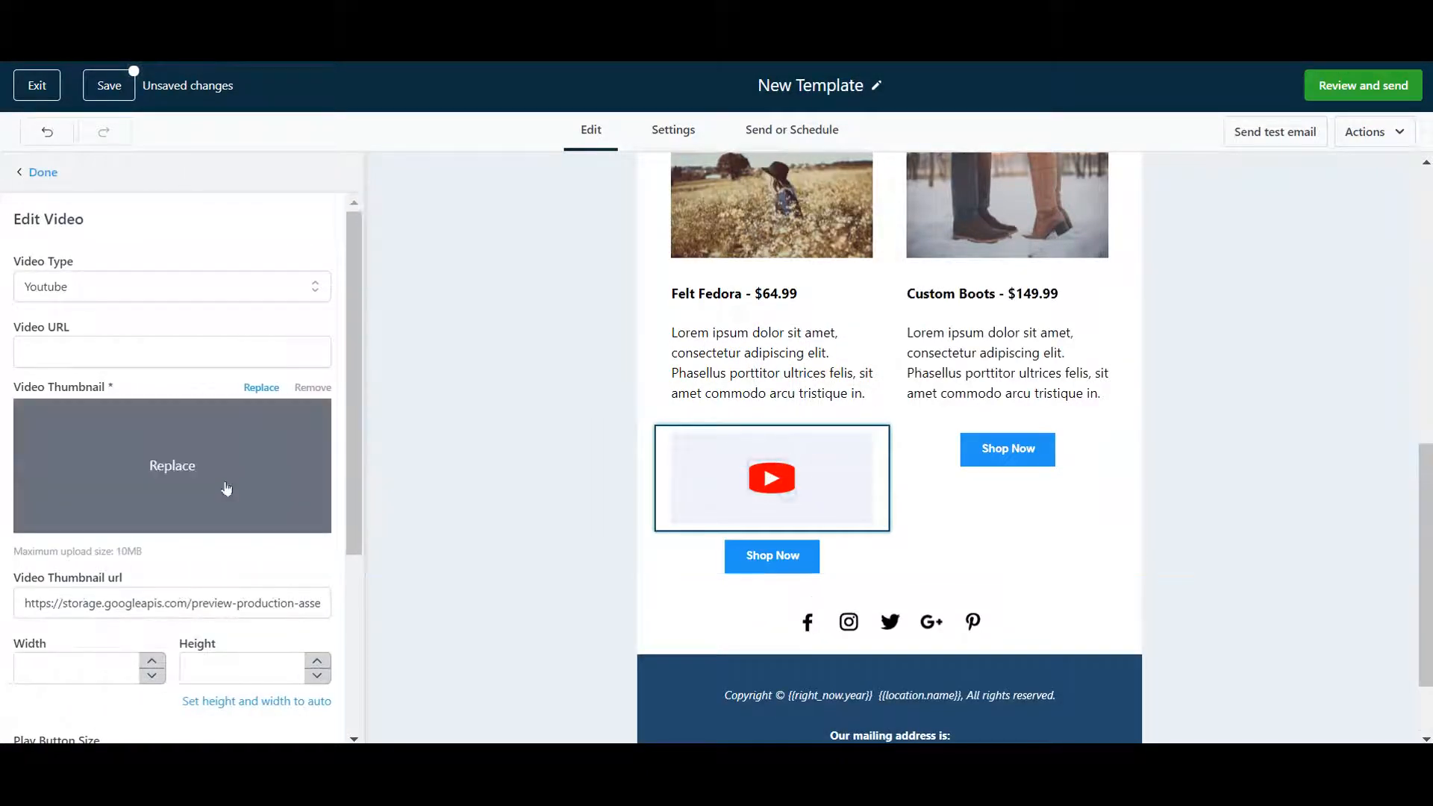
click(312, 386)
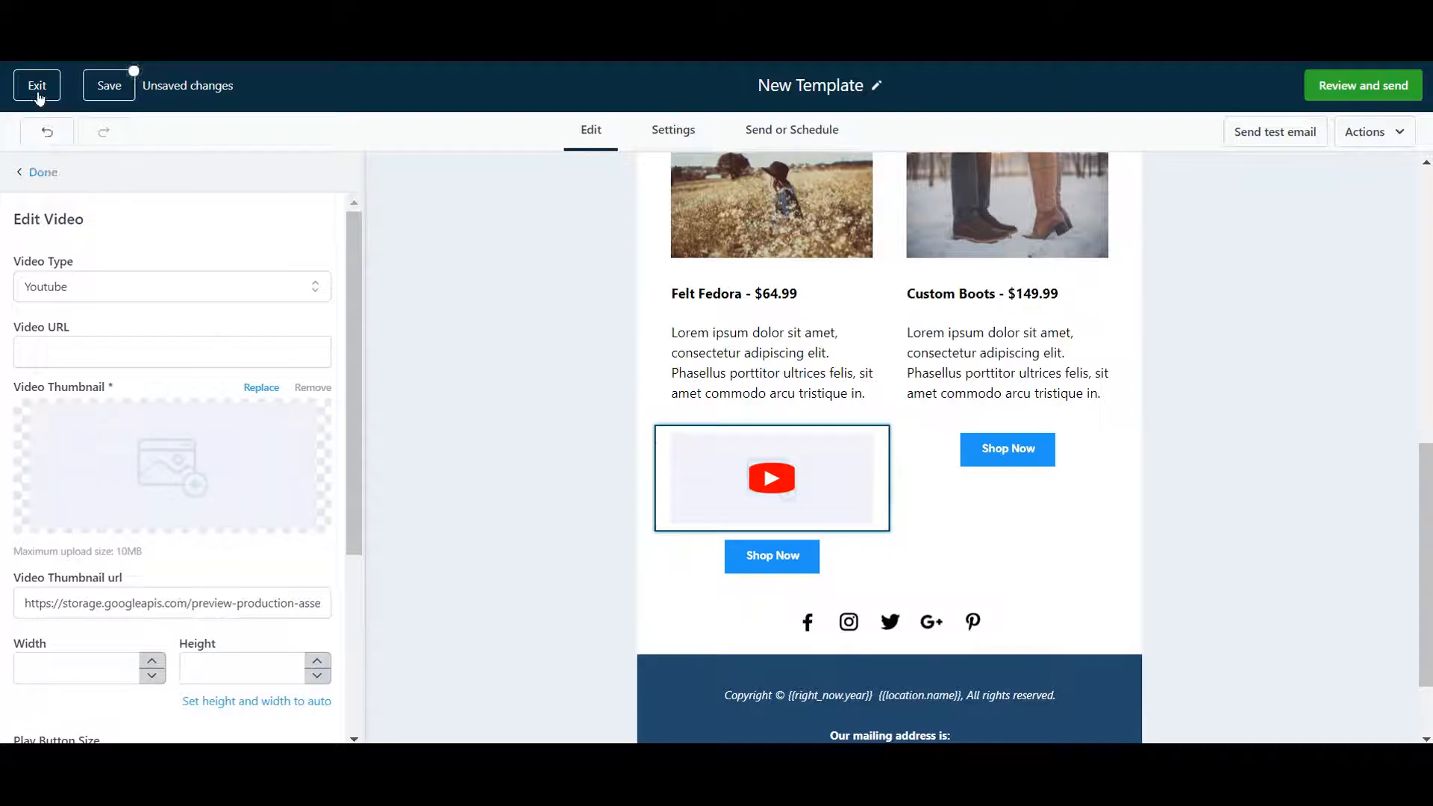
click(36, 85)
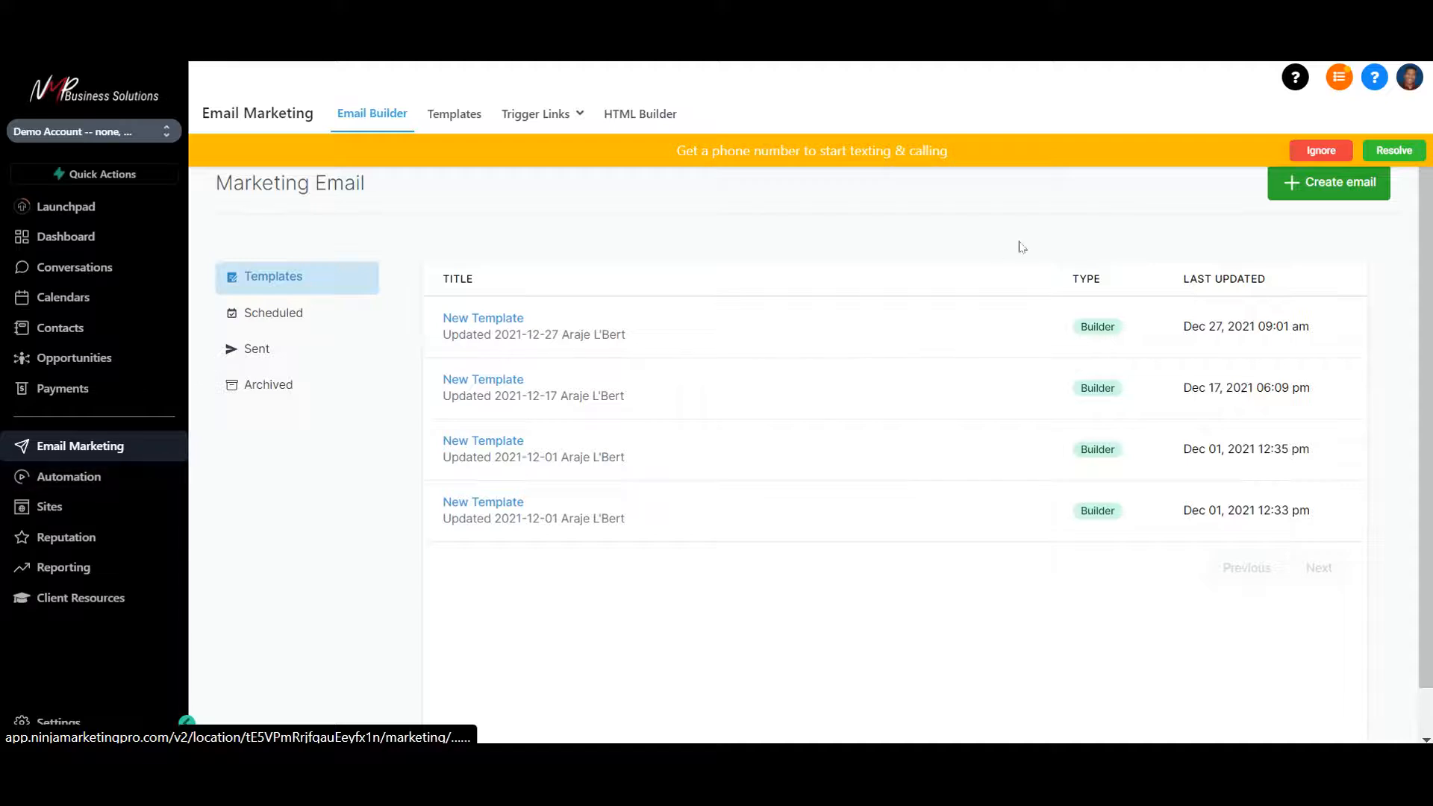
Go to Automation workflows and open the first draft workflow's trigger setup
click(1318, 149)
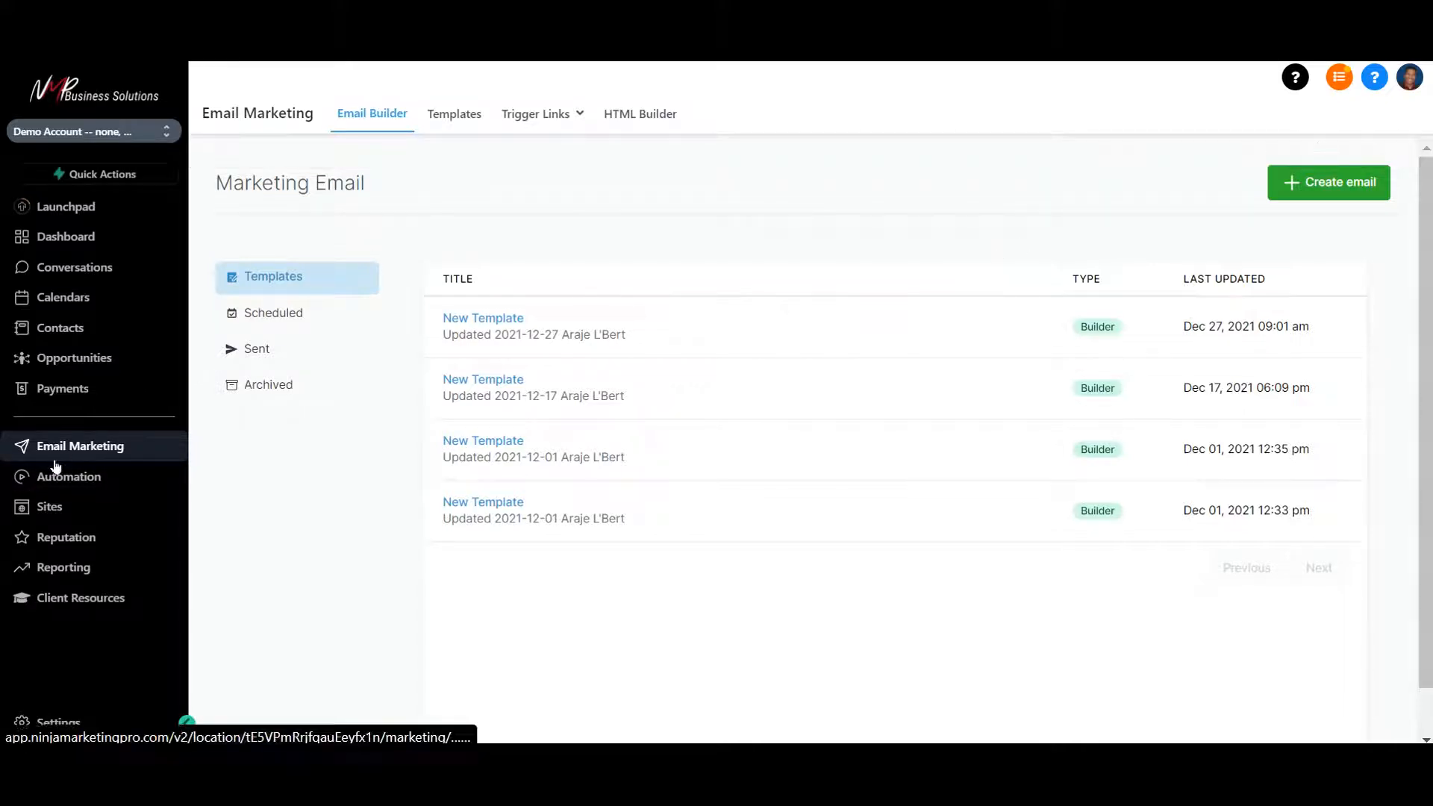
click(67, 476)
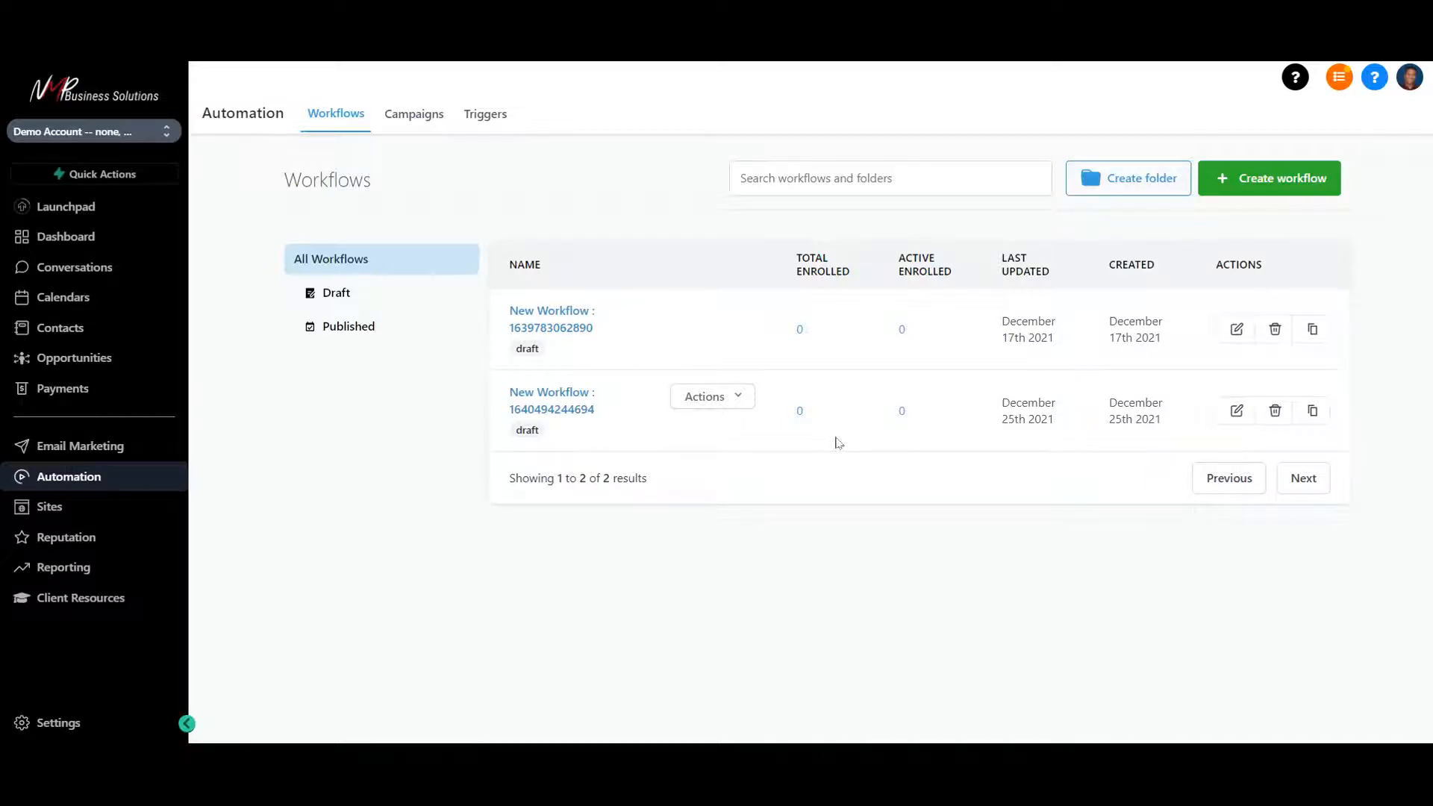
mouse_move(633, 349)
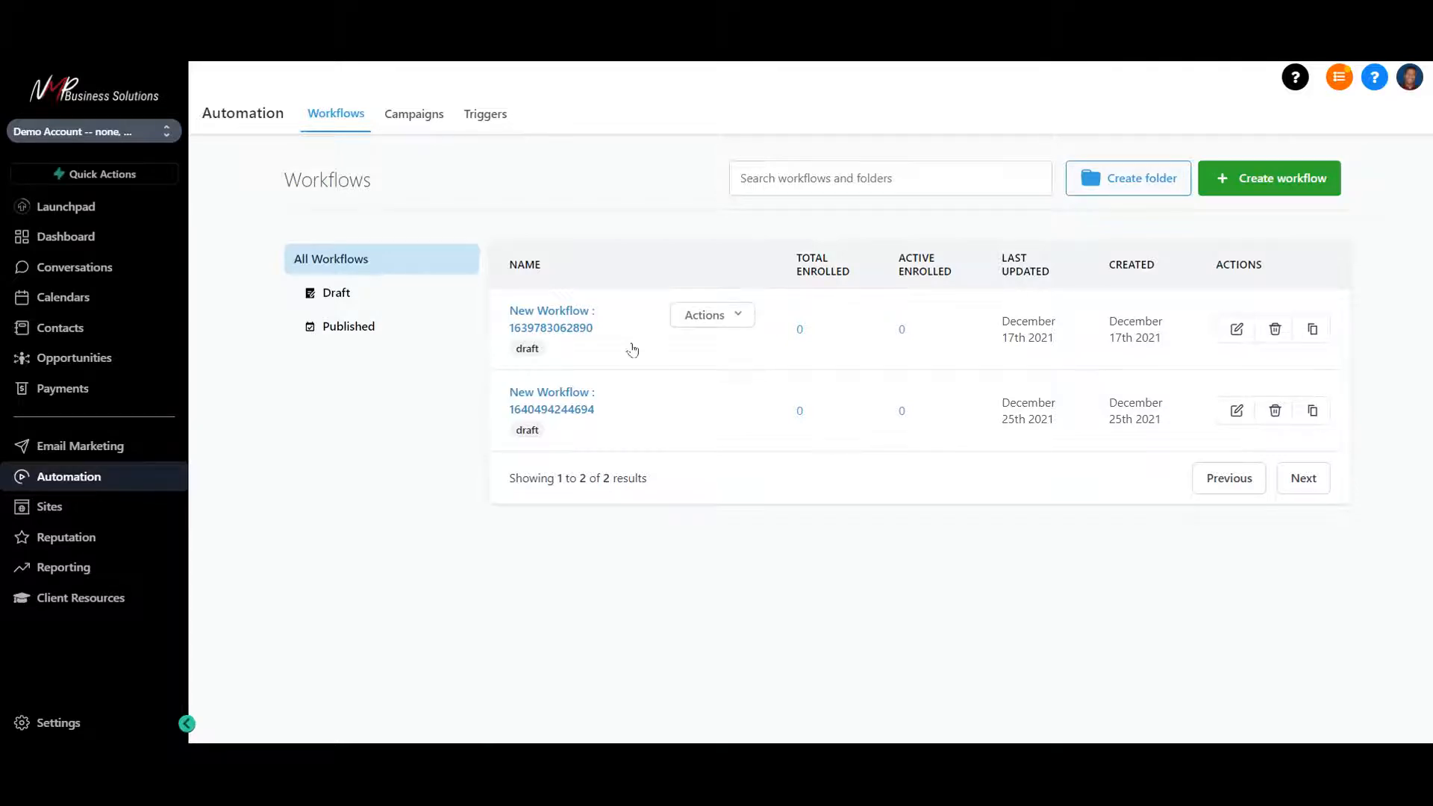
click(550, 320)
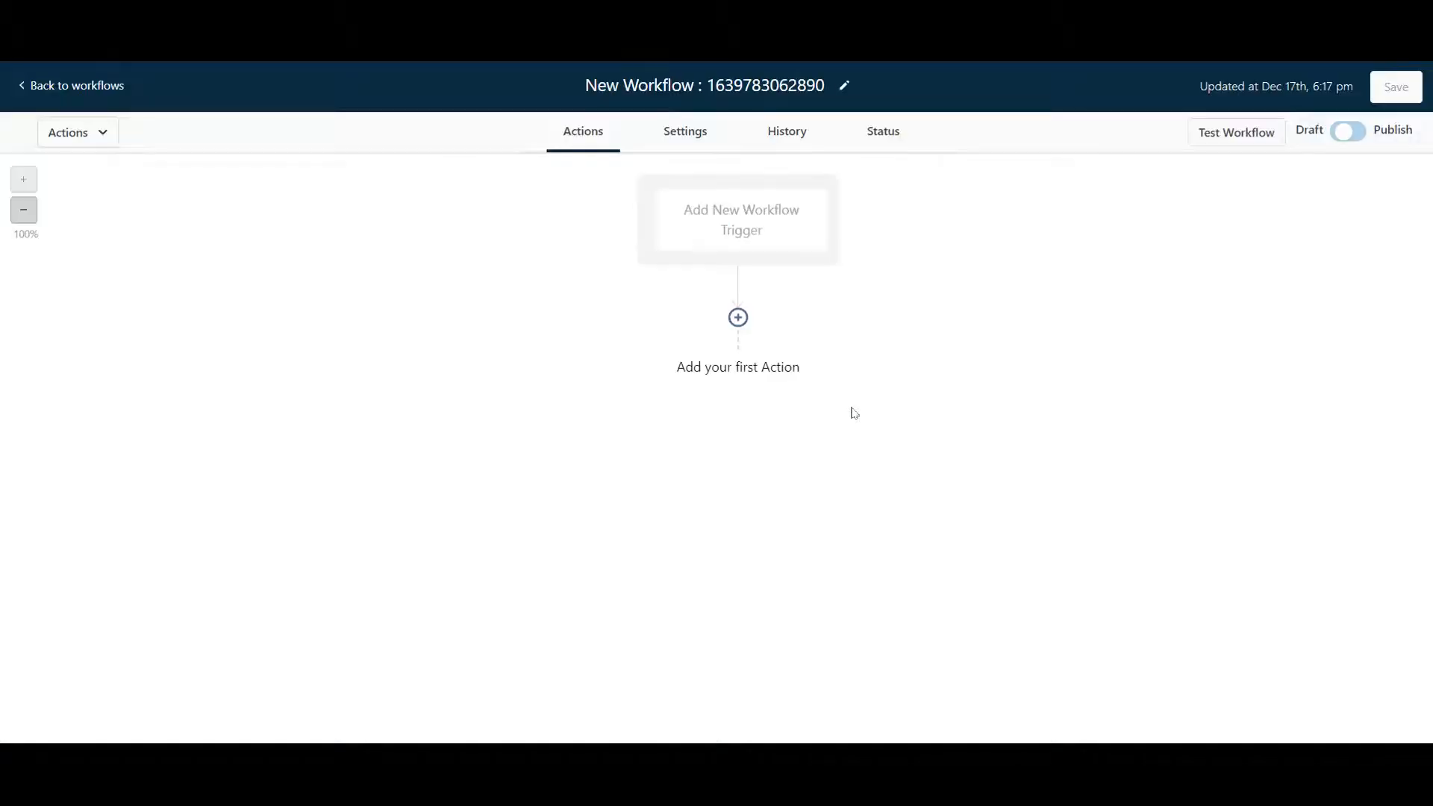
click(740, 220)
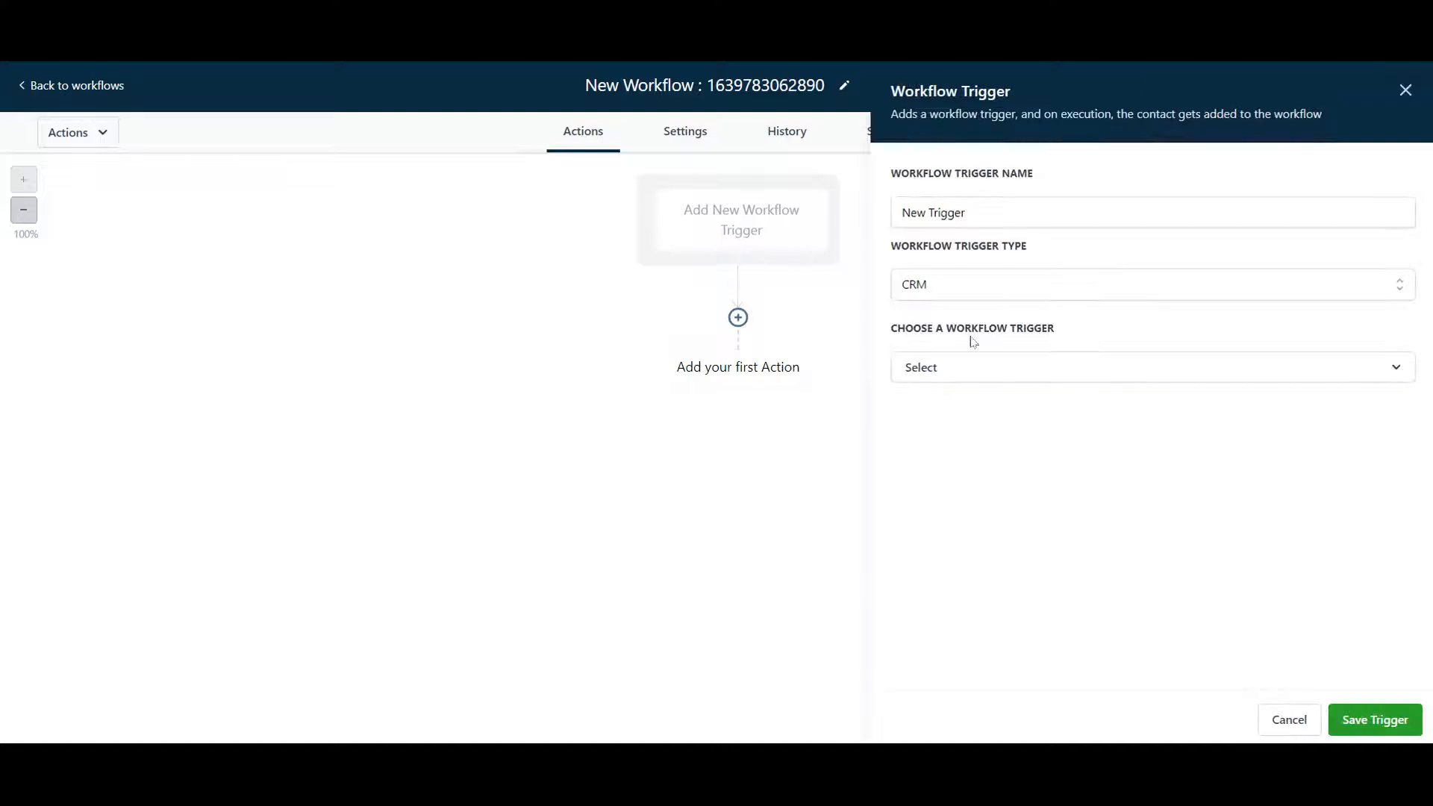
Browse the available workflow actions, then return to the workflows list
click(735, 316)
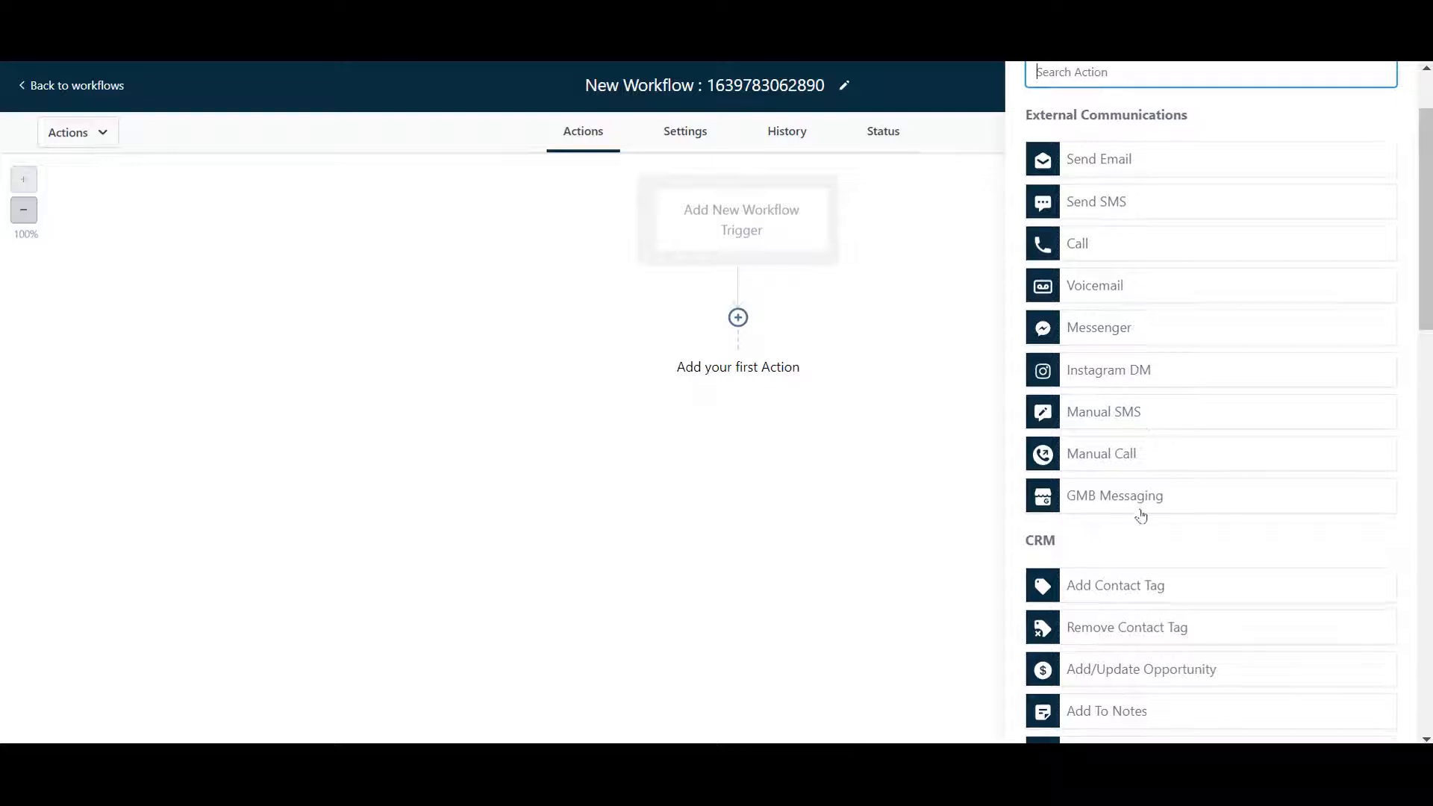
scroll(down, 3)
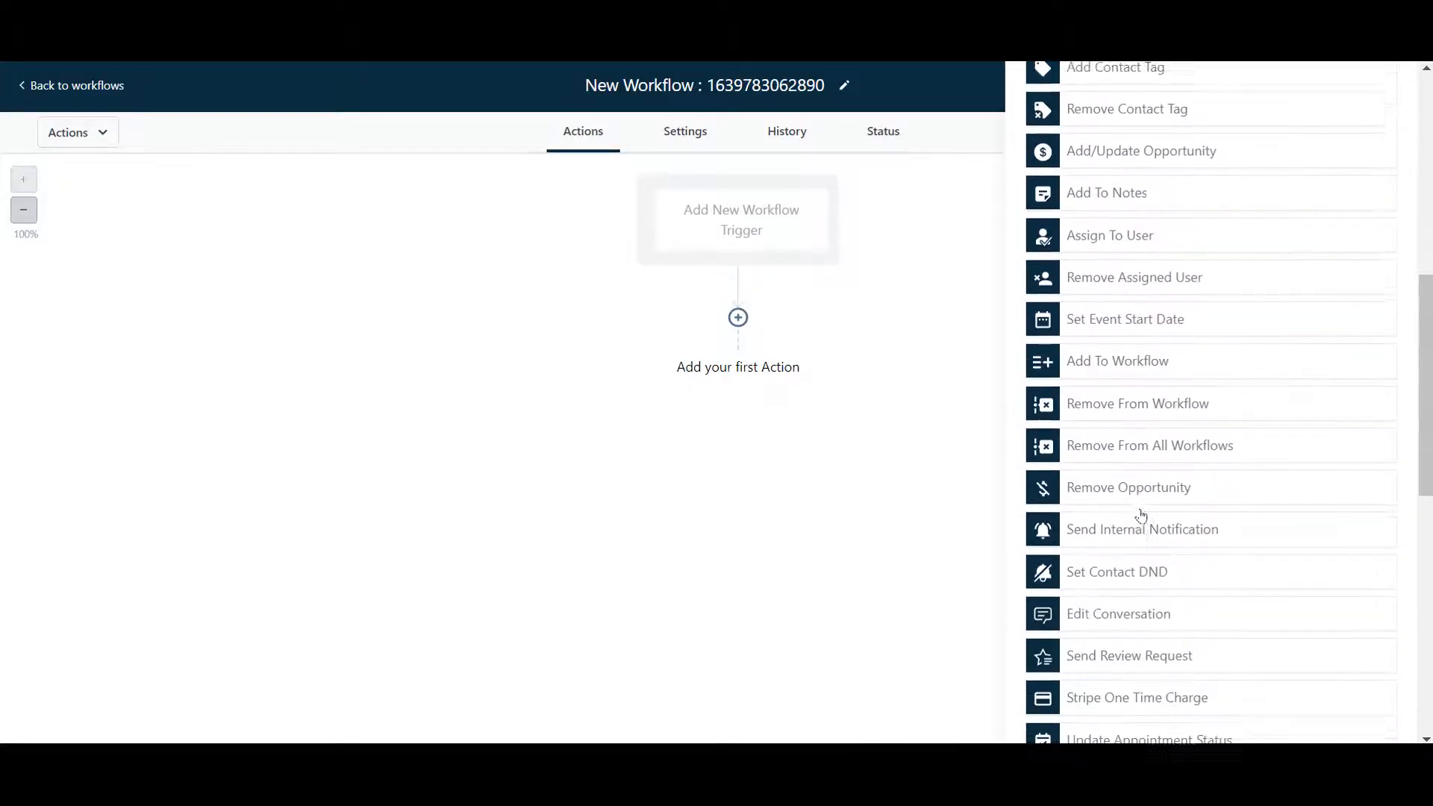
scroll(down, 3)
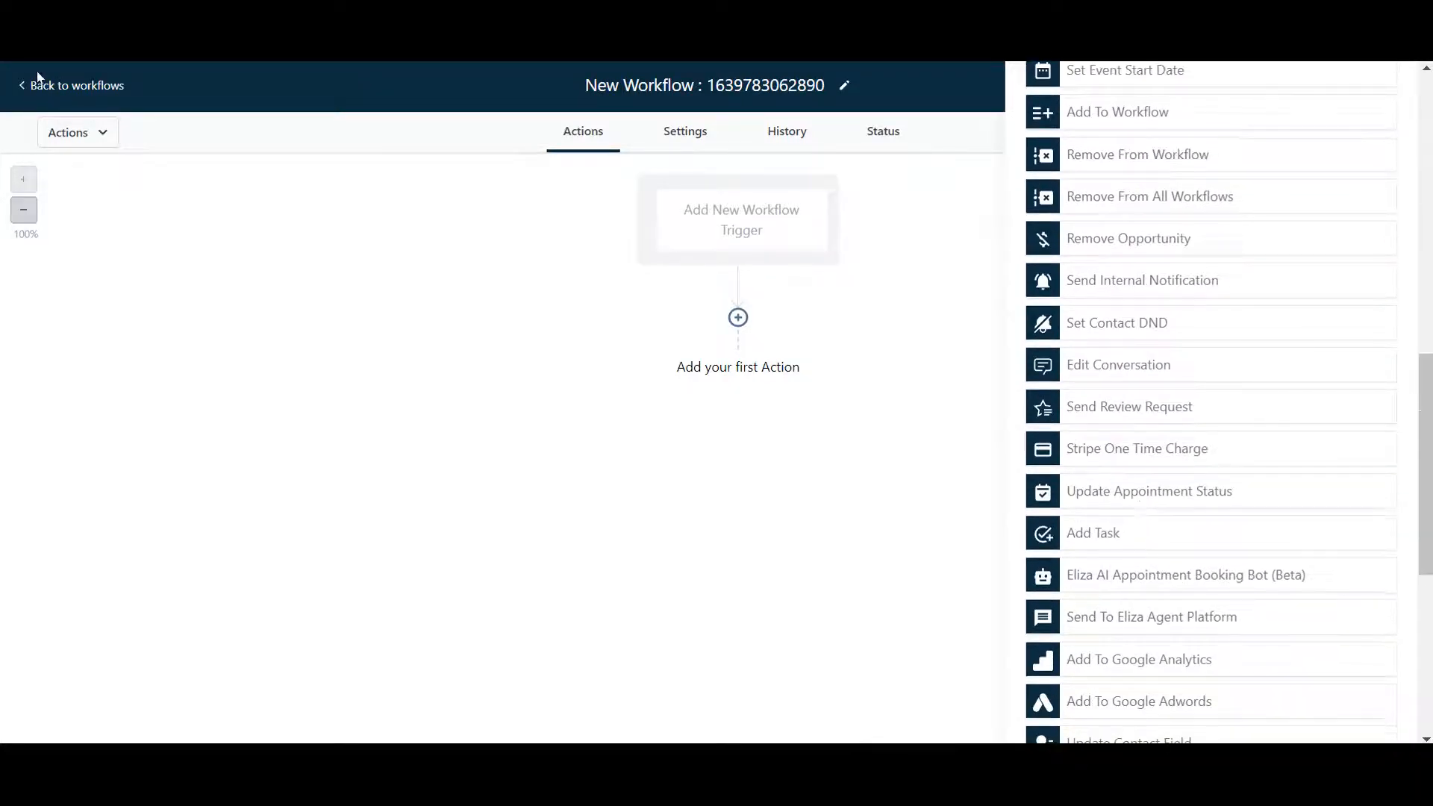
click(76, 85)
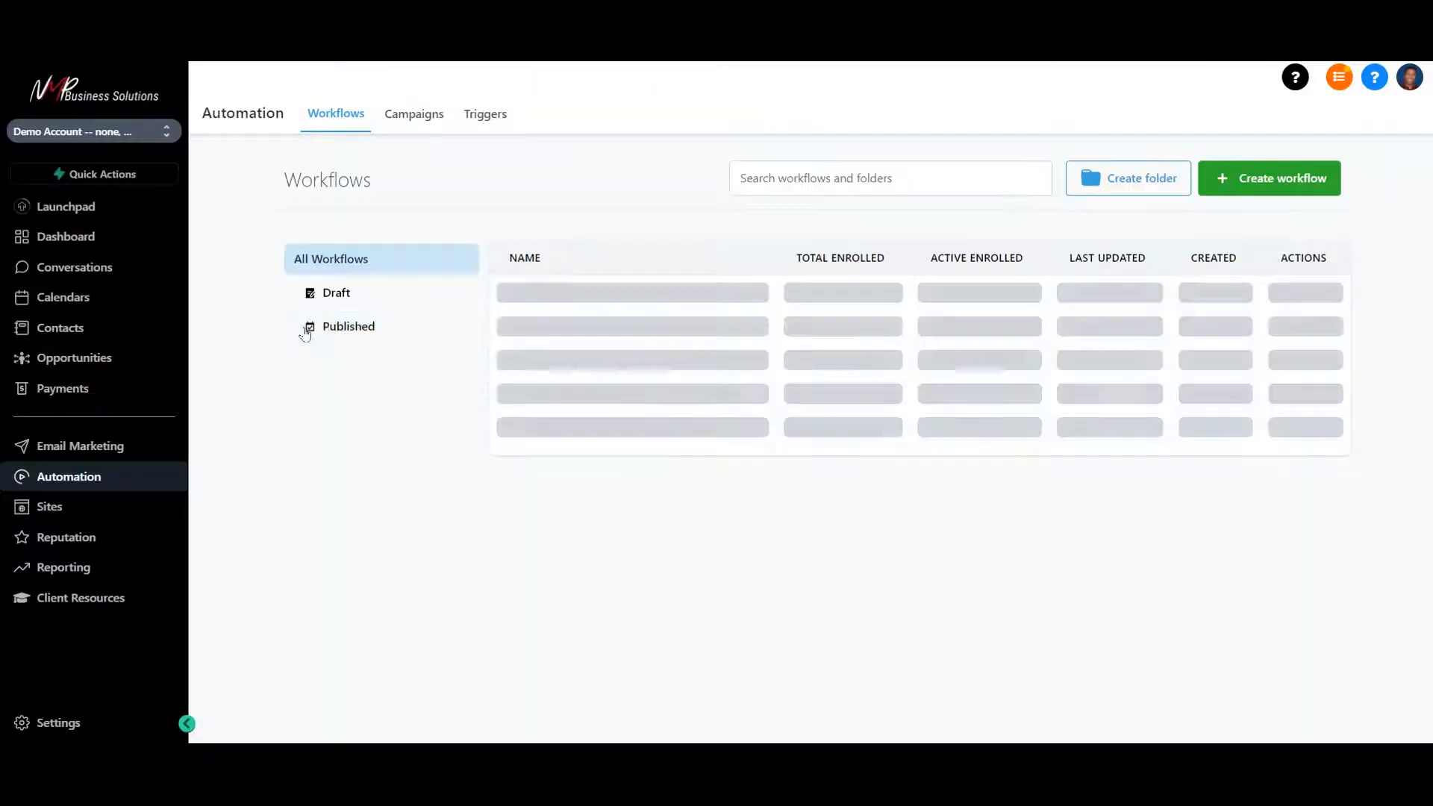
mouse_move(49, 507)
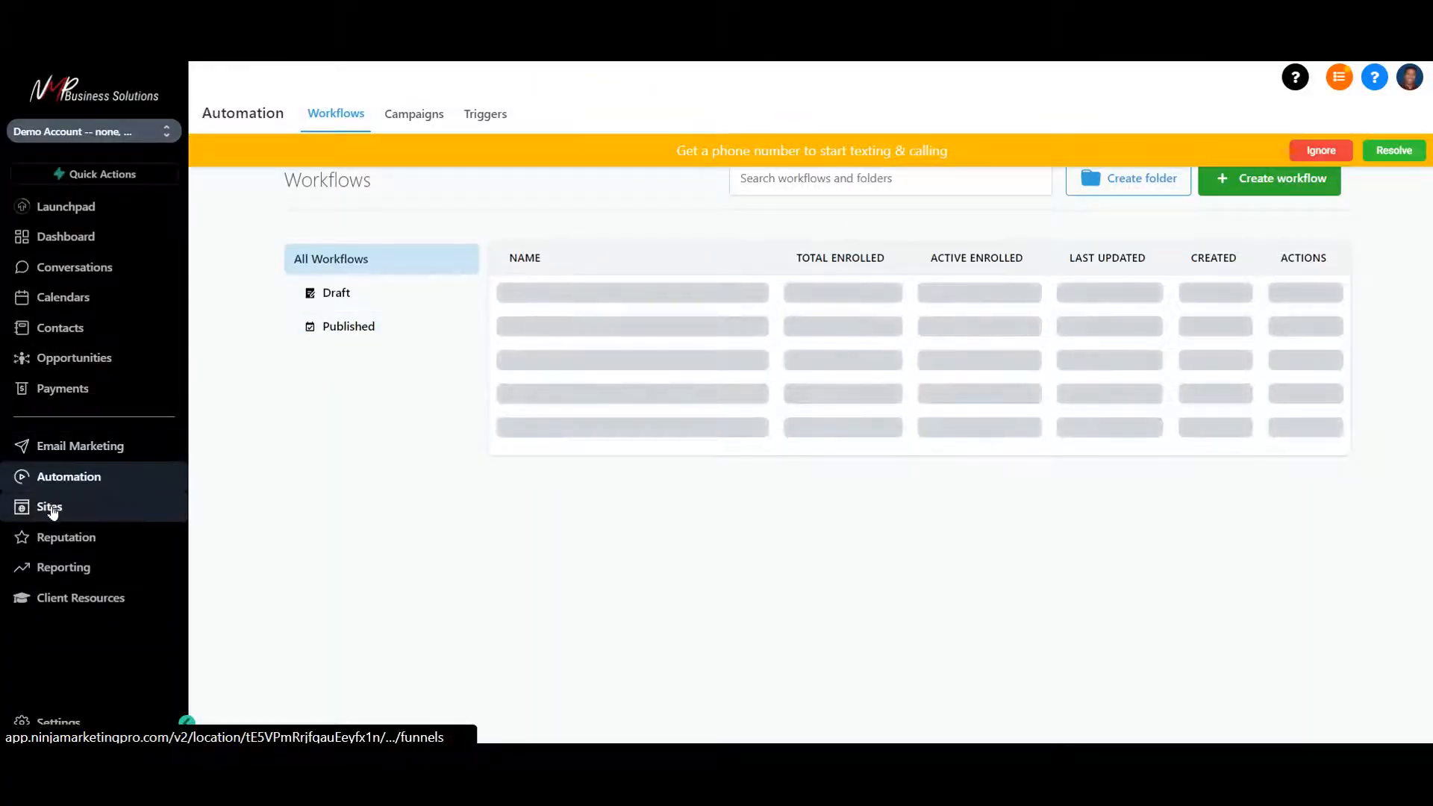
Go to Sites > Memberships > Products and start a new product, browsing Sprint, Marathon and Membership templates
click(48, 507)
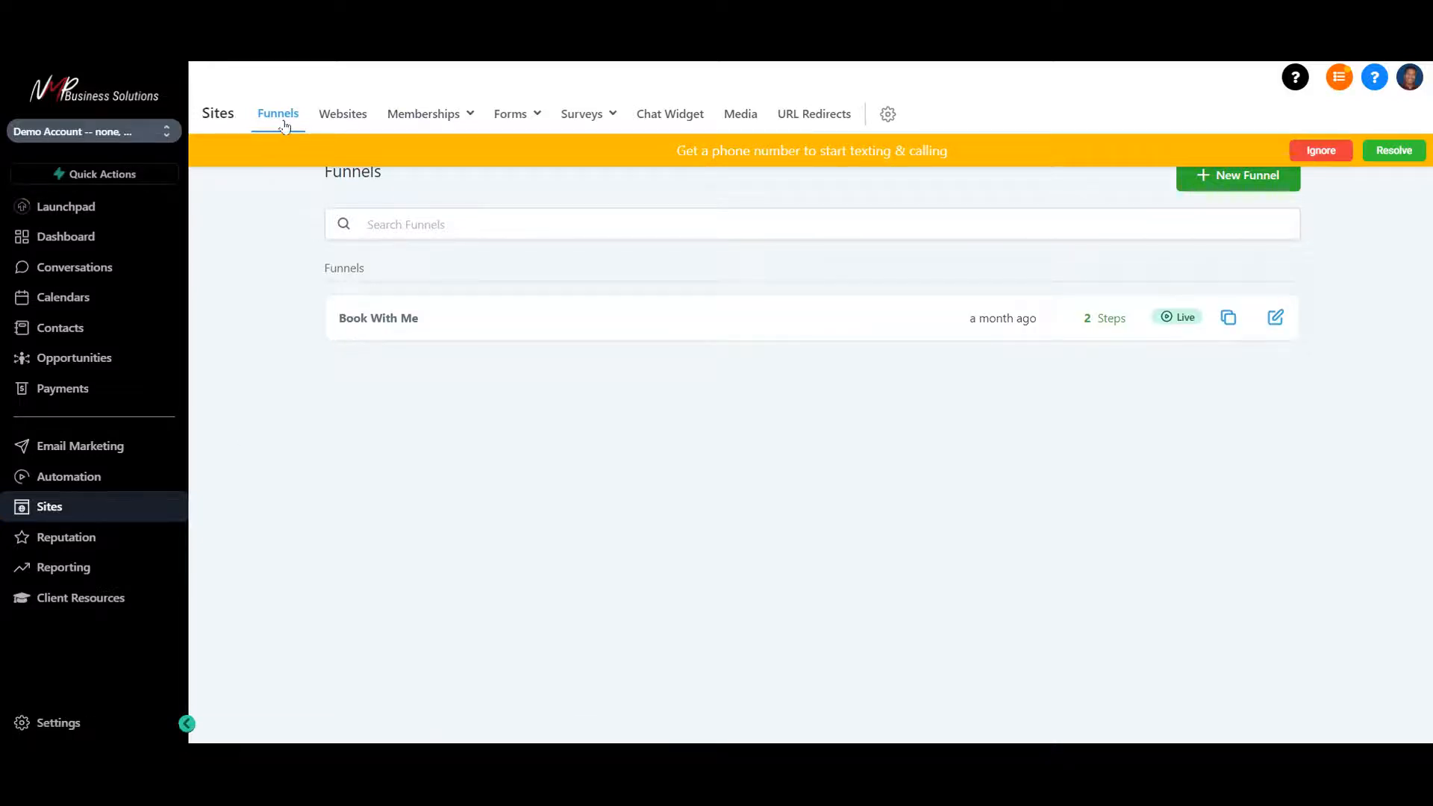
click(422, 113)
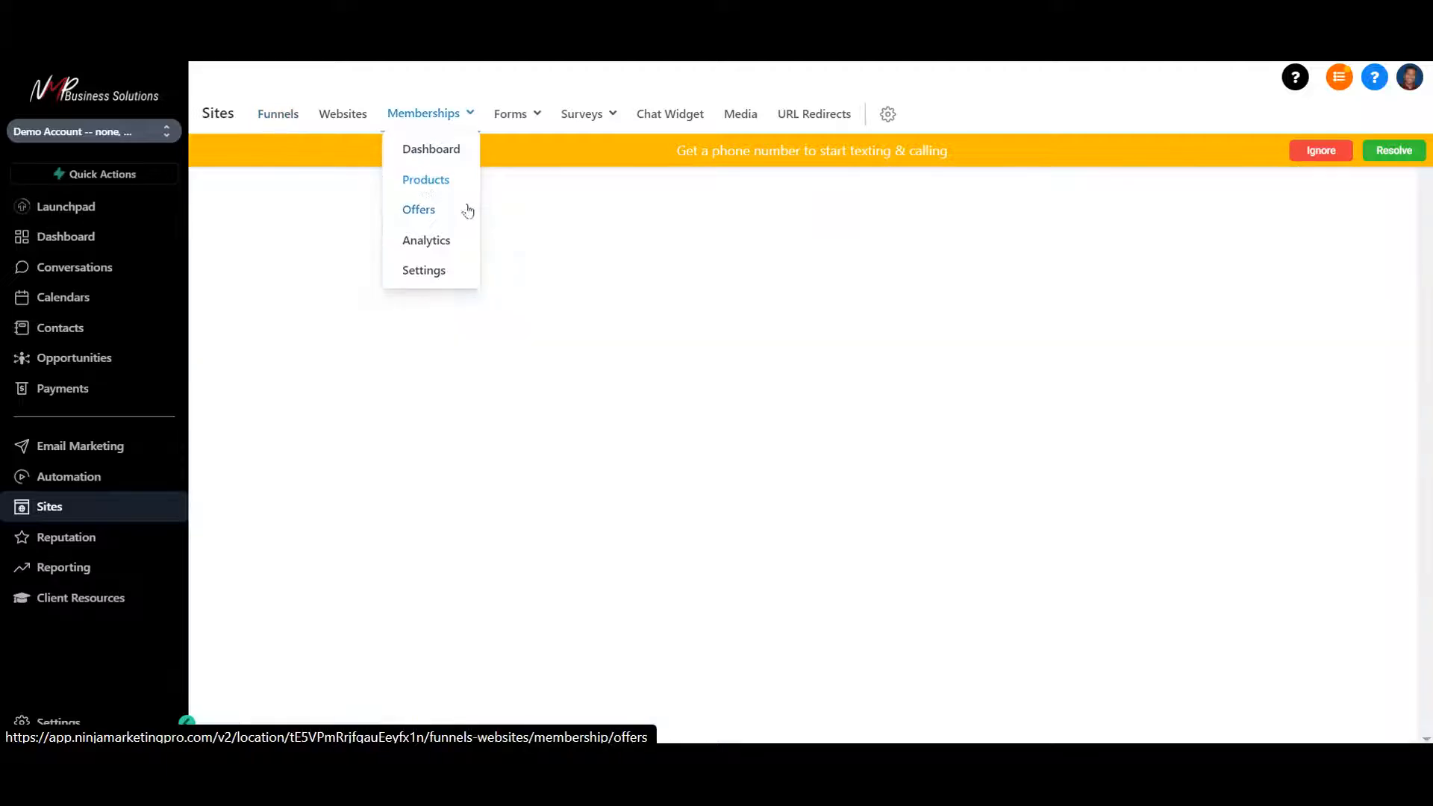
click(425, 179)
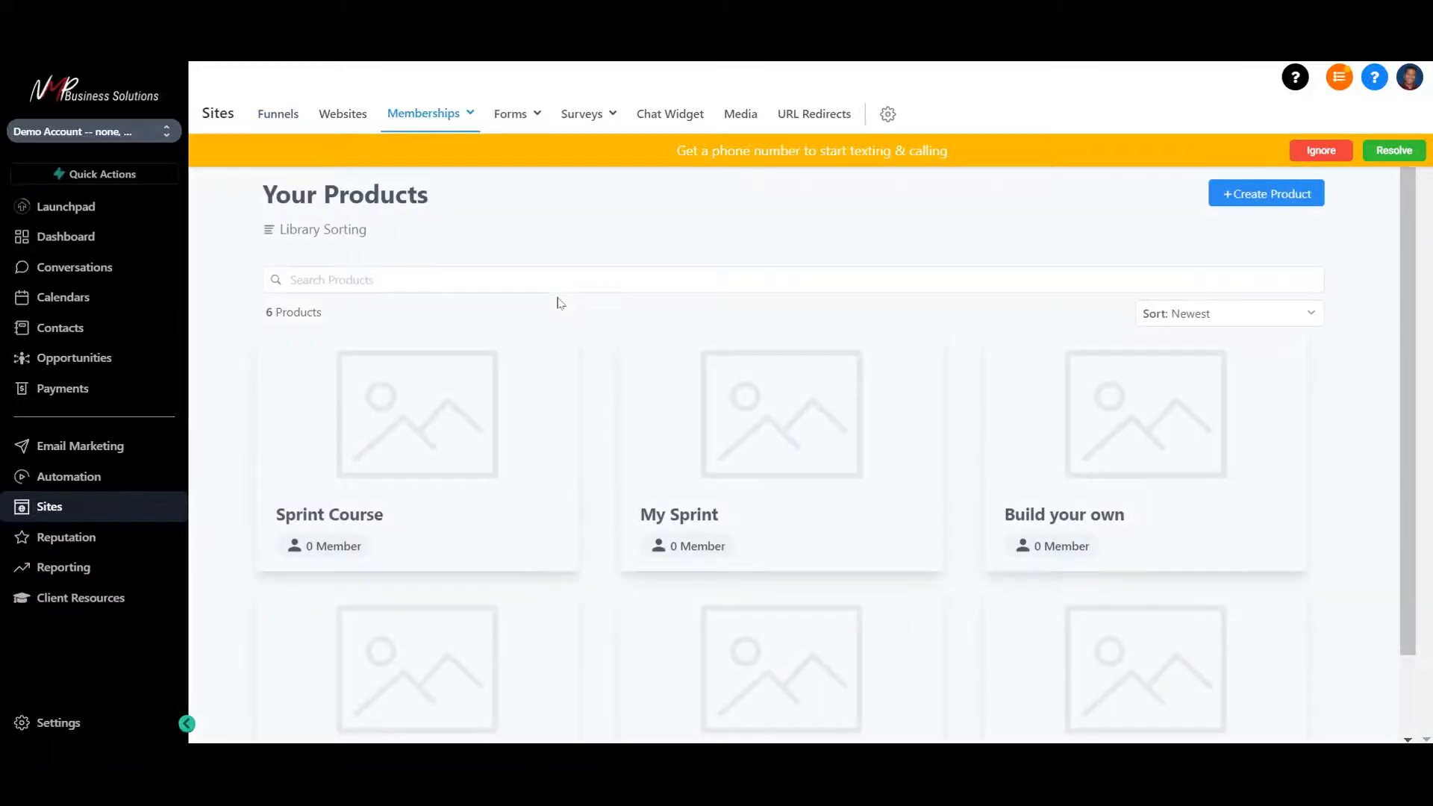
mouse_move(507, 474)
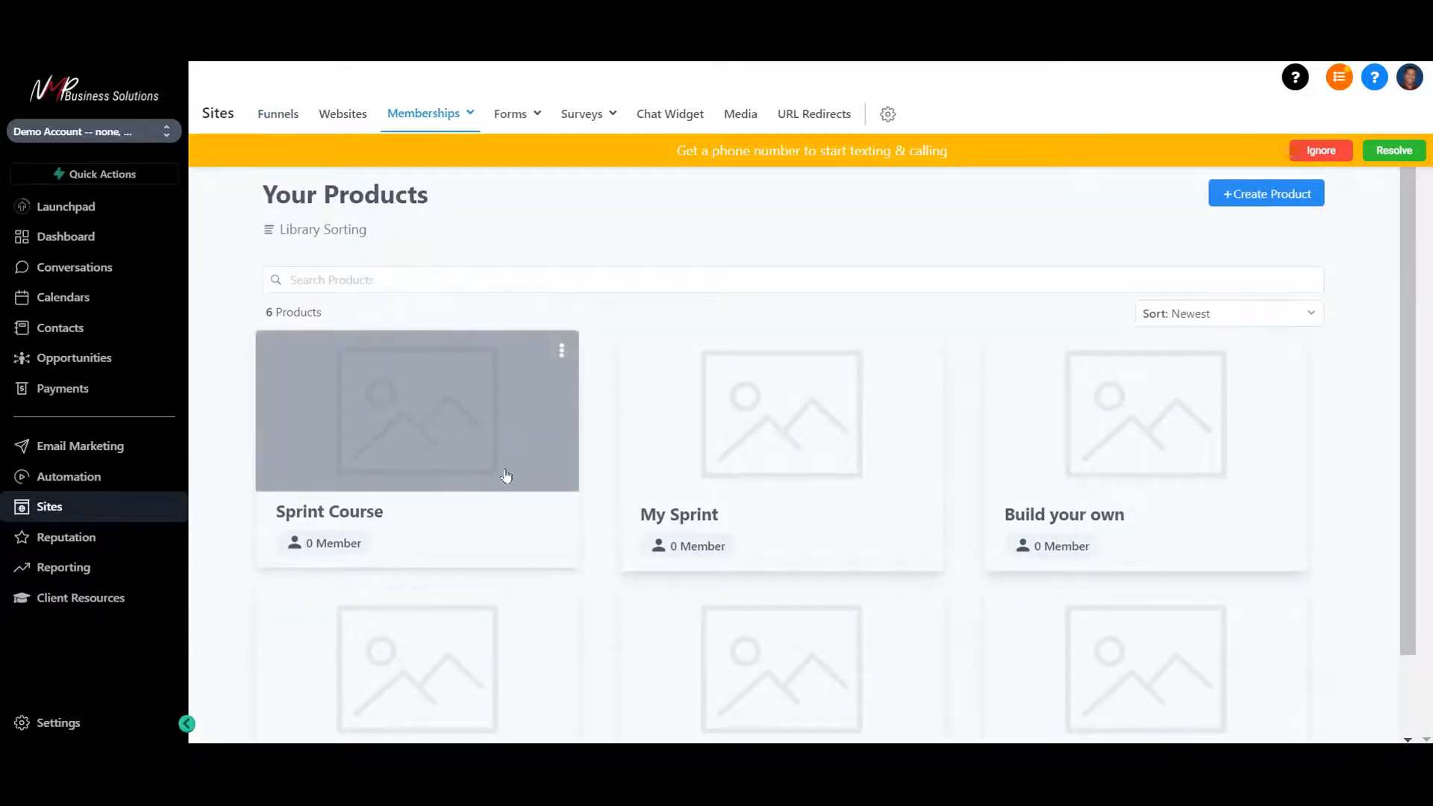
mouse_move(1207, 173)
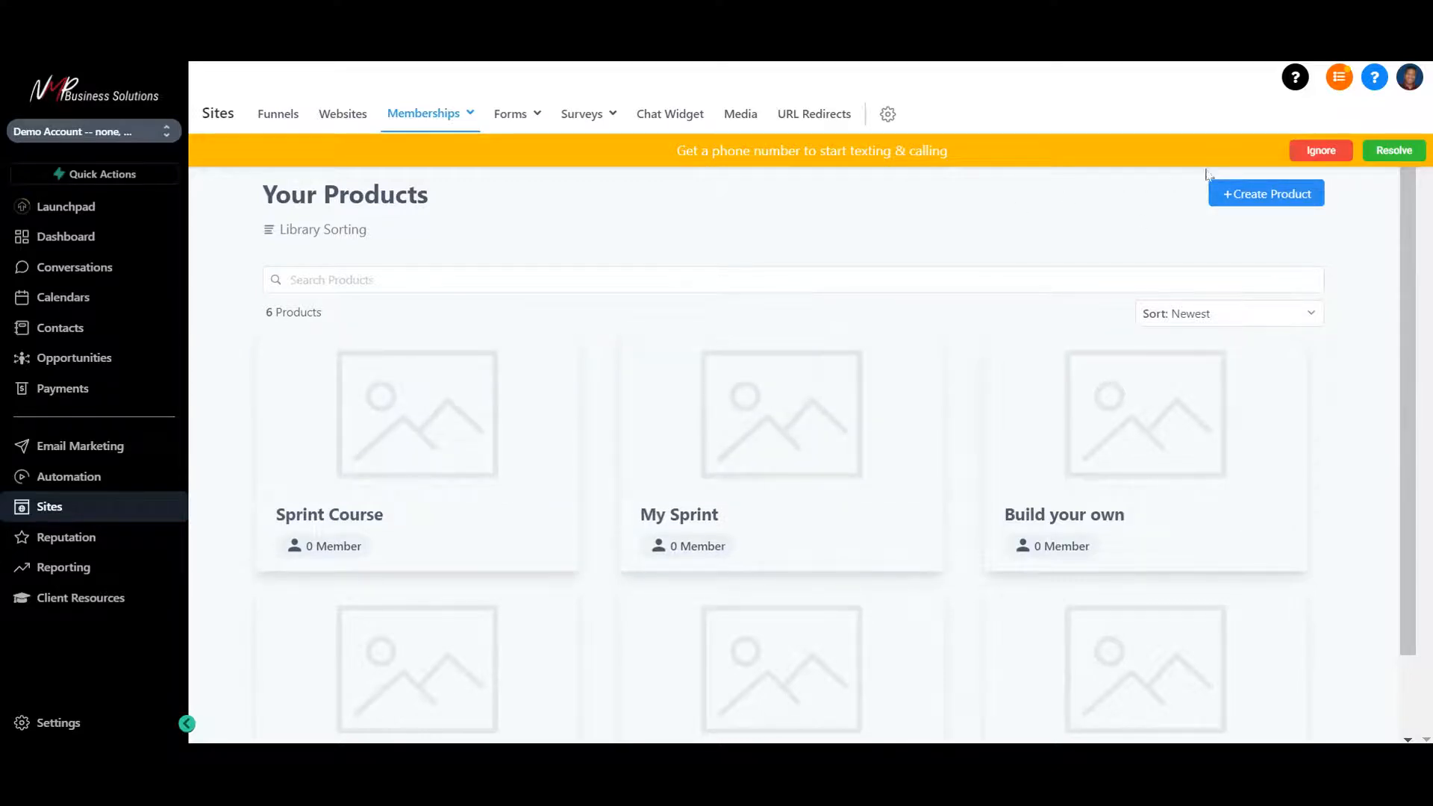
click(1264, 192)
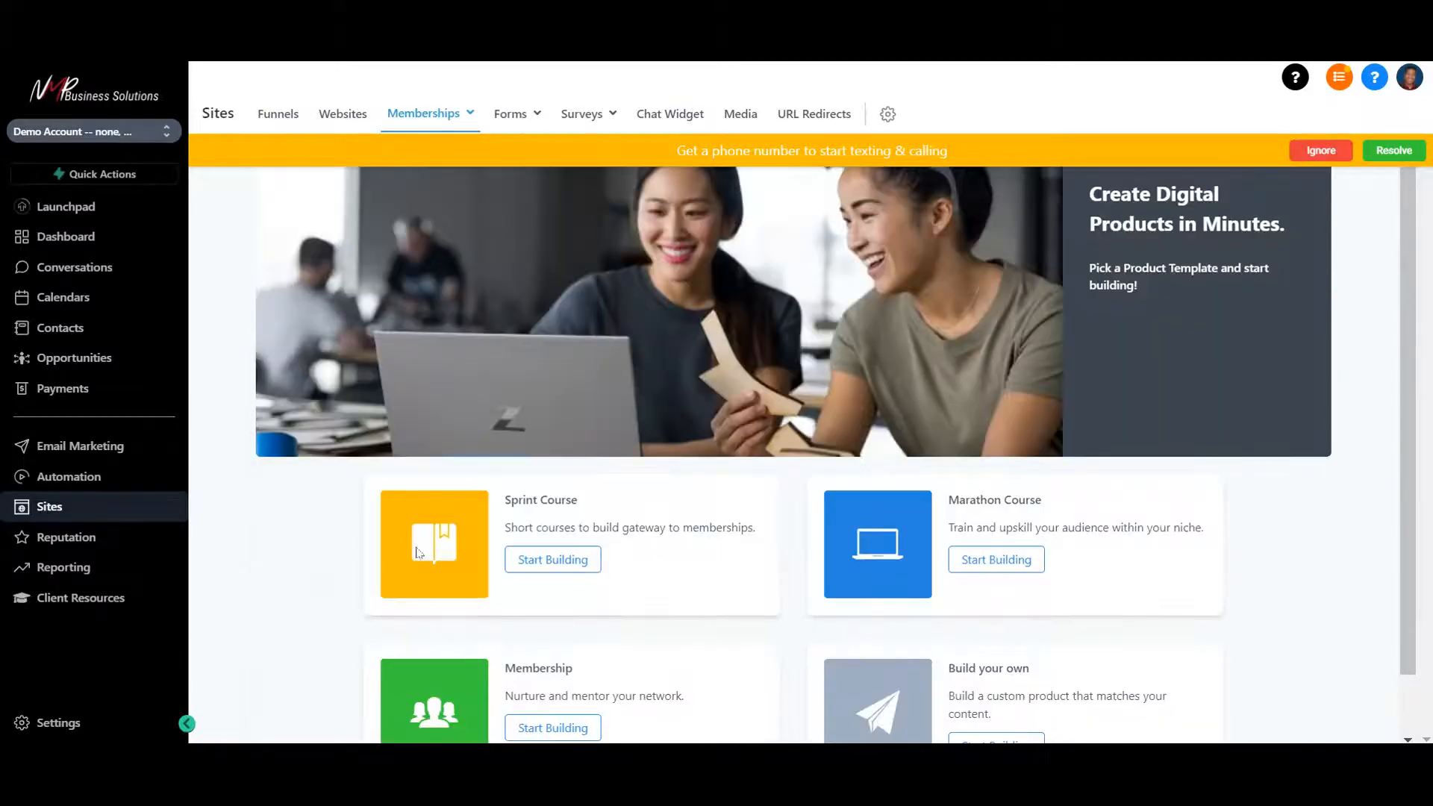
mouse_move(616, 715)
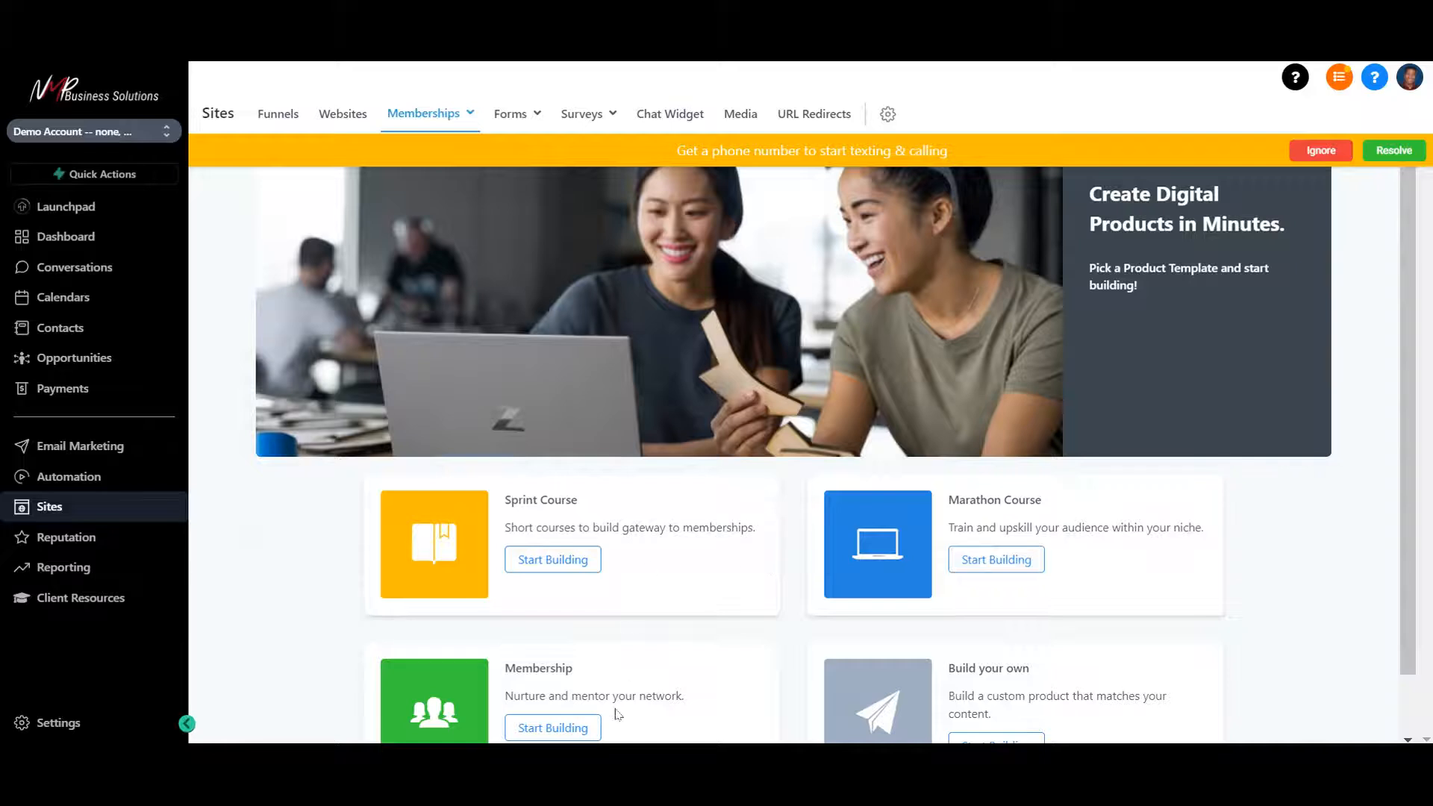
scroll(down, 3)
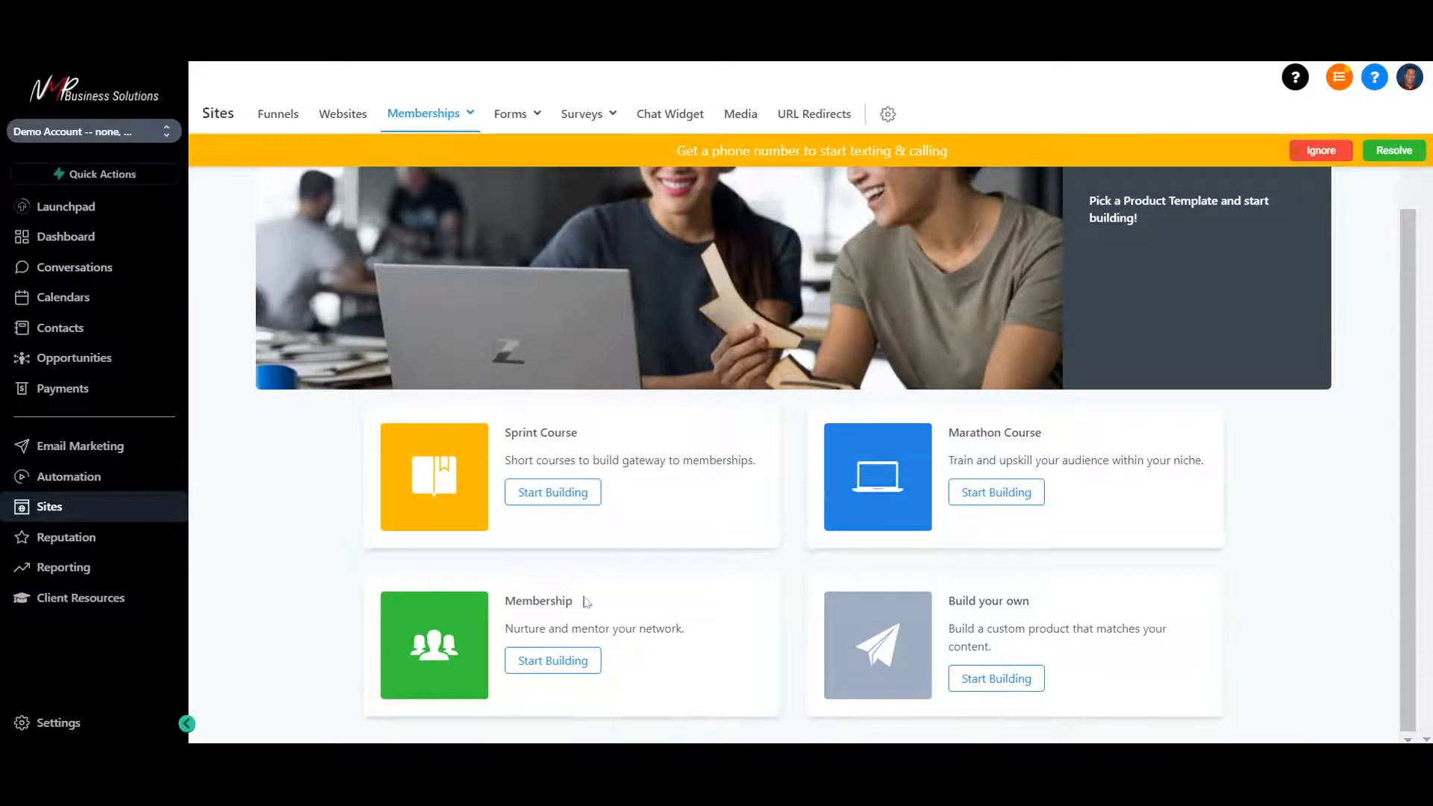
mouse_move(914, 606)
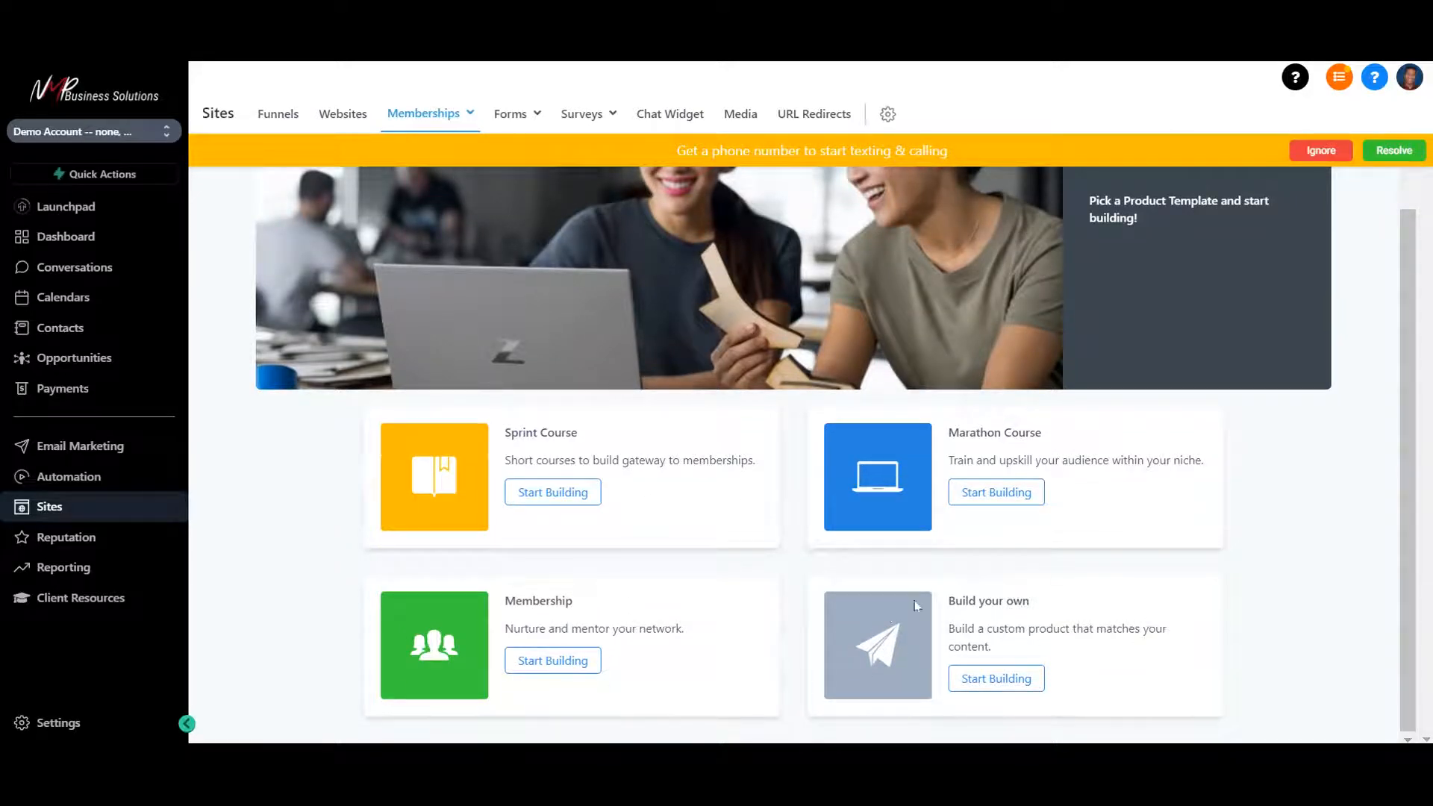
mouse_move(552, 491)
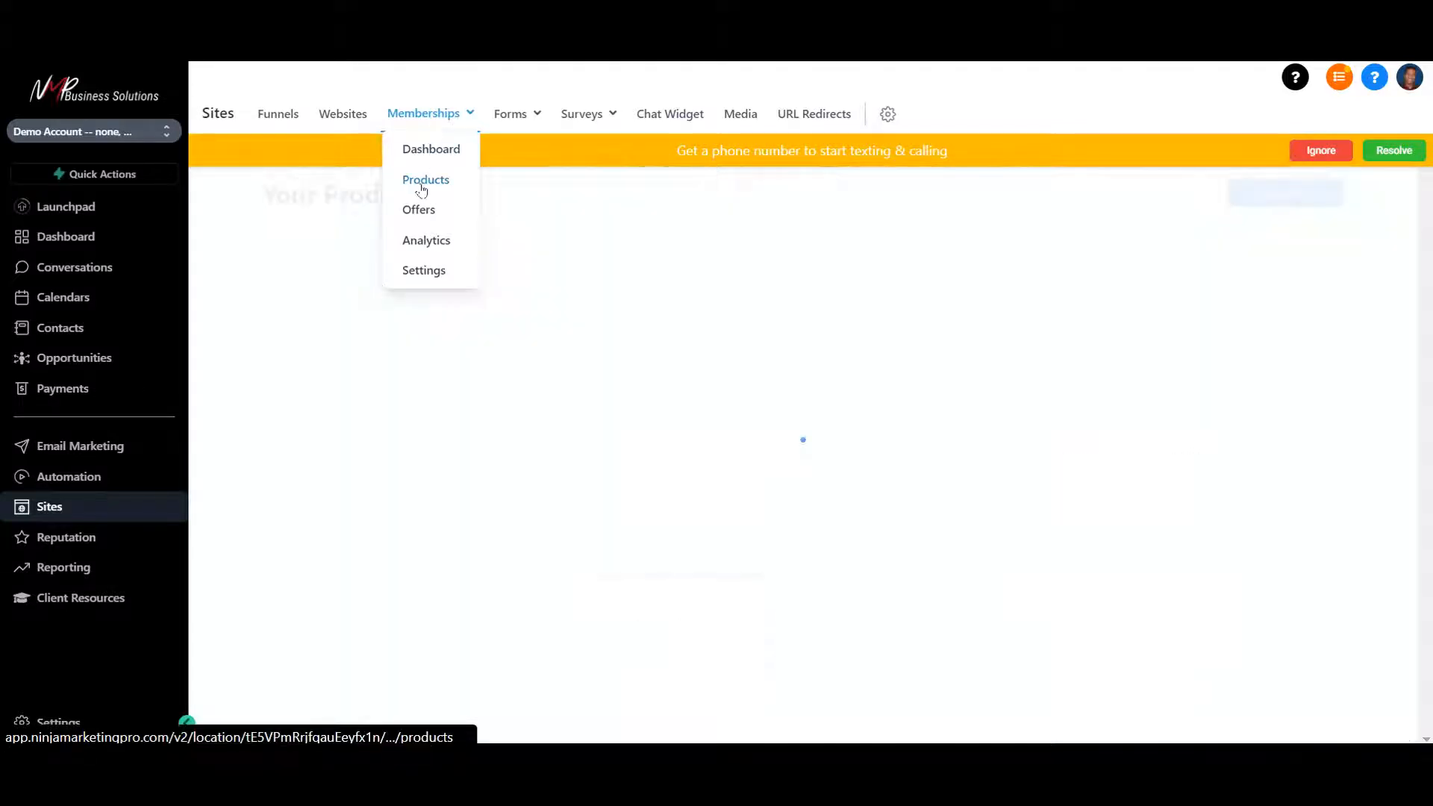
Open the Sprint Course product and preview its Welcome Aboard lesson and five-lesson contents
click(426, 179)
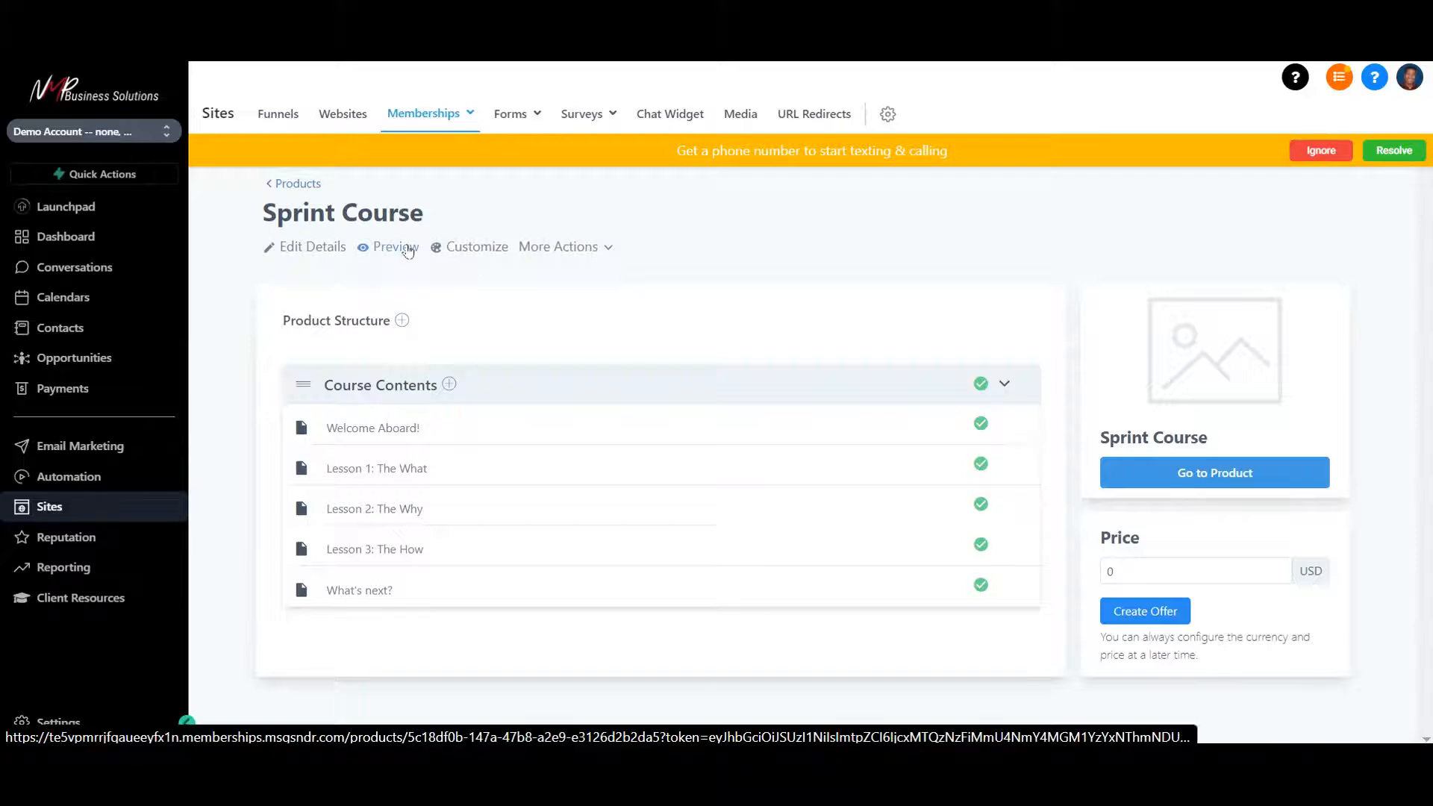
click(394, 246)
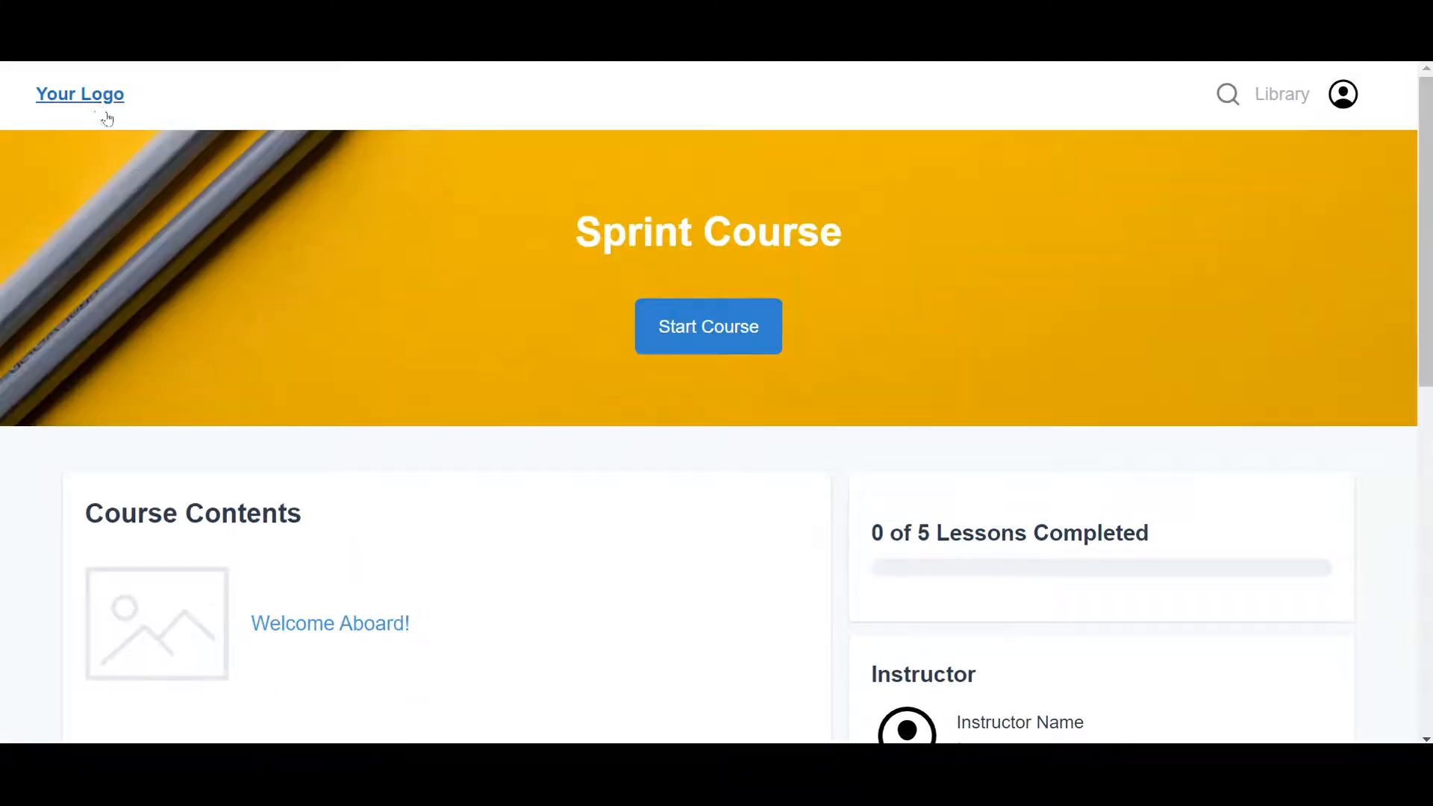
mouse_move(841, 364)
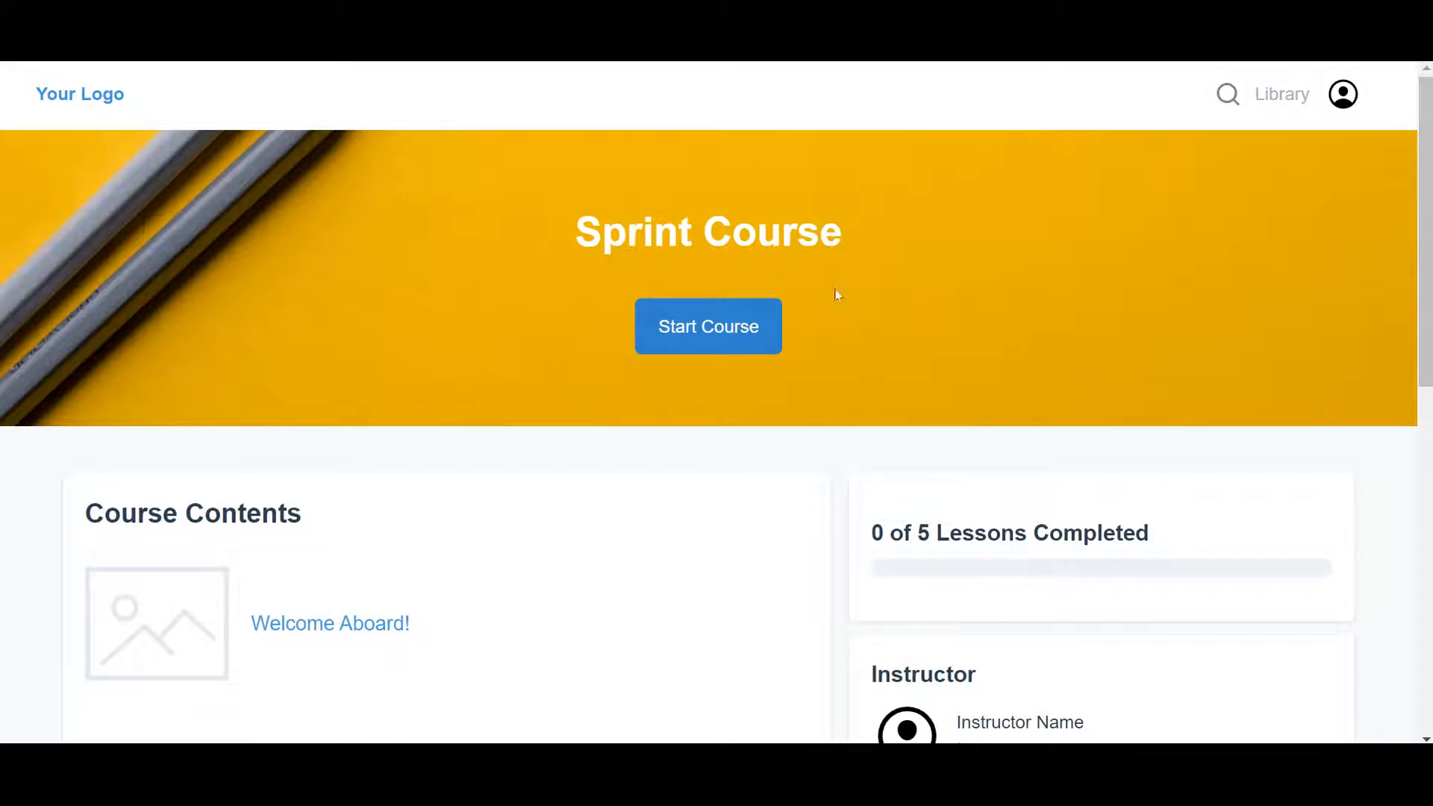
scroll(down, 3)
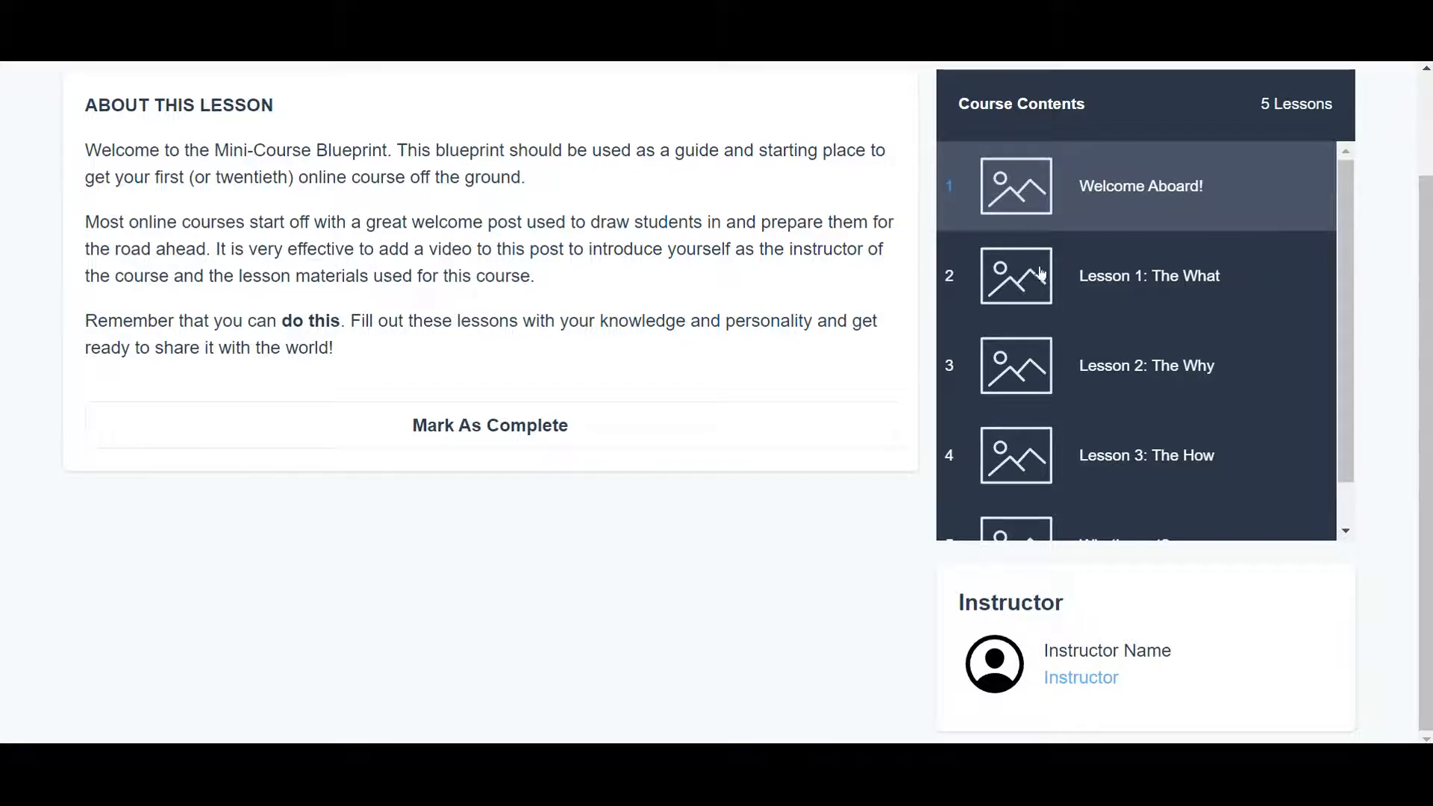
mouse_move(1022, 518)
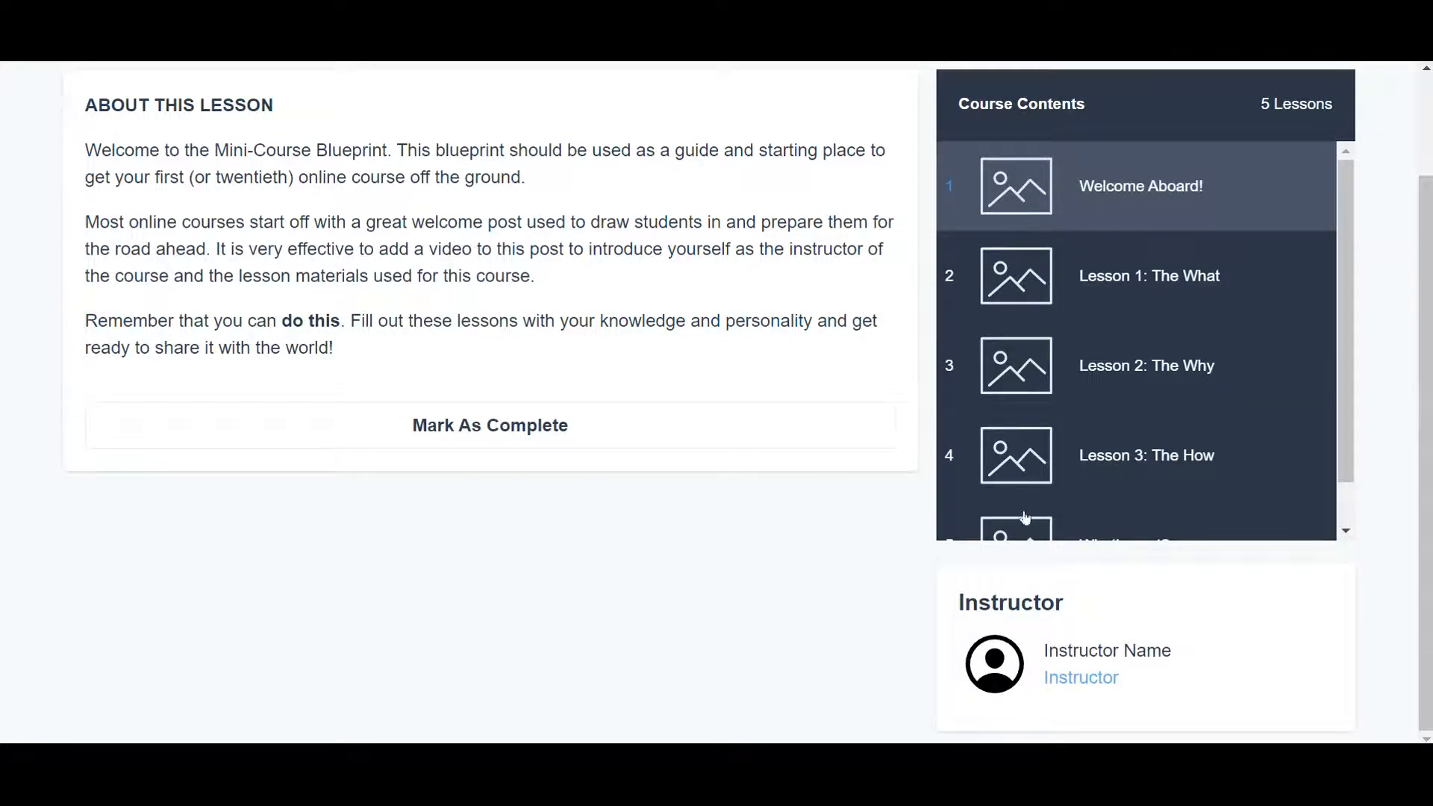
mouse_move(685, 465)
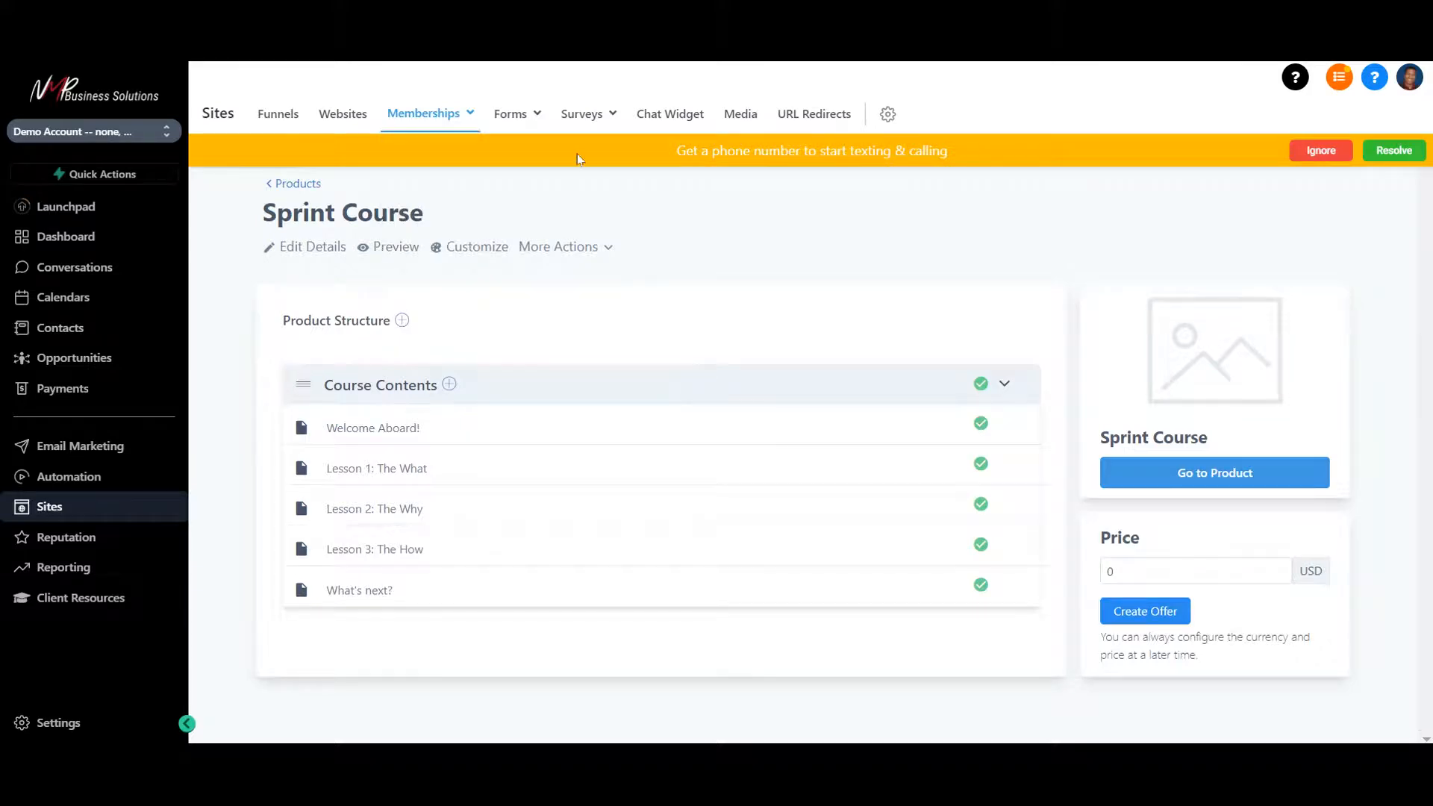
Bring up the Book With Me form in the builder and look through its standard fields
click(422, 113)
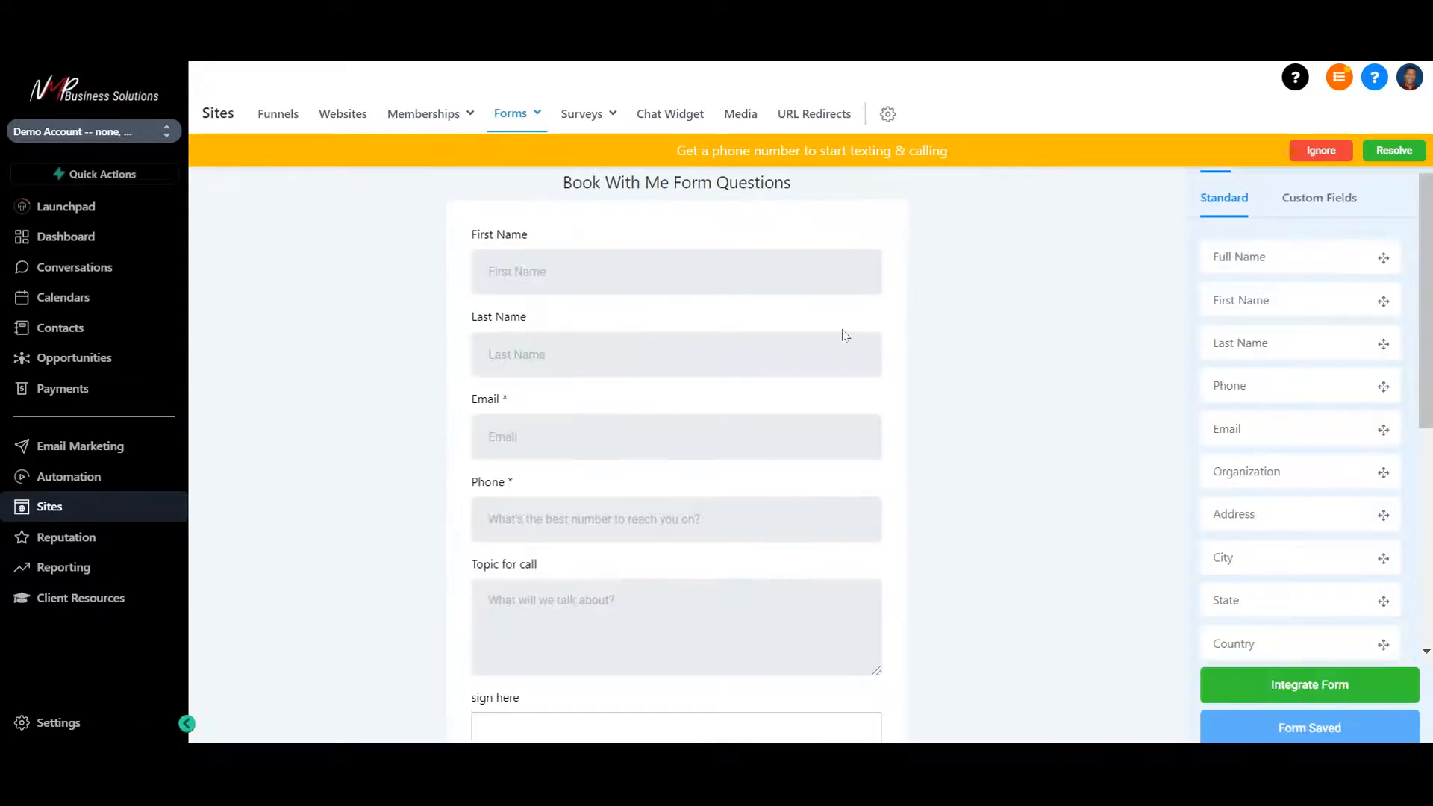
mouse_move(831, 336)
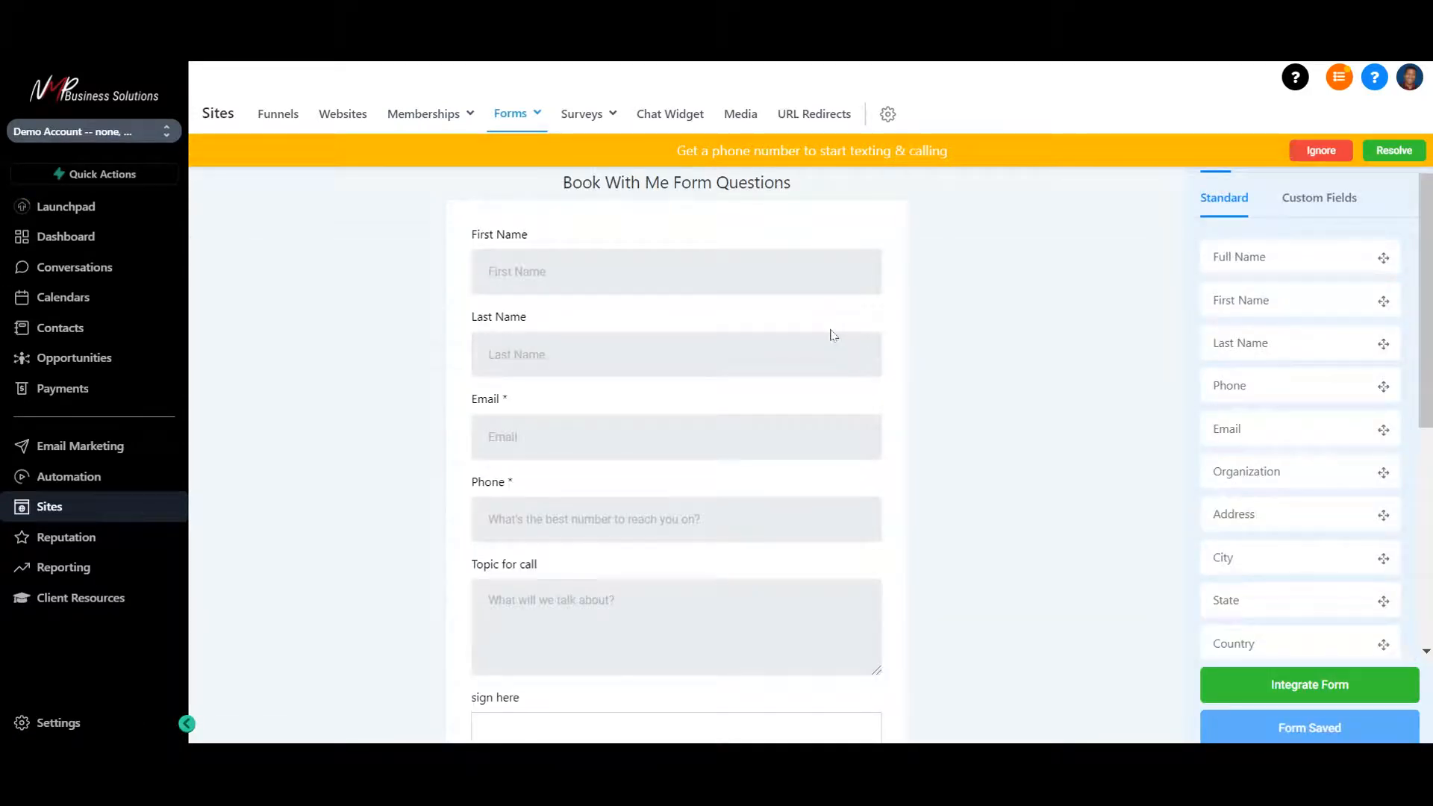
scroll(down, 3)
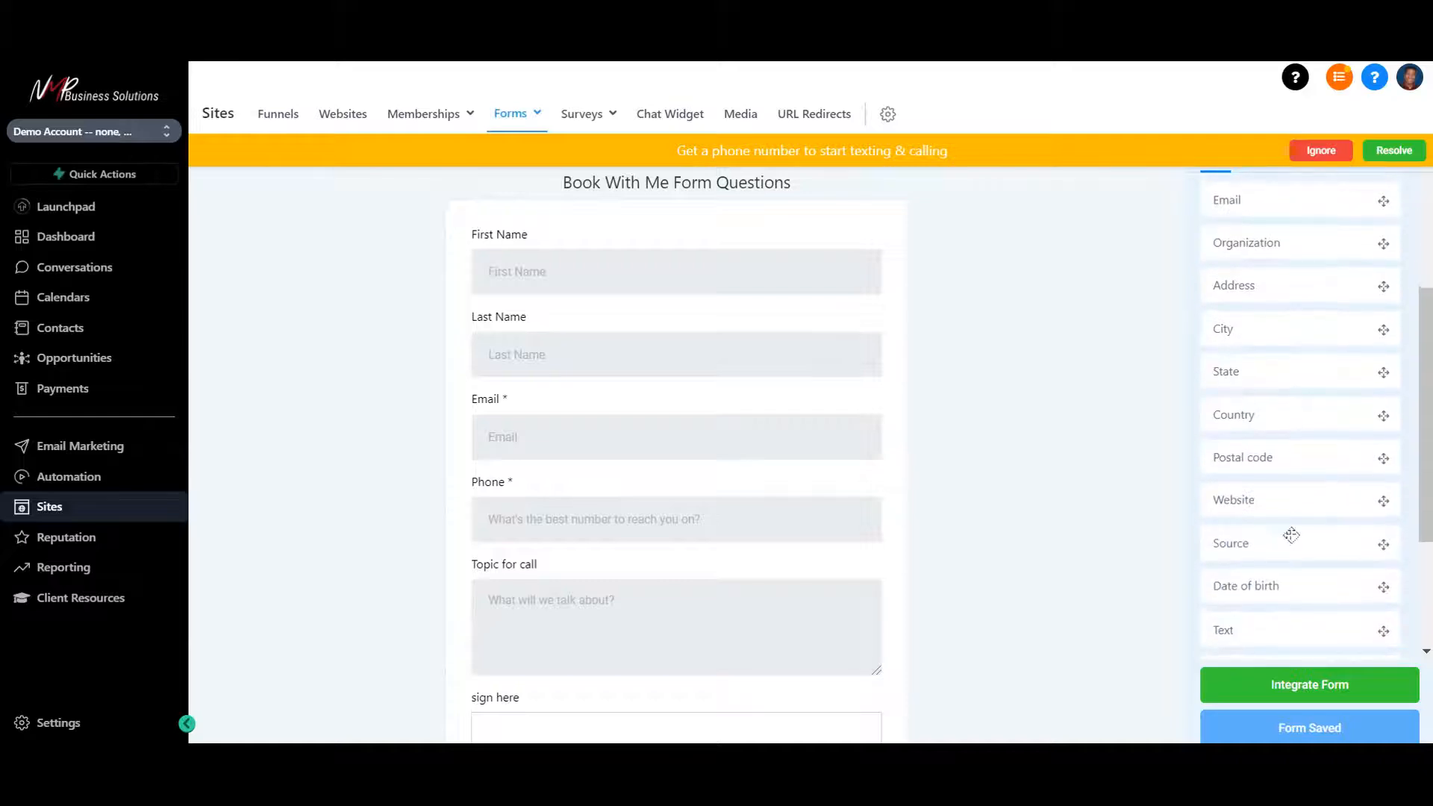
scroll(down, 3)
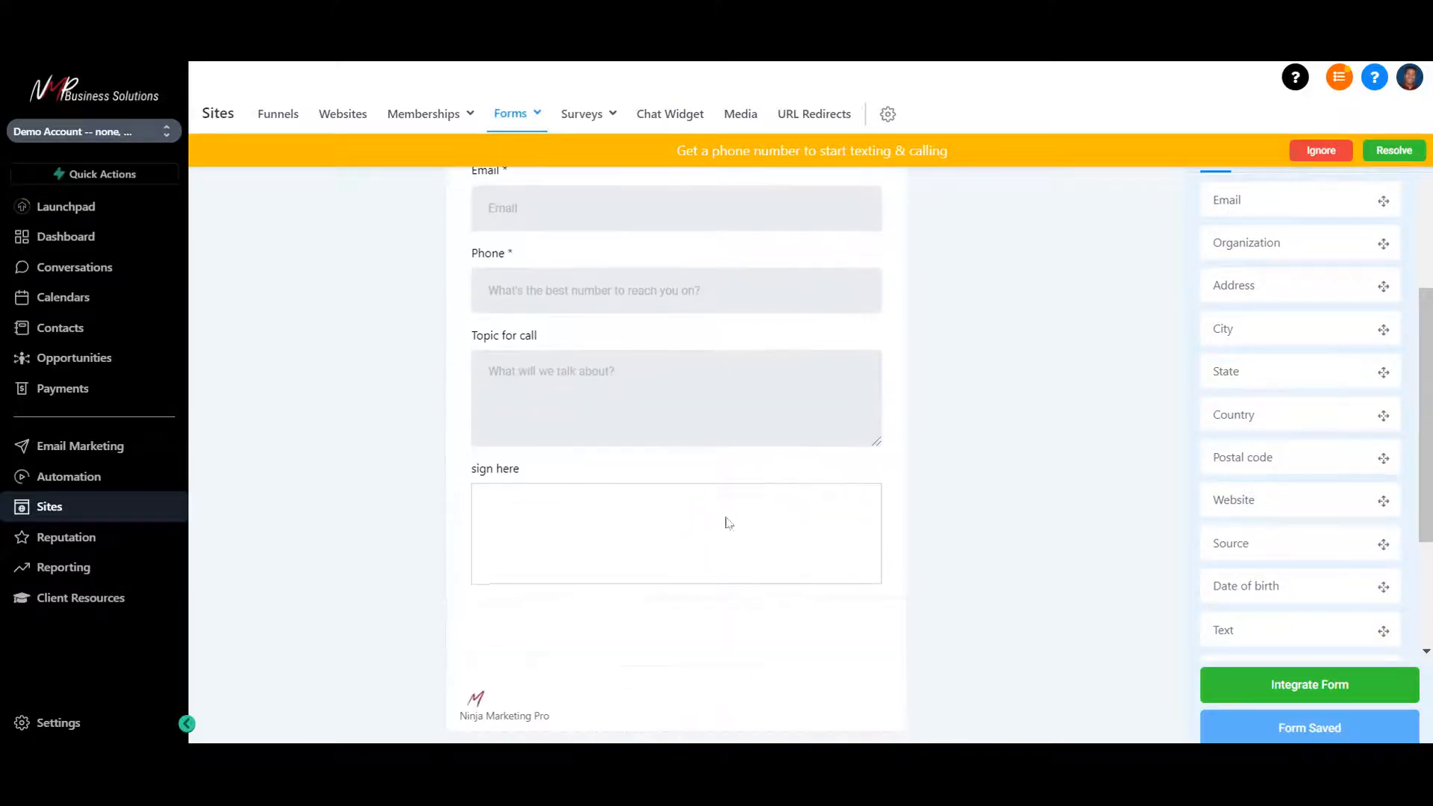
mouse_move(986, 481)
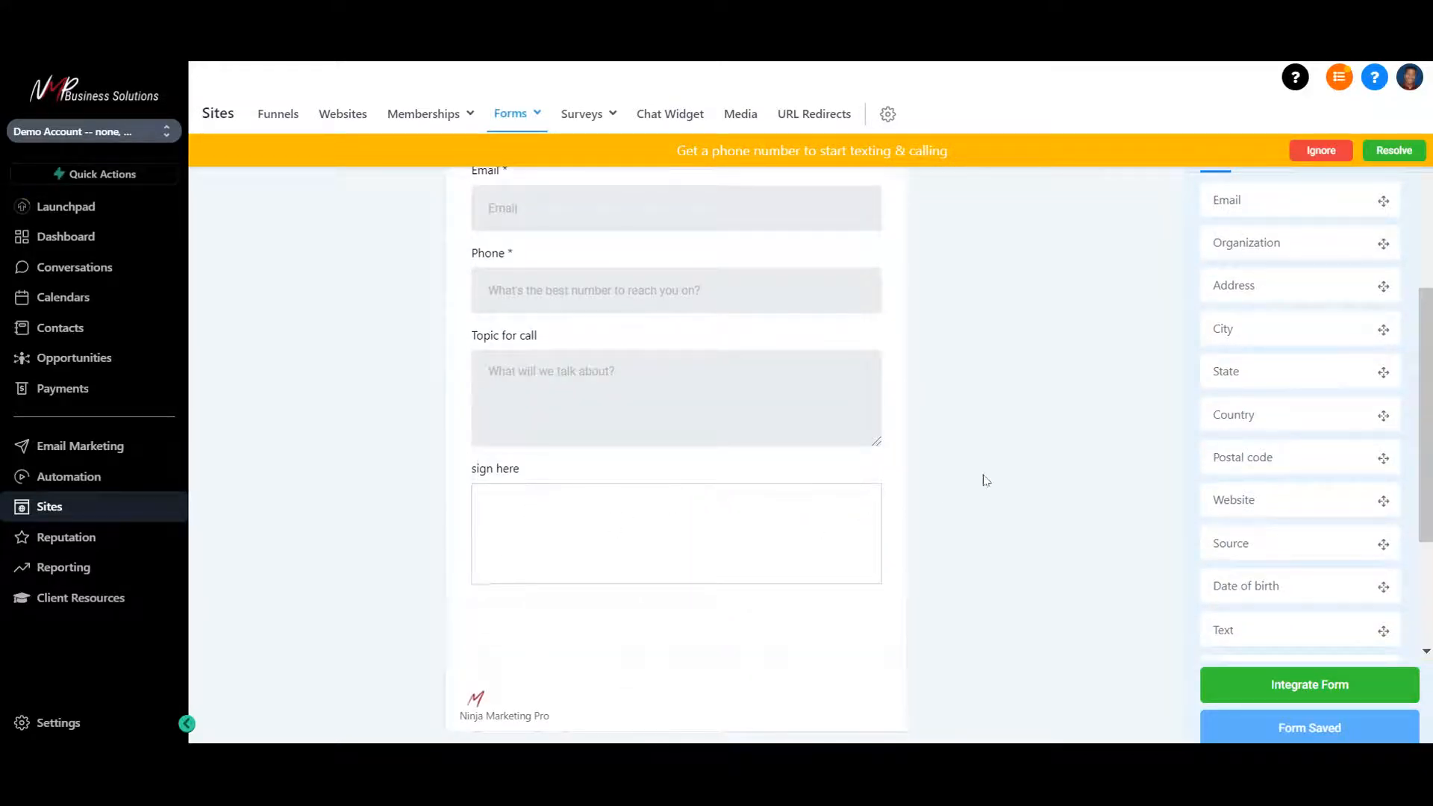
scroll(up, 3)
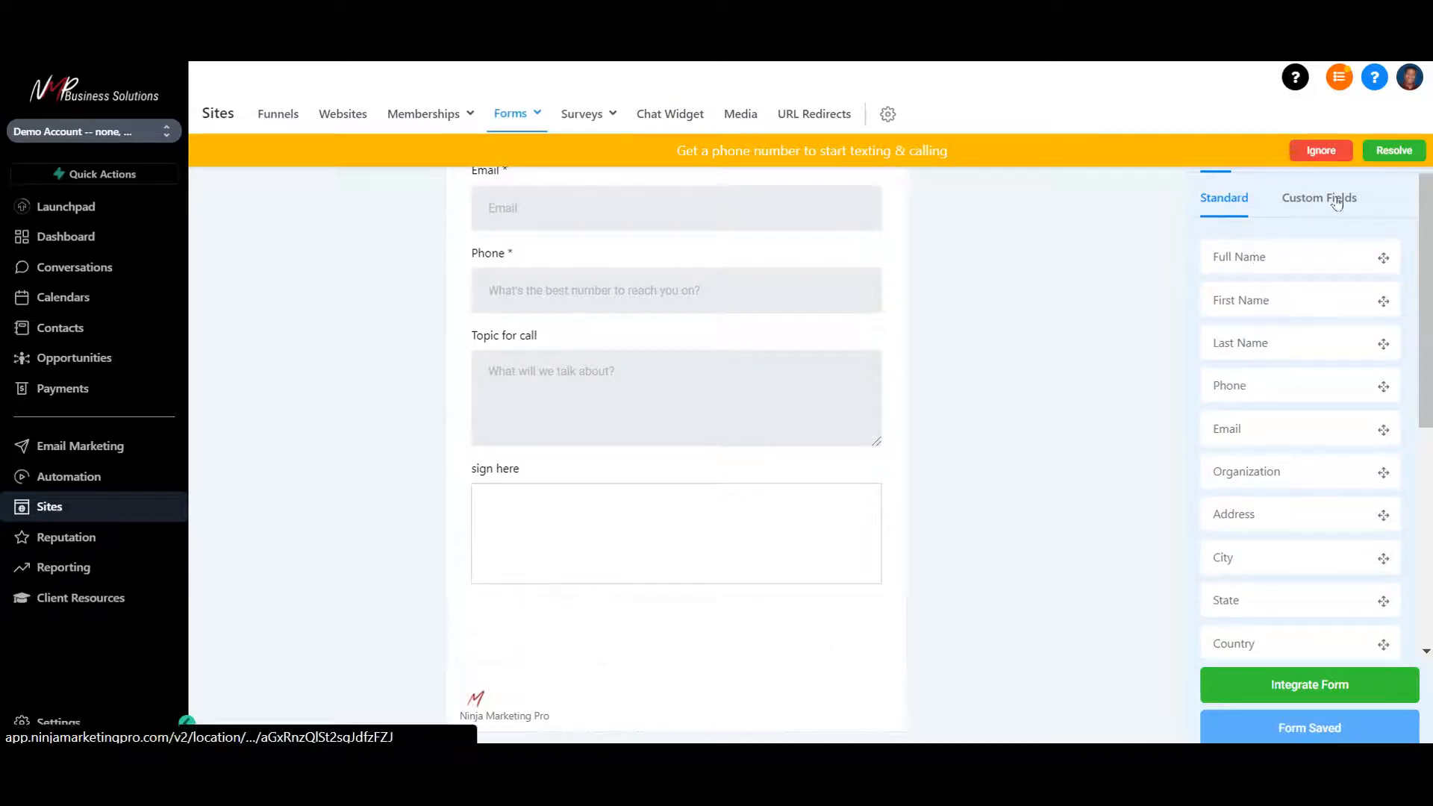
Review its custom fields Topic for call and sign here, then reach the Forms page options
click(1319, 197)
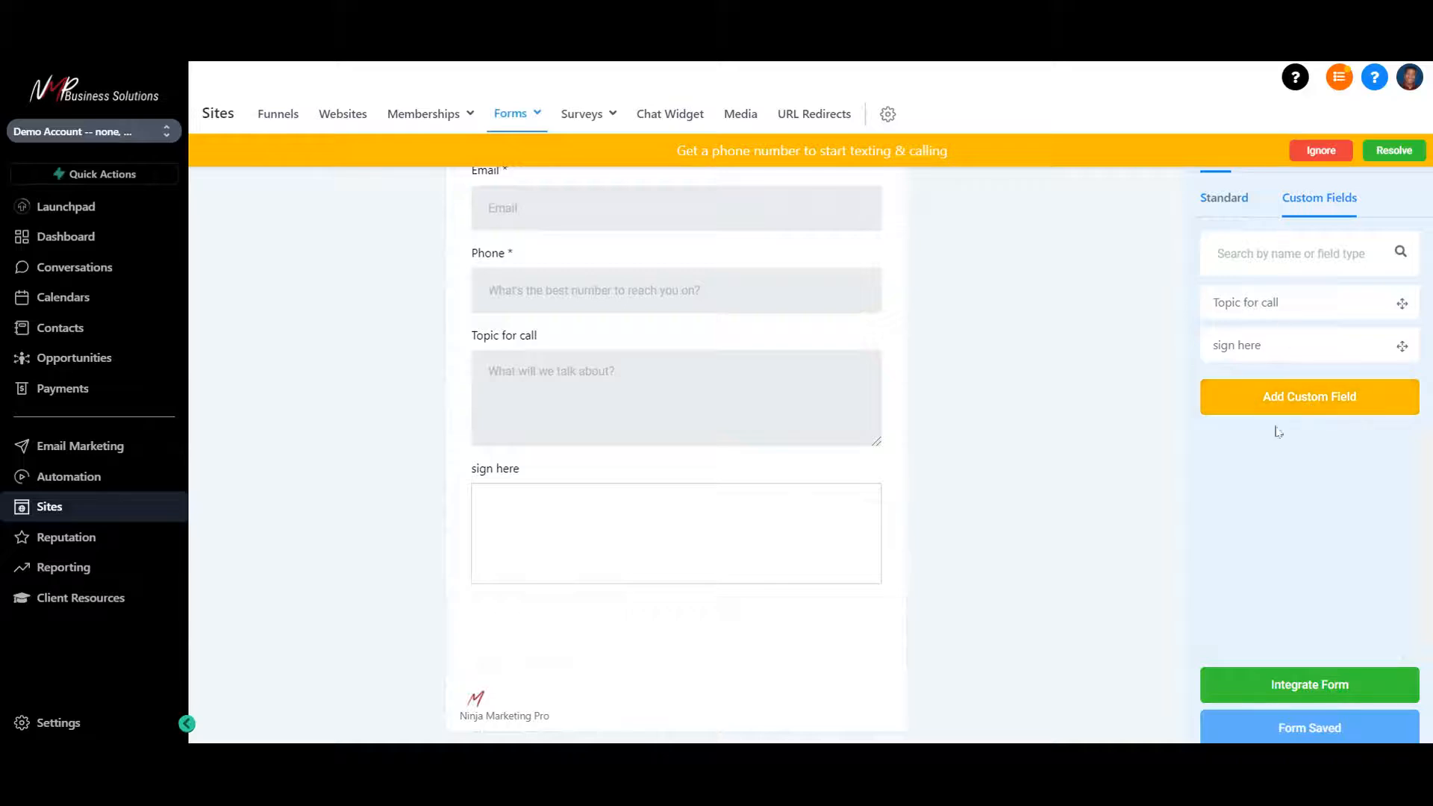
click(510, 114)
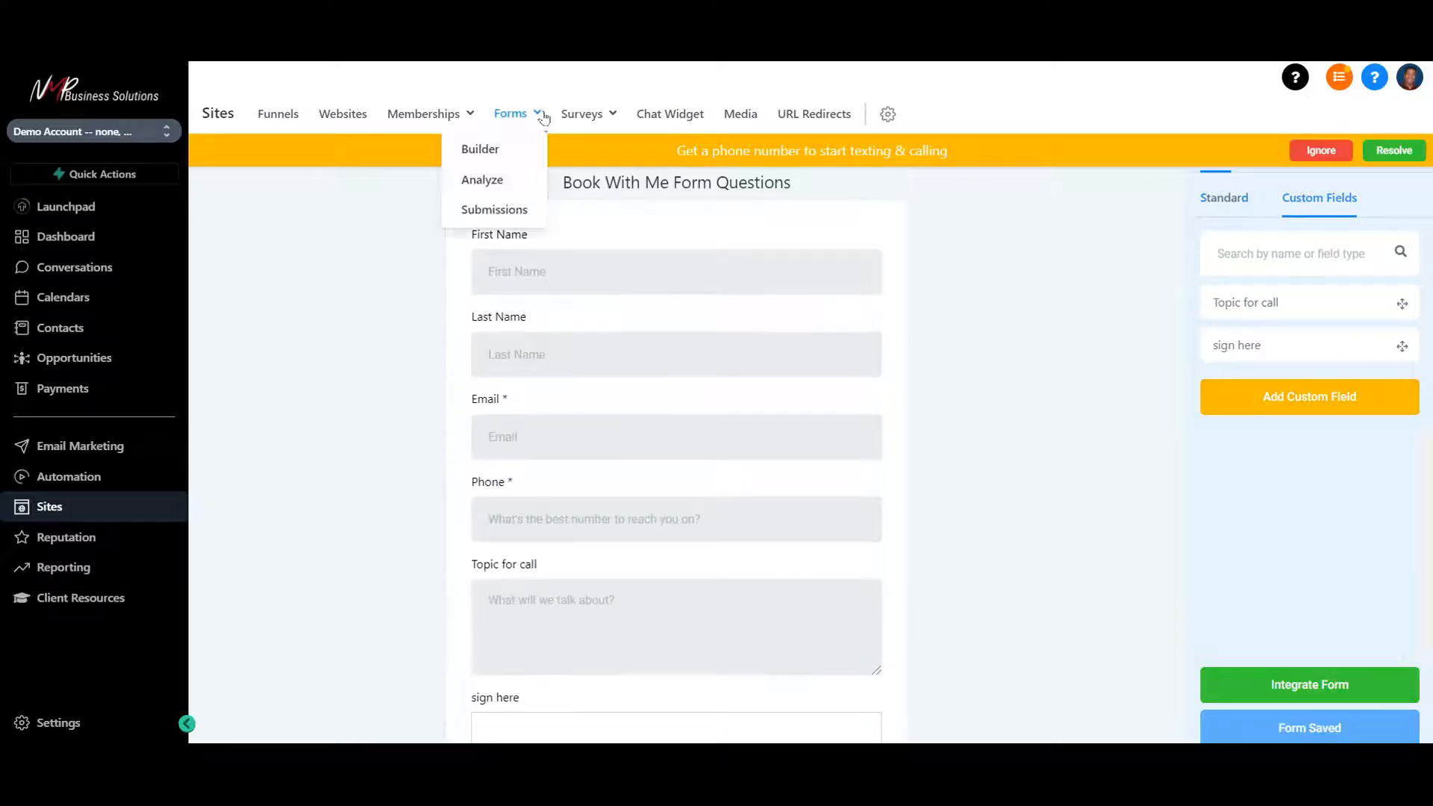
click(494, 209)
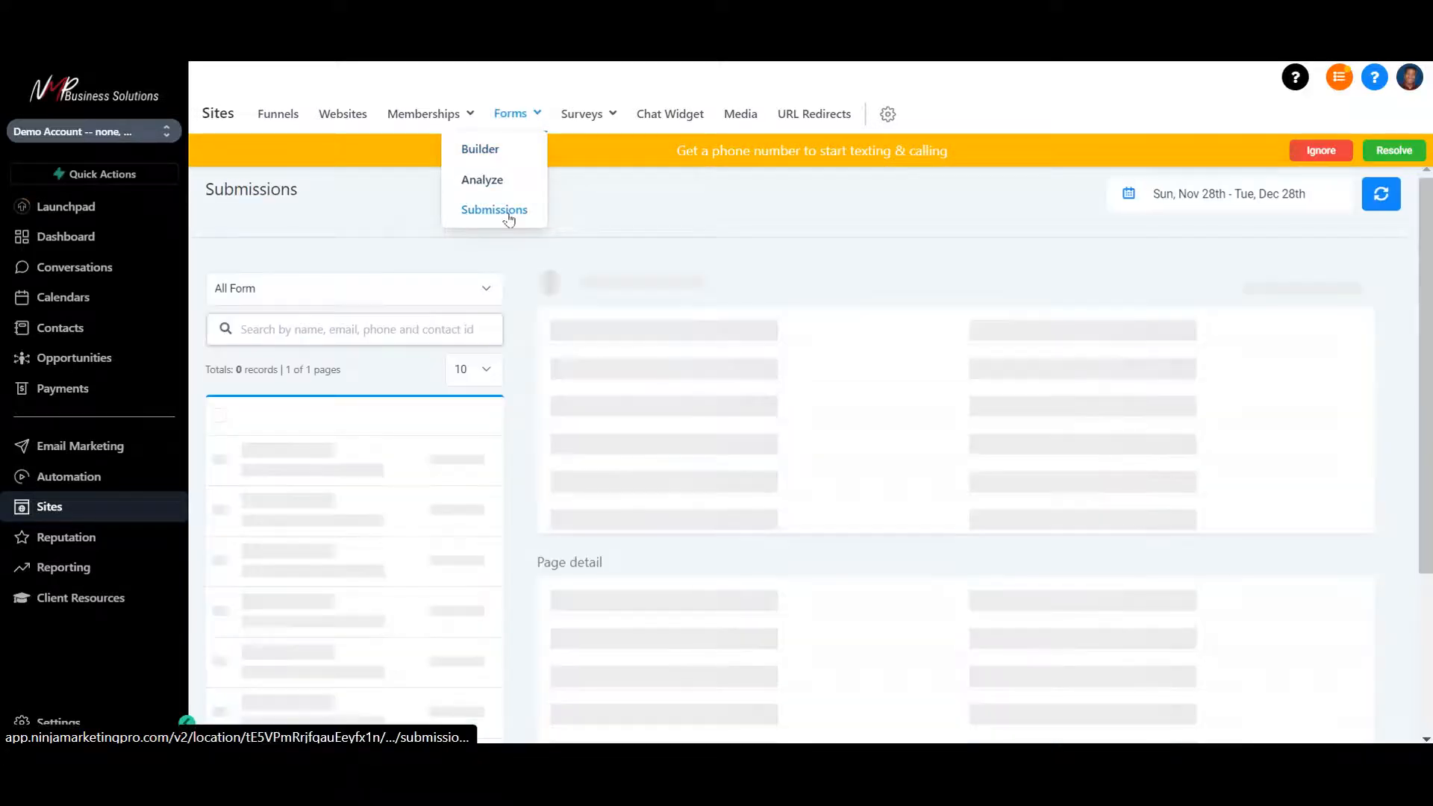
click(494, 209)
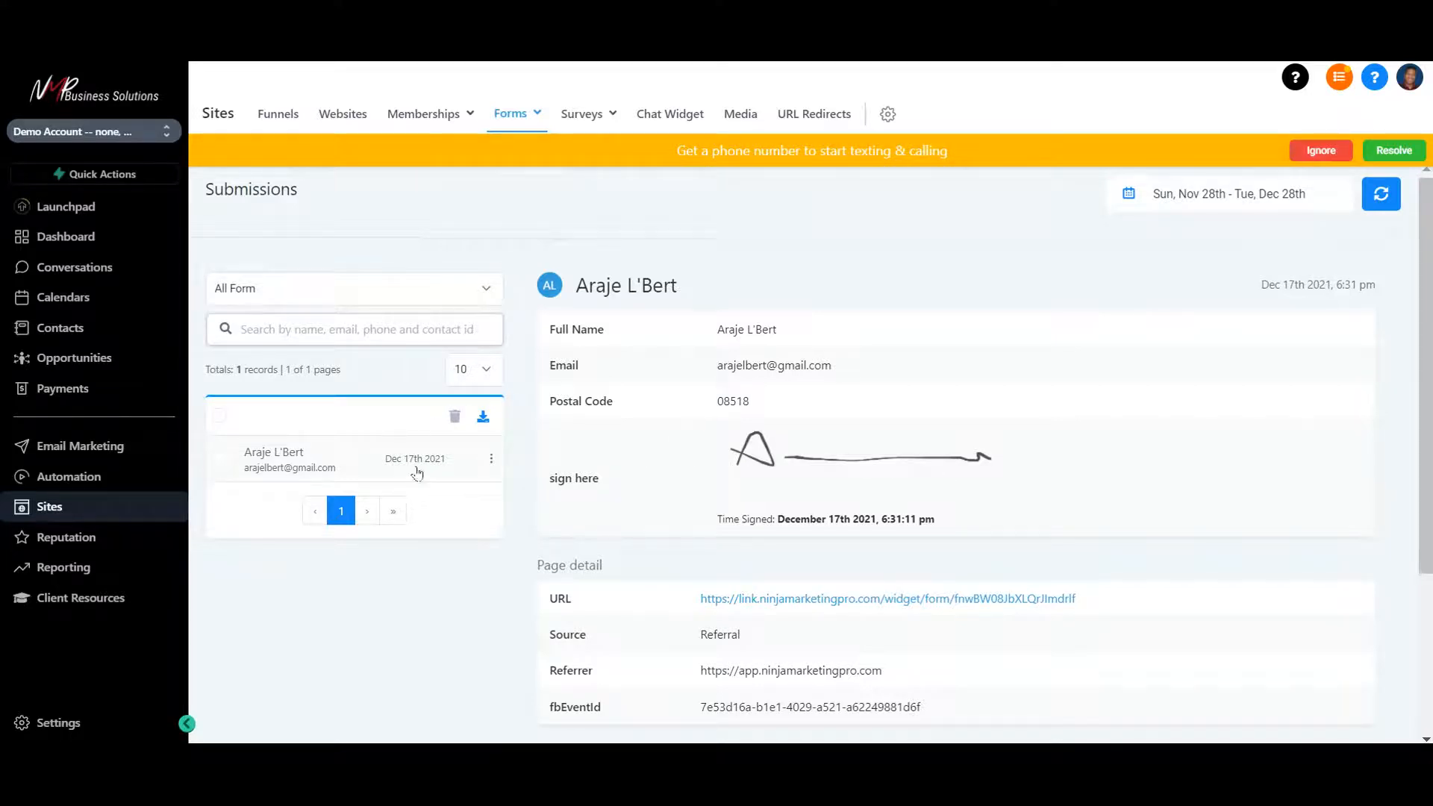
mouse_move(482, 416)
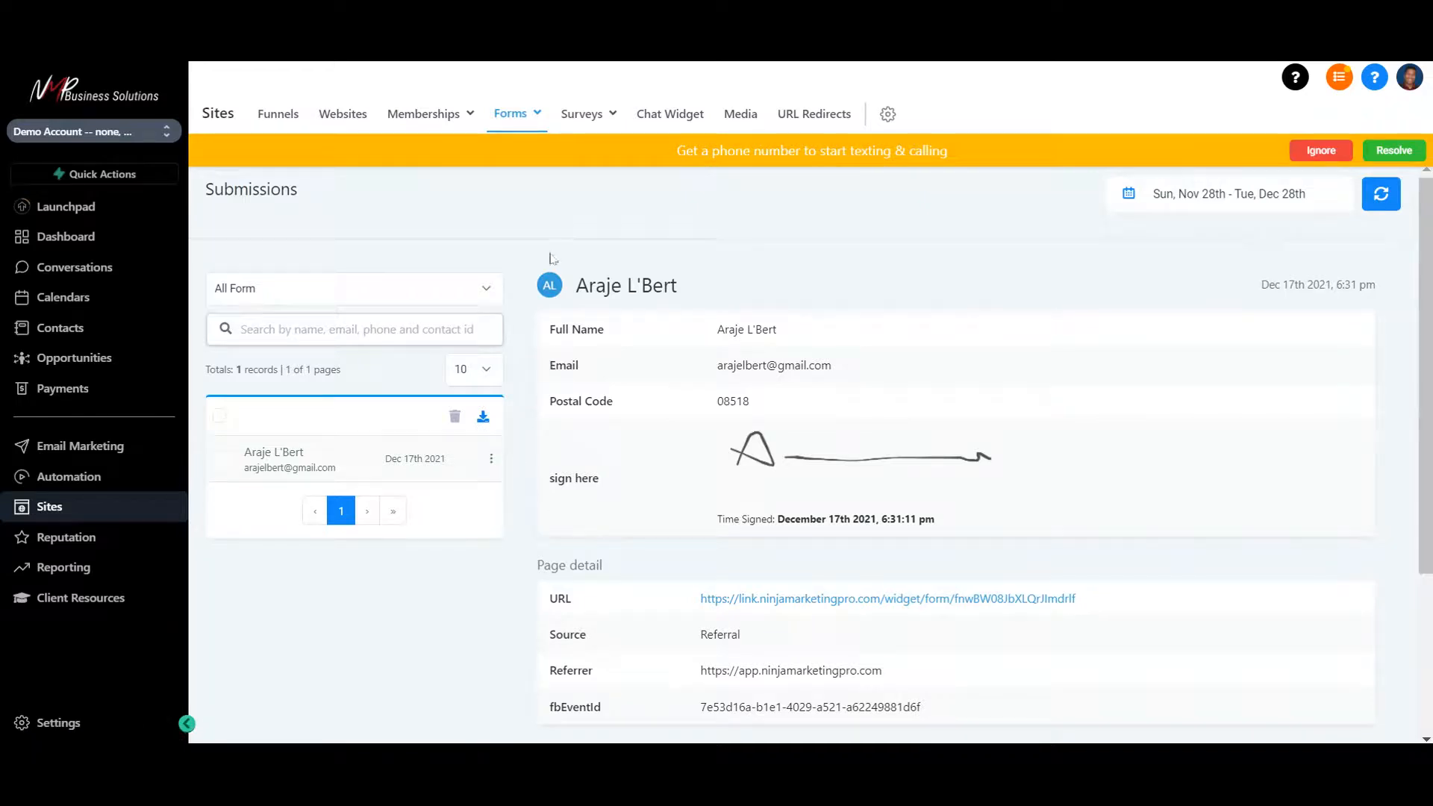
mouse_move(668, 114)
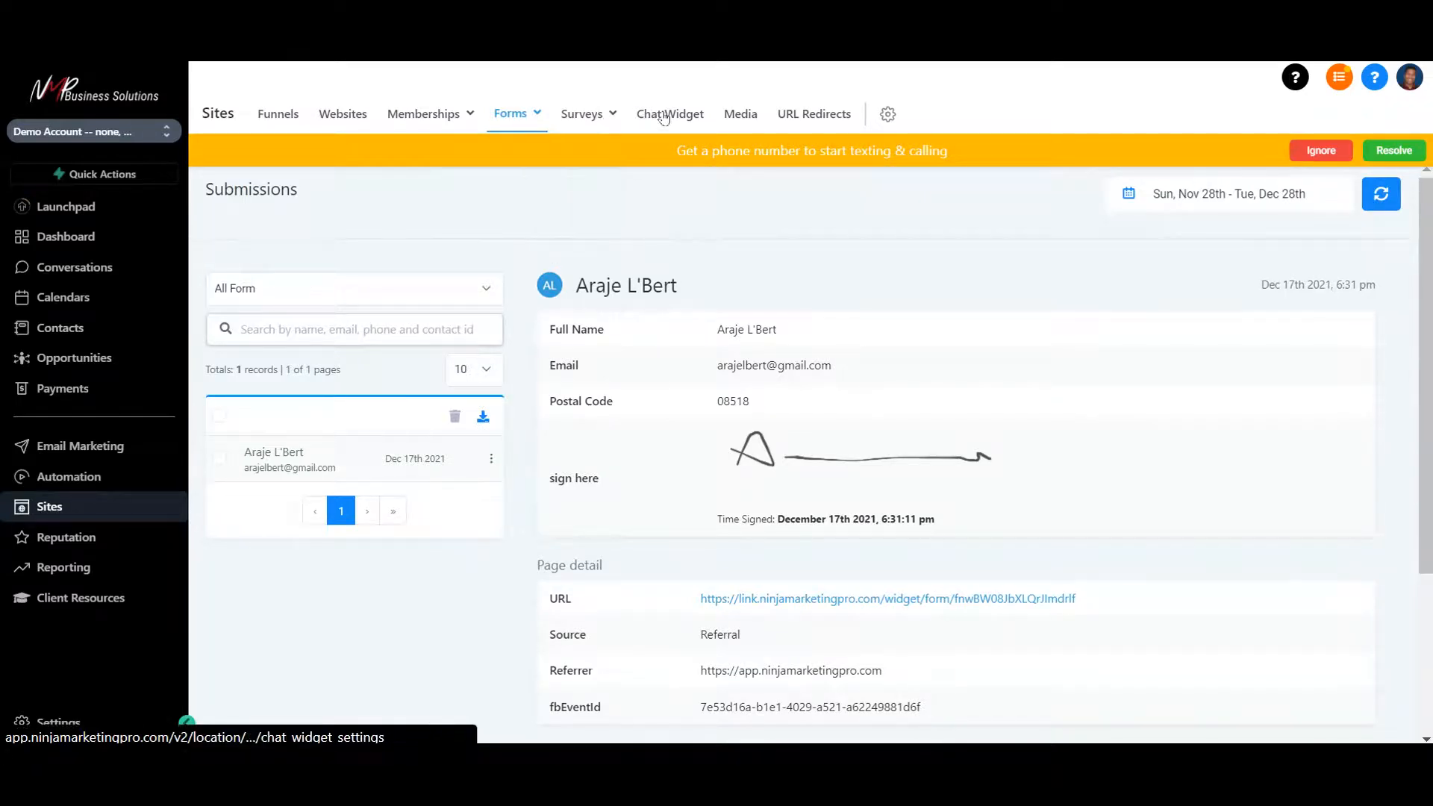
Review the Chat Widget's chat bubble greetings, widget window and acknowledgement settings
click(669, 113)
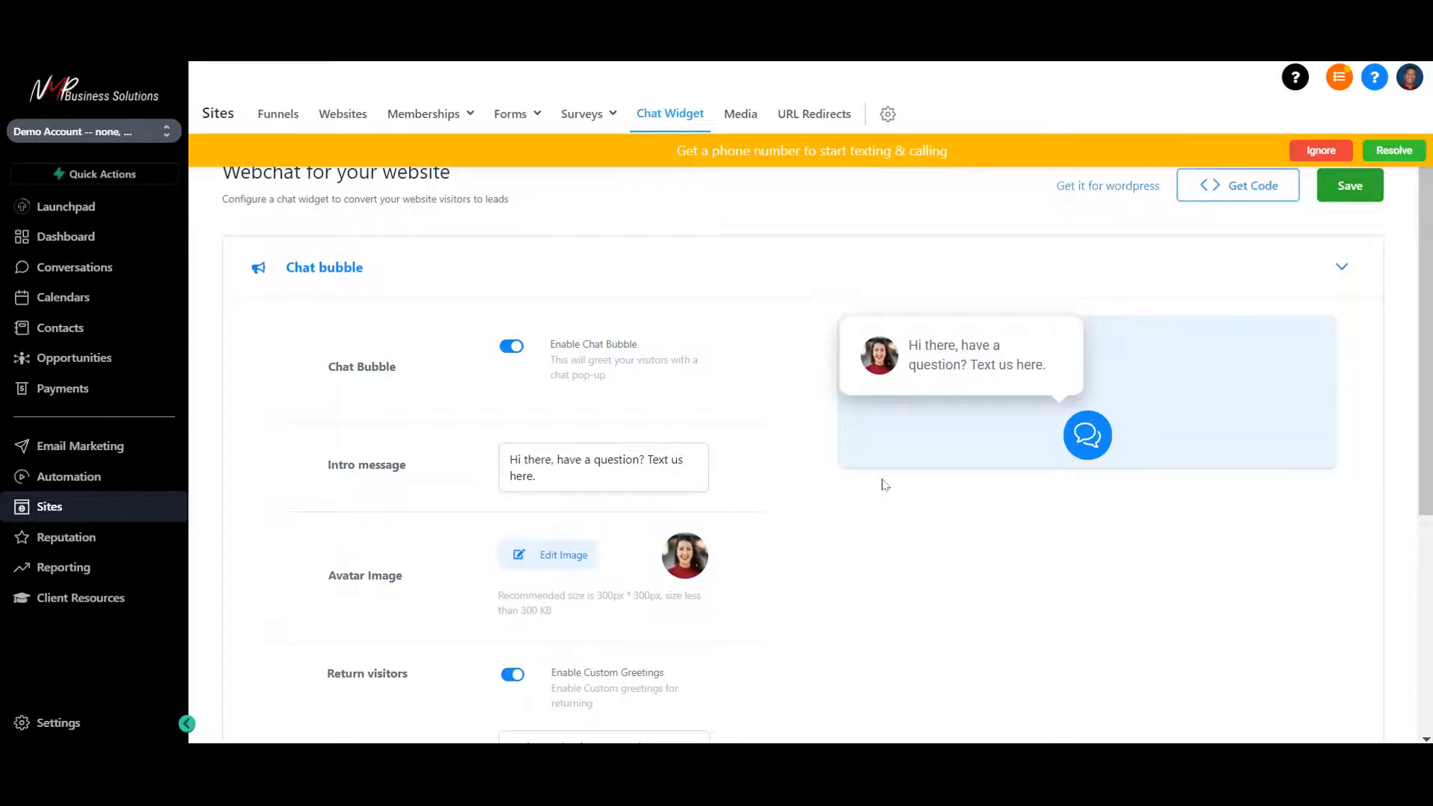
scroll(down, 3)
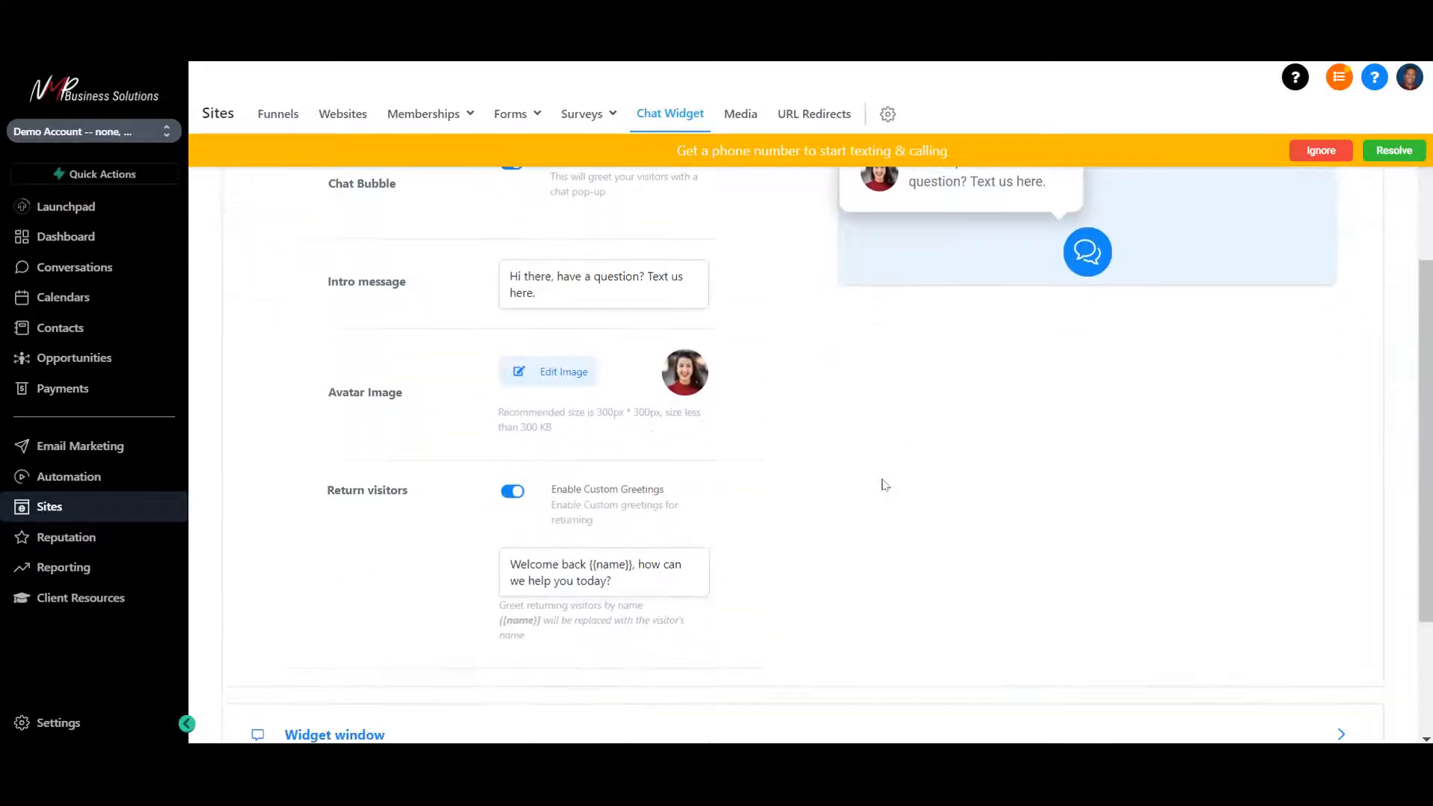
scroll(up, 3)
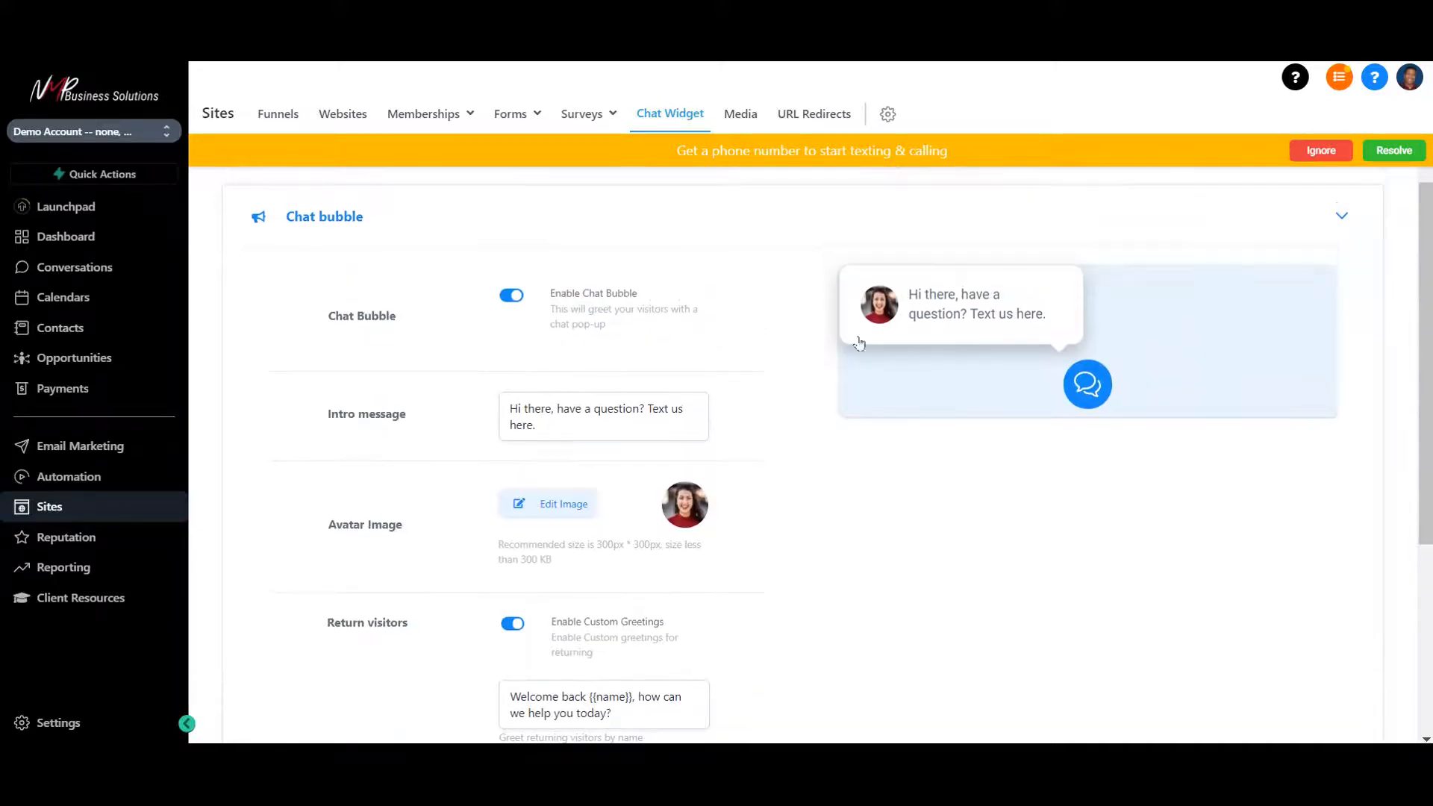
mouse_move(771, 510)
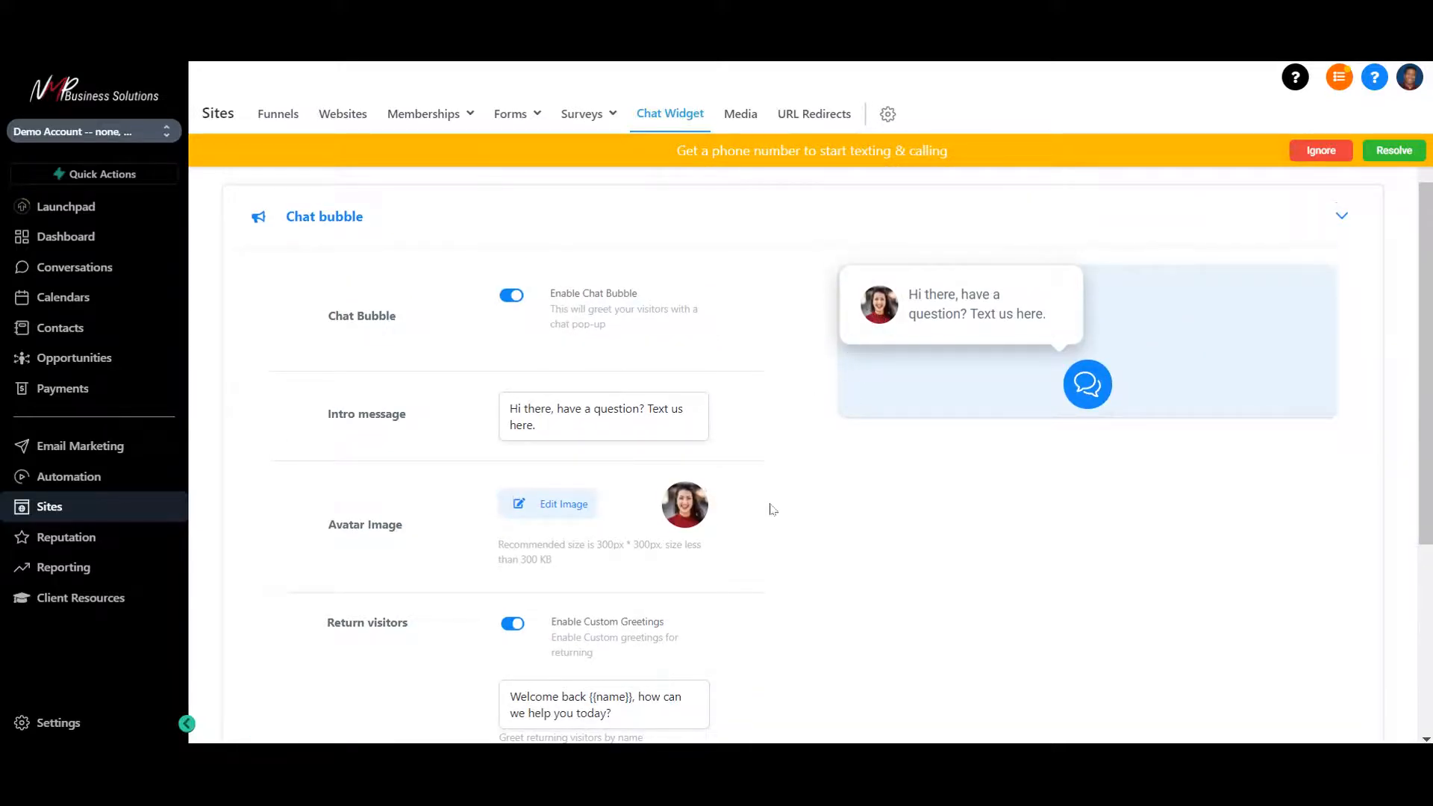
scroll(down, 3)
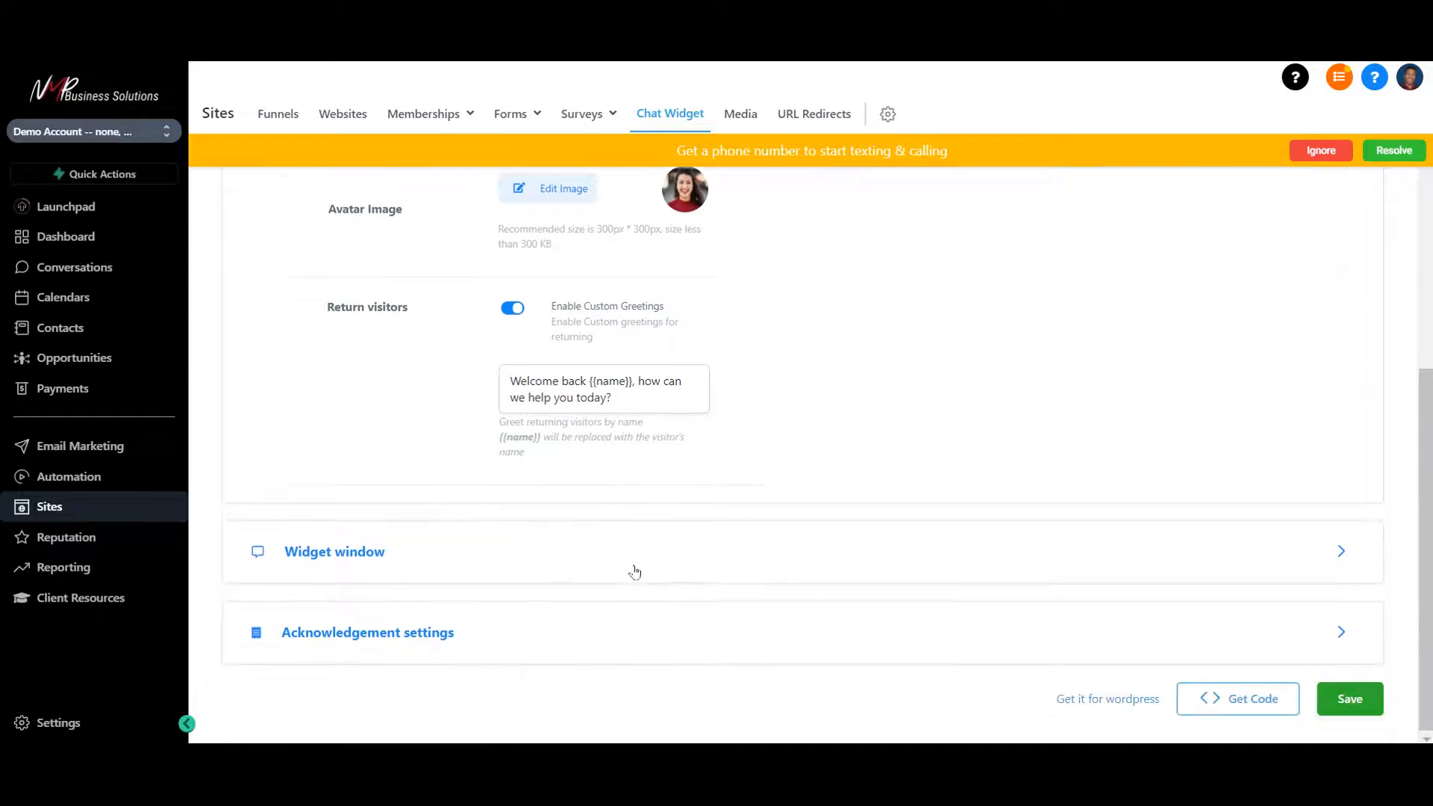
scroll(up, 3)
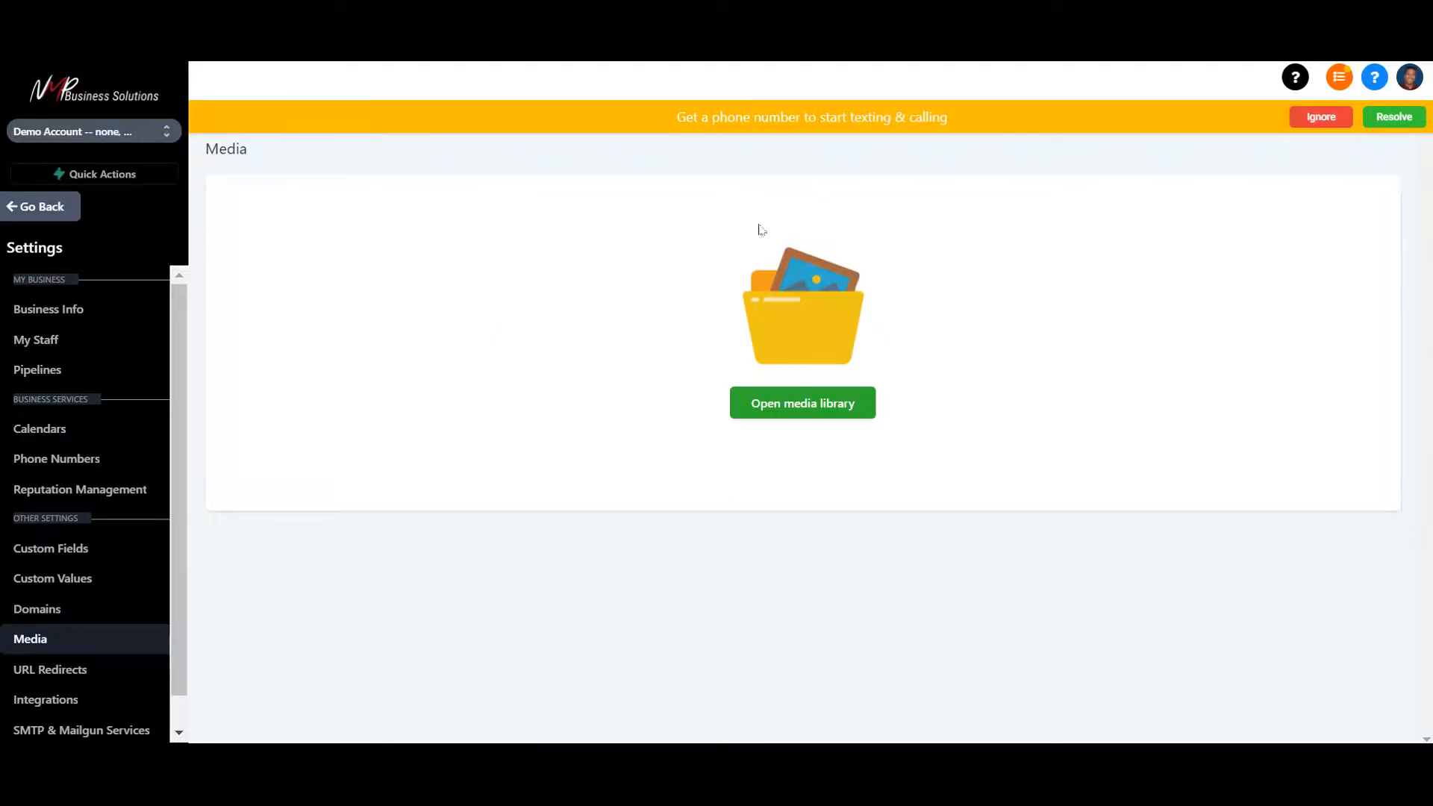
mouse_move(937, 401)
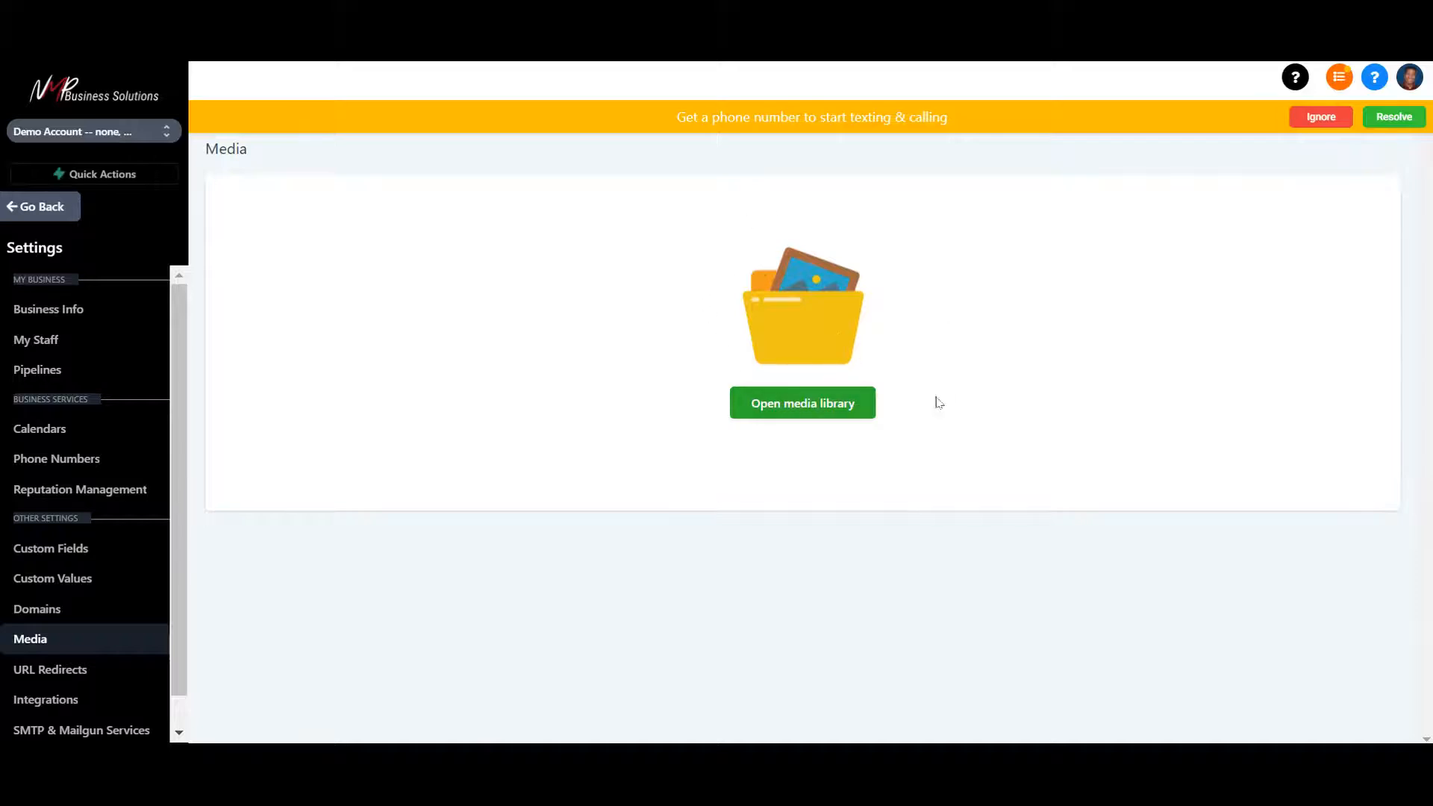
mouse_move(710, 237)
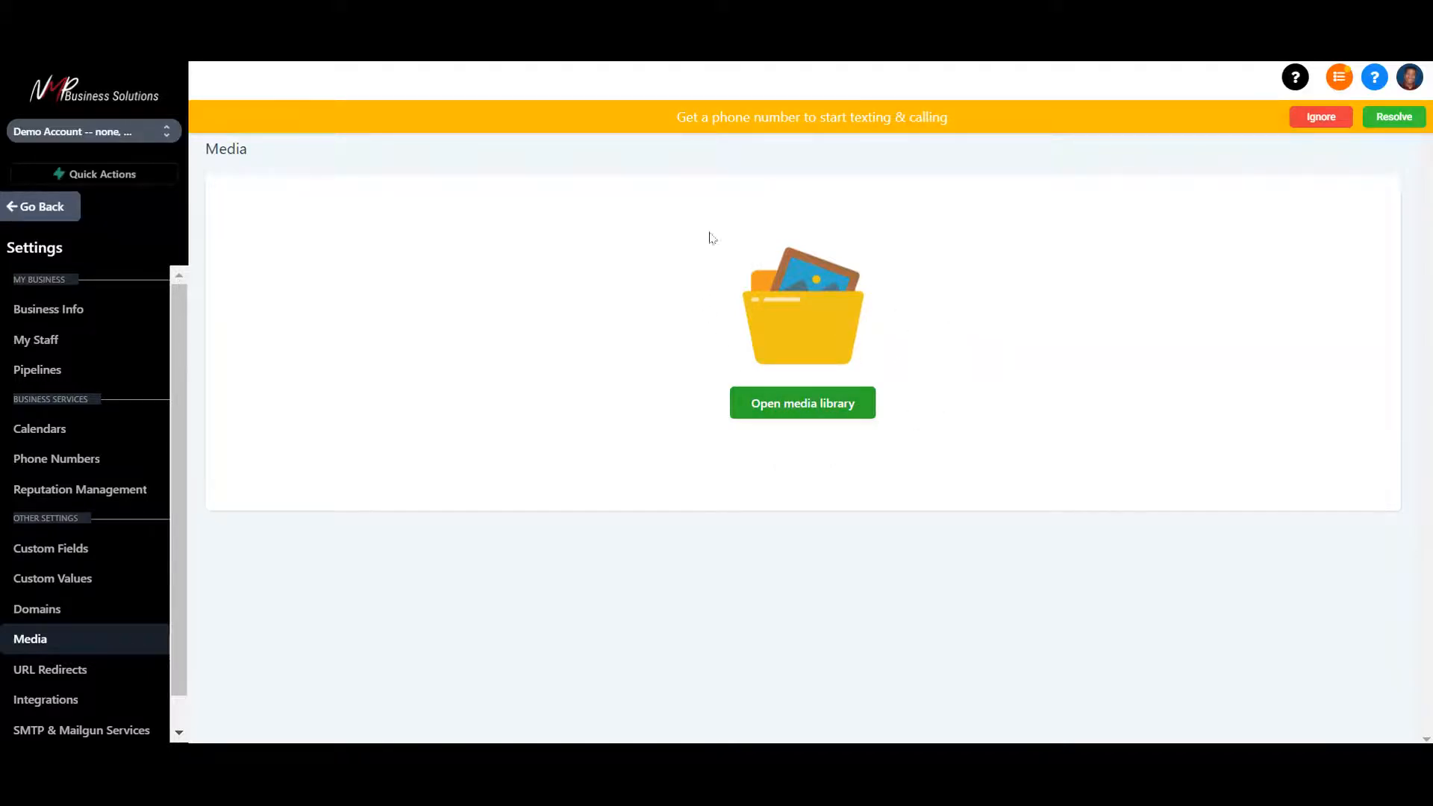
mouse_move(1182, 117)
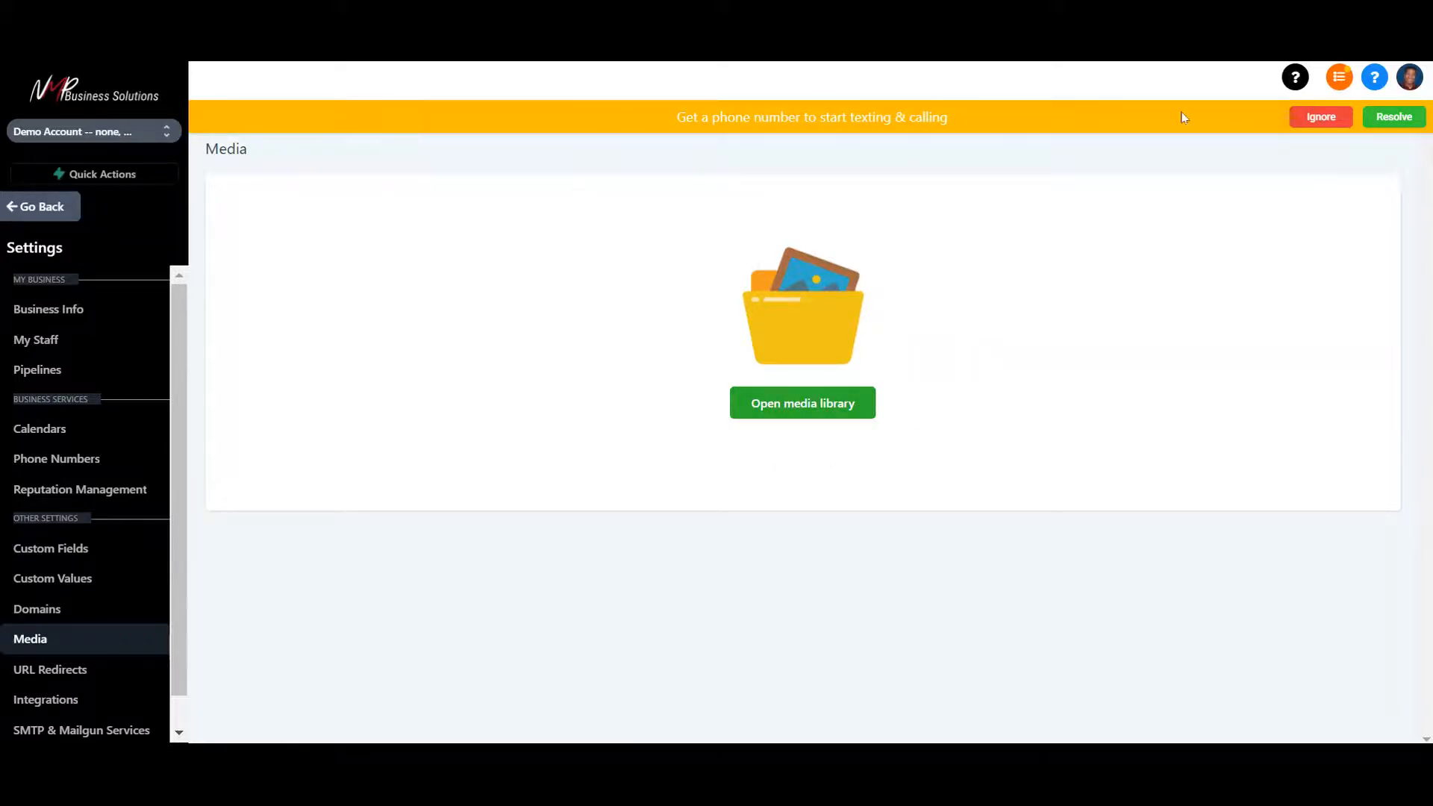
Leave the chat widget settings for the Reputation overview with its review and rating stats
click(1317, 117)
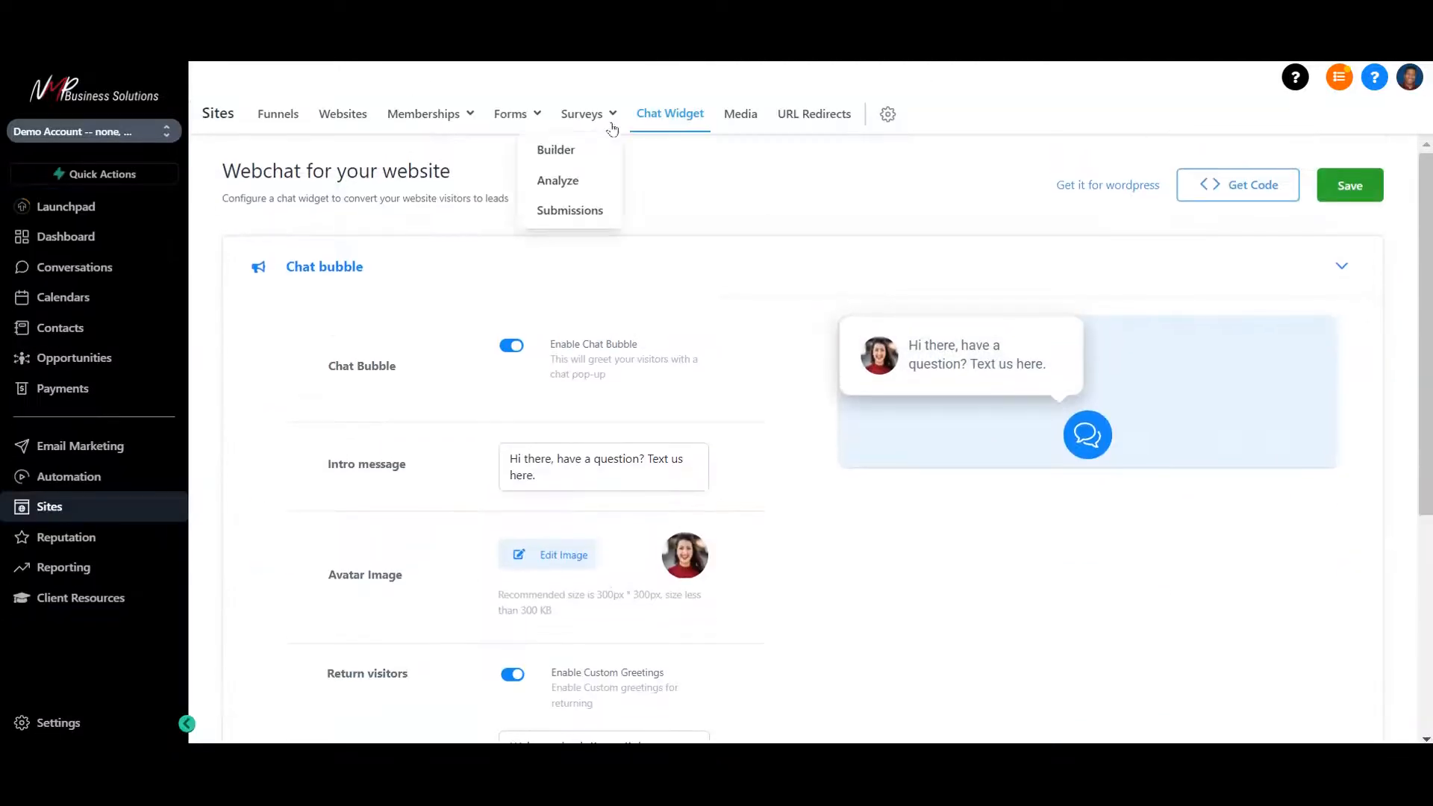
mouse_move(812, 113)
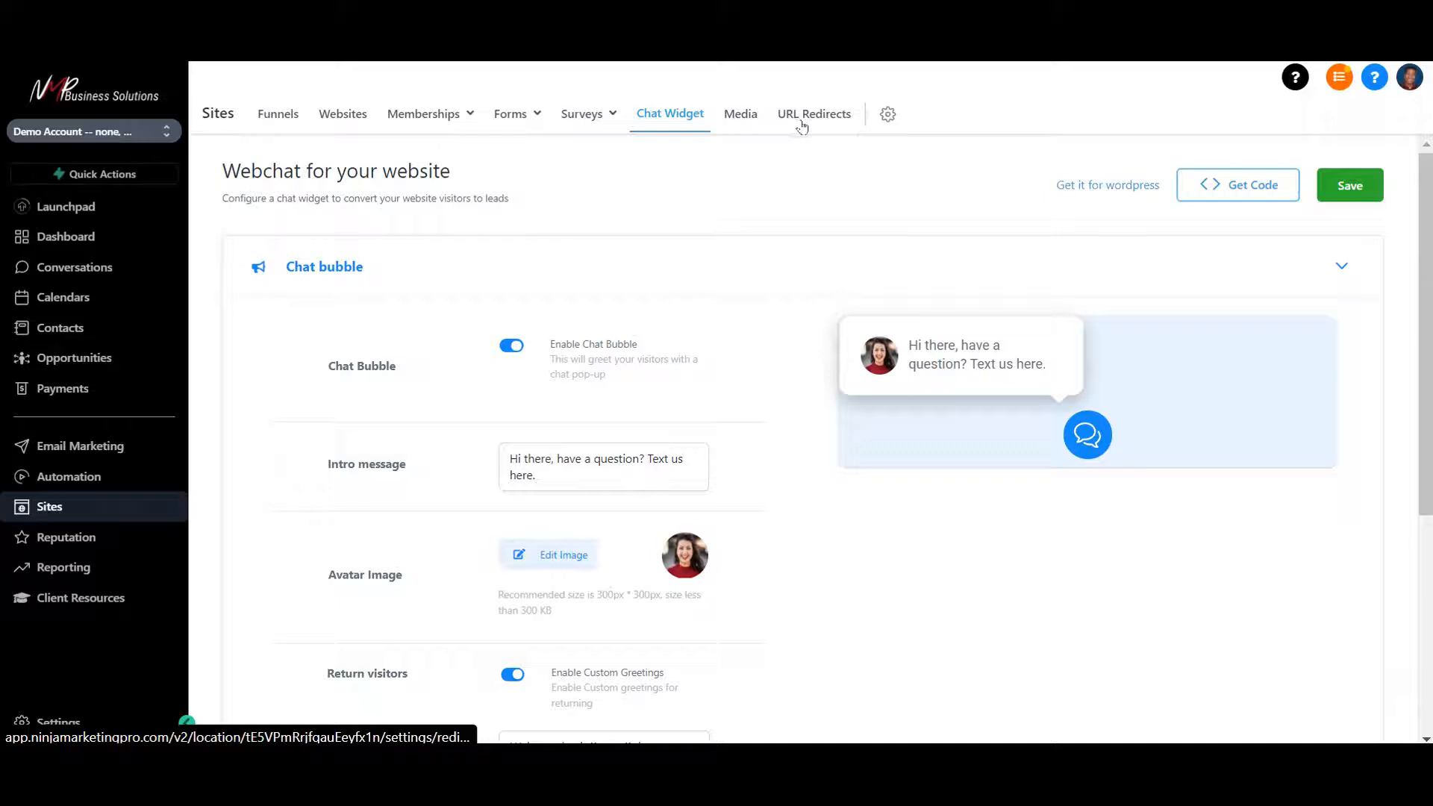
click(64, 536)
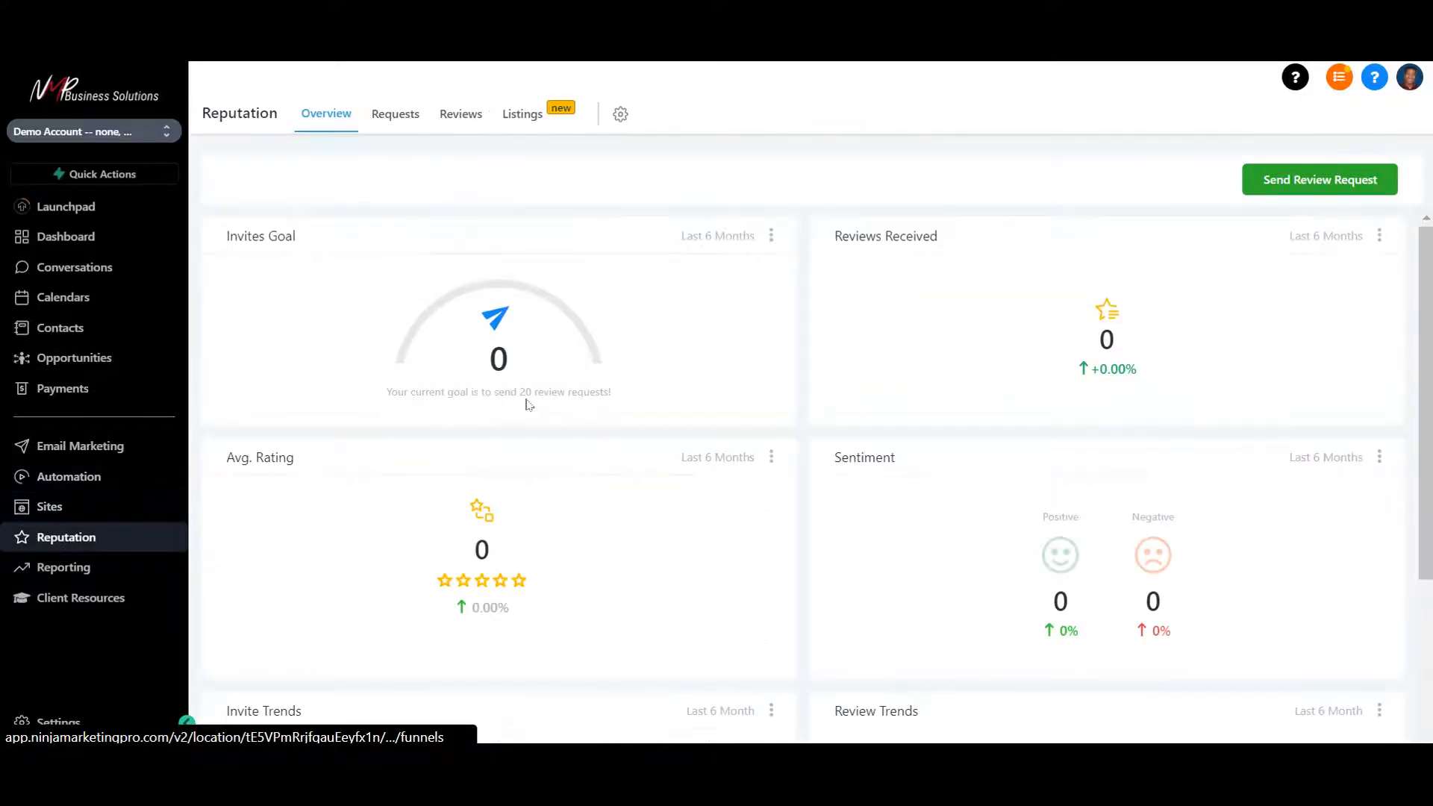
mouse_move(755, 406)
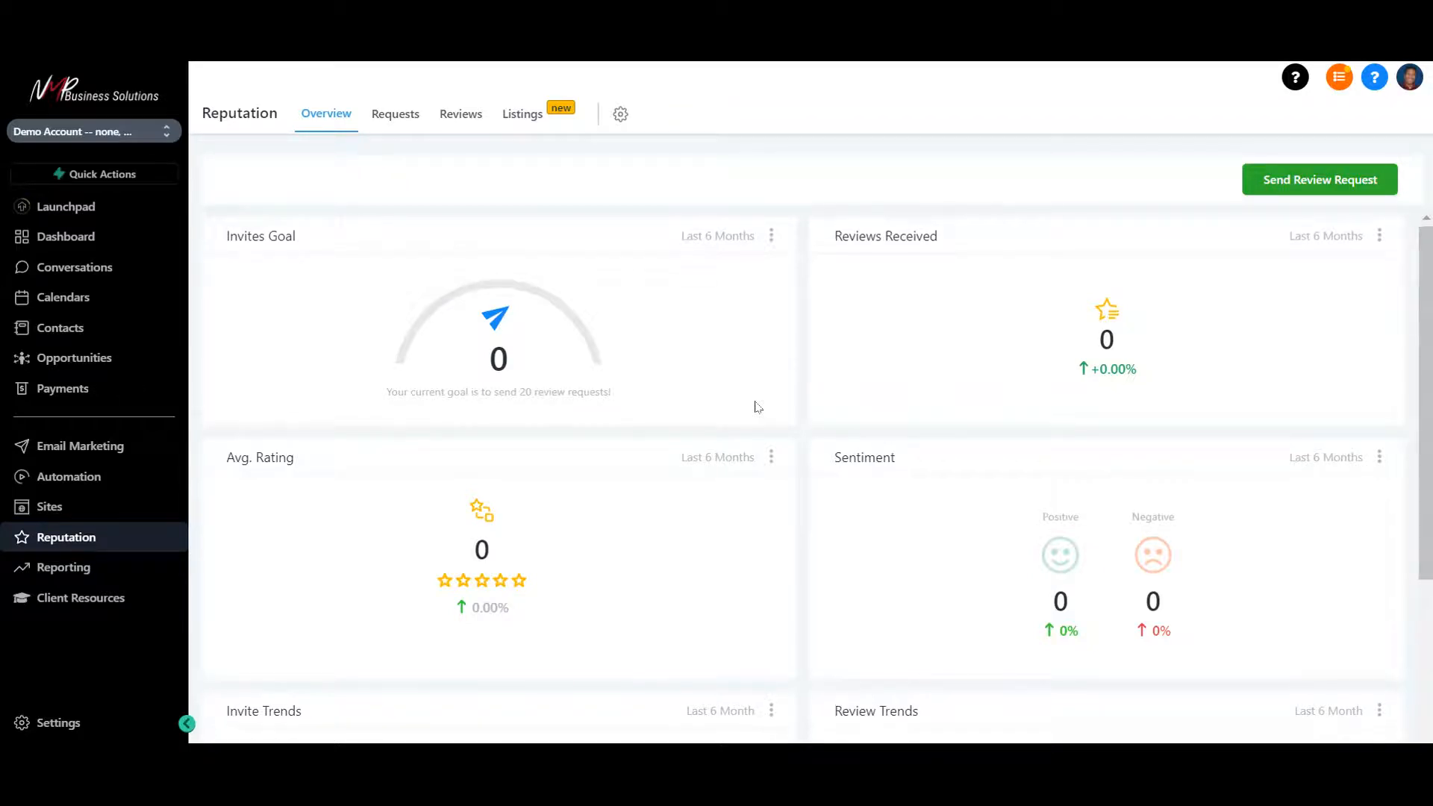
mouse_move(647, 507)
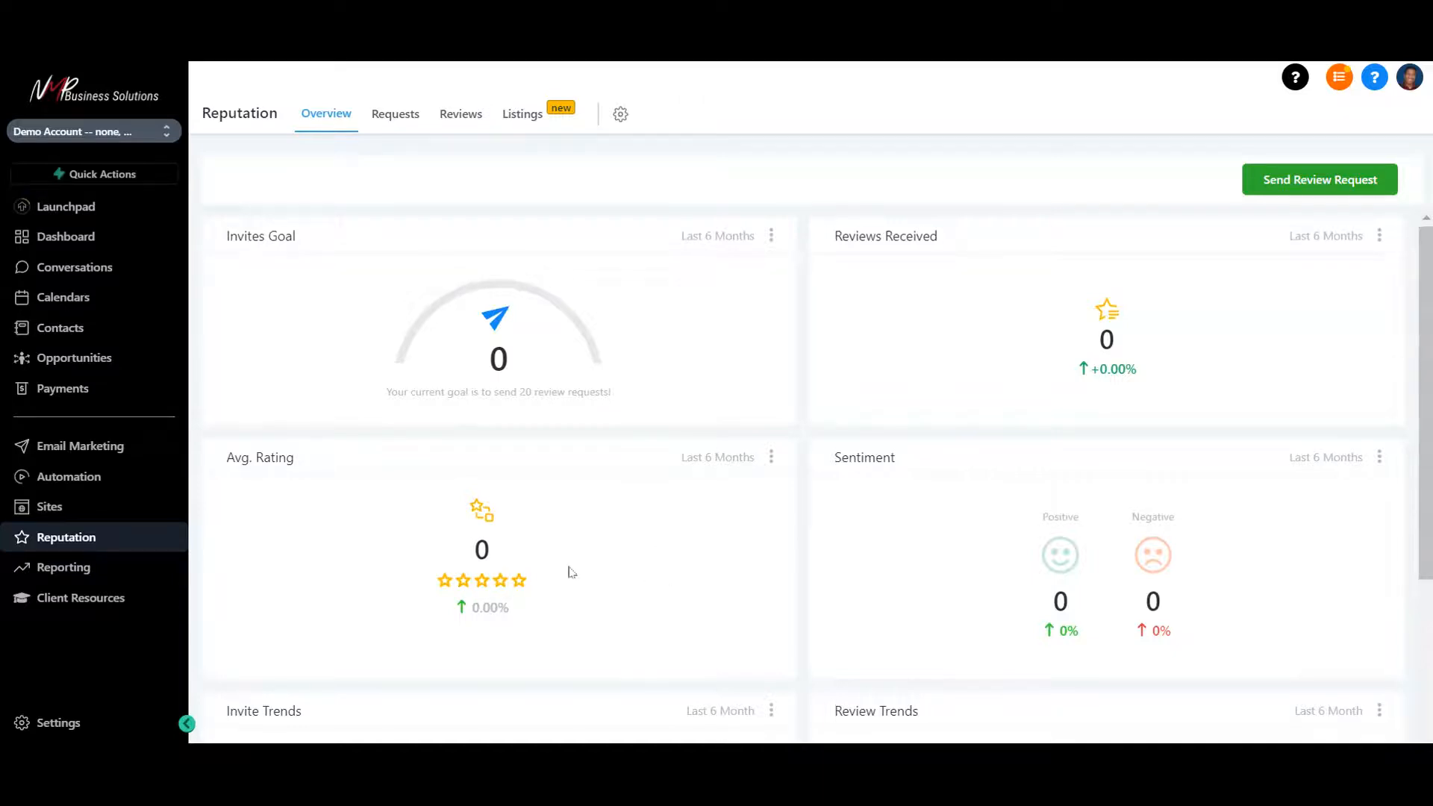
Look over the Reputation overview's zero invites, reviews, rating and sentiment stats
scroll(down, 3)
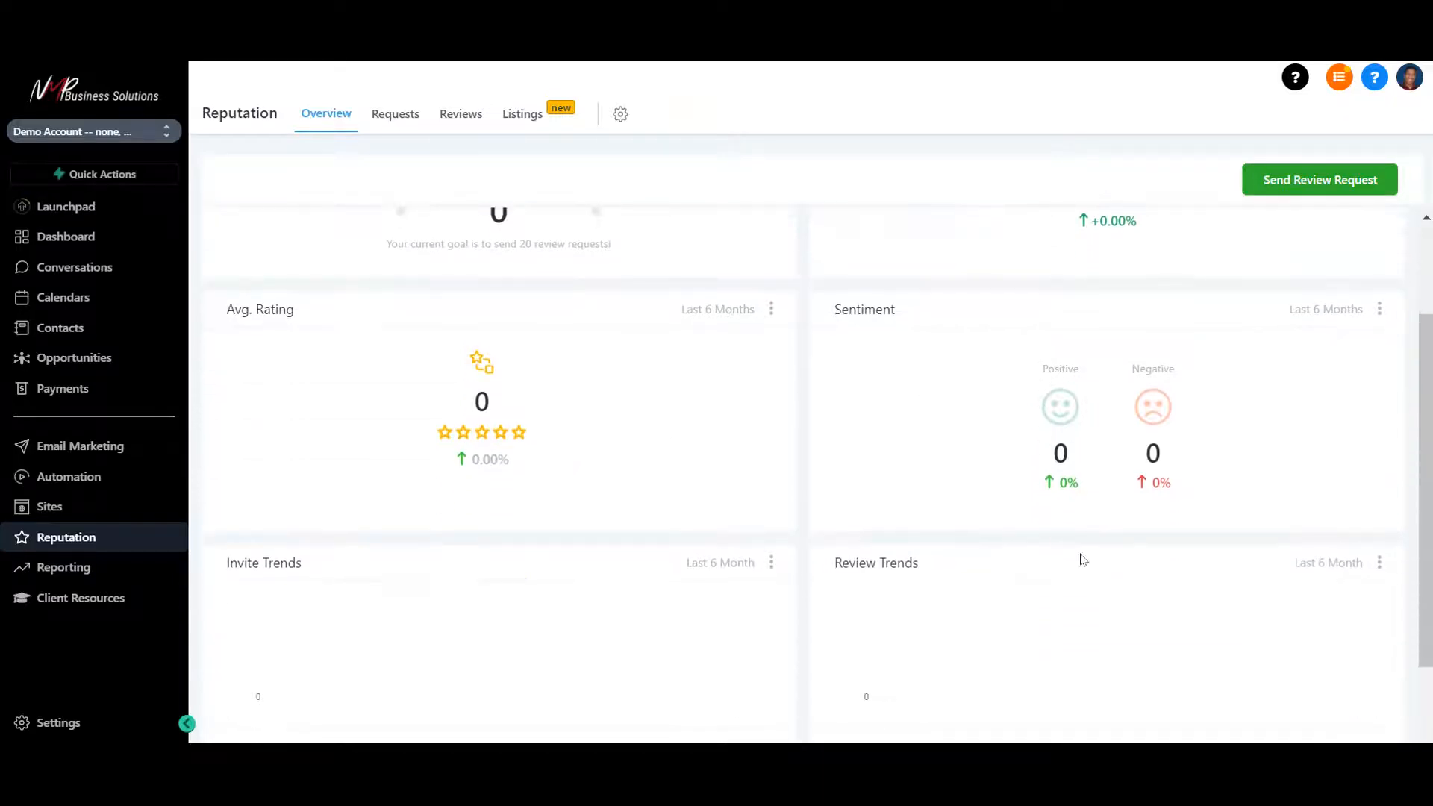
scroll(down, 3)
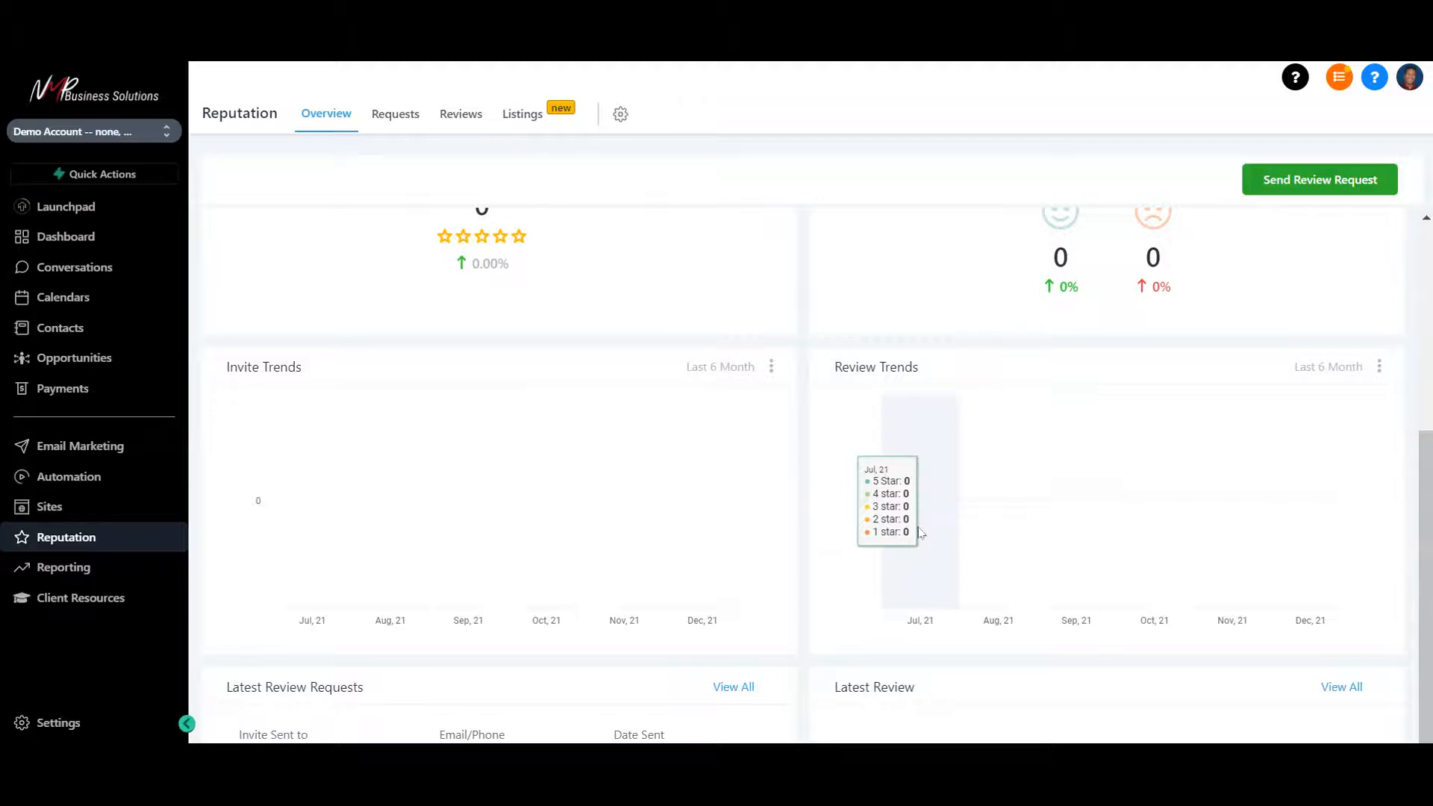
scroll(up, 3)
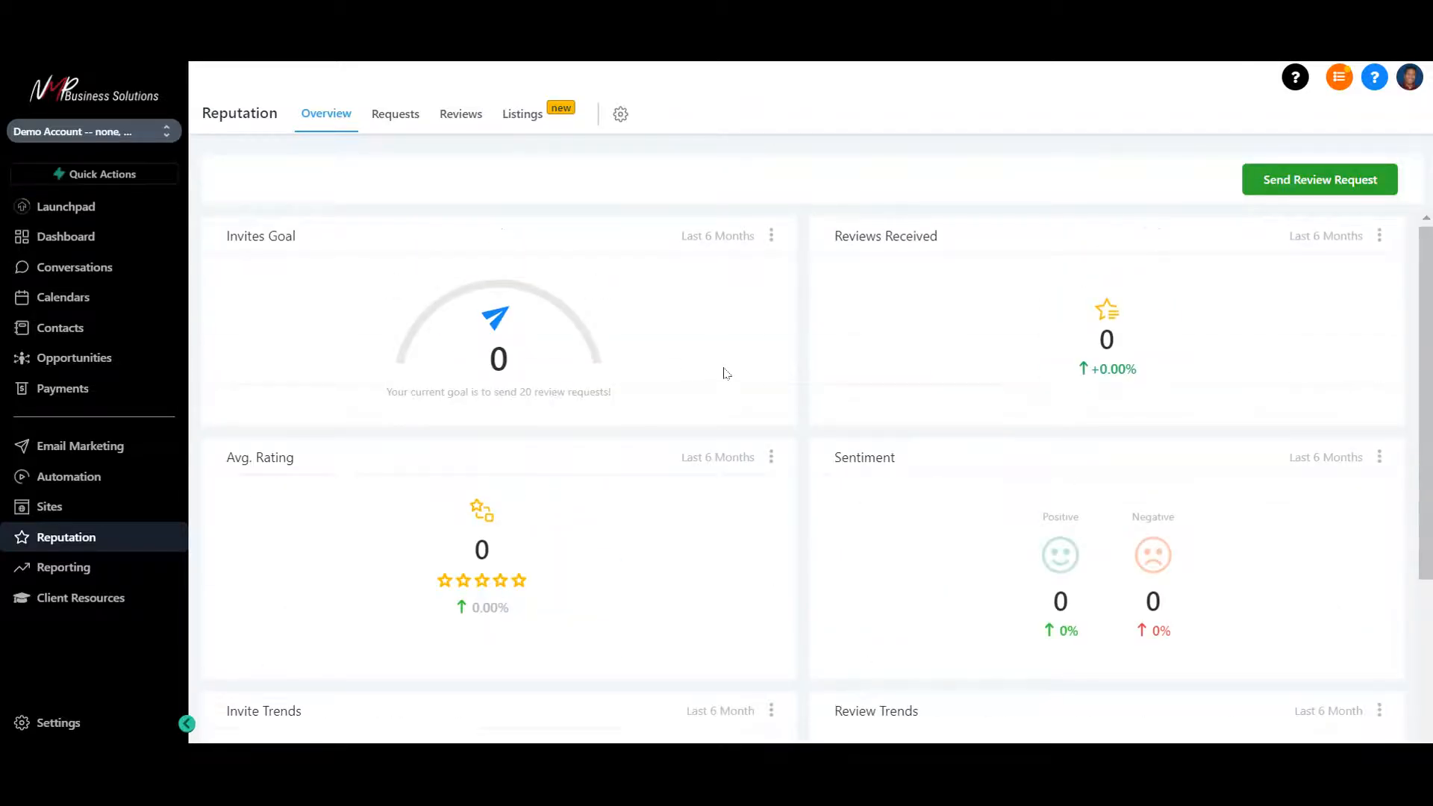
mouse_move(518, 188)
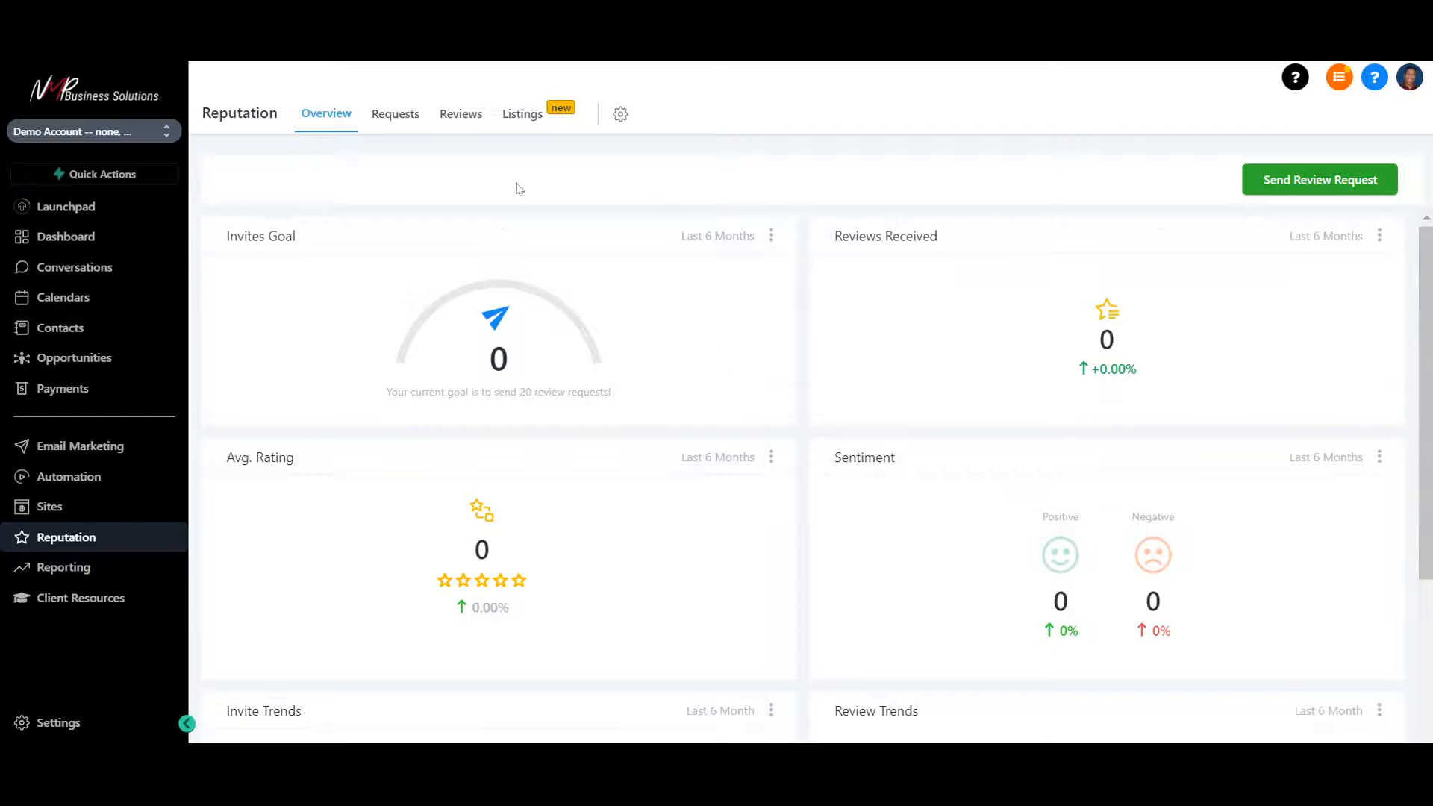
View the empty review Requests and Reviews pages, then move to the Reporting section
click(394, 114)
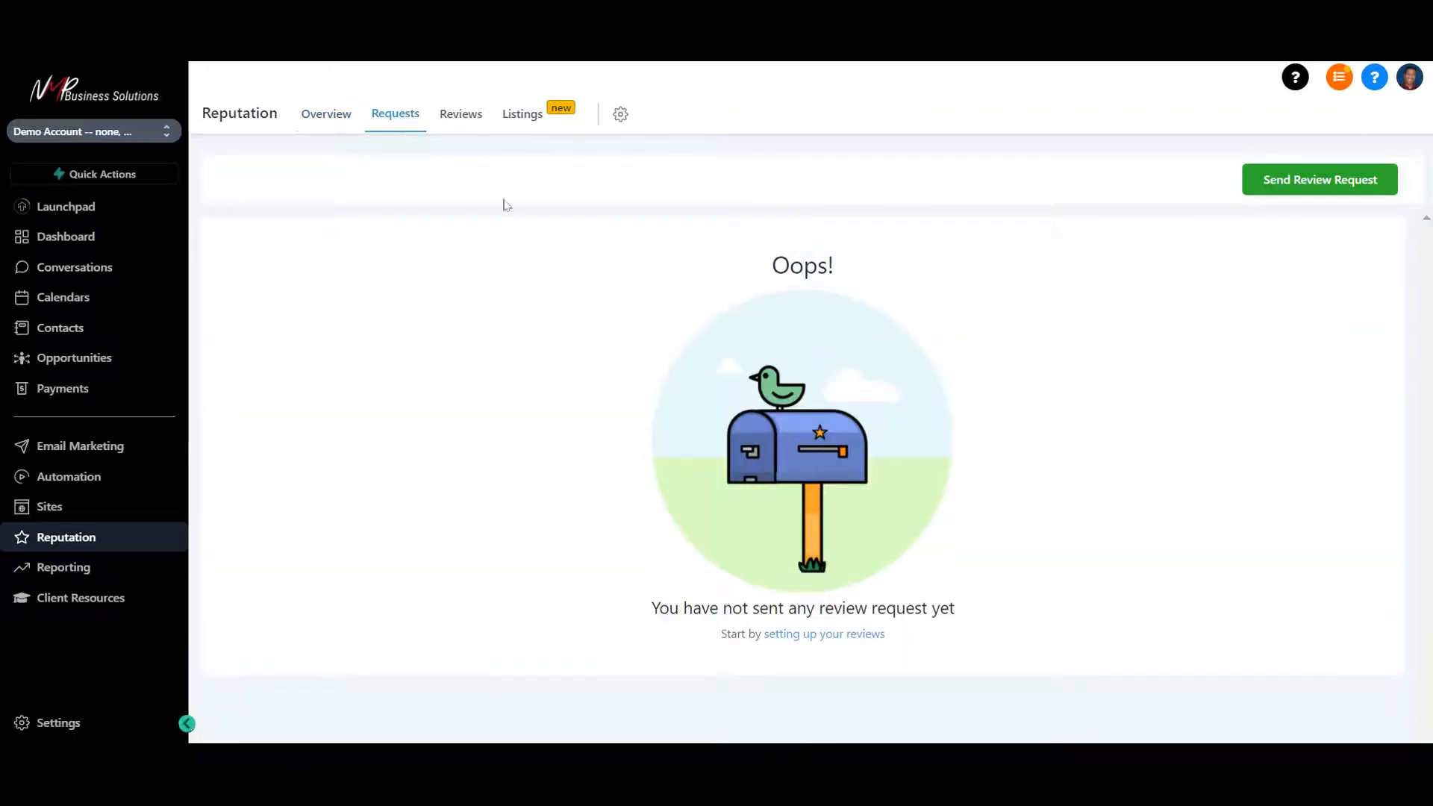
click(461, 113)
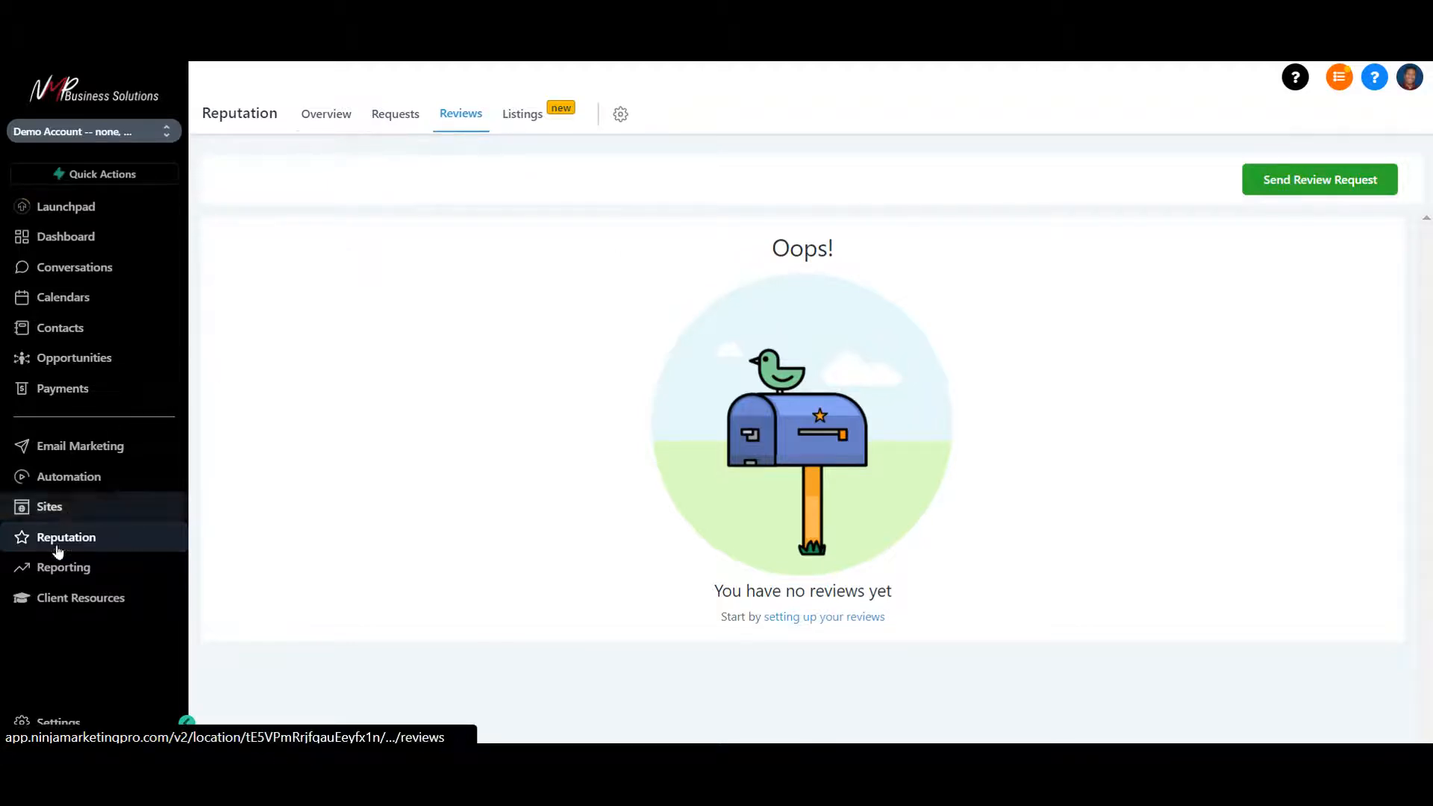
click(63, 567)
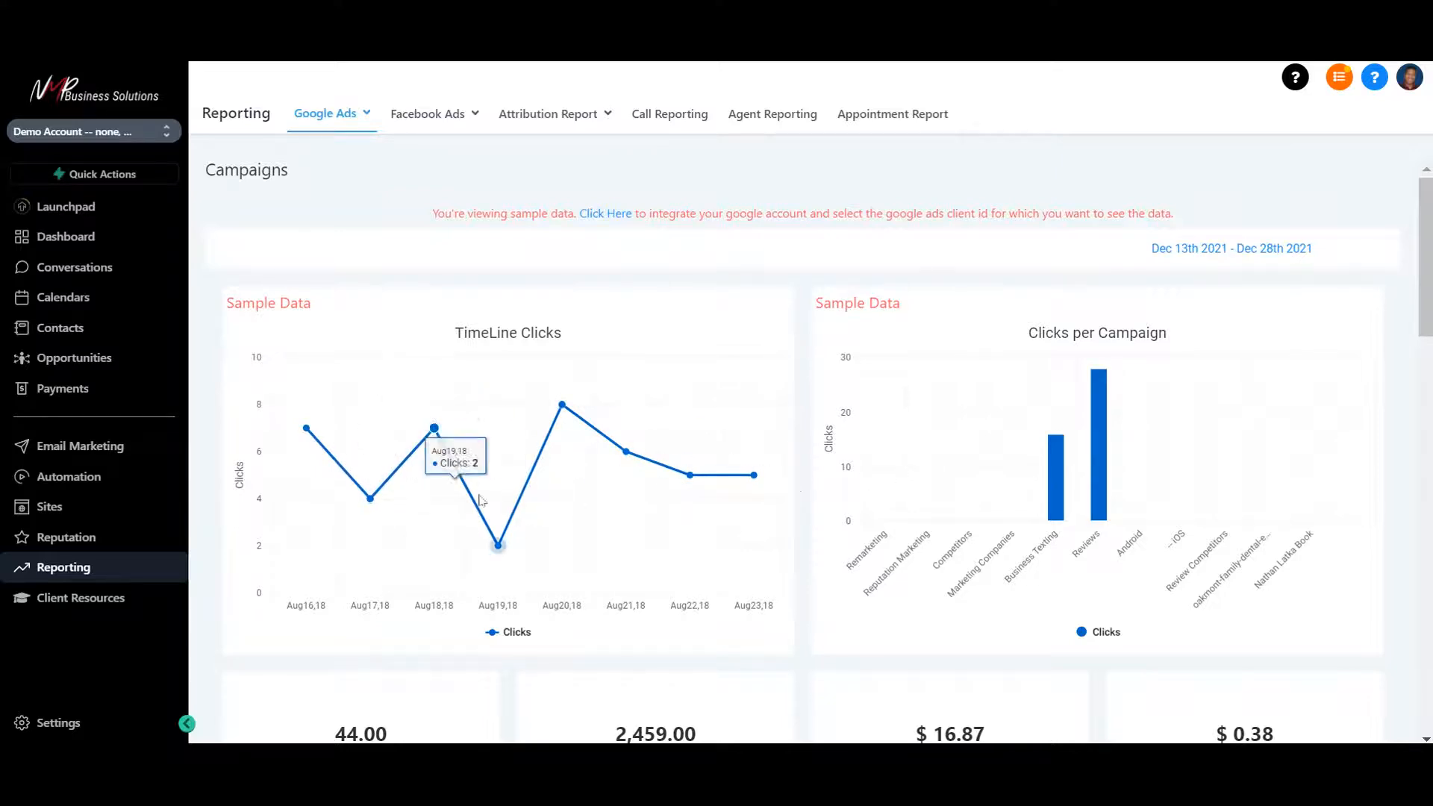
Browse the Google Ads Conversions sample report
click(327, 113)
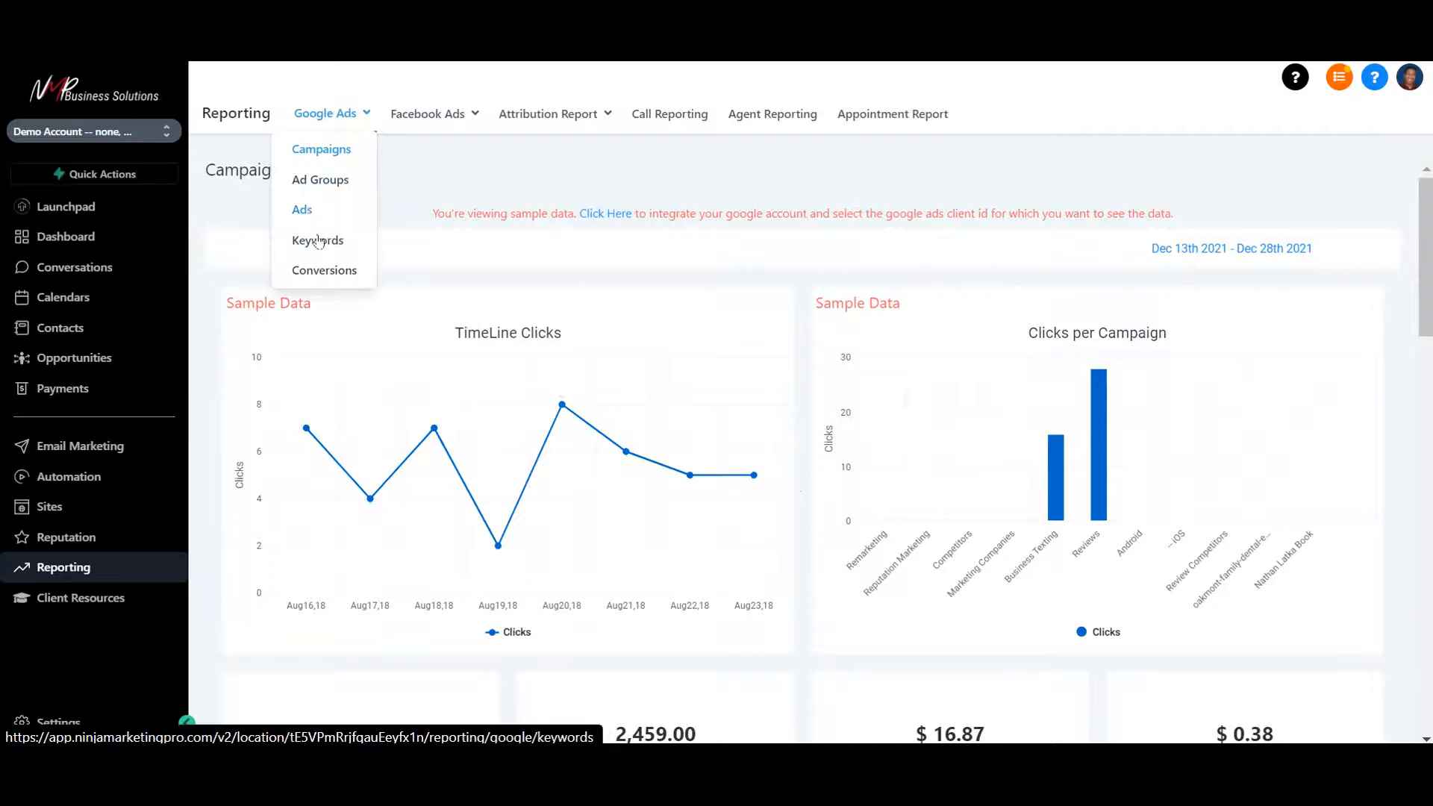
click(324, 270)
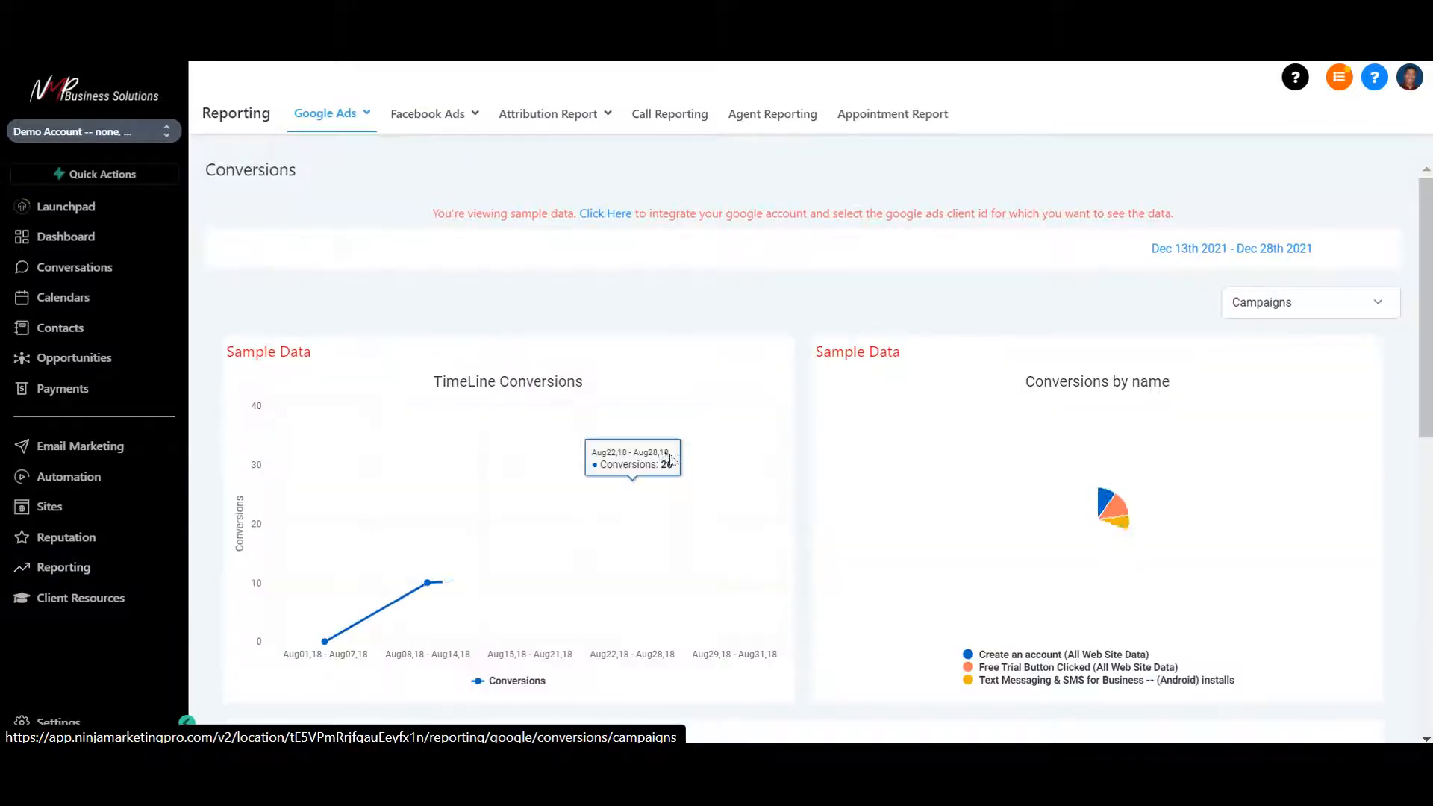
scroll(down, 3)
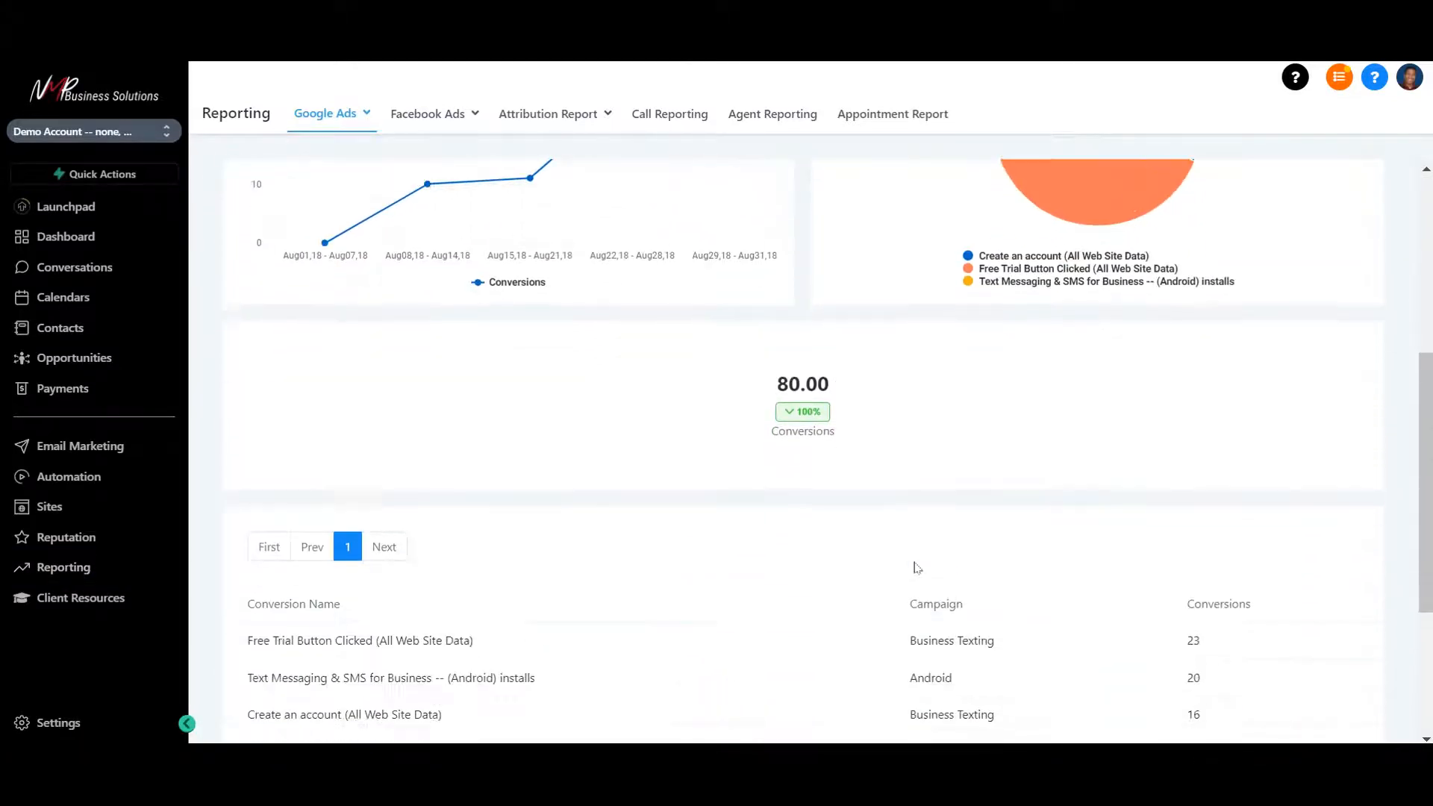
scroll(up, 3)
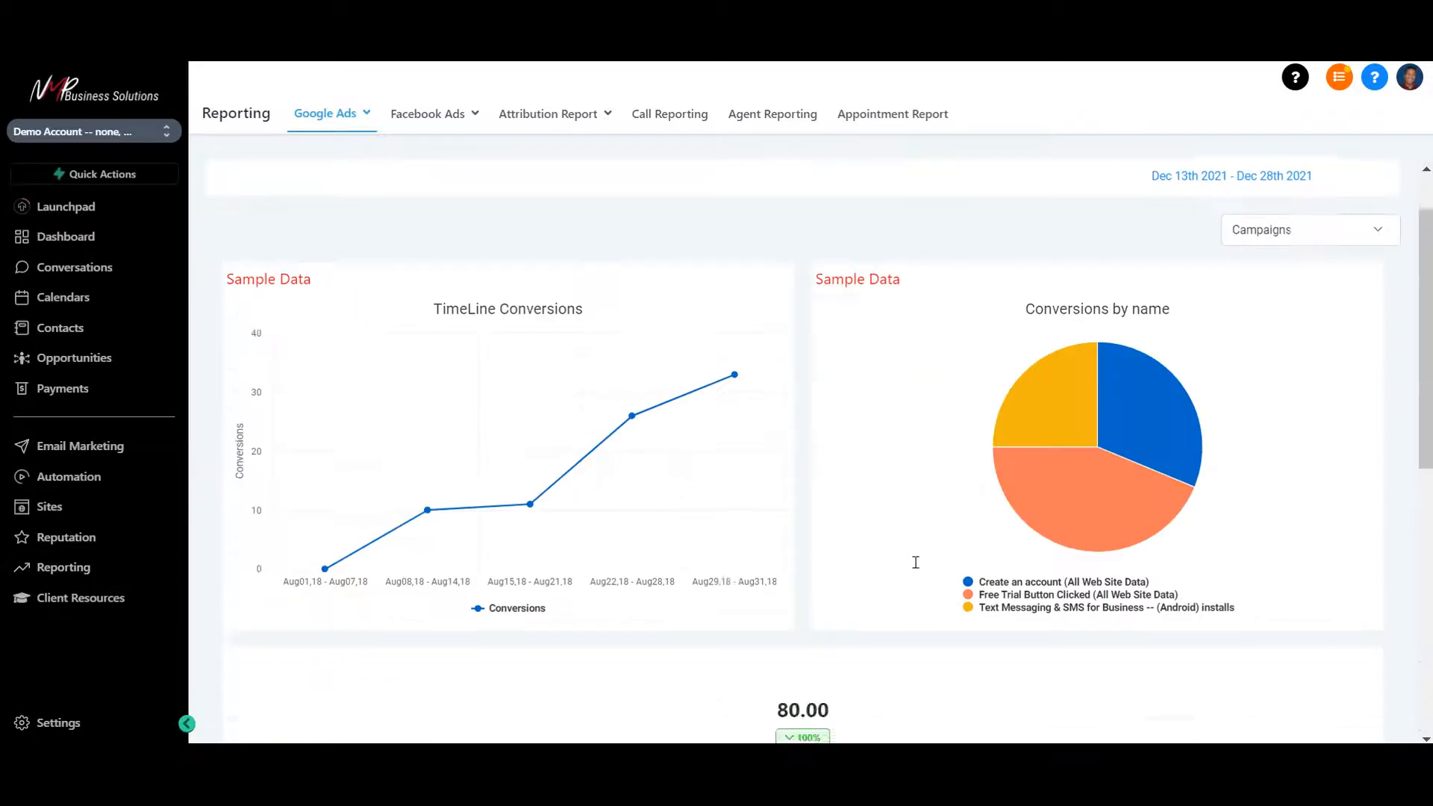
Switch to the Facebook Ads Campaigns sample impressions report
click(325, 112)
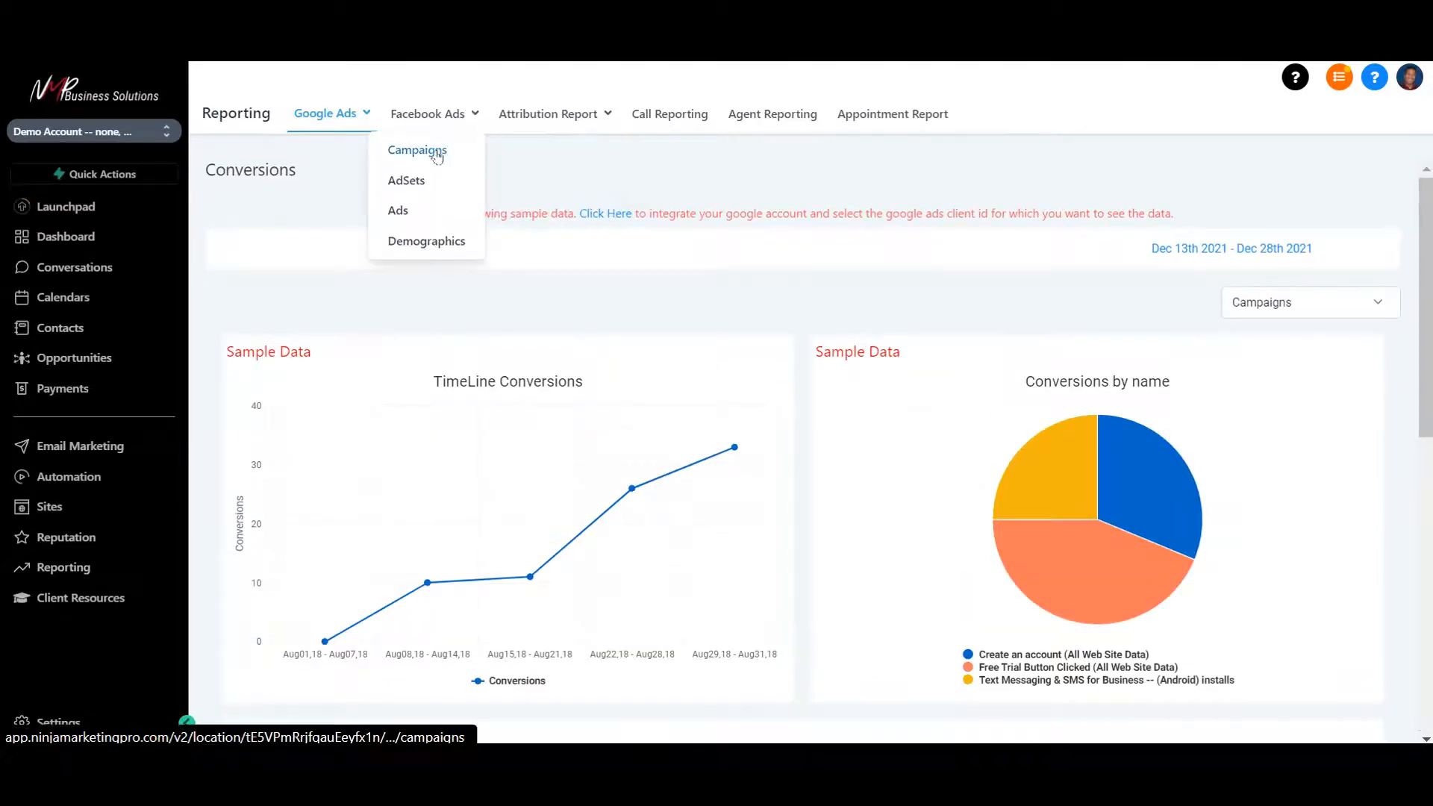
click(427, 114)
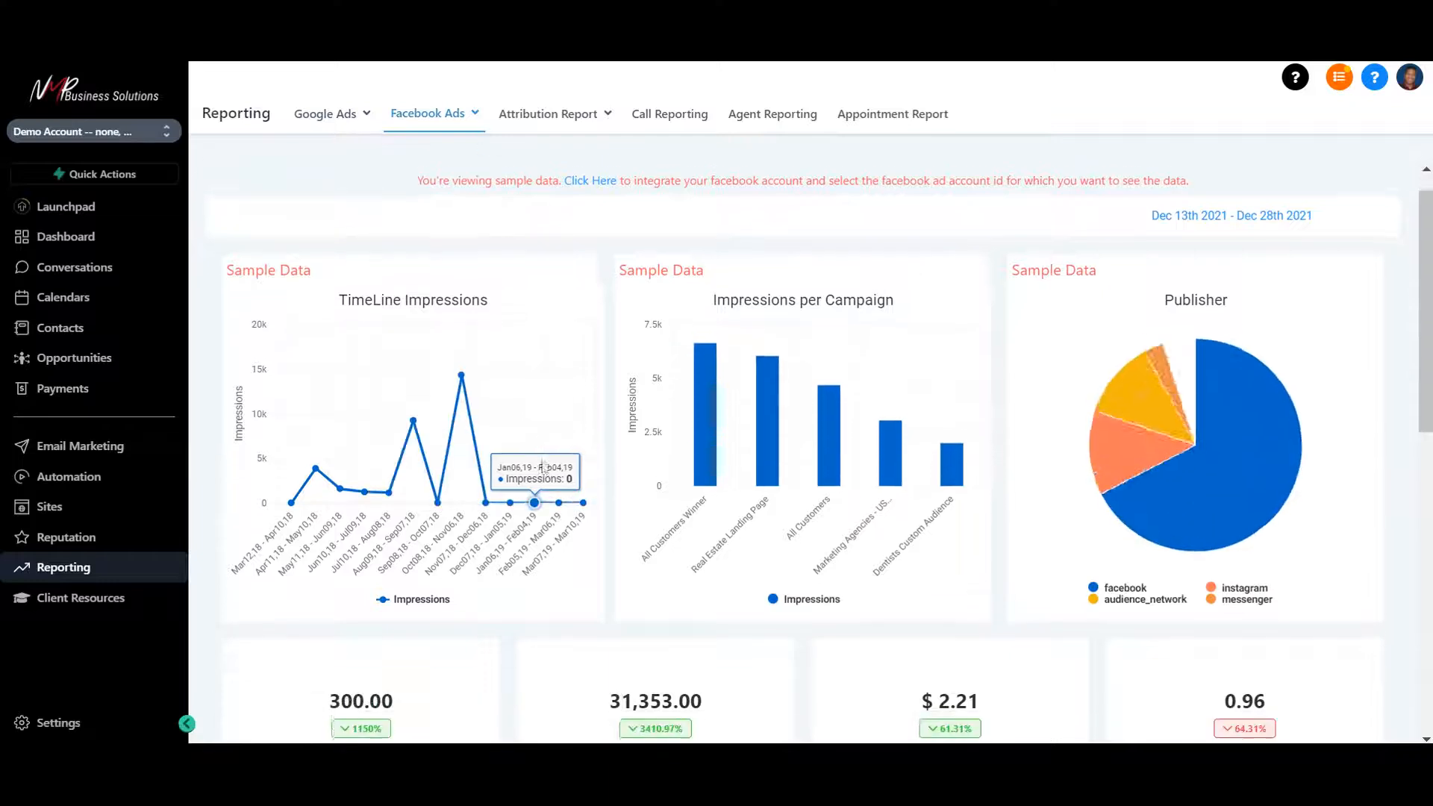
Scroll through the 15-campaign Facebook Ads table, then reach the Attribution Report choices
scroll(down, 3)
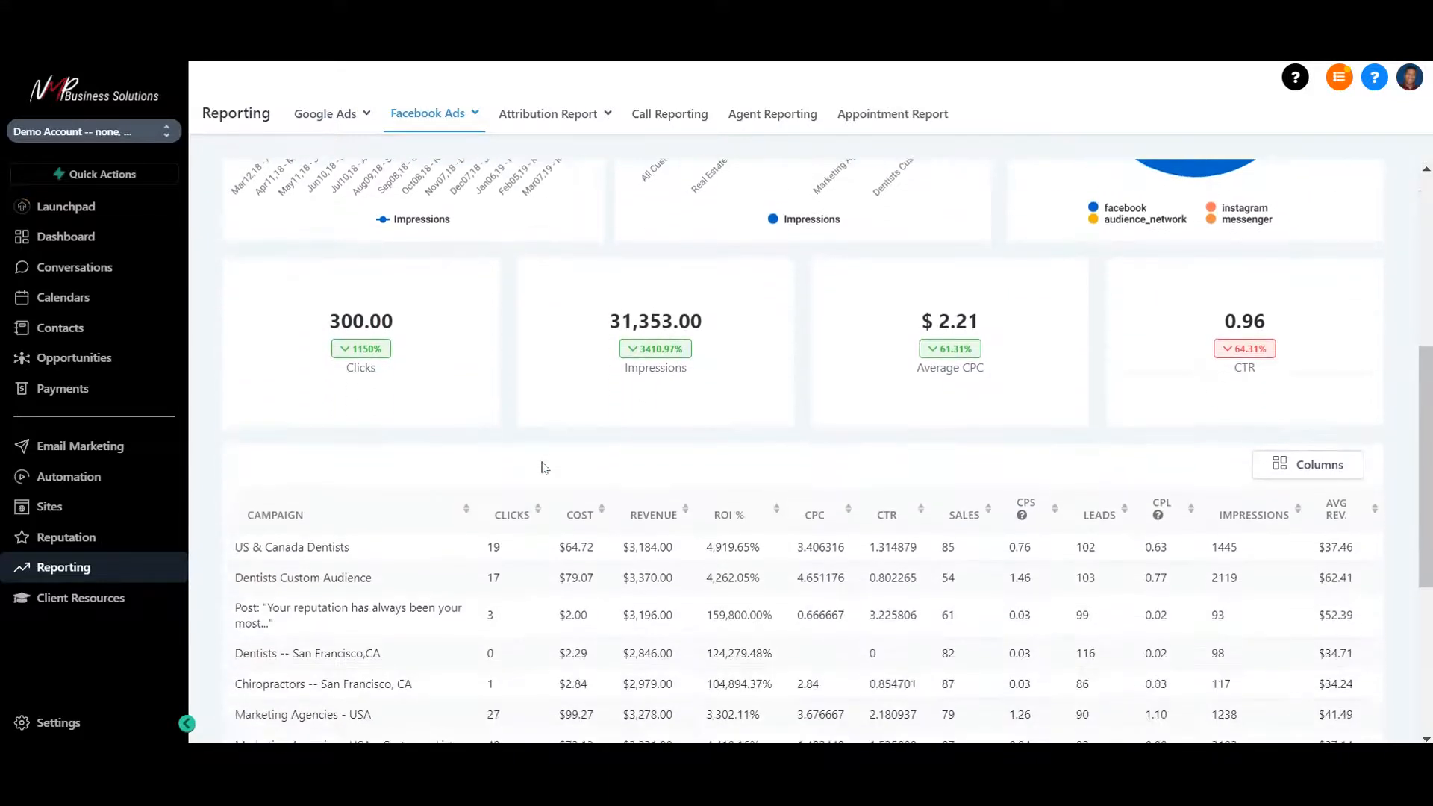
scroll(down, 3)
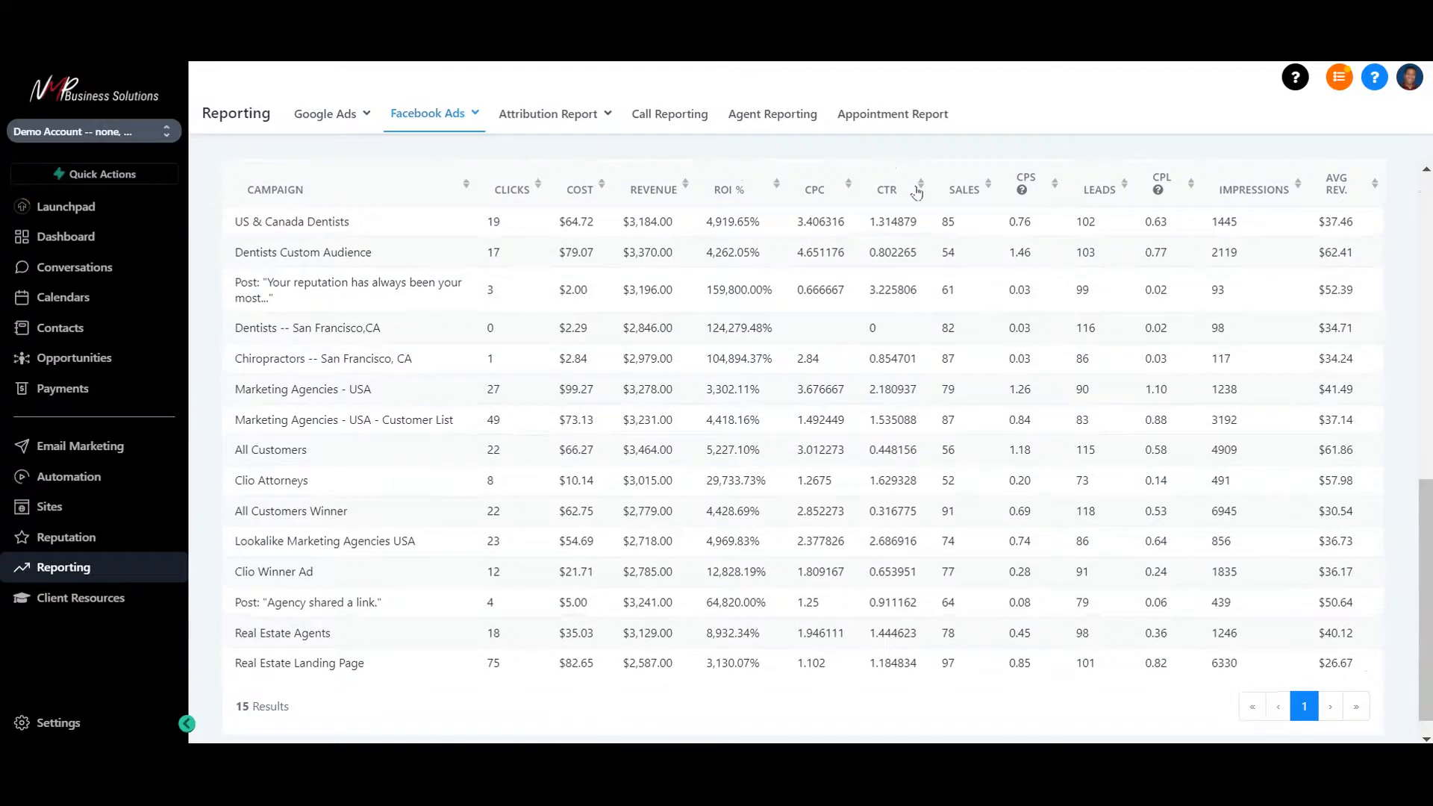
click(548, 114)
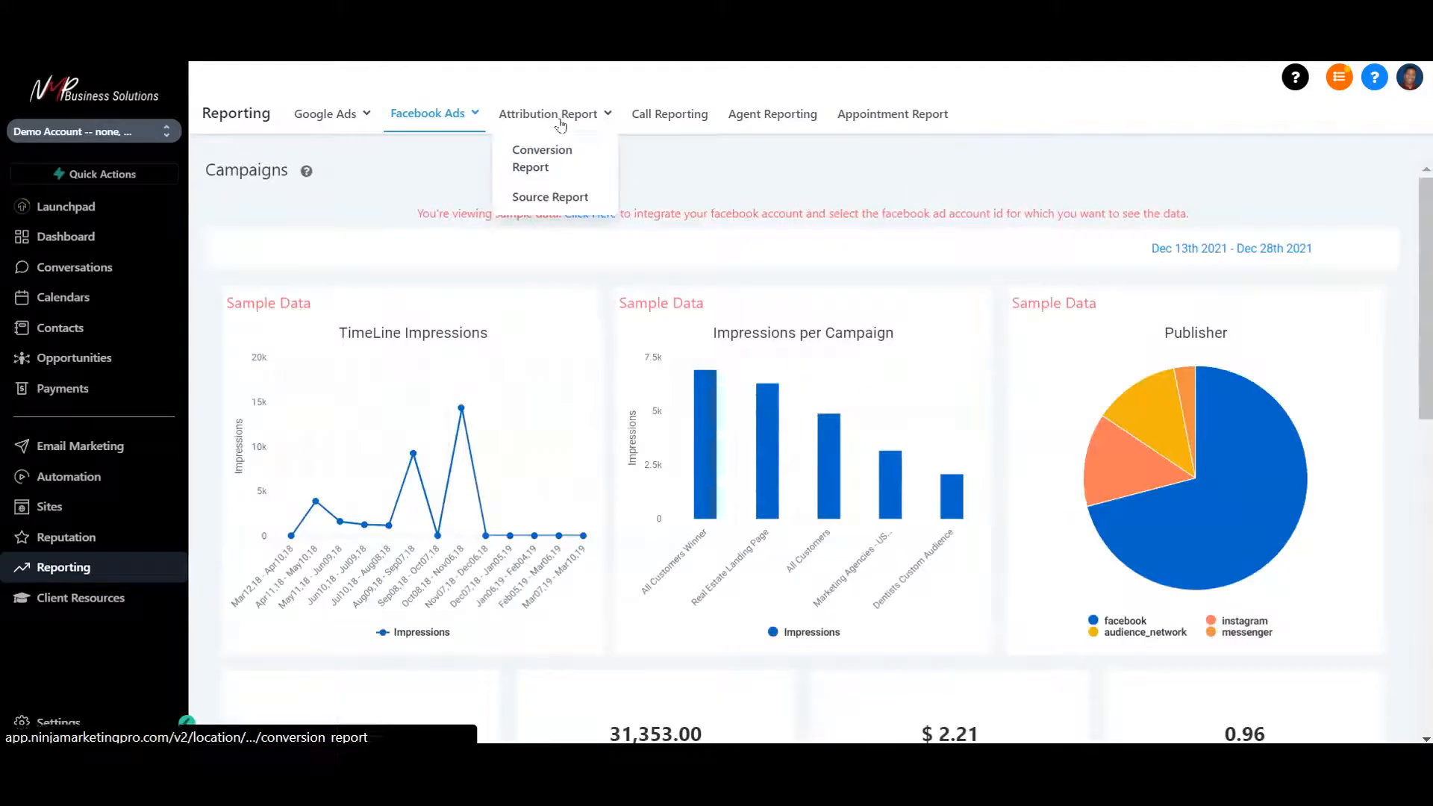
Browse the attribution Conversion and Source reports, then move to Call Reporting stats
click(541, 156)
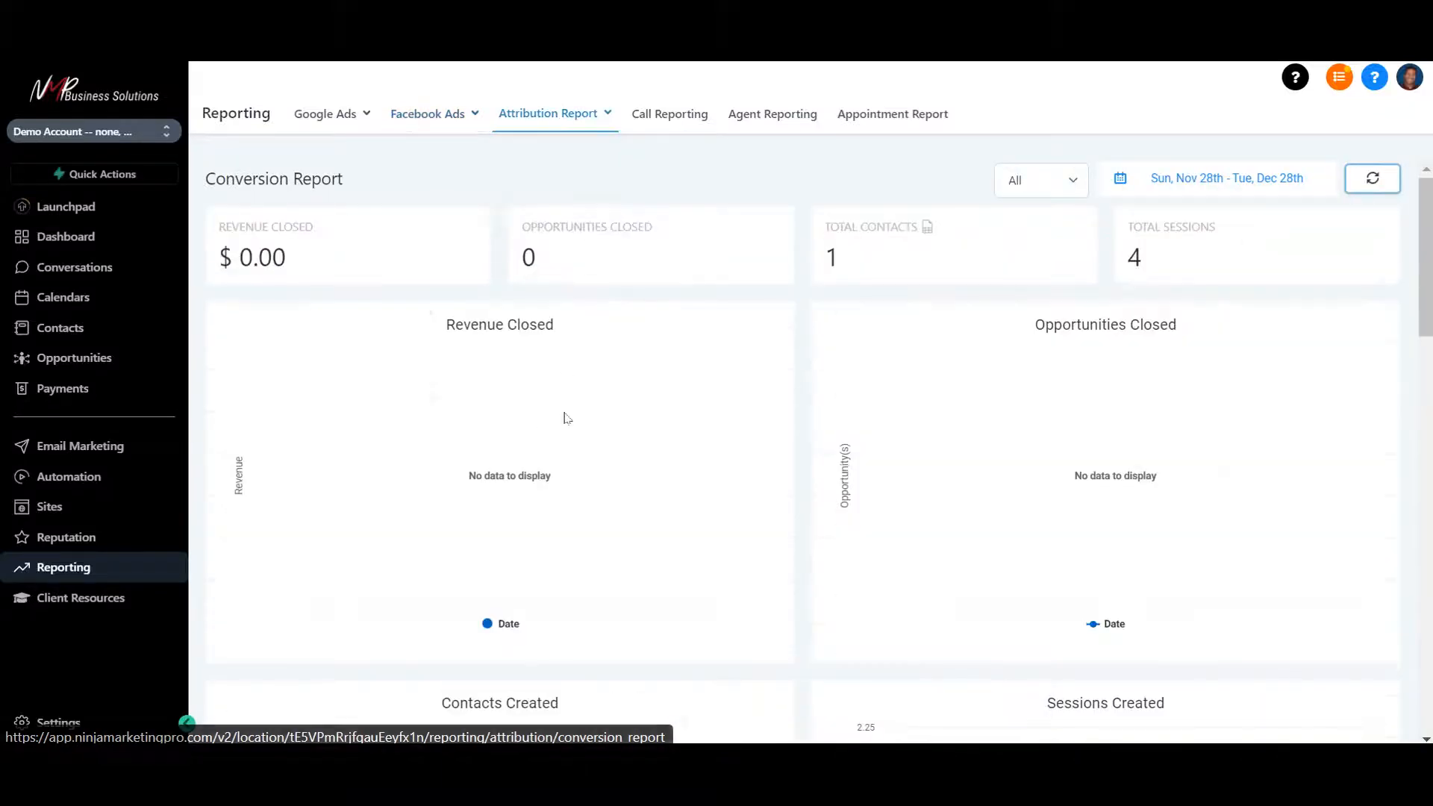
scroll(down, 3)
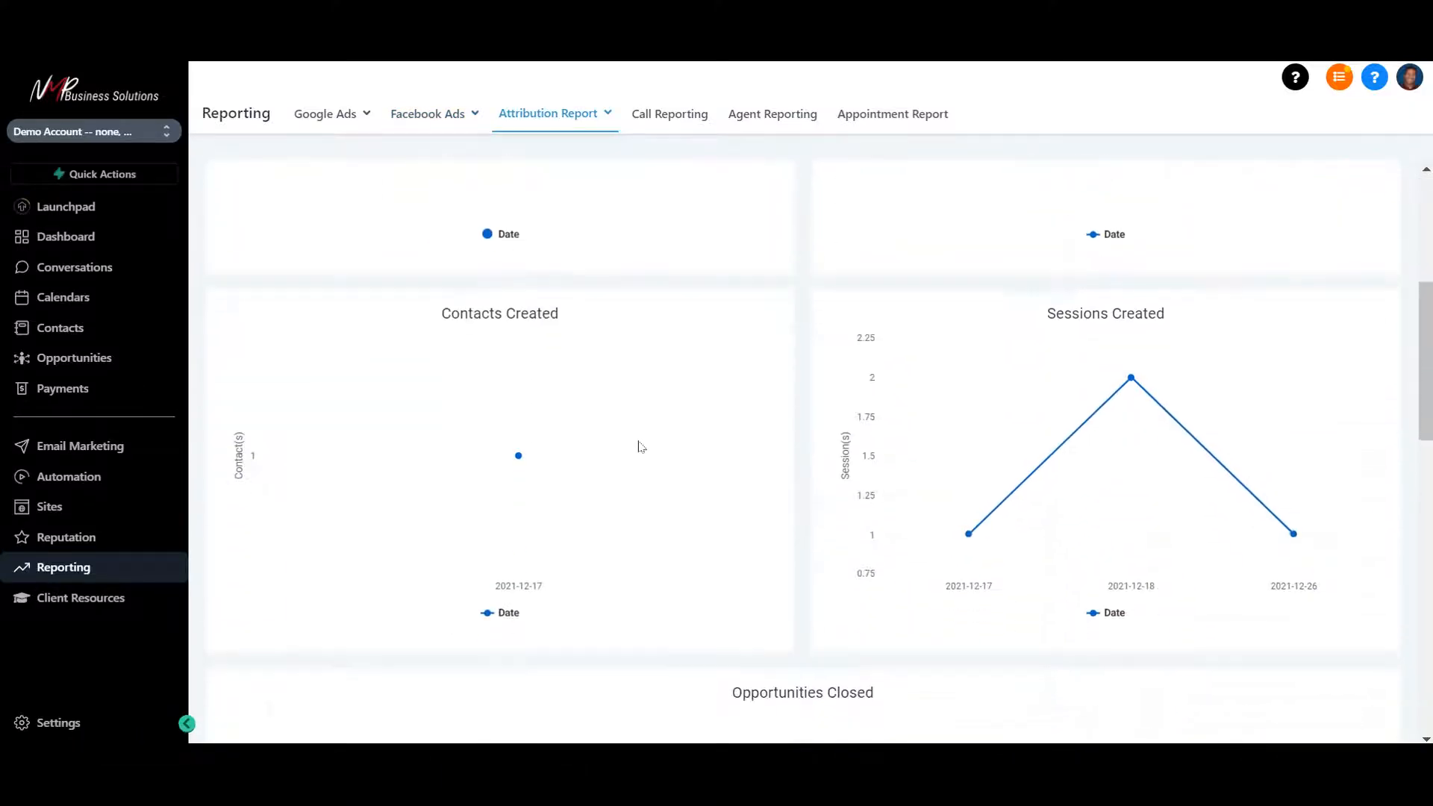
click(548, 114)
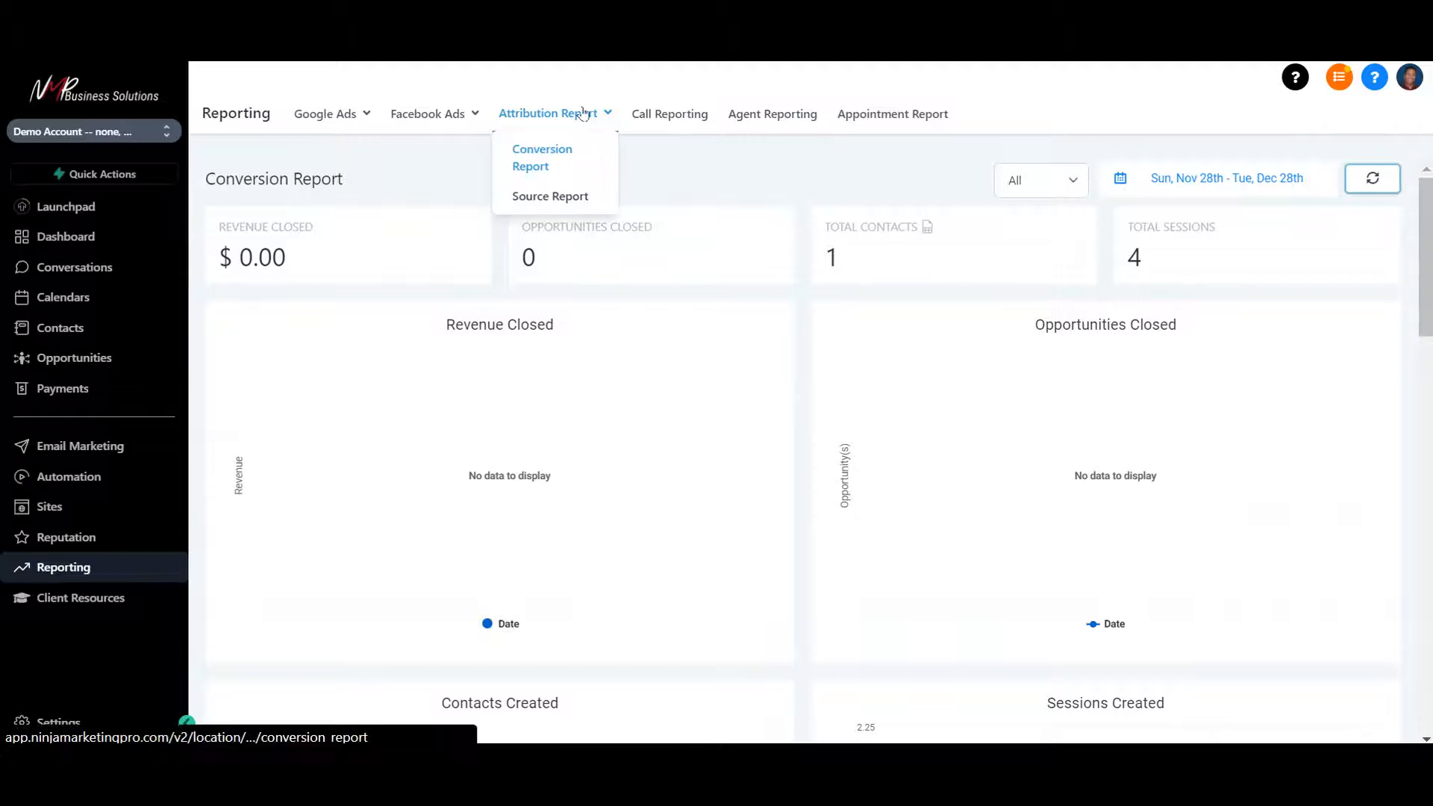
click(549, 195)
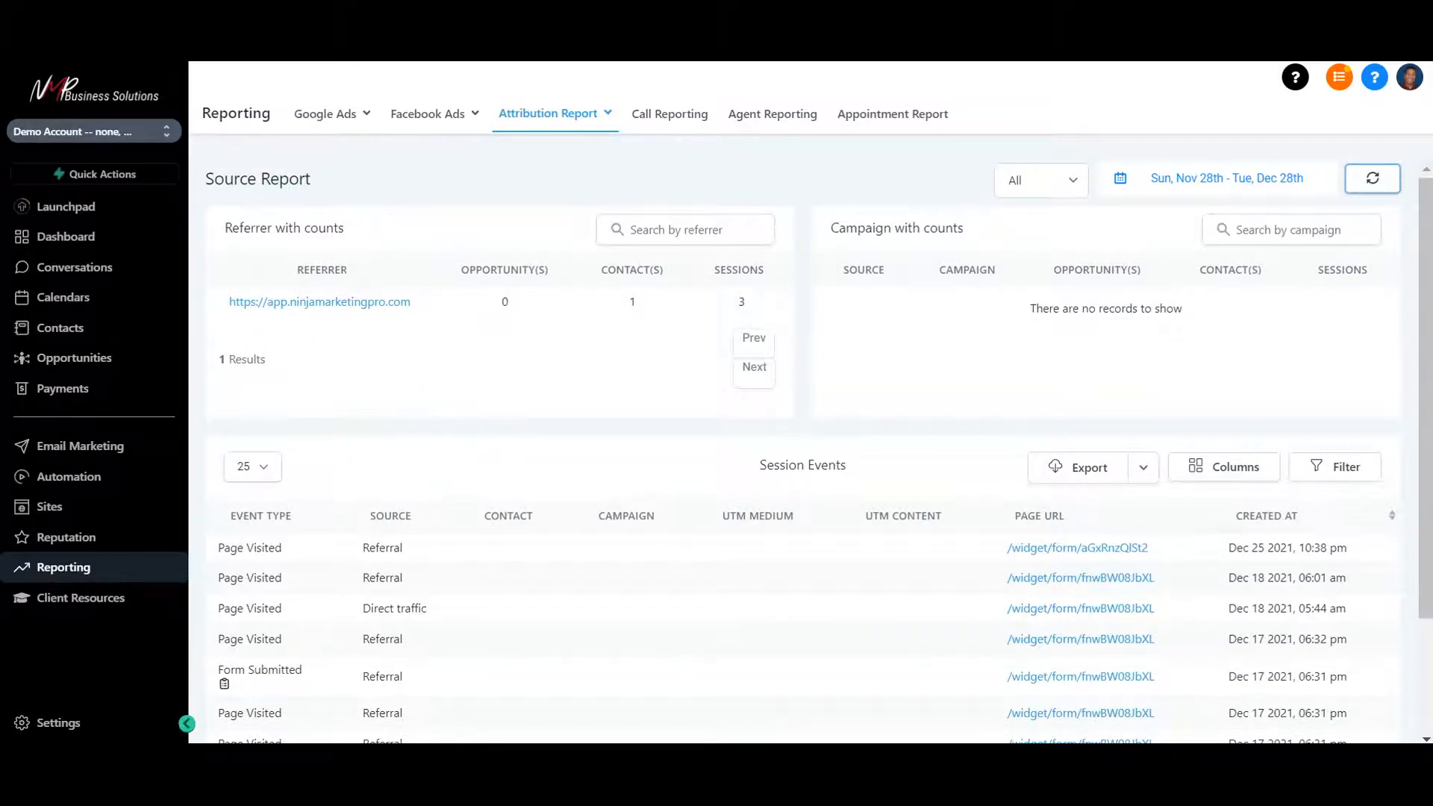
click(669, 113)
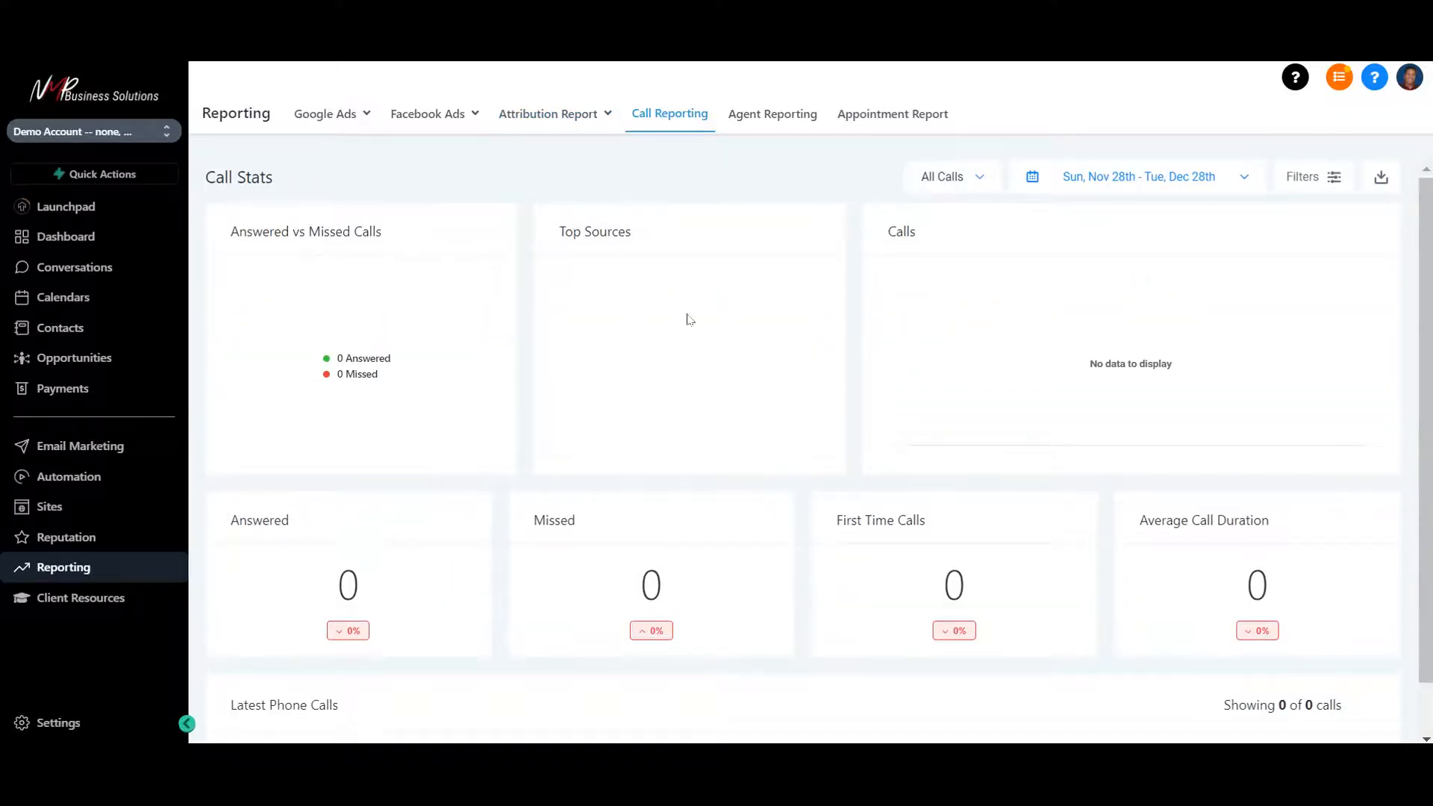
Check the All Calls call-type choices, then move to the Agent Reporting page
scroll(down, 3)
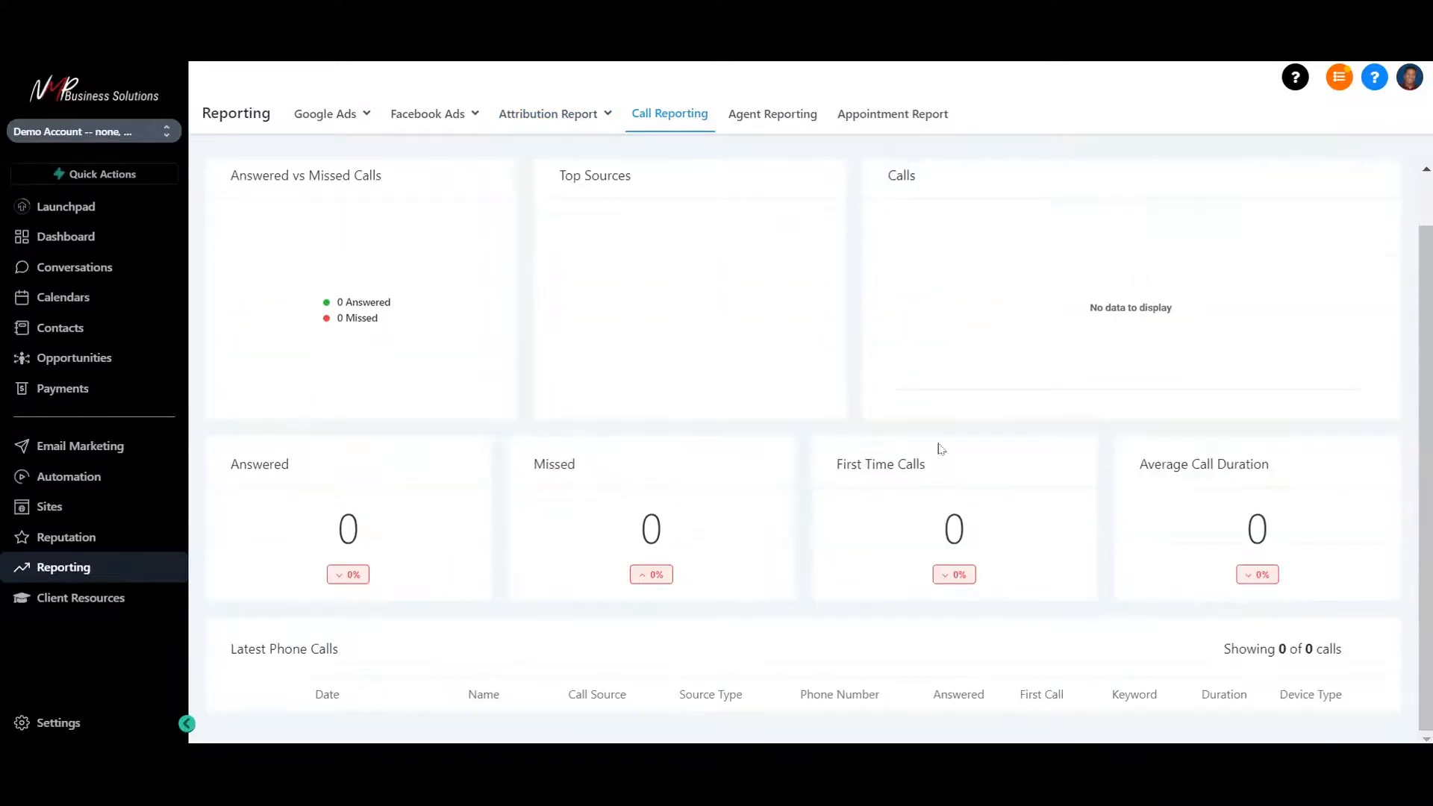
mouse_move(941, 540)
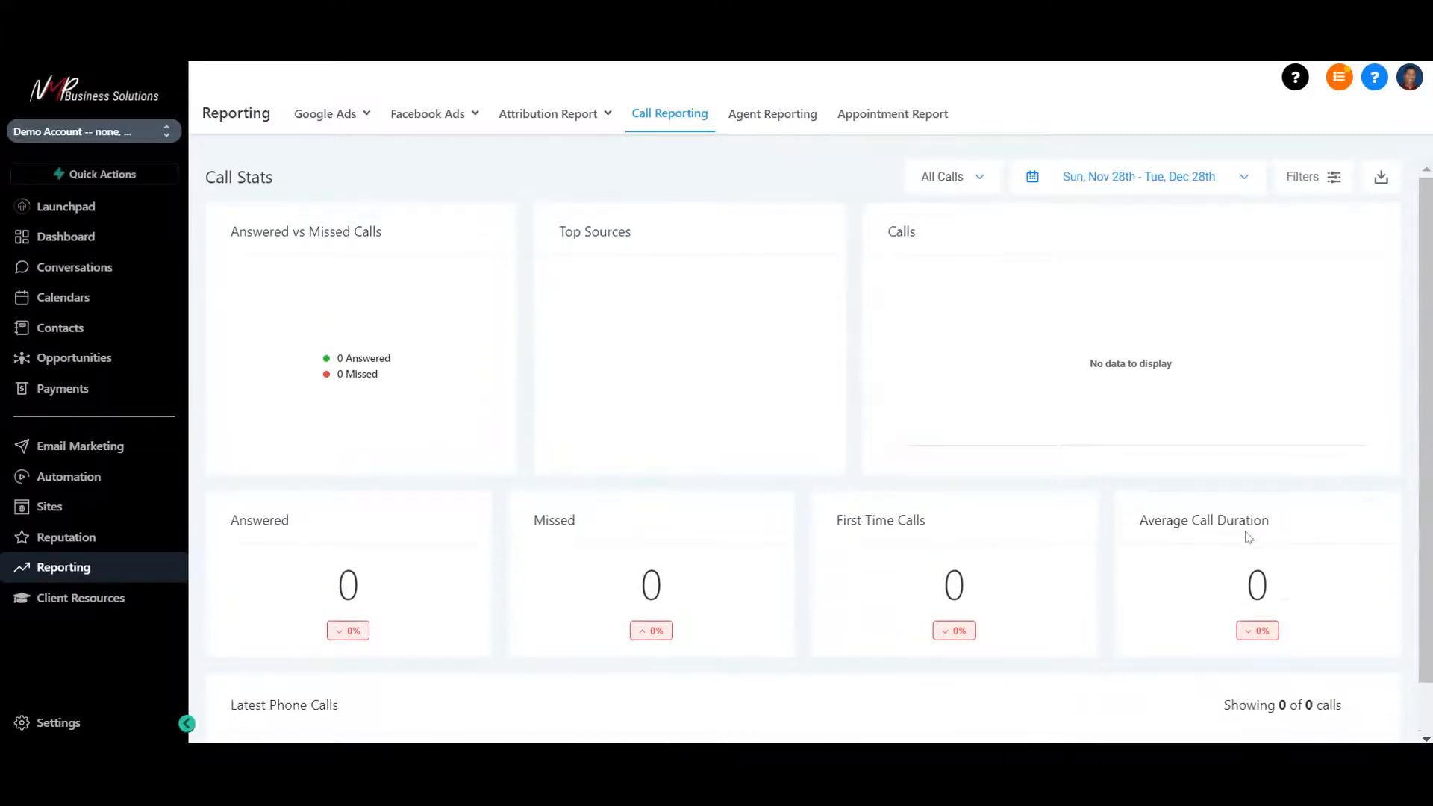
mouse_move(1219, 194)
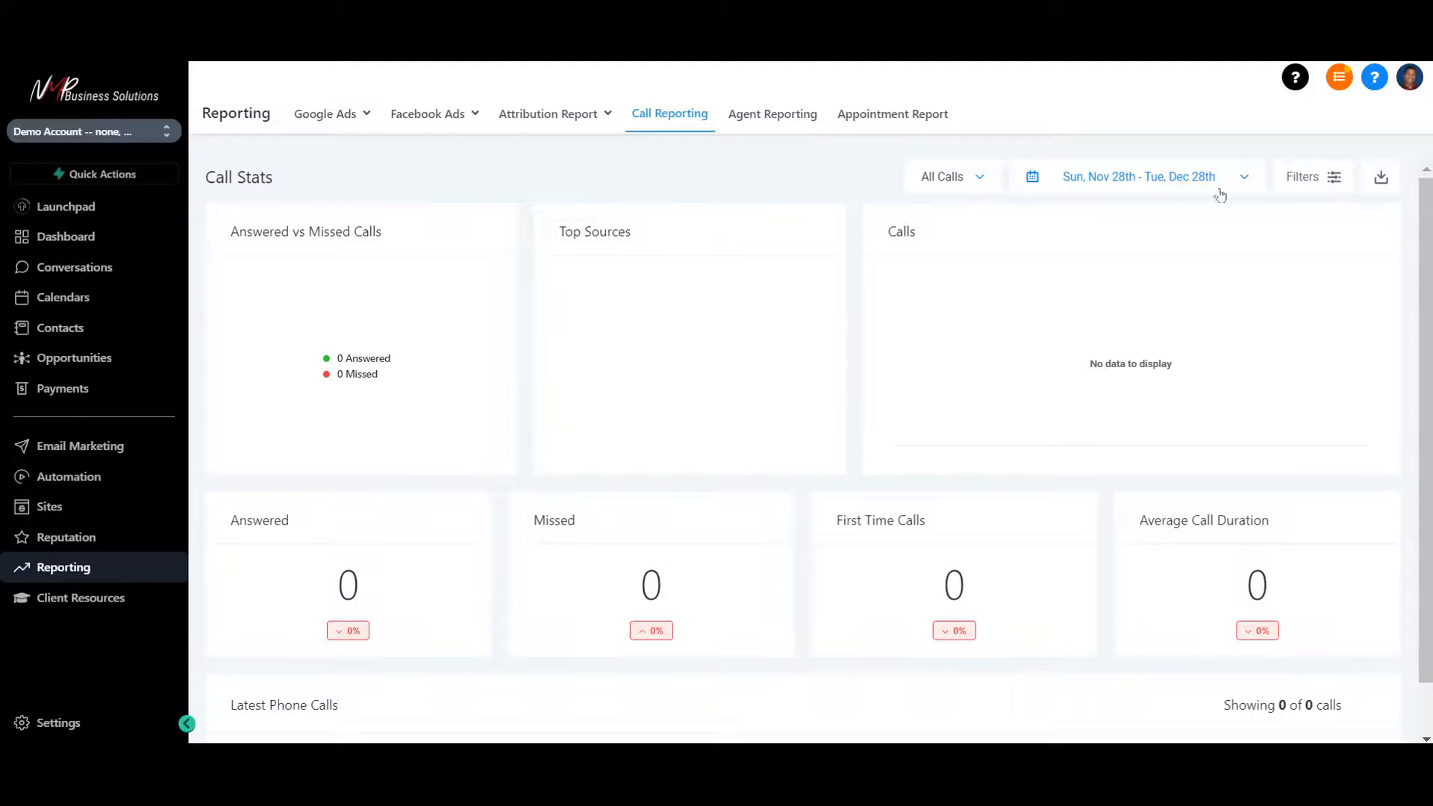
click(1311, 176)
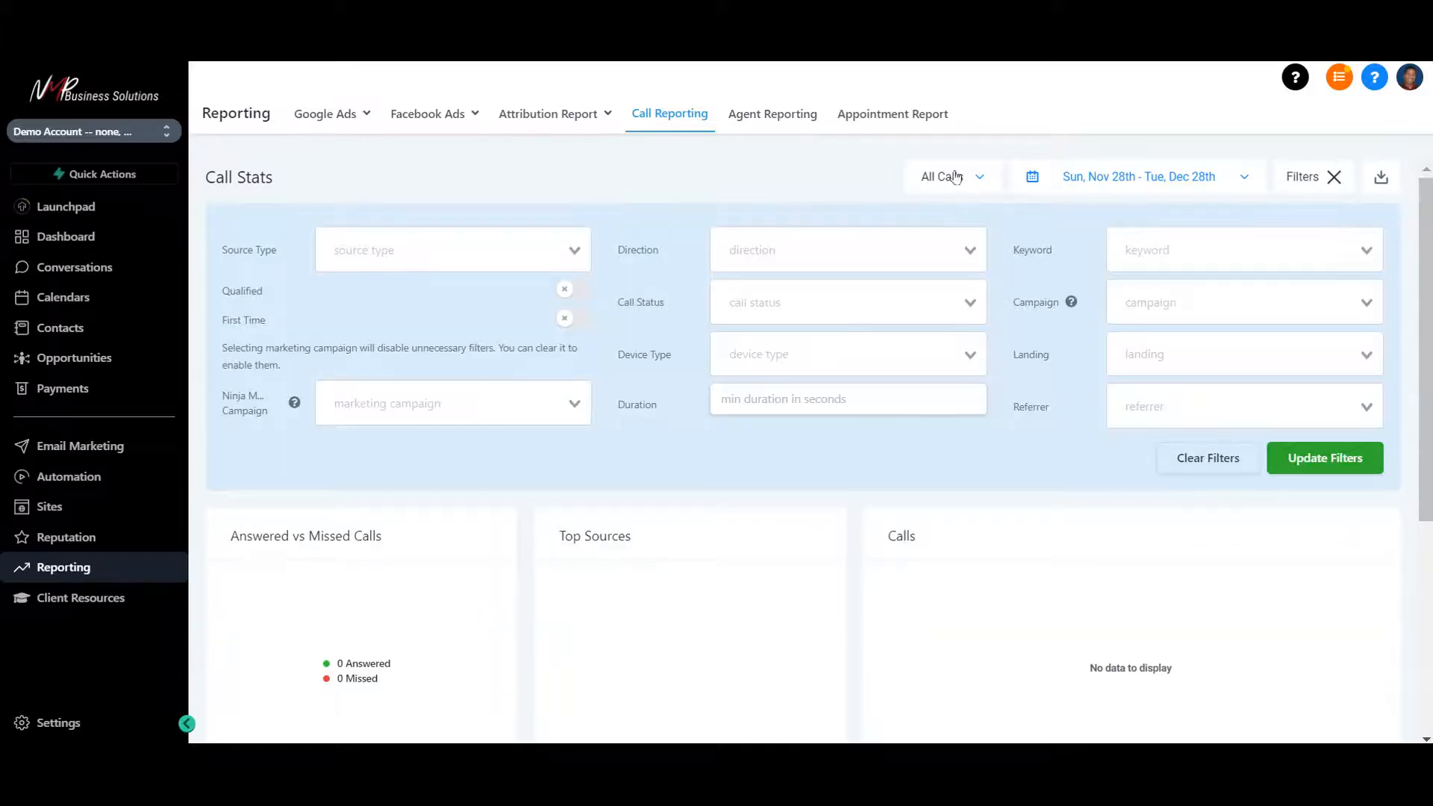
click(950, 176)
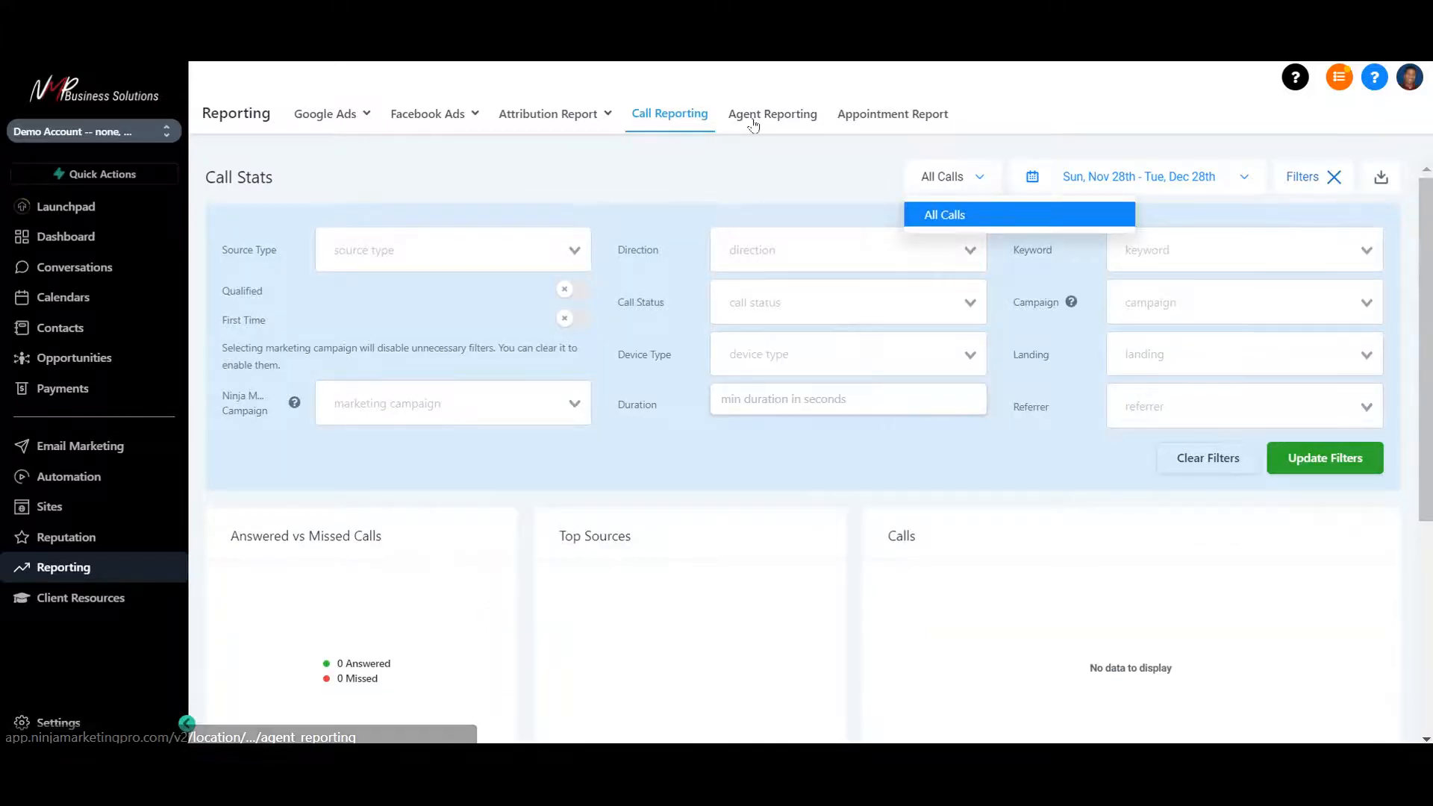
click(771, 113)
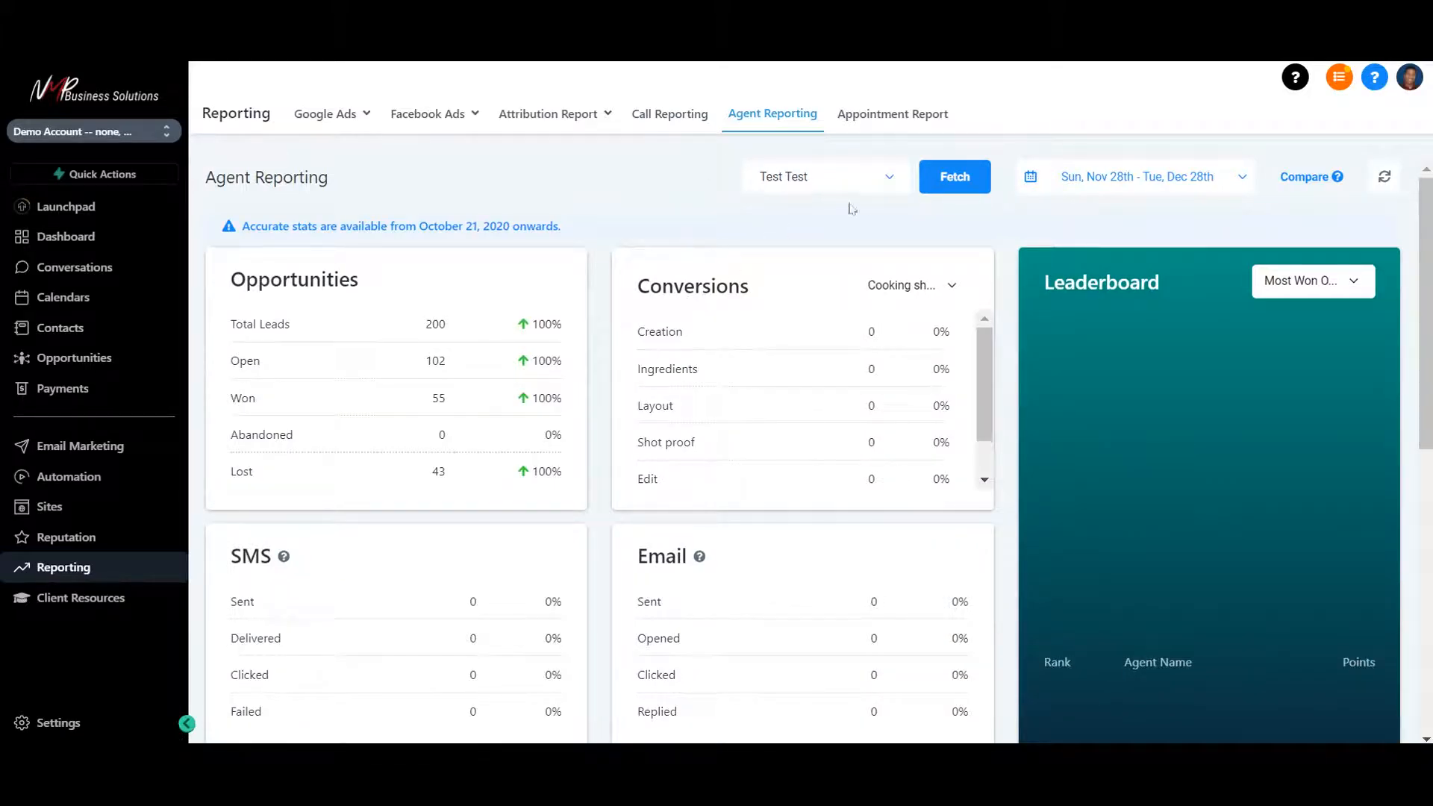
Review Test Test's opportunity, messaging and call metrics, then move to the Appointments Report
click(822, 176)
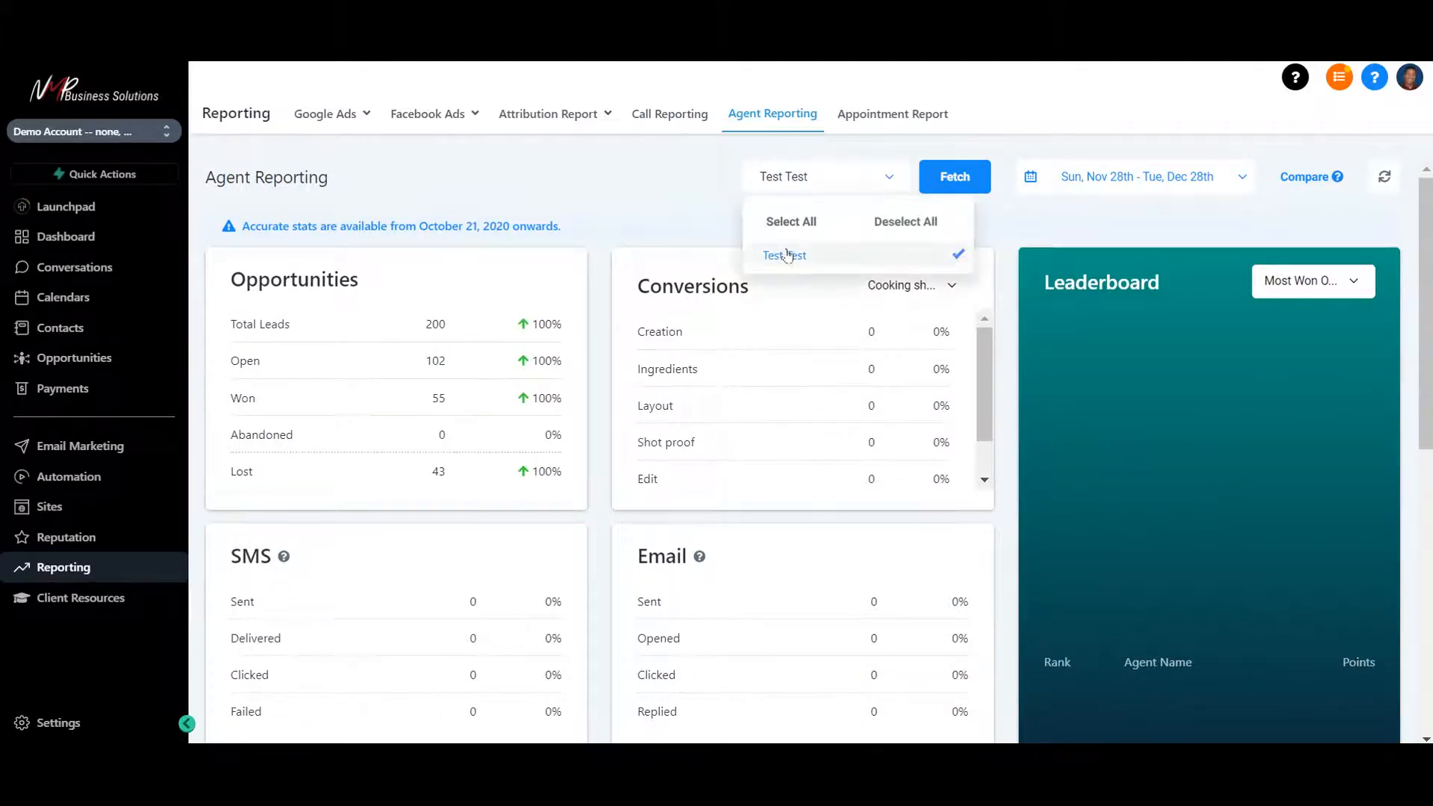
mouse_move(672, 162)
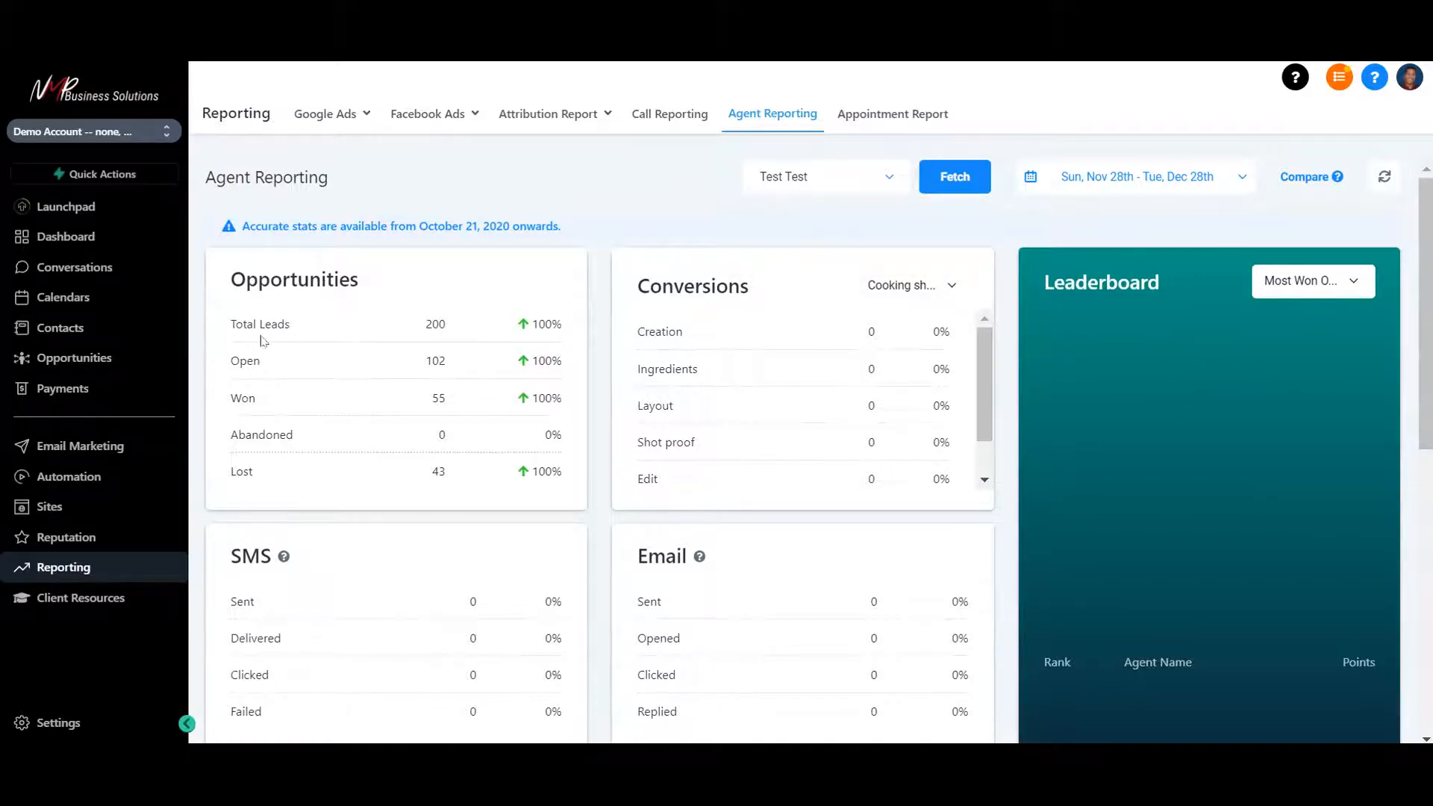
mouse_move(692, 328)
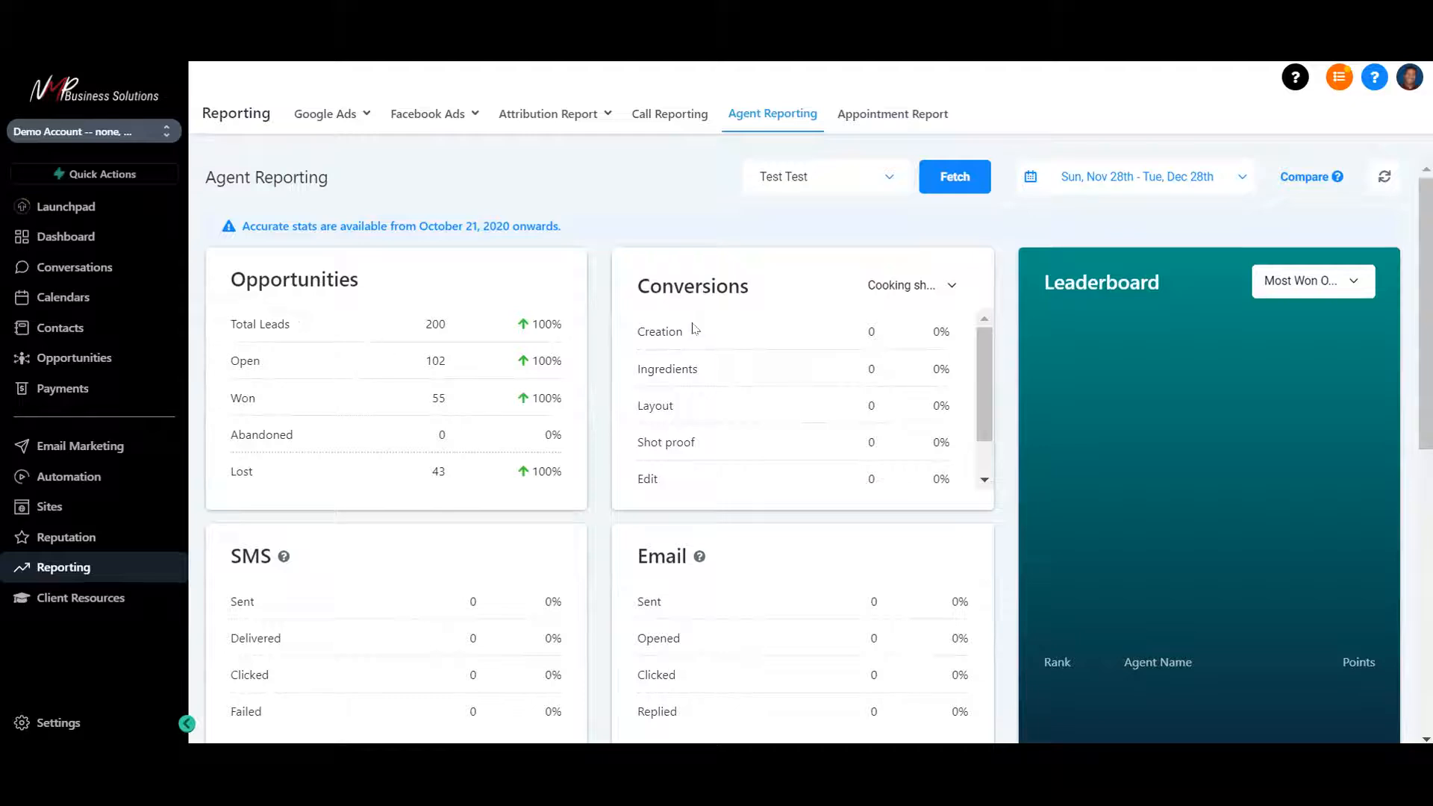
mouse_move(498, 600)
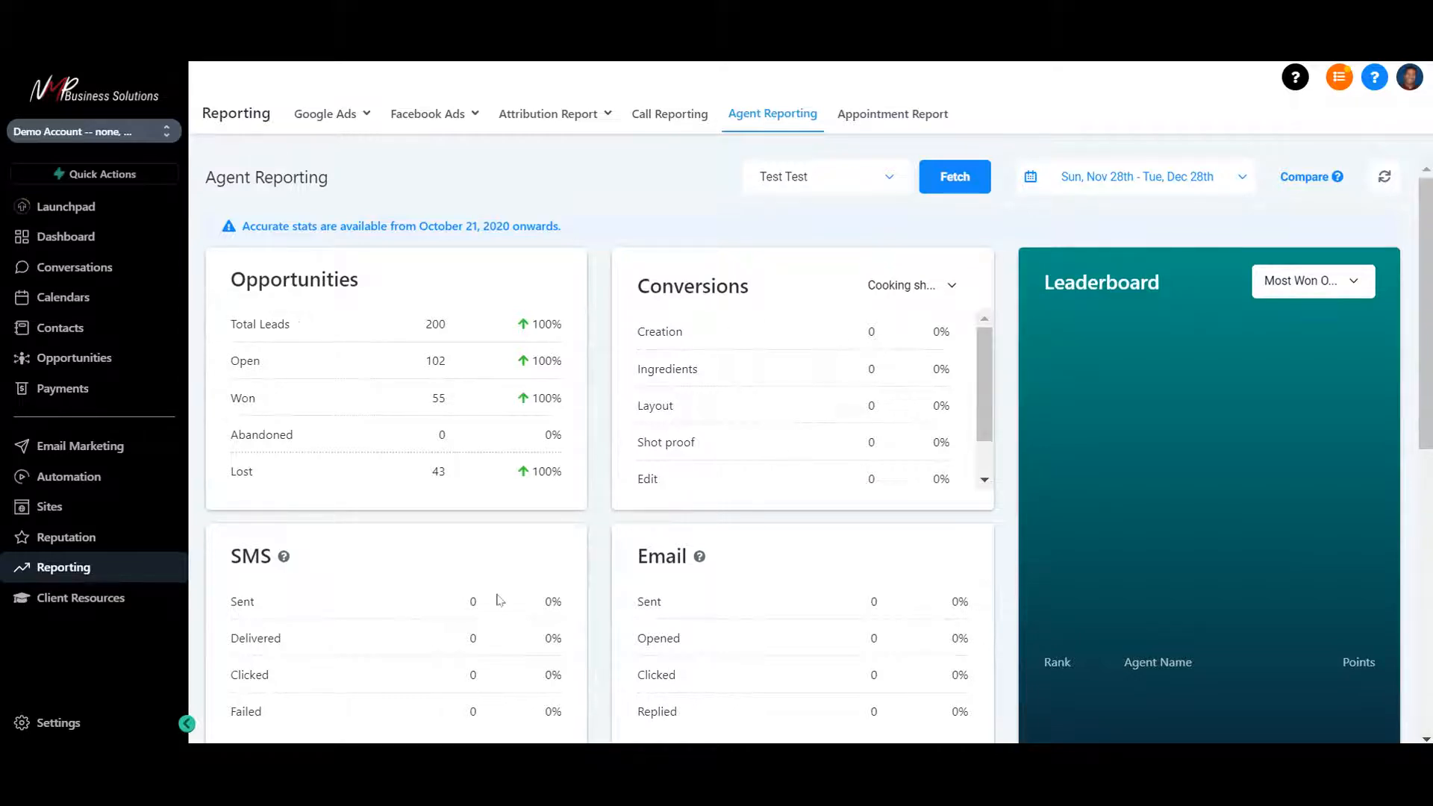
scroll(down, 3)
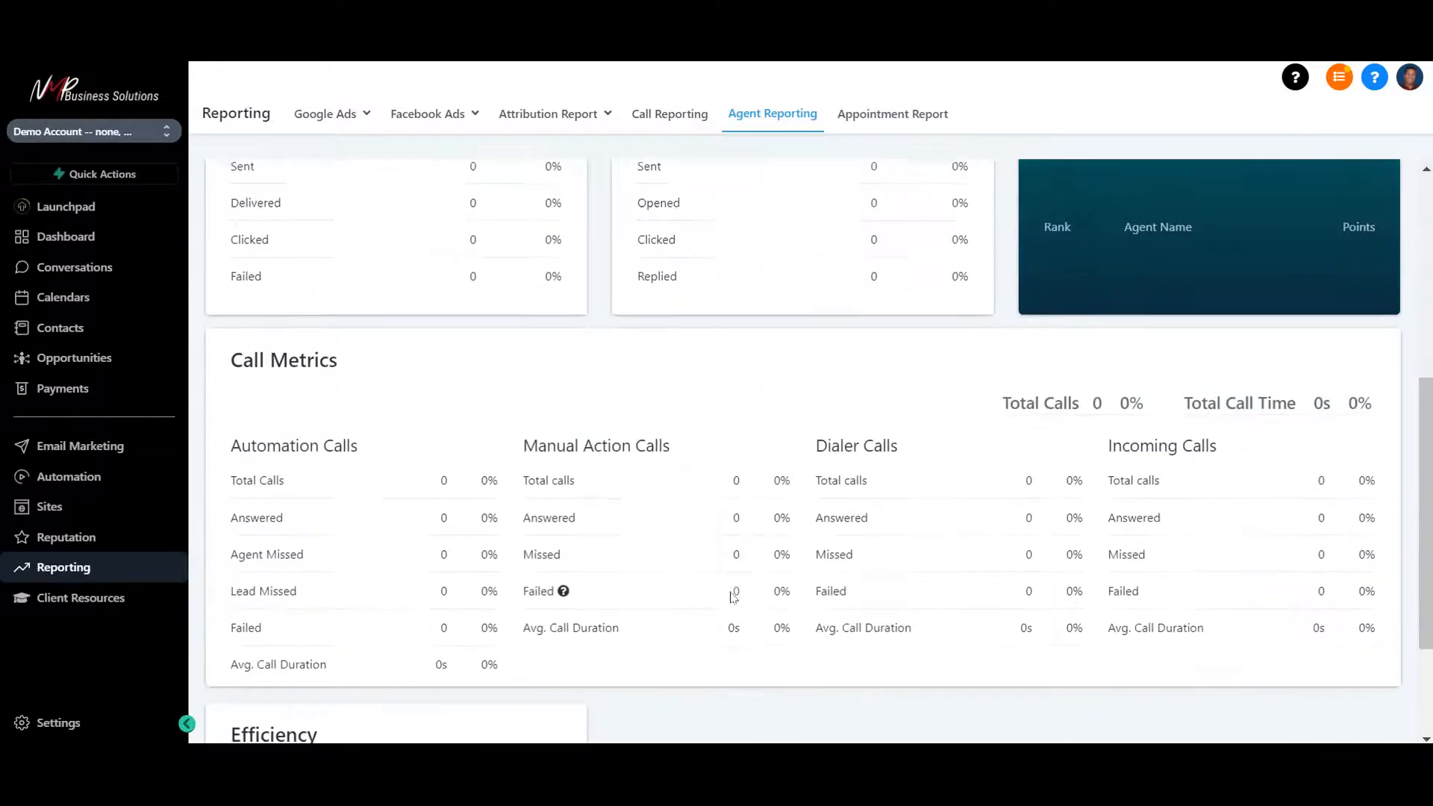
scroll(down, 3)
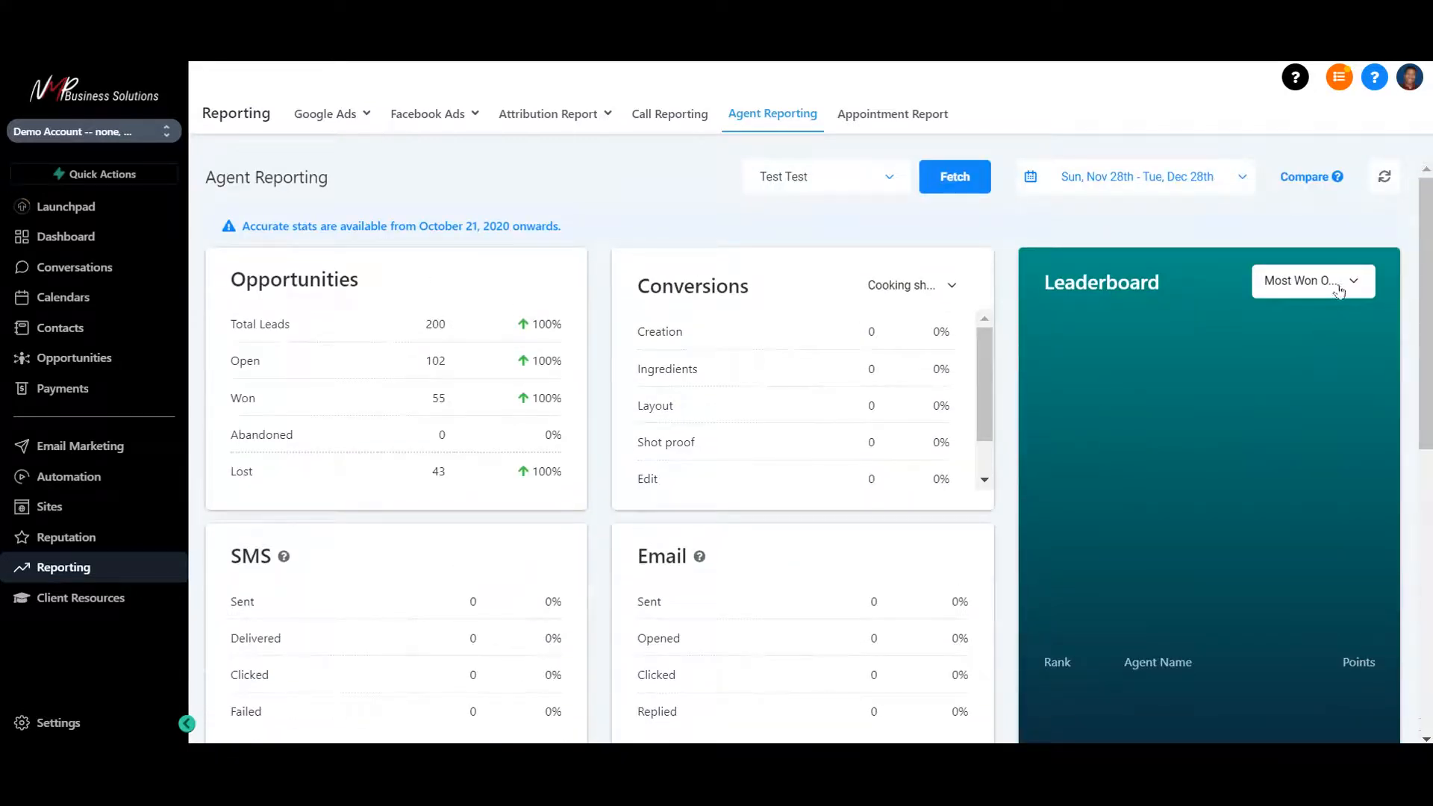
scroll(down, 3)
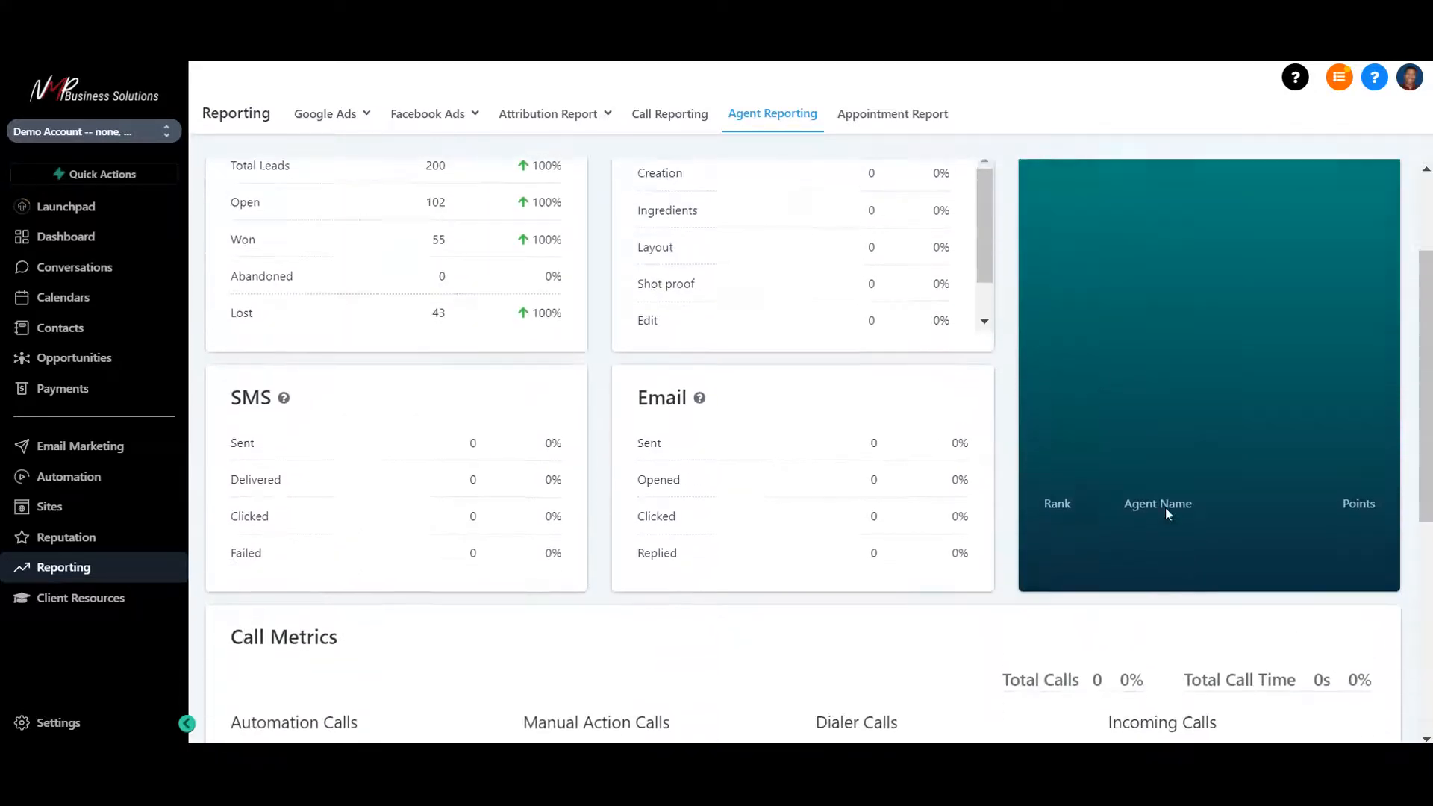
scroll(up, 3)
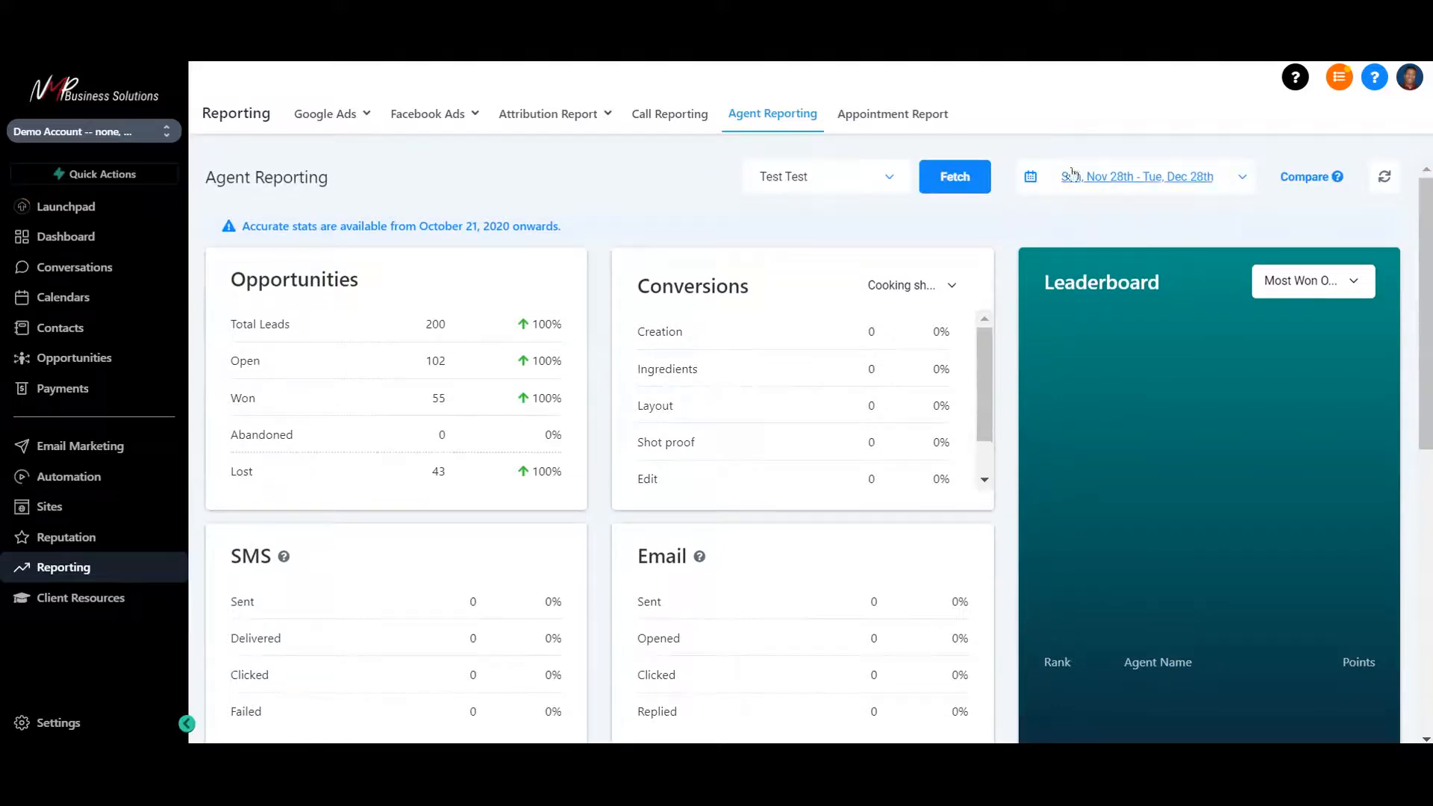
click(1137, 176)
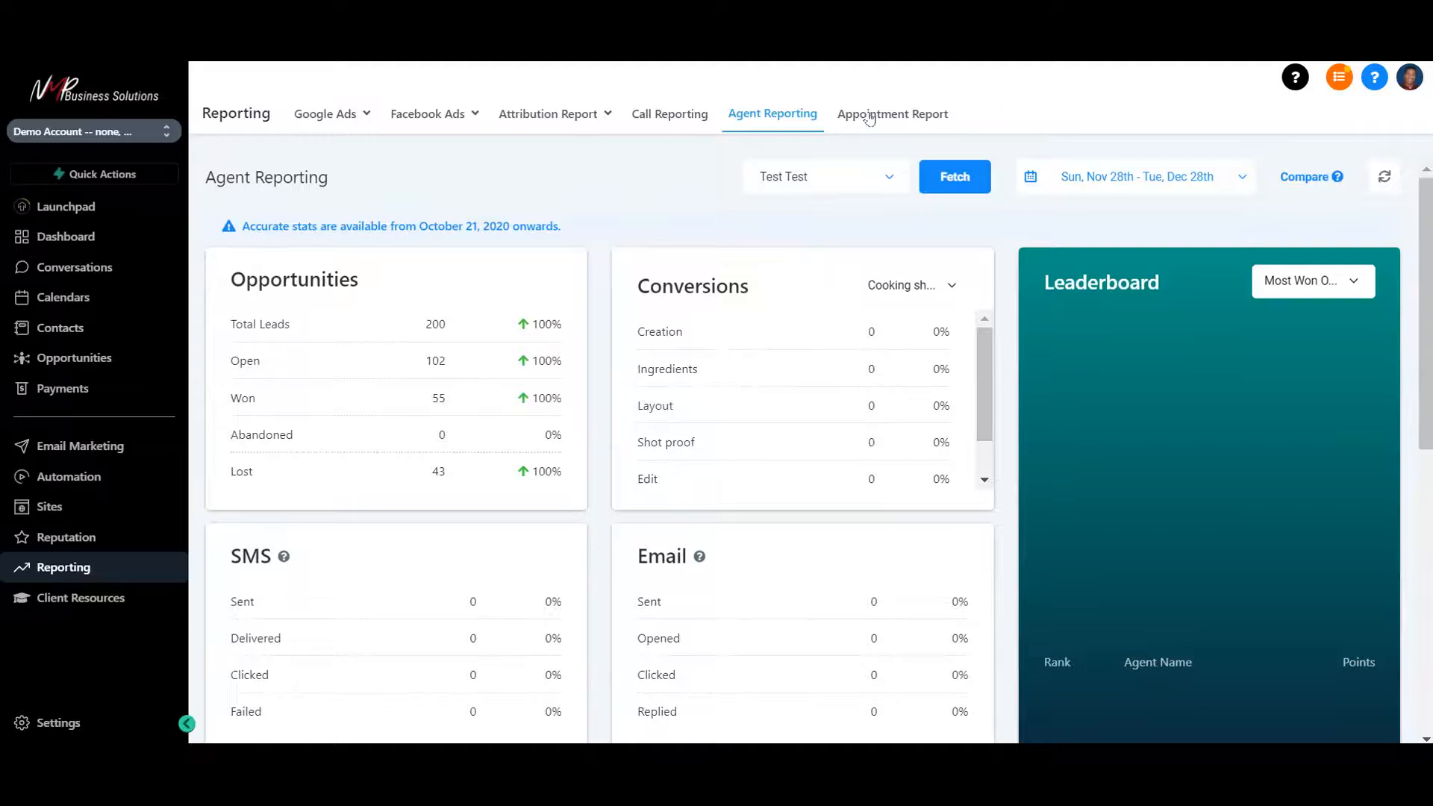
click(893, 113)
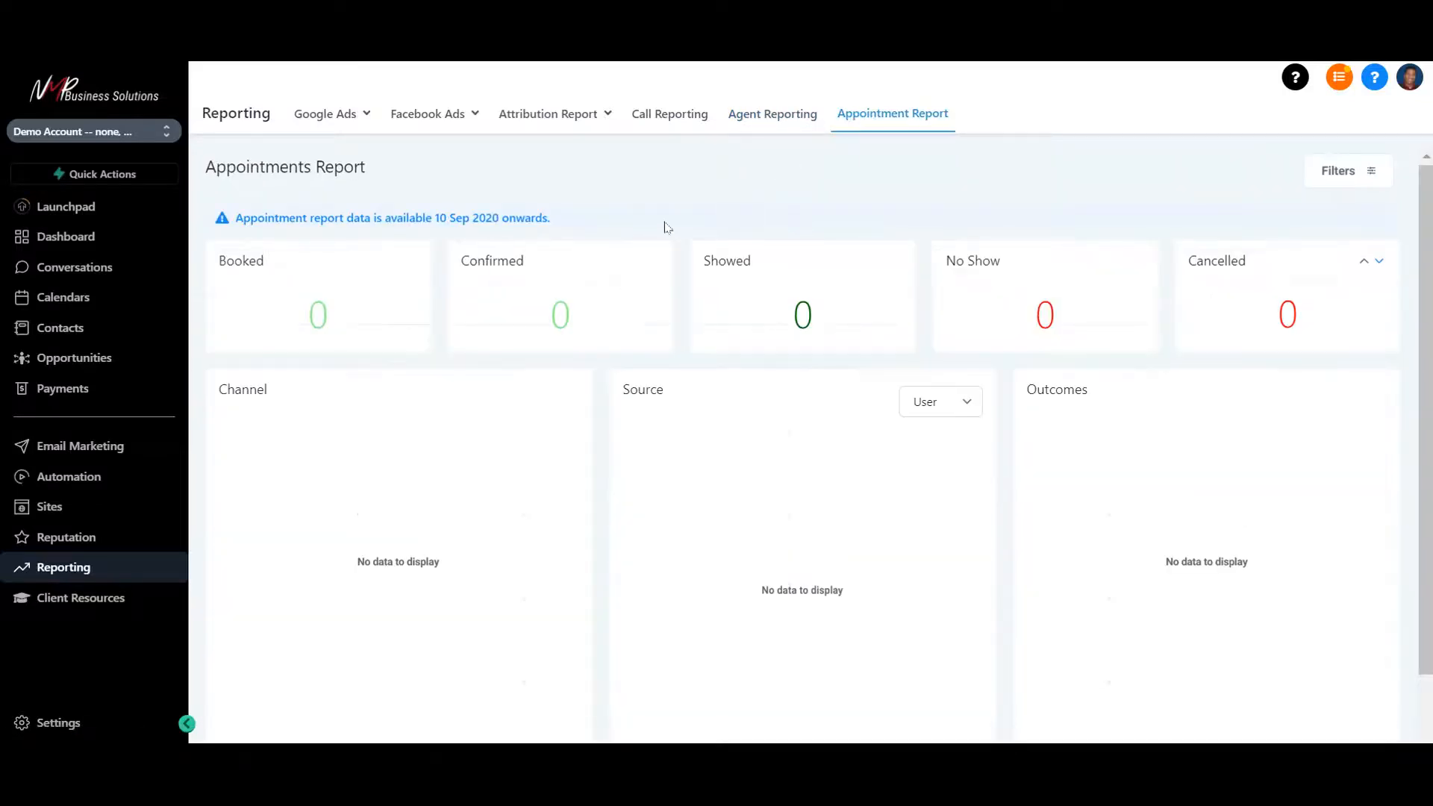
mouse_move(355, 327)
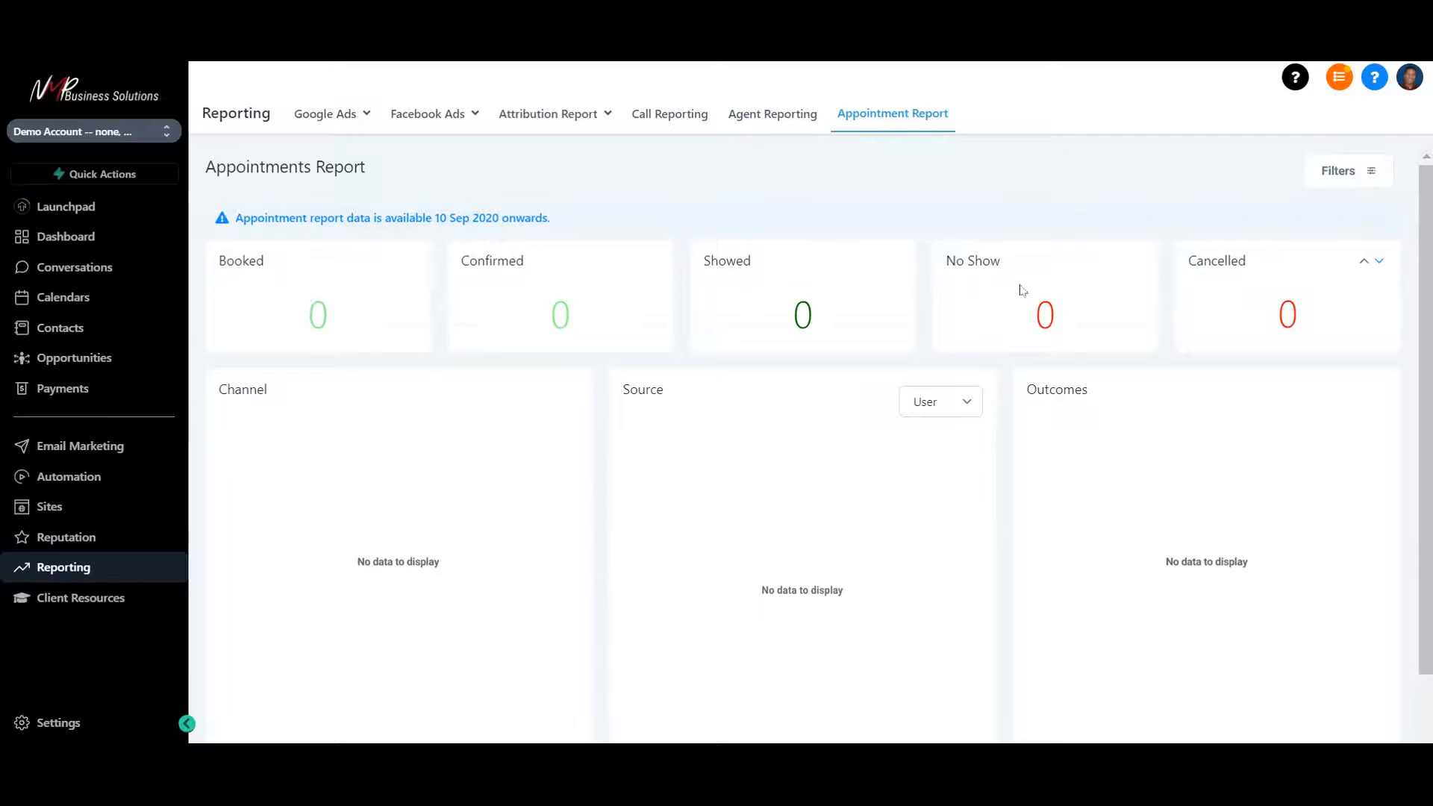
Review the appointment report totals with its Filters open, then go to Client Resources
scroll(down, 3)
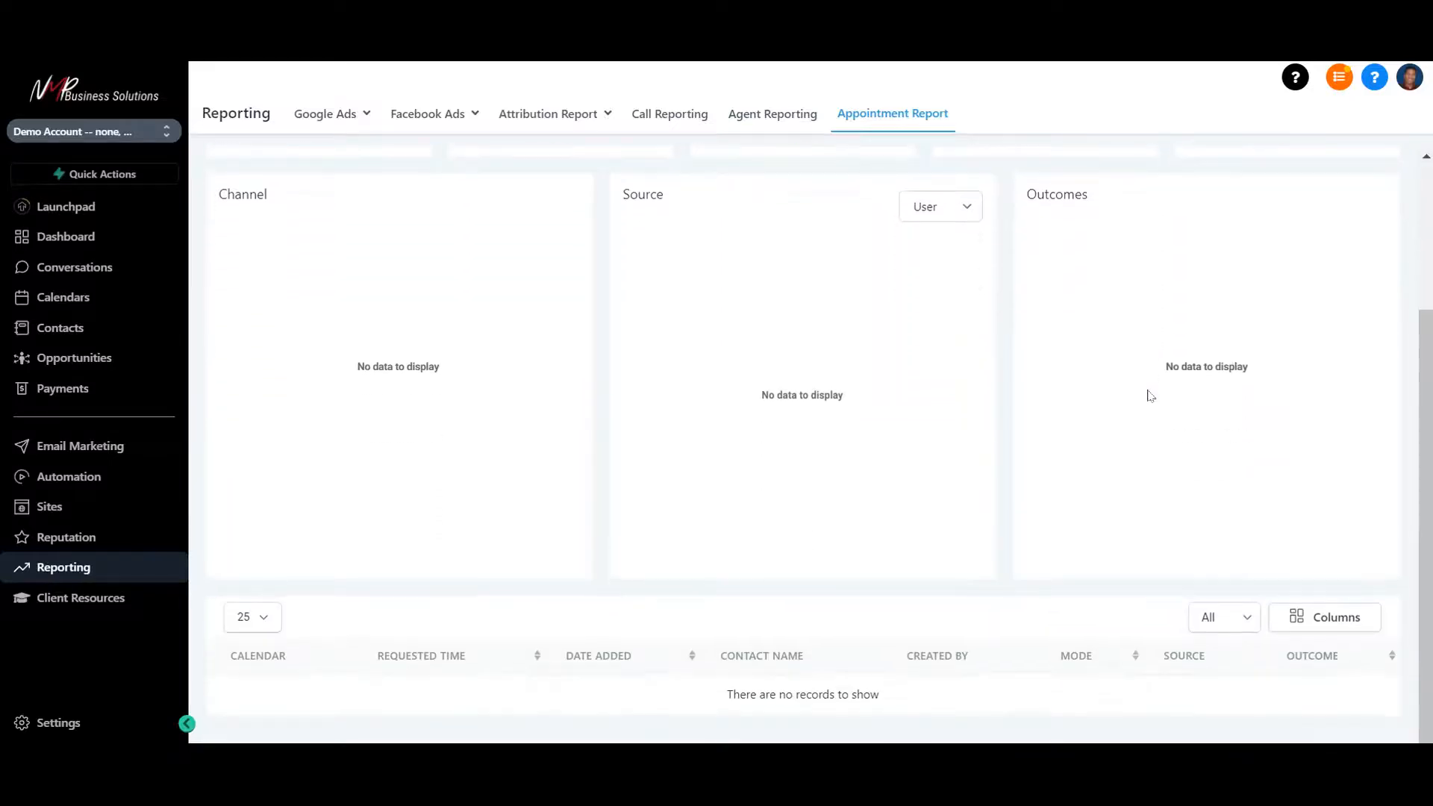
click(1342, 170)
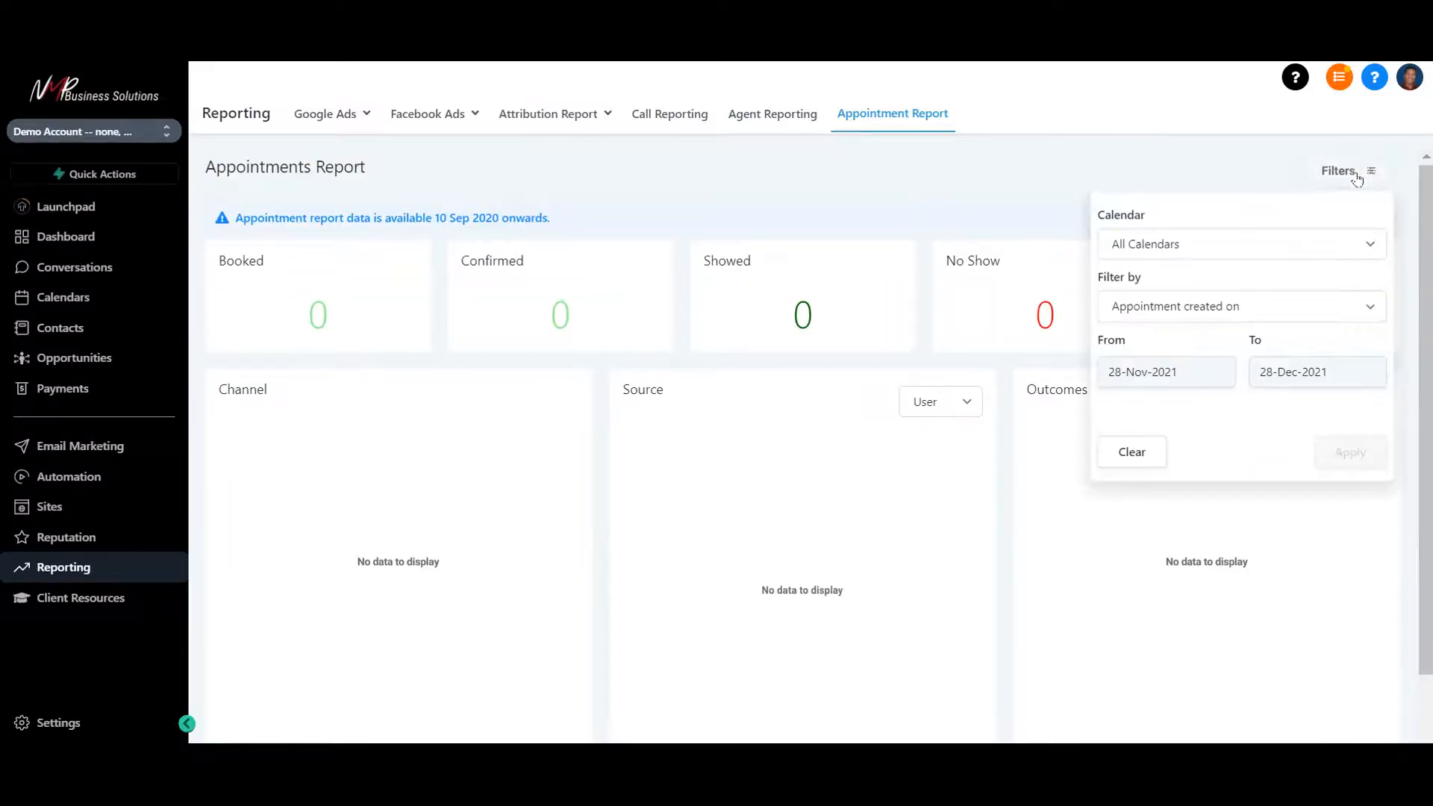
scroll(down, 3)
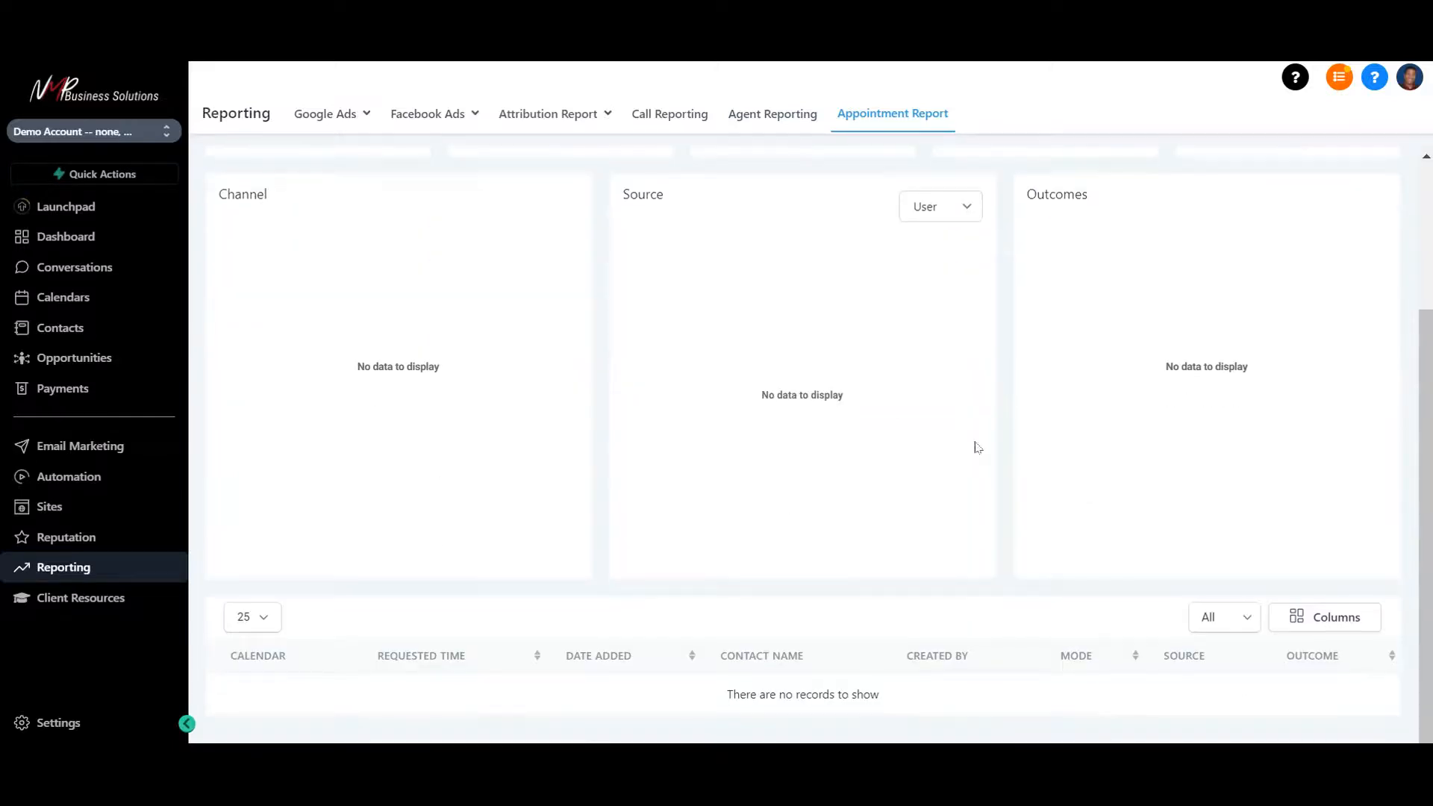
mouse_move(255, 647)
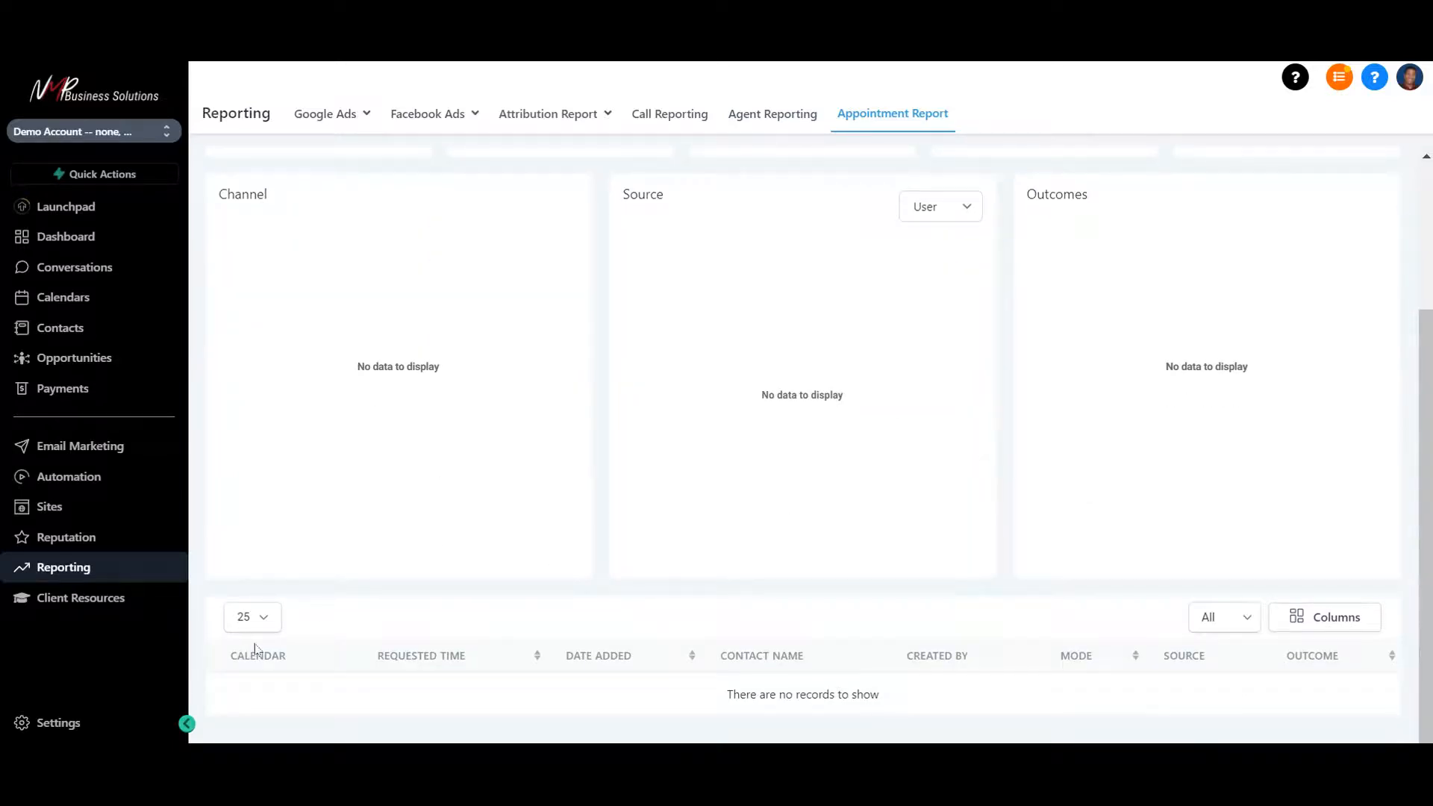
click(79, 597)
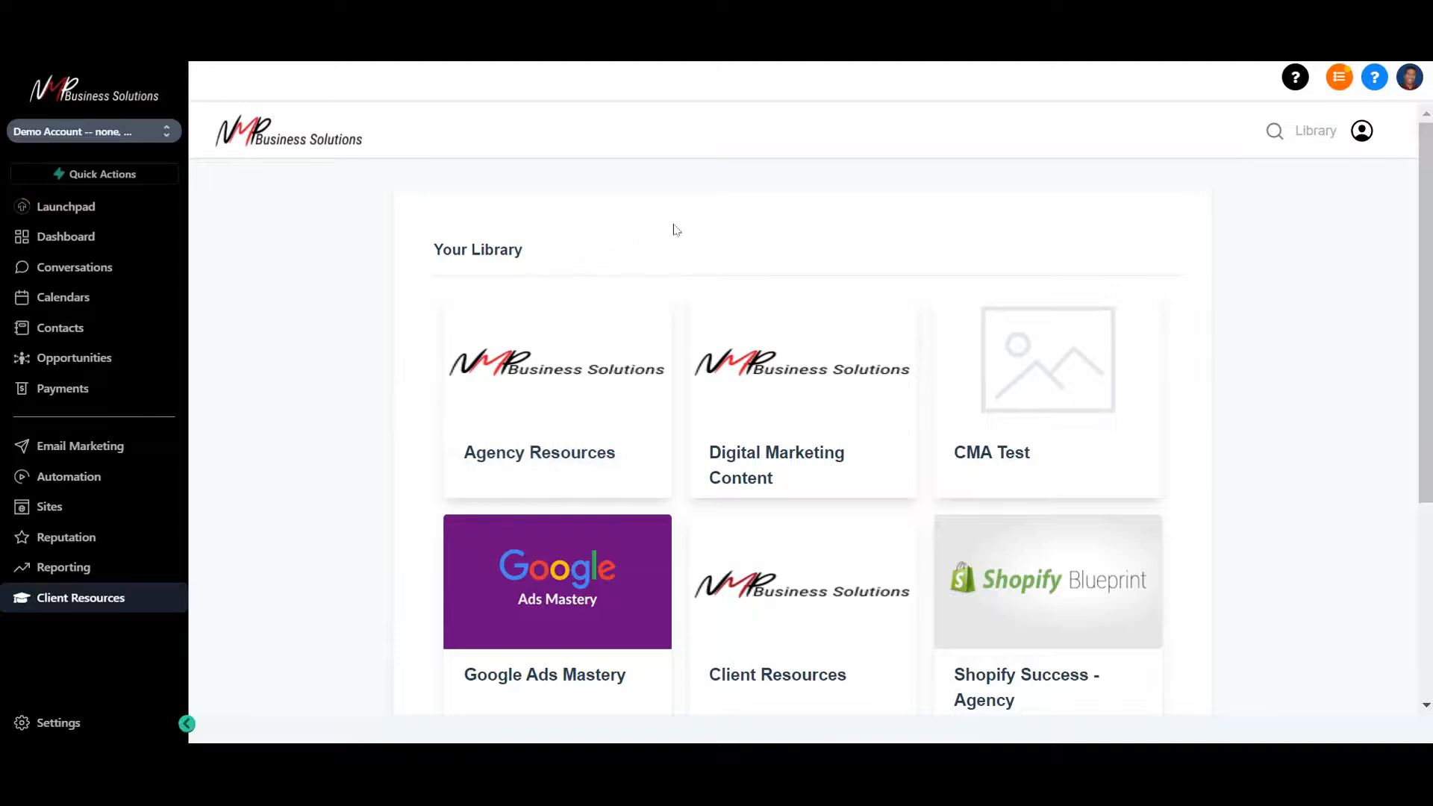
Browse the Client Resources course's 12 lessons, from Getting Started to Optional Tools
scroll(down, 3)
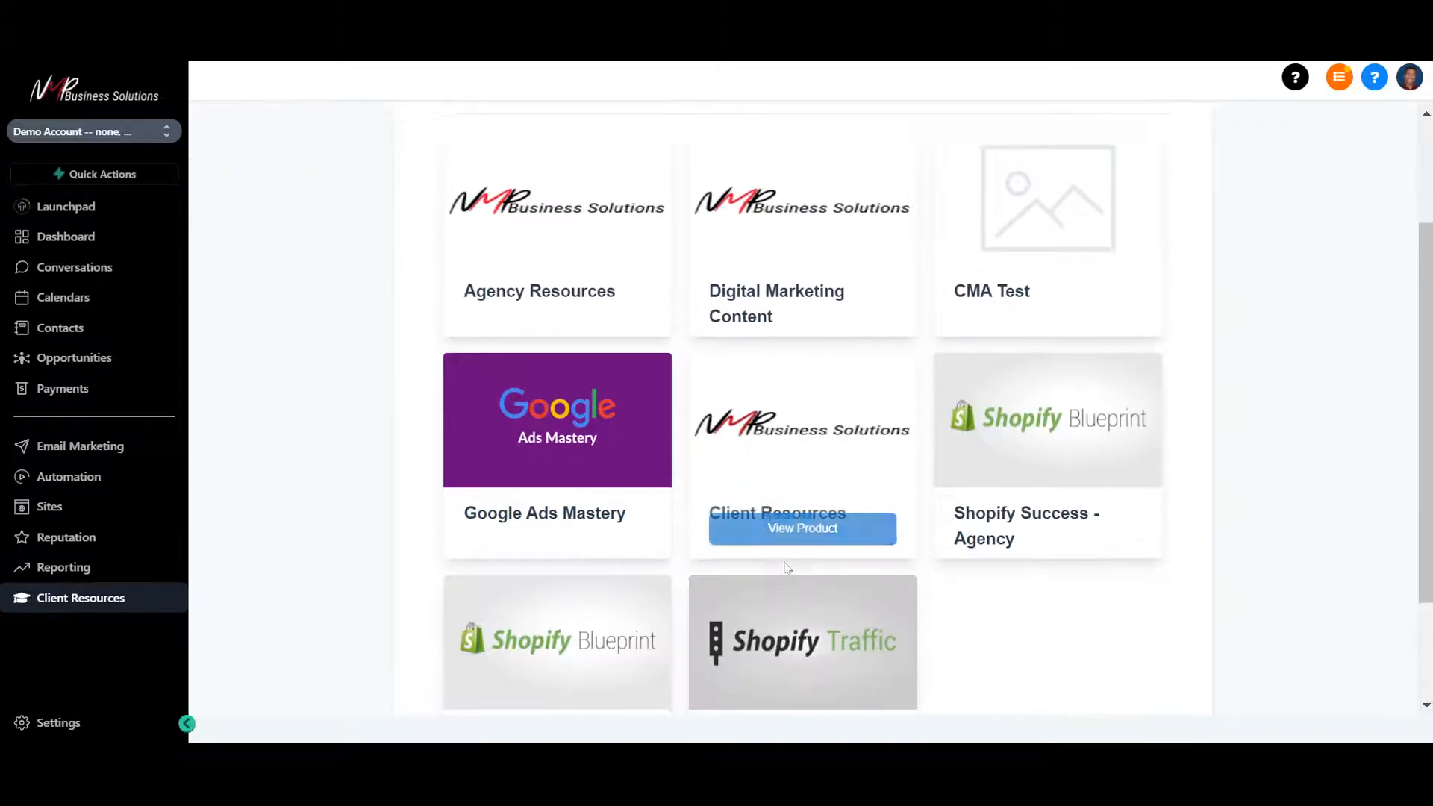
click(802, 529)
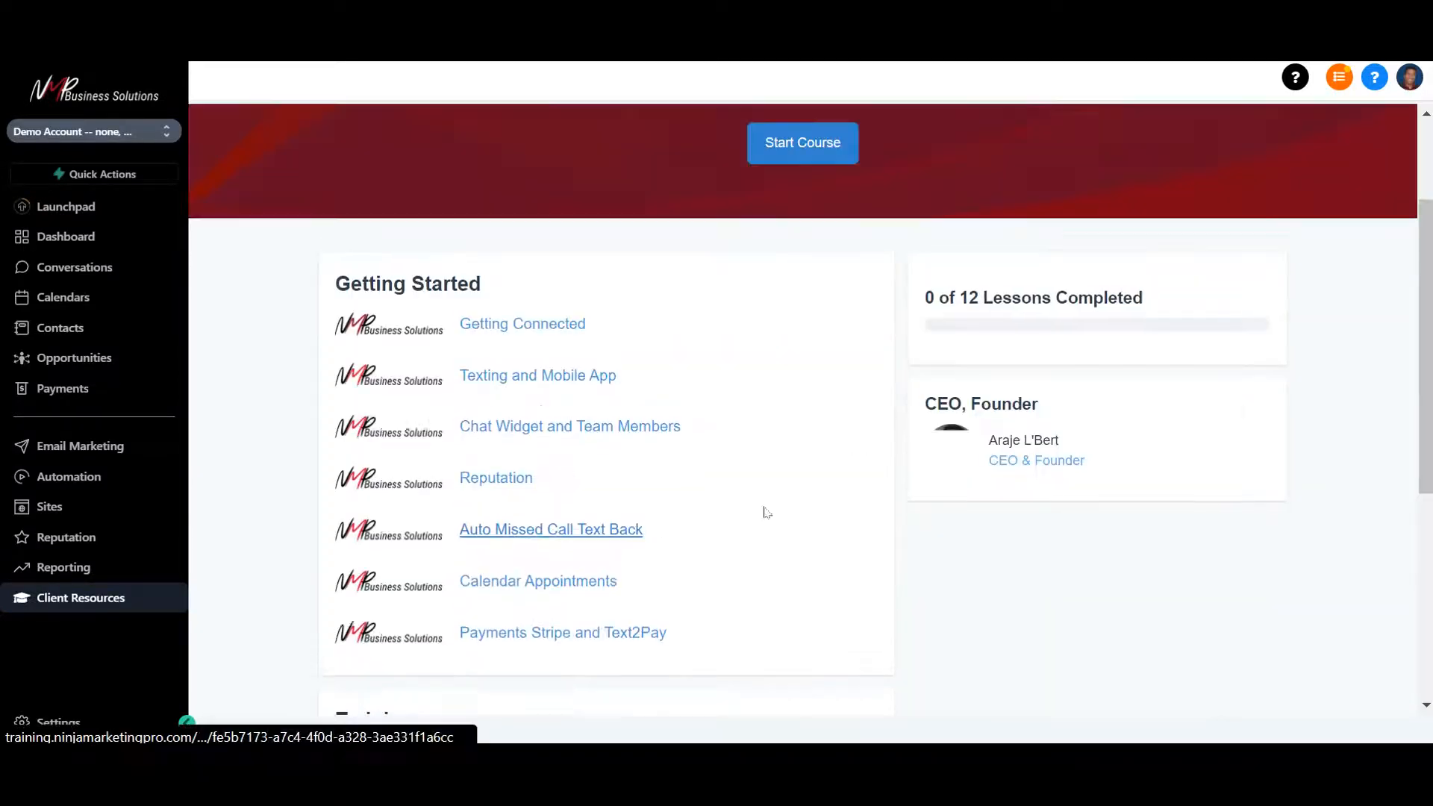
mouse_move(523, 324)
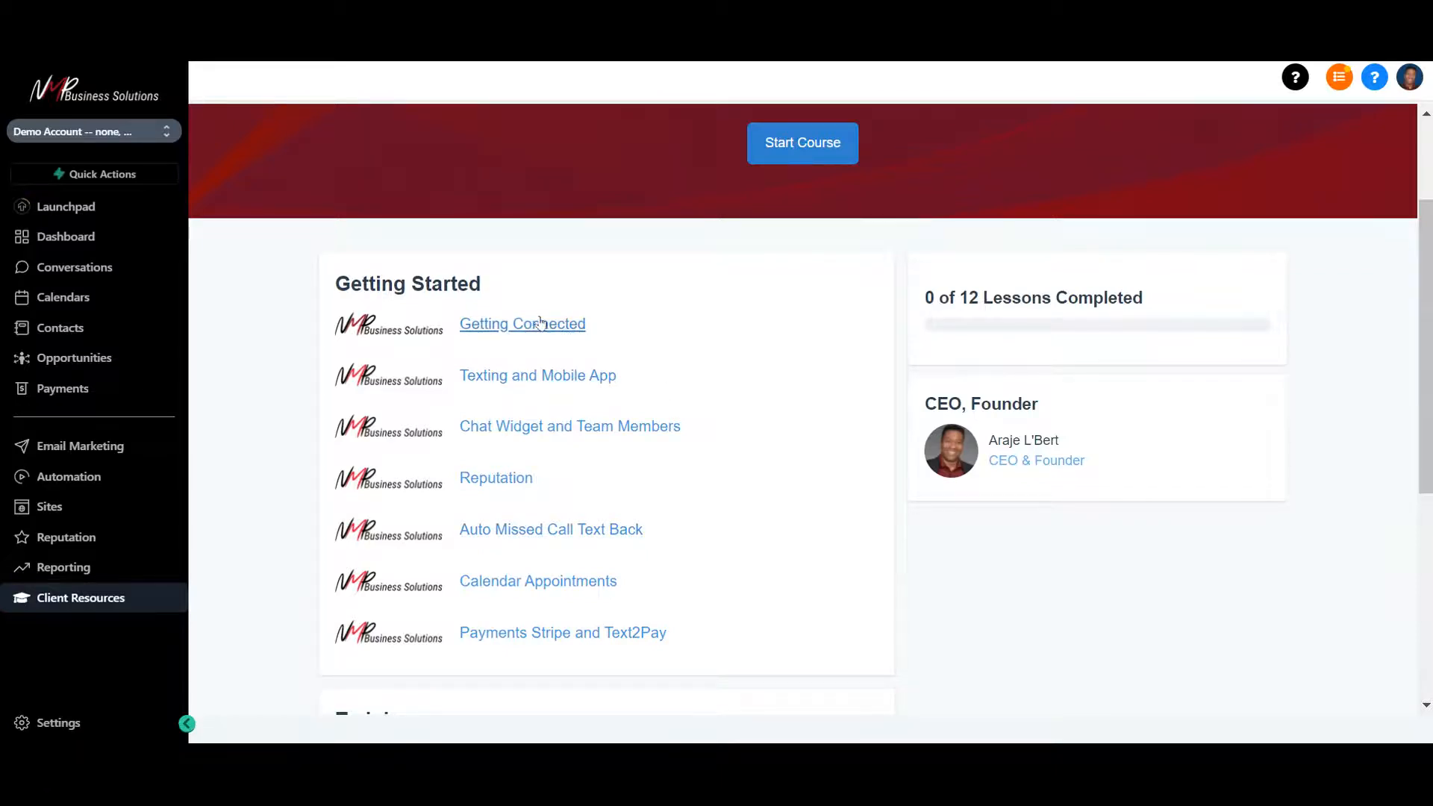
scroll(down, 3)
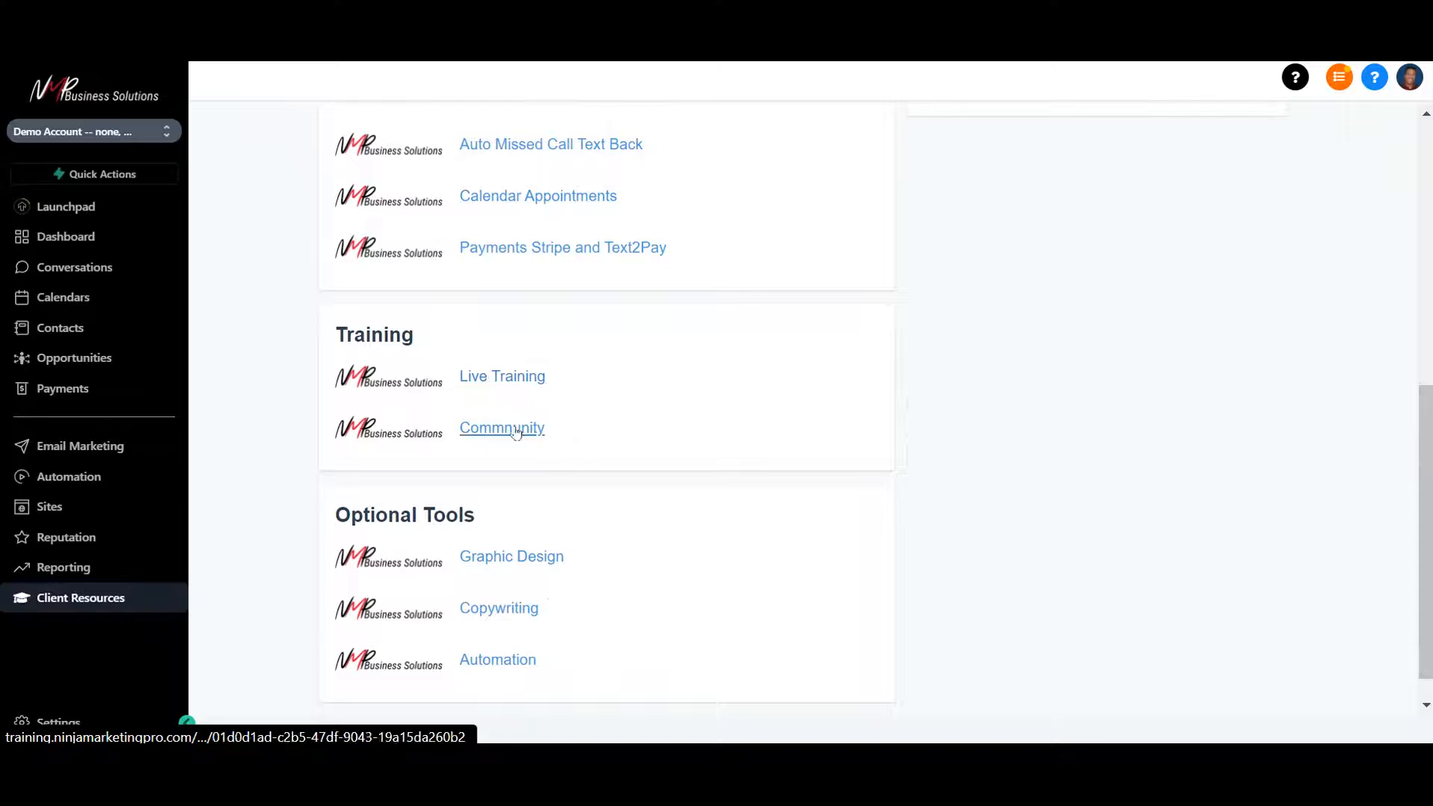
mouse_move(473, 655)
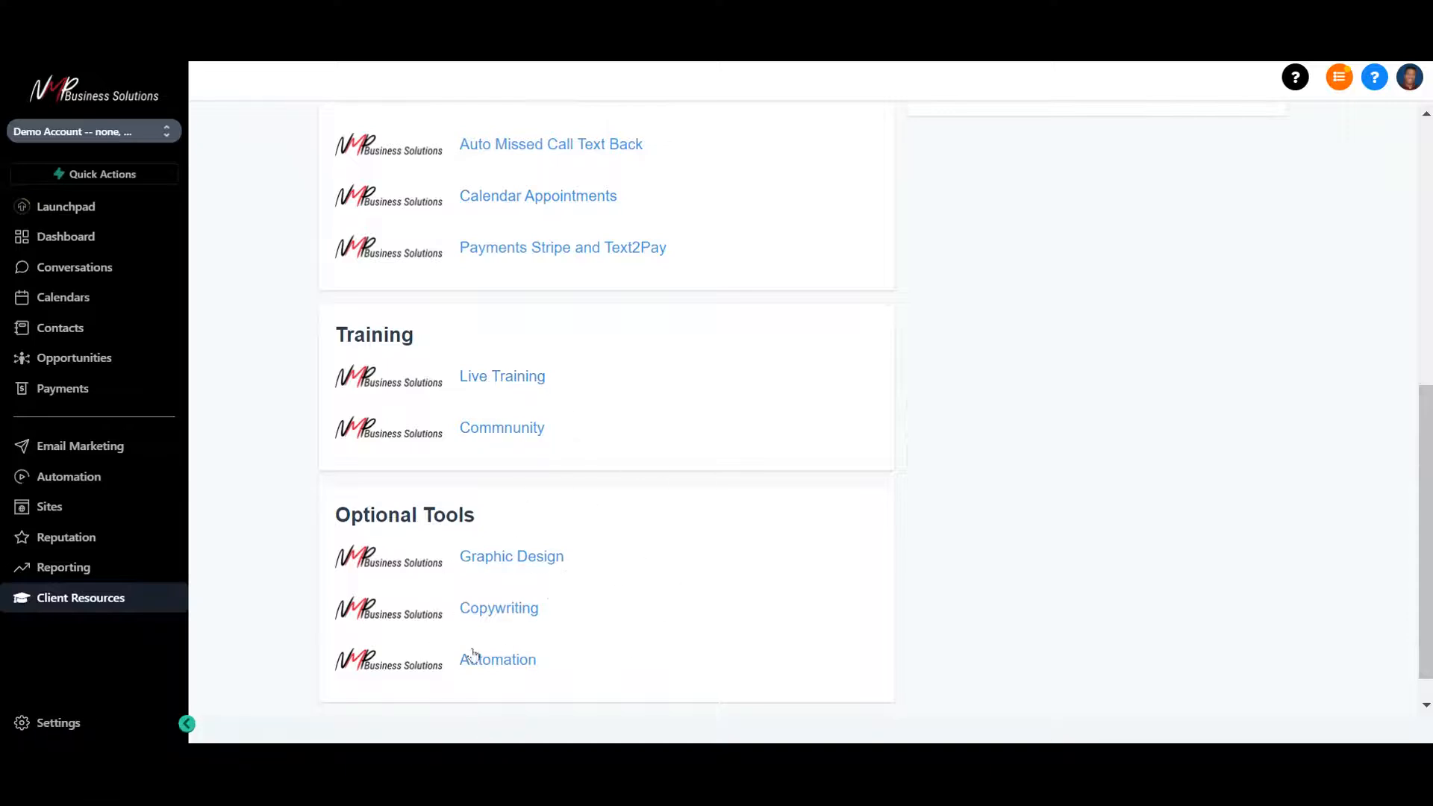
scroll(up, 3)
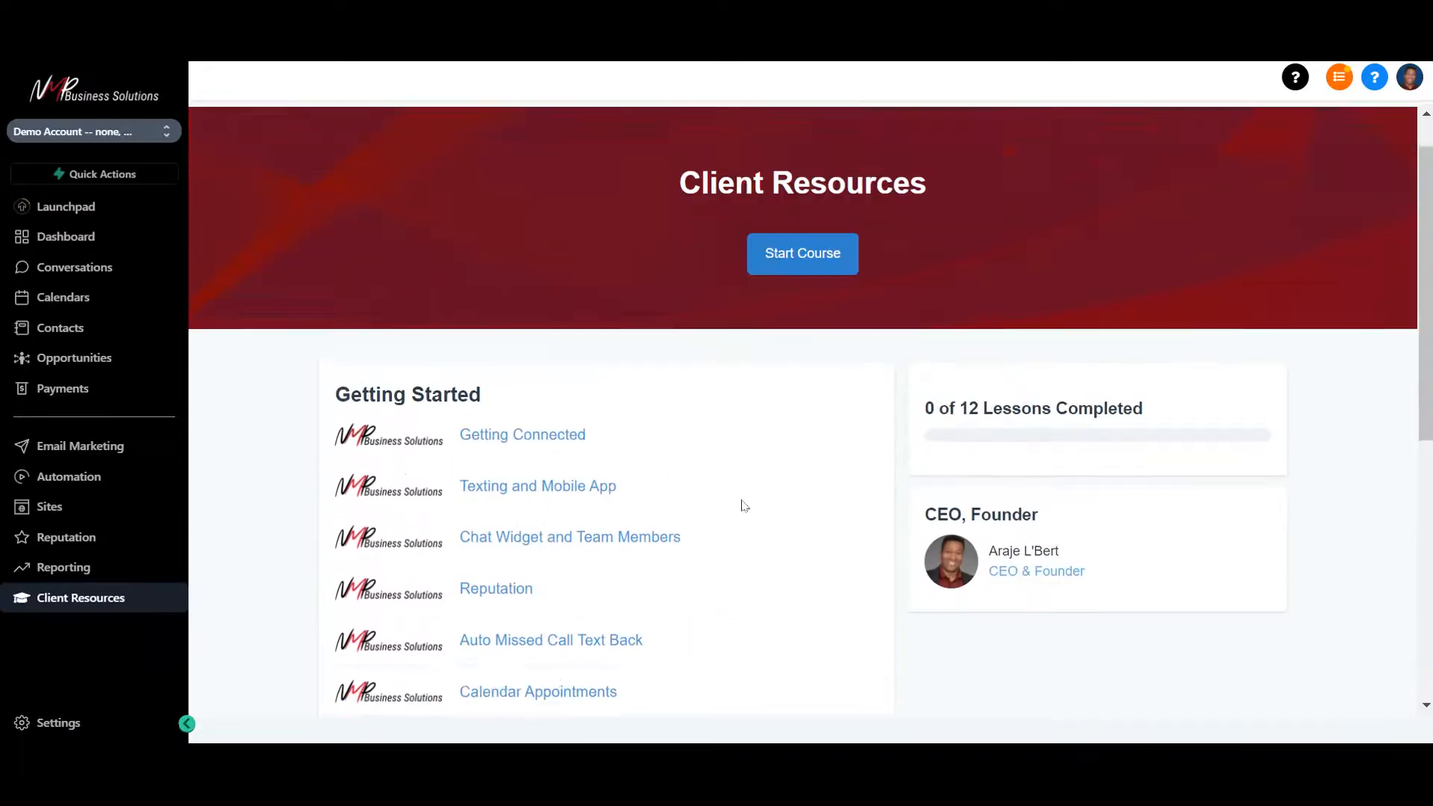
Return to the full course library listing Google Ads Mastery and Shopify Traffic - Client
click(80, 597)
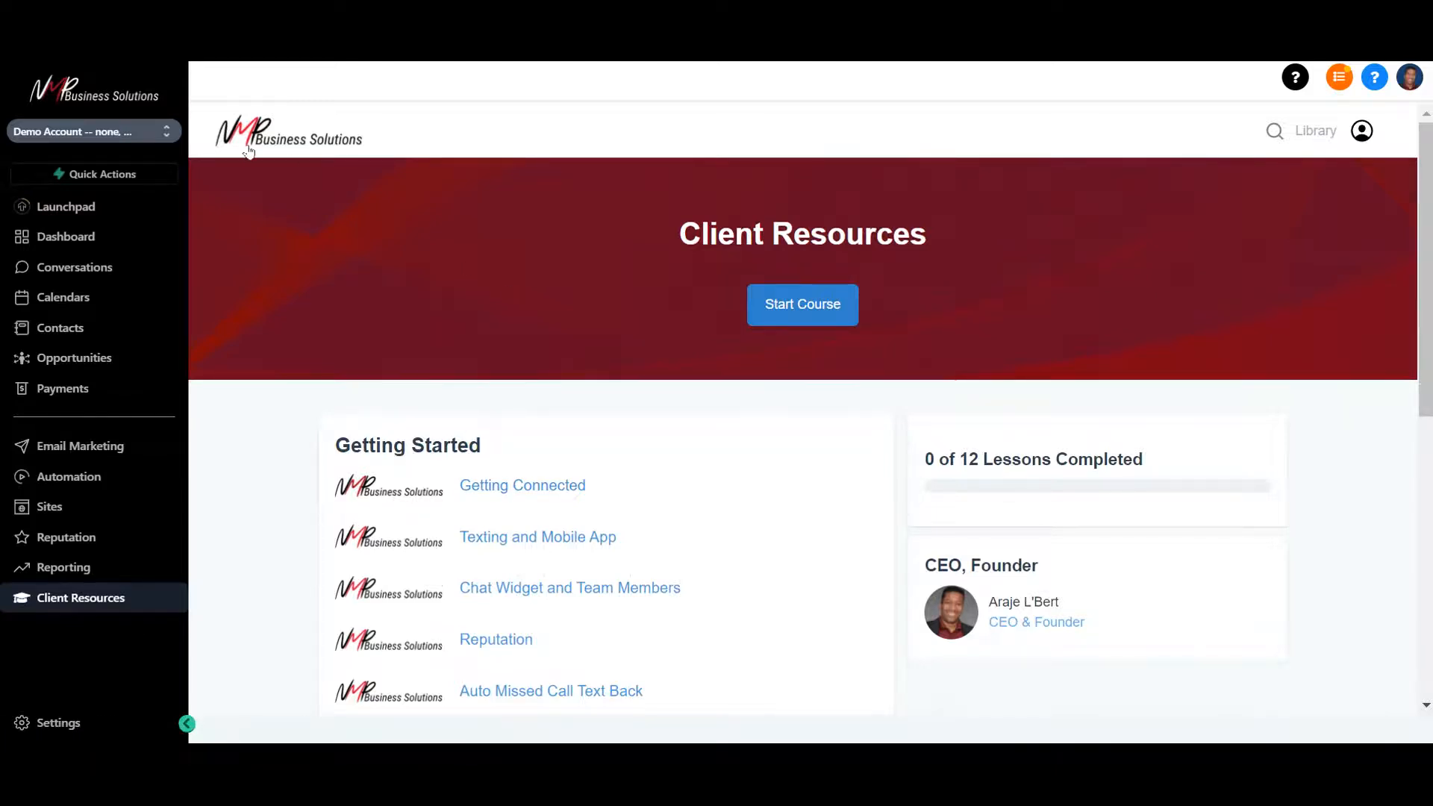
mouse_move(1314, 131)
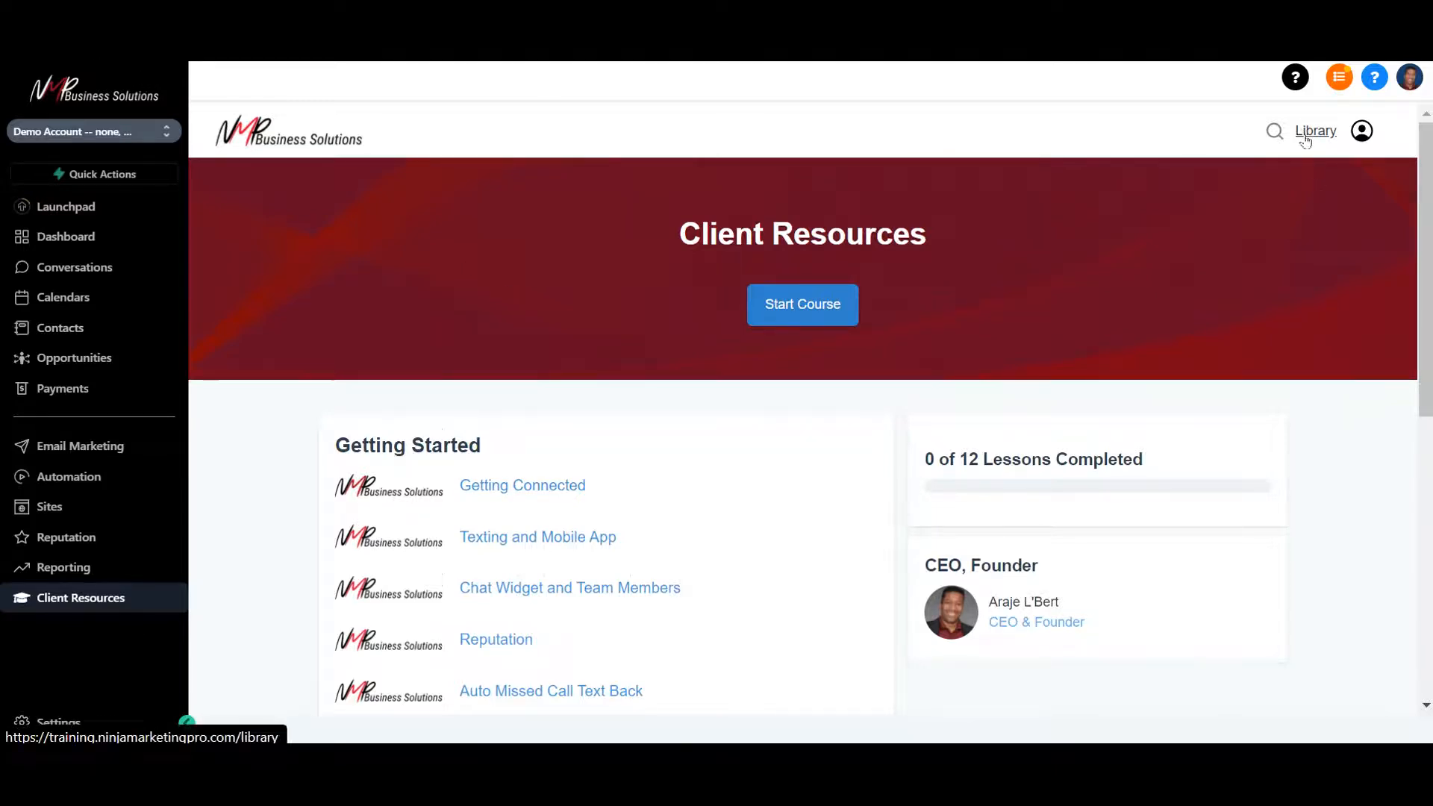
click(1314, 132)
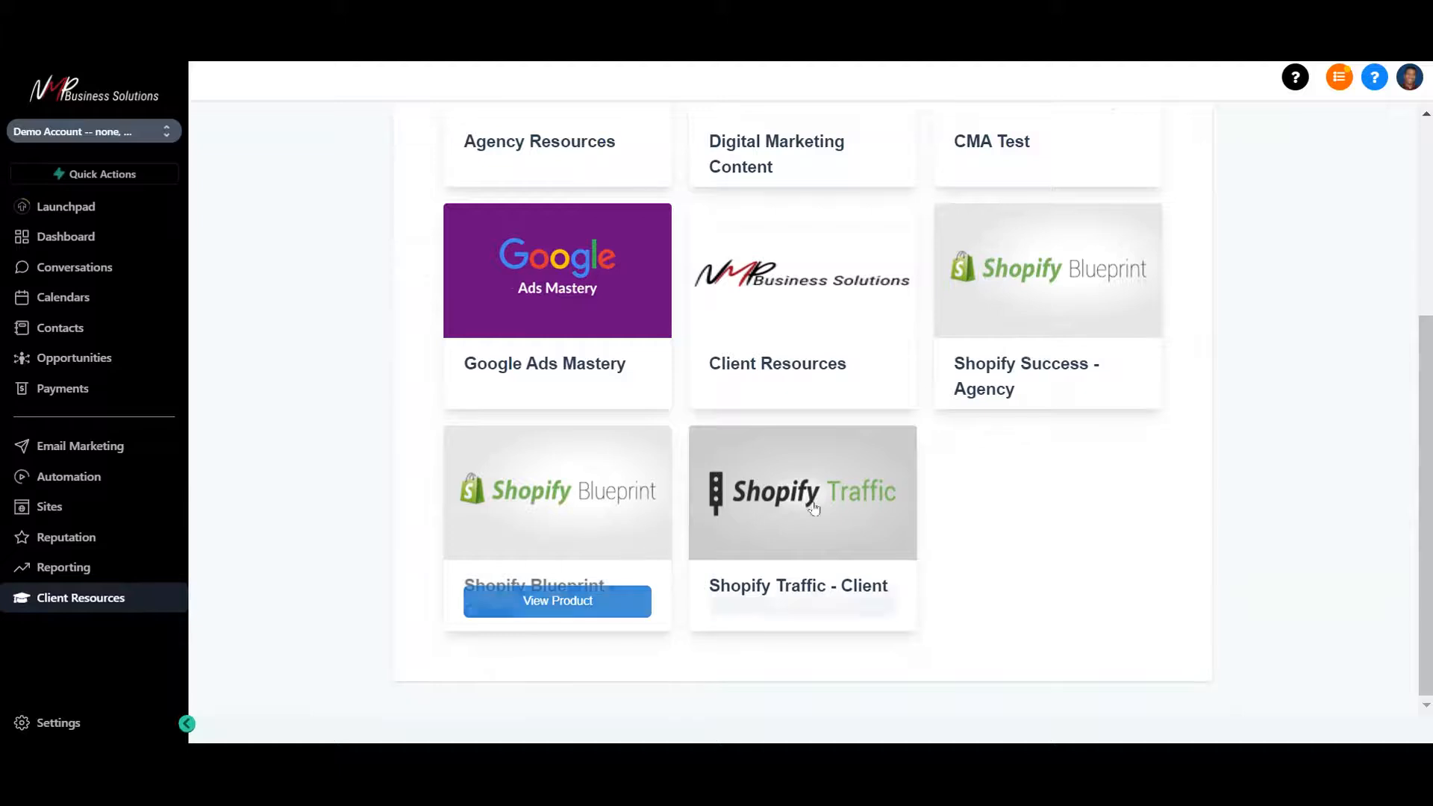
scroll(up, 3)
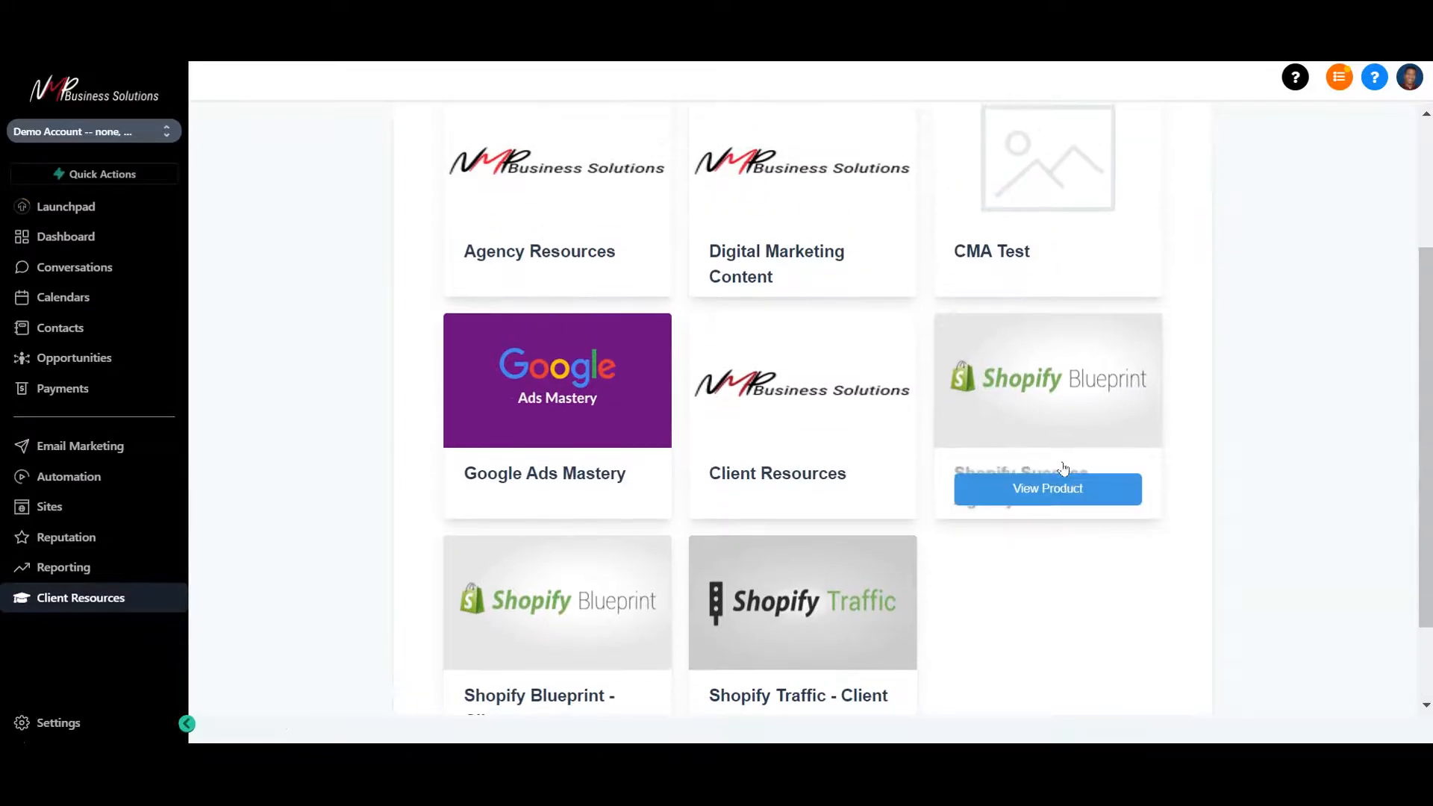
mouse_move(1064, 391)
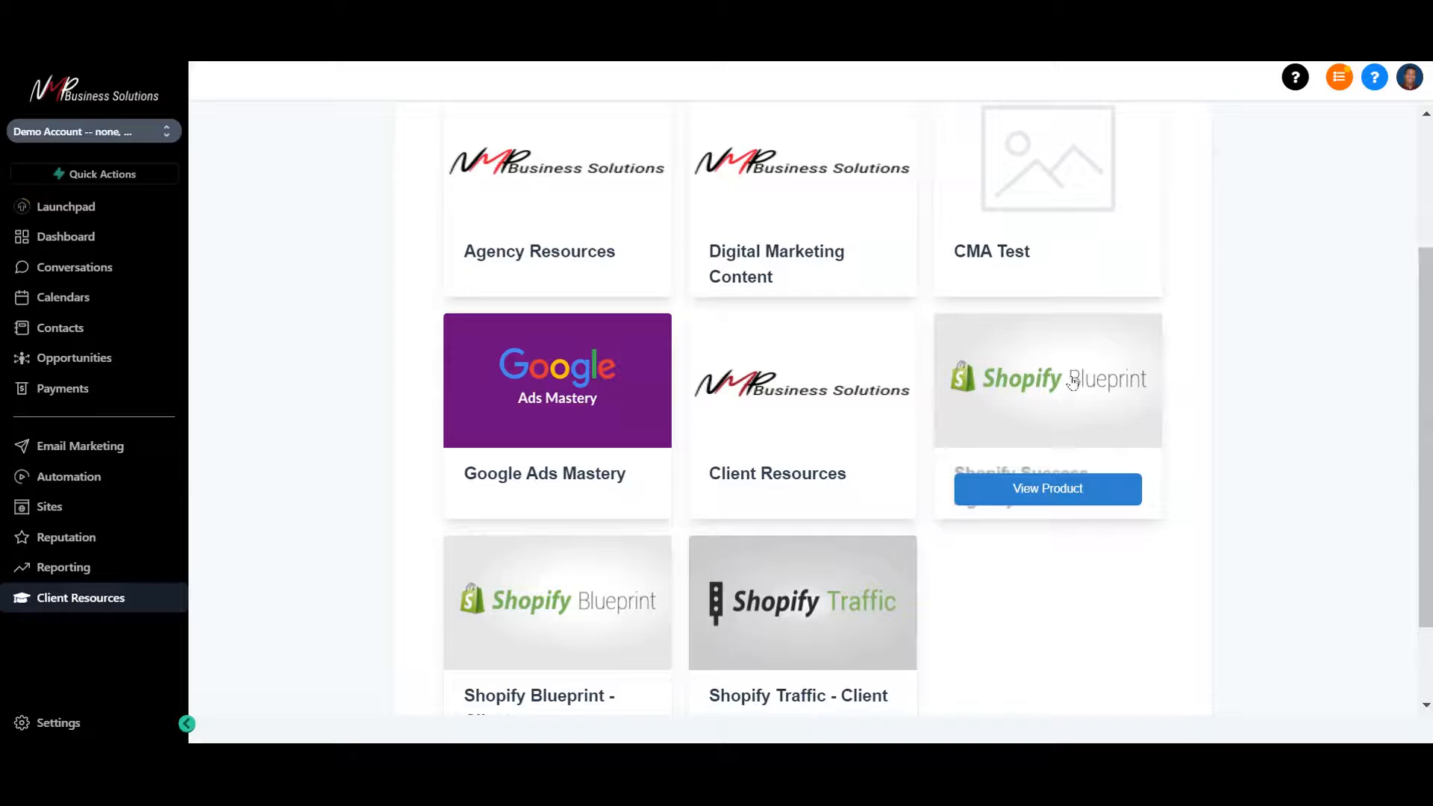
mouse_move(1231, 374)
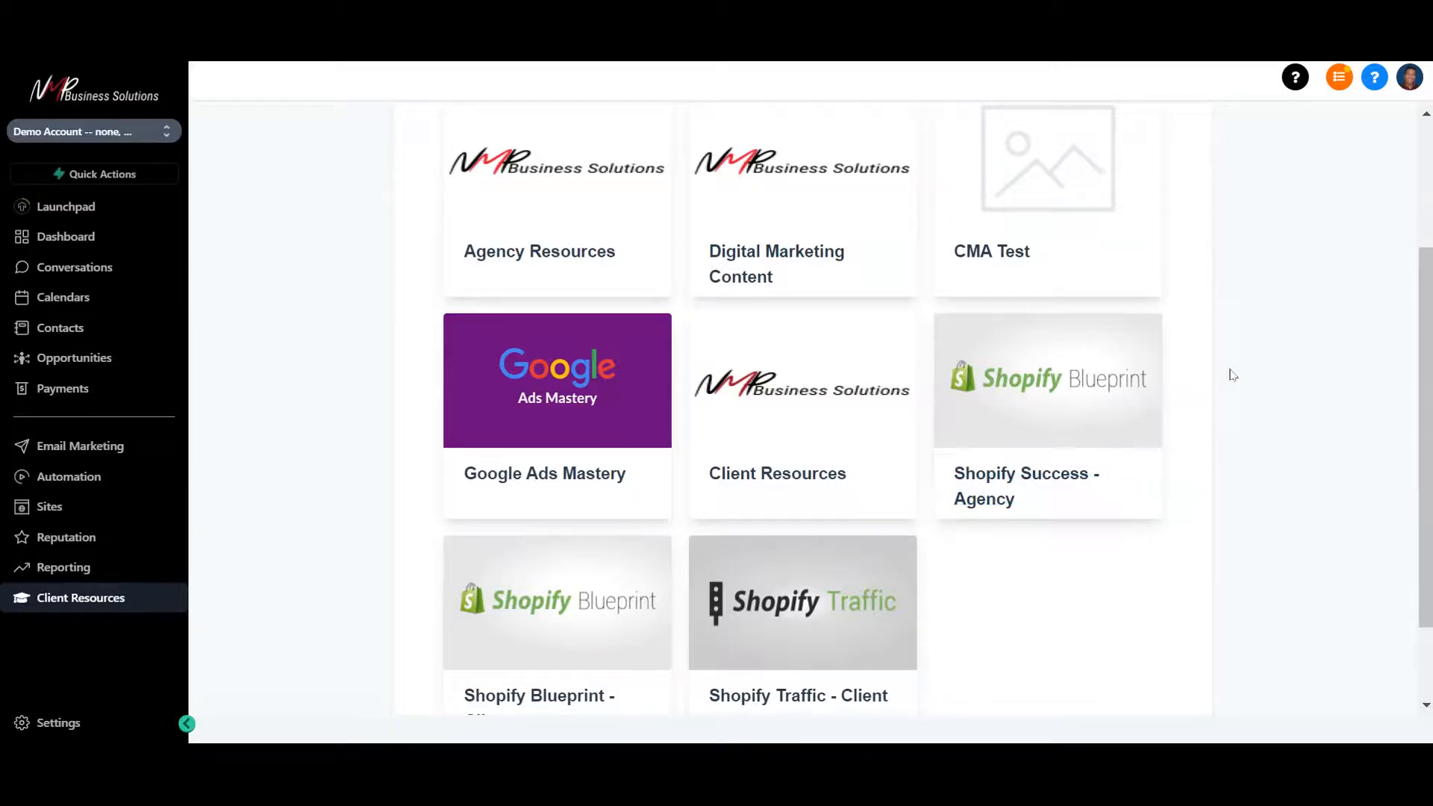
mouse_move(1003, 407)
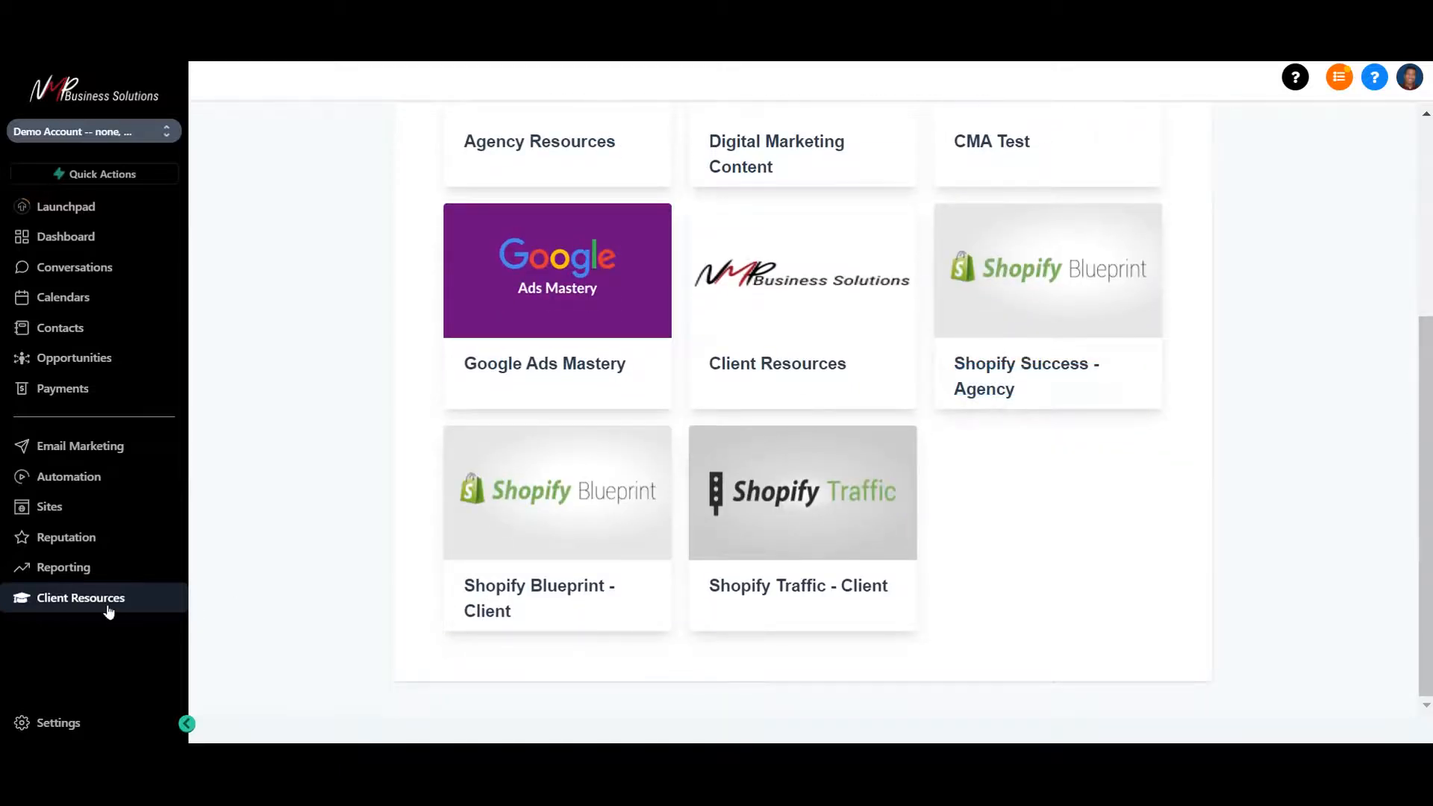
mouse_move(57, 723)
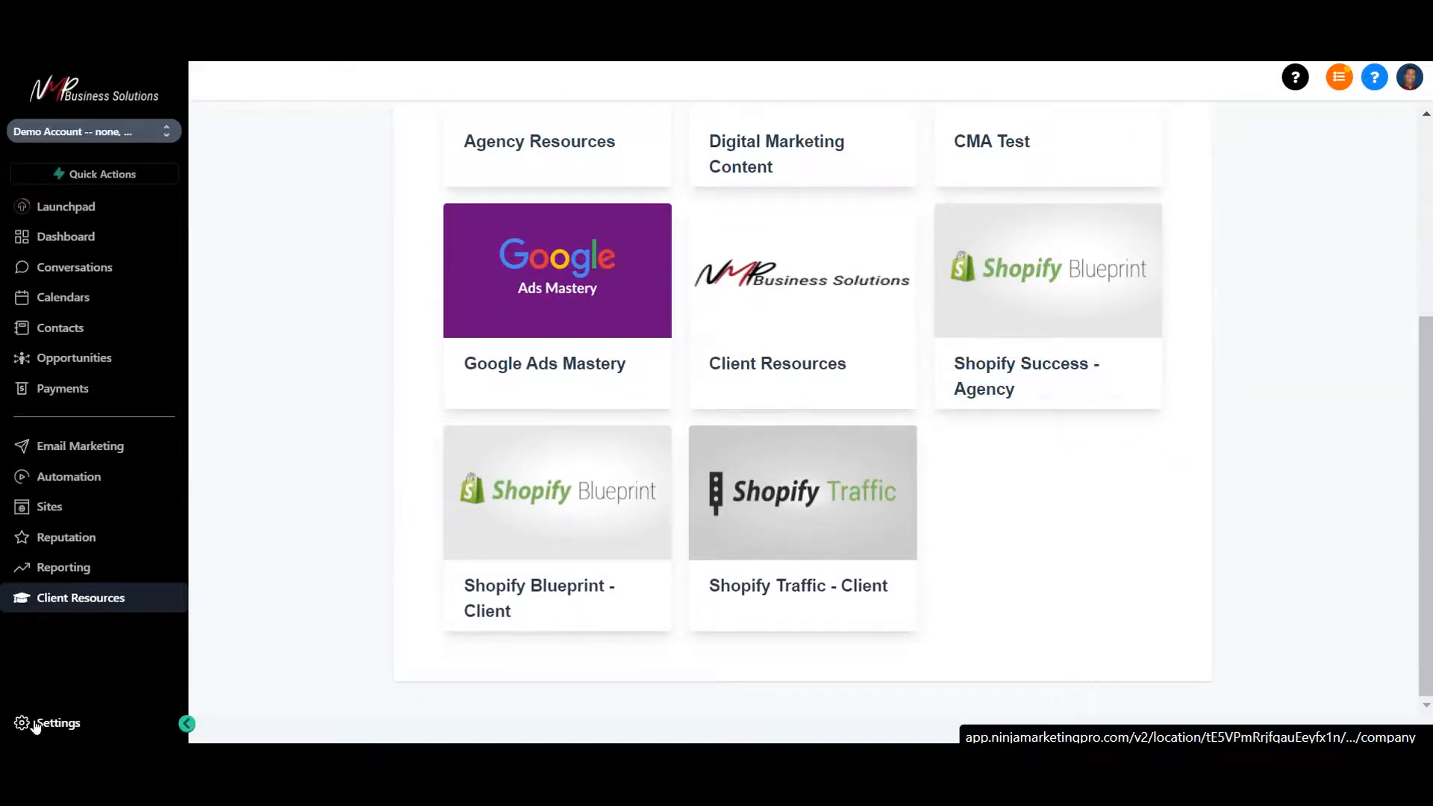
Review the Business Info, My Staff and Pipelines settings pages in turn
click(56, 722)
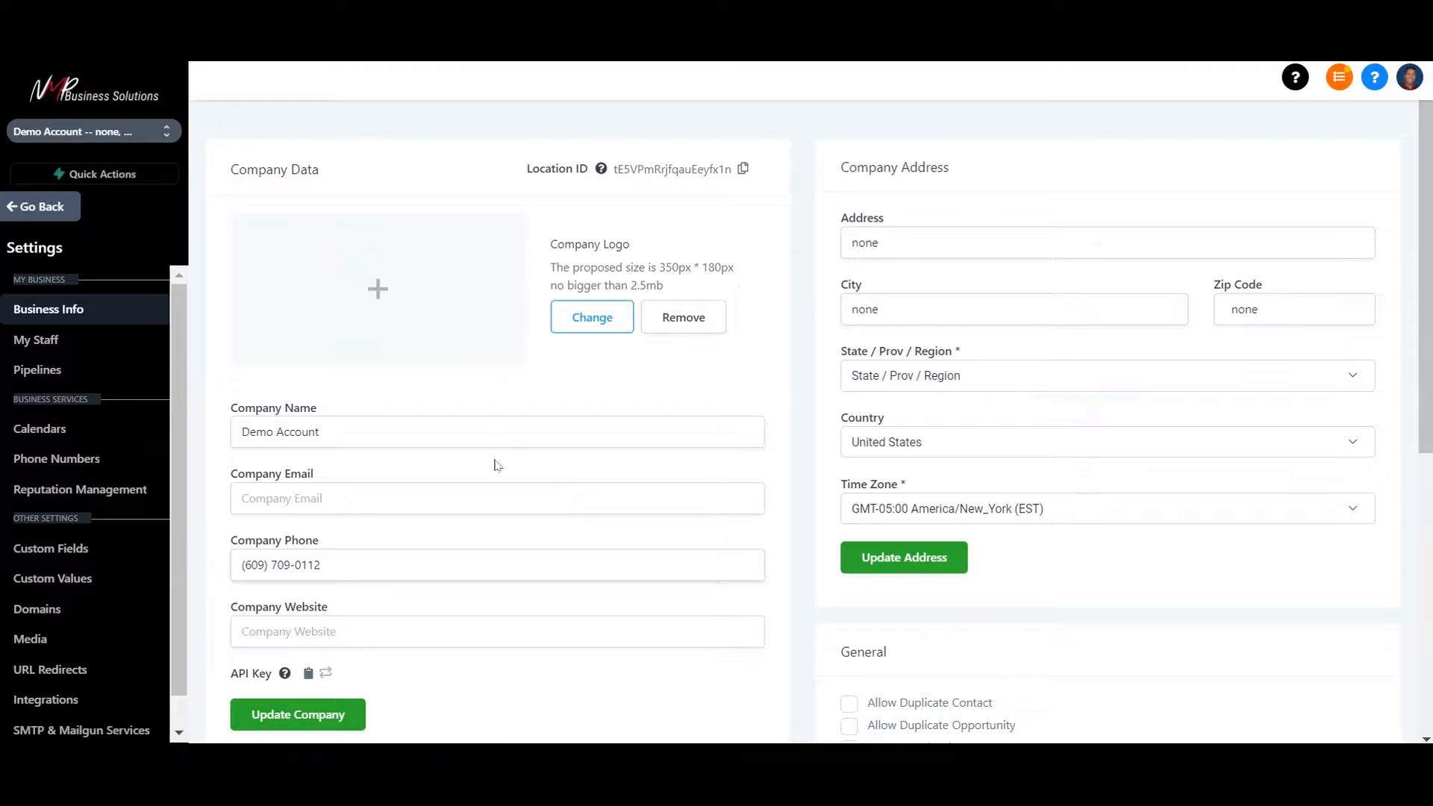
scroll(down, 3)
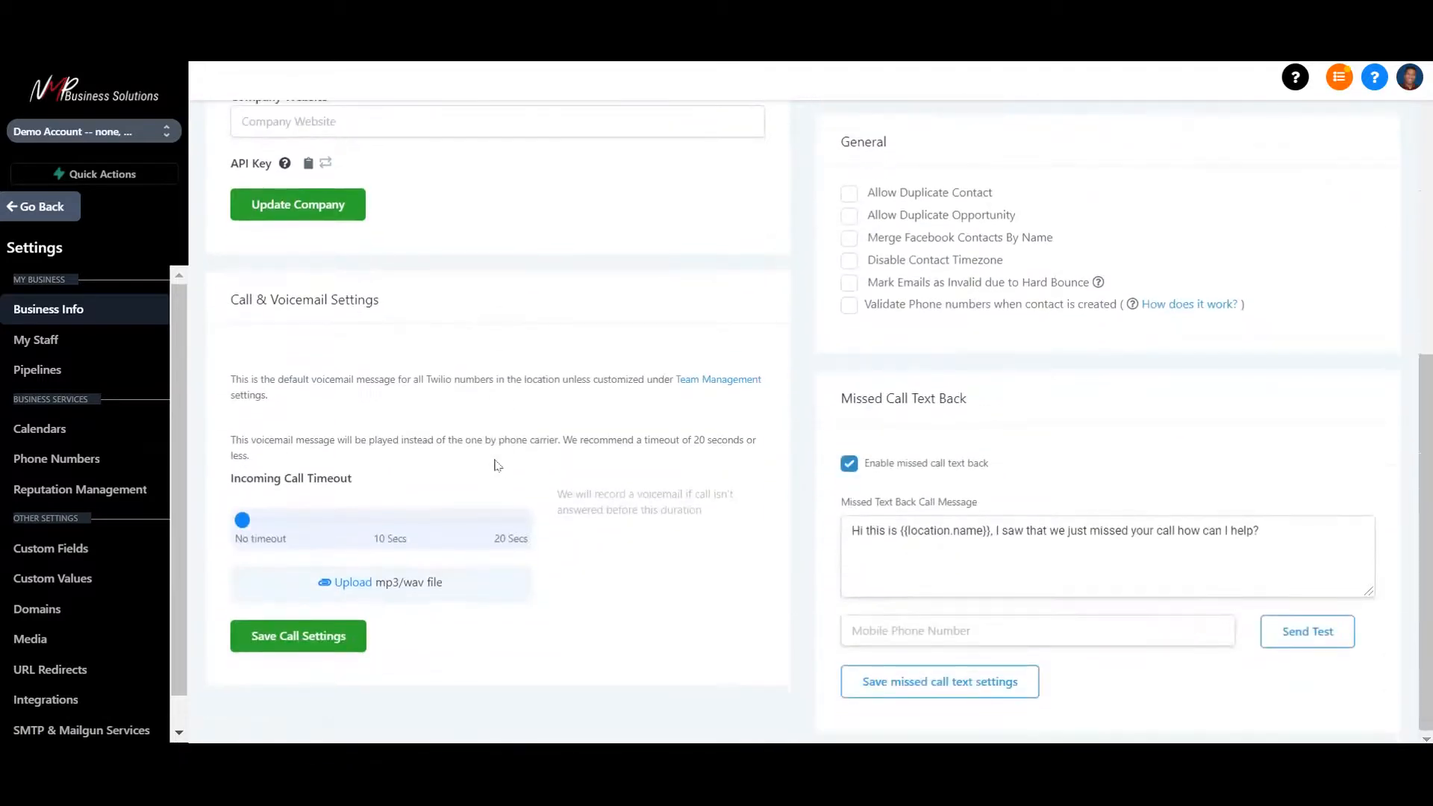
click(36, 339)
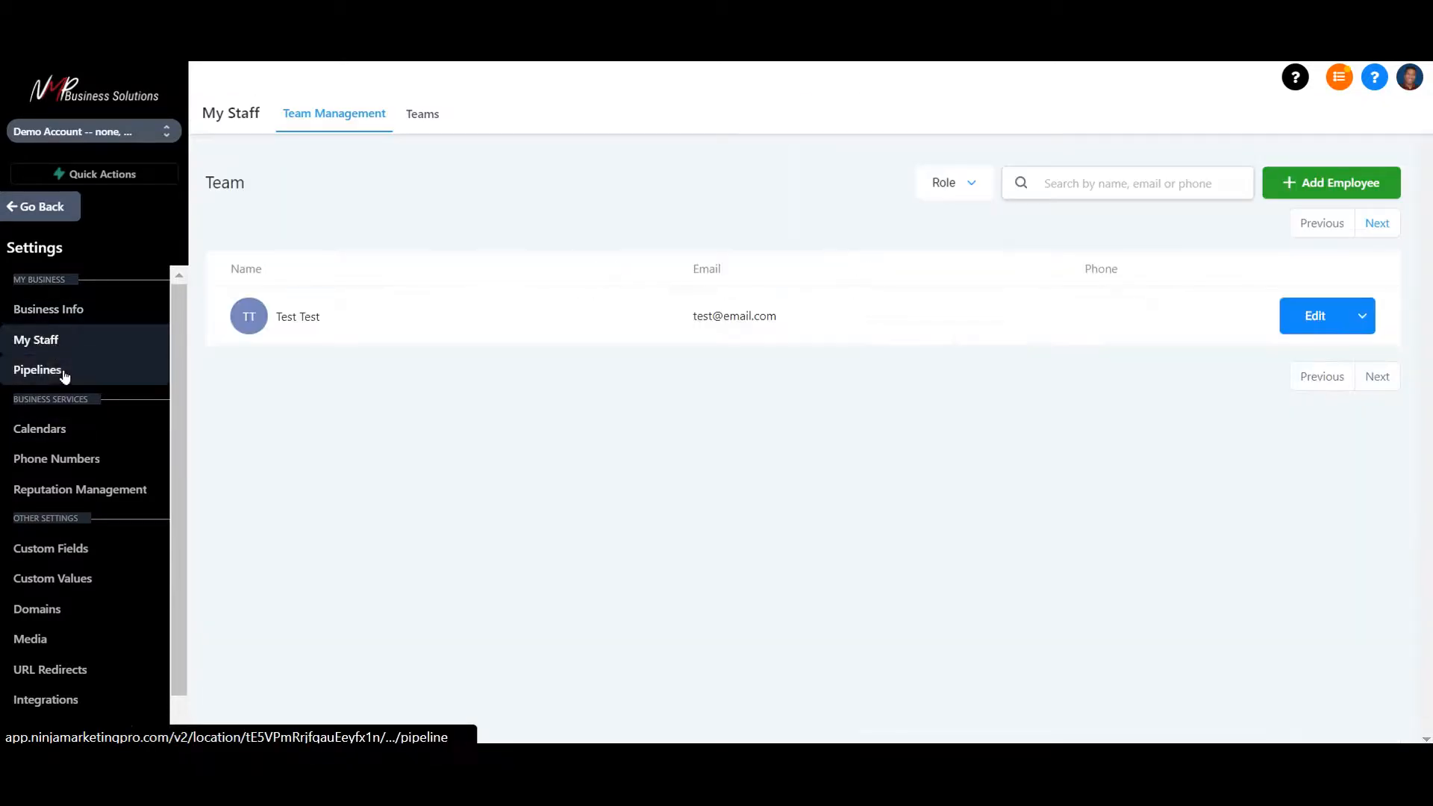
click(36, 368)
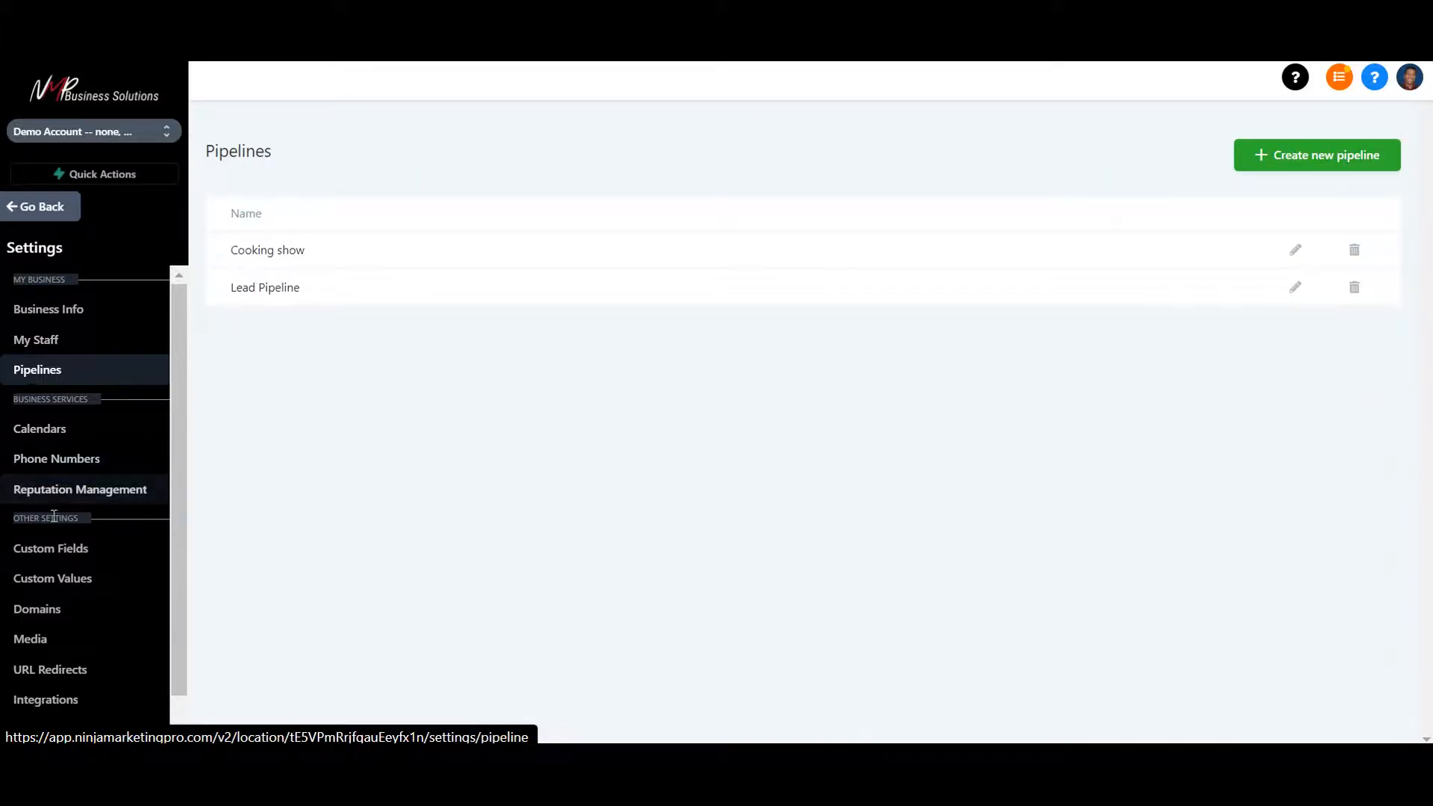
scroll(down, 3)
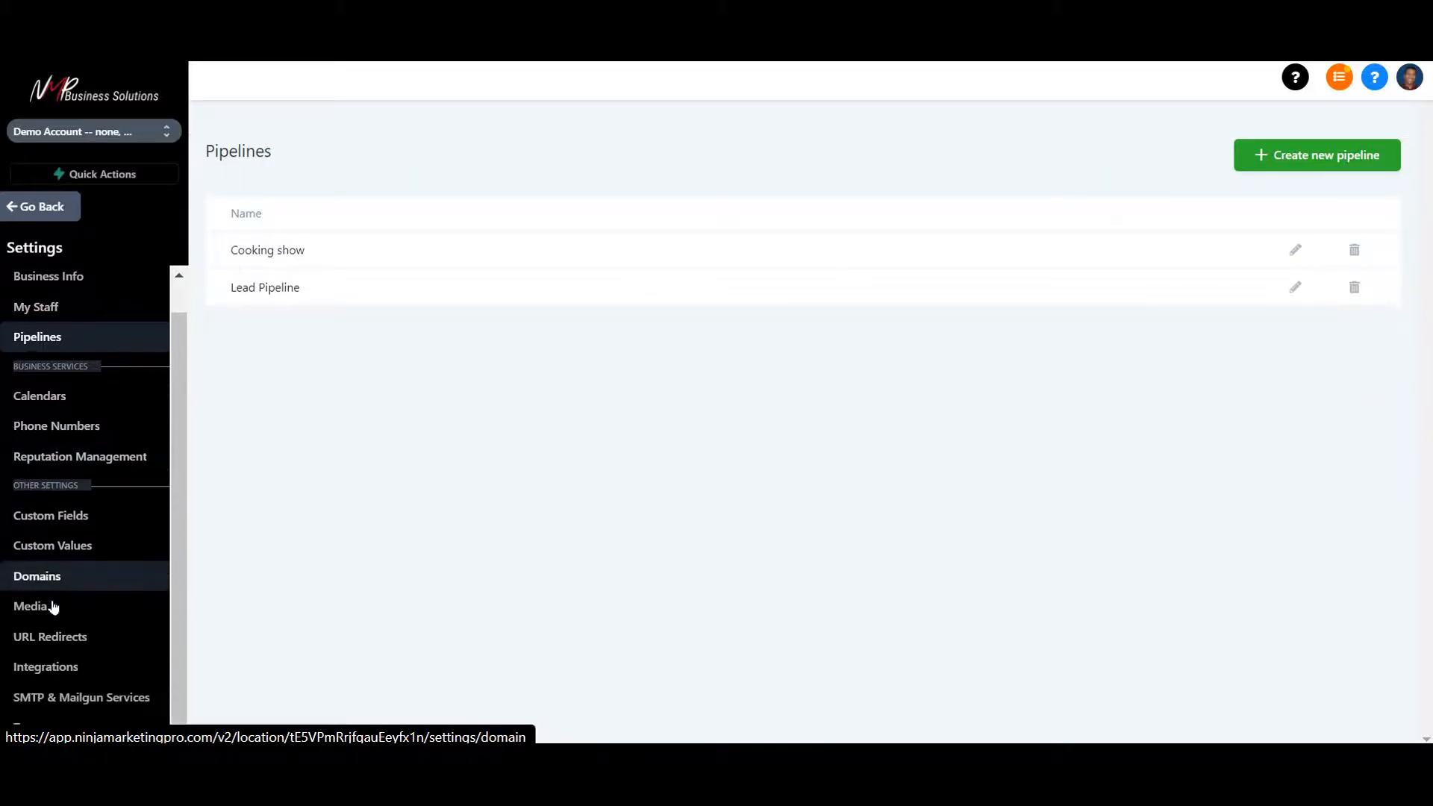
mouse_move(40, 582)
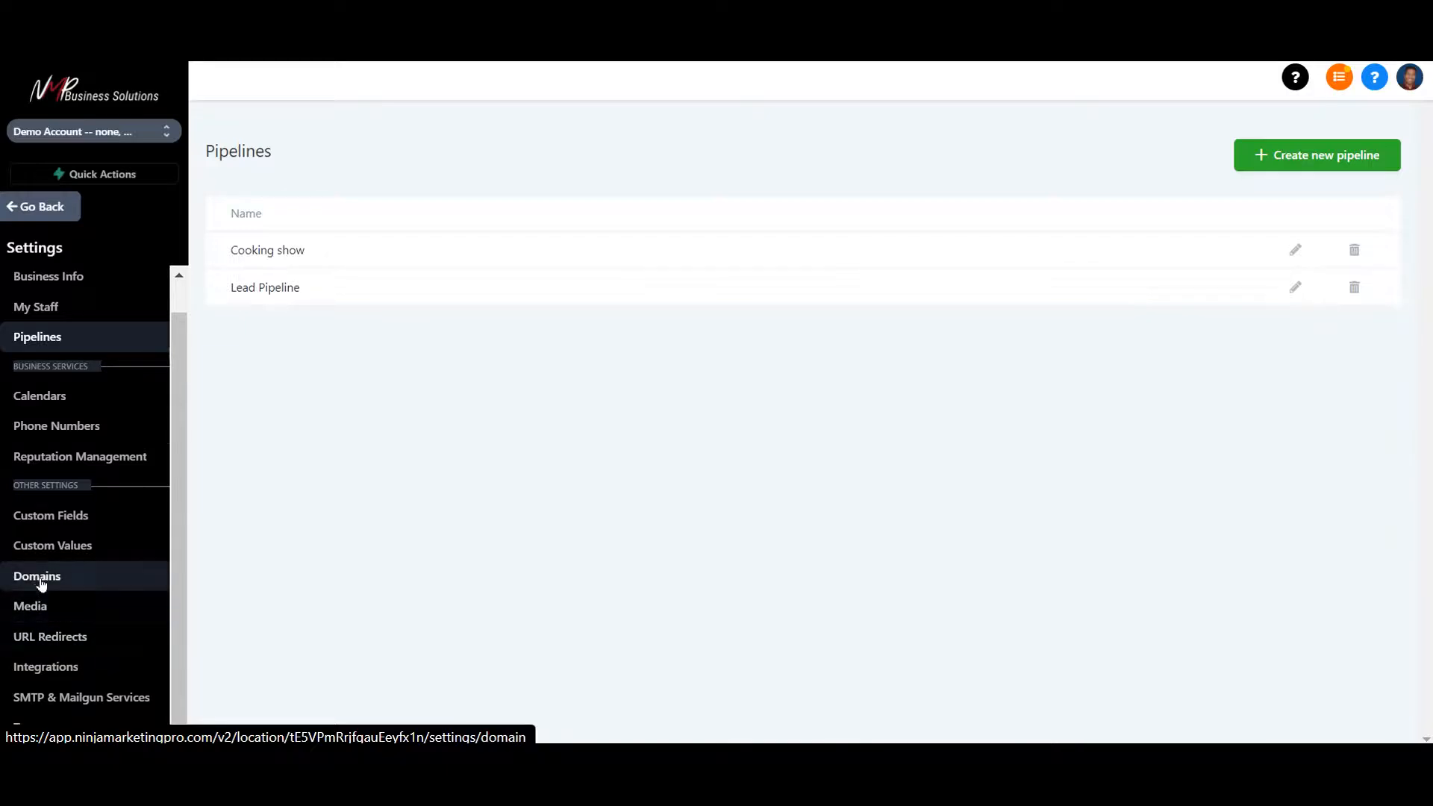
Check the Domains settings, then leave settings for the main app
click(36, 576)
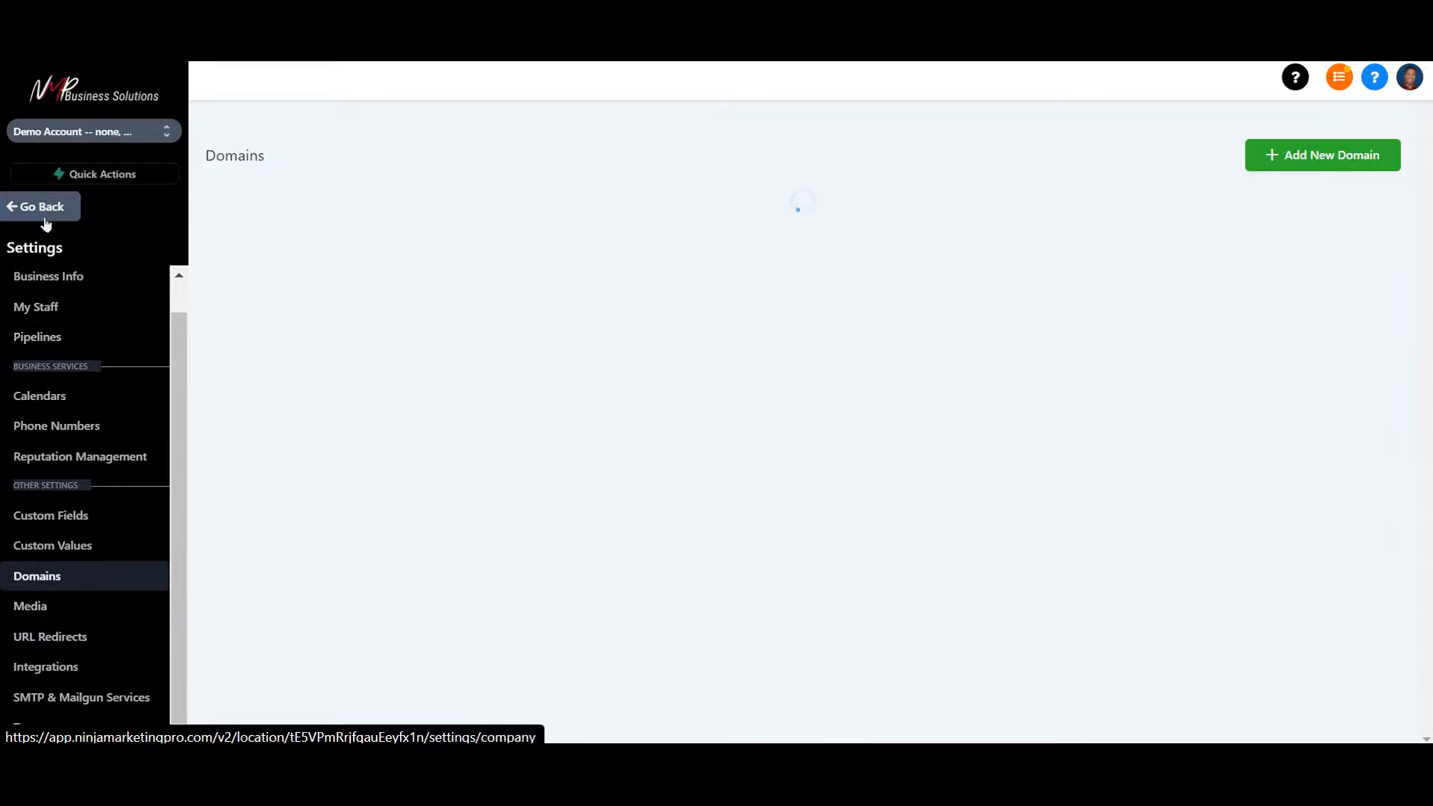
click(40, 205)
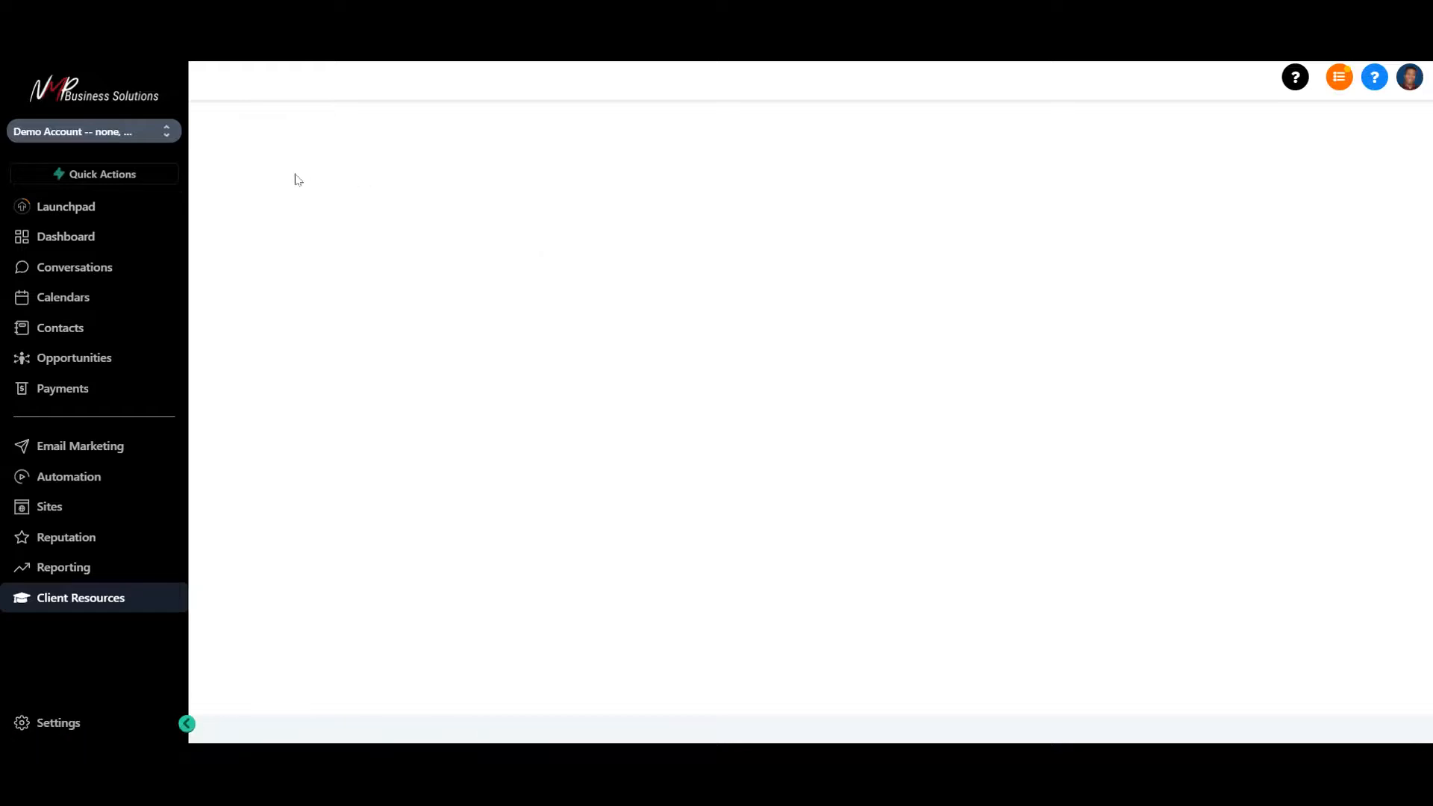
mouse_move(1210, 223)
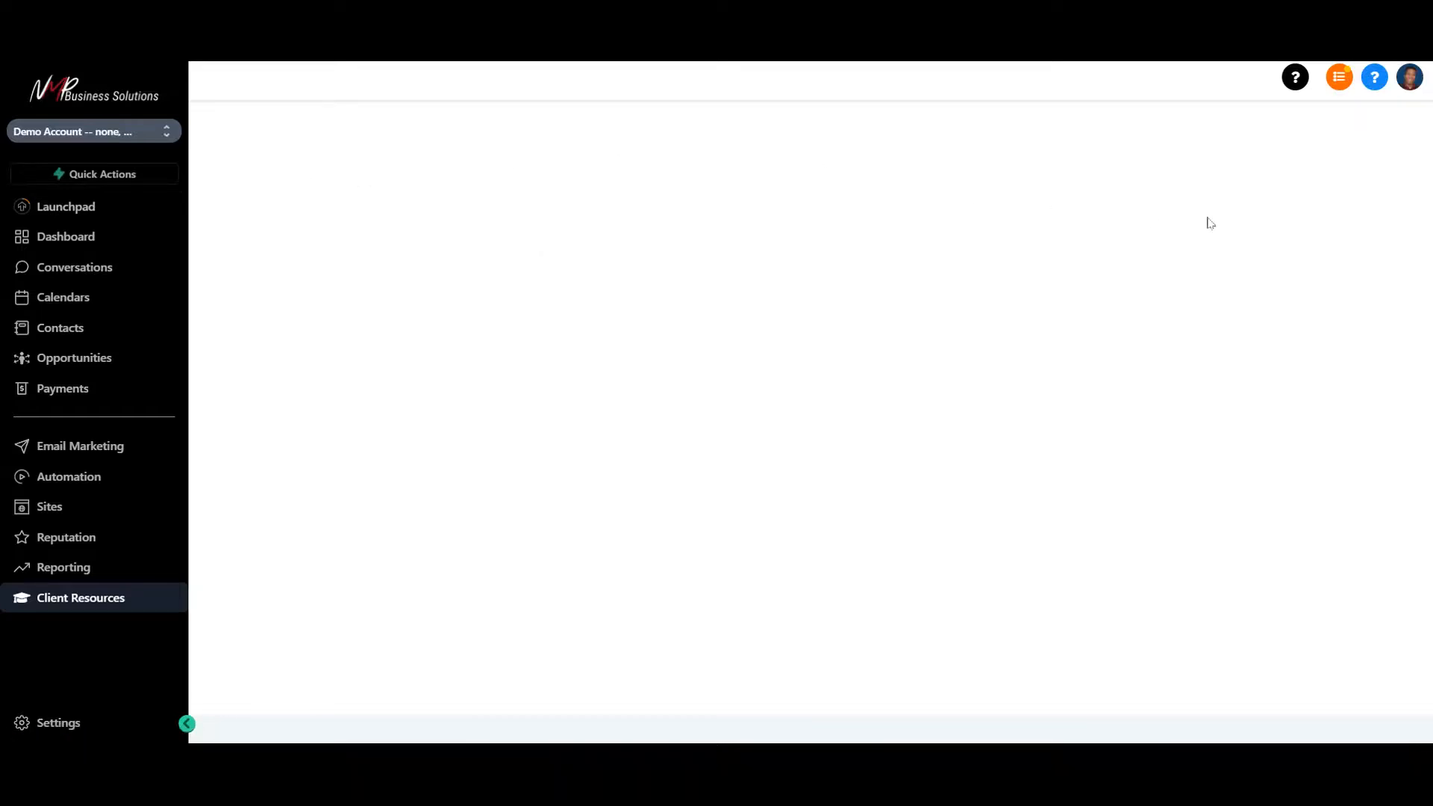
mouse_move(1372, 76)
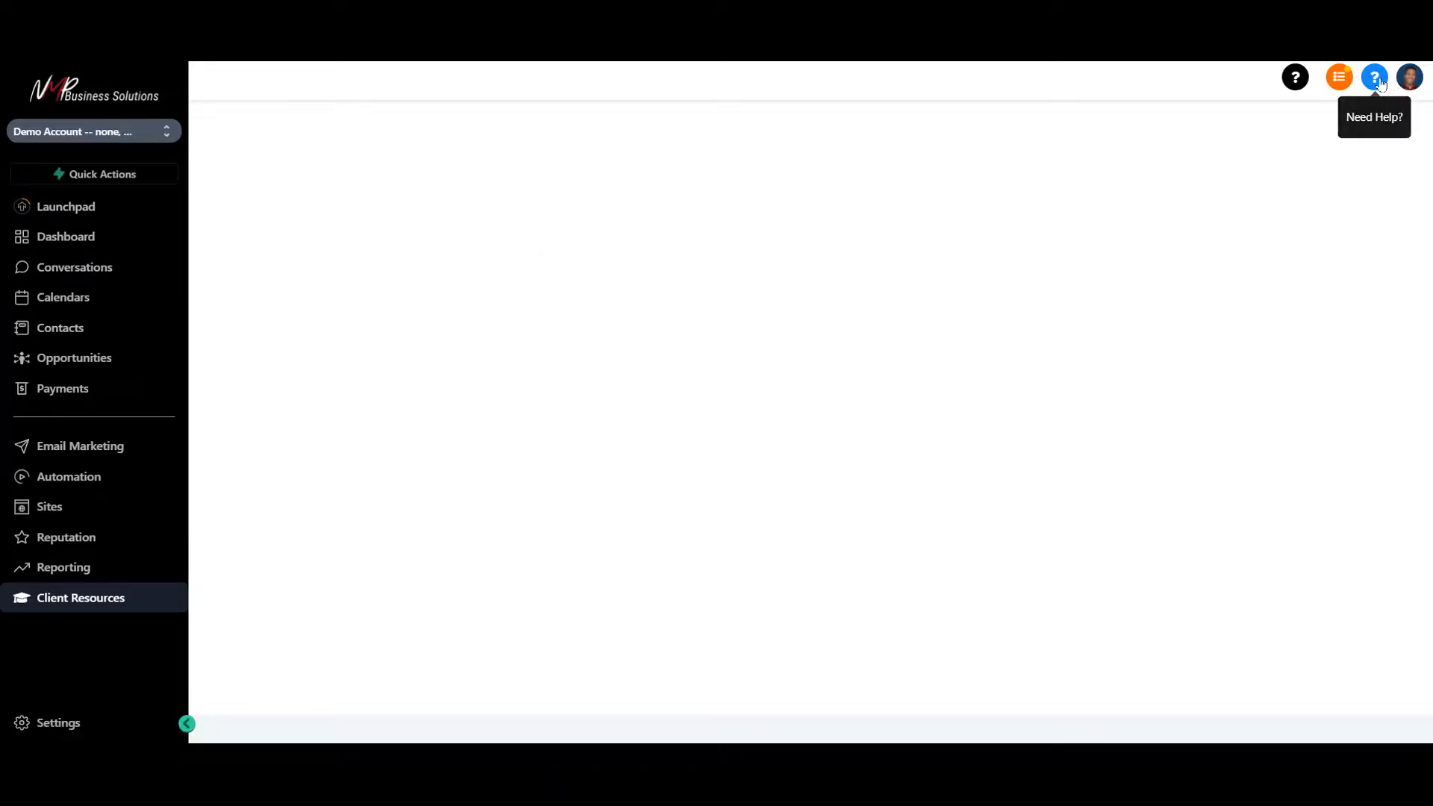
Show the dashboard with opportunities and pipeline value, then bring up the help library panel
click(78, 596)
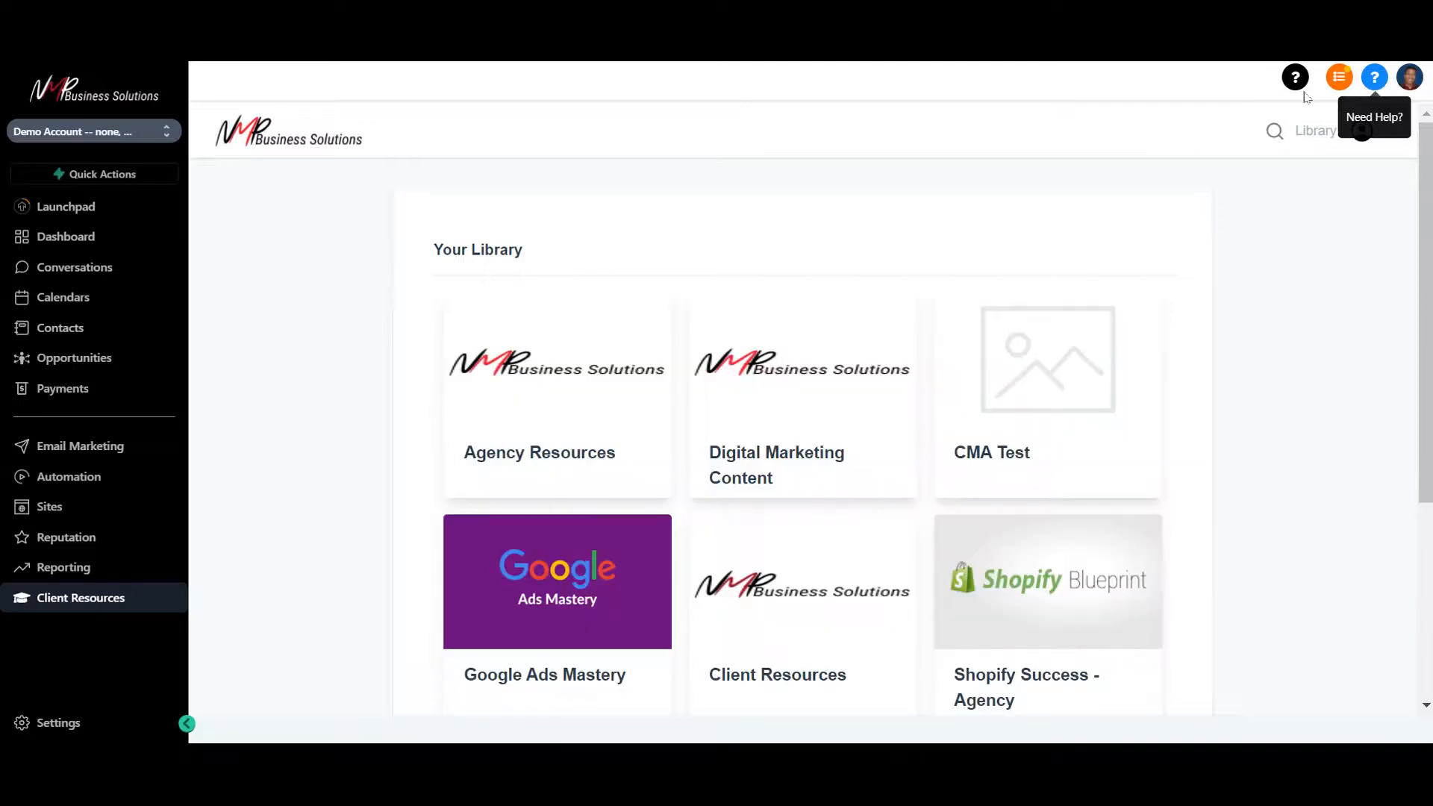
click(64, 236)
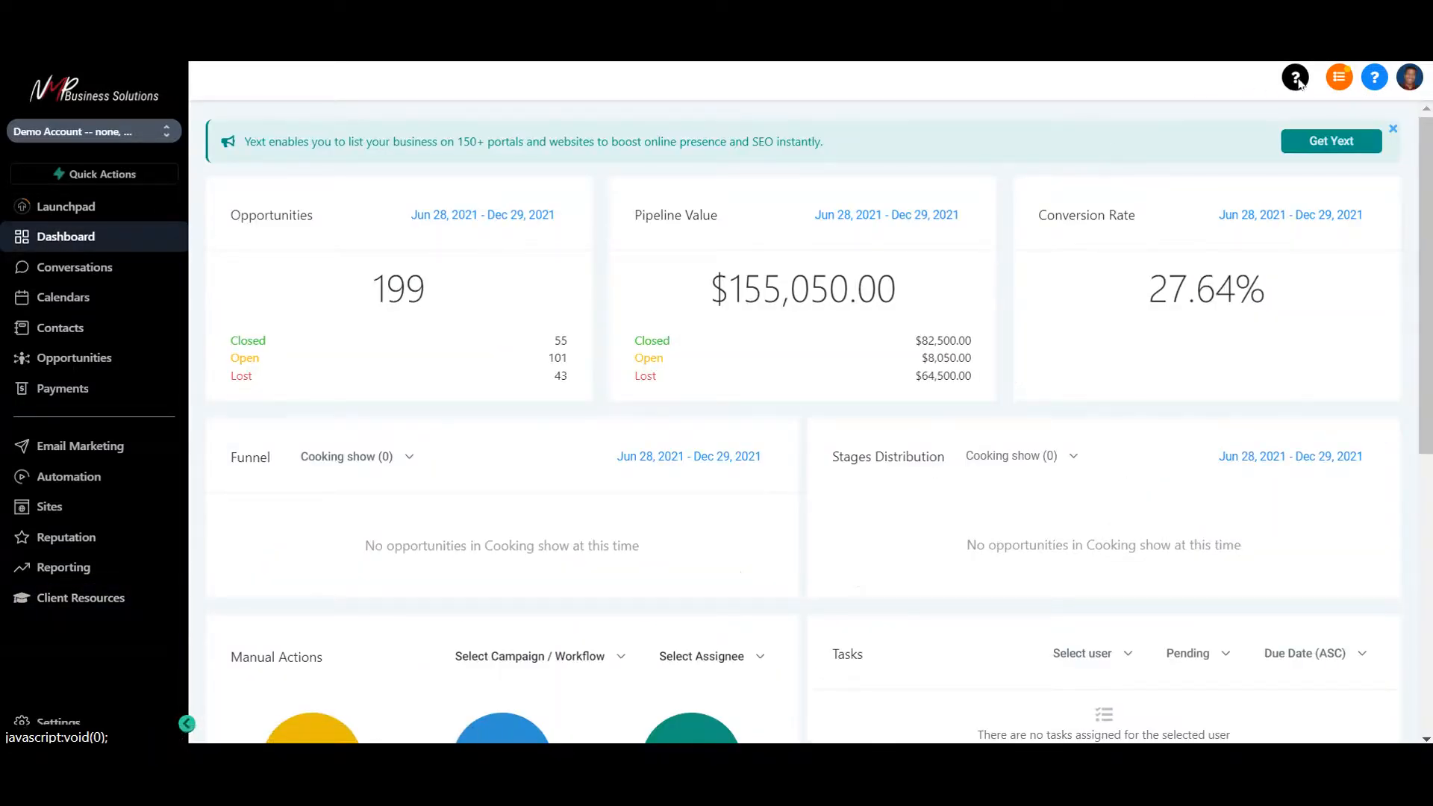
click(1296, 77)
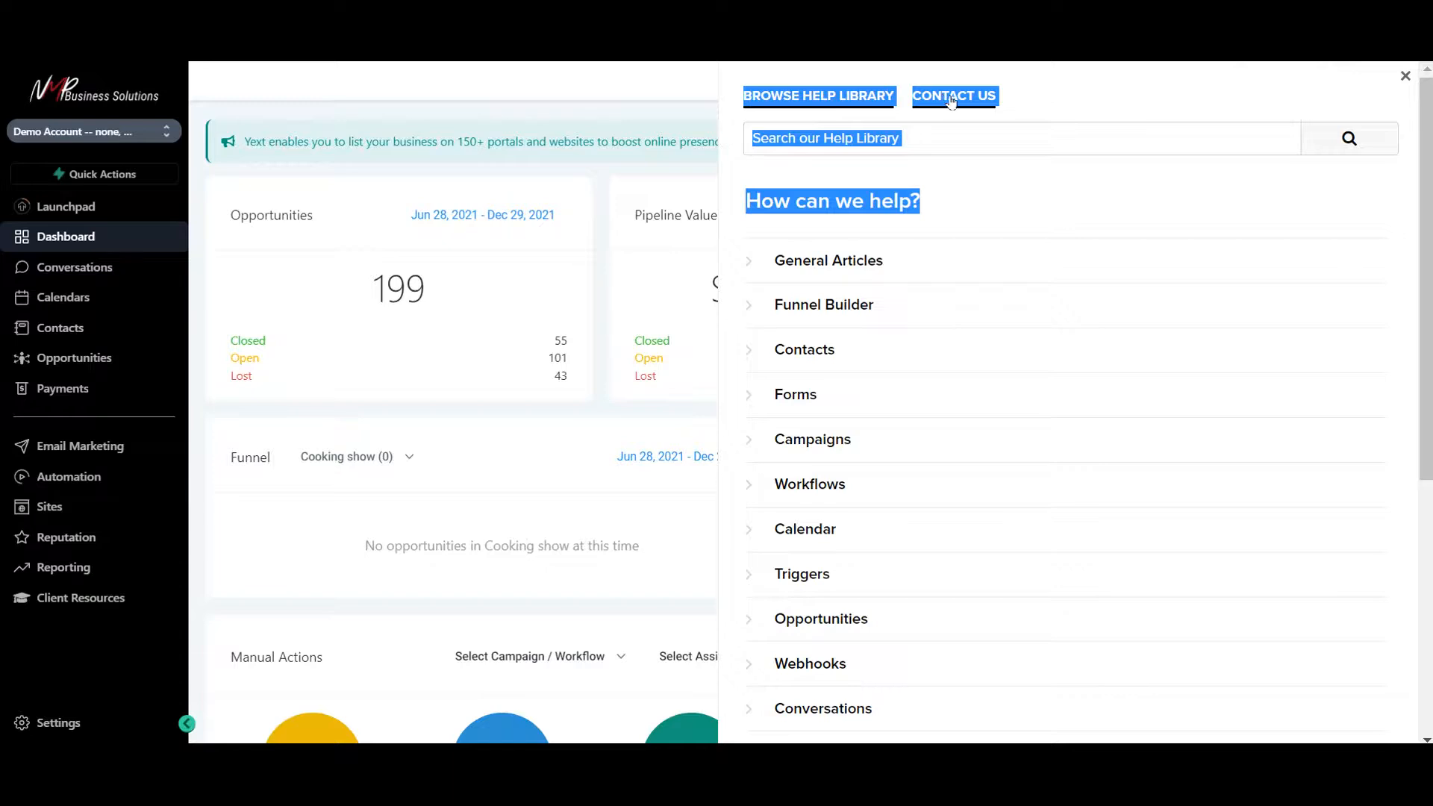
mouse_move(988, 147)
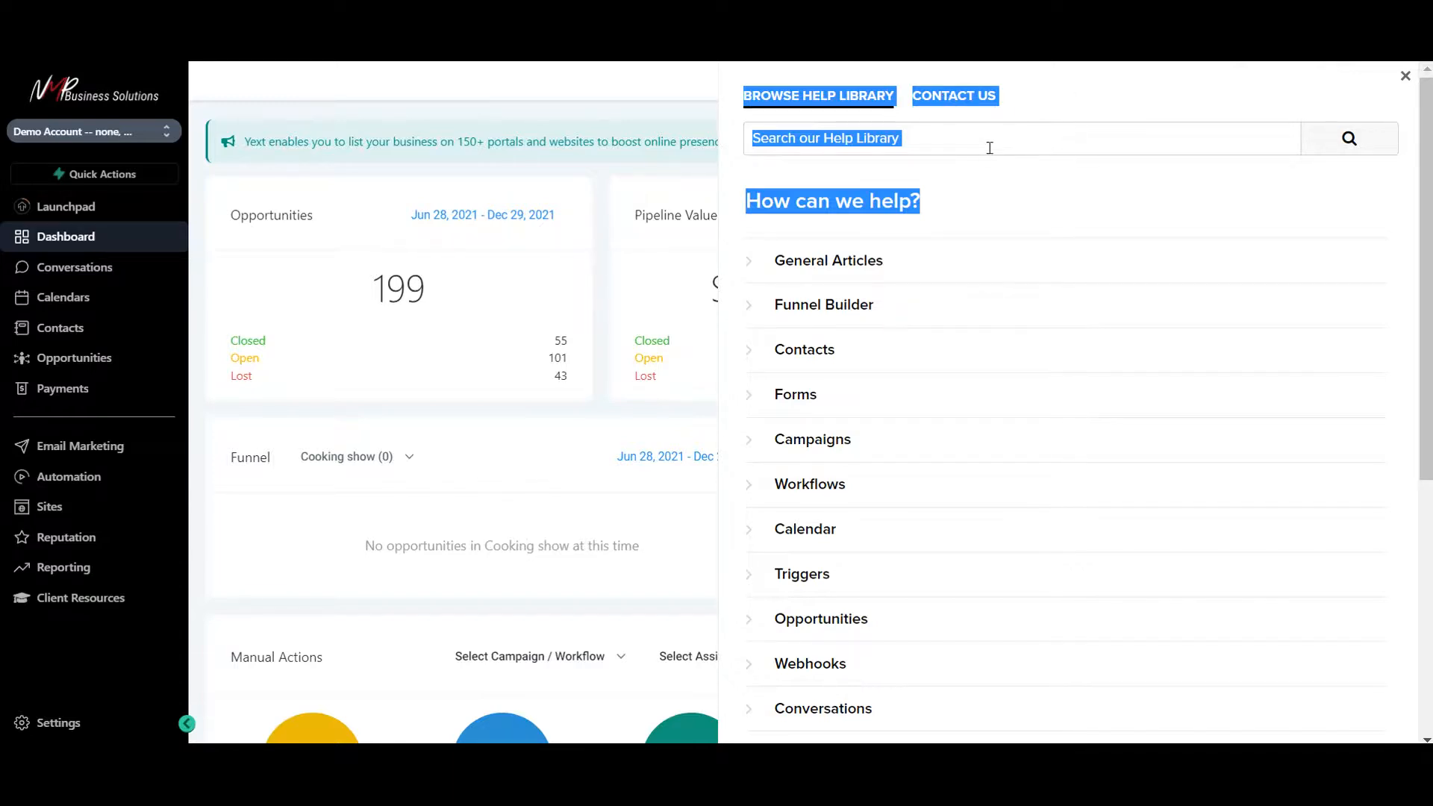
mouse_move(1099, 98)
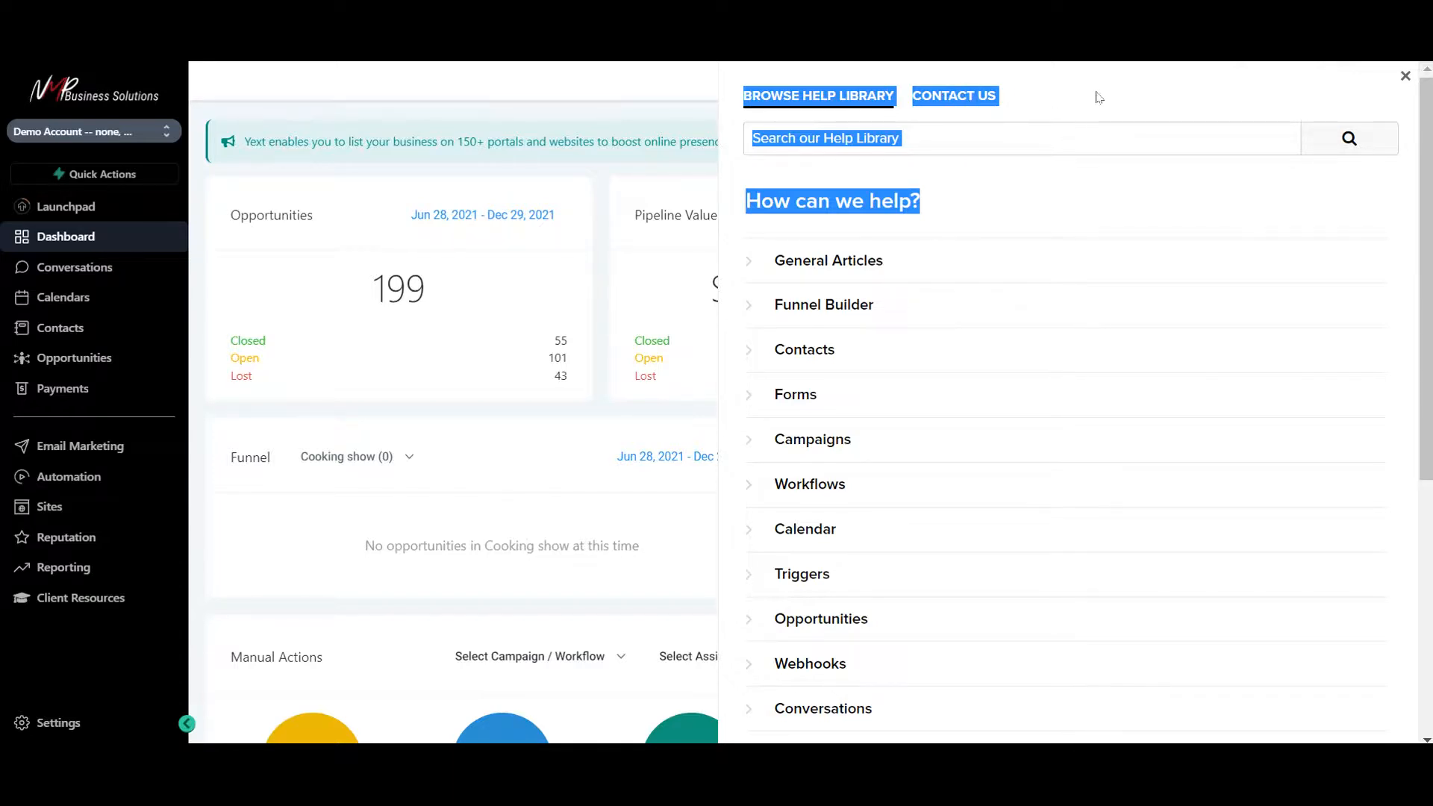
scroll(down, 3)
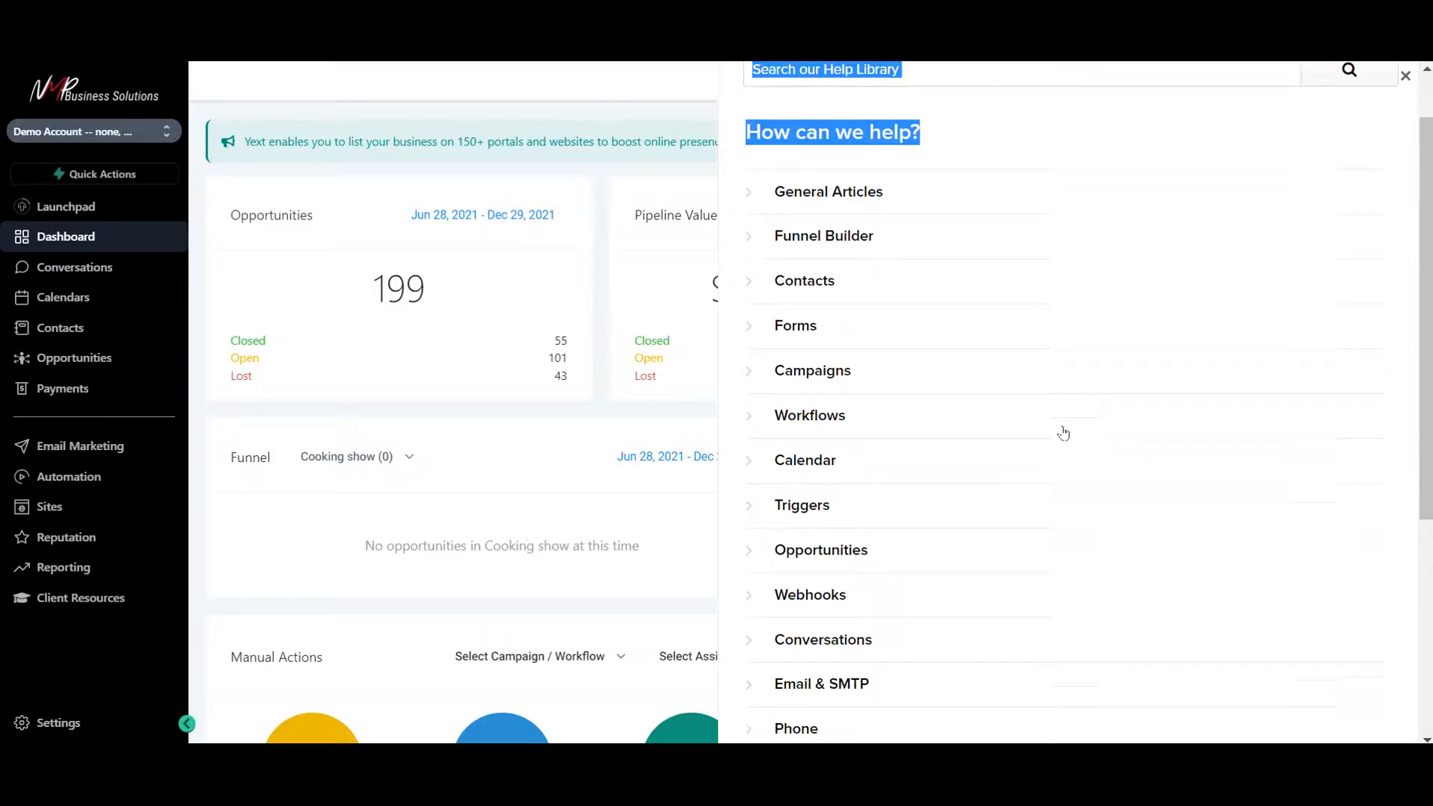
scroll(down, 3)
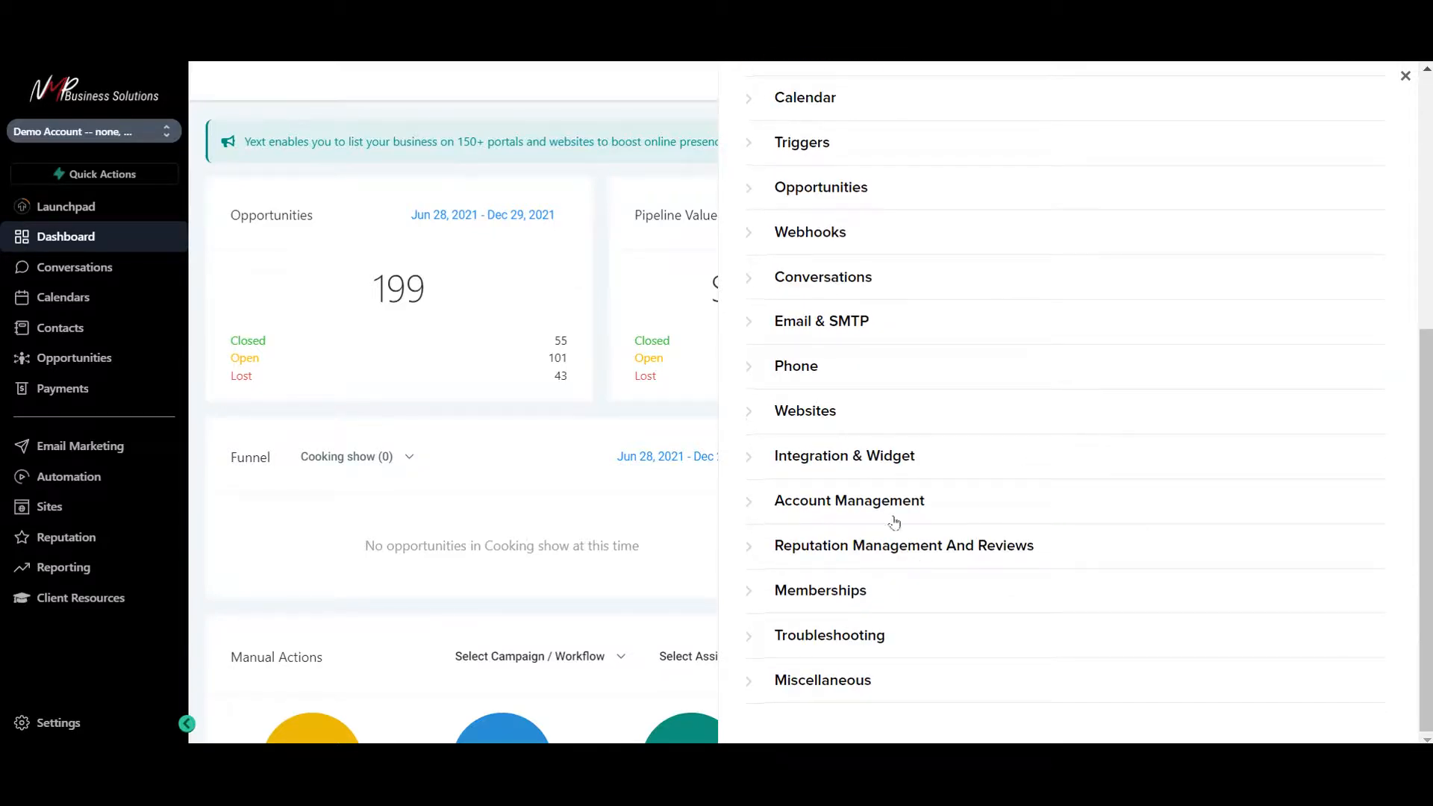
scroll(up, 3)
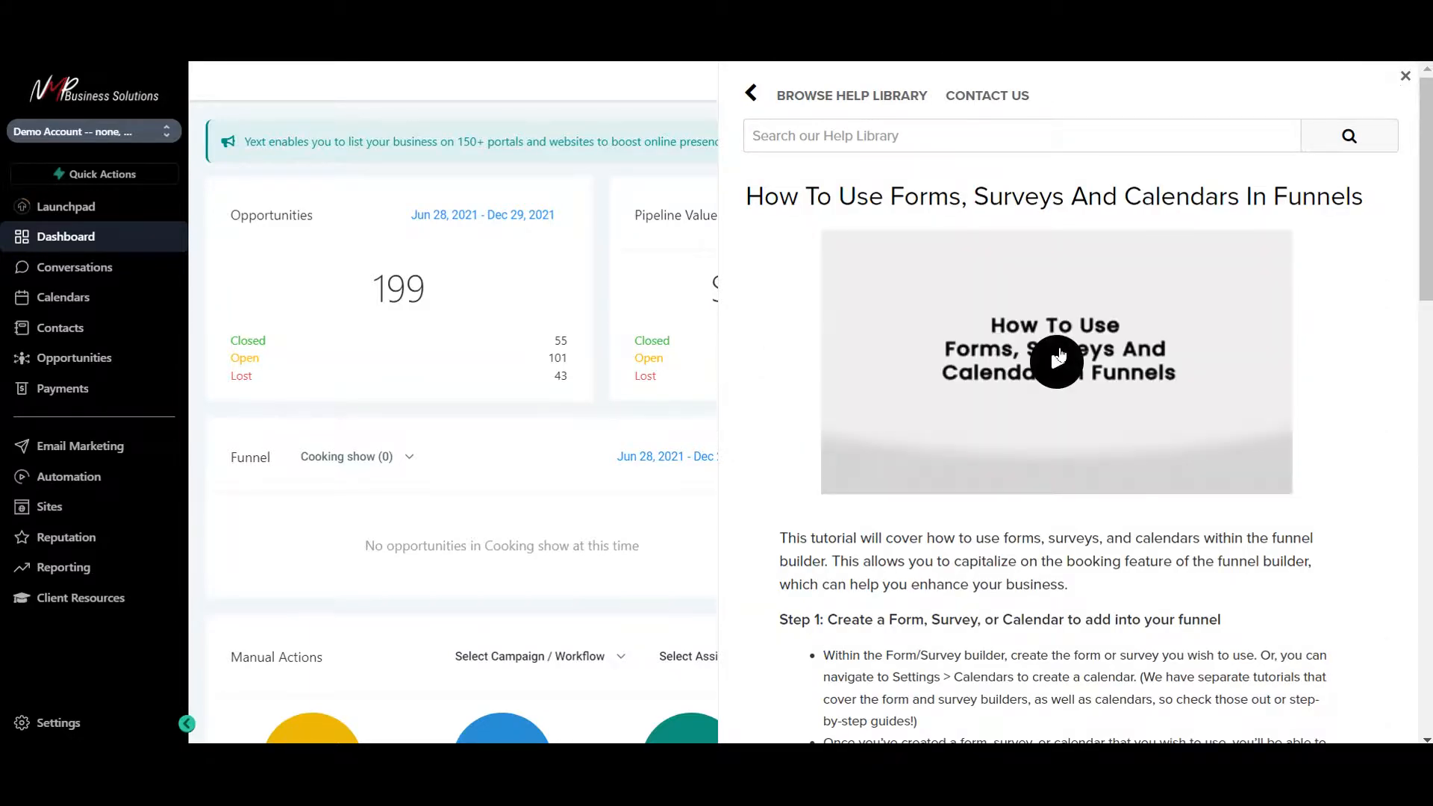
click(1055, 360)
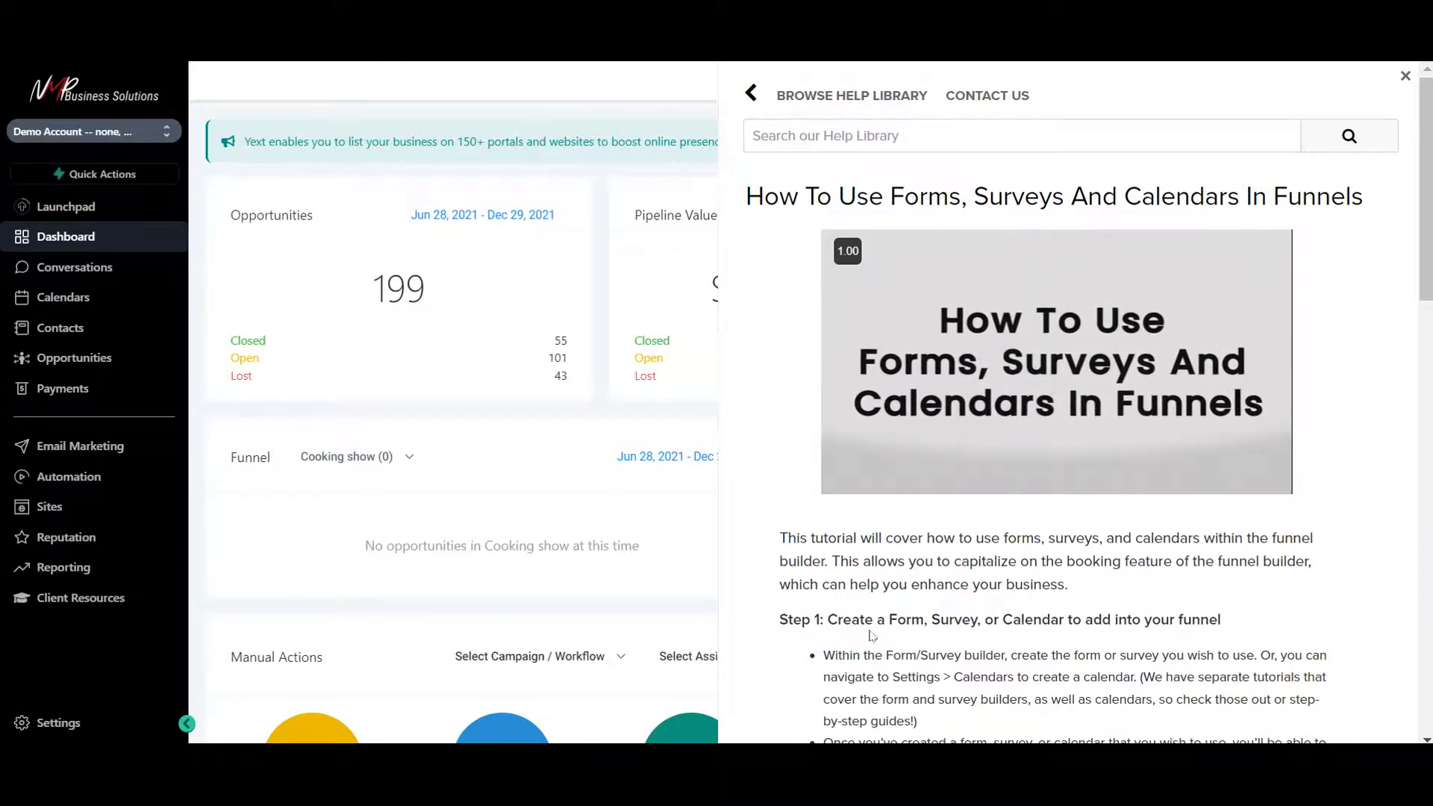
click(1056, 361)
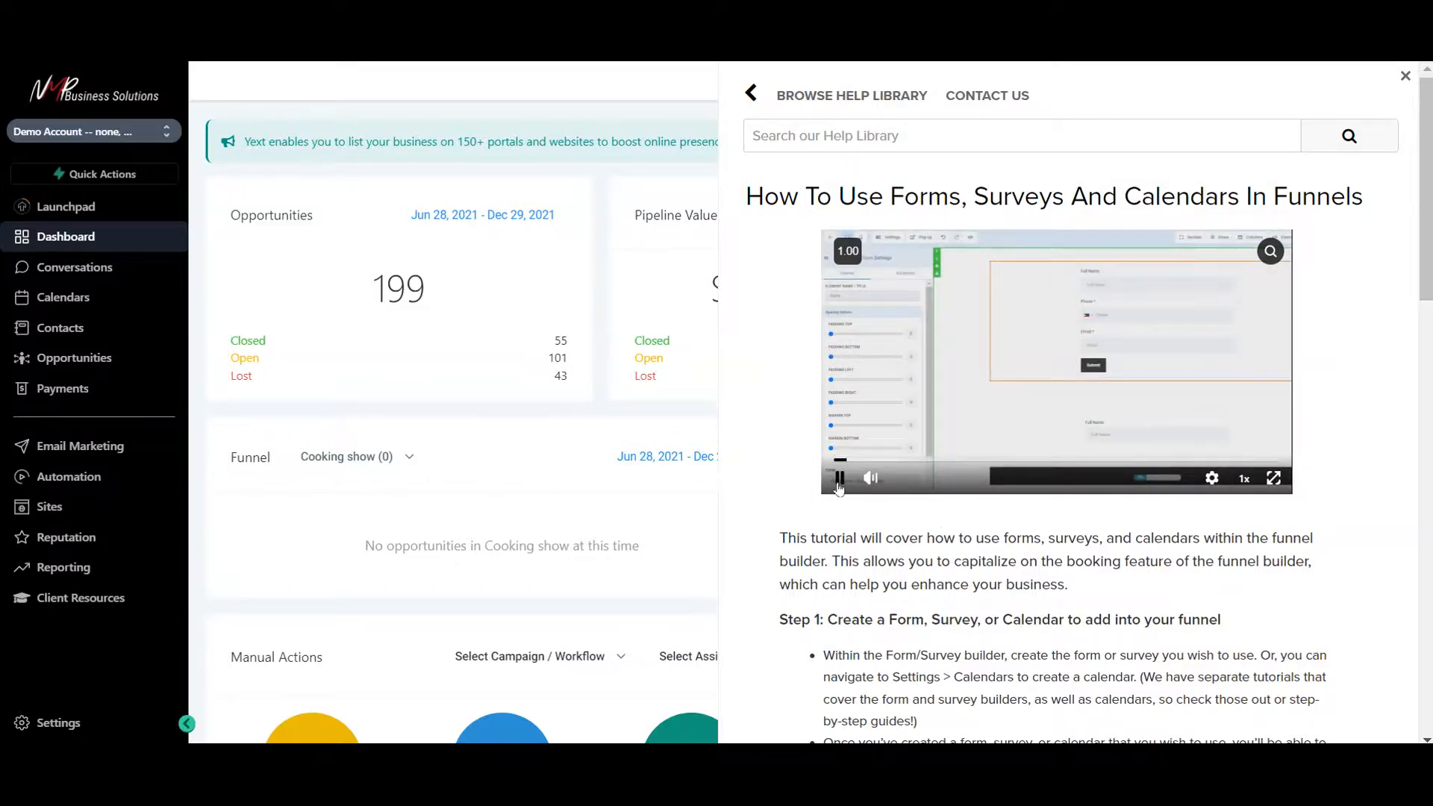
click(837, 477)
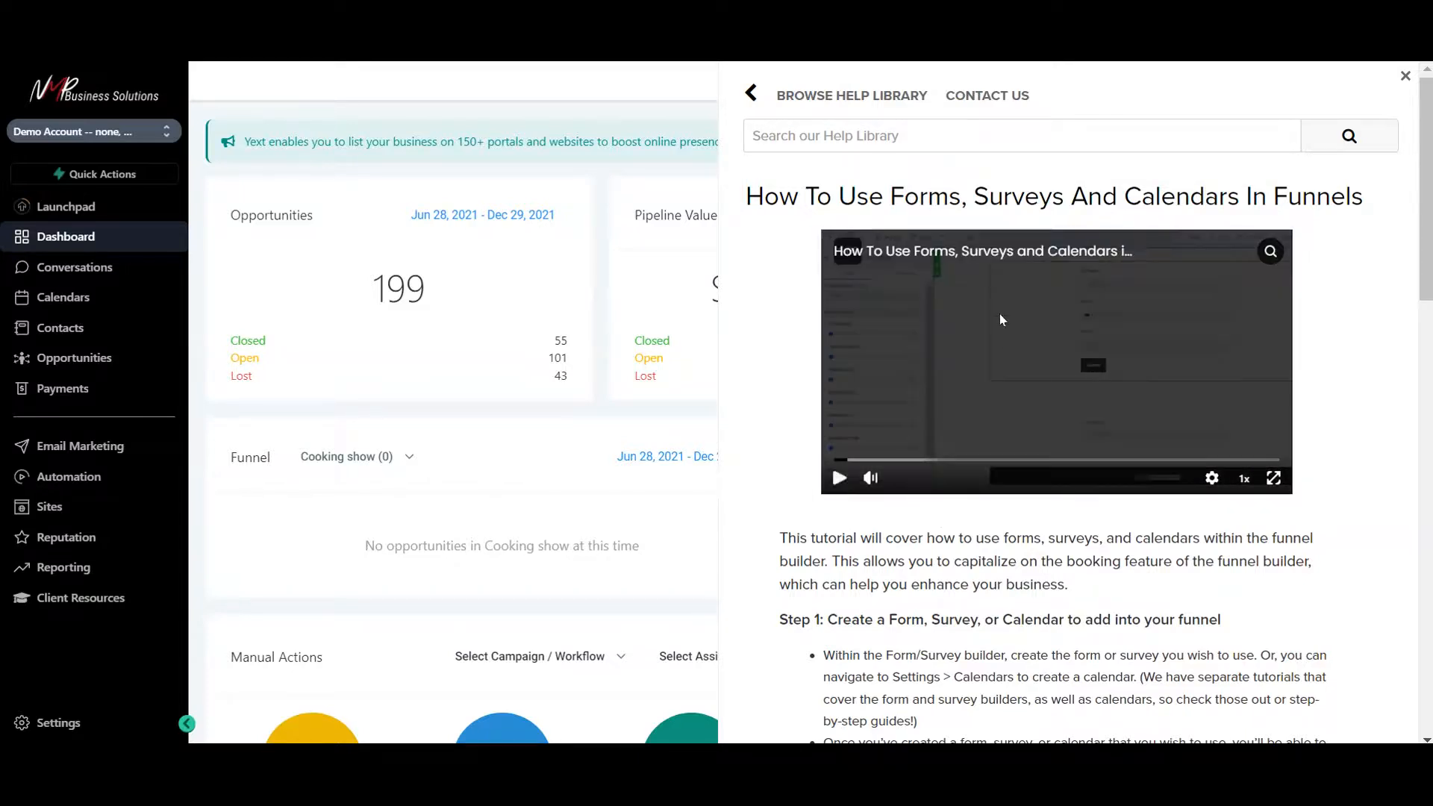
mouse_move(1406, 78)
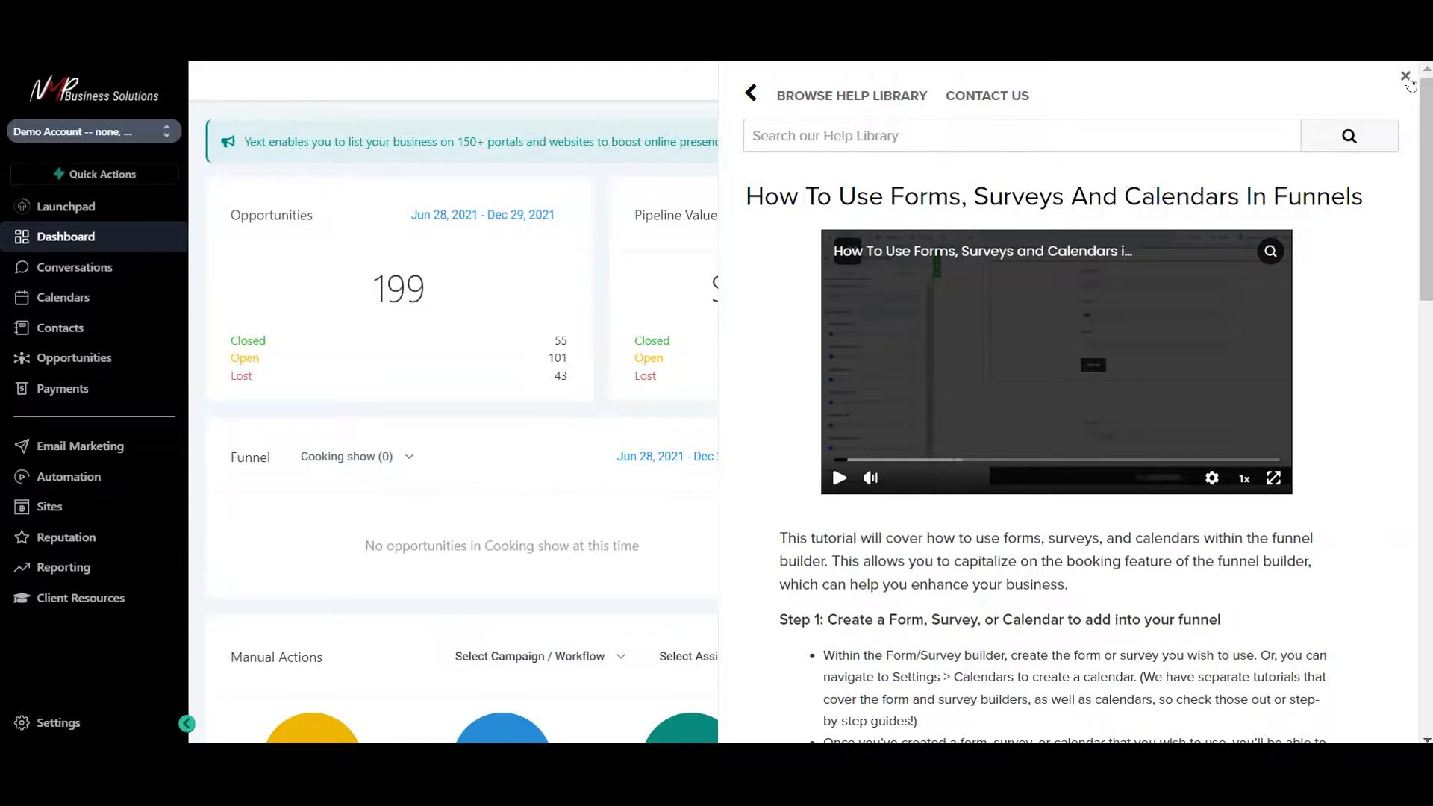
click(1406, 75)
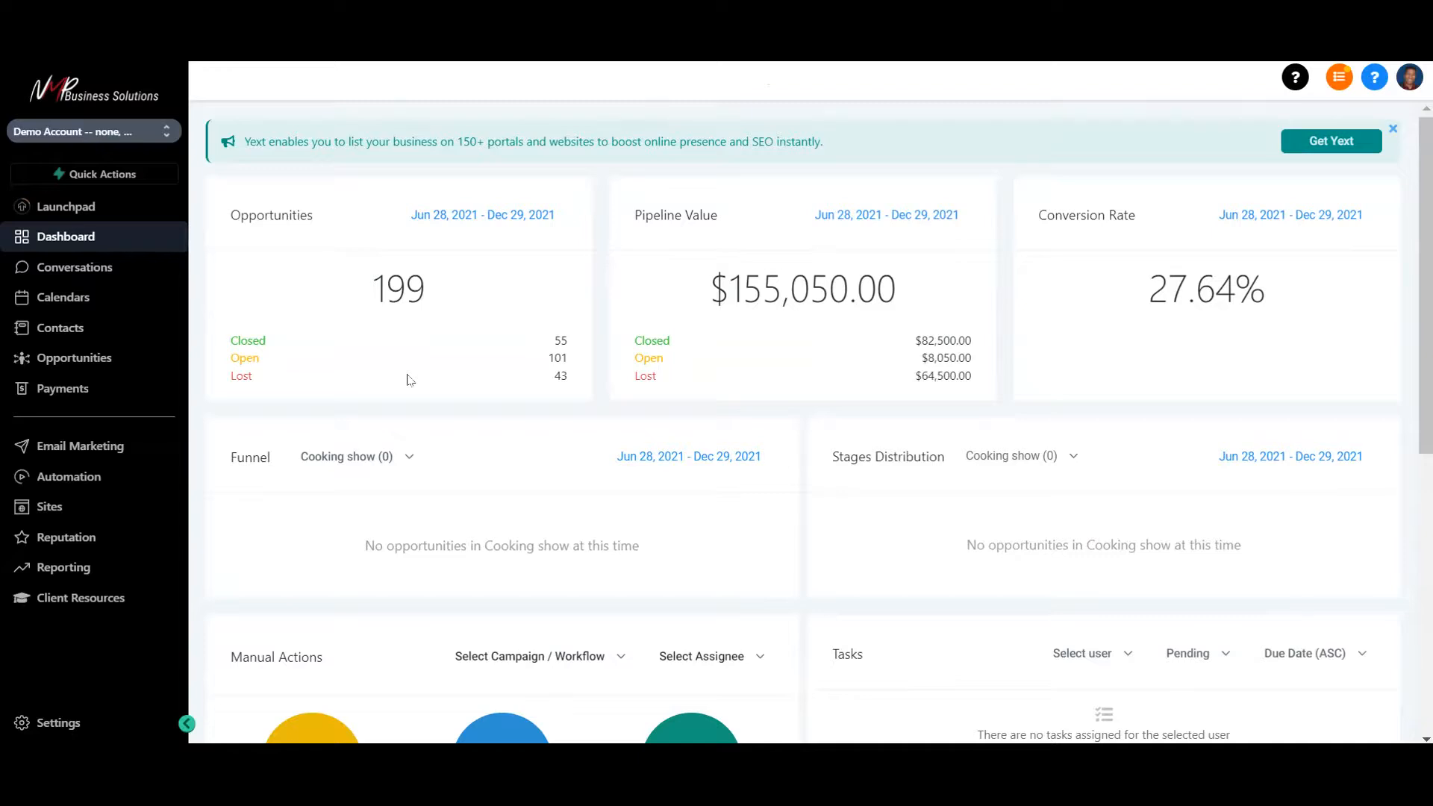
mouse_move(562, 429)
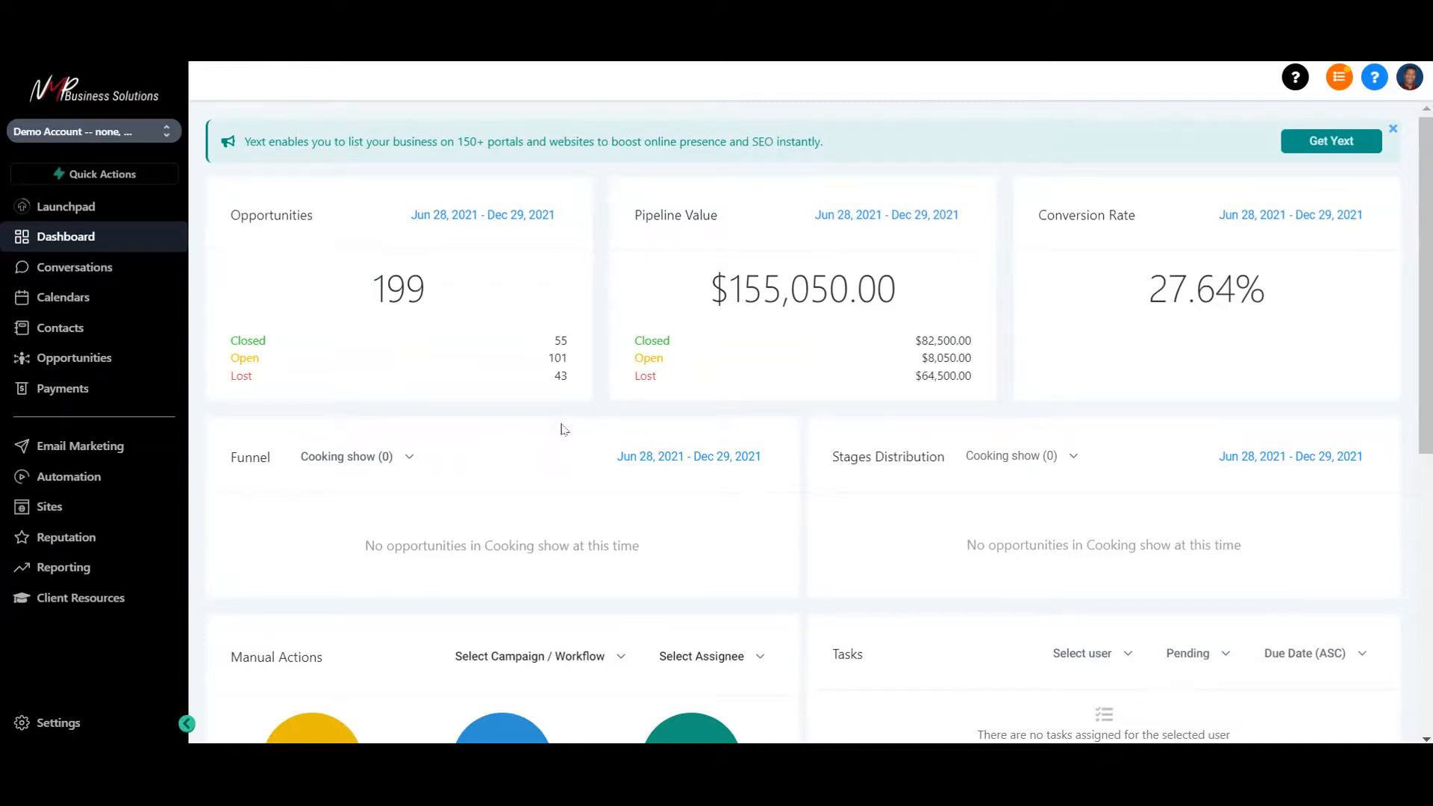
mouse_move(442, 344)
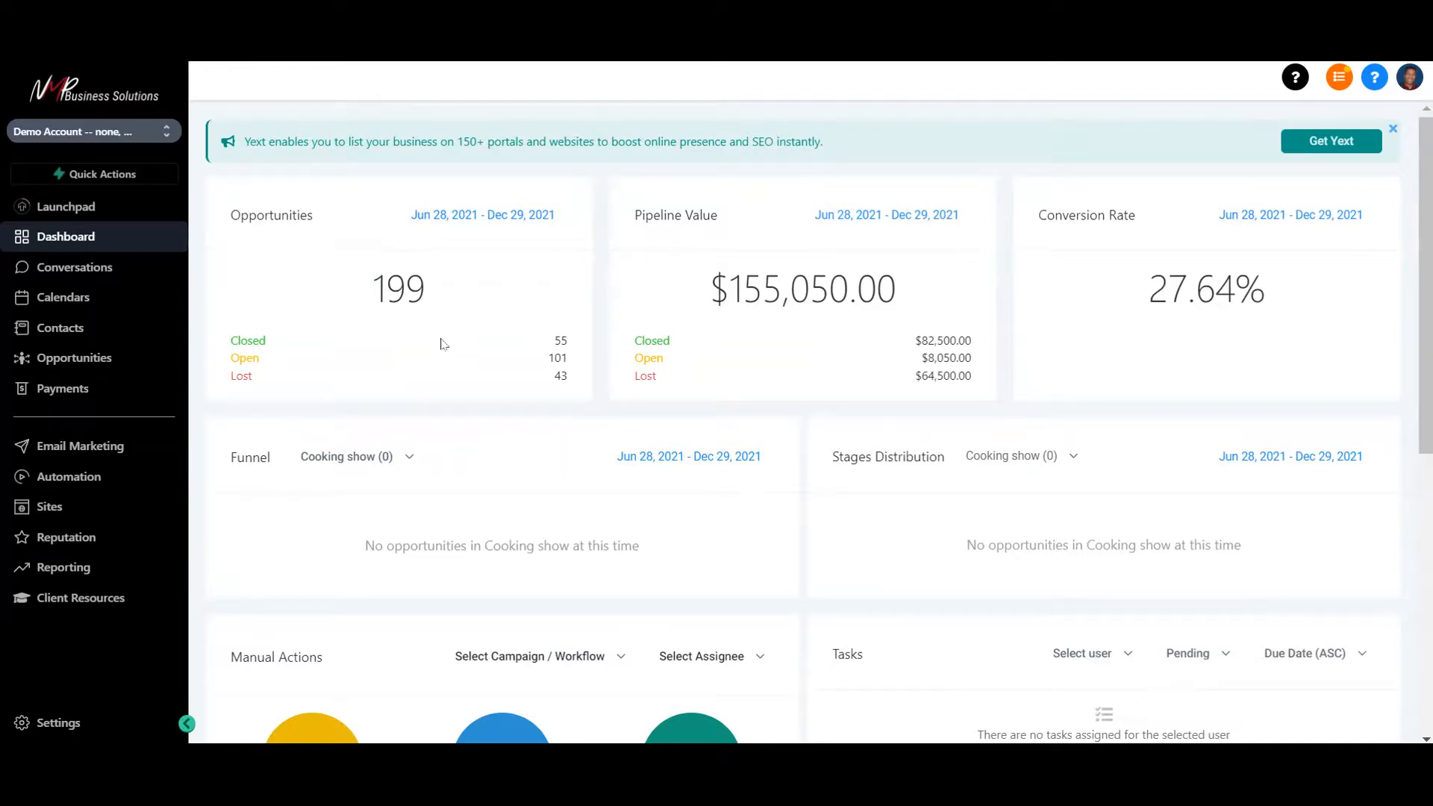